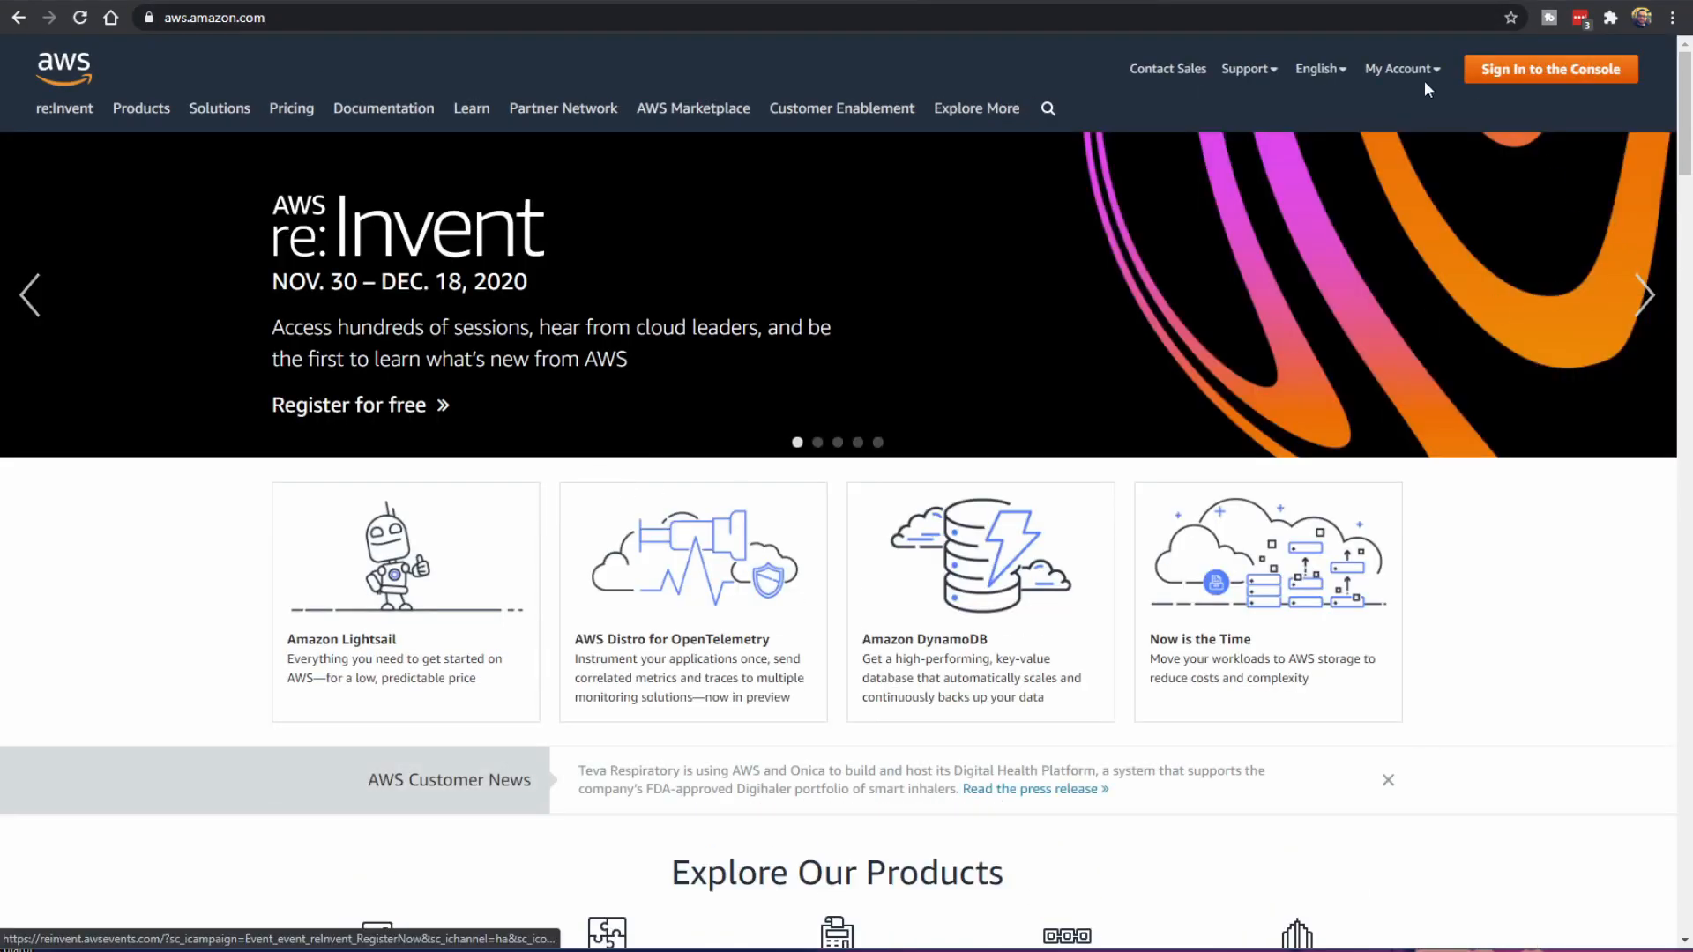
# Sign in to the AWS Console as root user and open the Oregon EC2 dashboard.
pyautogui.click(1400, 68)
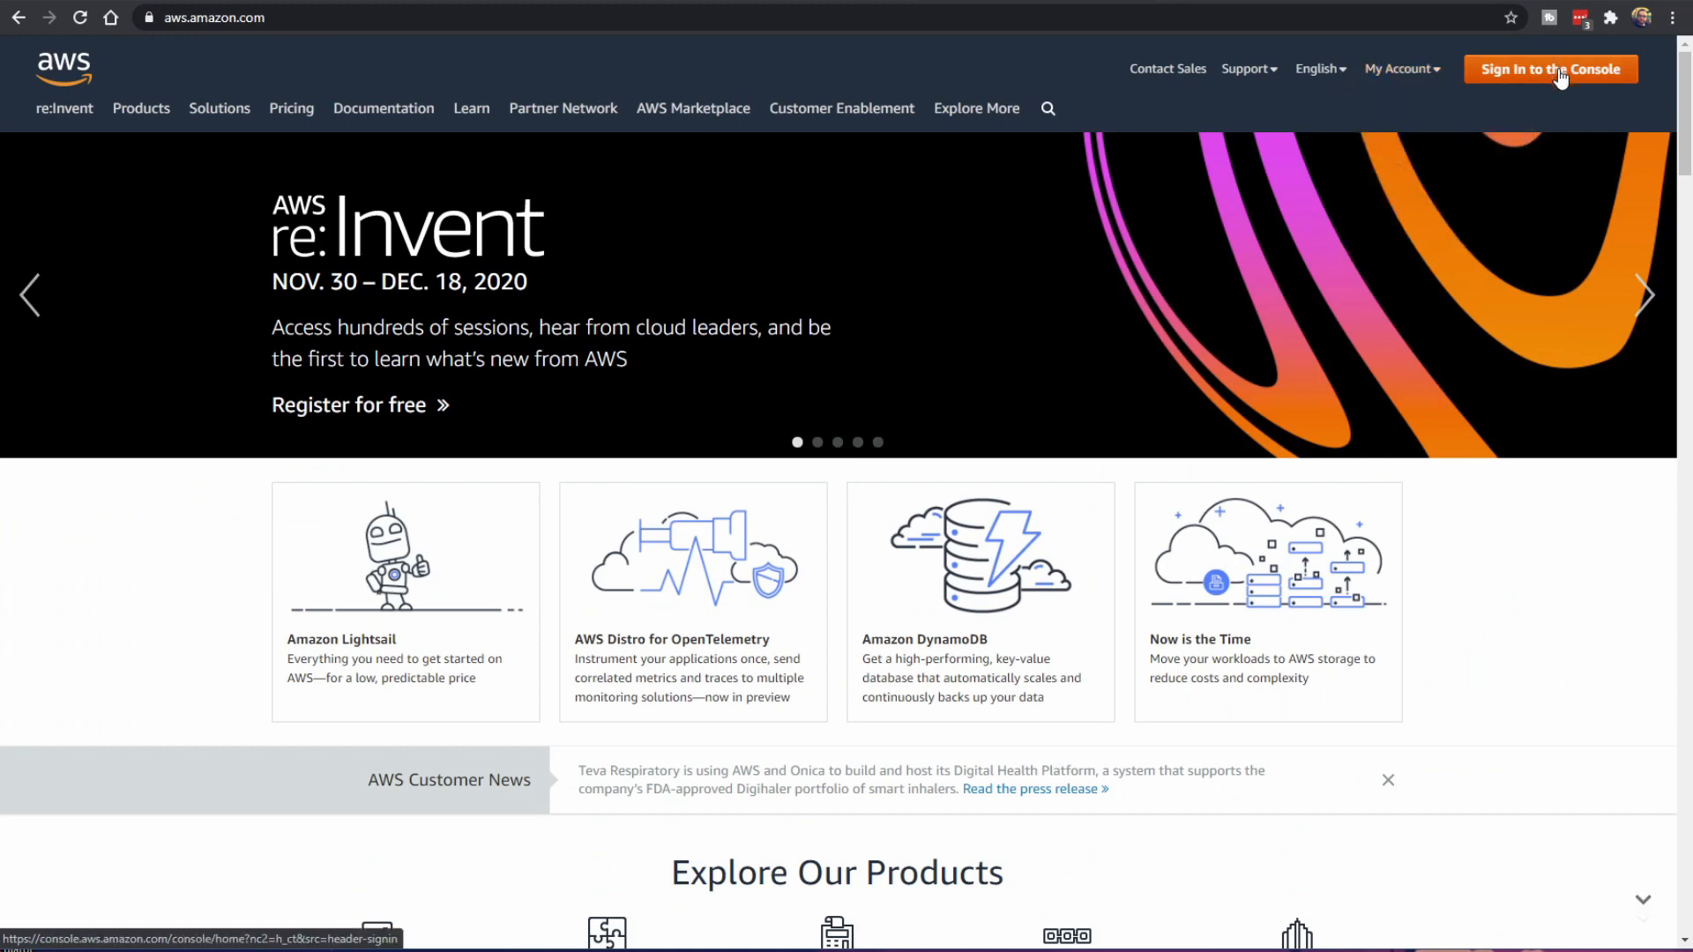
pyautogui.click(1550, 69)
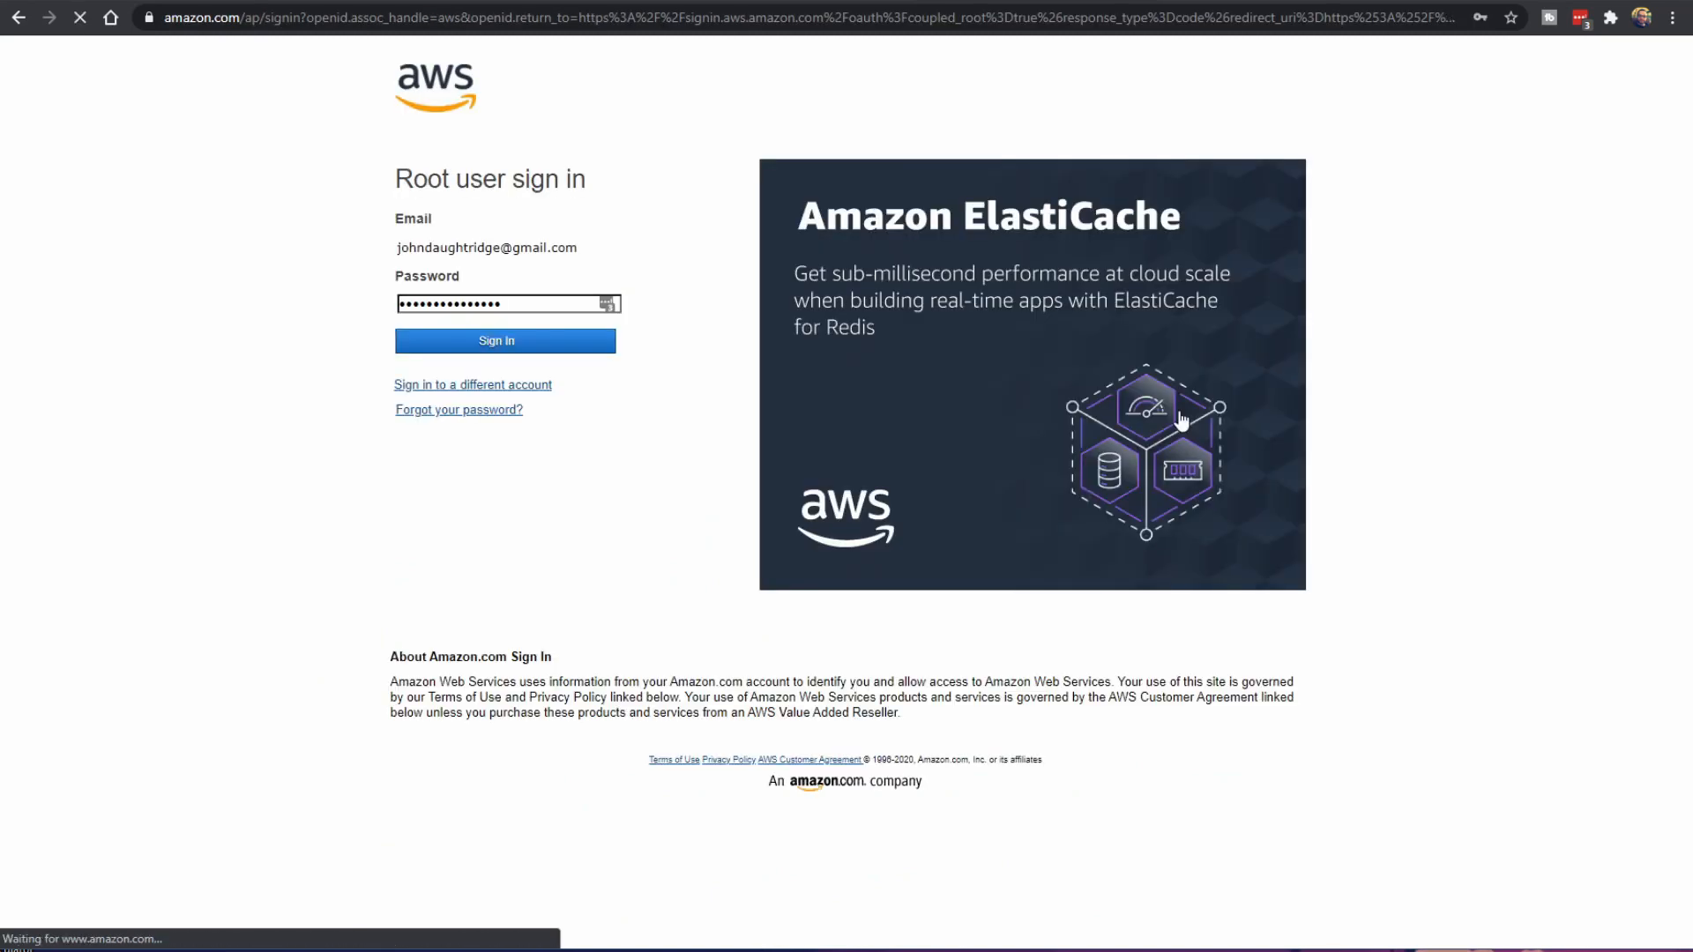
pyautogui.click(505, 341)
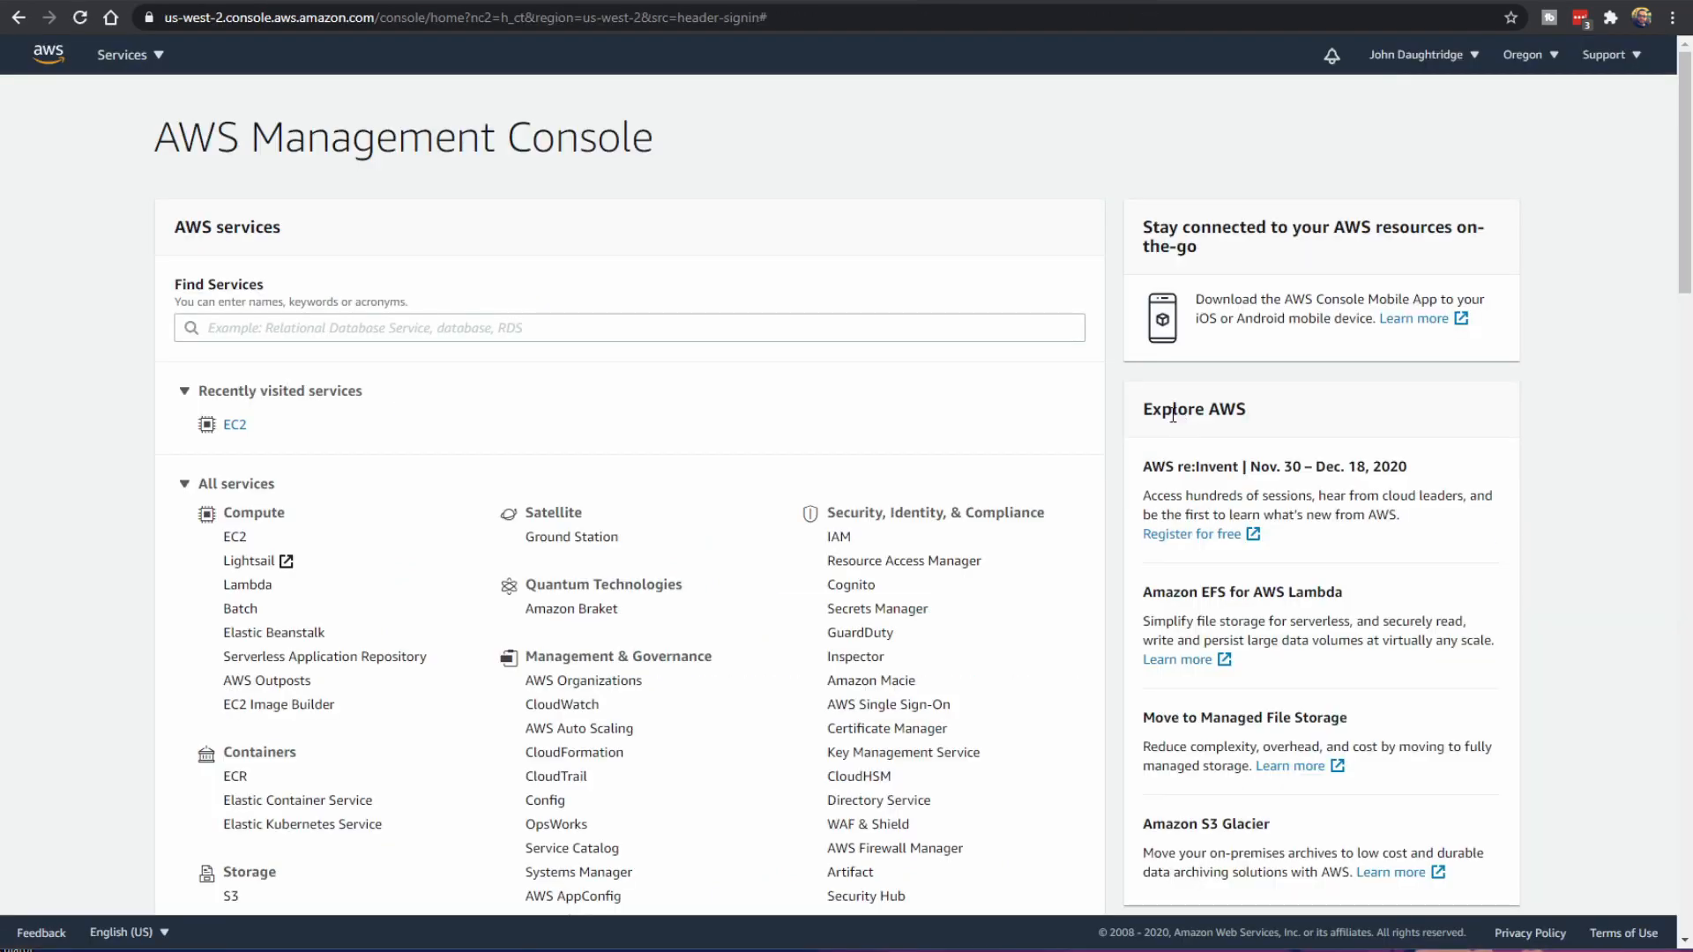
pyautogui.scroll(-3)
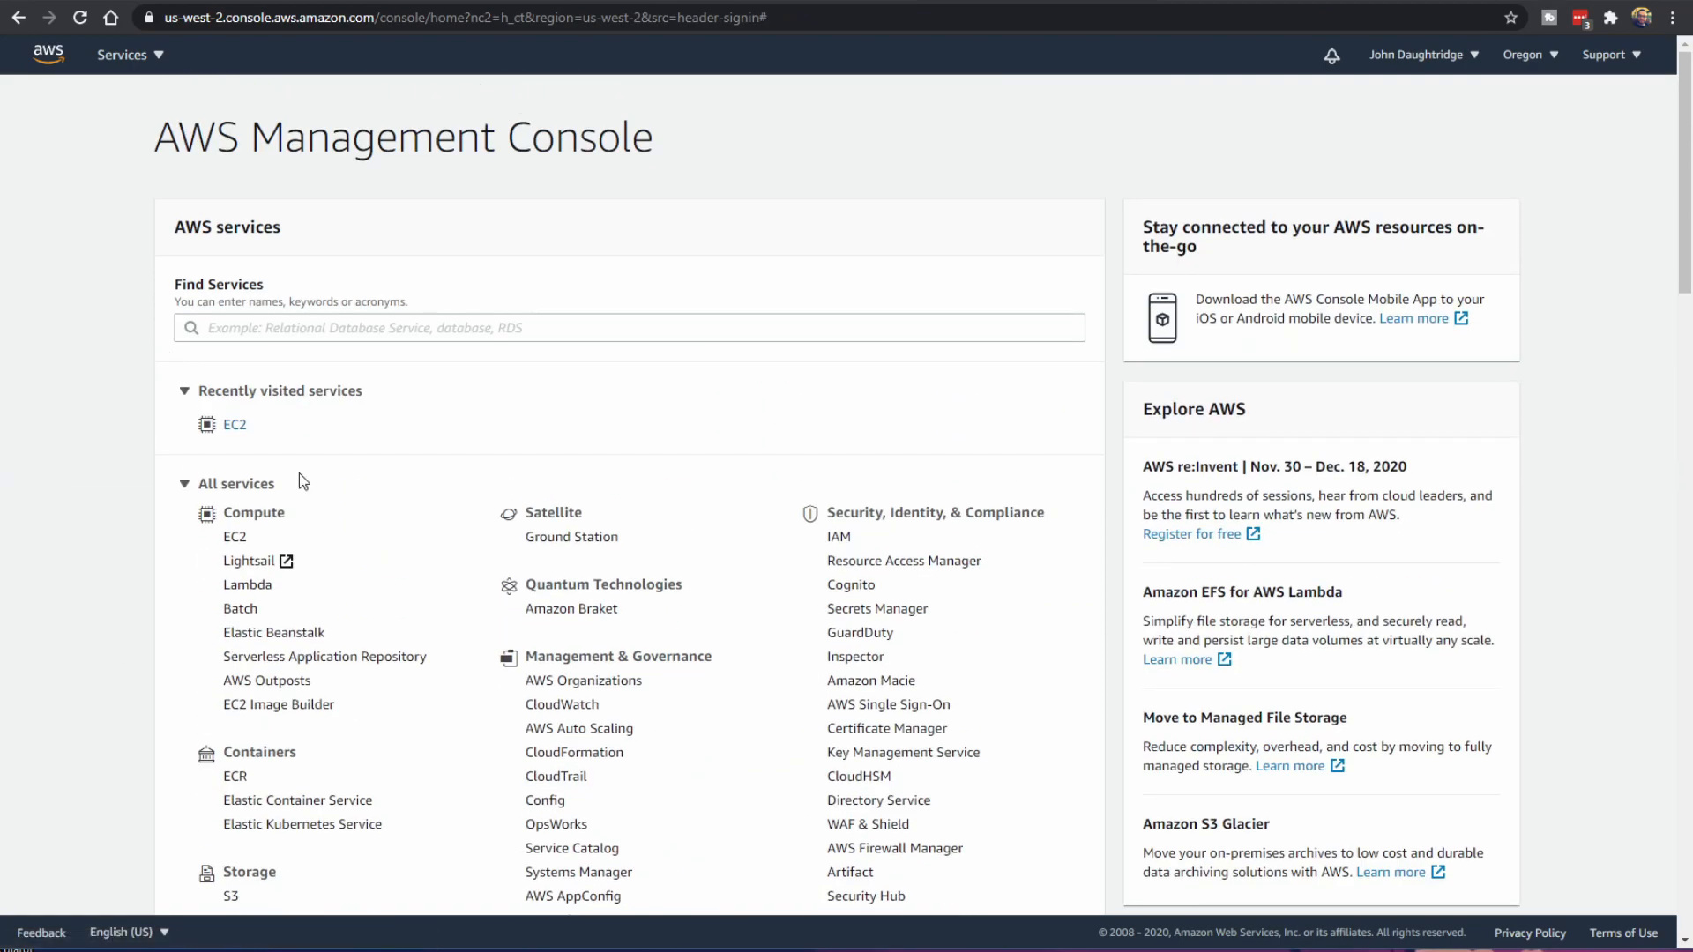
pyautogui.scroll(-3)
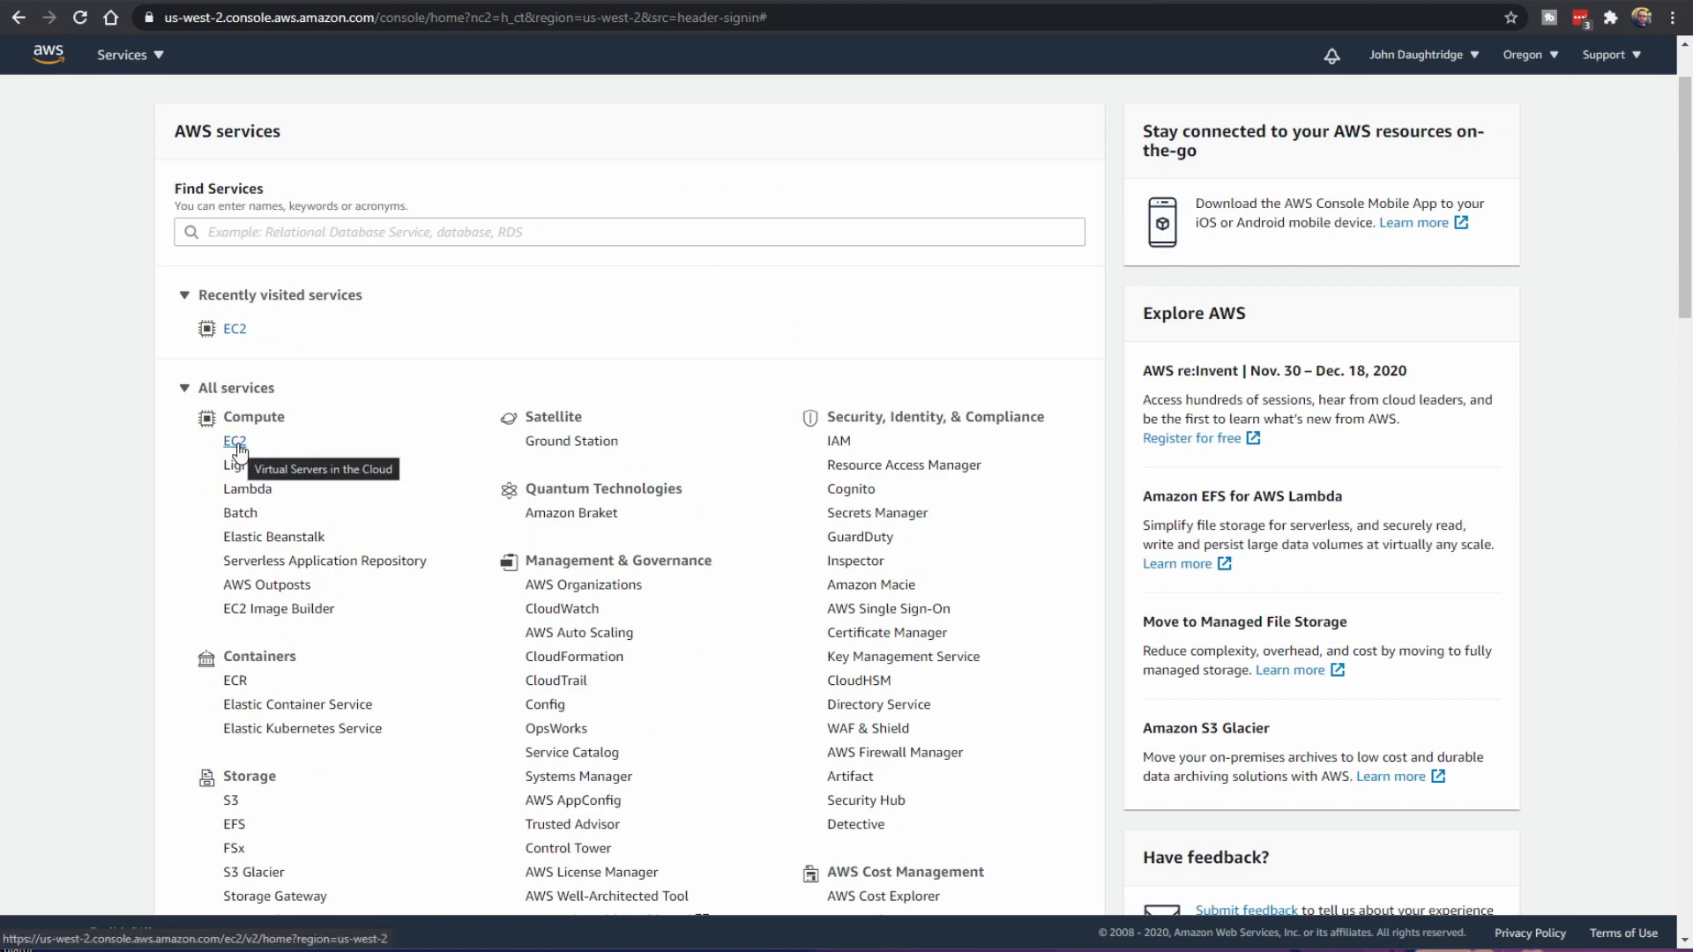
pyautogui.moveTo(699, 639)
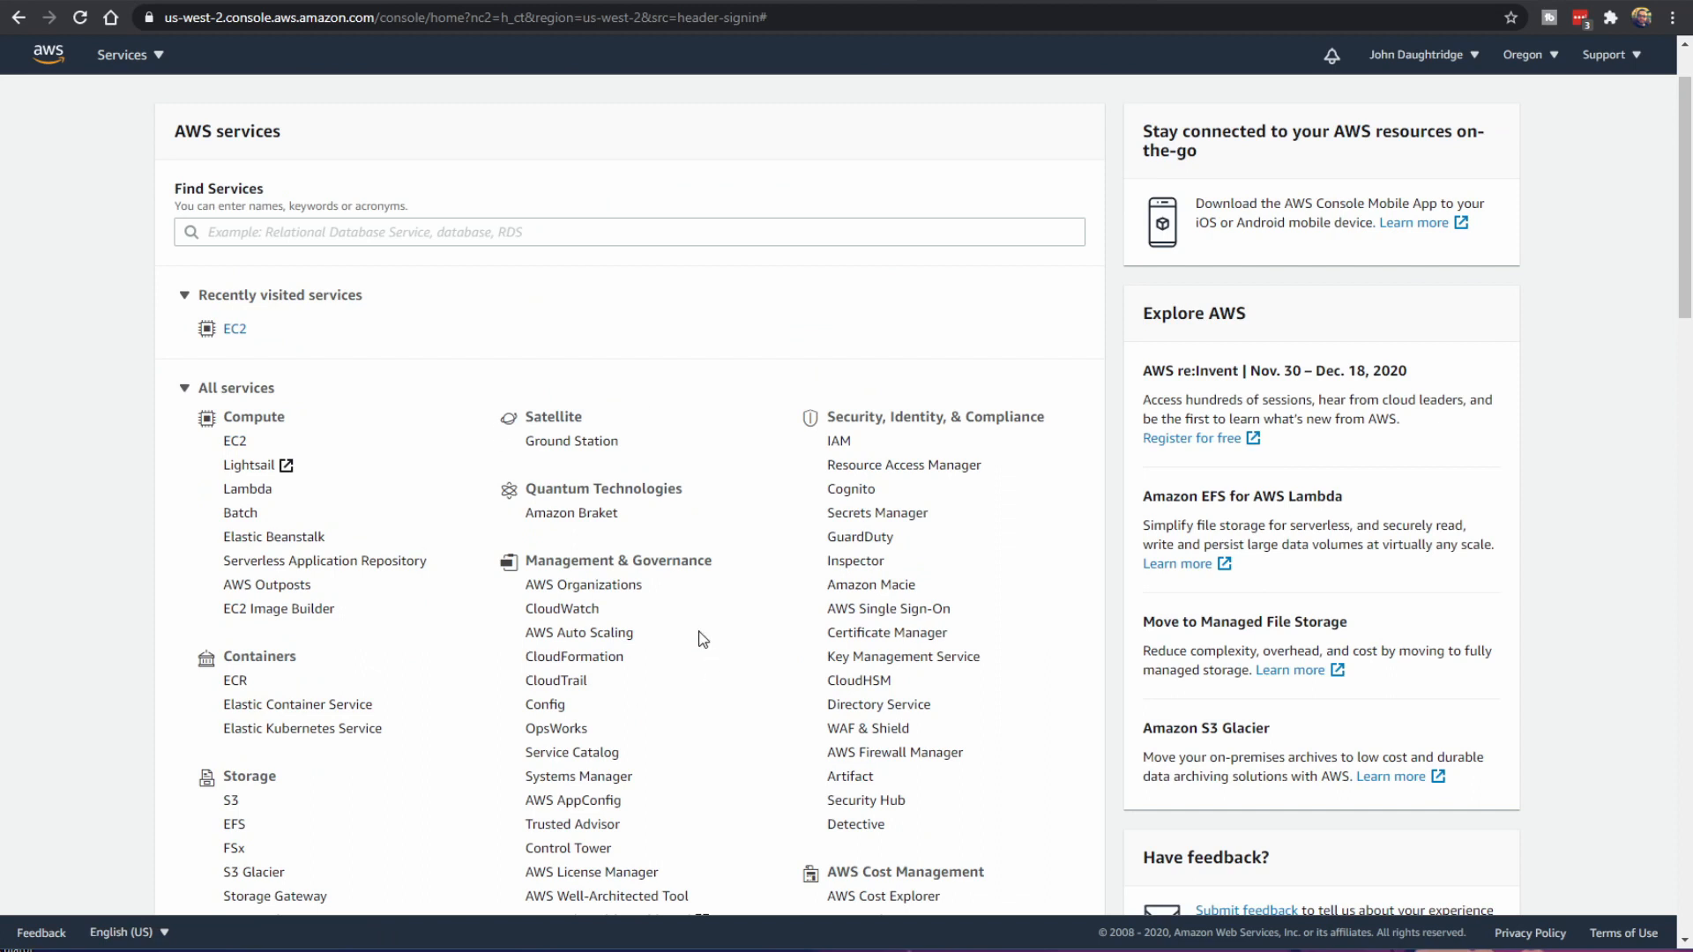
pyautogui.moveTo(693, 644)
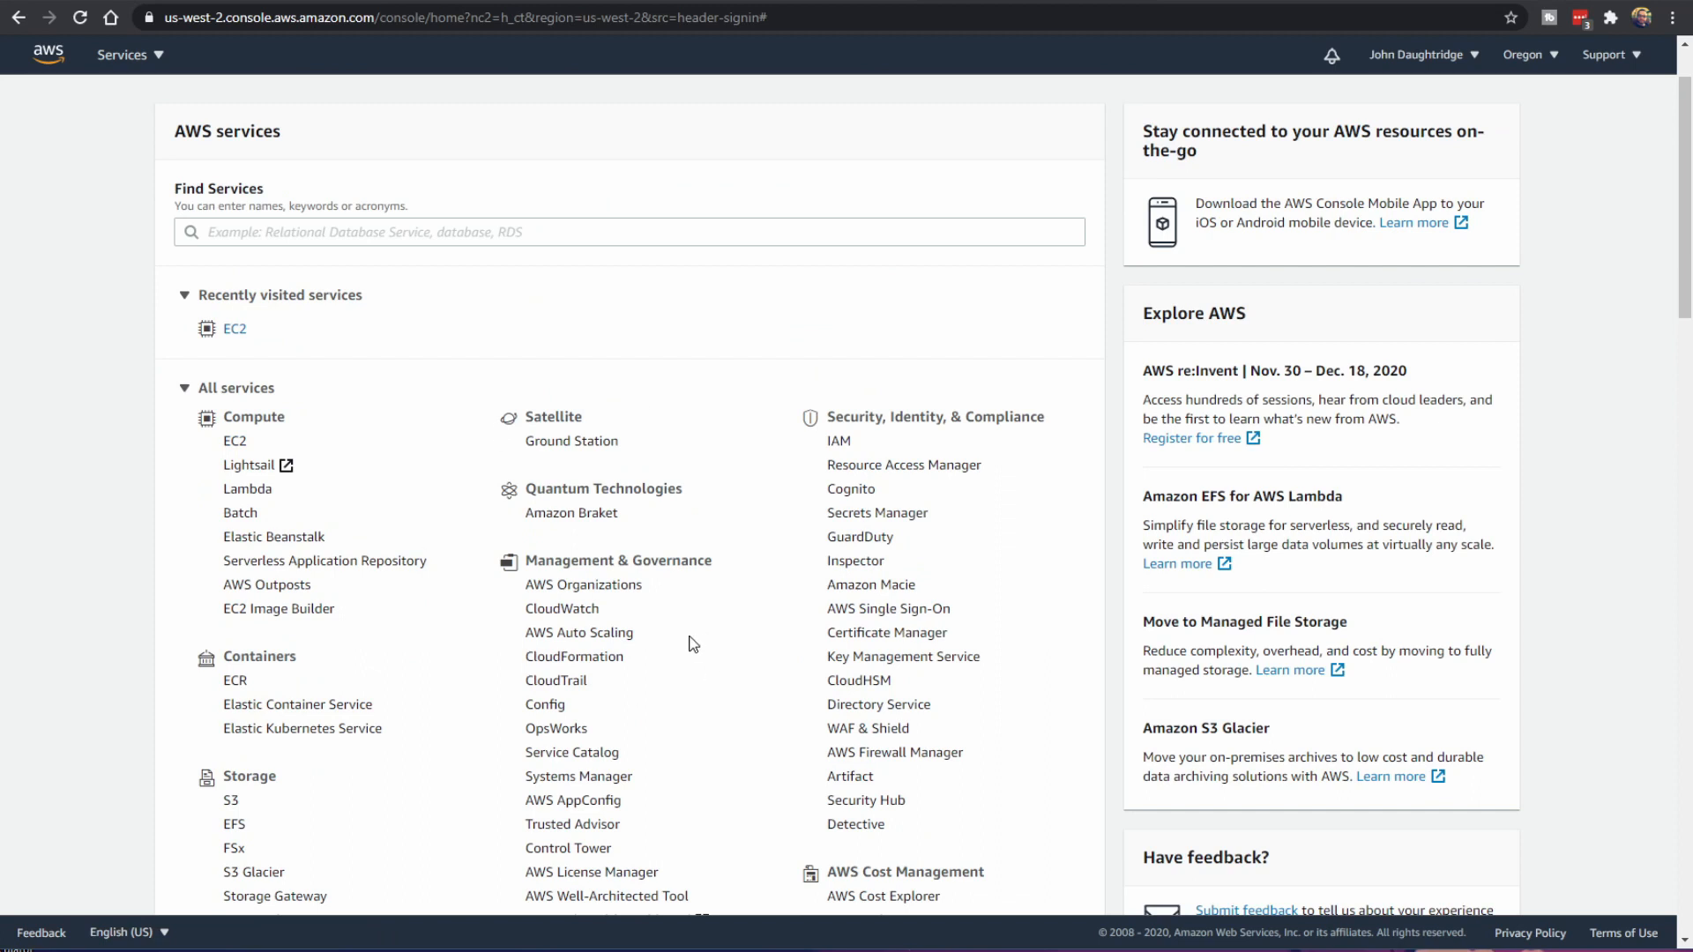
pyautogui.click(233, 441)
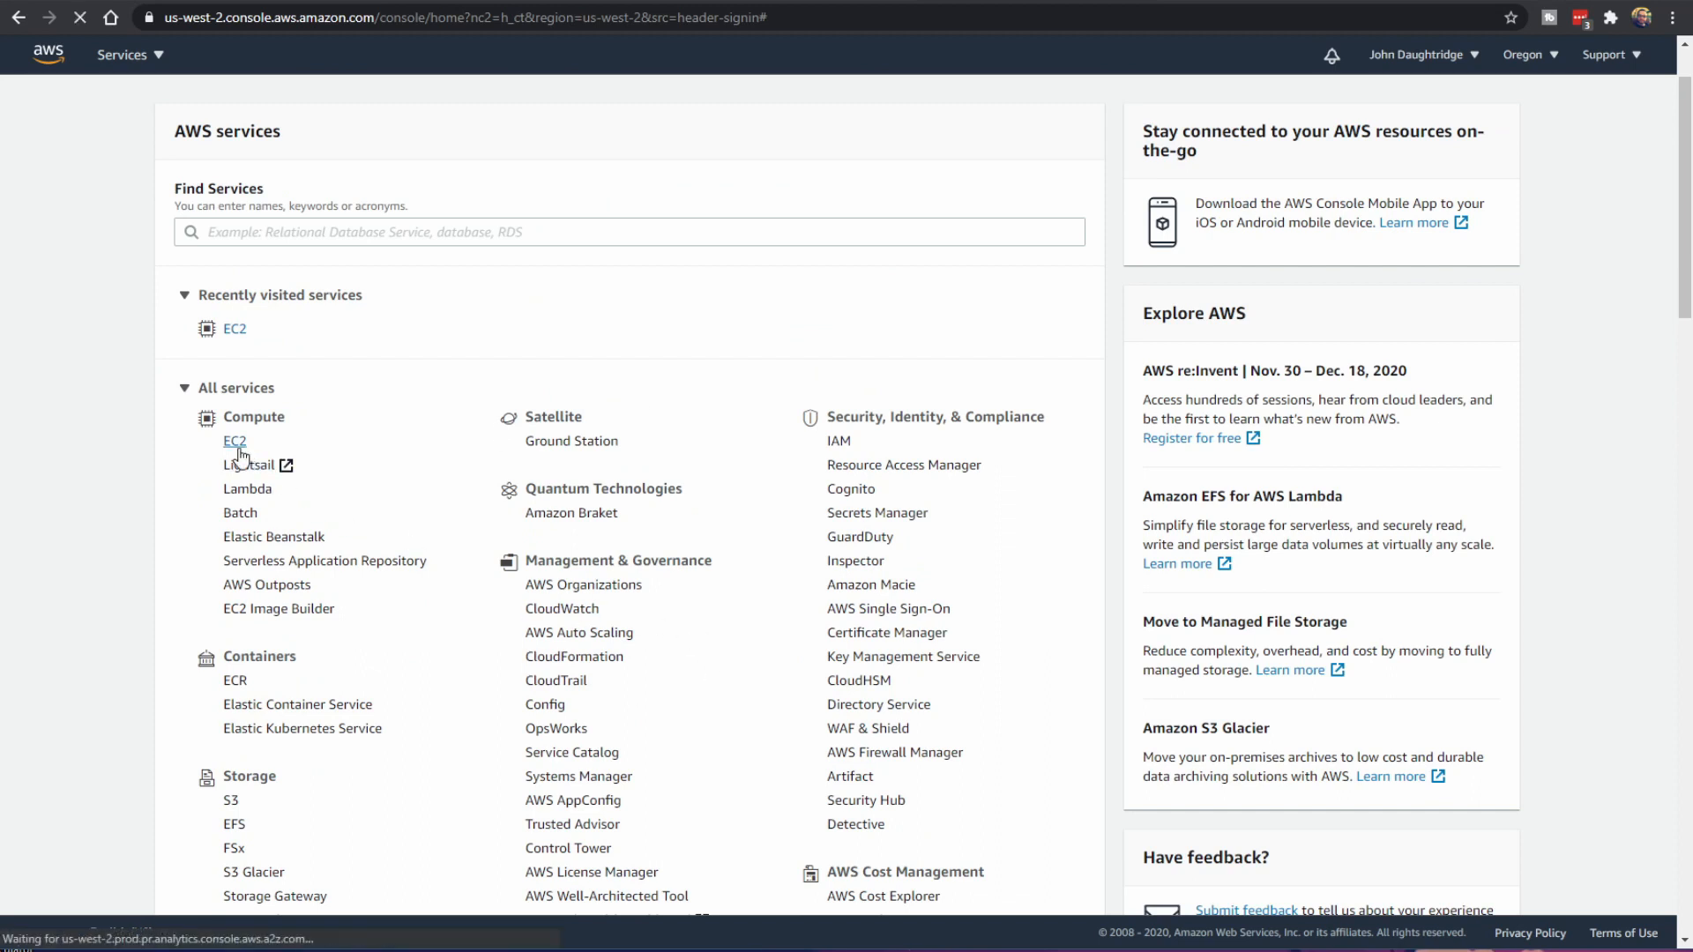
pyautogui.click(235, 441)
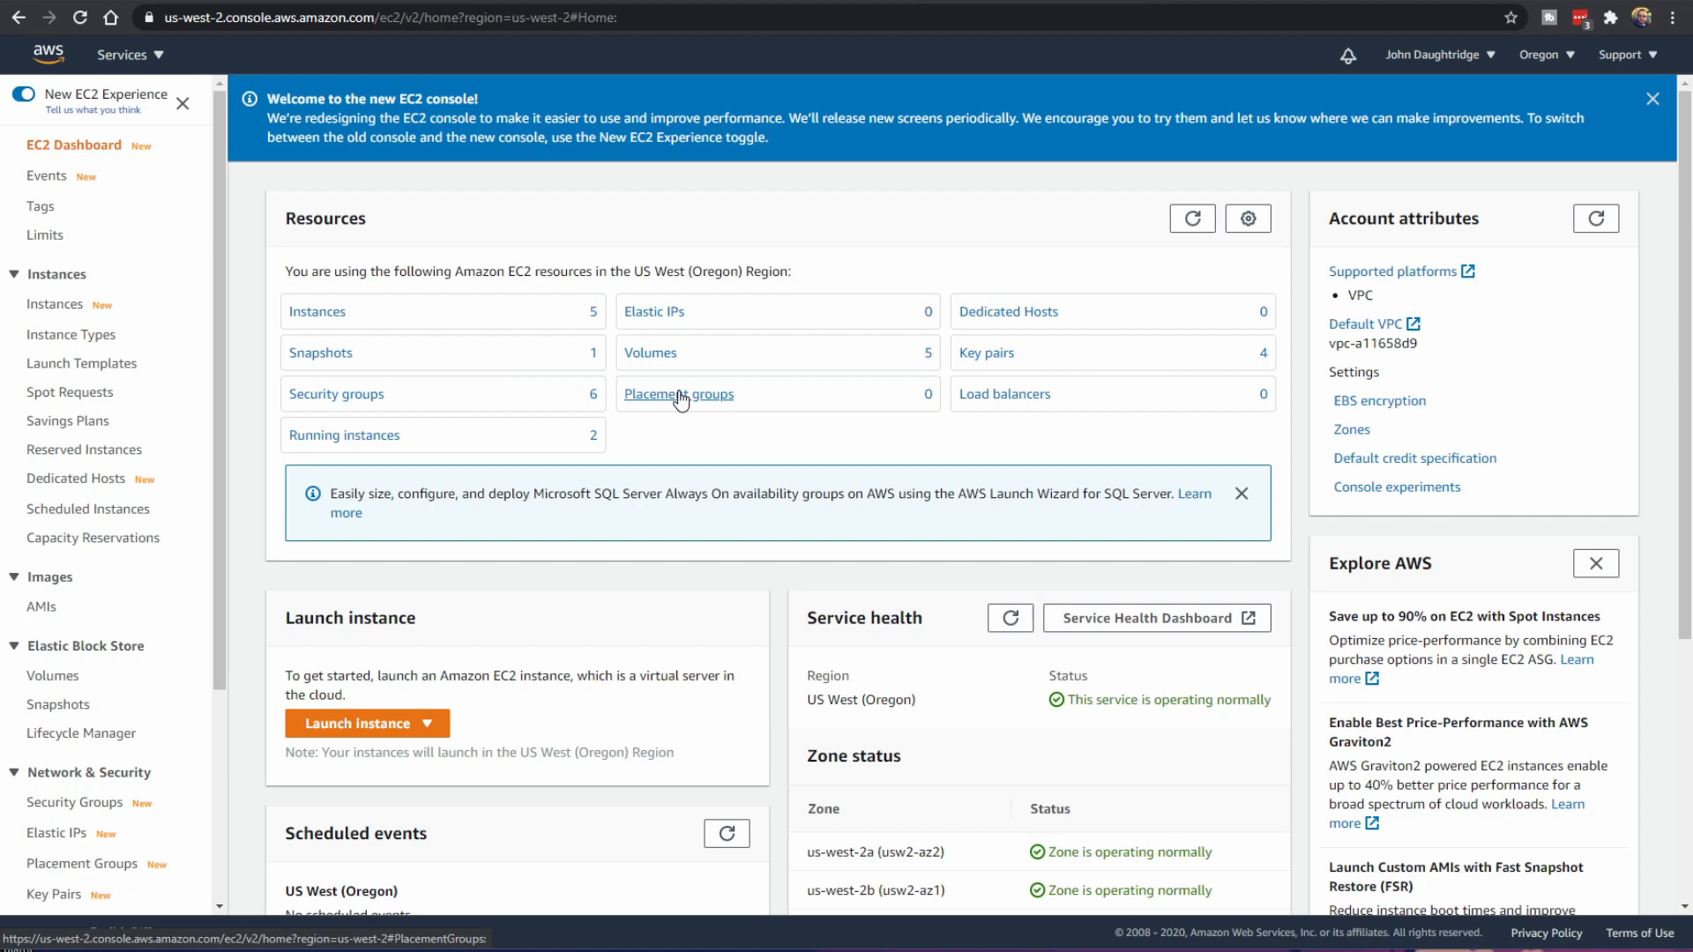
pyautogui.moveTo(355, 723)
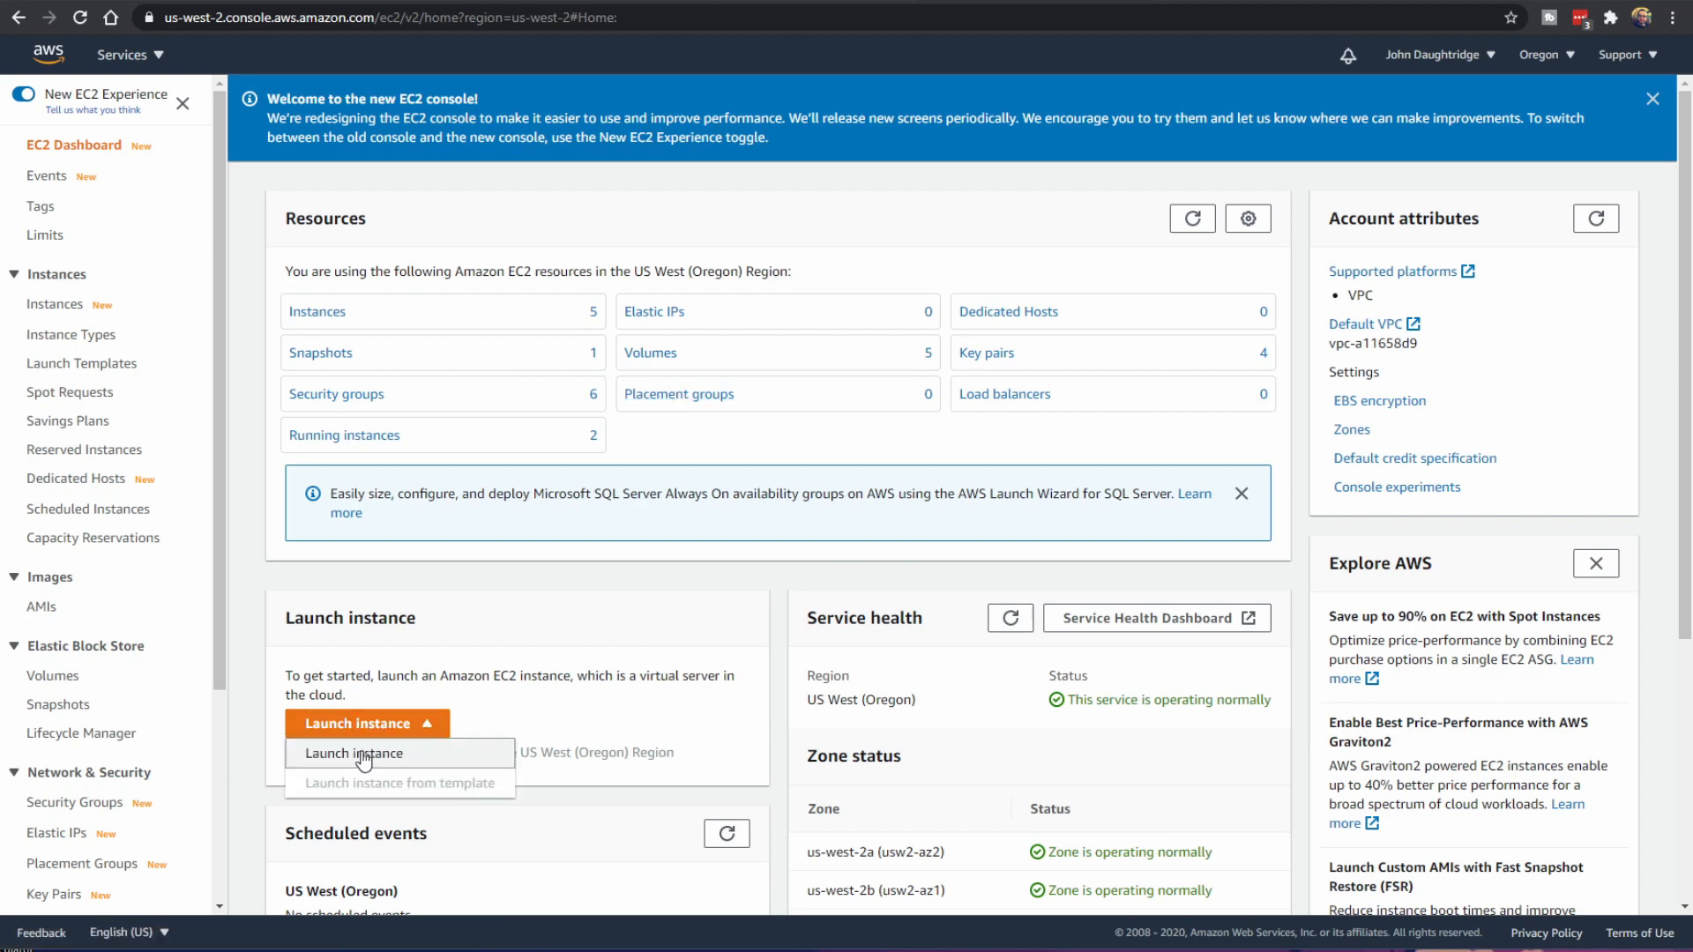
# Pick the Microsoft Windows Server 2019 Base image on t2.micro and reach the launch review.
pyautogui.click(352, 752)
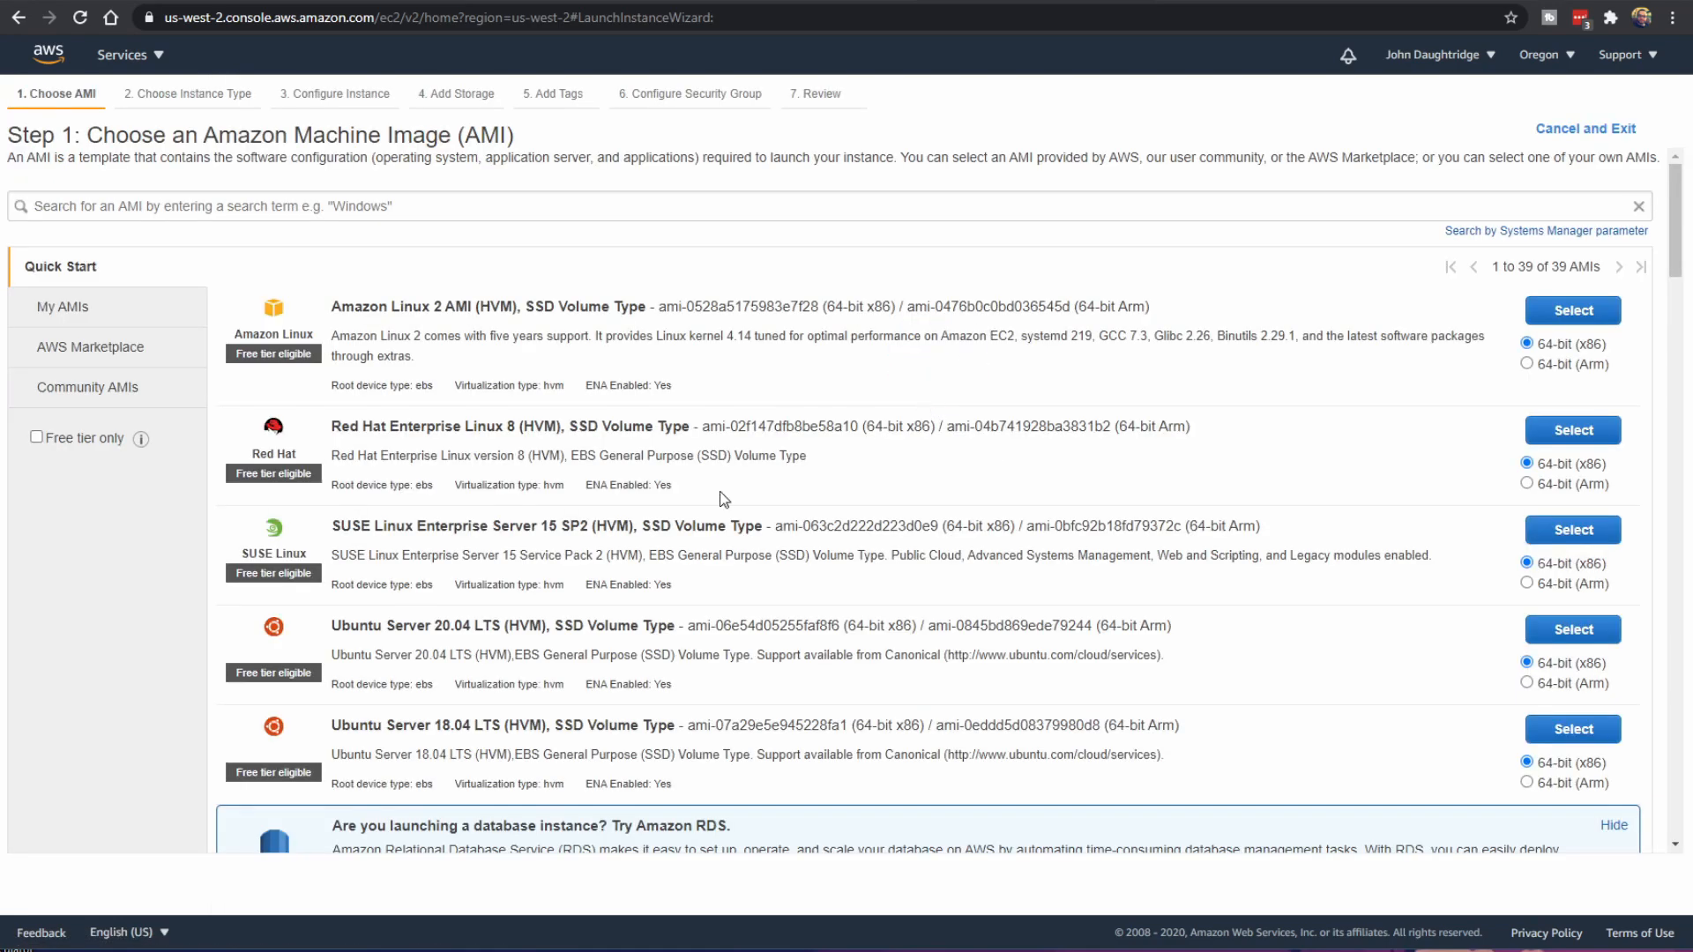
pyautogui.scroll(-3)
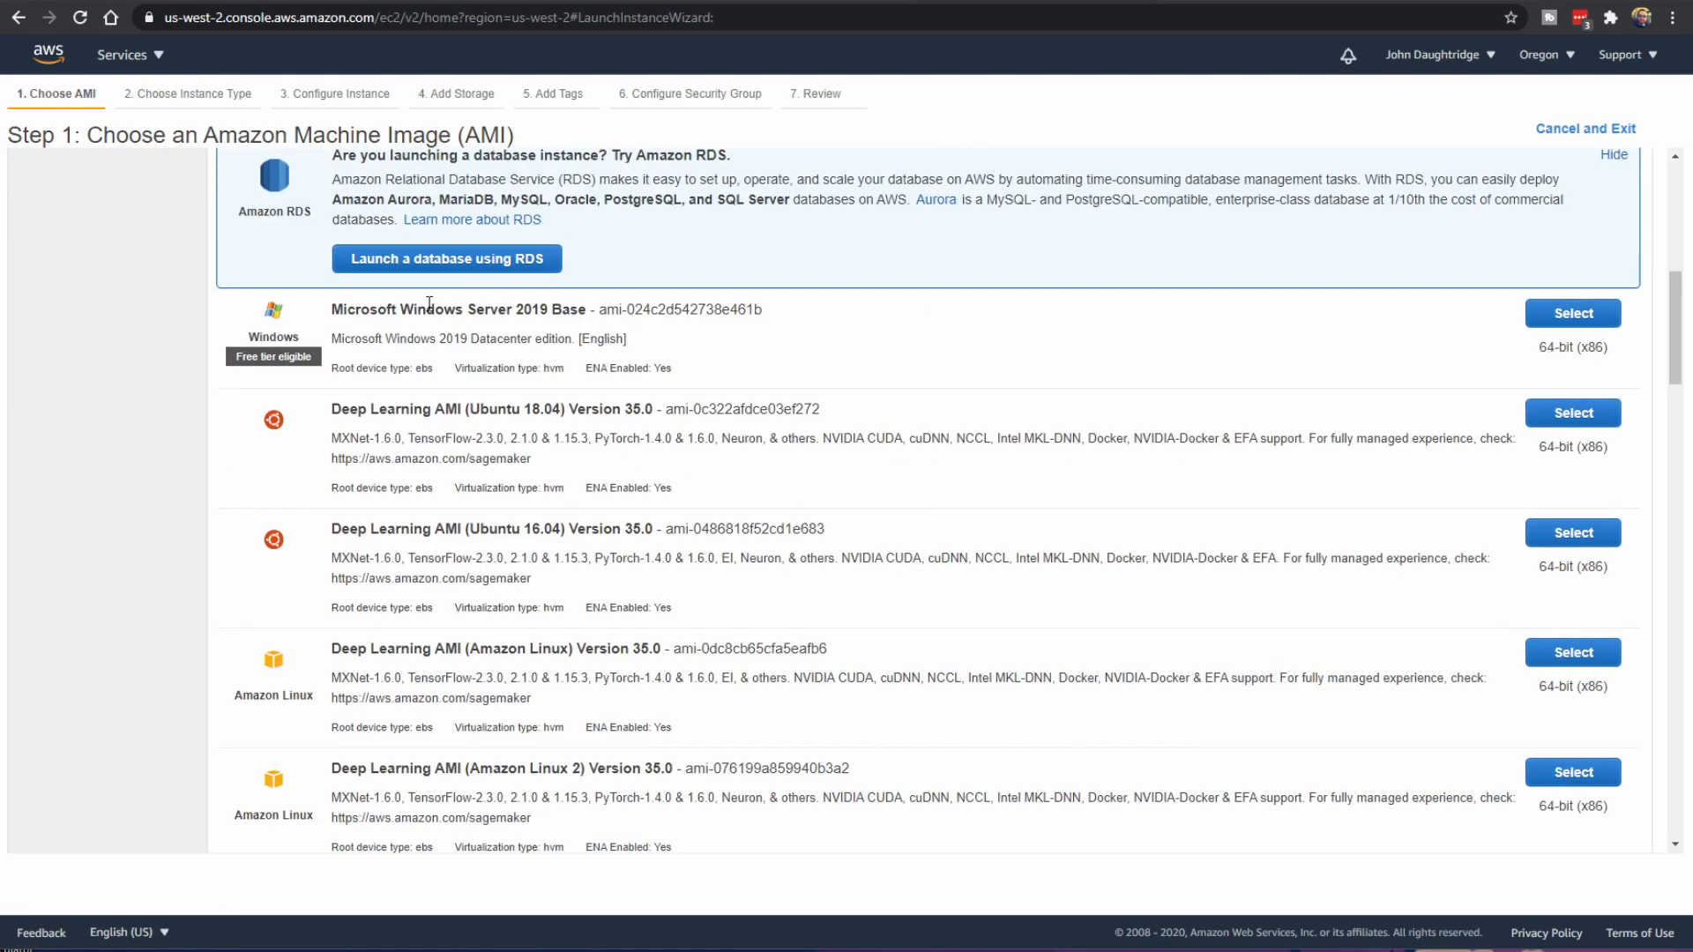
pyautogui.moveTo(379, 310); pyautogui.dragTo(548, 309)
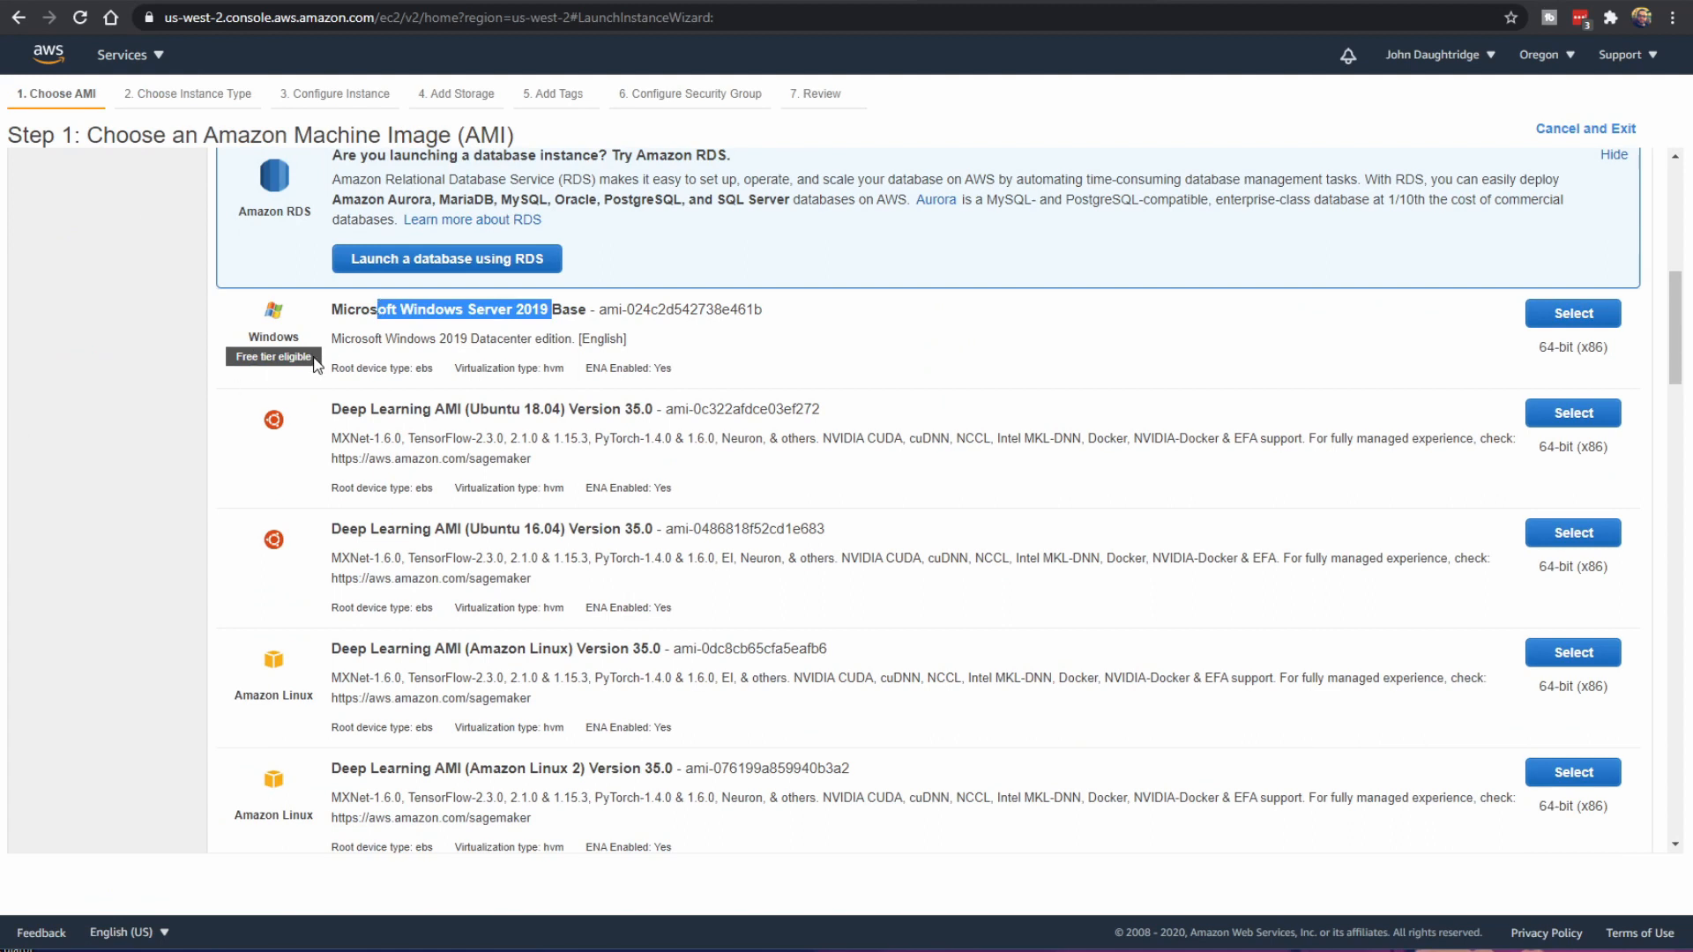
pyautogui.click(1573, 313)
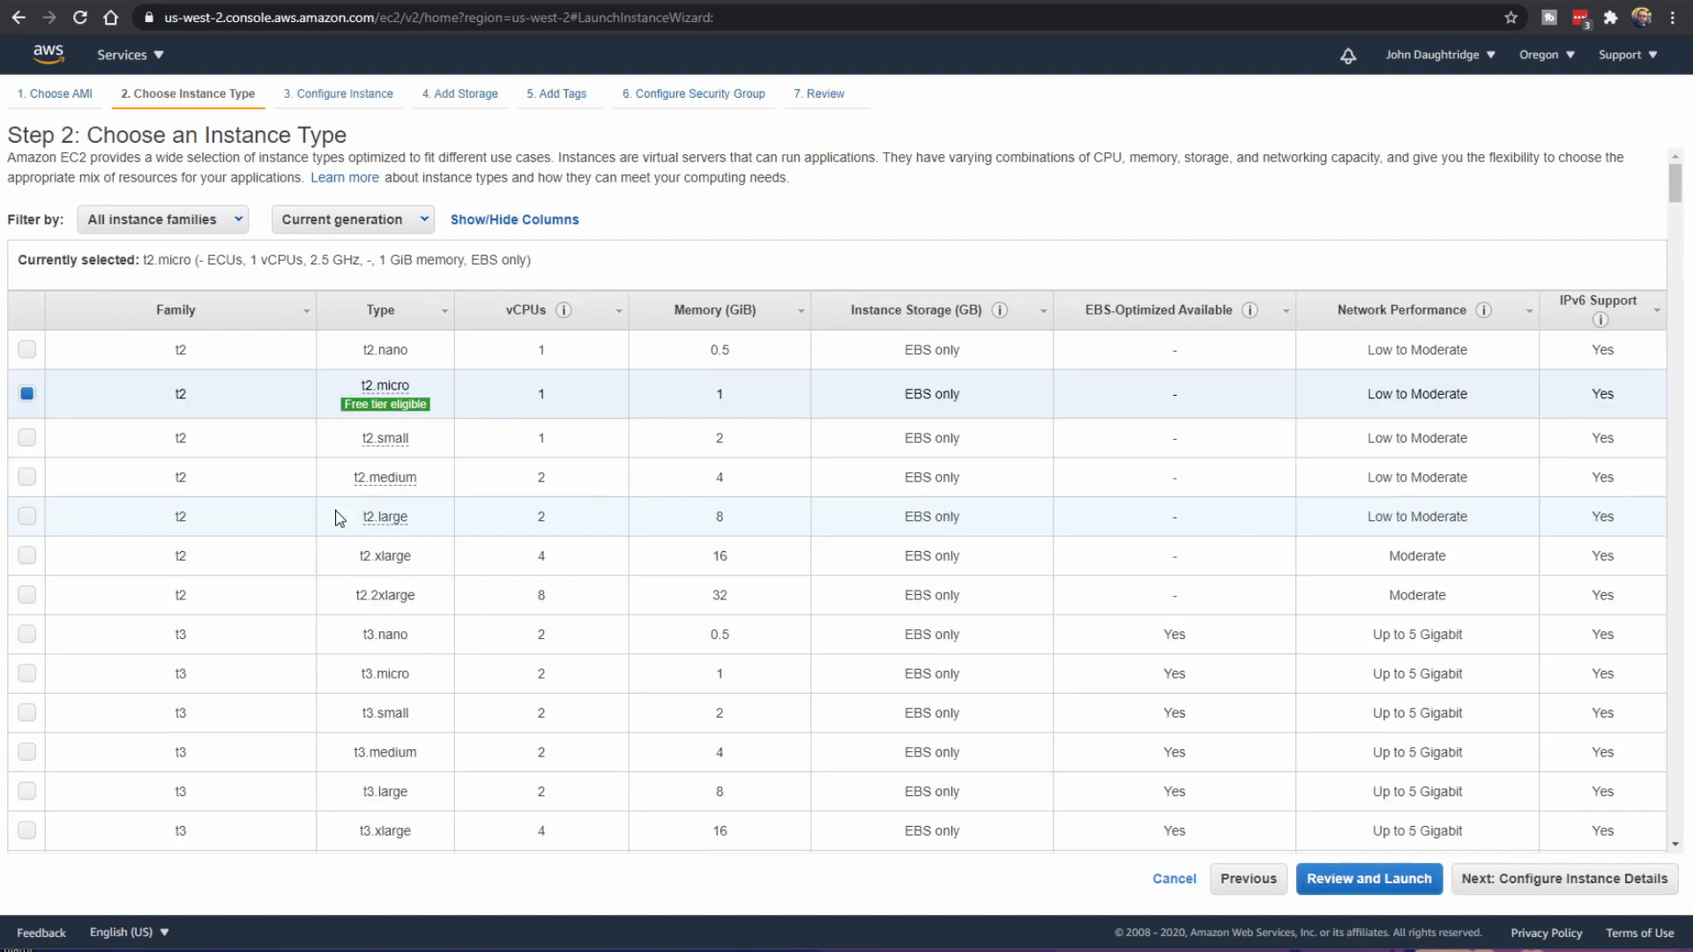
pyautogui.moveTo(1259, 550)
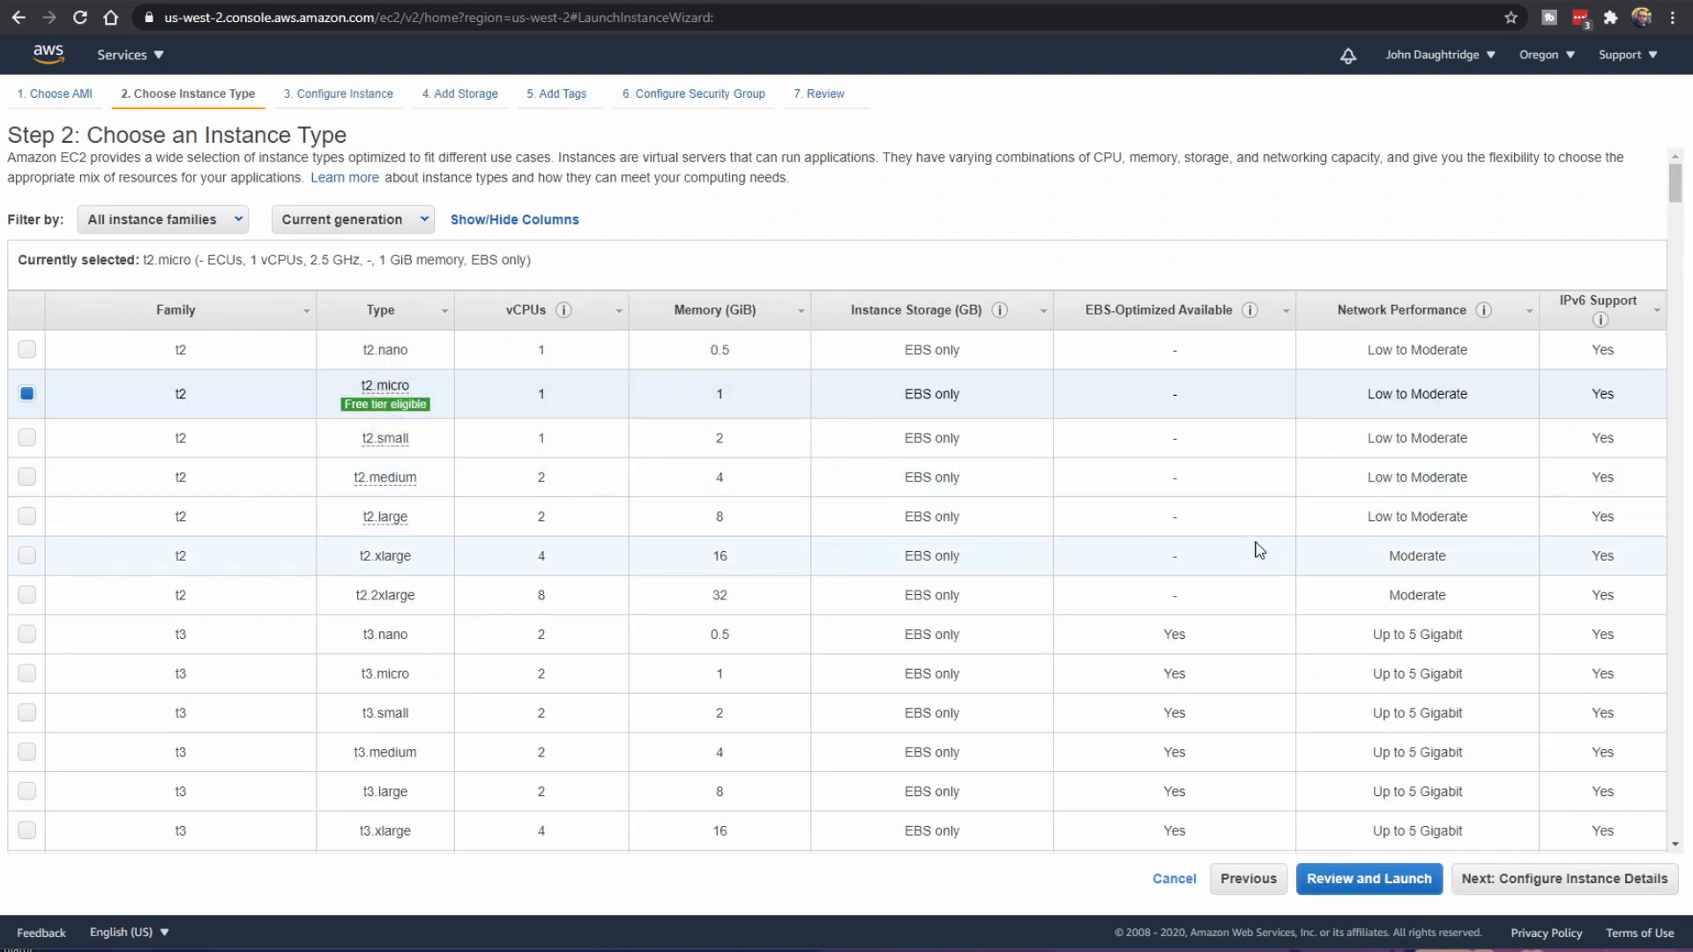
pyautogui.moveTo(1249, 564)
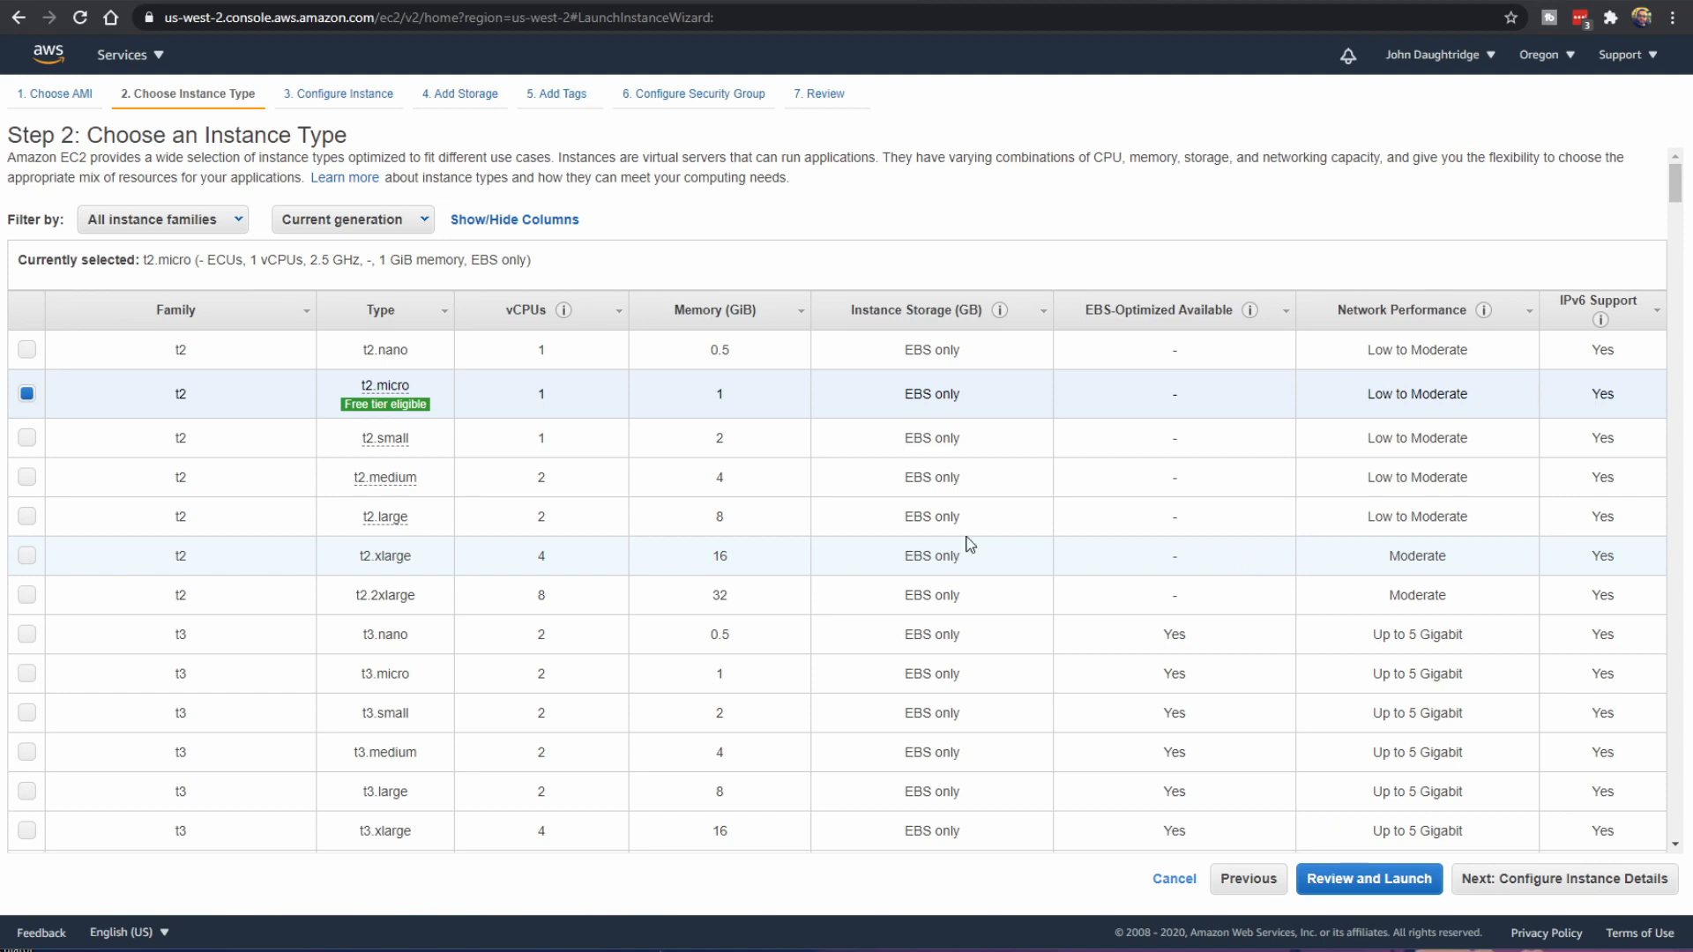
pyautogui.moveTo(602, 412)
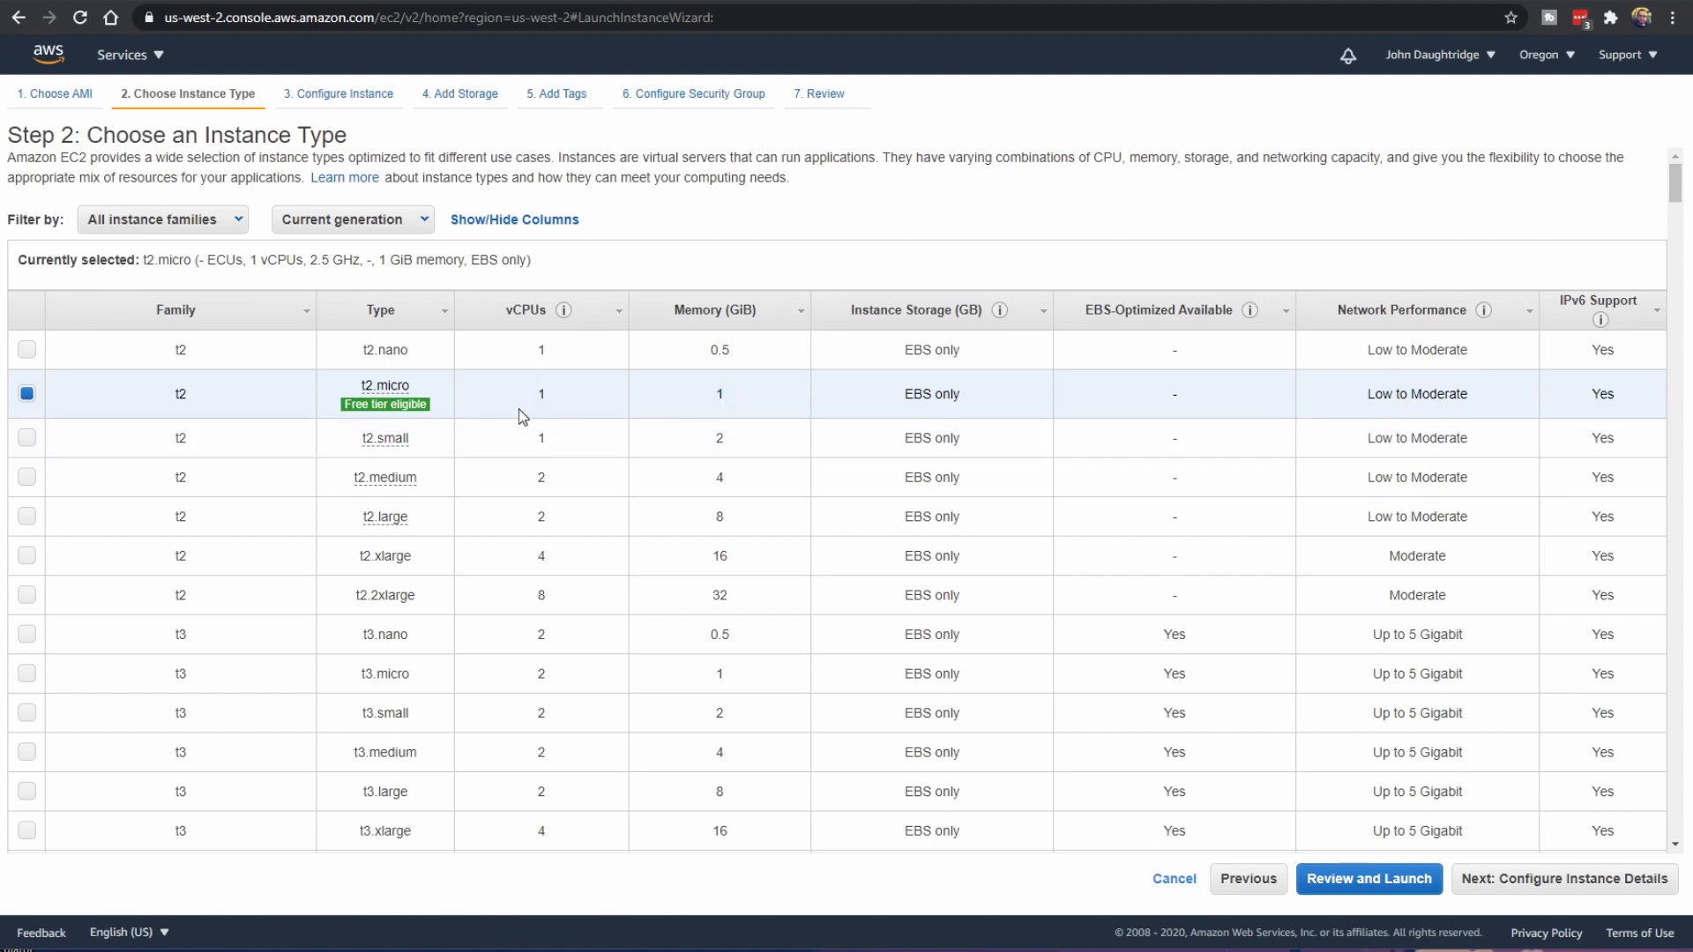
pyautogui.moveTo(386, 423)
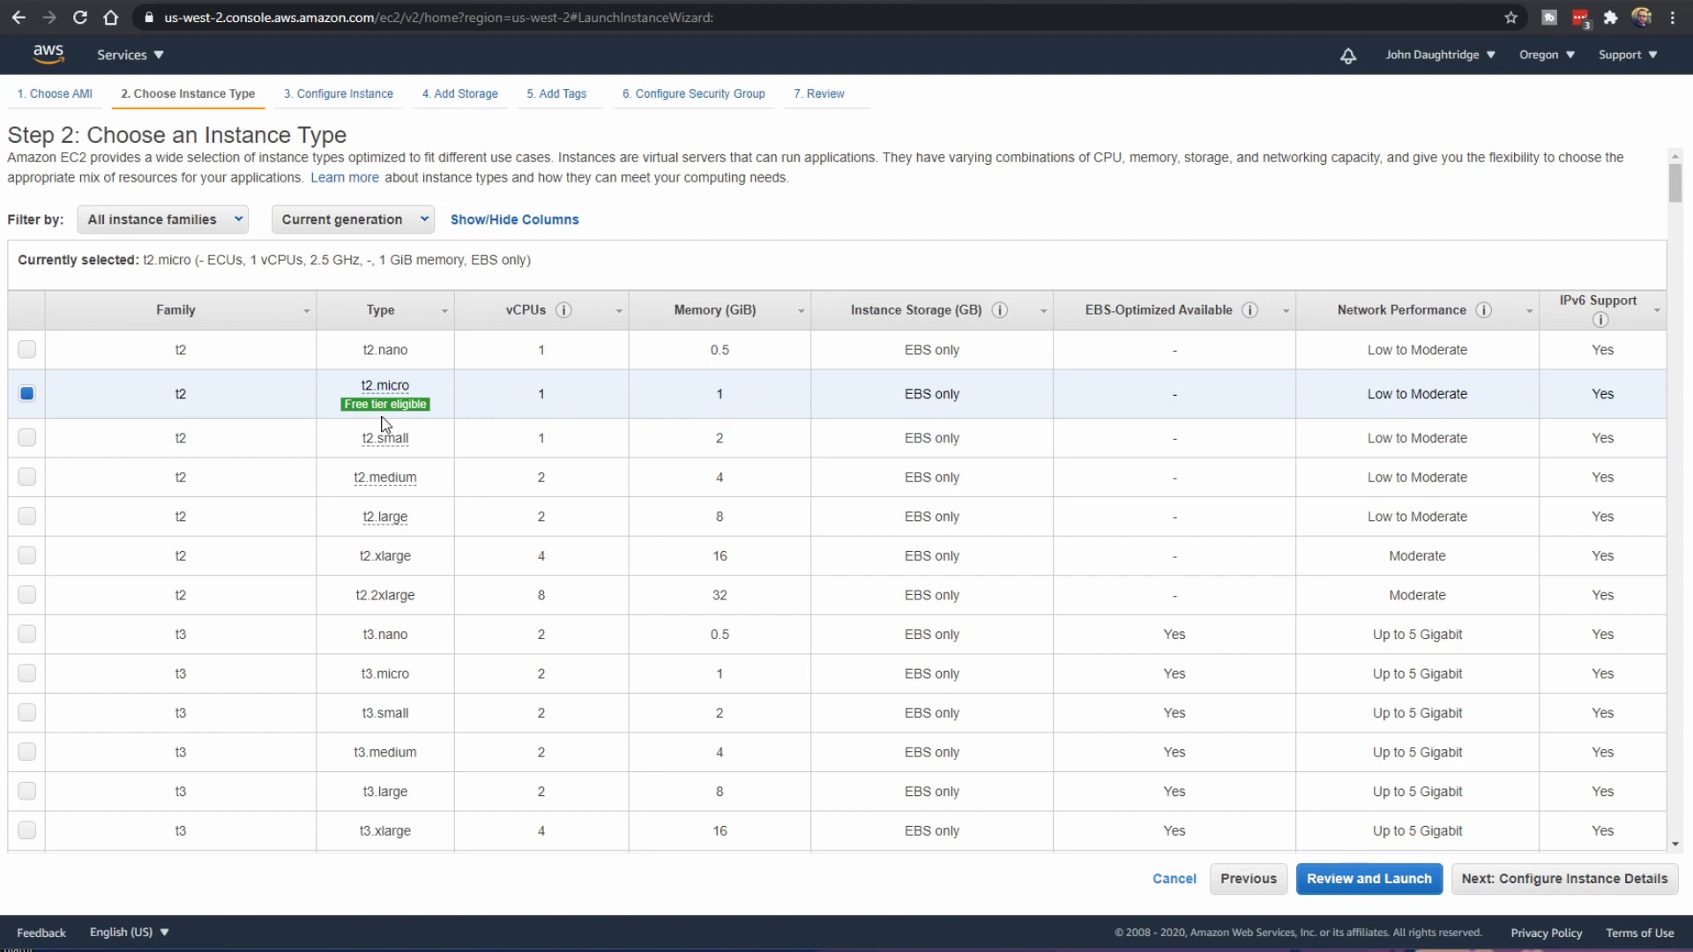
pyautogui.moveTo(384, 385)
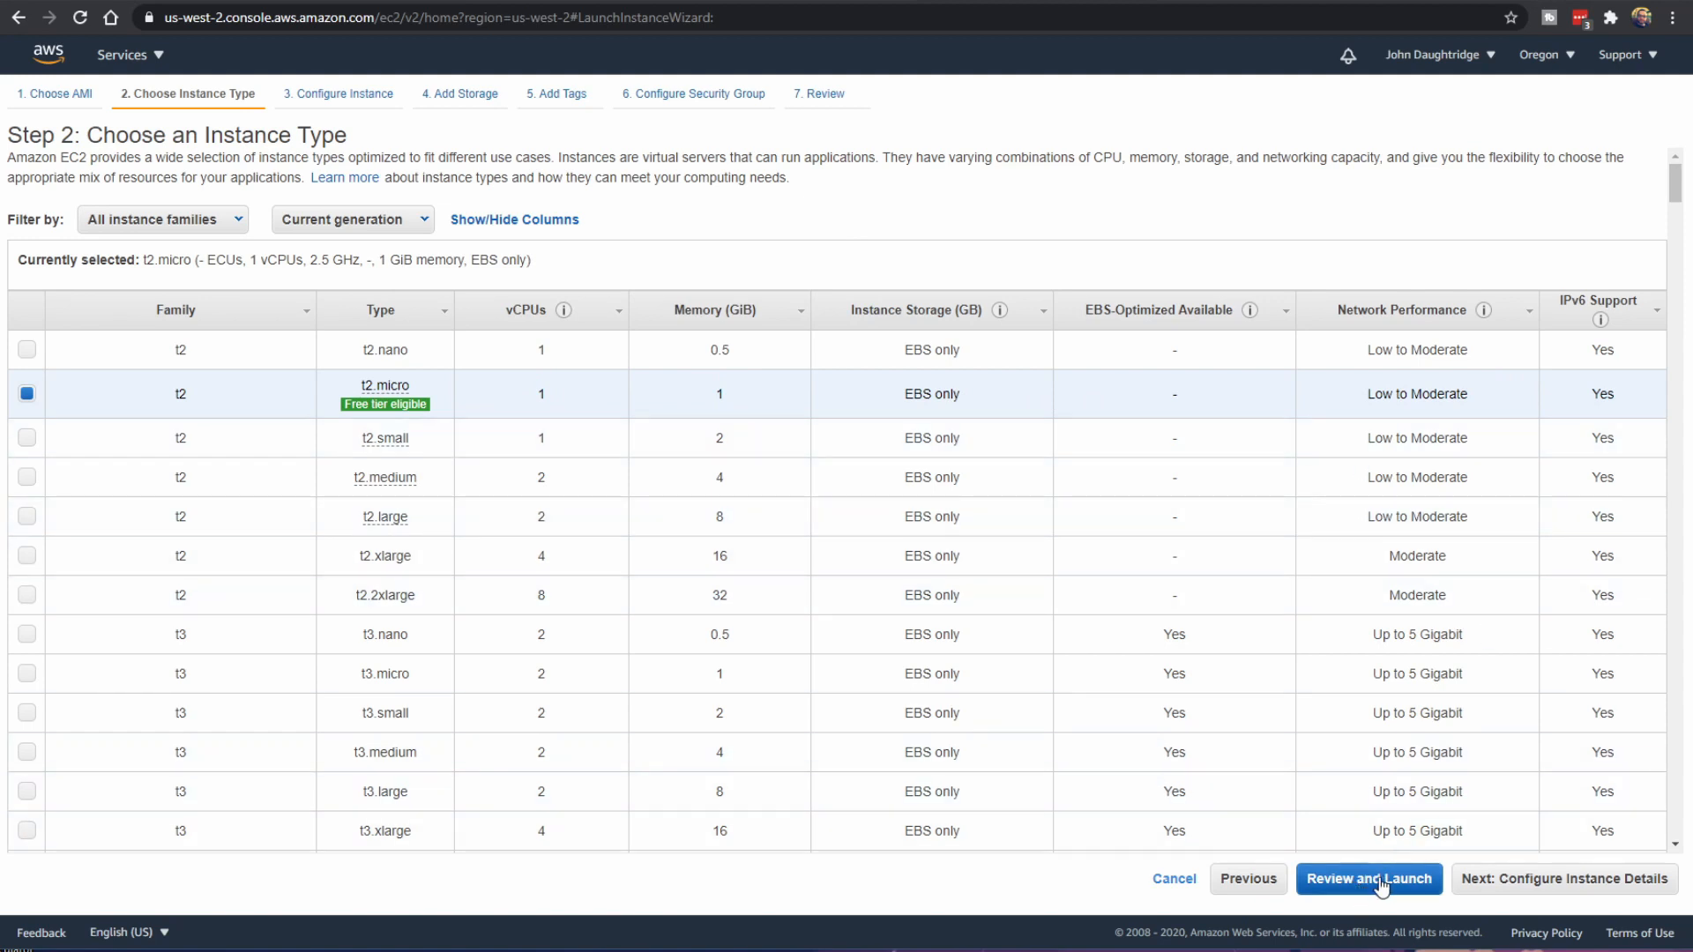
pyautogui.click(1368, 878)
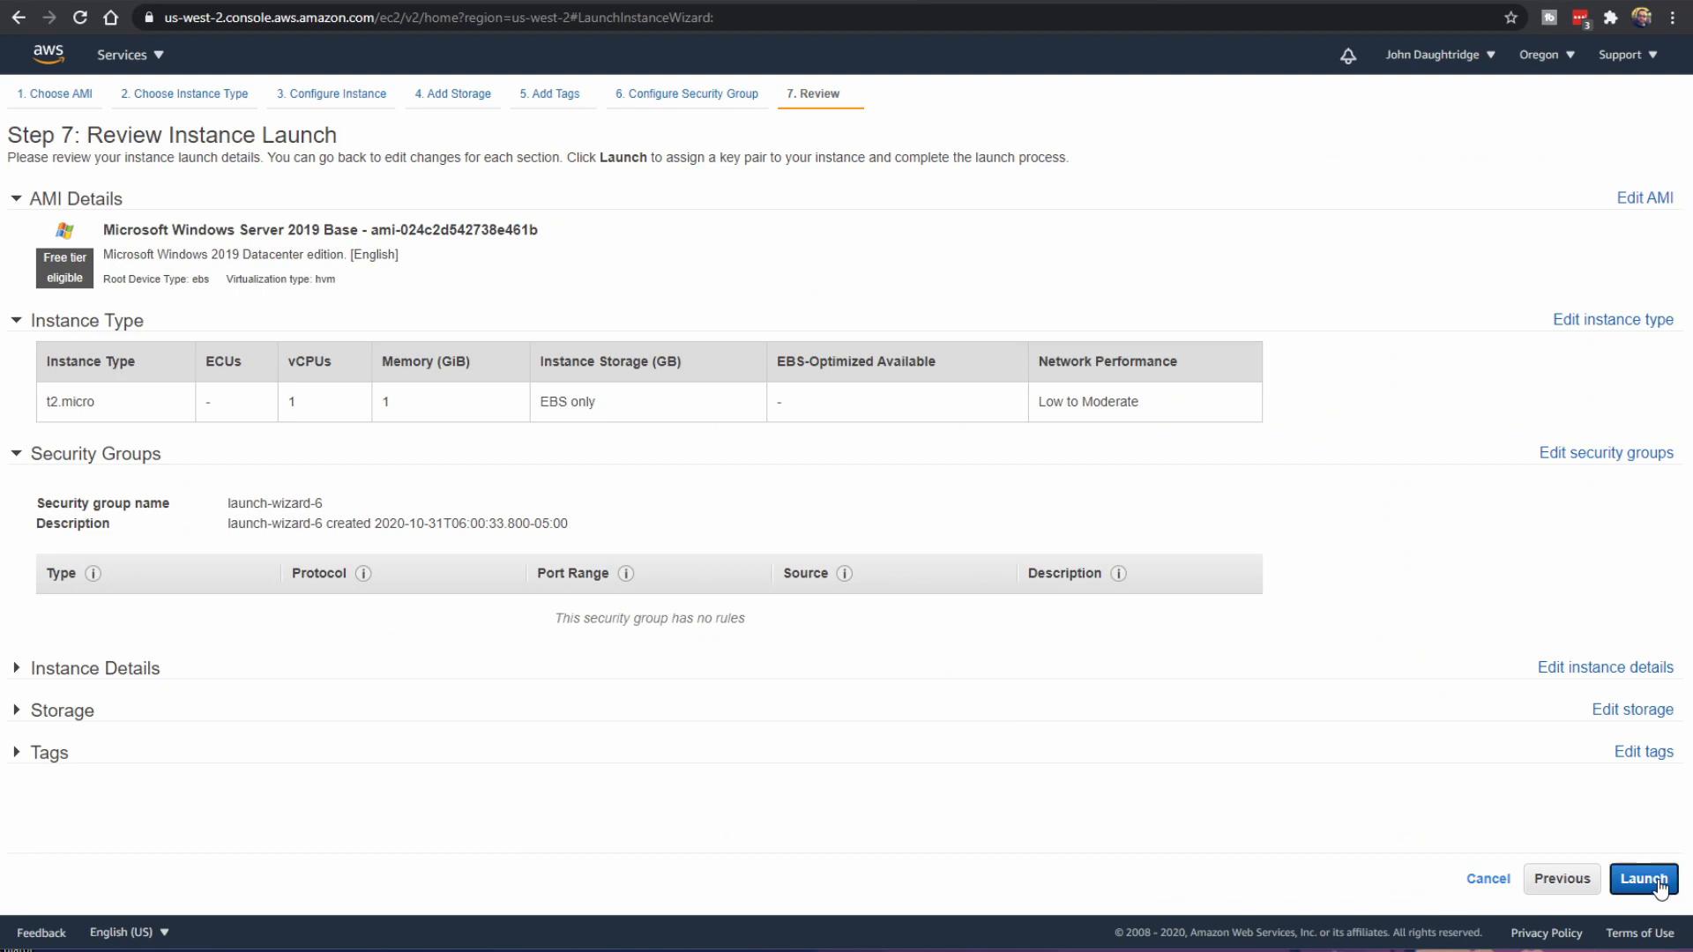
# Create and download the ResolveTutorialKeys key pair, then launch the instance.
pyautogui.click(1642, 879)
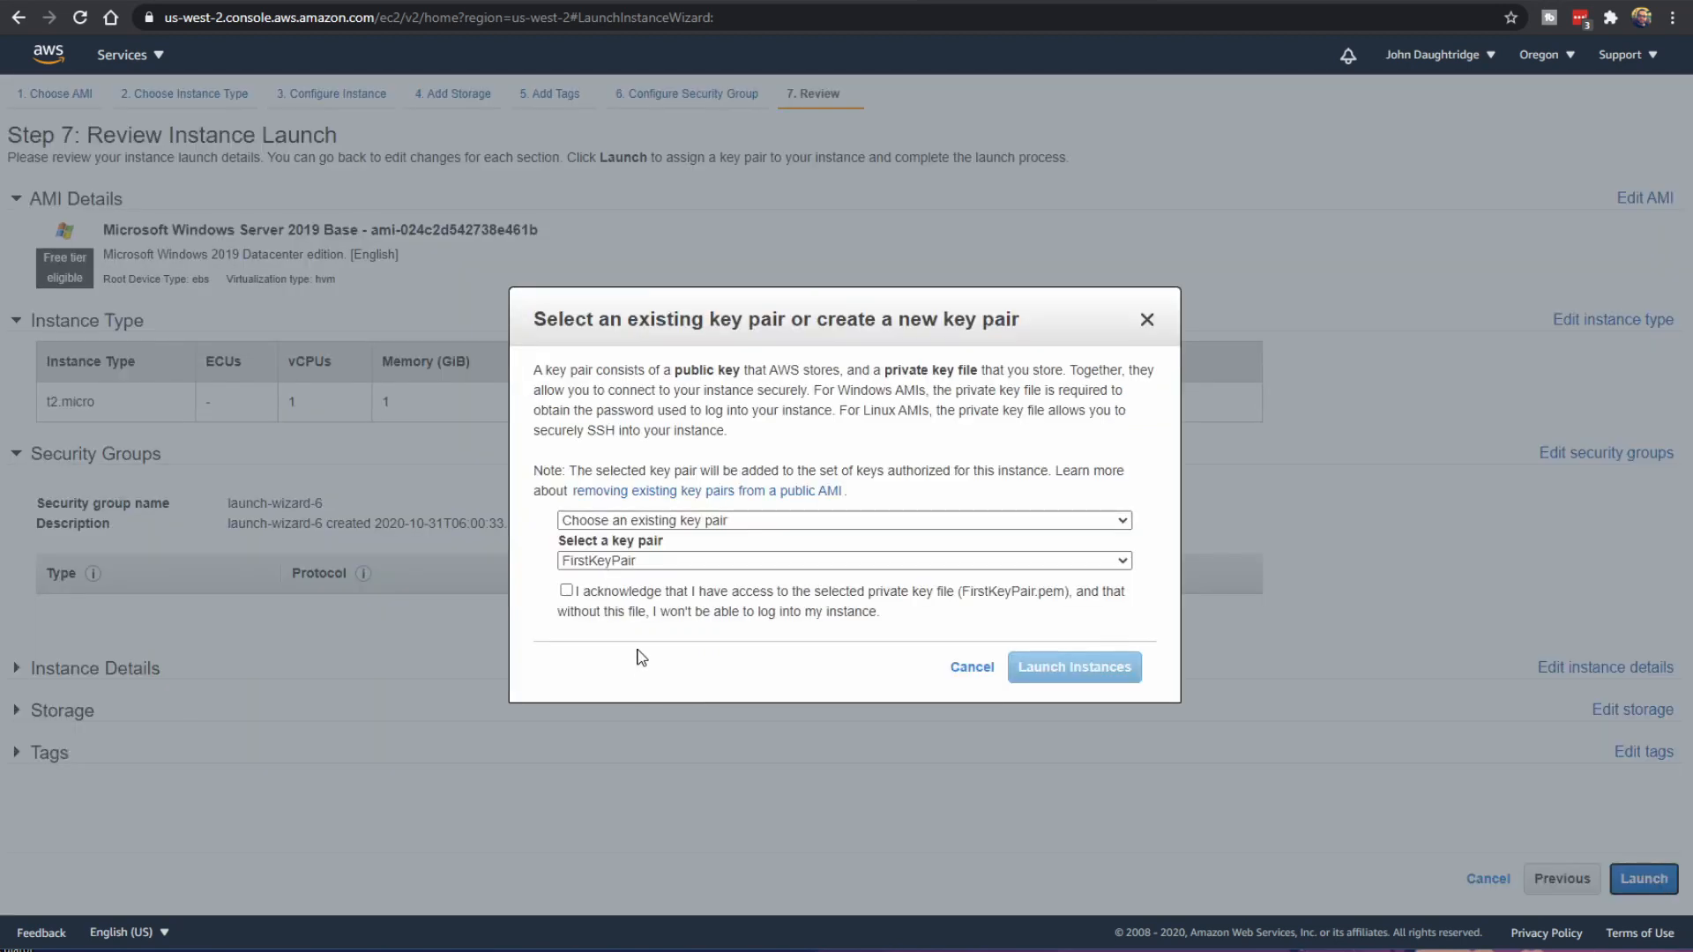
pyautogui.moveTo(751, 384)
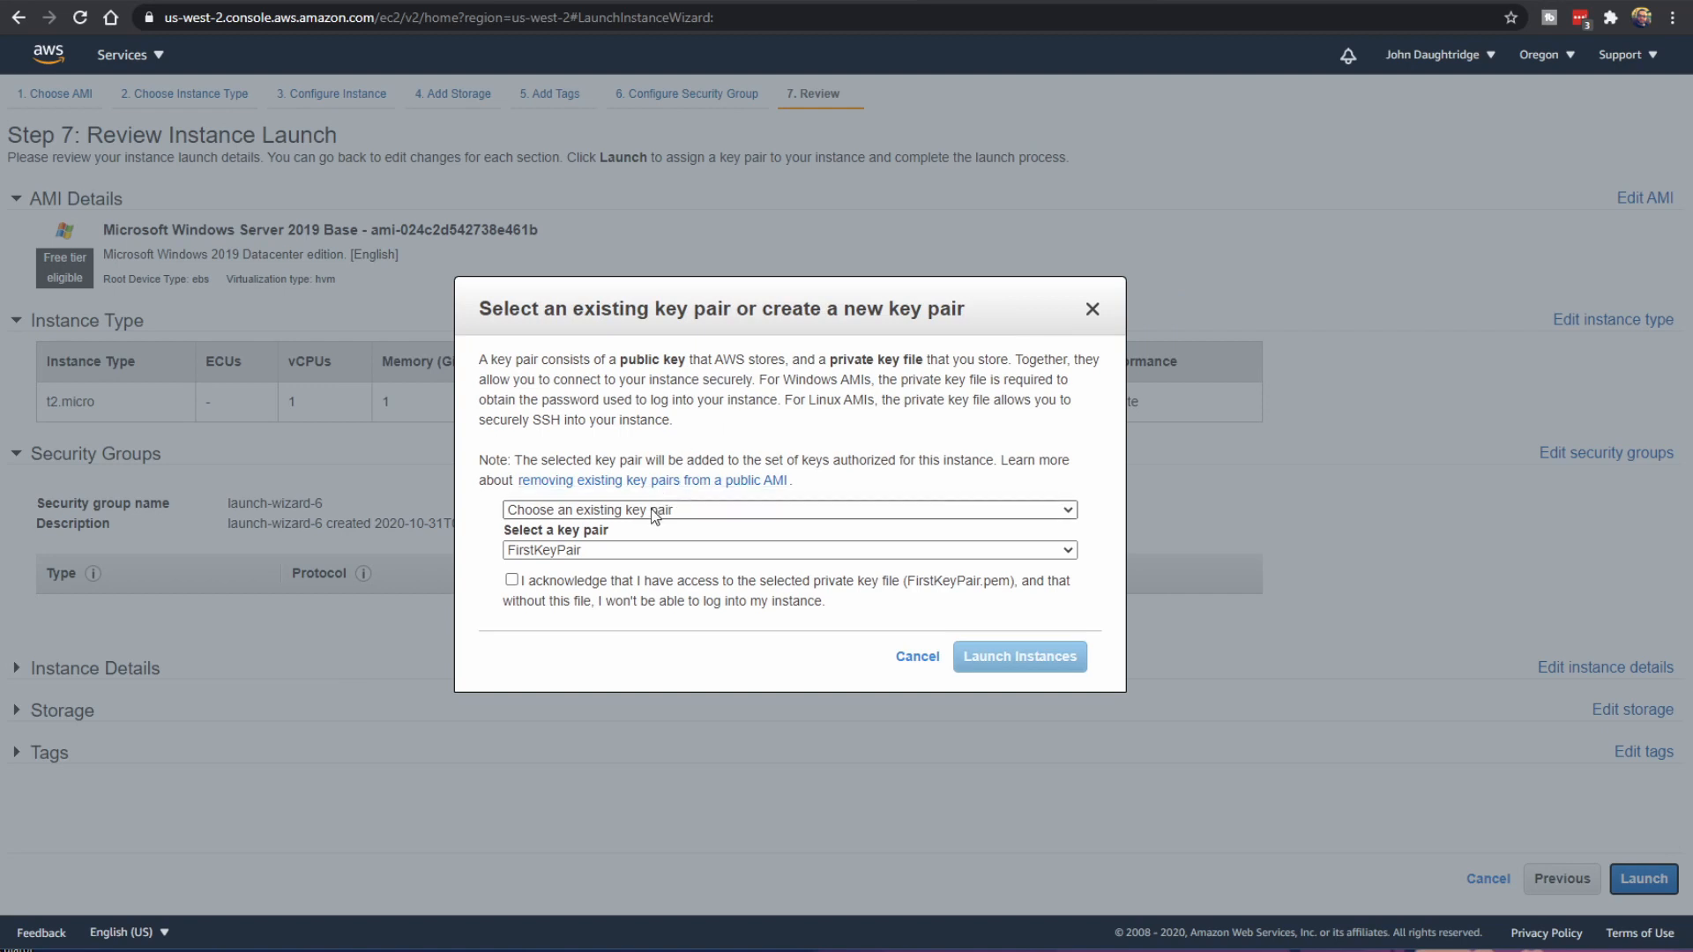
pyautogui.click(788, 509)
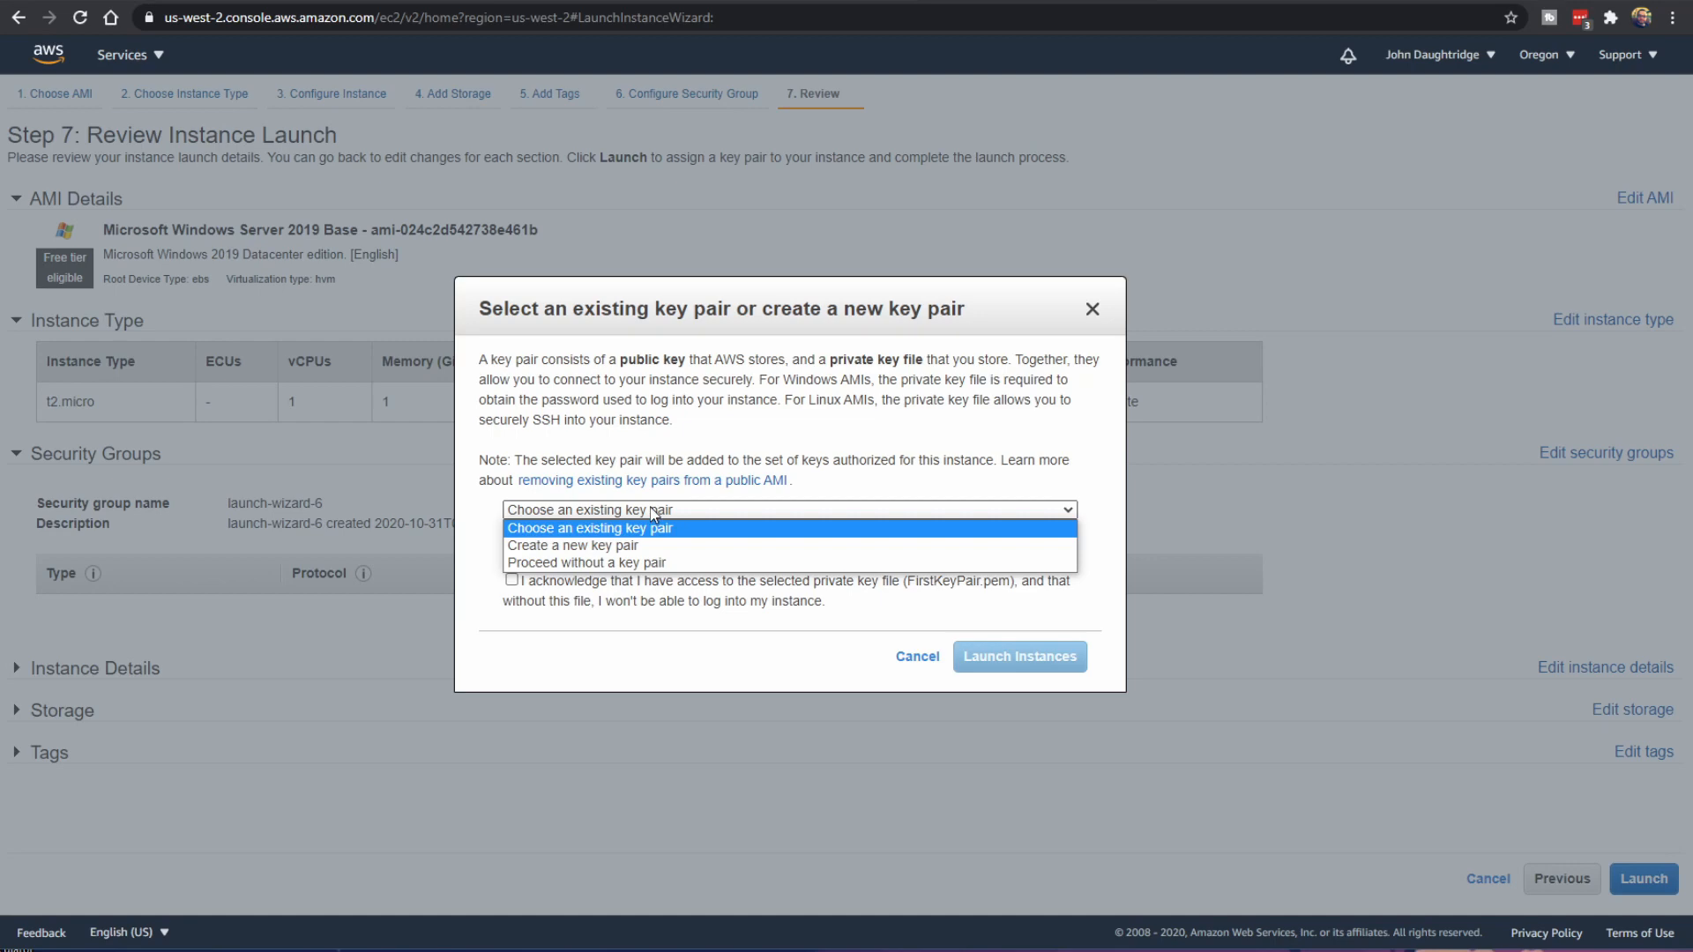
pyautogui.click(583, 545)
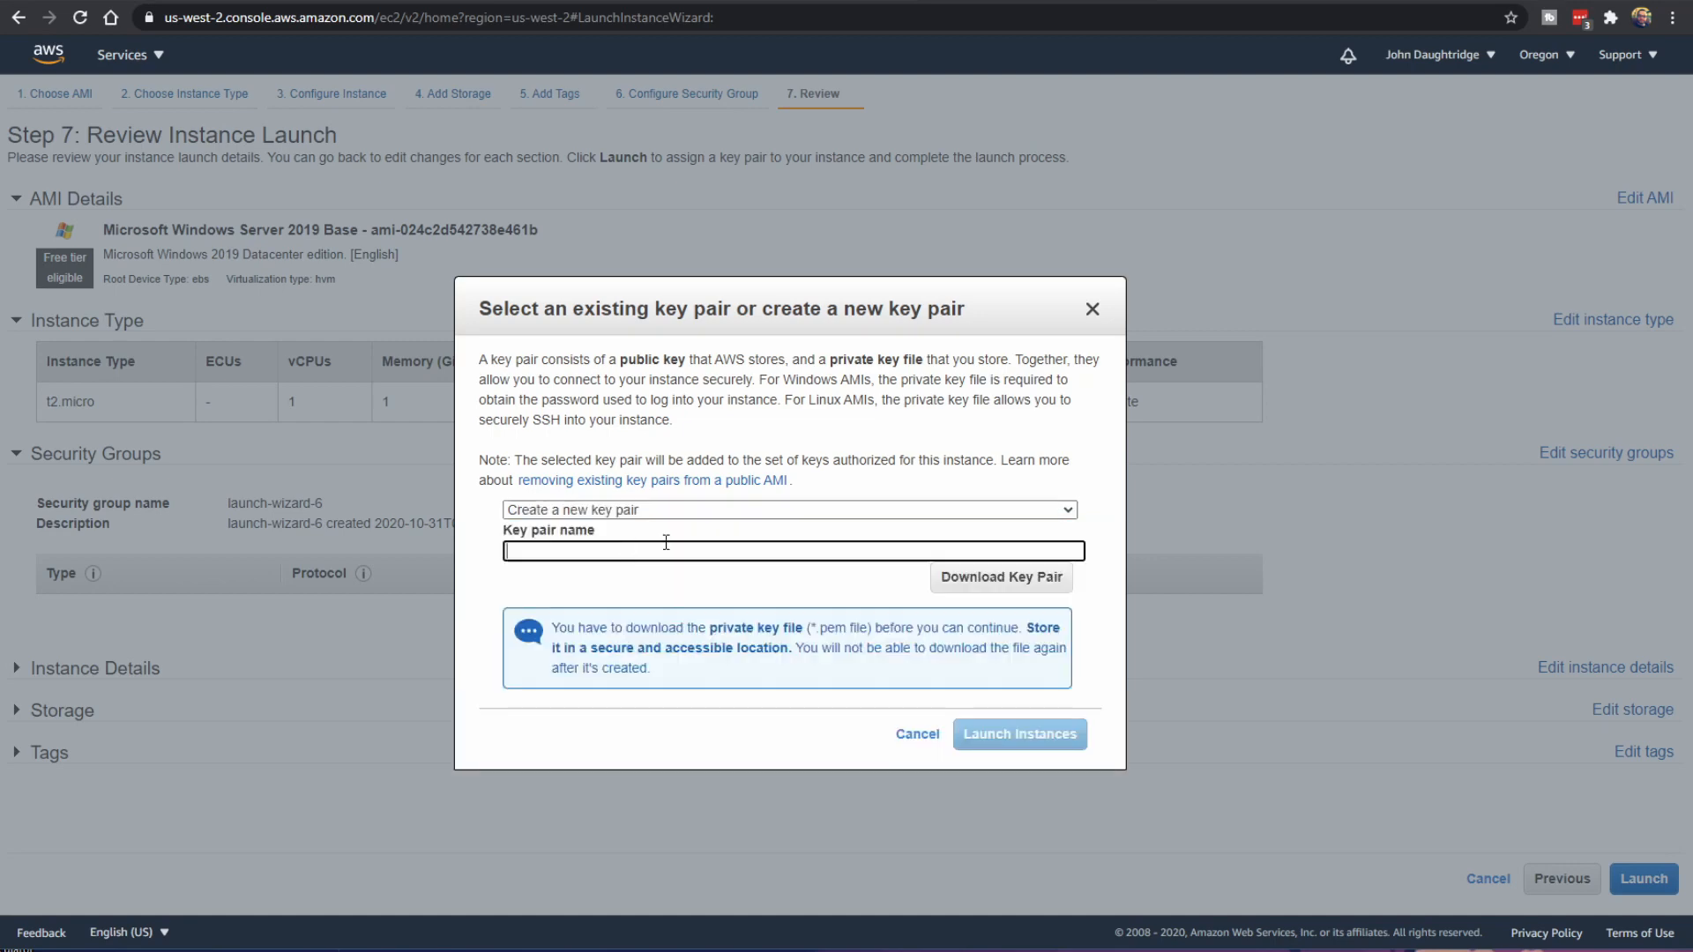
pyautogui.write('ResolveTutorialKeys')
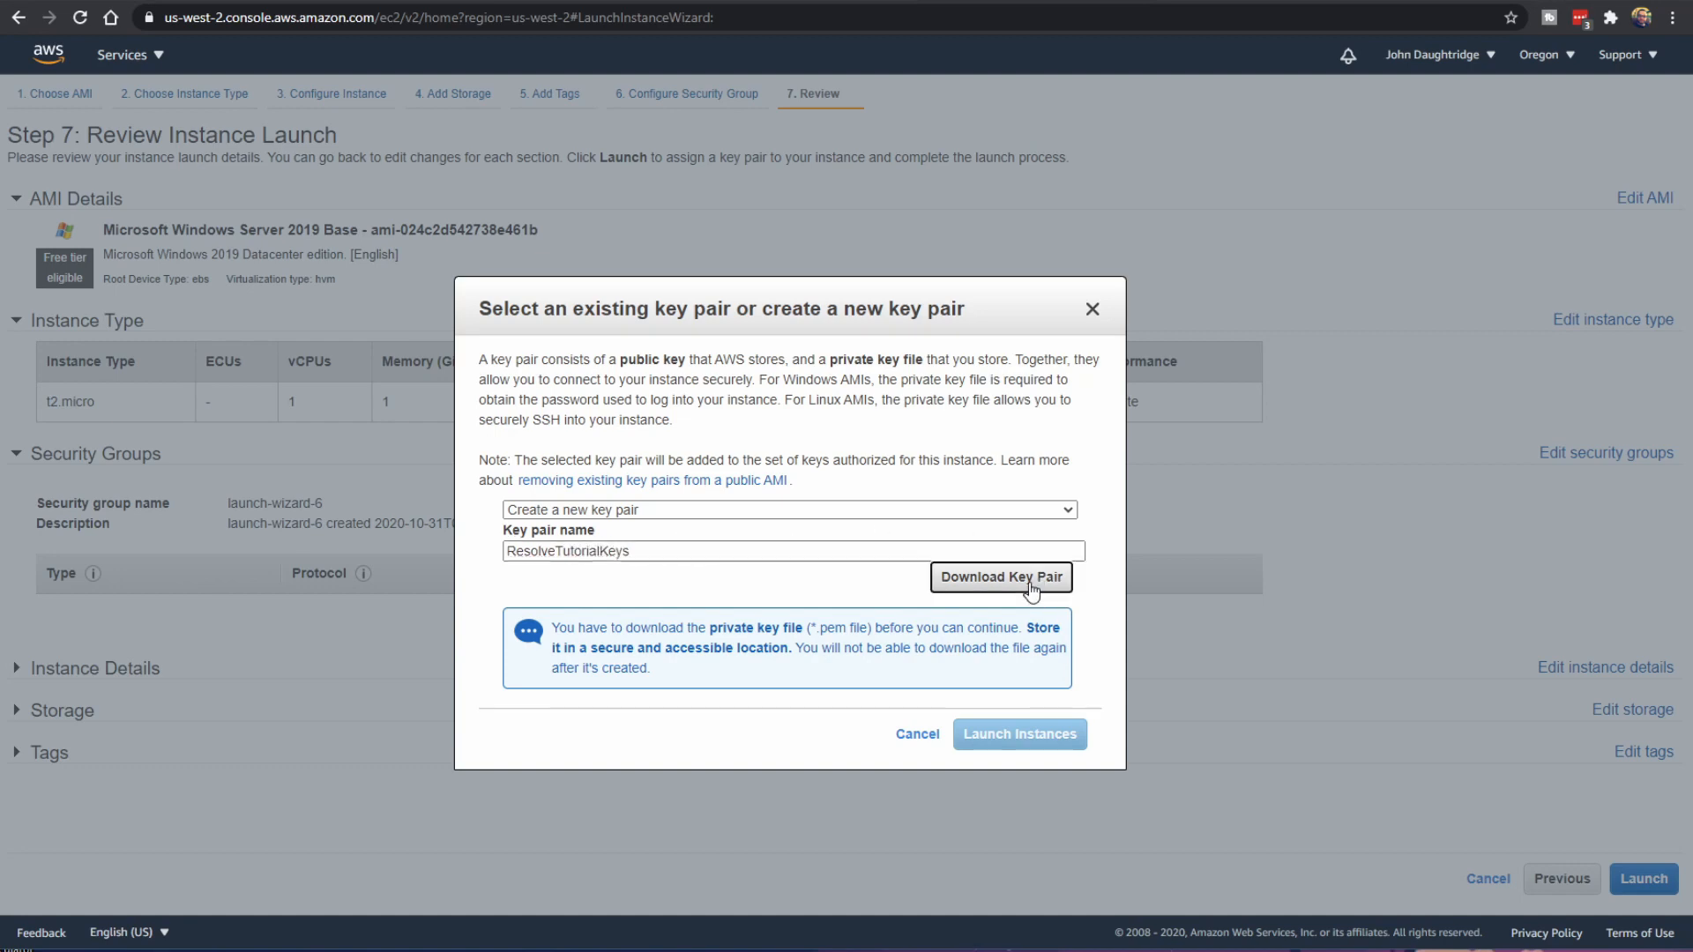
pyautogui.click(999, 577)
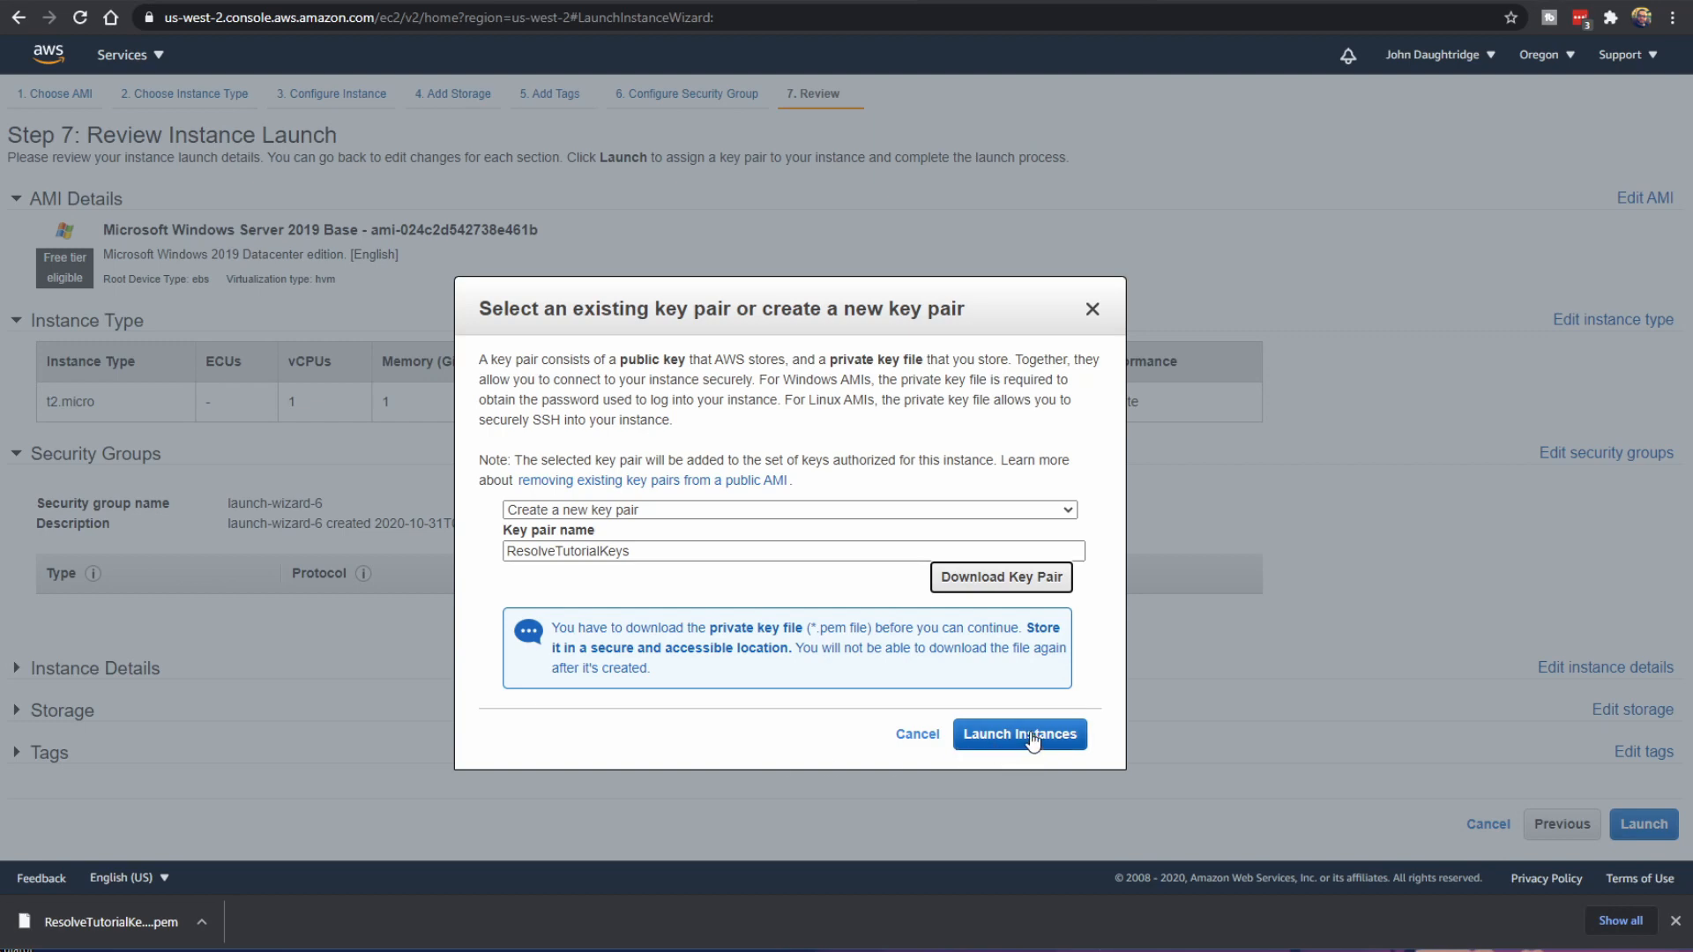
pyautogui.click(1019, 735)
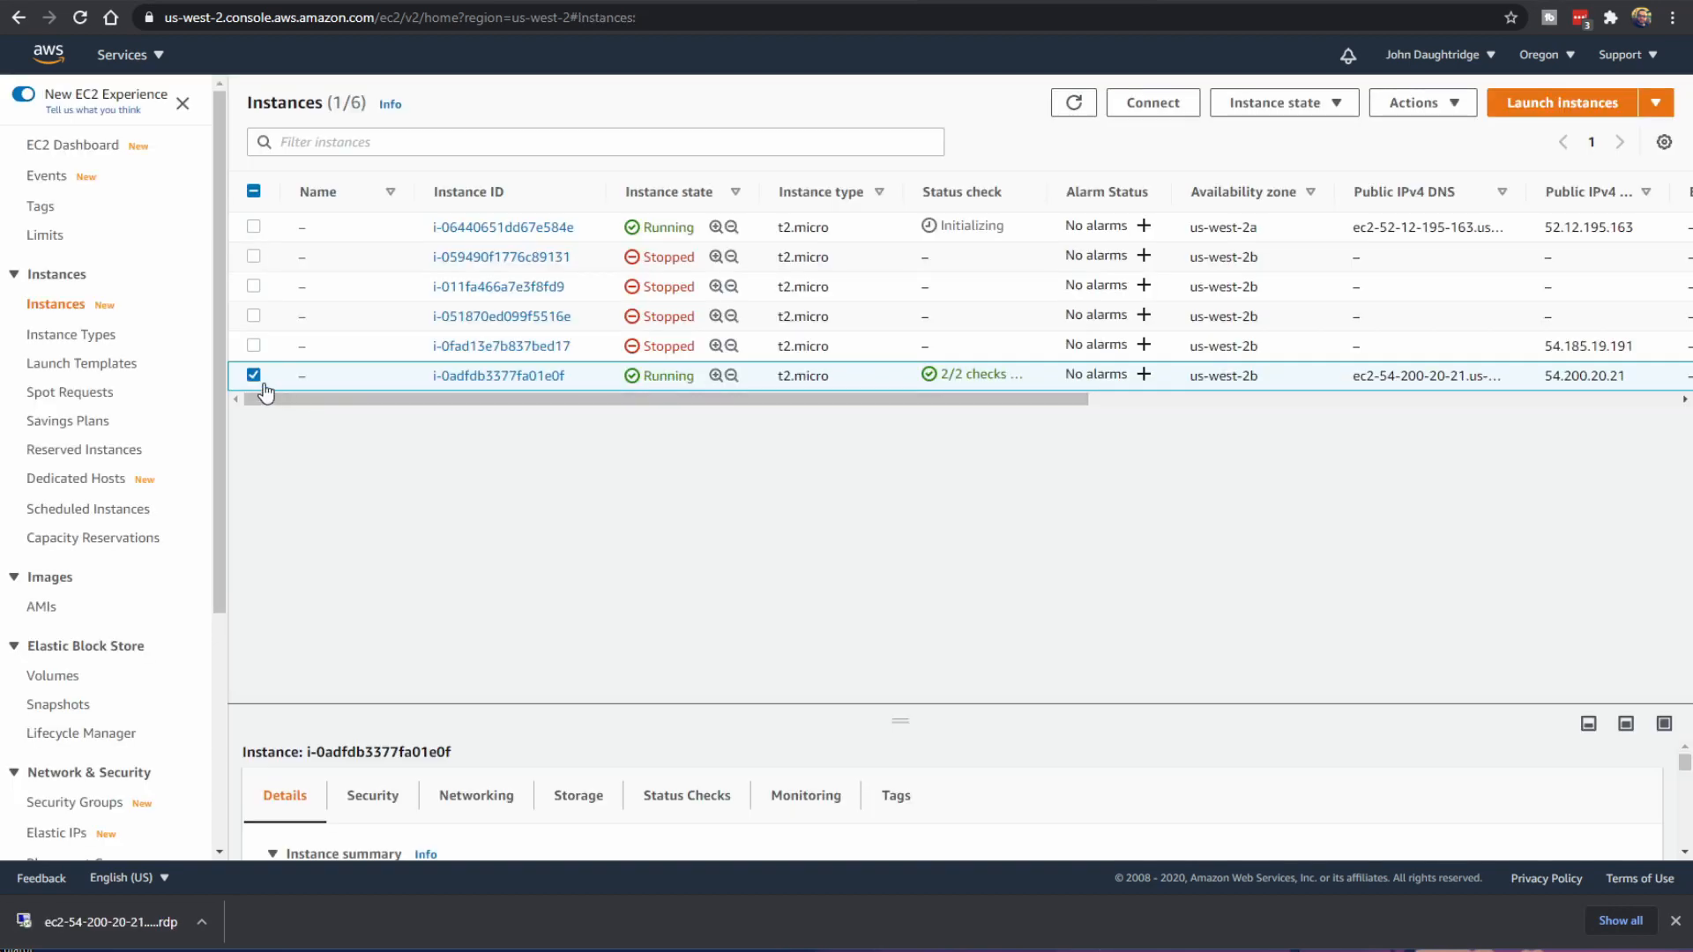
# Download the RDP client file for running instance i-0adfdb3377fa01e0f (52.12.195.163).
pyautogui.click(1422, 102)
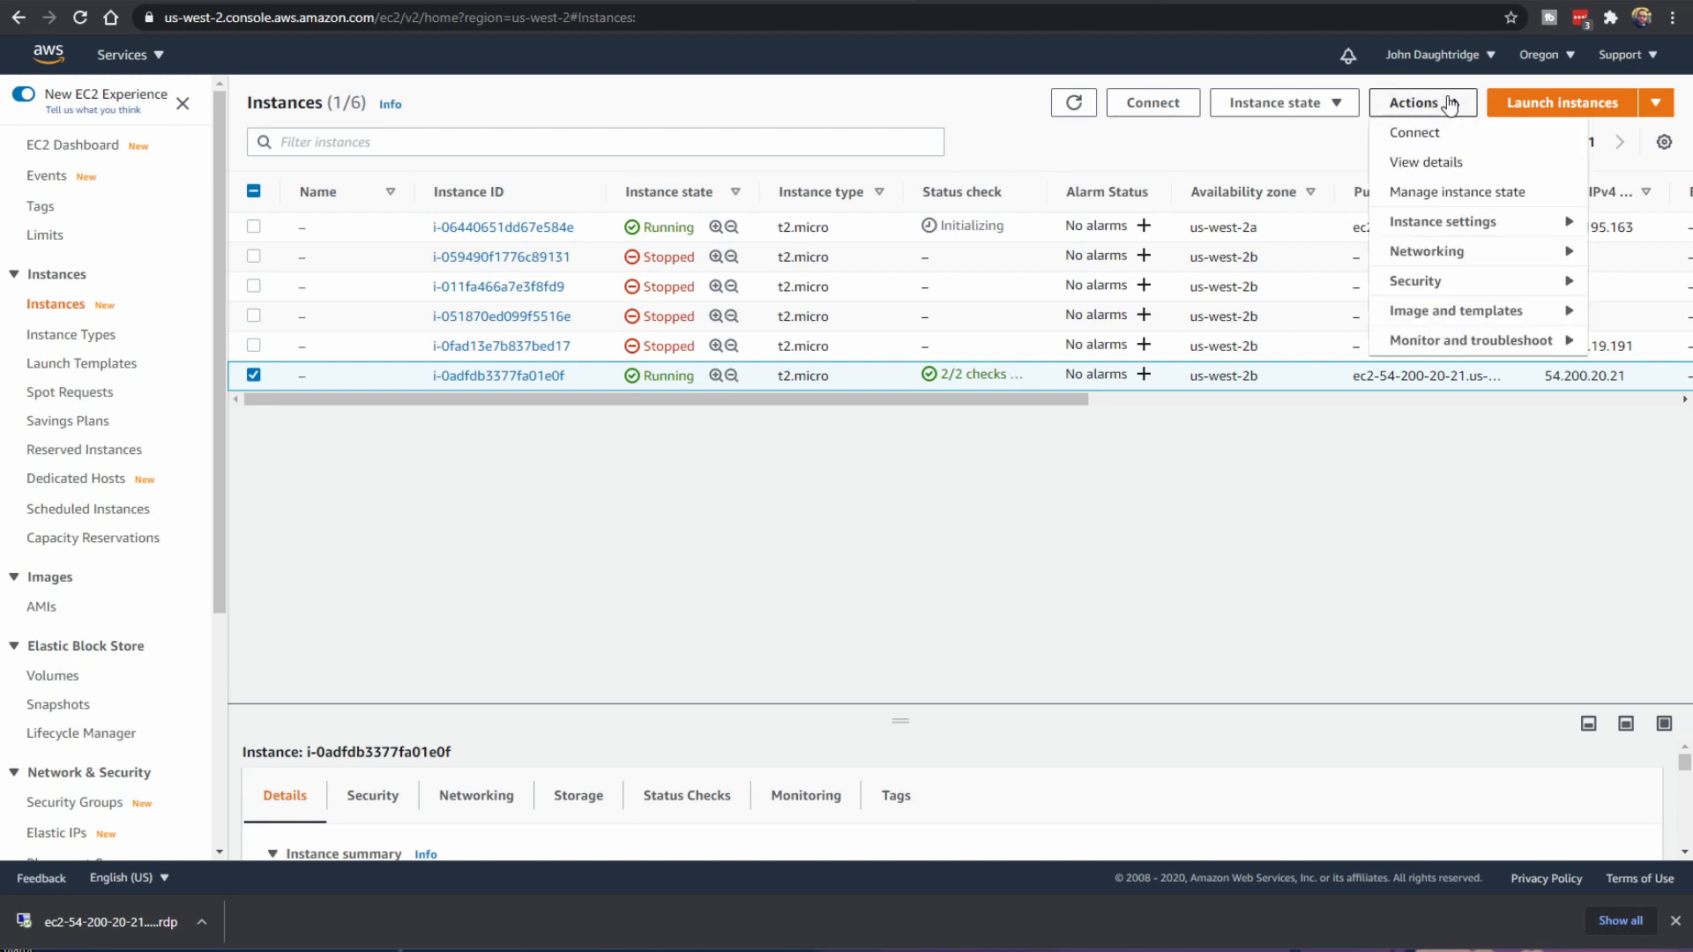
pyautogui.click(1278, 103)
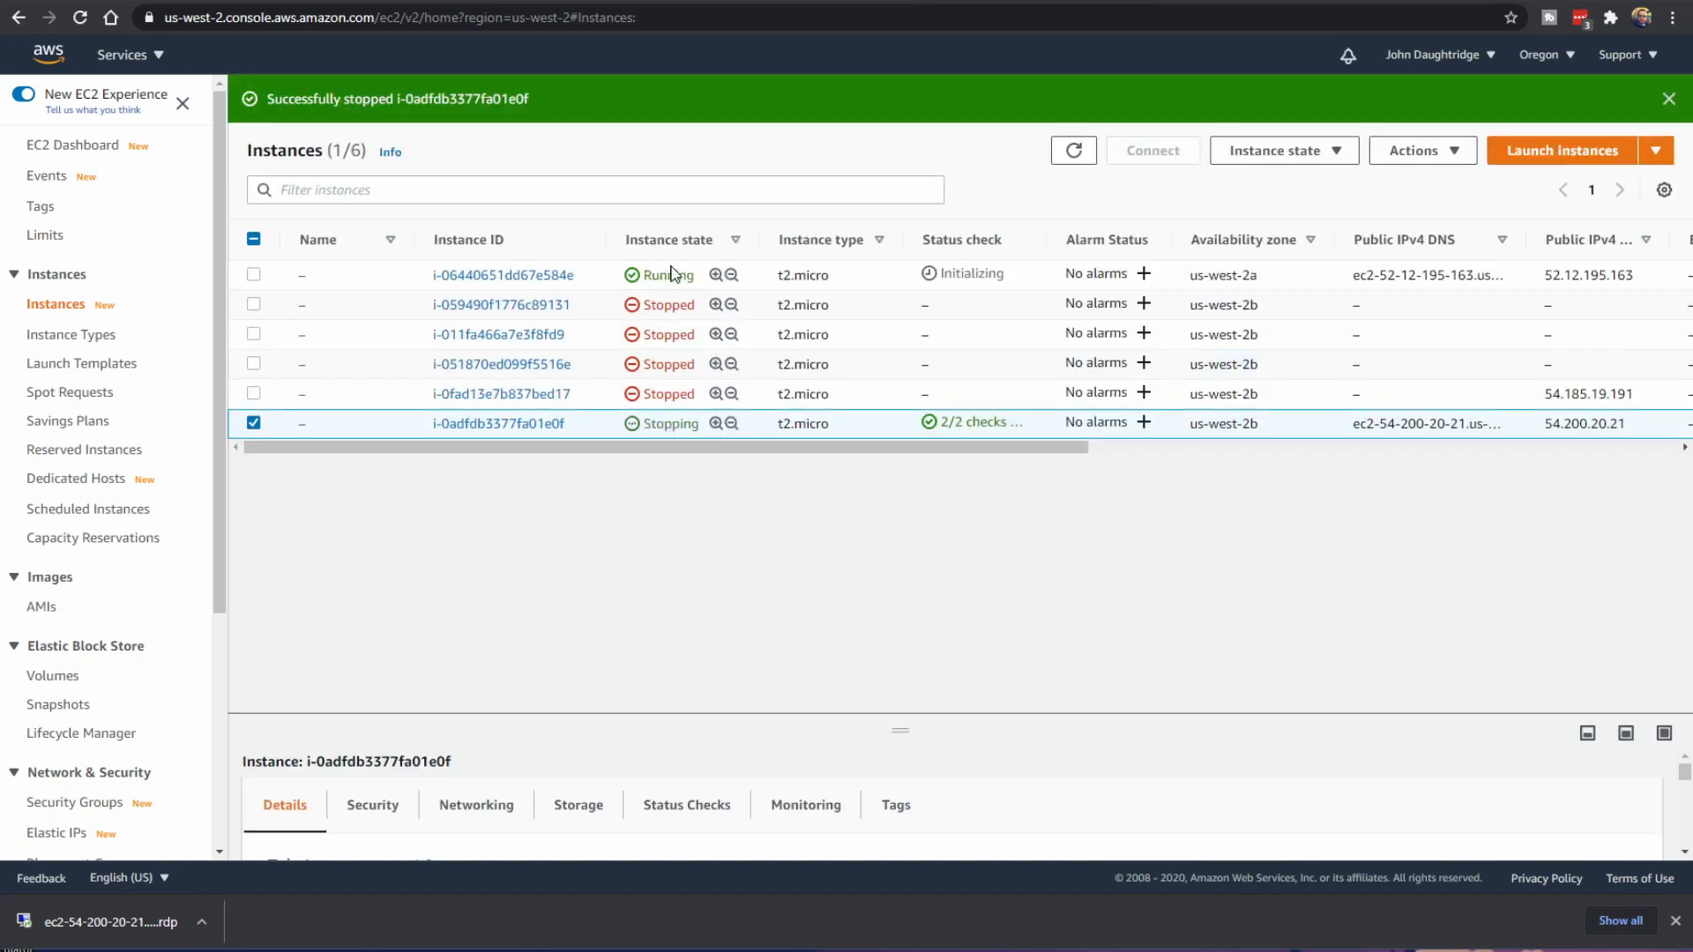
pyautogui.moveTo(533, 270)
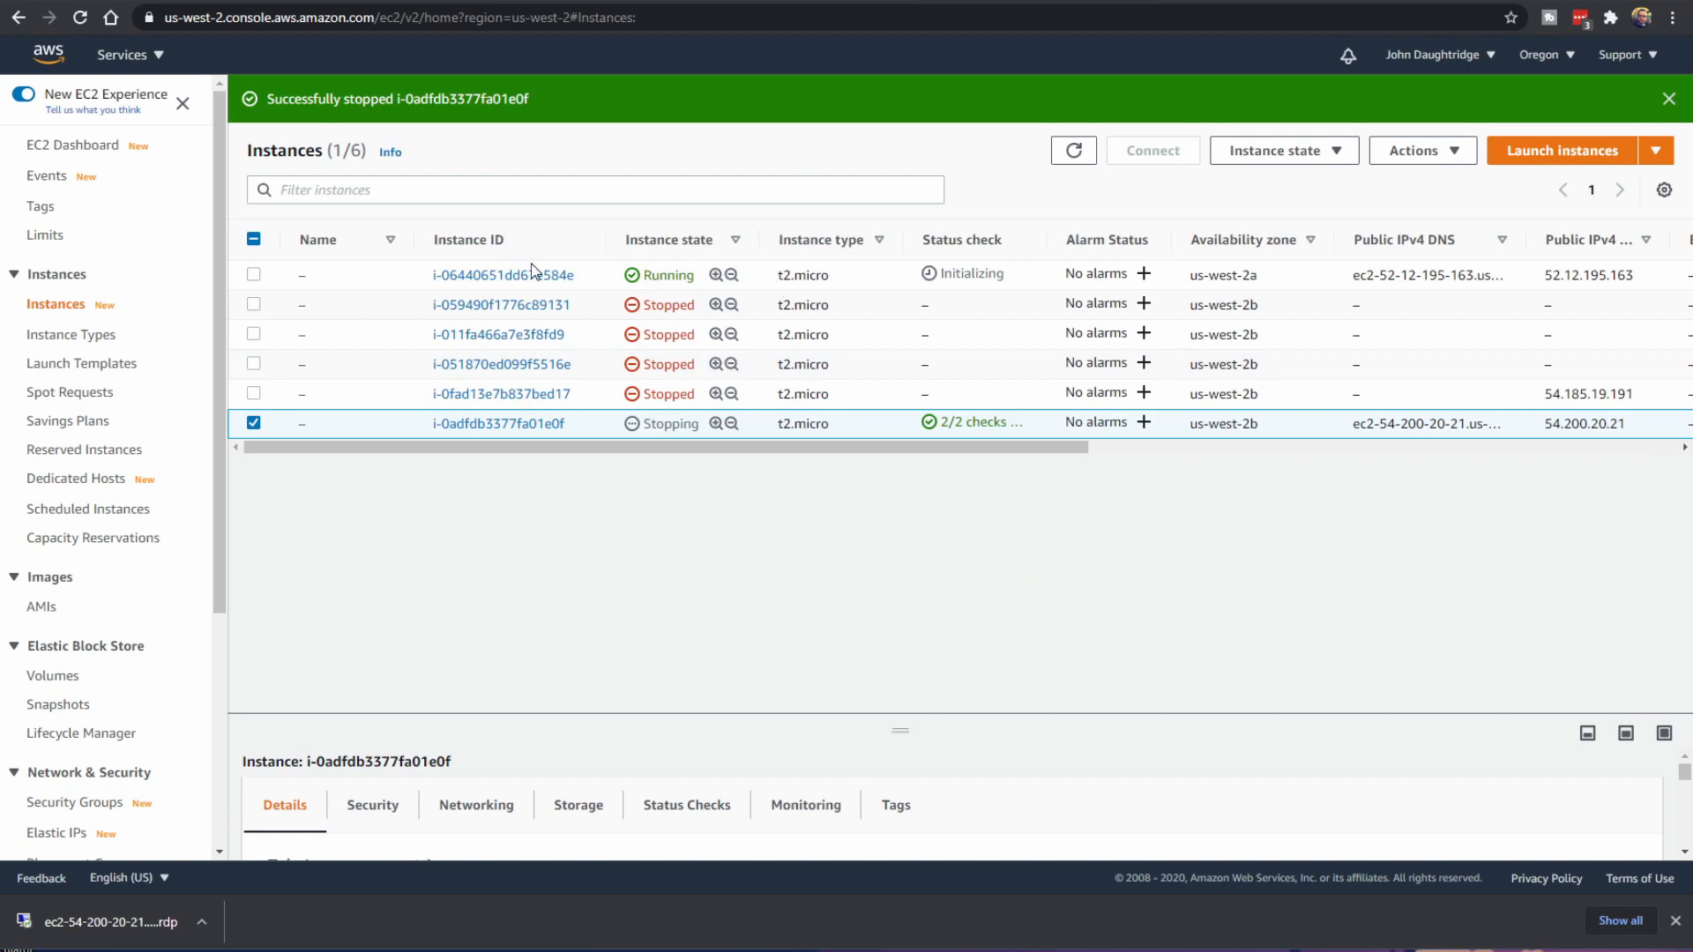
pyautogui.moveTo(702, 276)
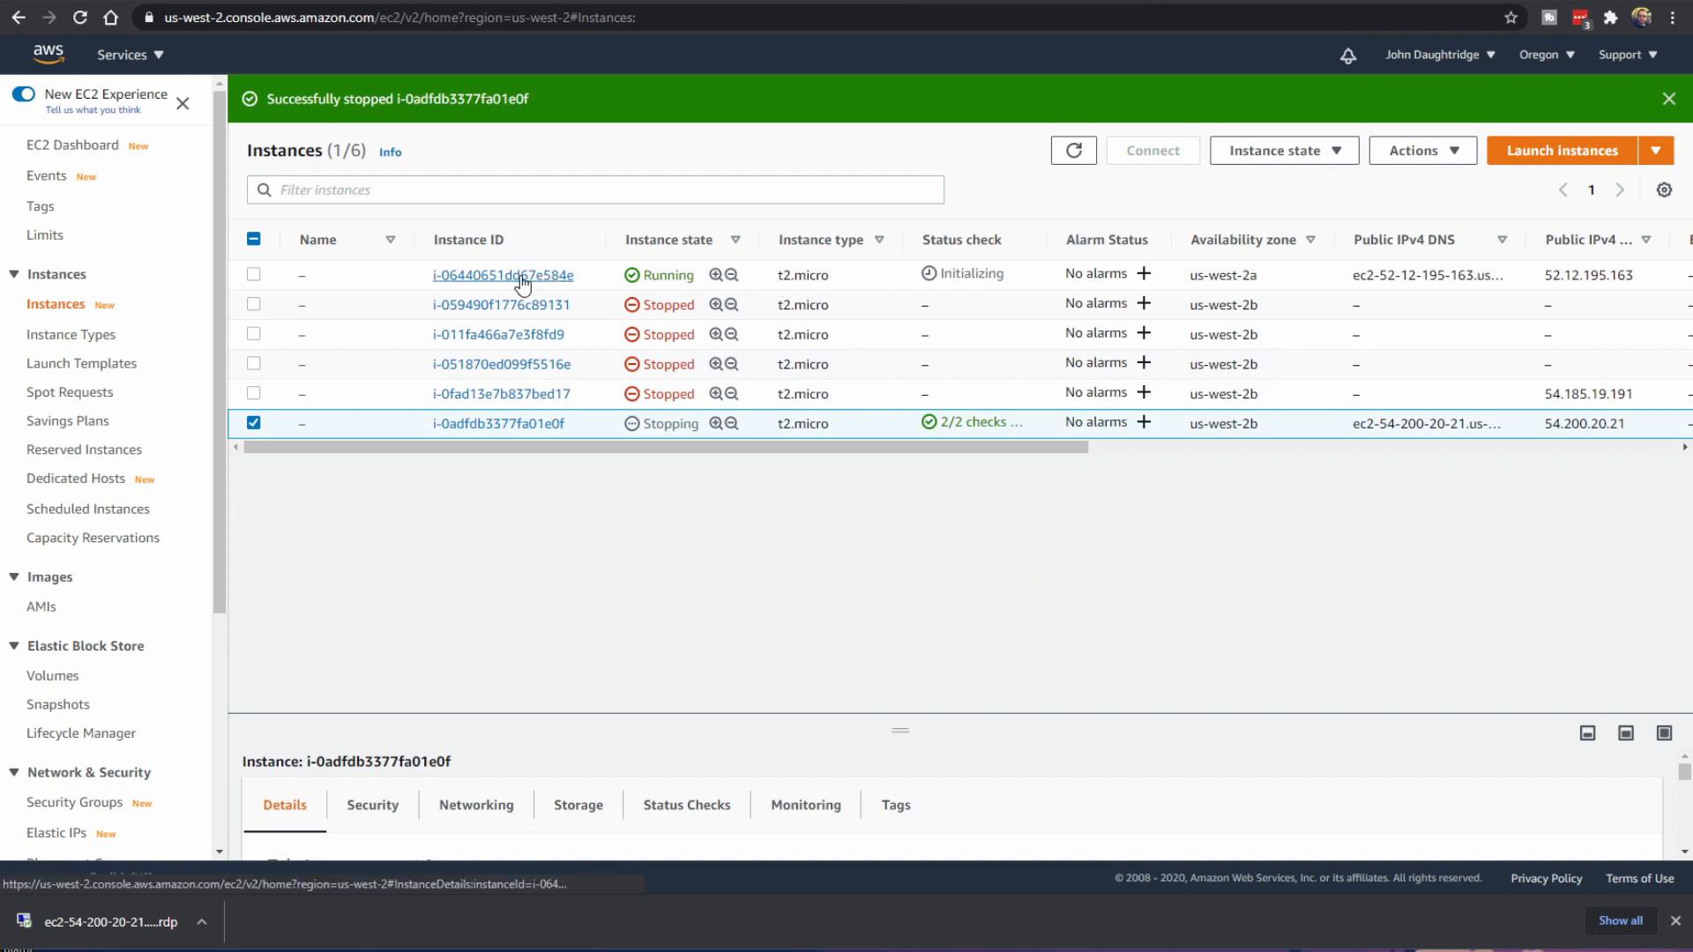
pyautogui.click(502, 274)
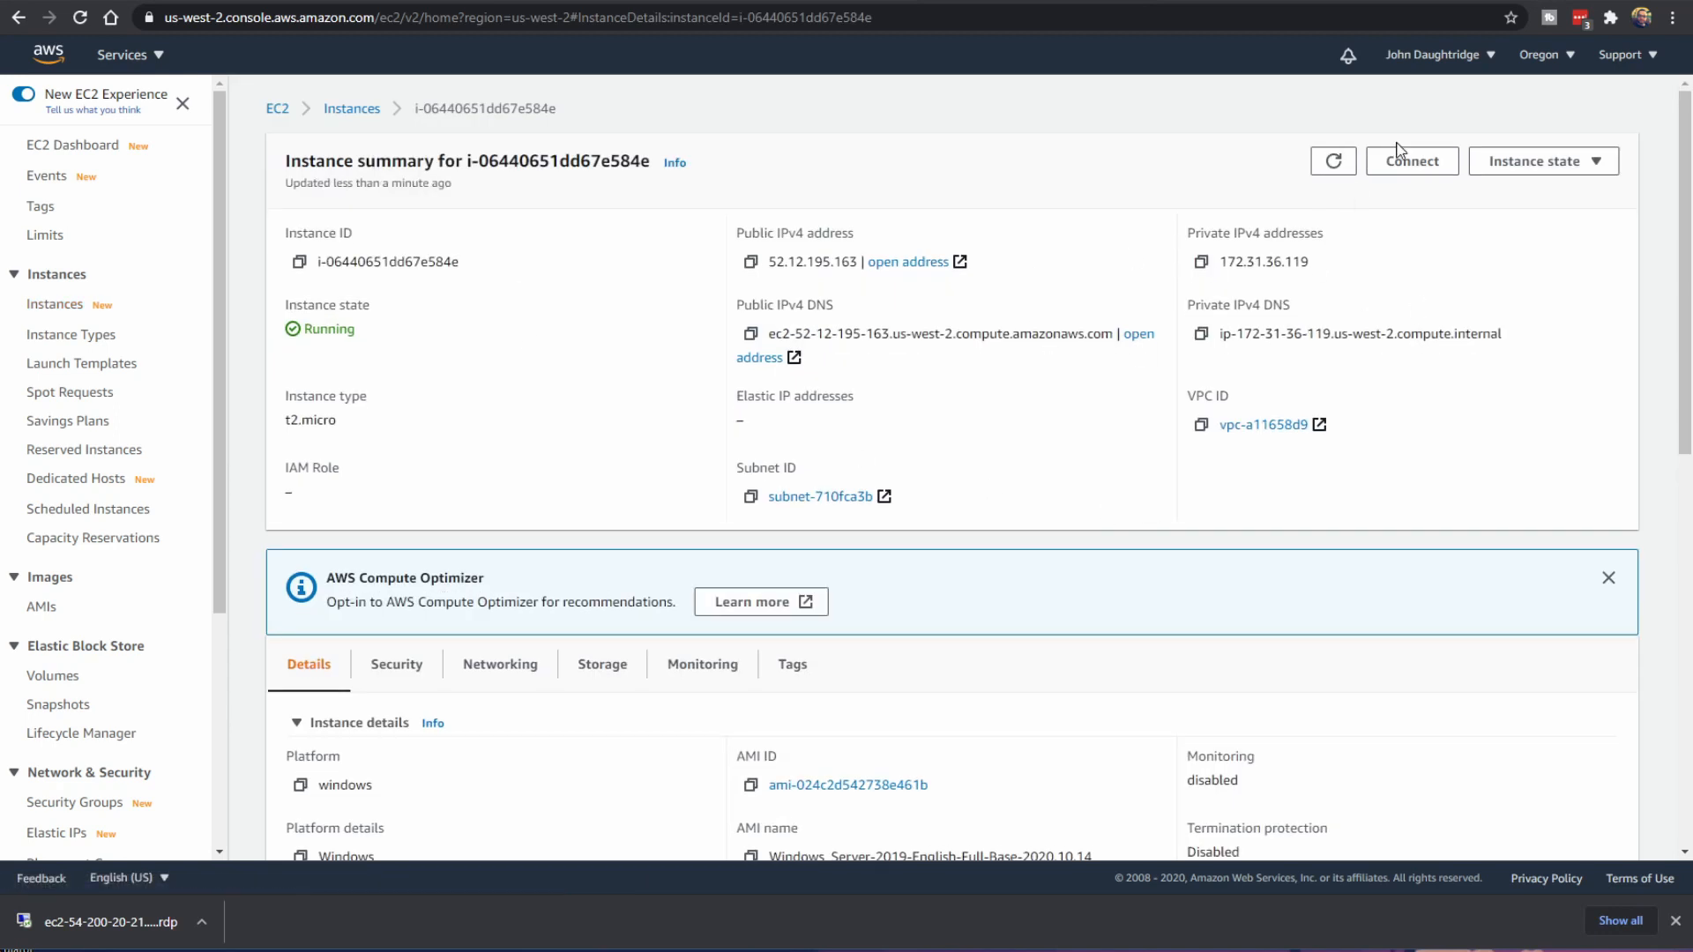
pyautogui.click(1411, 161)
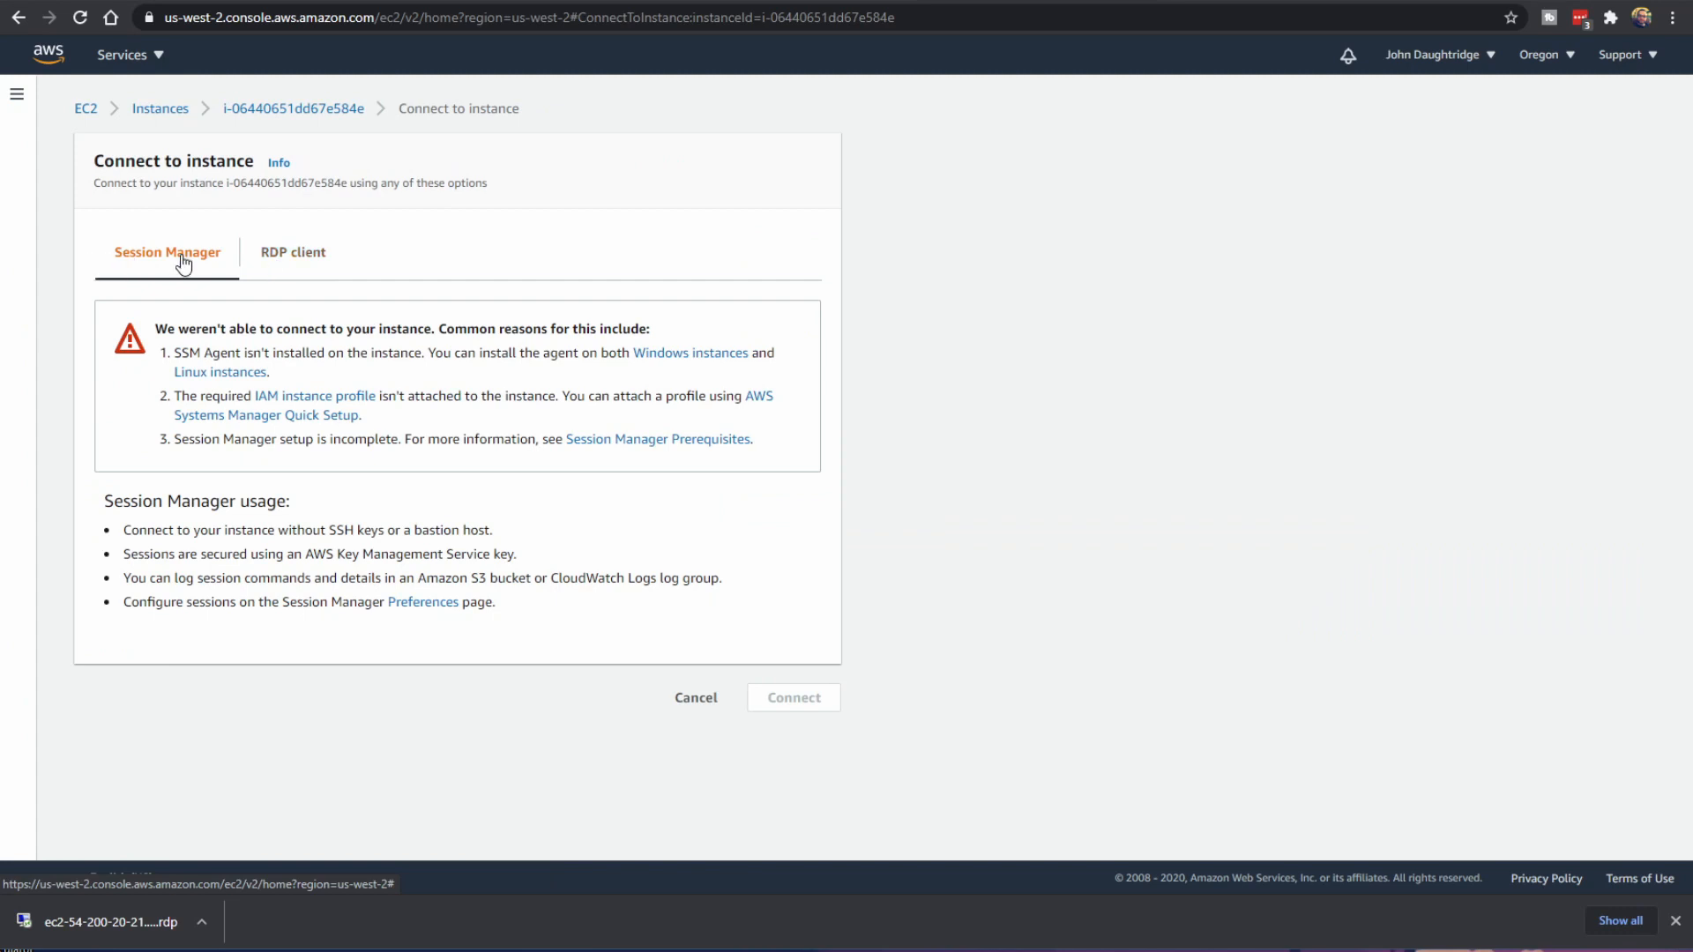
pyautogui.click(292, 251)
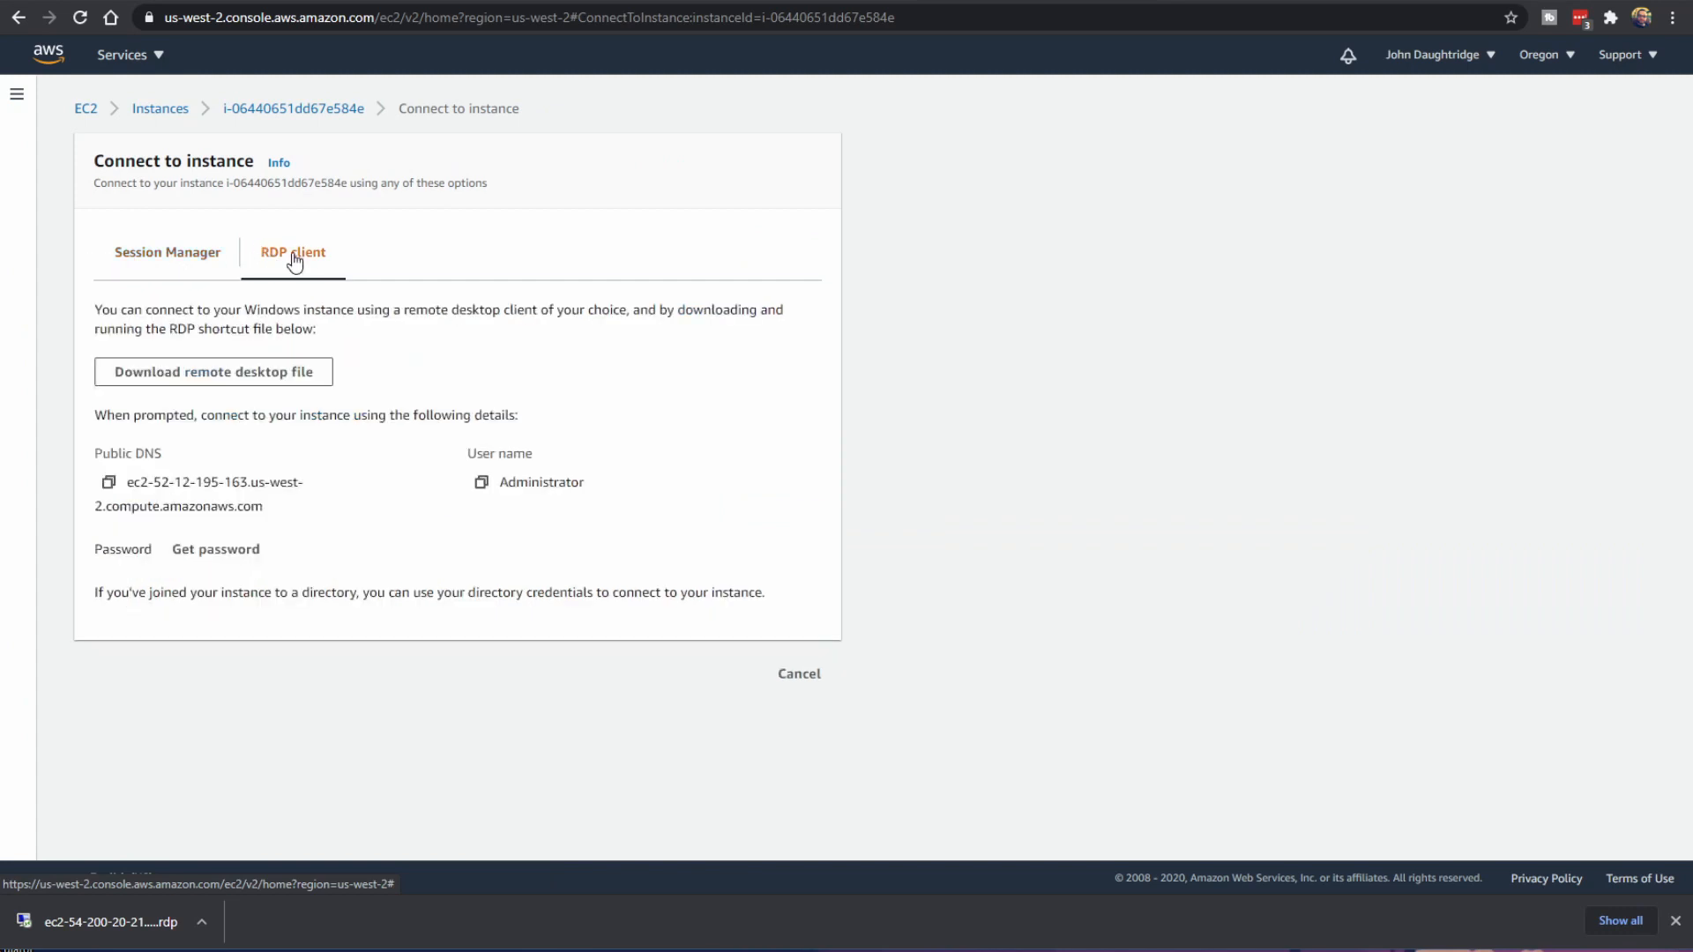
pyautogui.moveTo(524, 264)
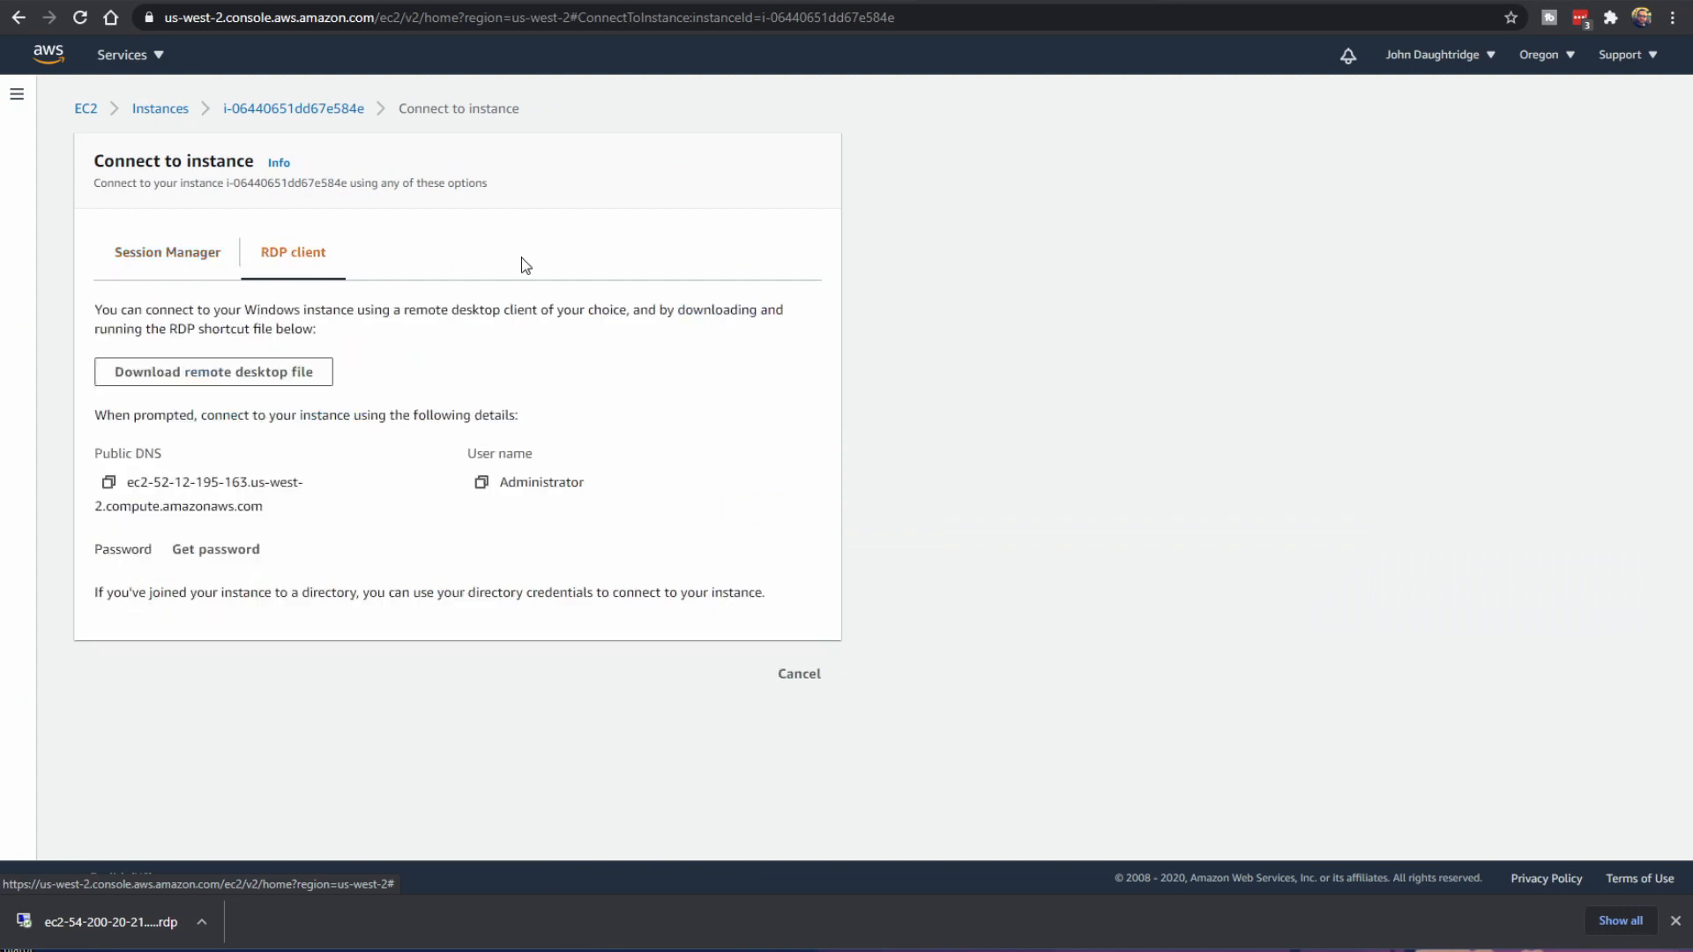
pyautogui.click(212, 371)
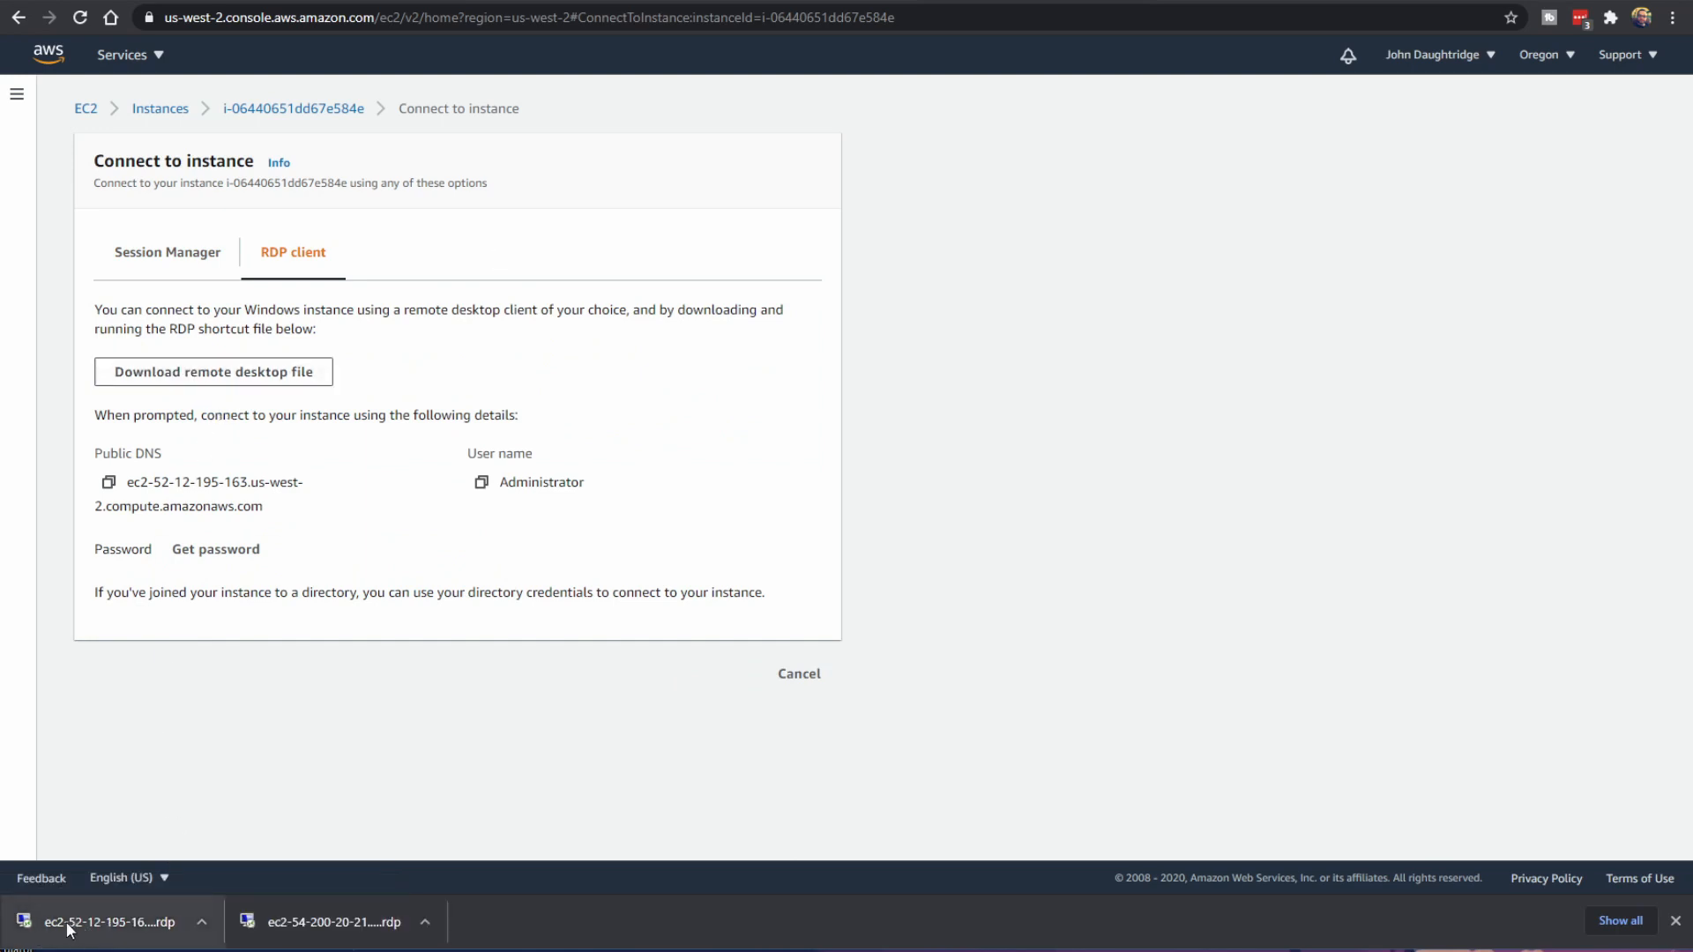
# Open the .rdp file, trust its publisher permanently, and open the Get Windows password page.
pyautogui.click(97, 921)
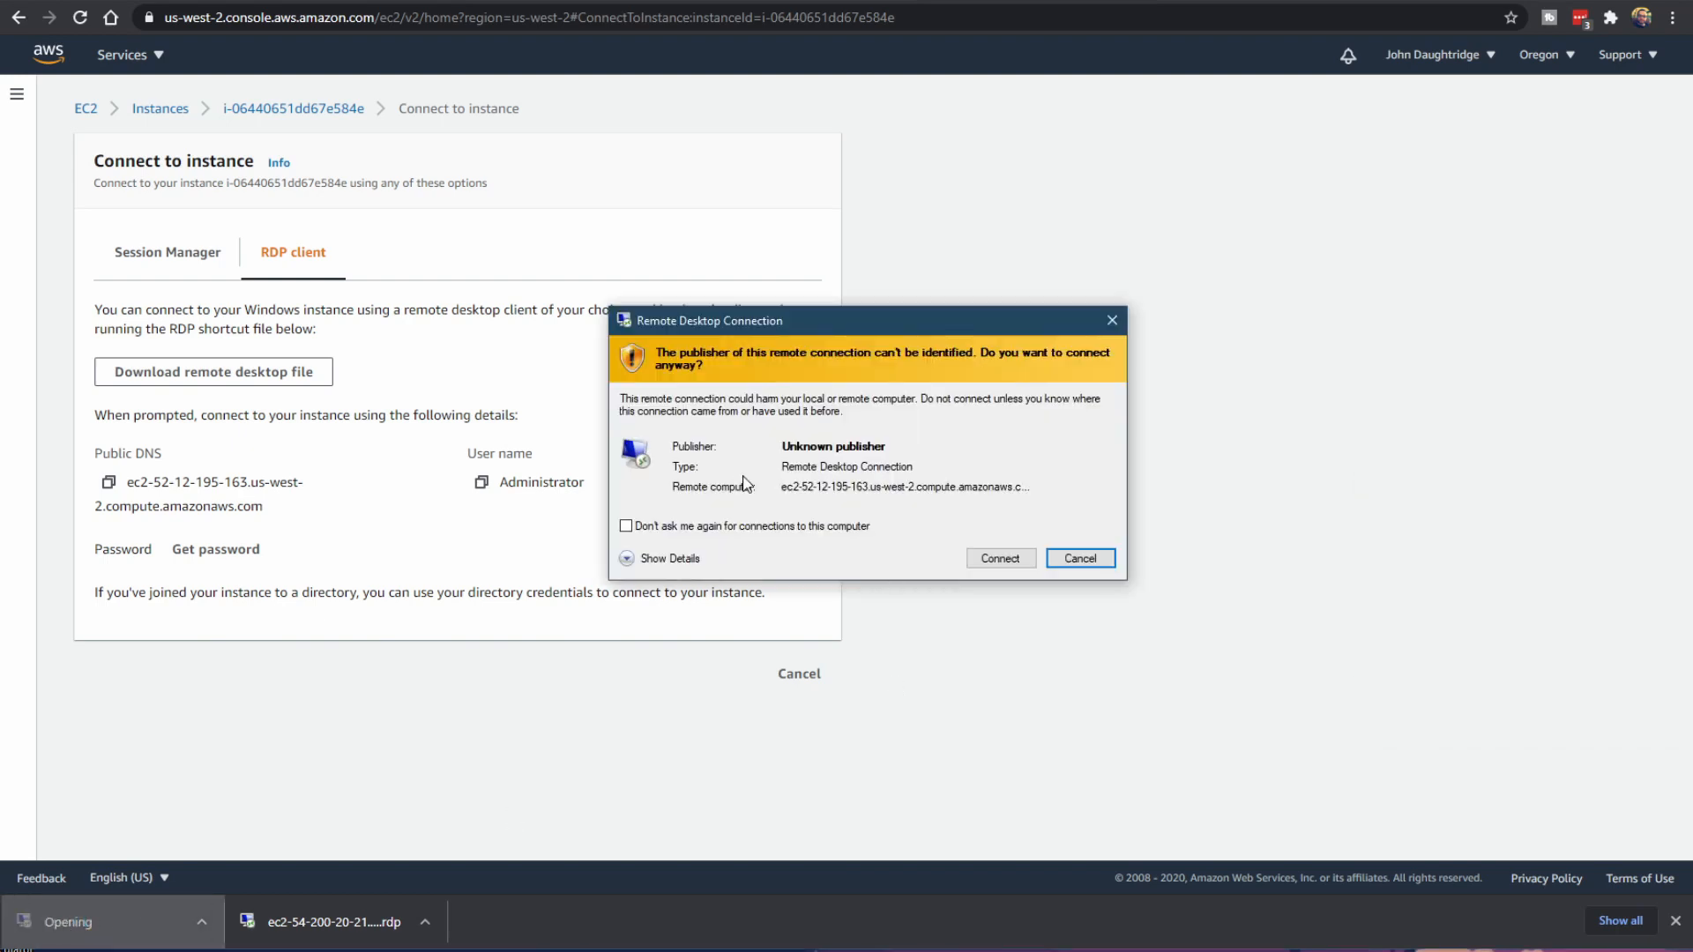
pyautogui.click(626, 526)
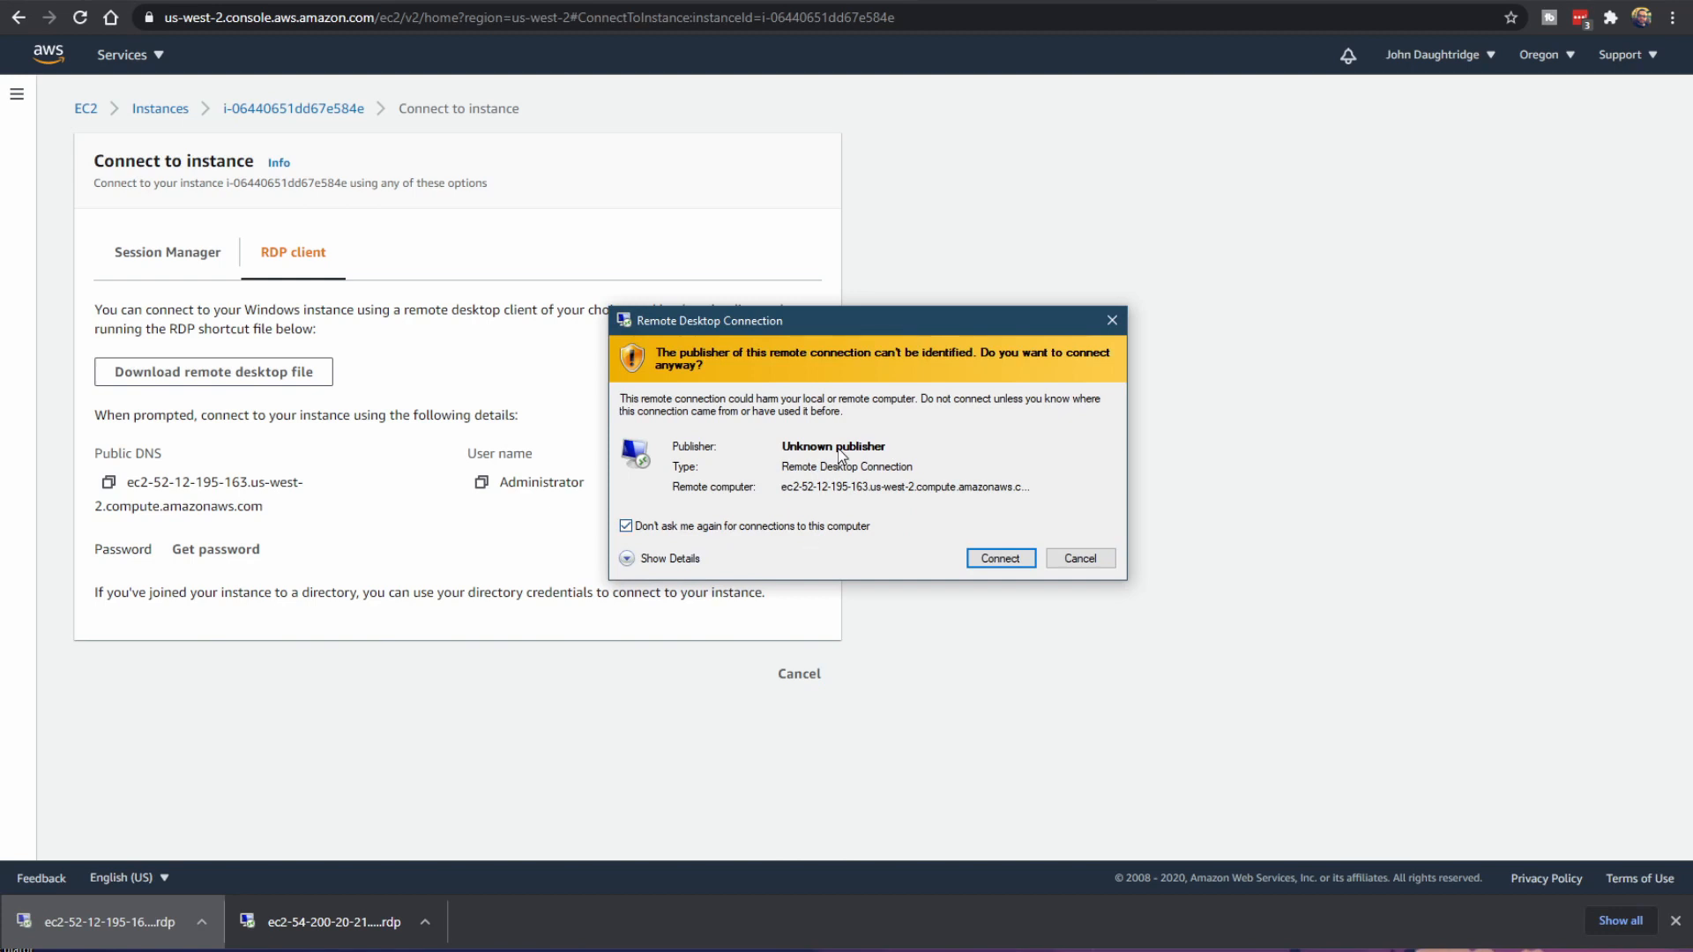
pyautogui.moveTo(855, 473)
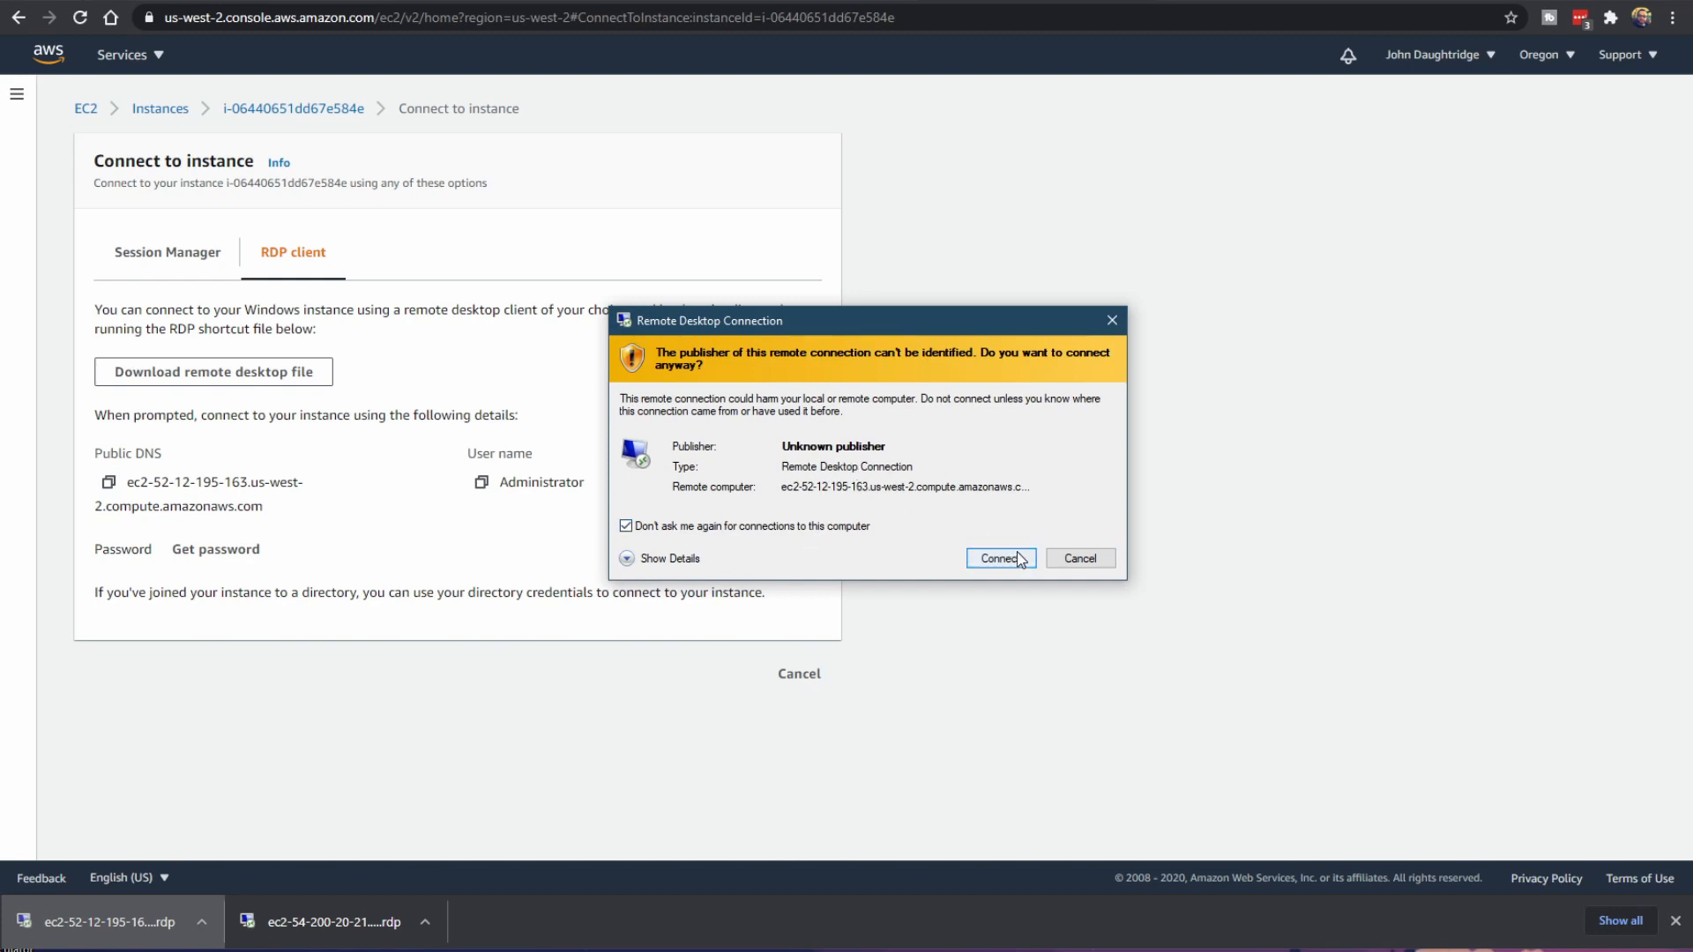
pyautogui.click(999, 558)
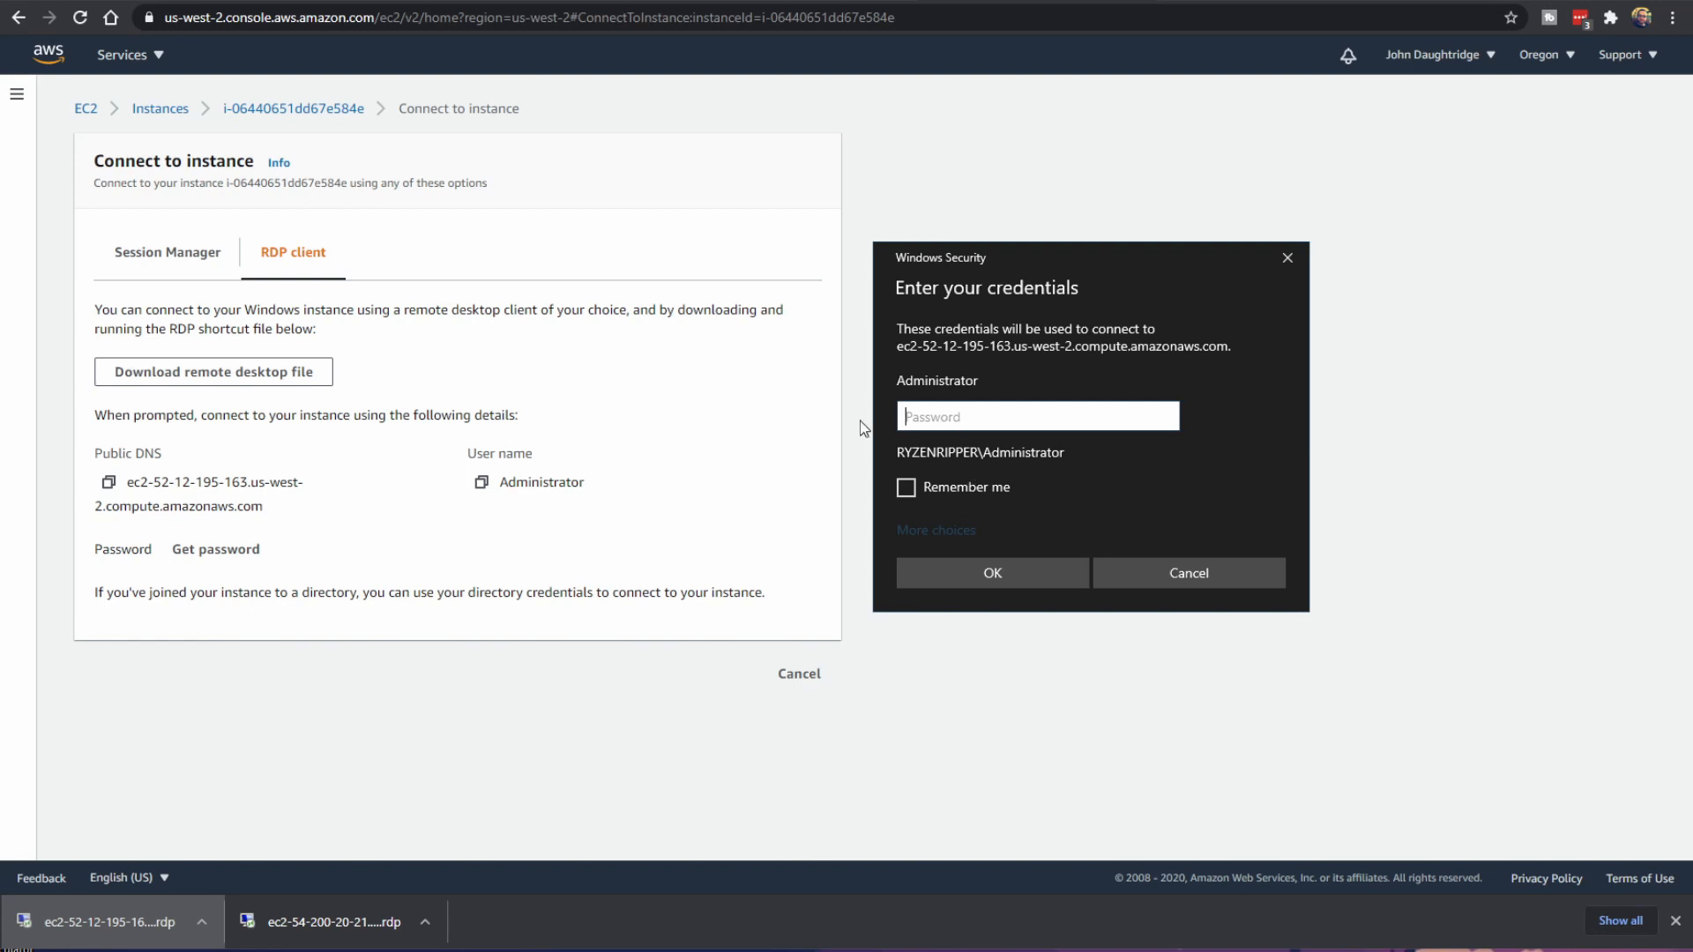
pyautogui.click(216, 549)
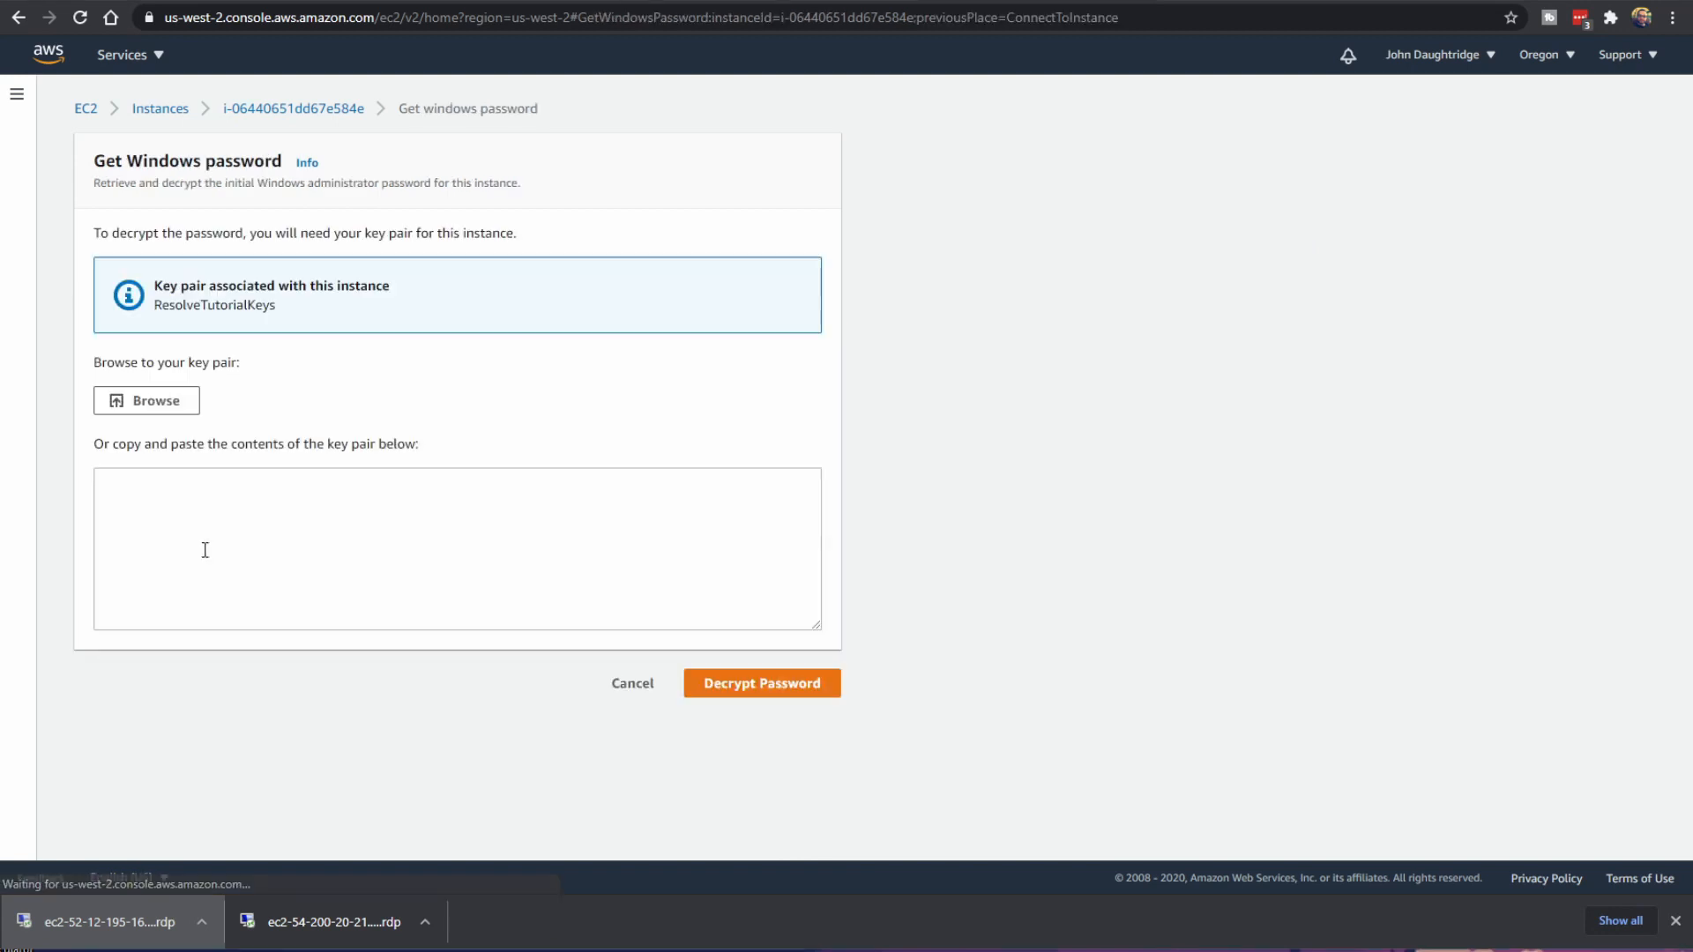
# Open ResolveTutorialKeys.pem and select all its private key text for copying.
pyautogui.click(453, 548)
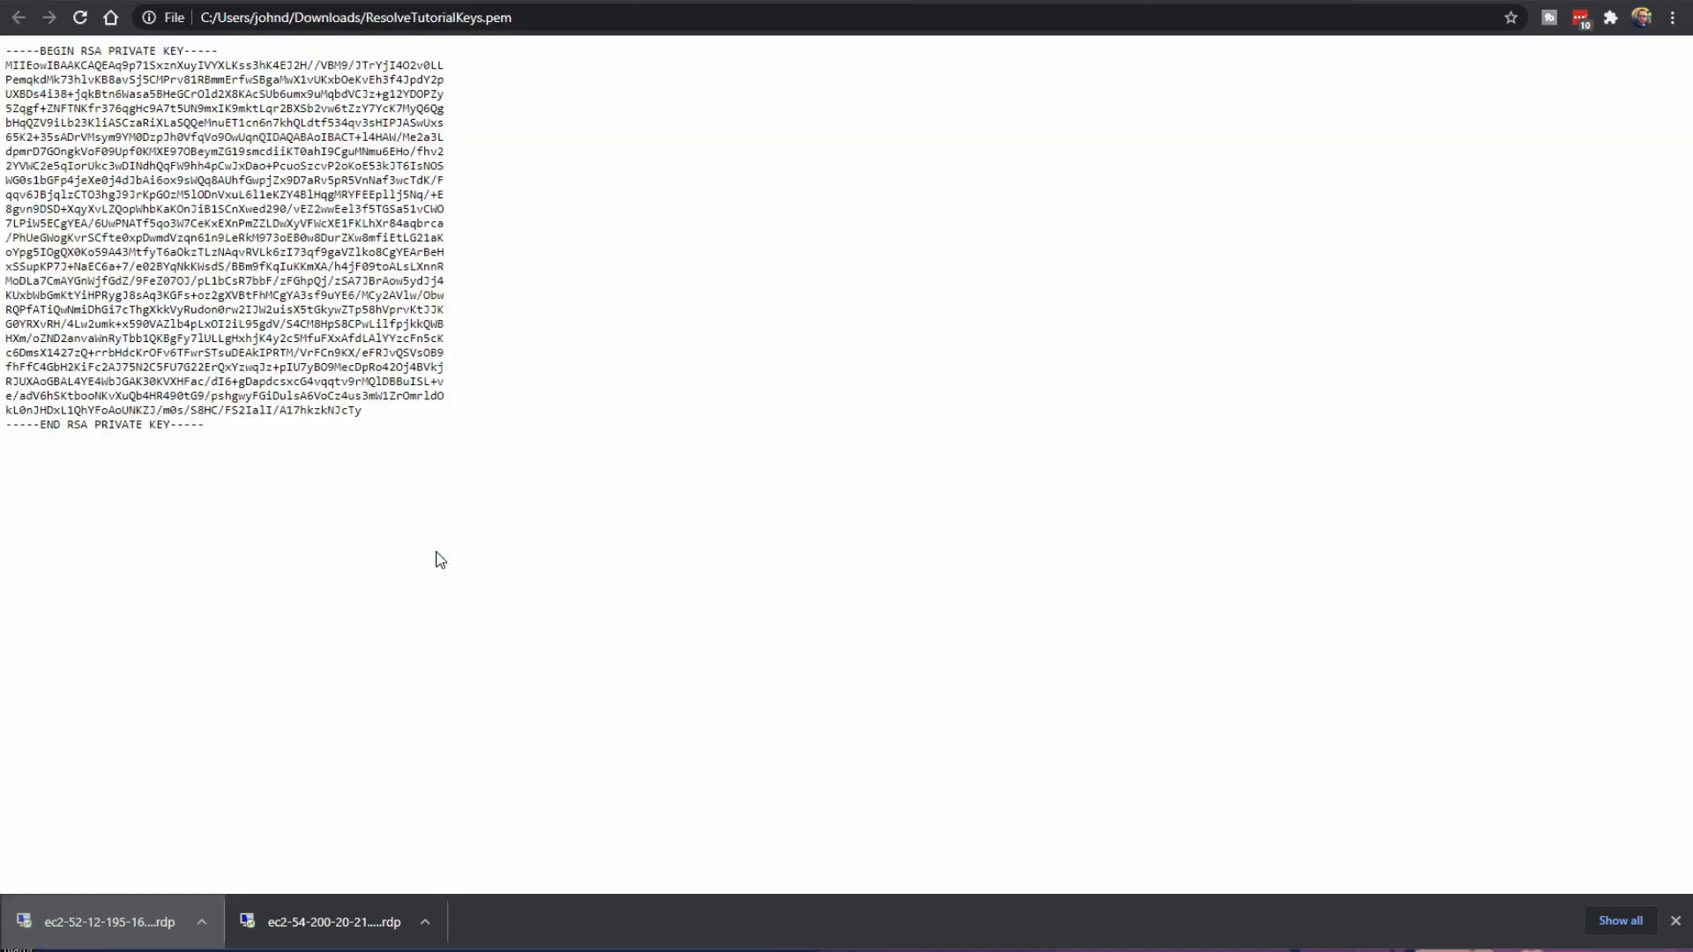
pyautogui.moveTo(216, 439)
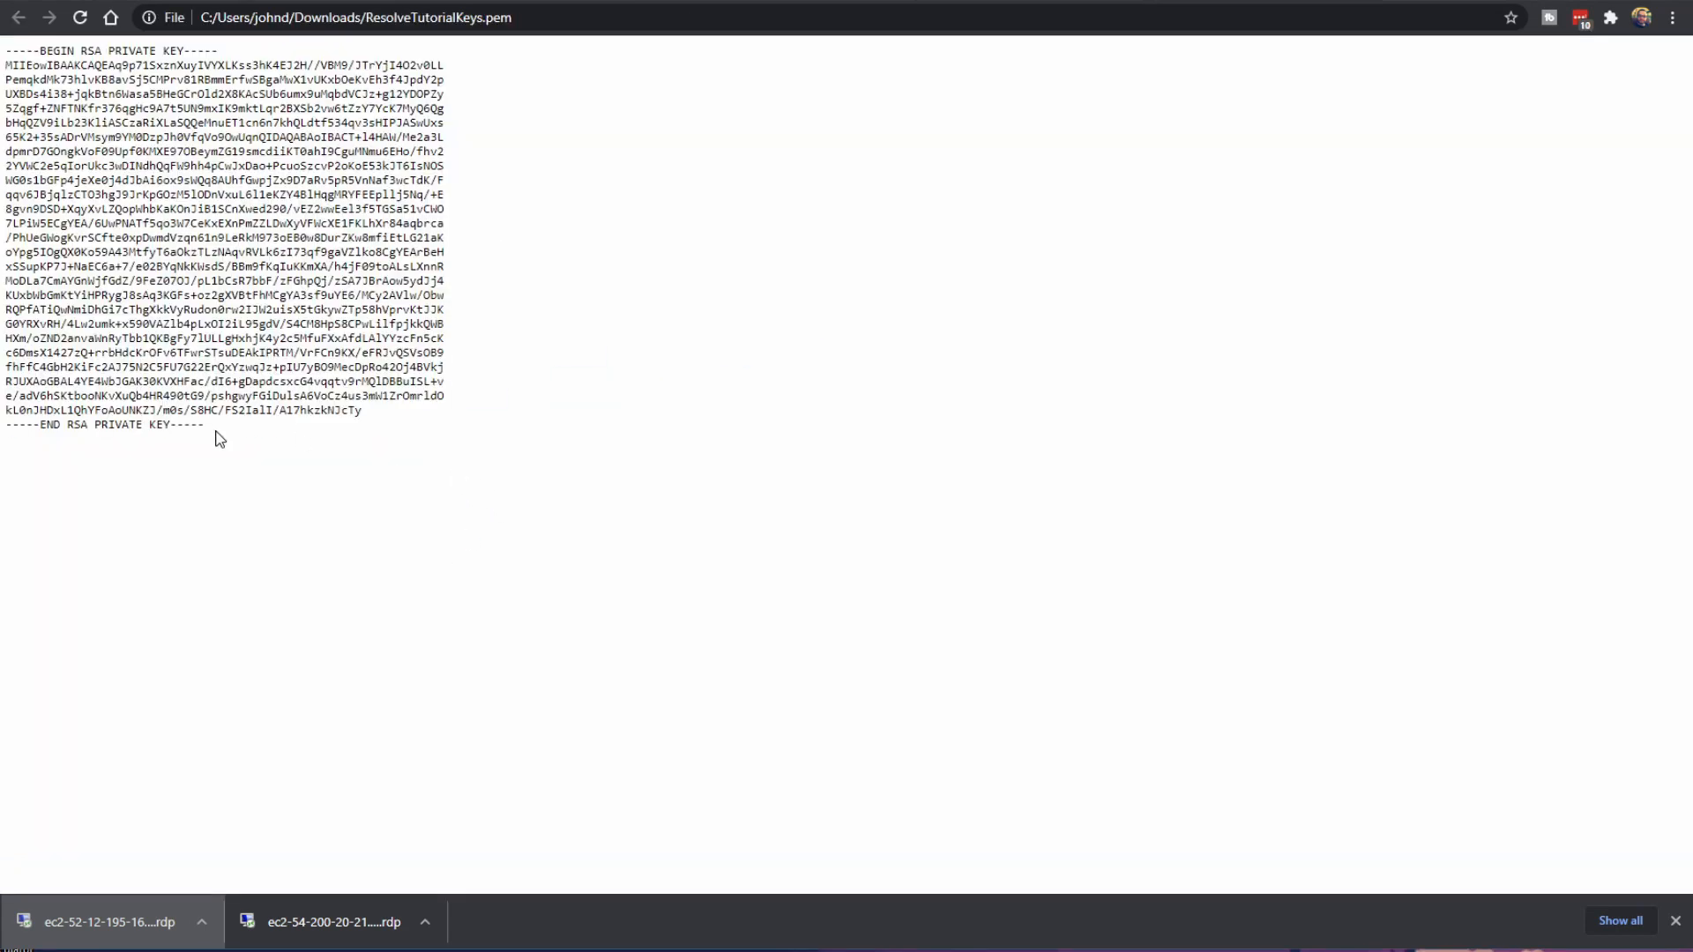
pyautogui.press('ctrl+a')
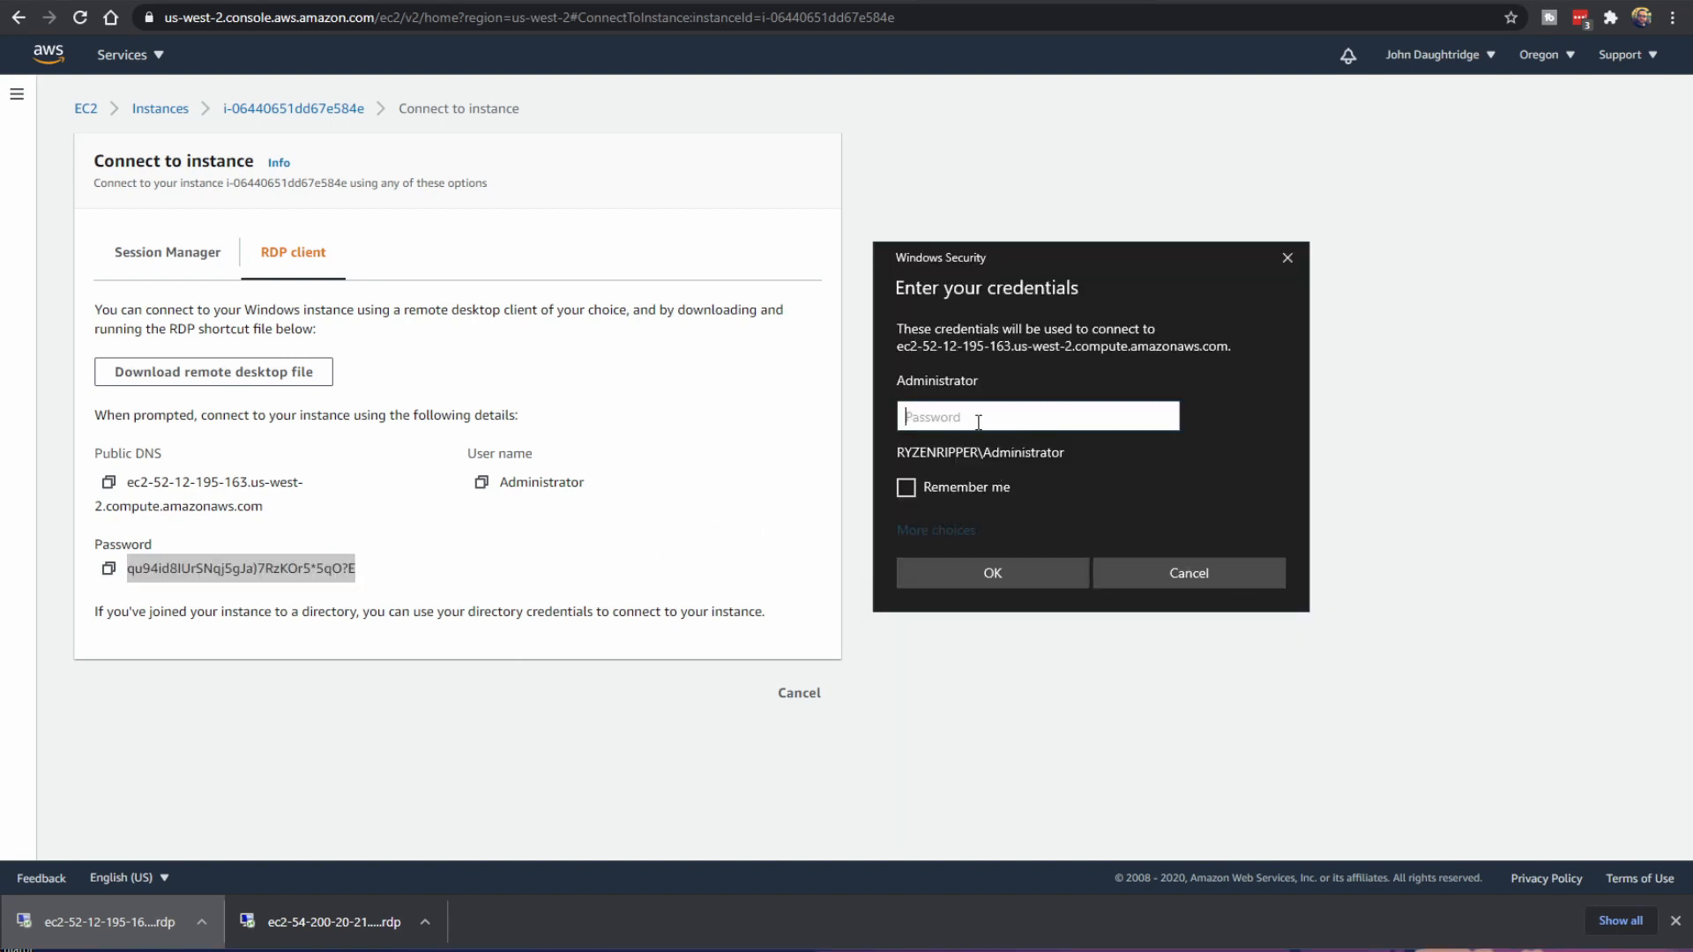
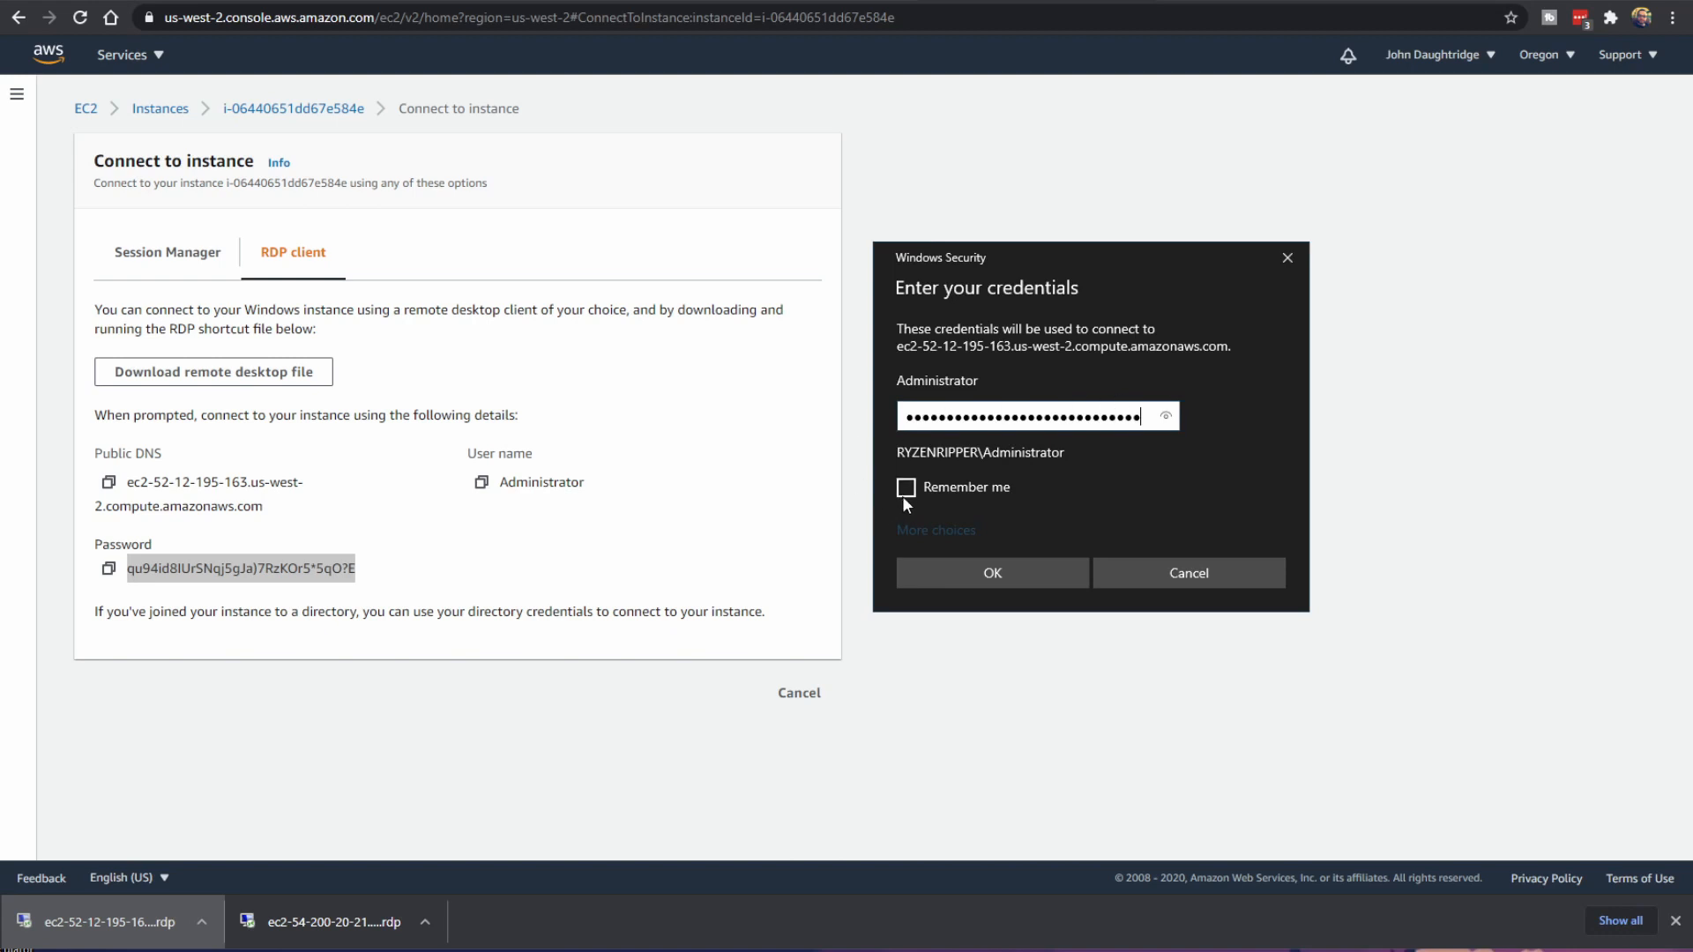
# Enter the decrypted Administrator password with Remember me checked and submit.
pyautogui.click(905, 487)
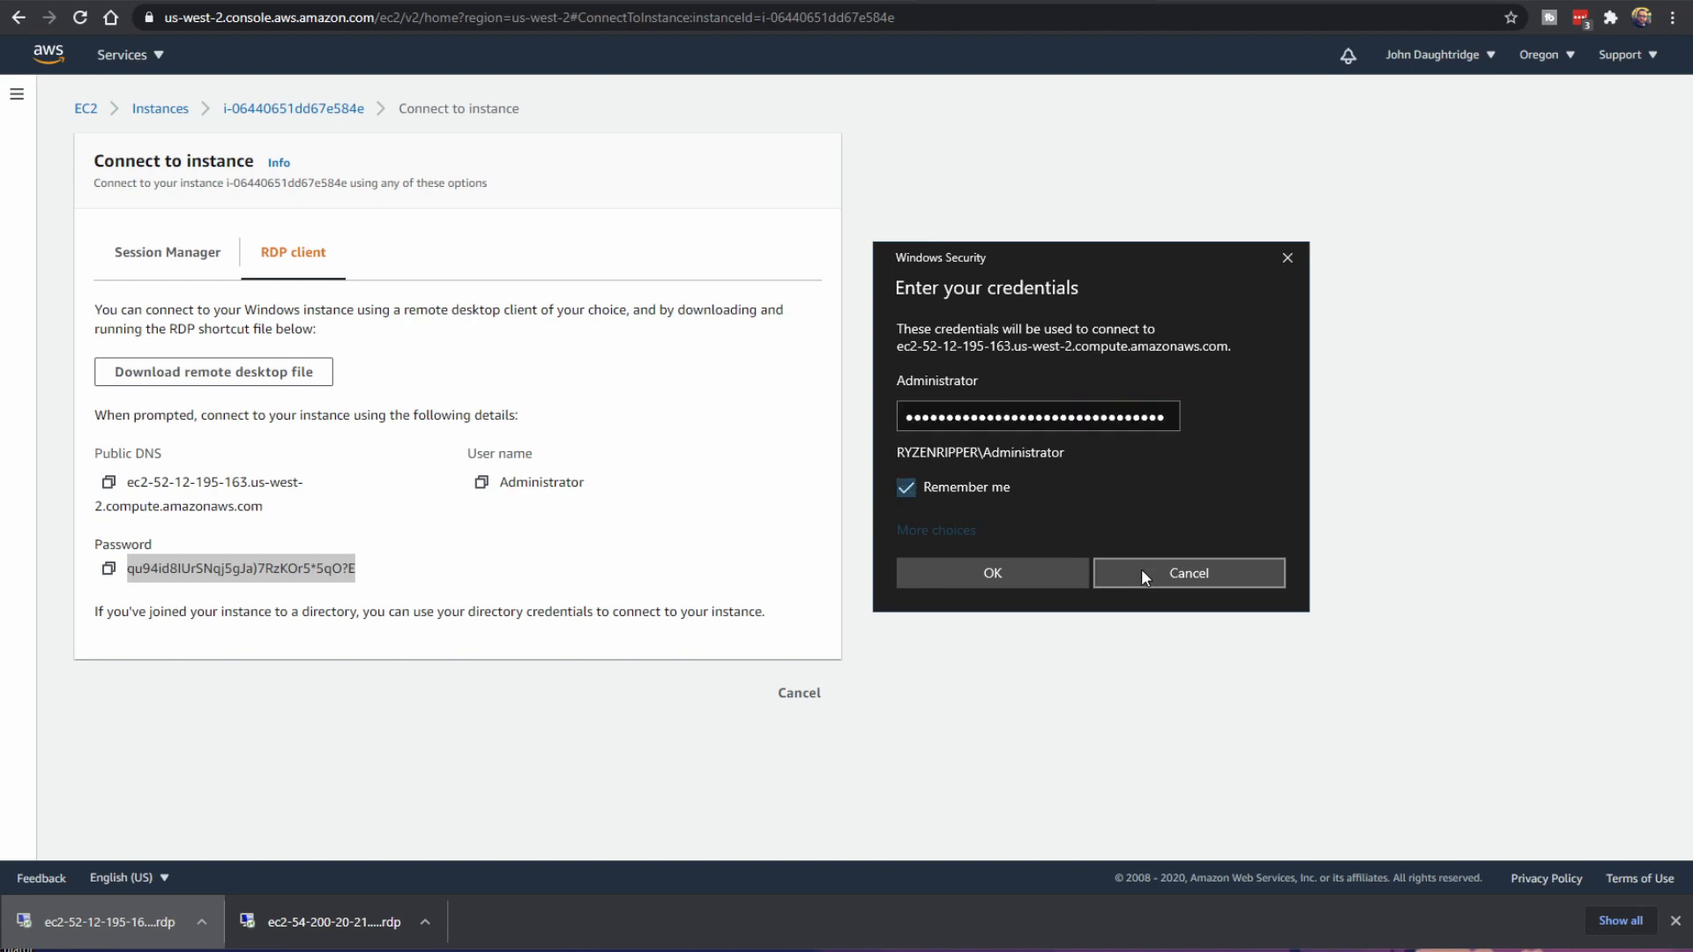
pyautogui.click(990, 572)
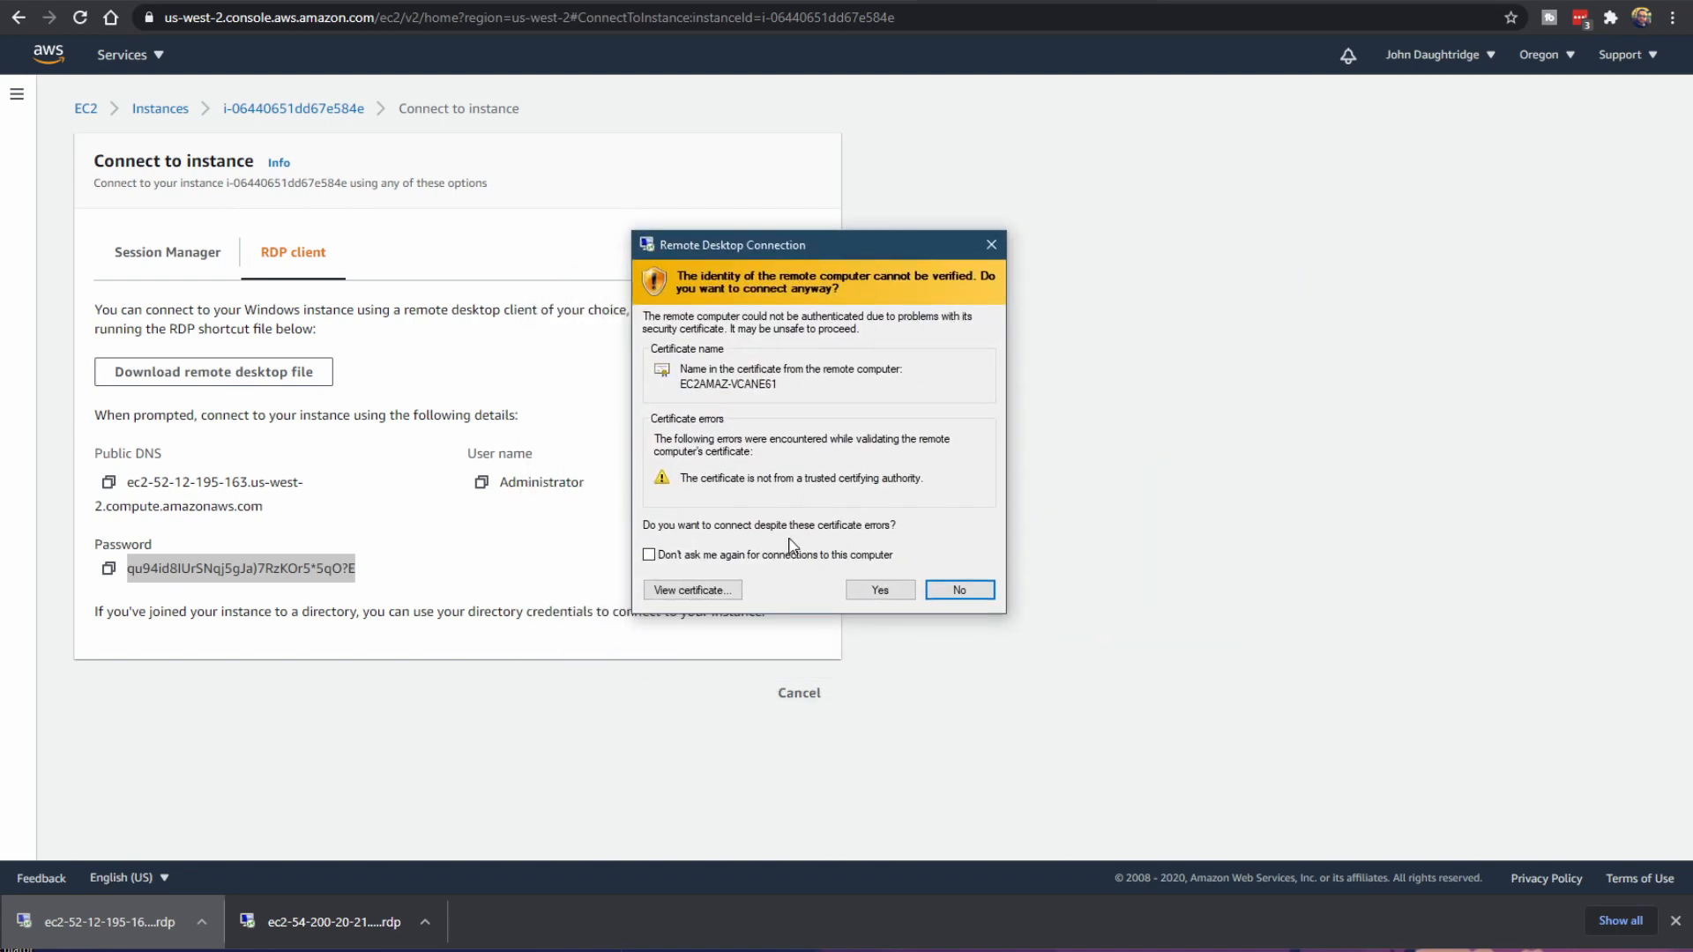
pyautogui.moveTo(785, 403)
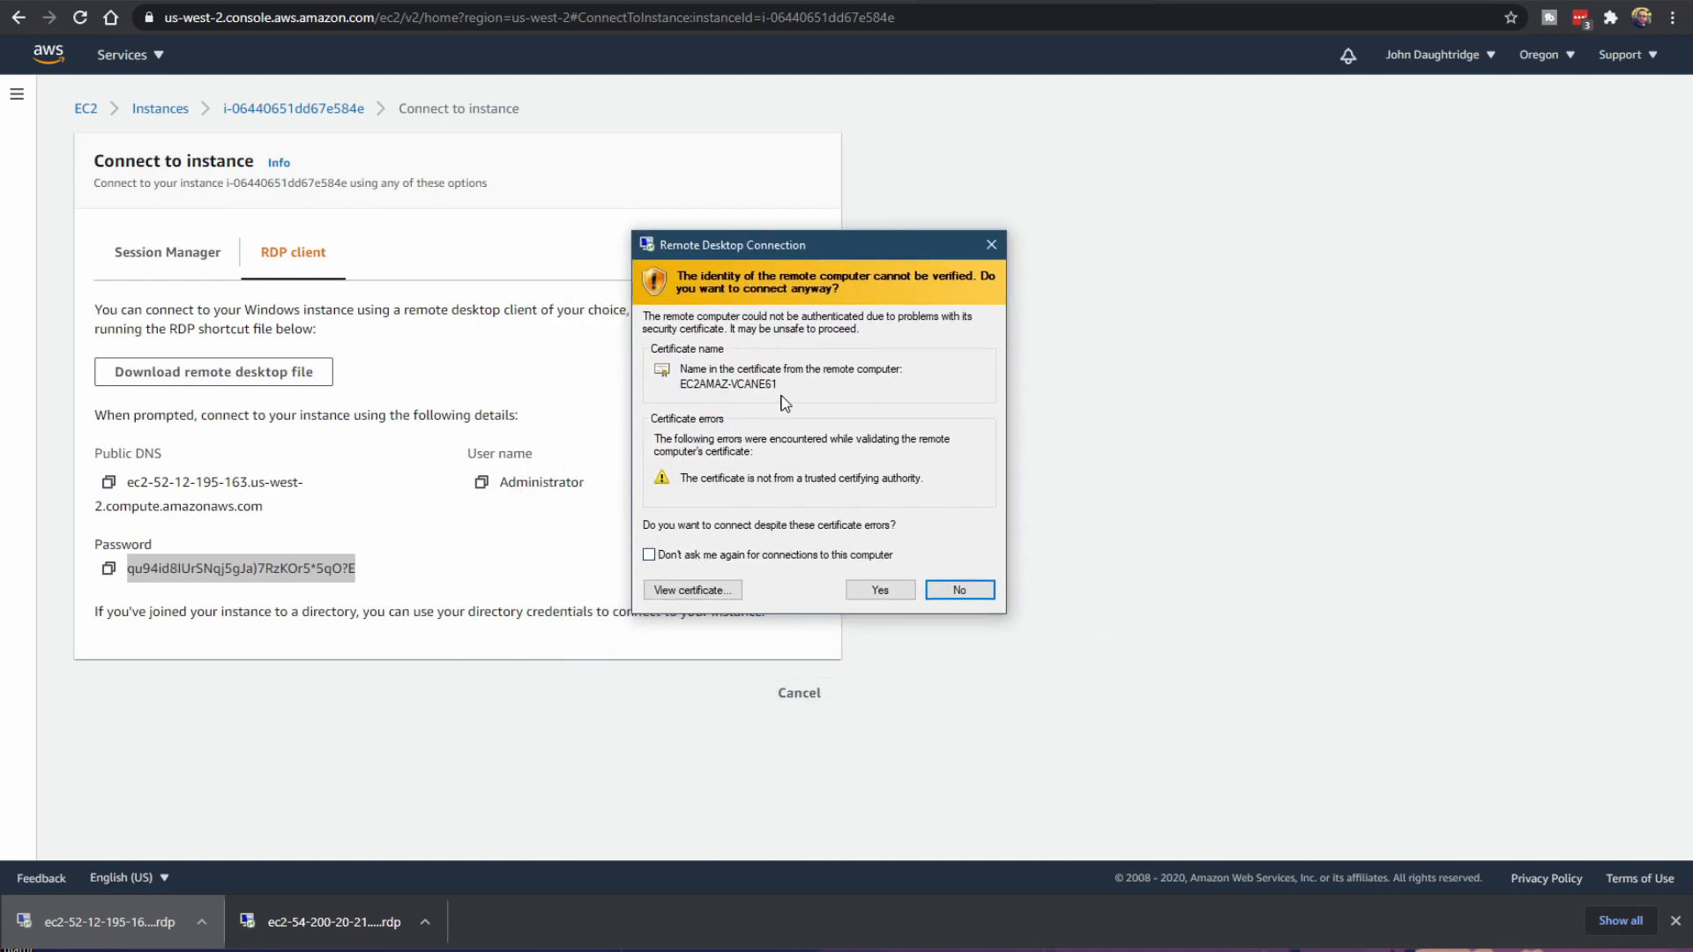
pyautogui.moveTo(848, 495)
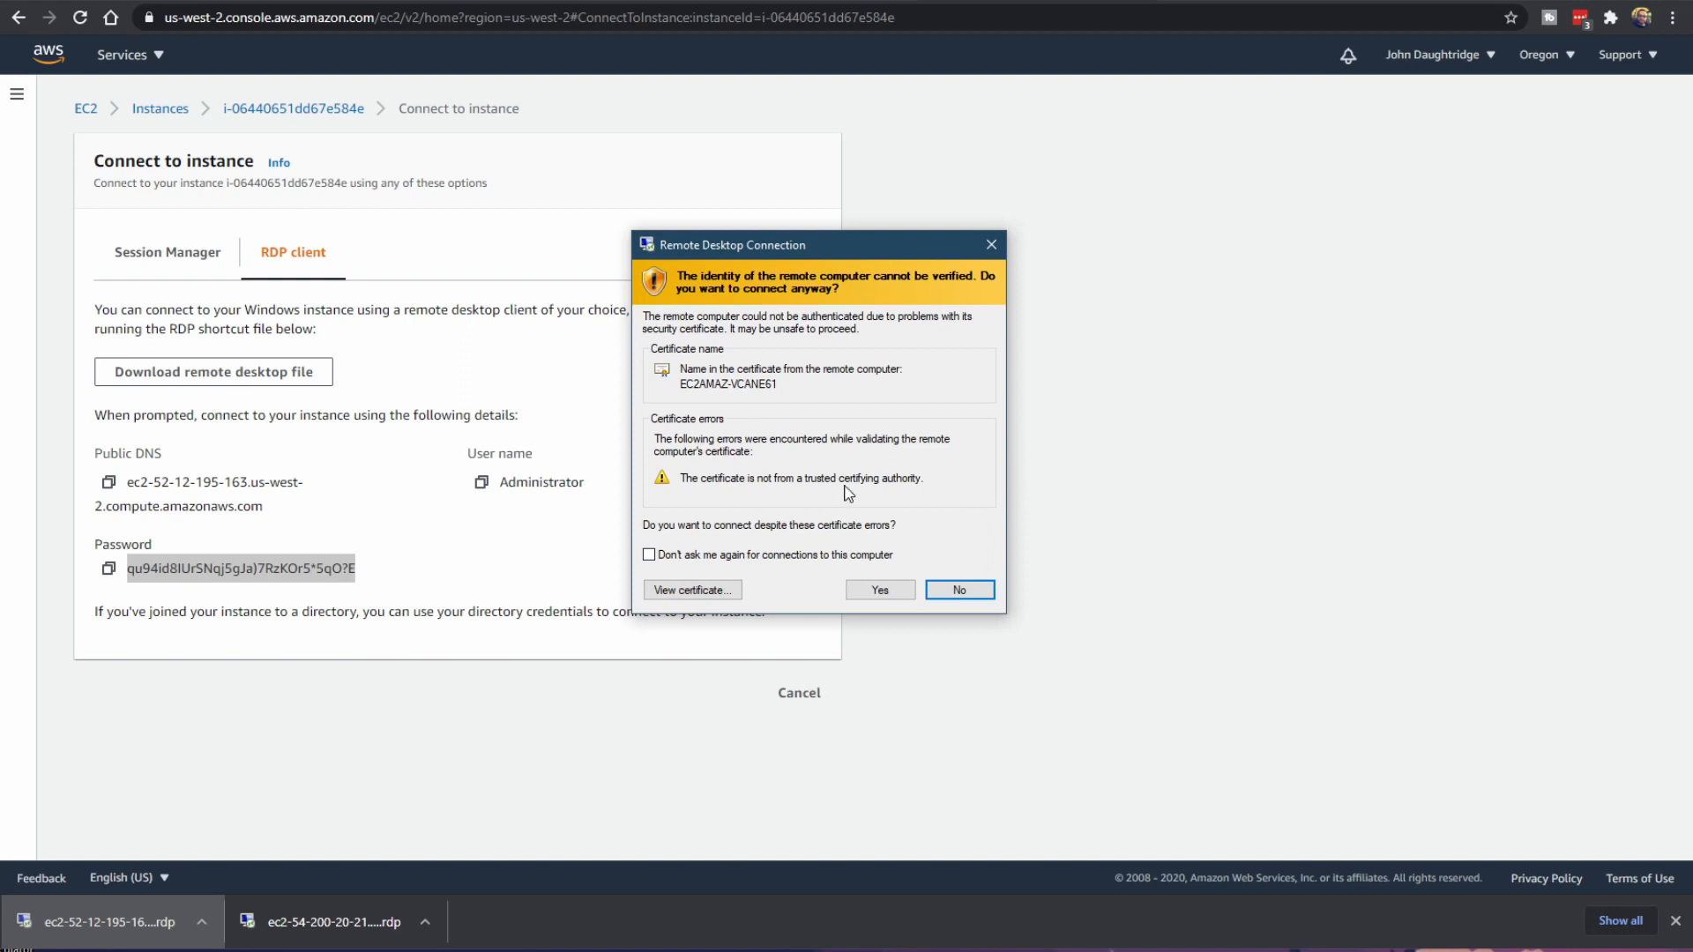
# Accept the untrusted certificate and stop future warnings for this computer.
pyautogui.click(649, 554)
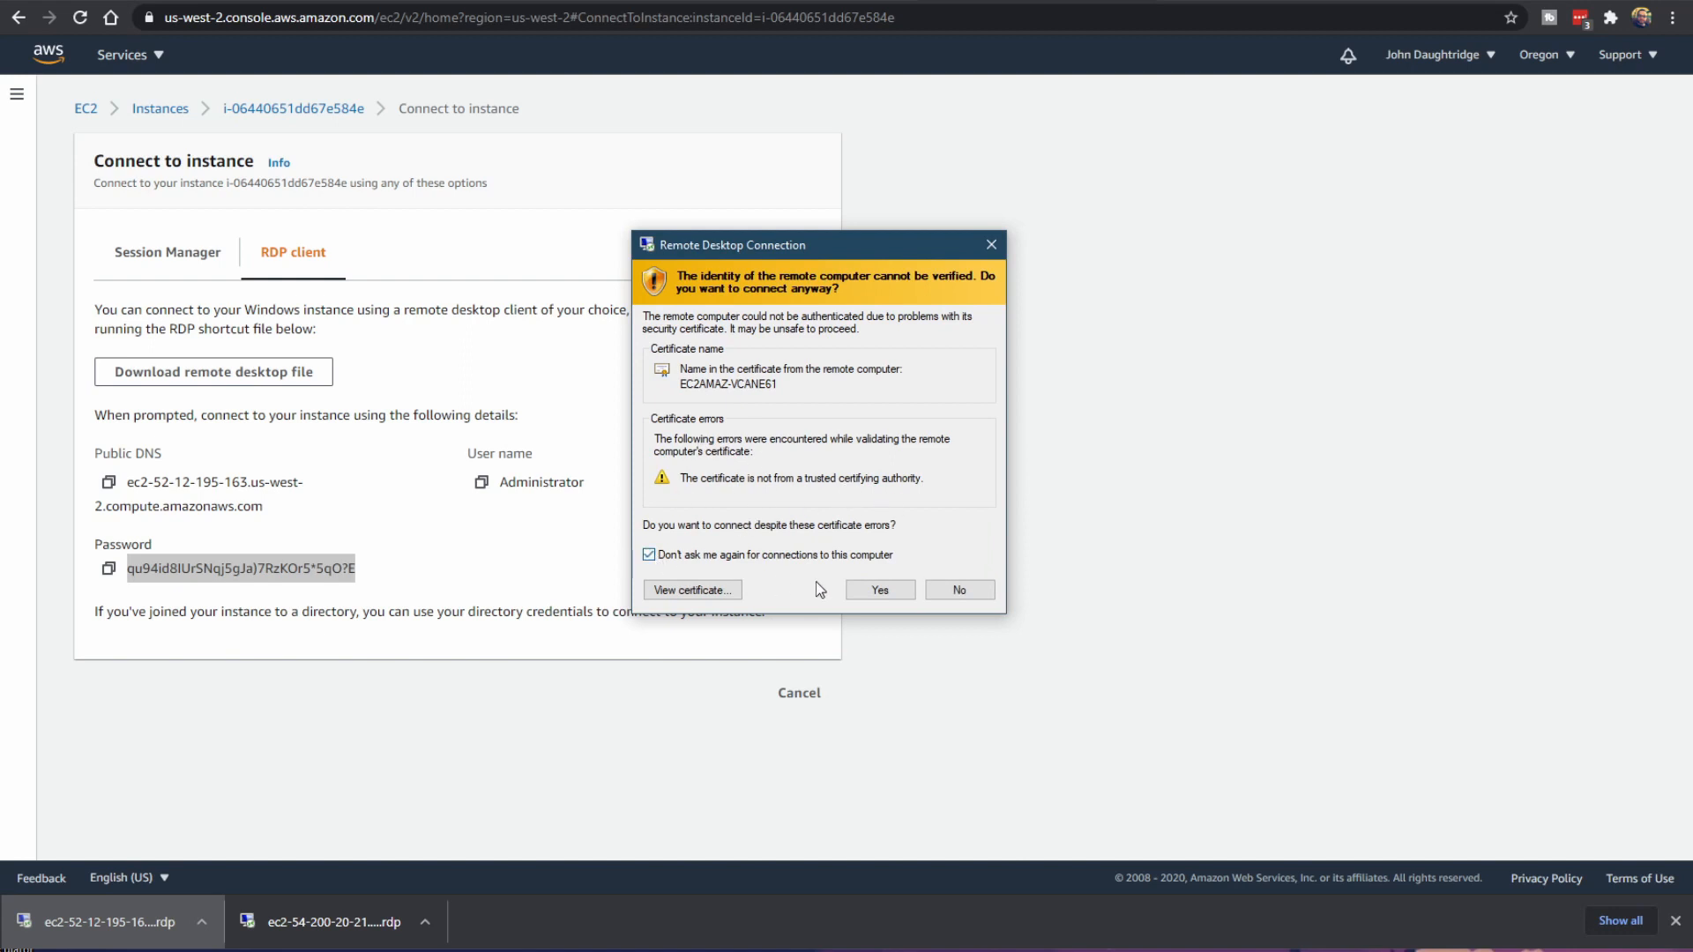
pyautogui.click(879, 590)
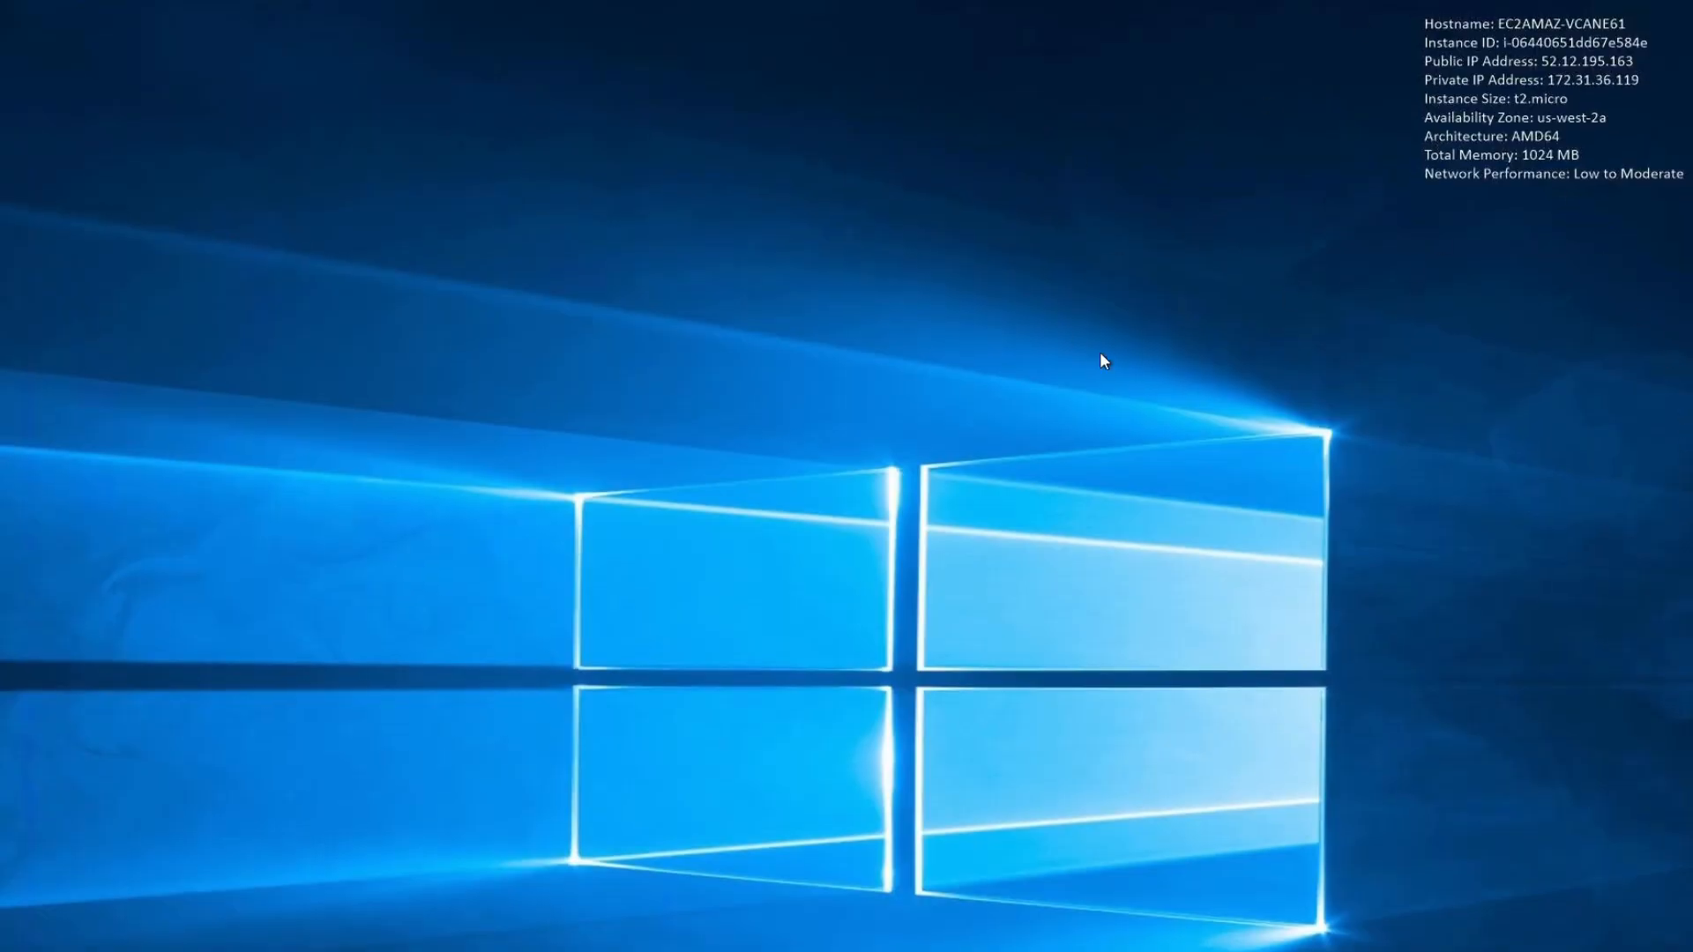
pyautogui.moveTo(1499, 217)
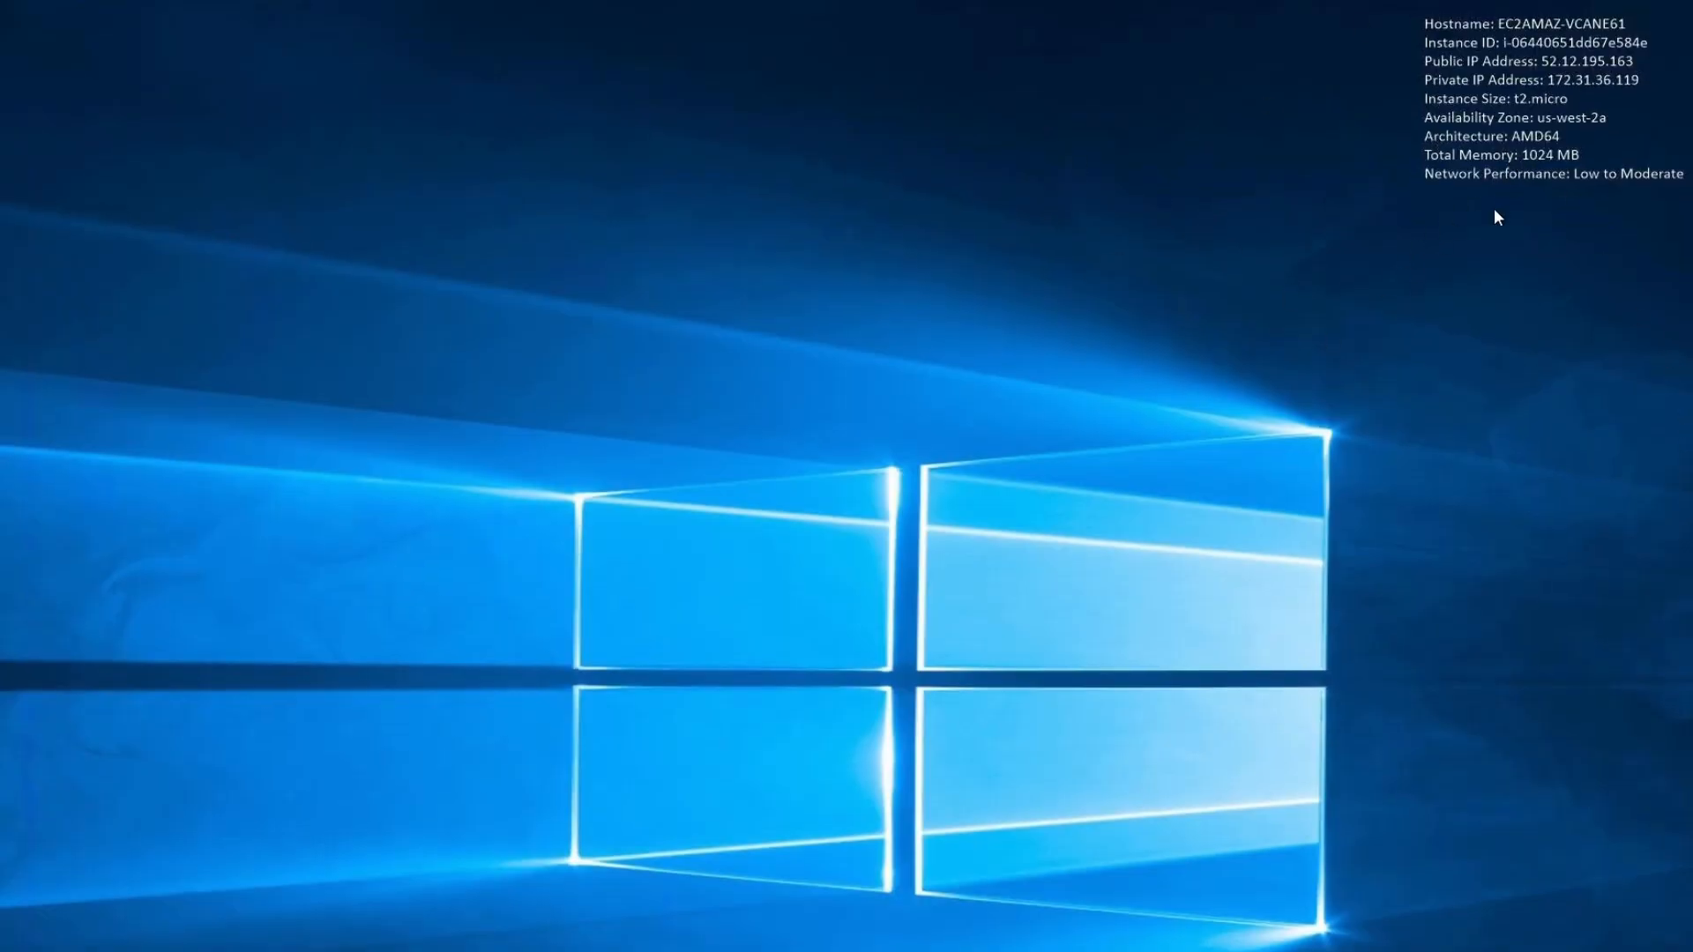
pyautogui.moveTo(1481, 164)
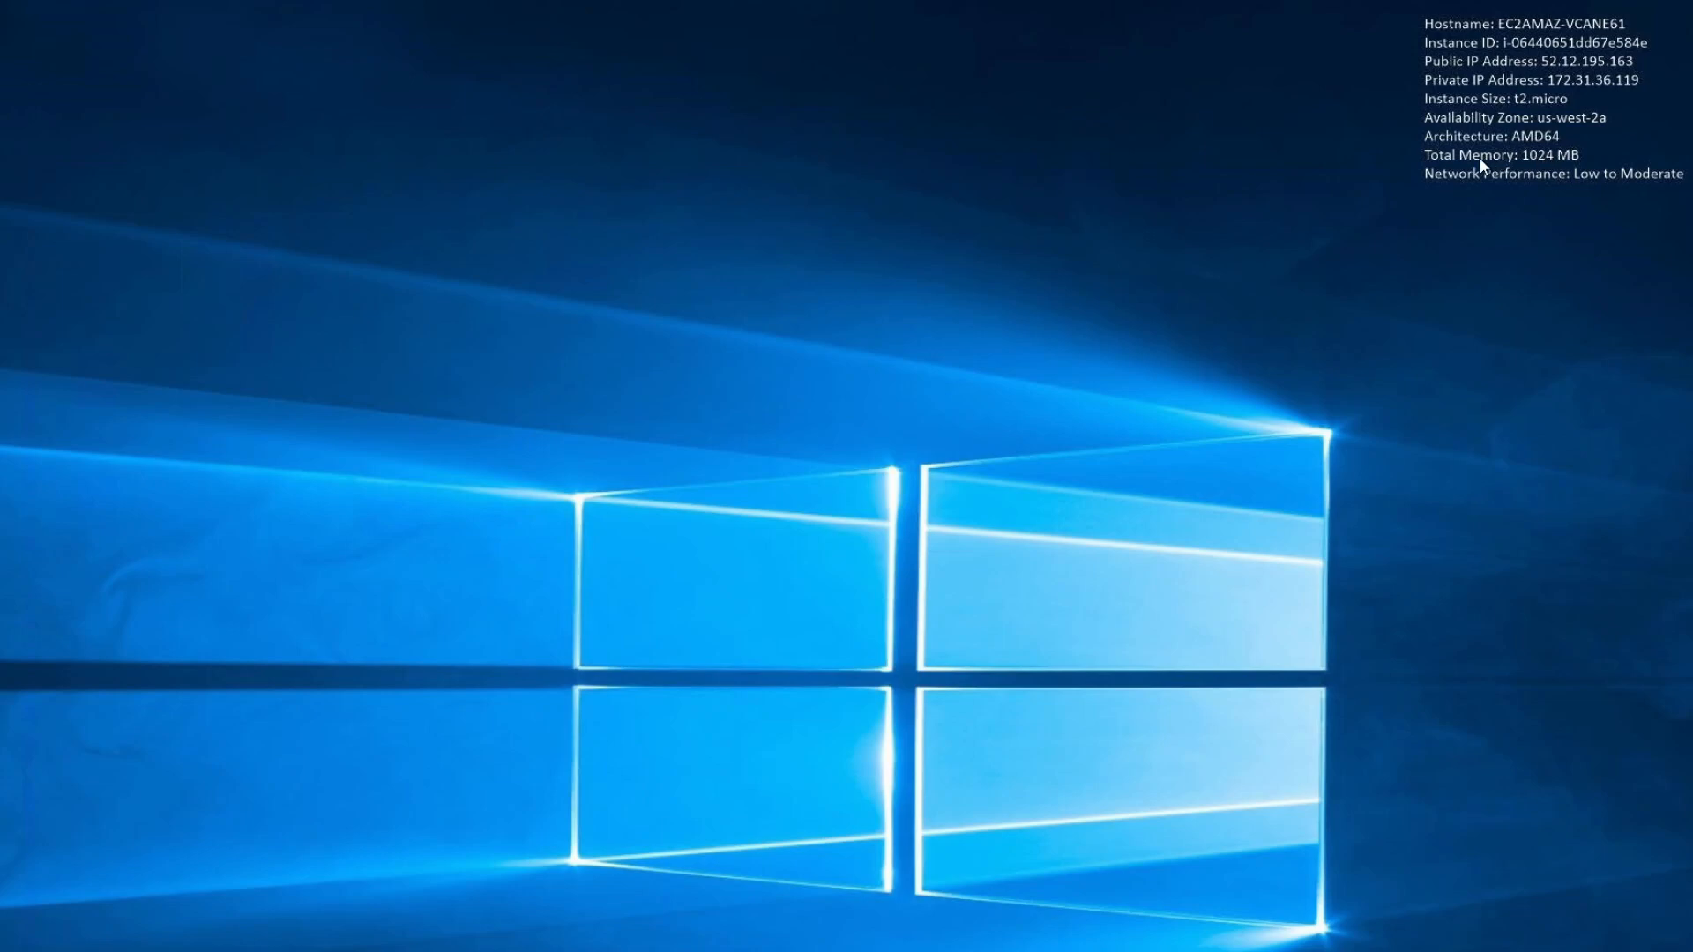
pyautogui.moveTo(1538, 169)
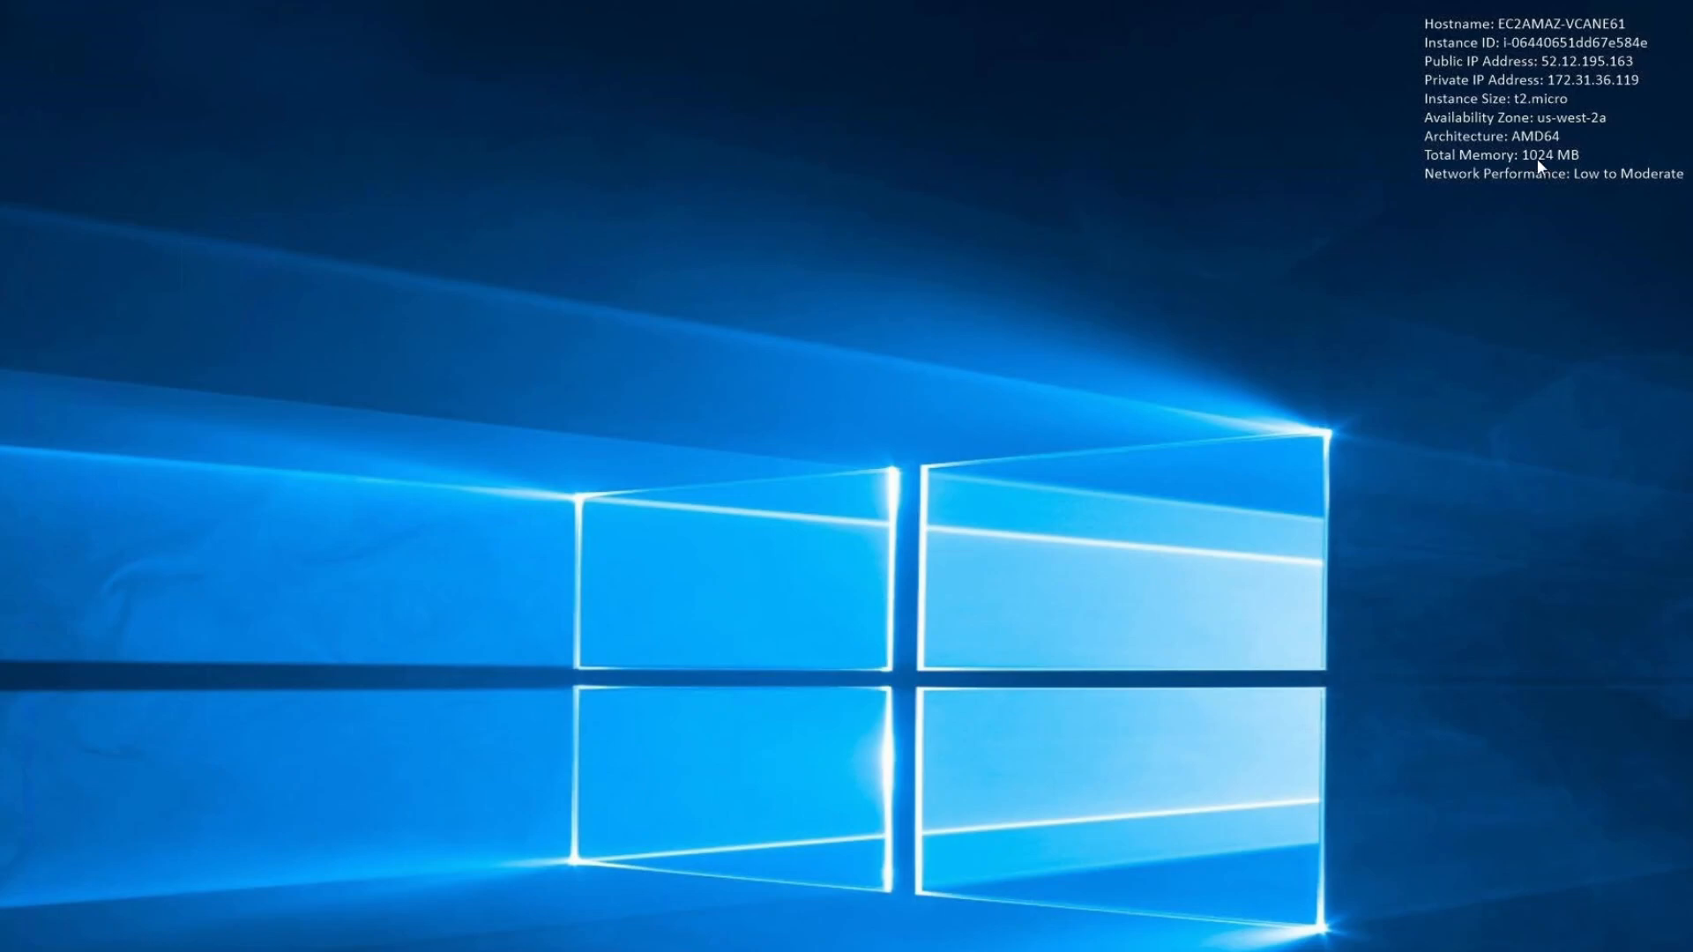
pyautogui.moveTo(1466, 345)
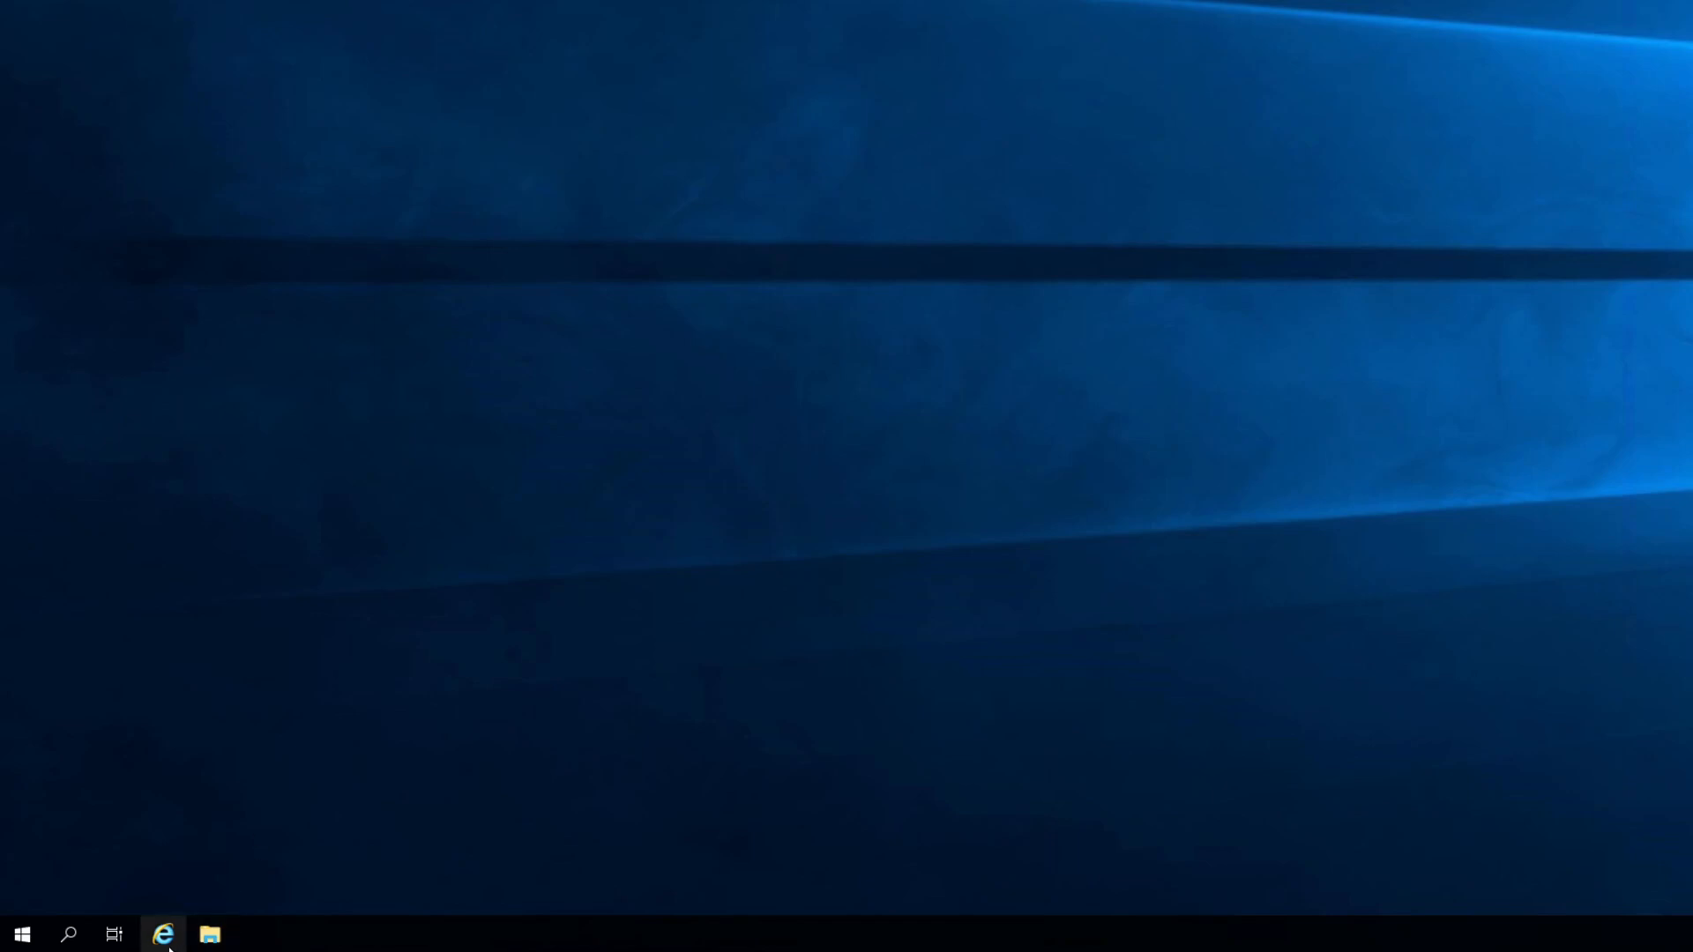
pyautogui.moveTo(20, 934)
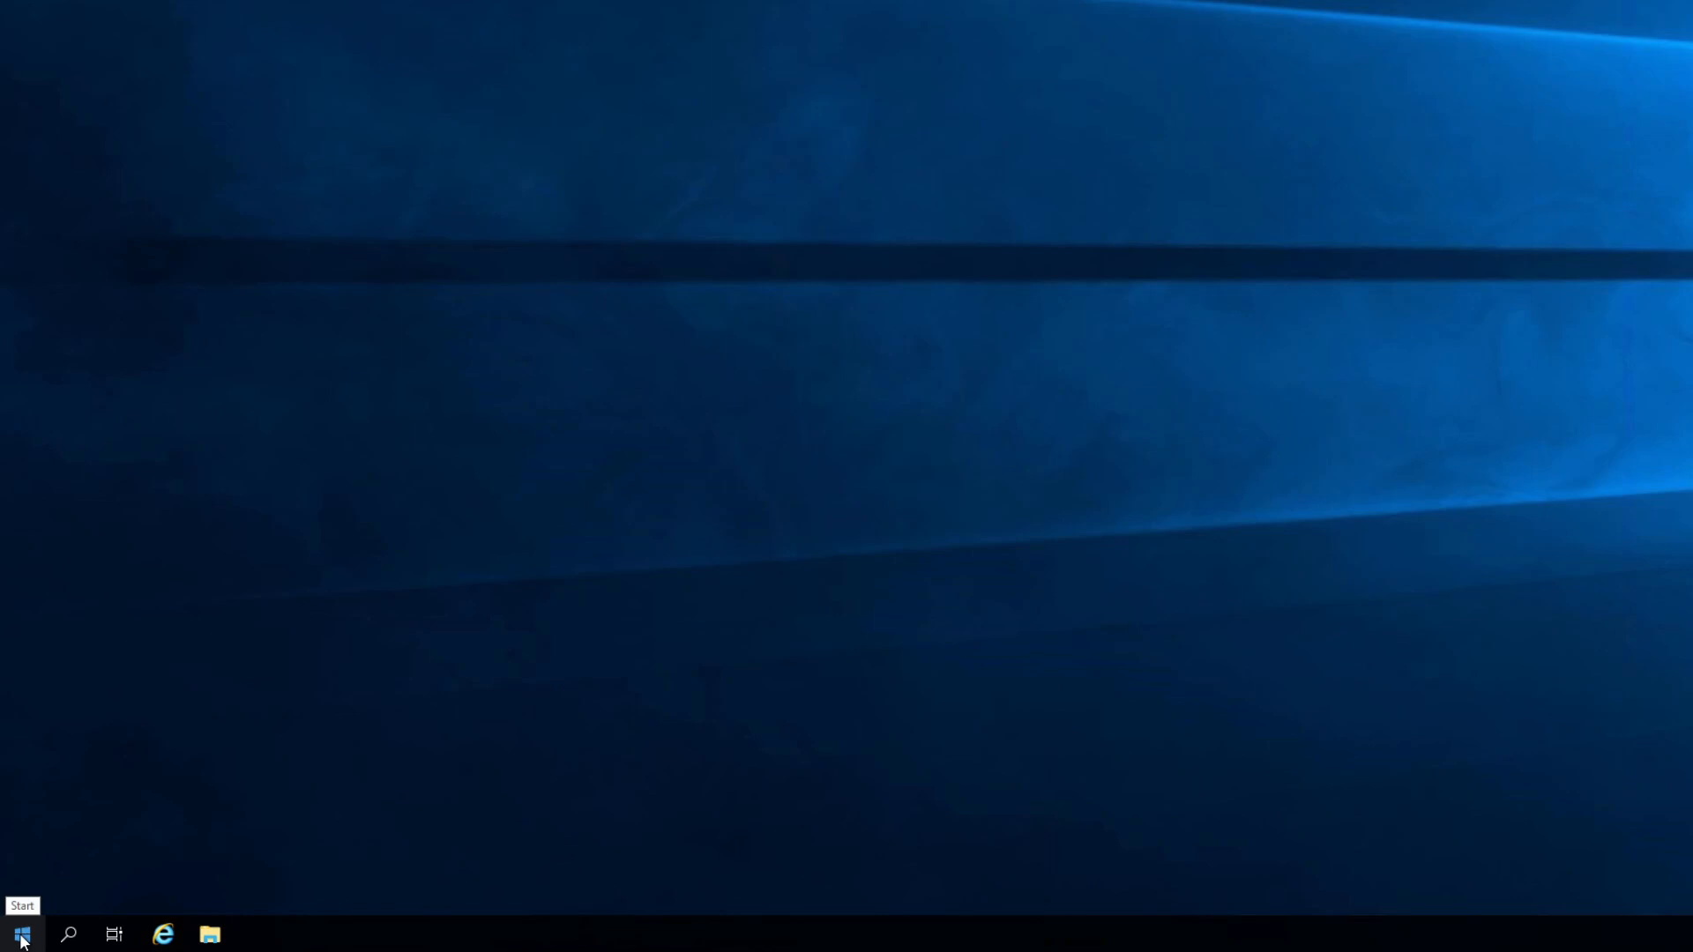
# Launch Local Security Policy from the Start menu search.
pyautogui.click(22, 934)
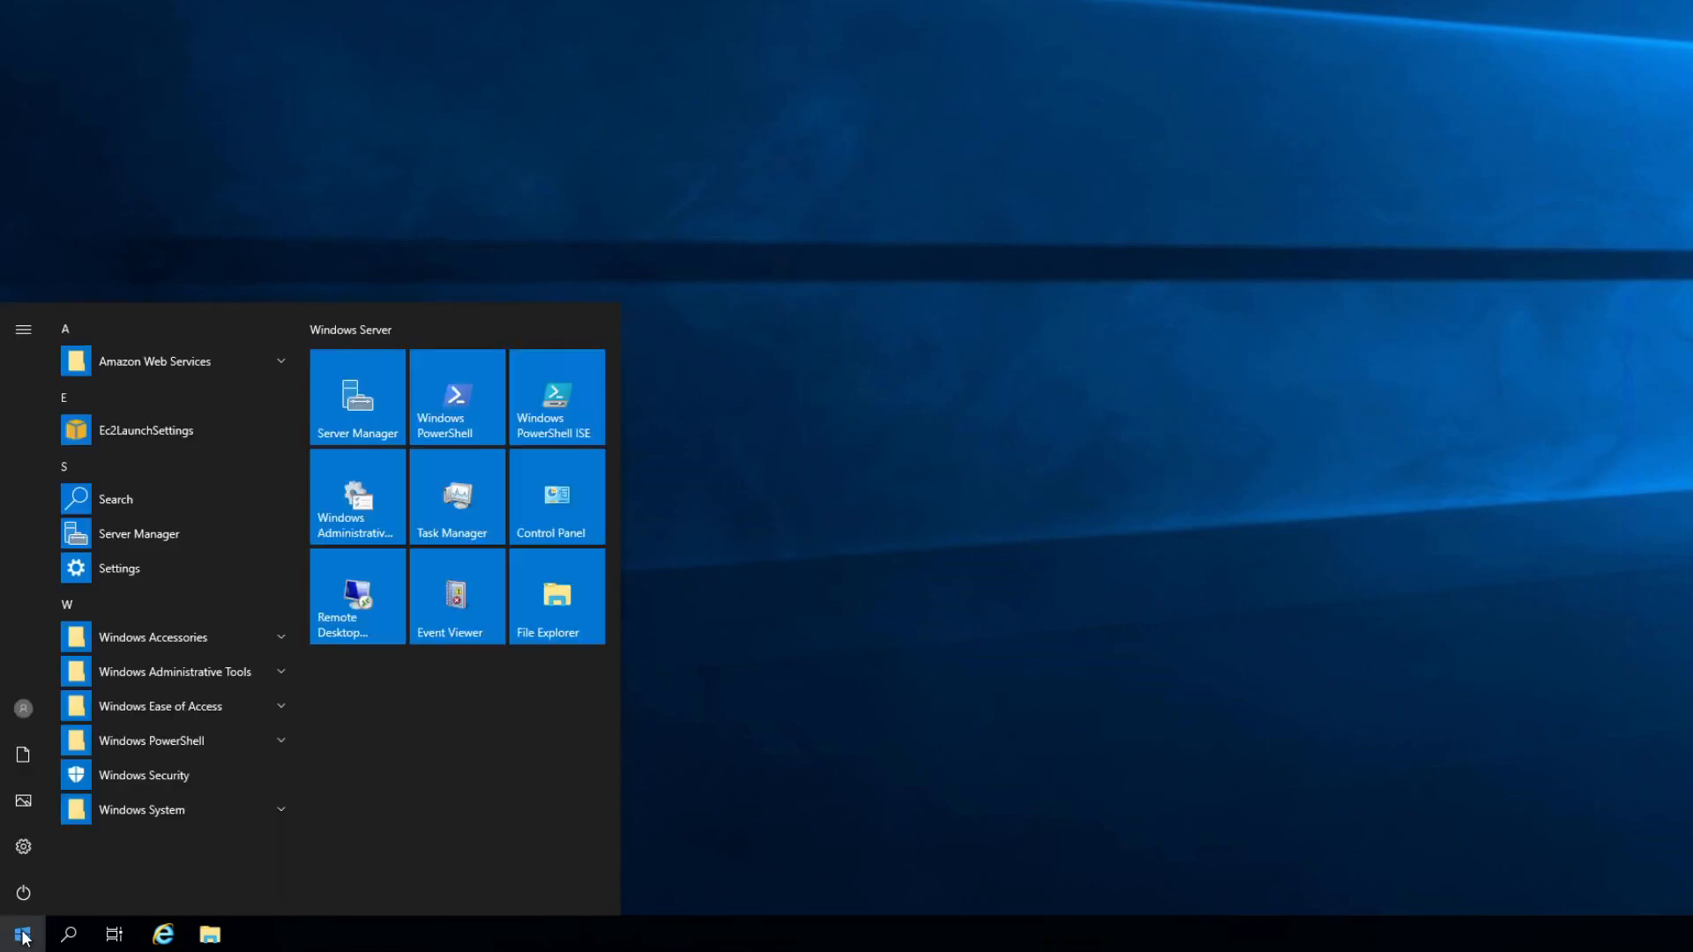
pyautogui.write('local po')
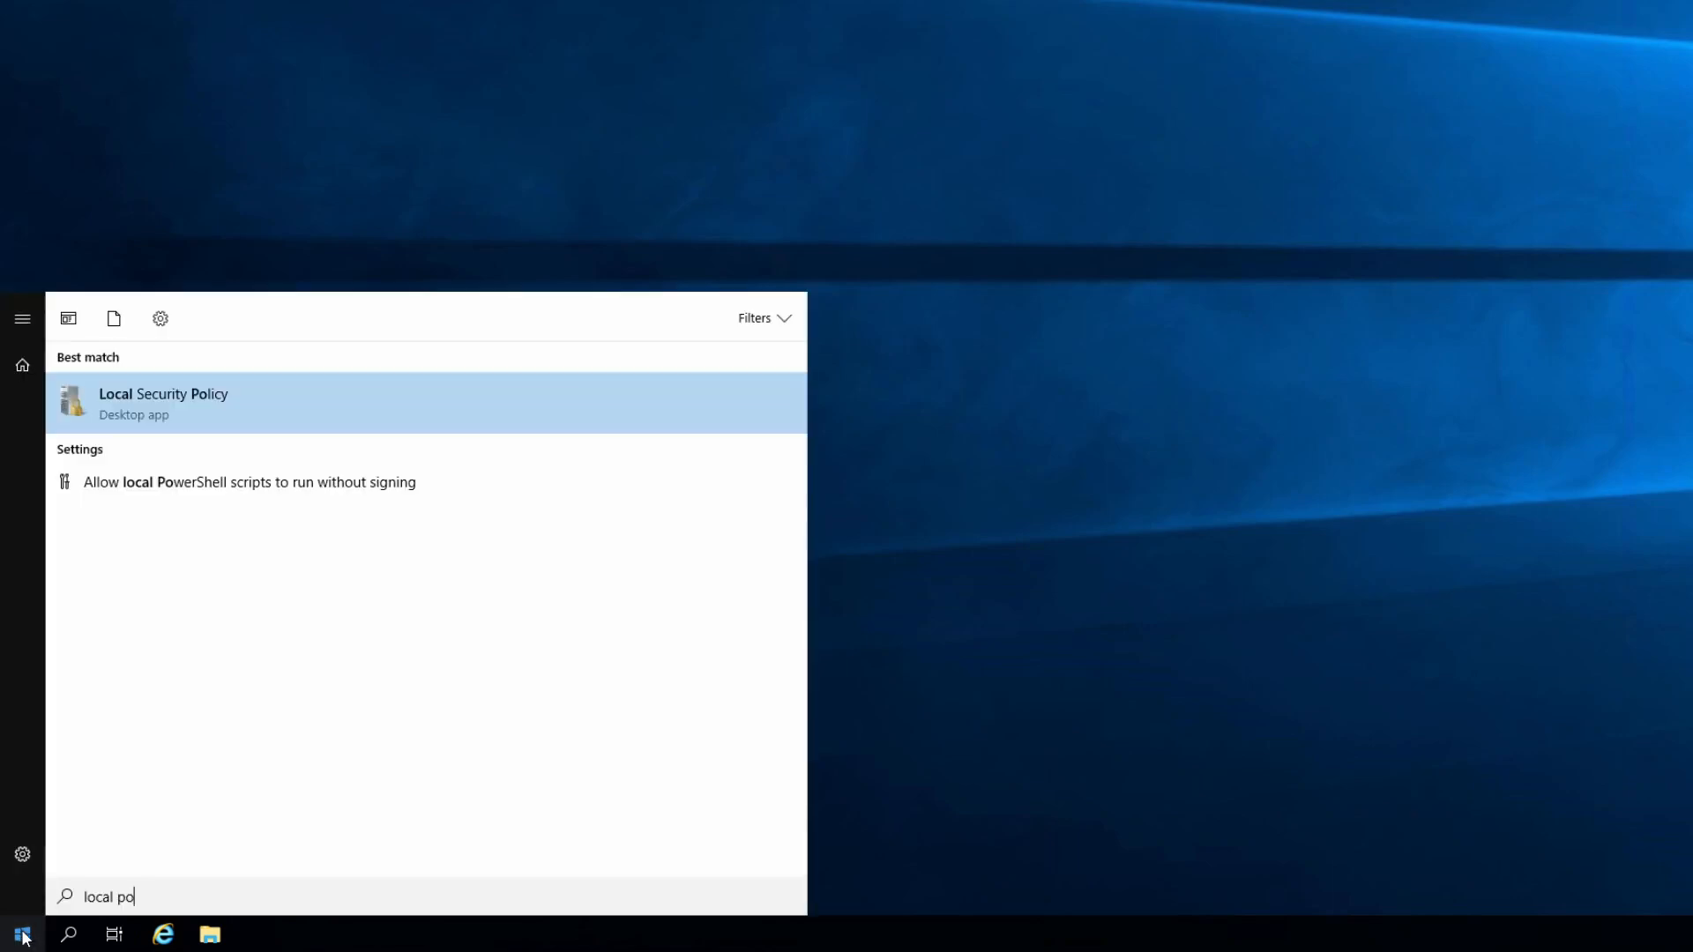
pyautogui.click(163, 403)
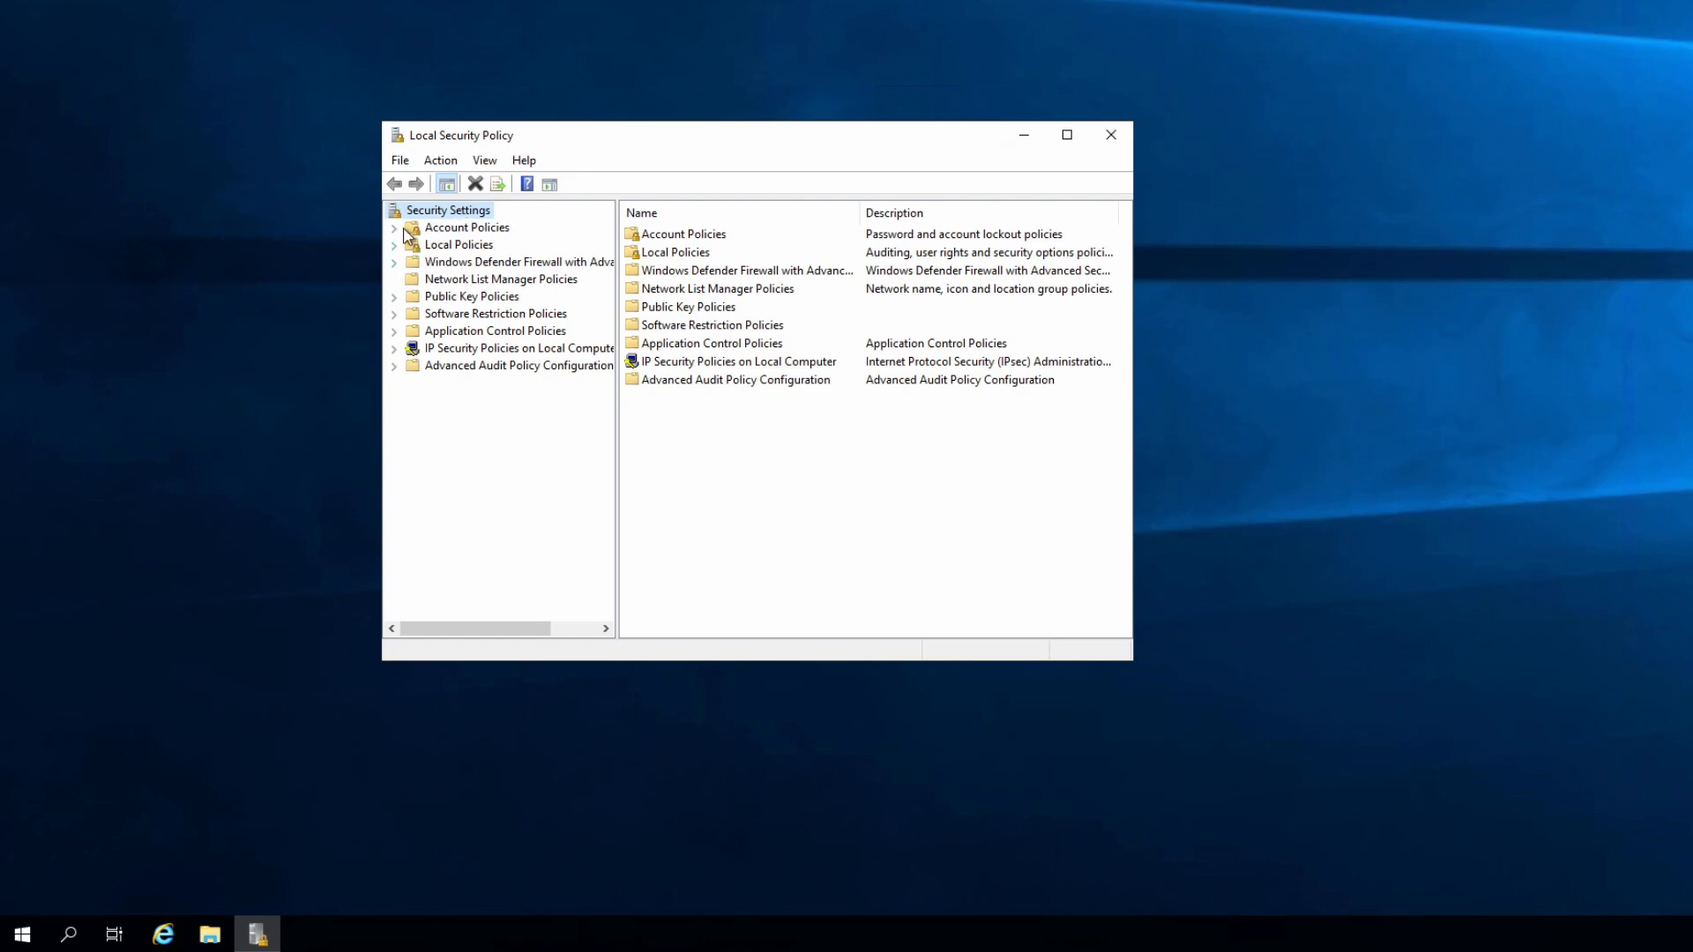
# Set 'Password must meet complexity requirements' to Disabled and close the console.
pyautogui.click(468, 227)
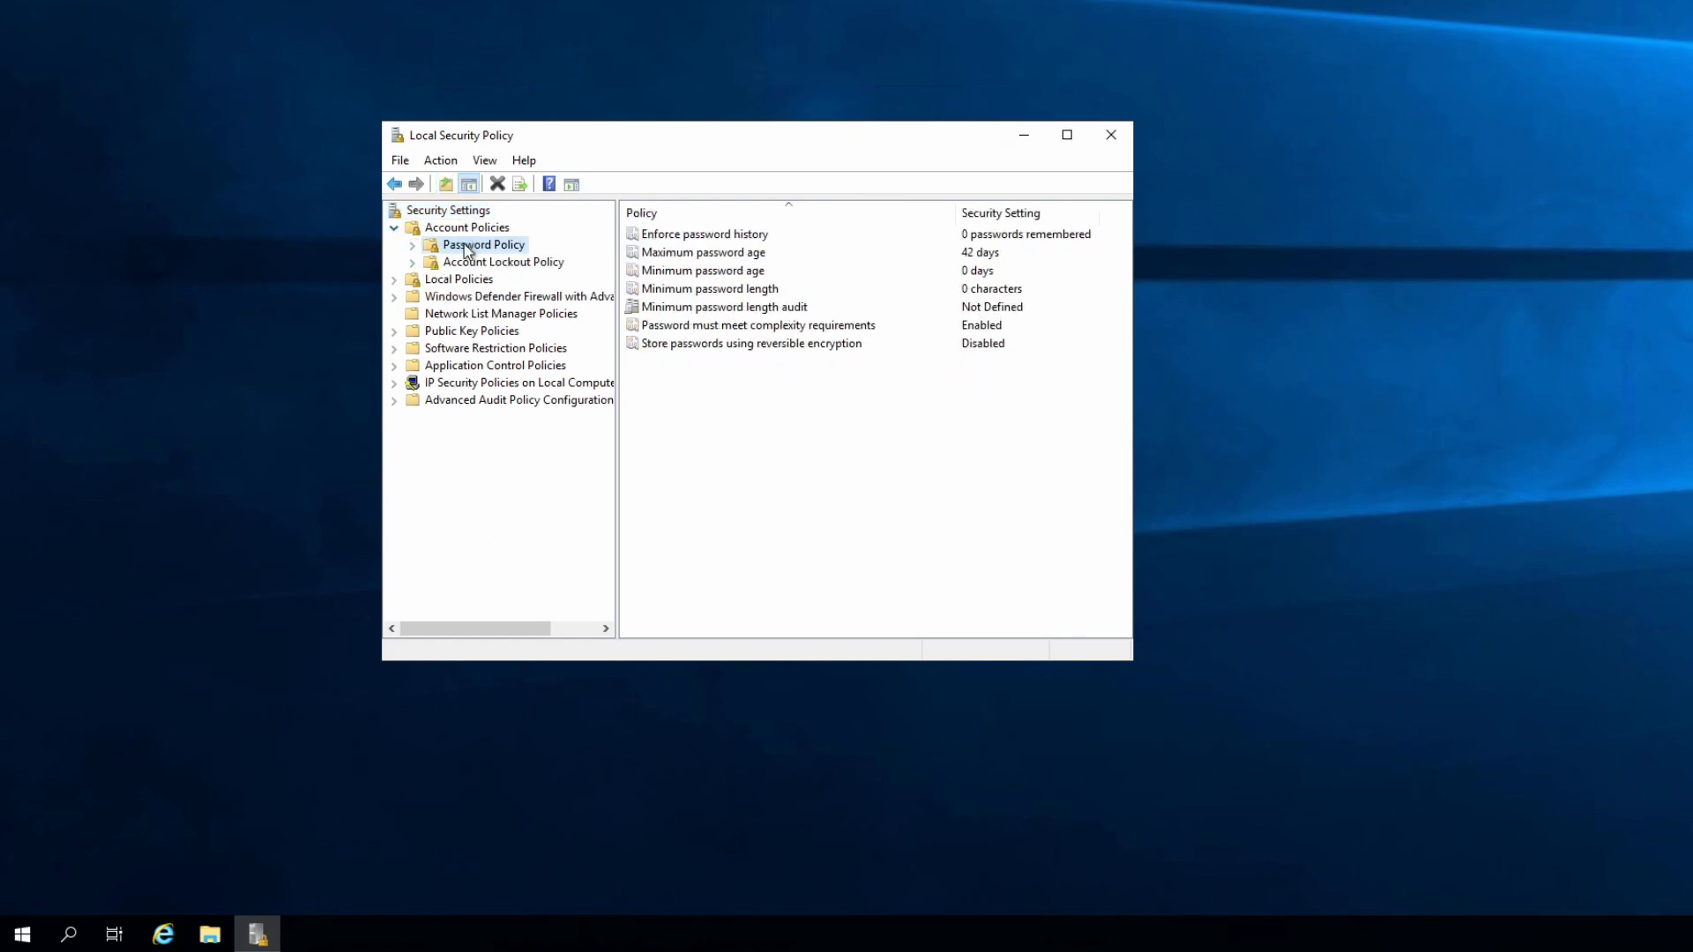
pyautogui.doubleClick(759, 326)
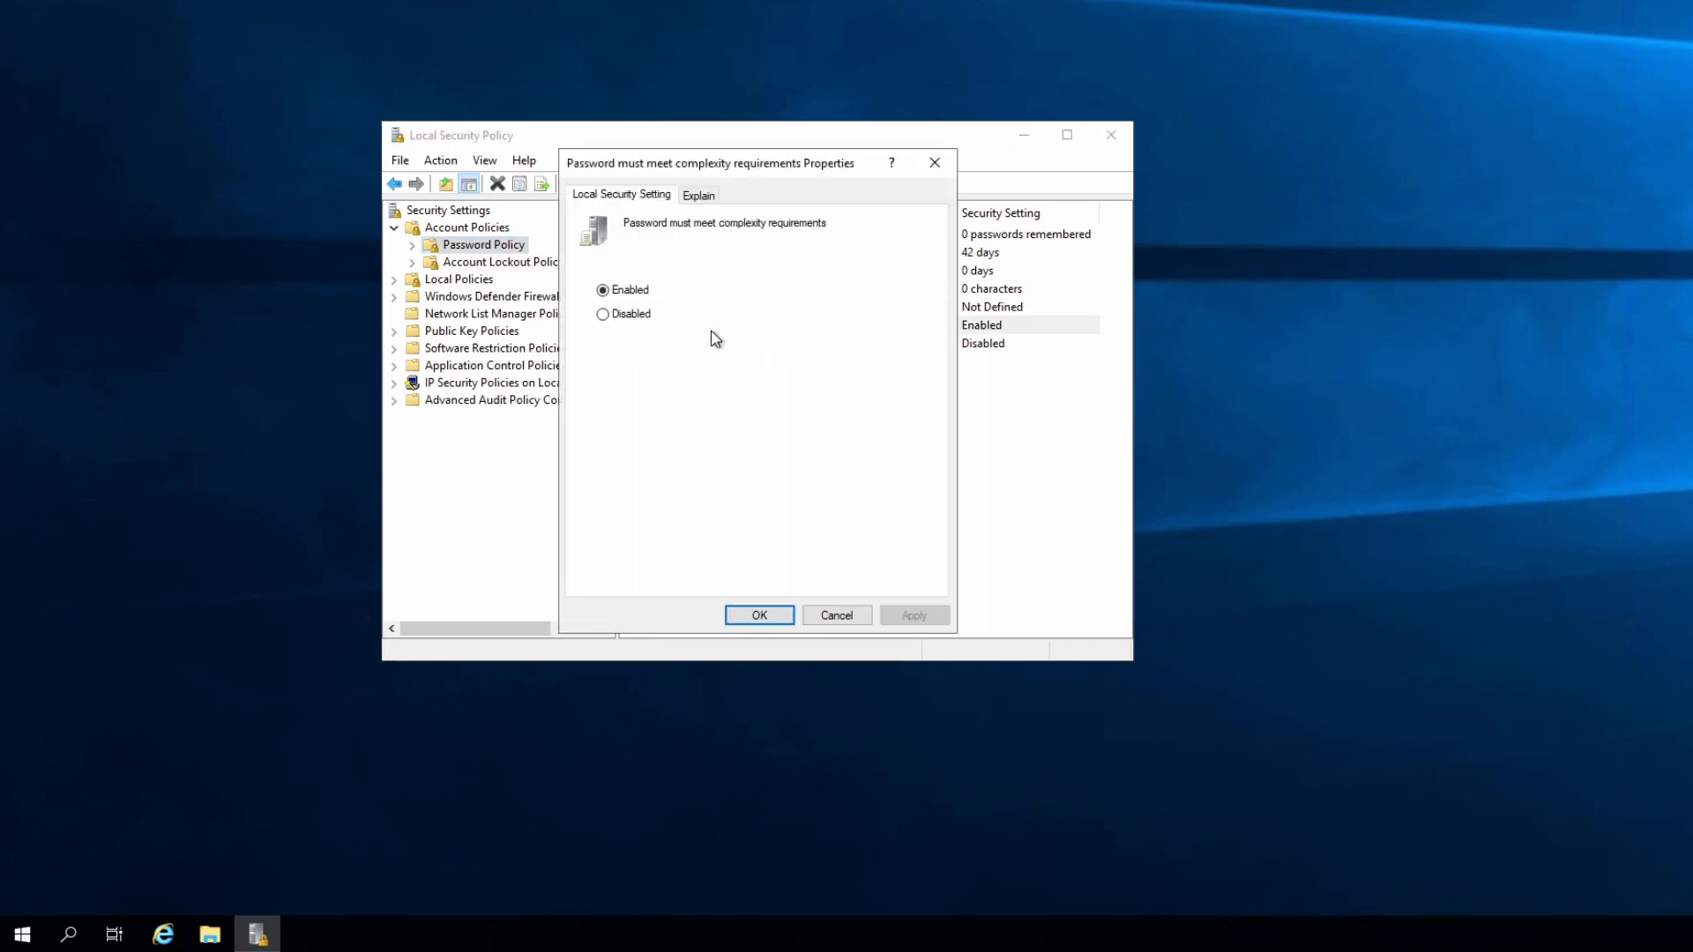
pyautogui.click(602, 313)
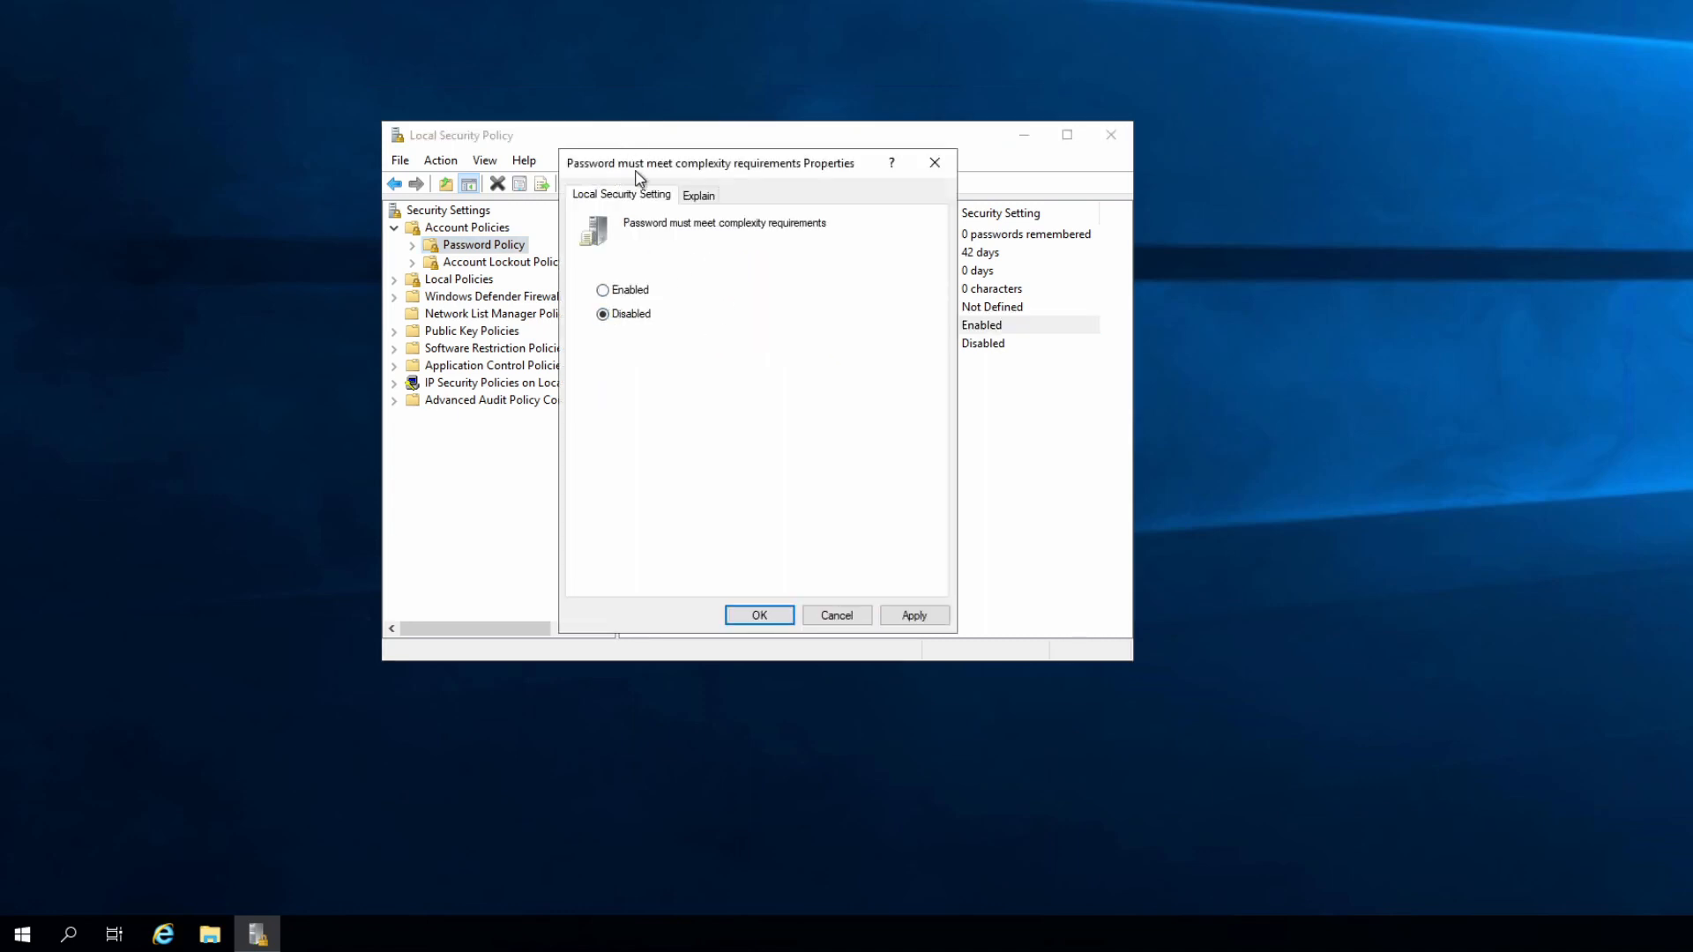
pyautogui.moveTo(754, 174)
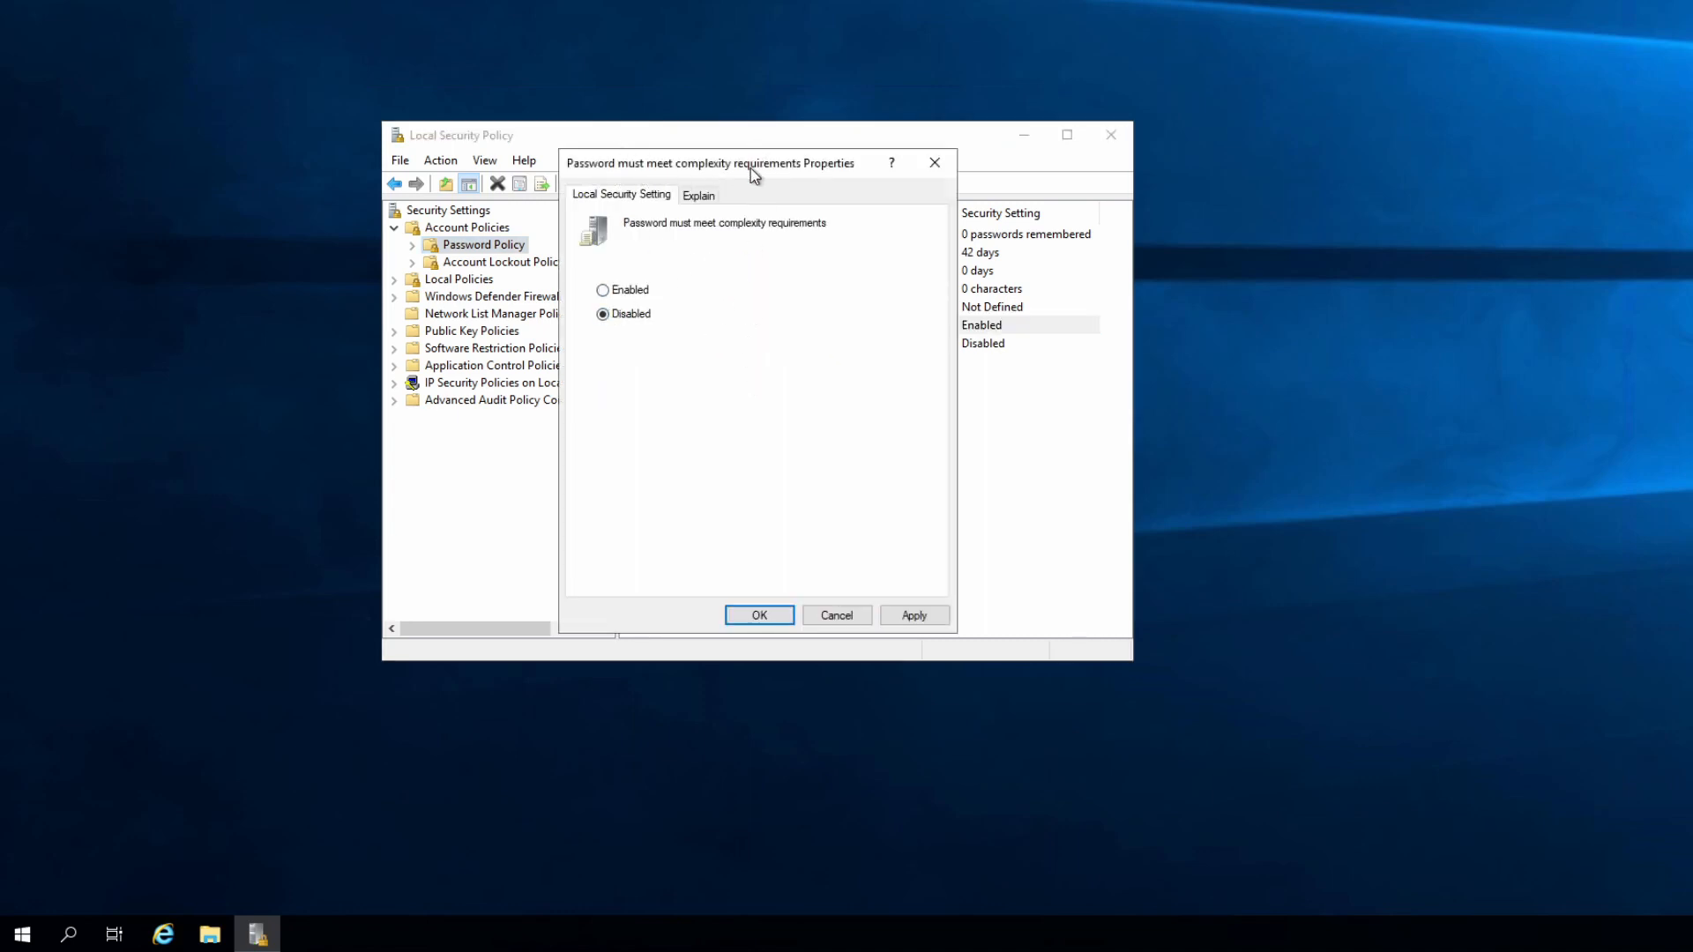
pyautogui.click(913, 614)
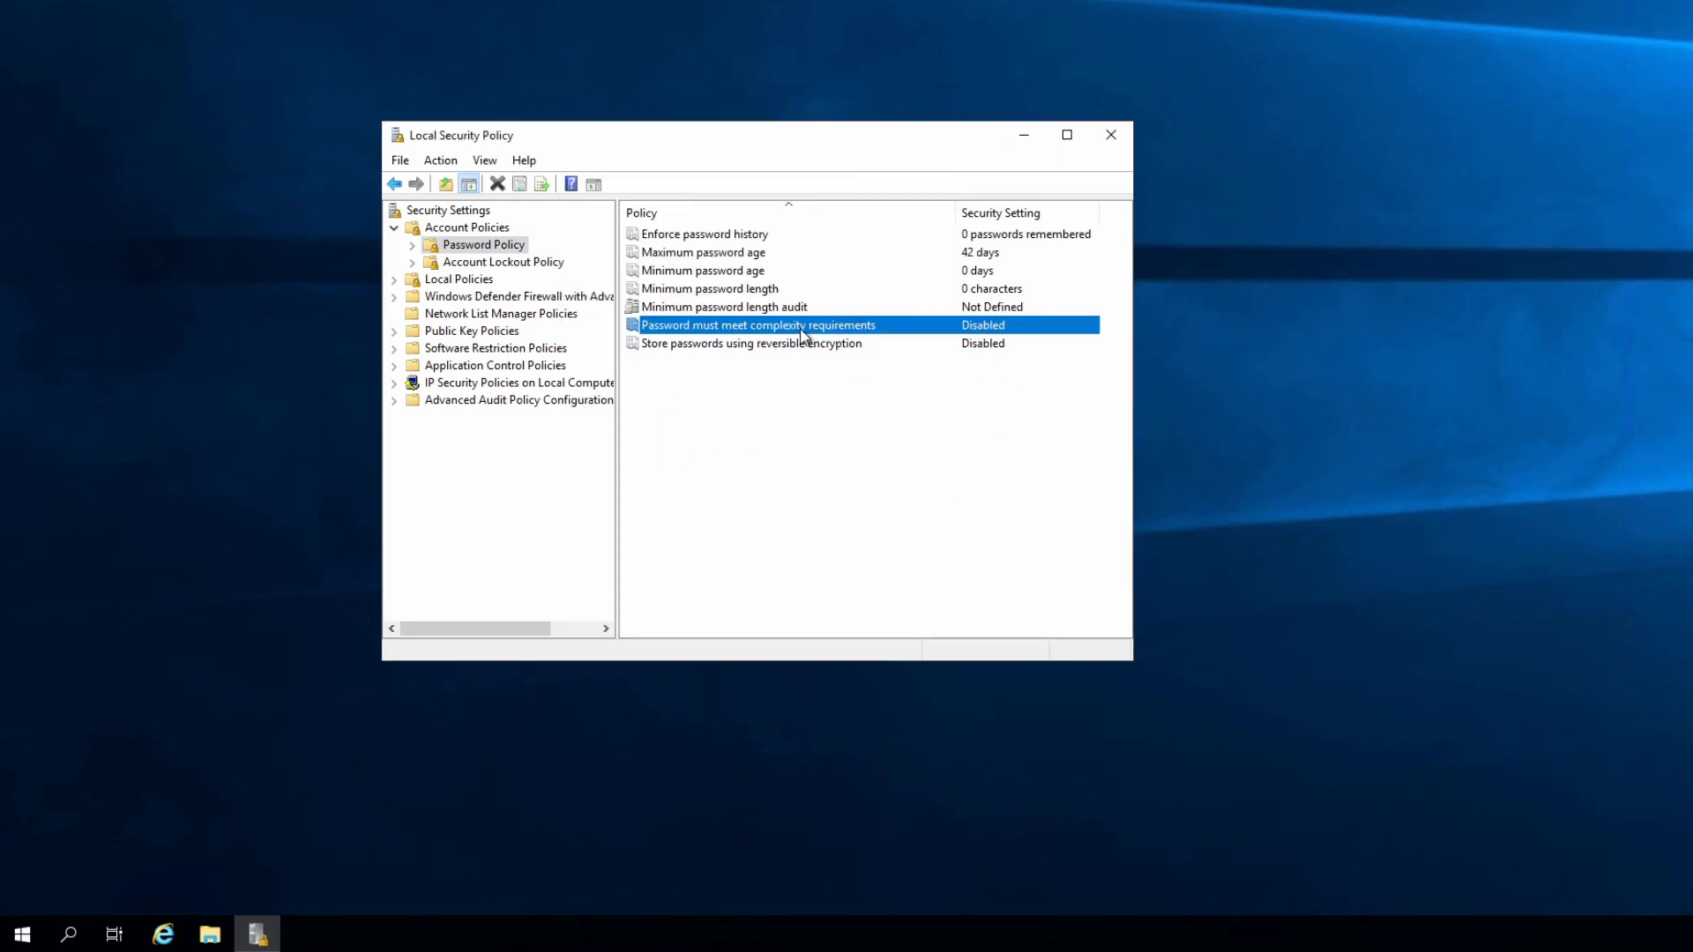
pyautogui.click(775, 477)
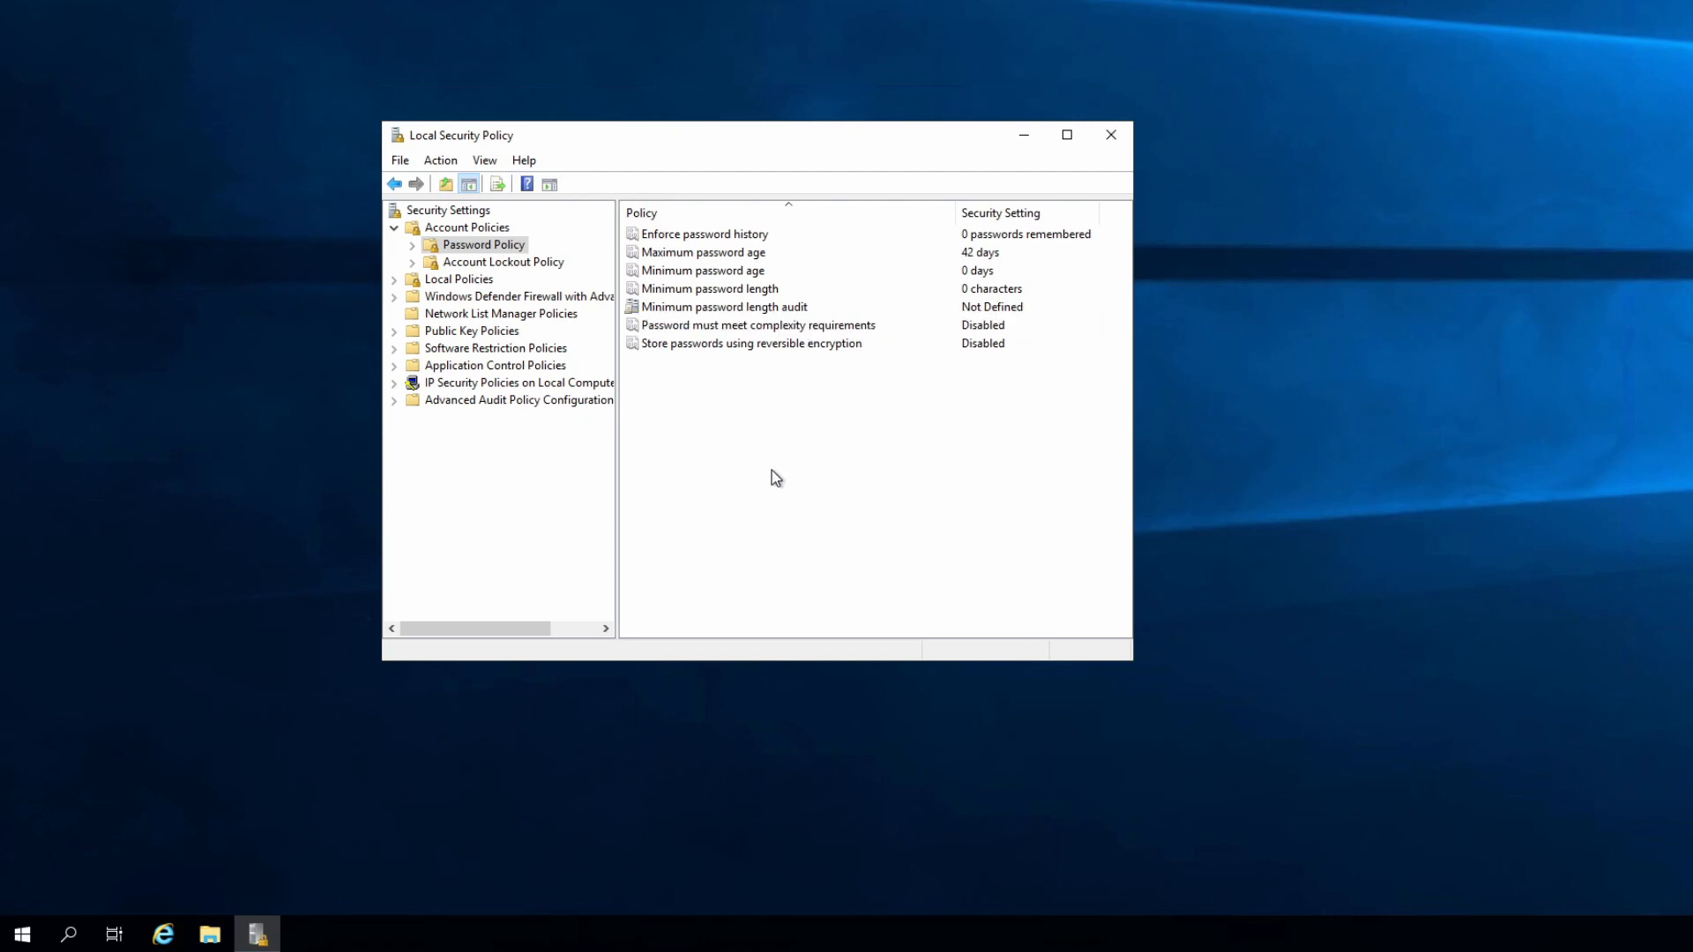
pyautogui.moveTo(815, 465)
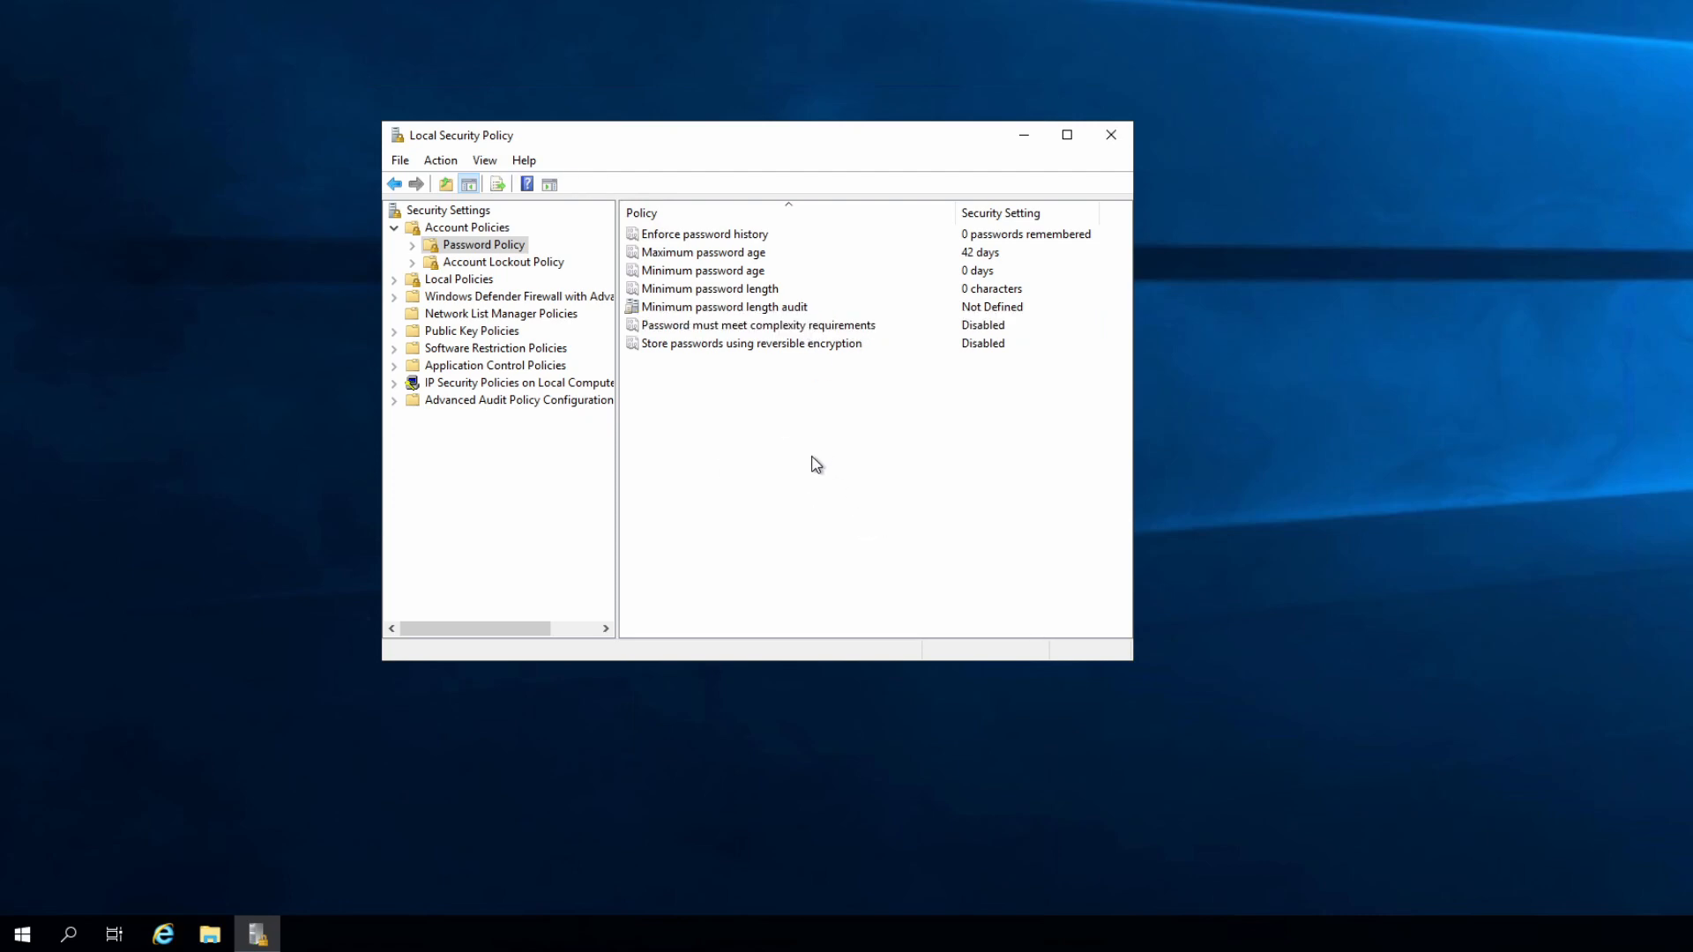
pyautogui.moveTo(809, 523)
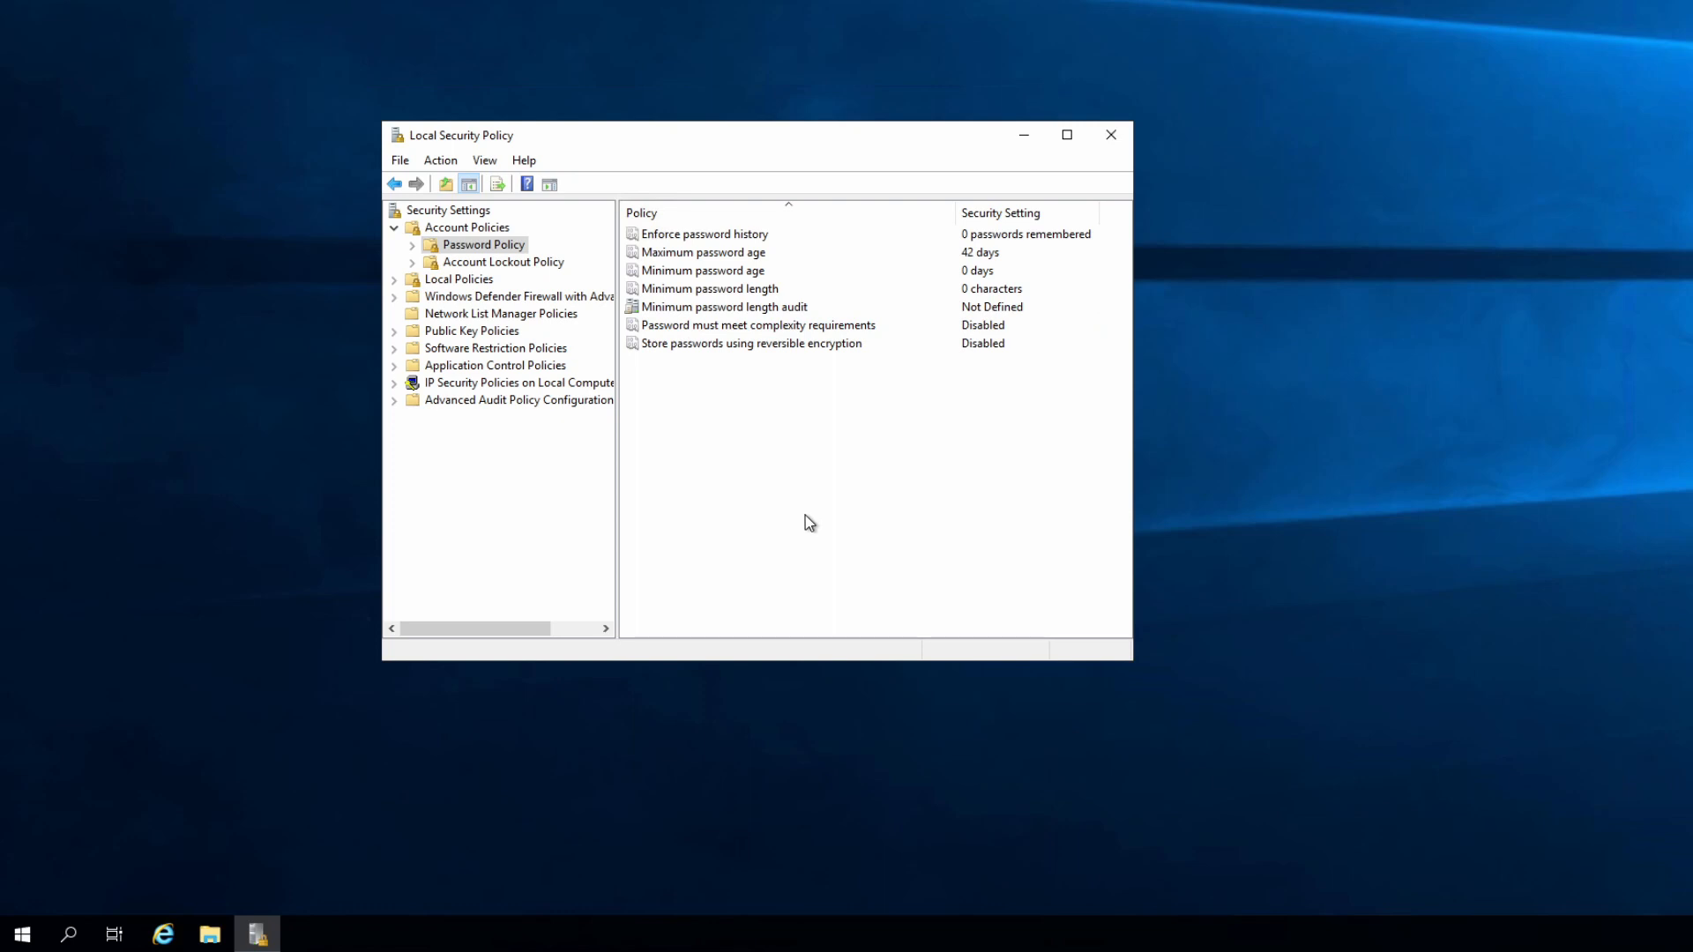
pyautogui.moveTo(477, 278)
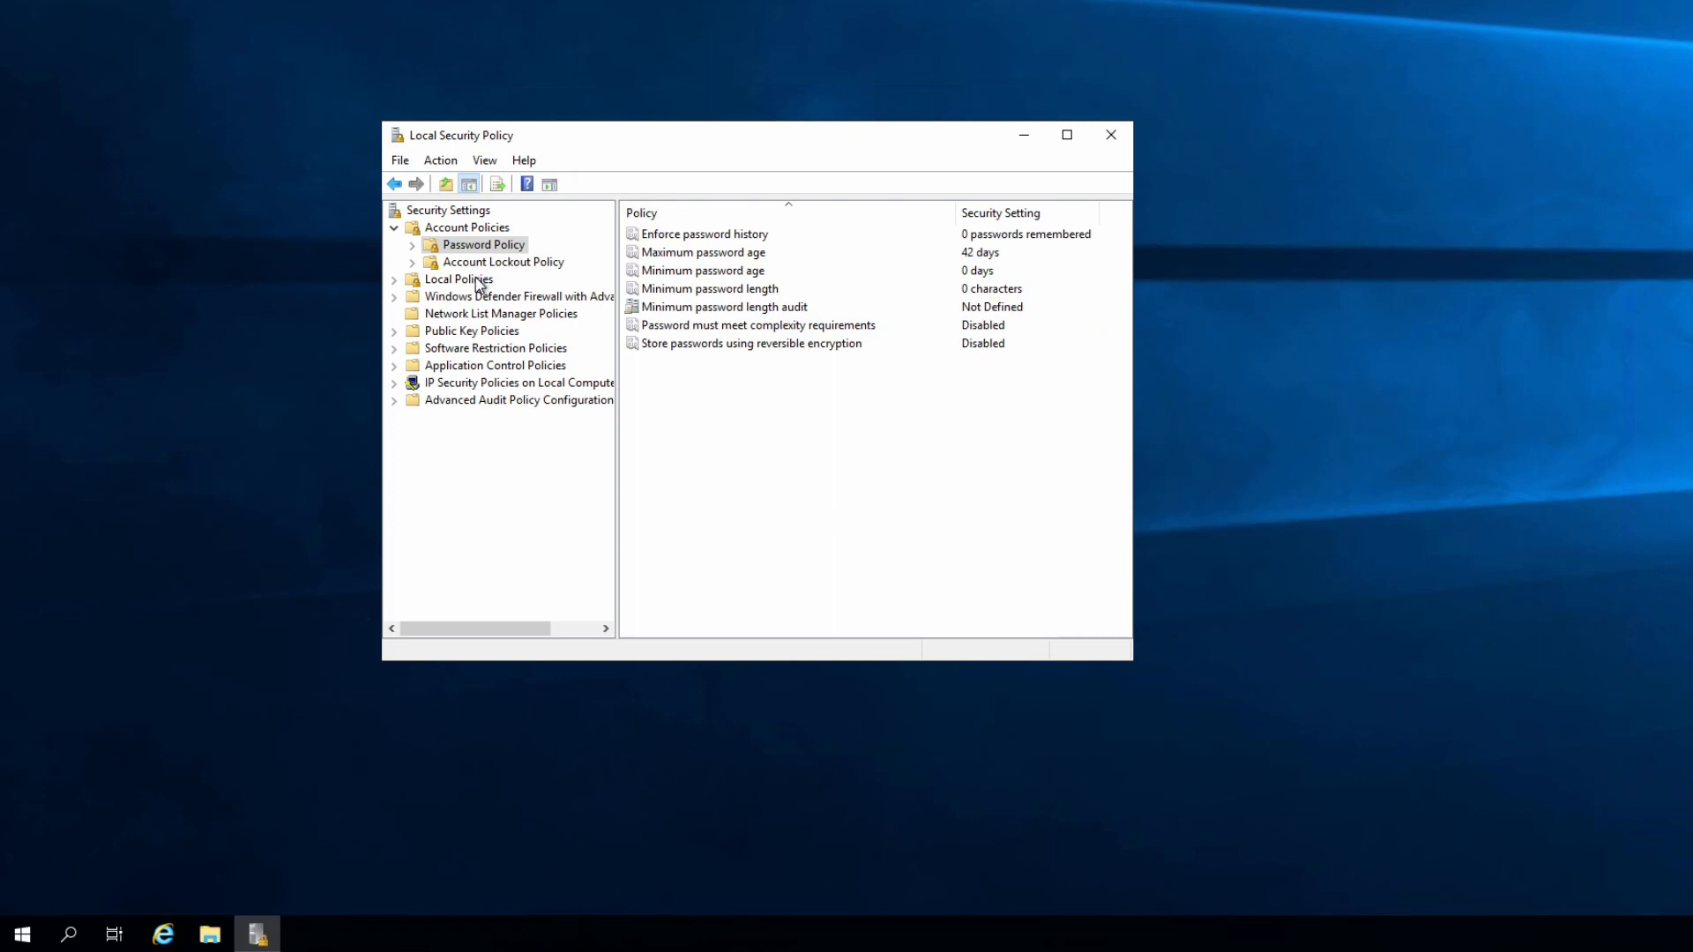
pyautogui.click(1110, 134)
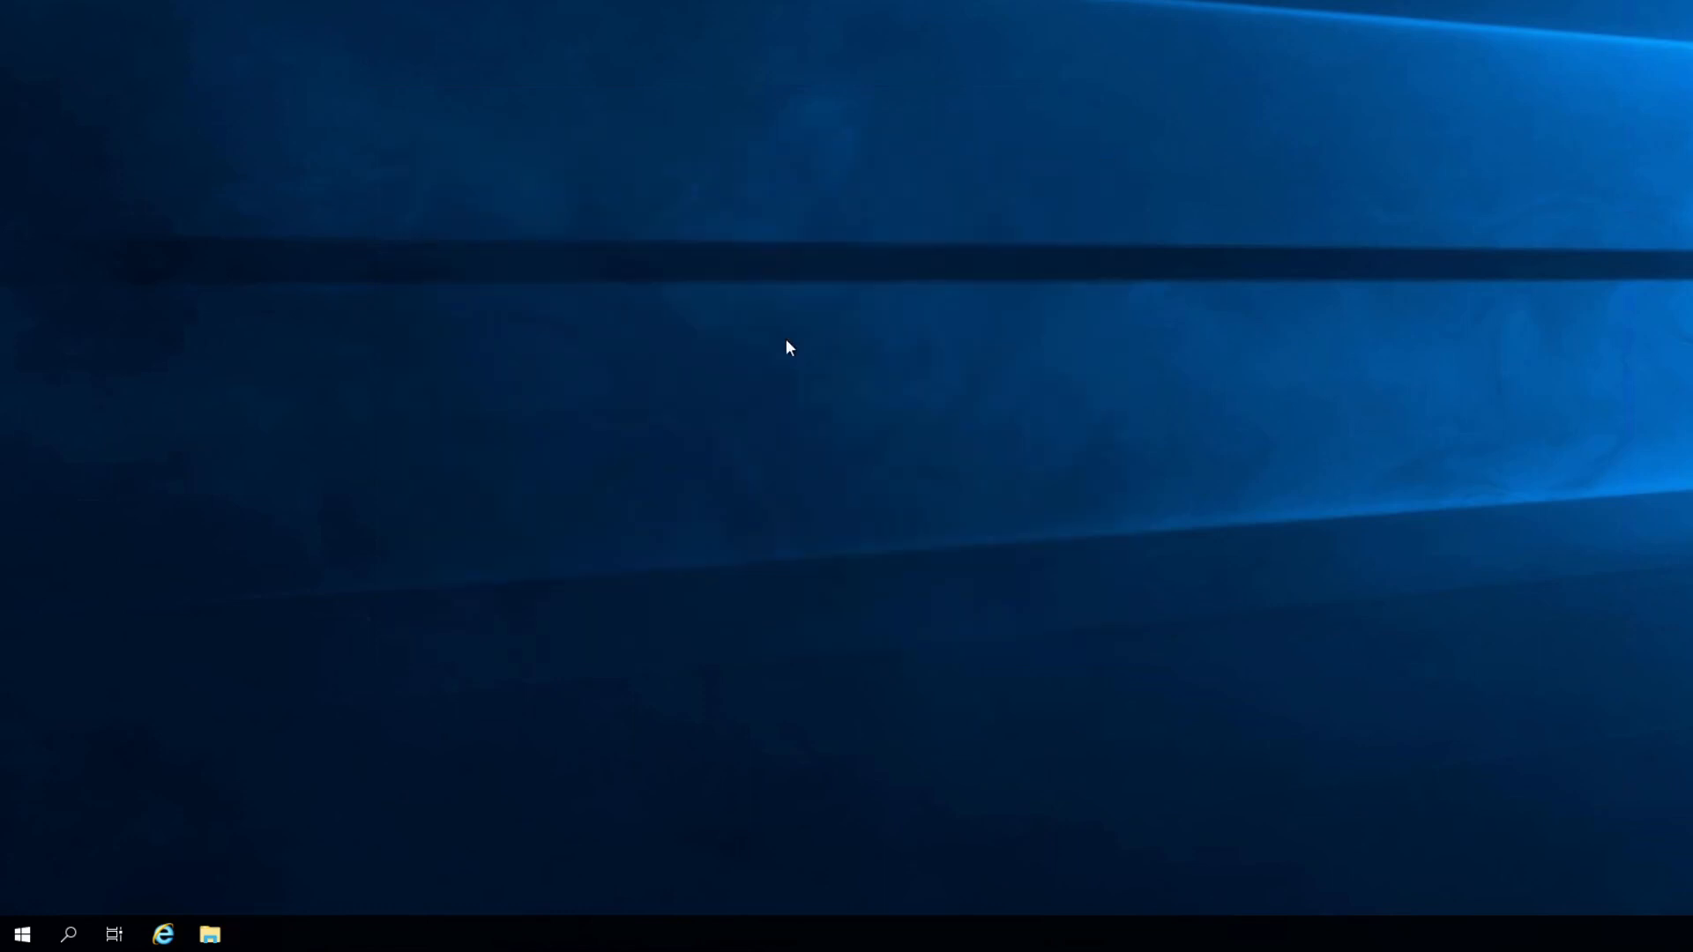
# Launch gpedit and browse to Internet Explorer's Internet Control Panel Advanced Page policies.
pyautogui.click(21, 932)
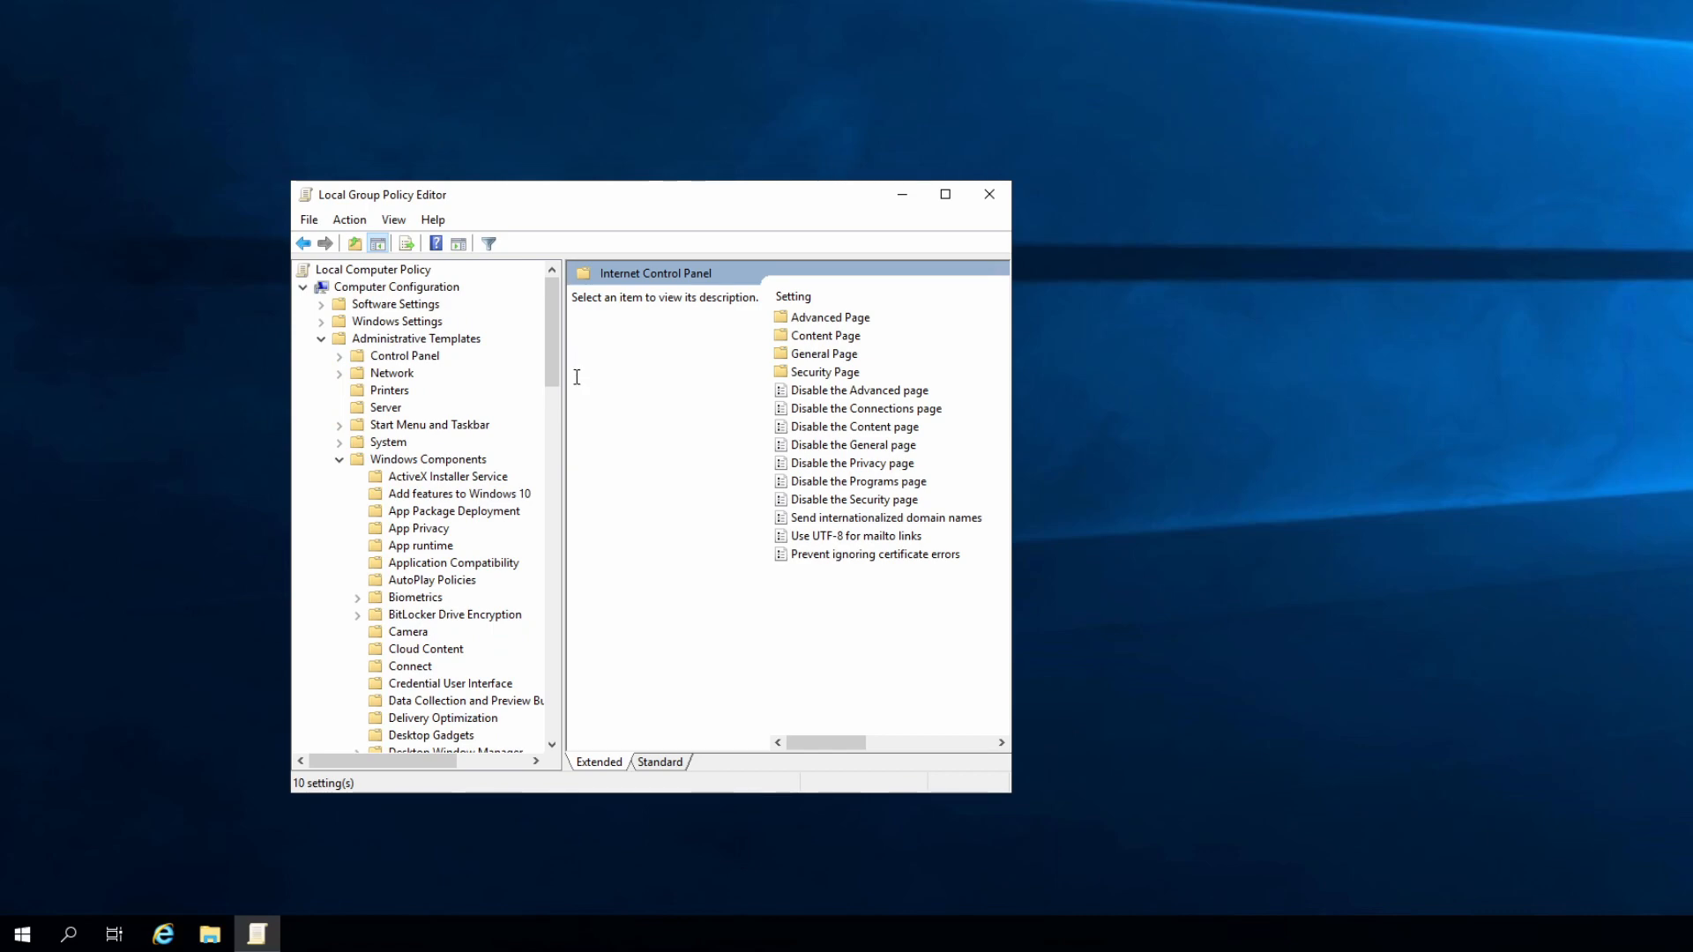
pyautogui.moveTo(471, 347)
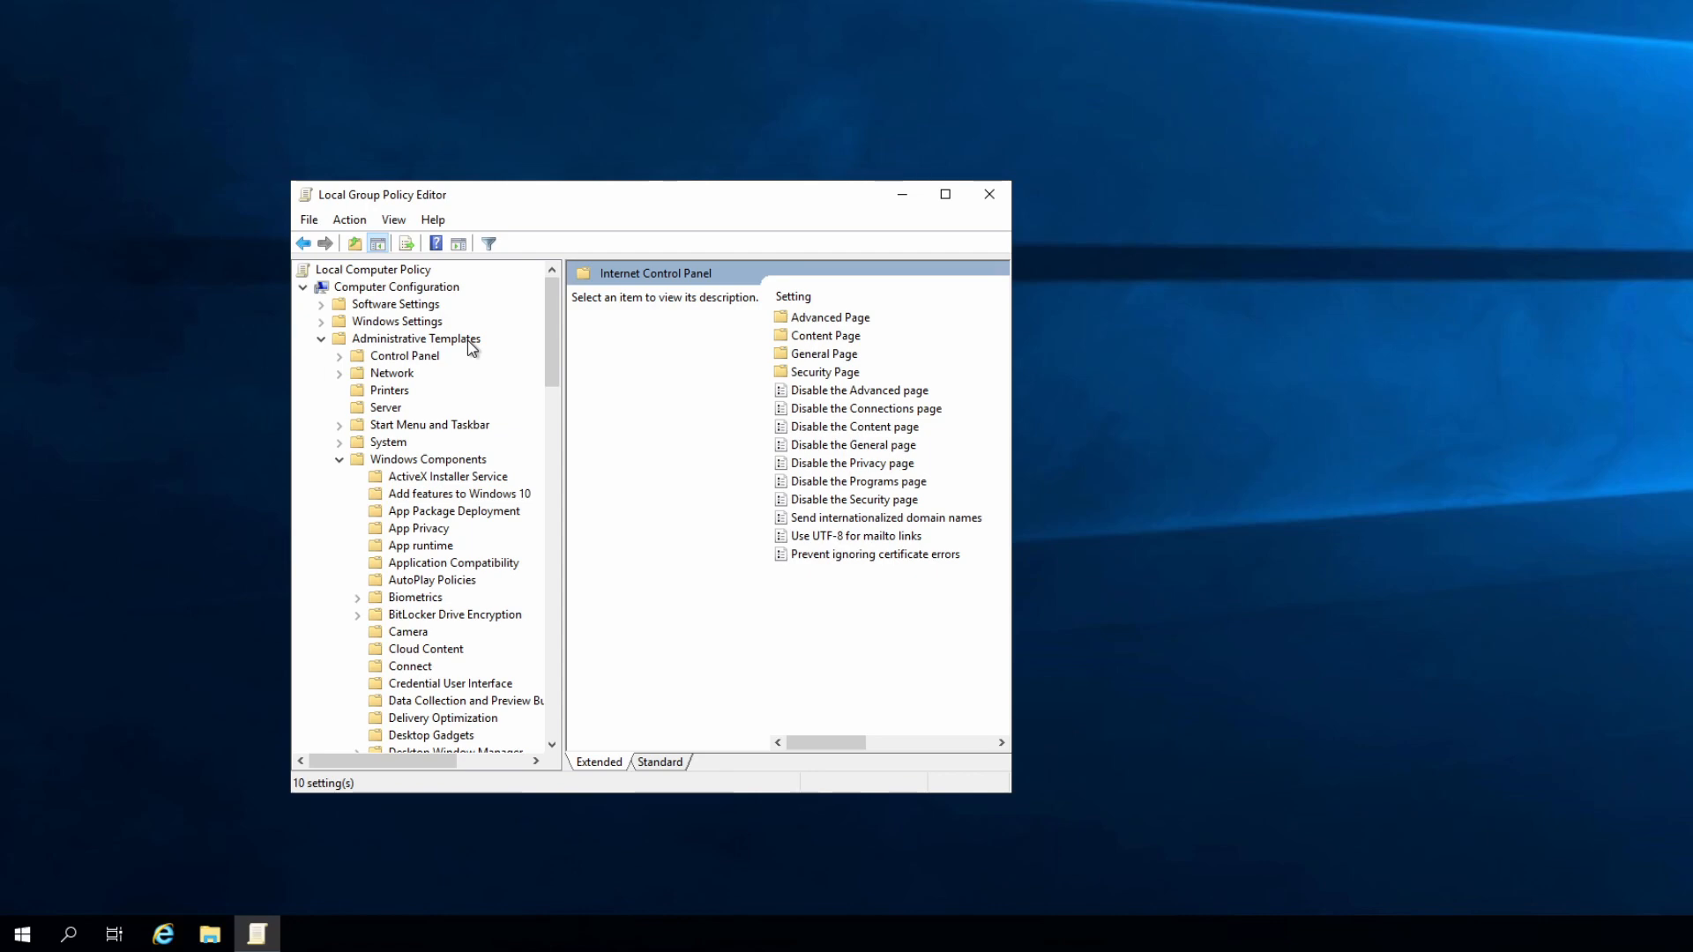
pyautogui.moveTo(568, 366)
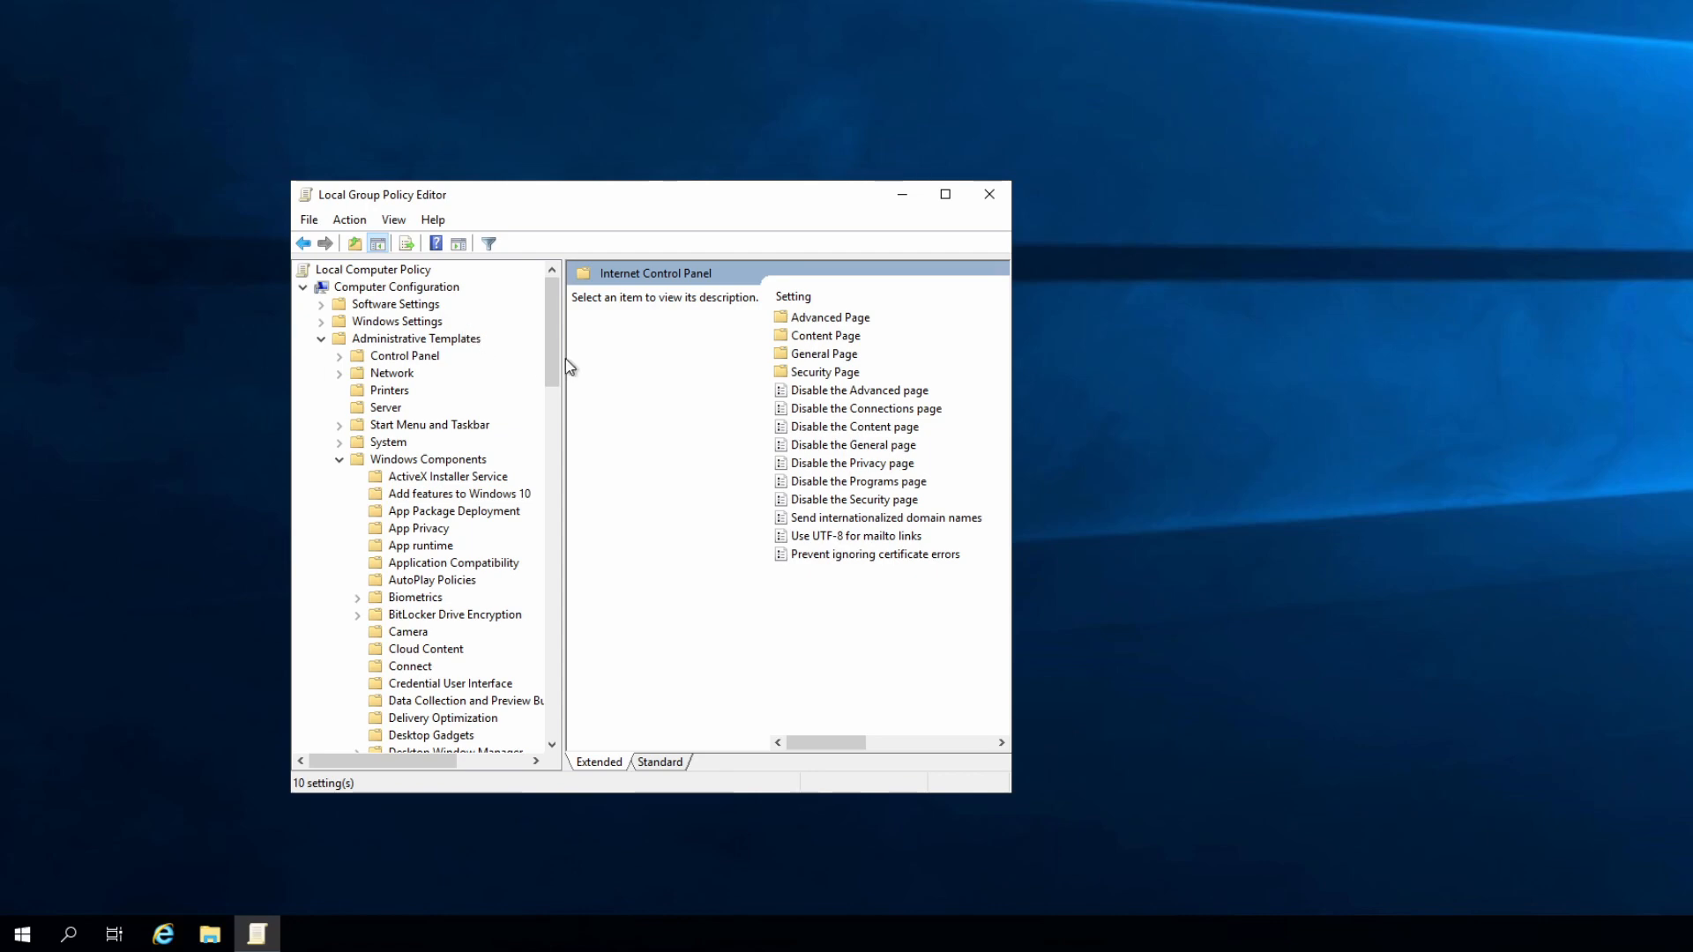
pyautogui.click(396, 286)
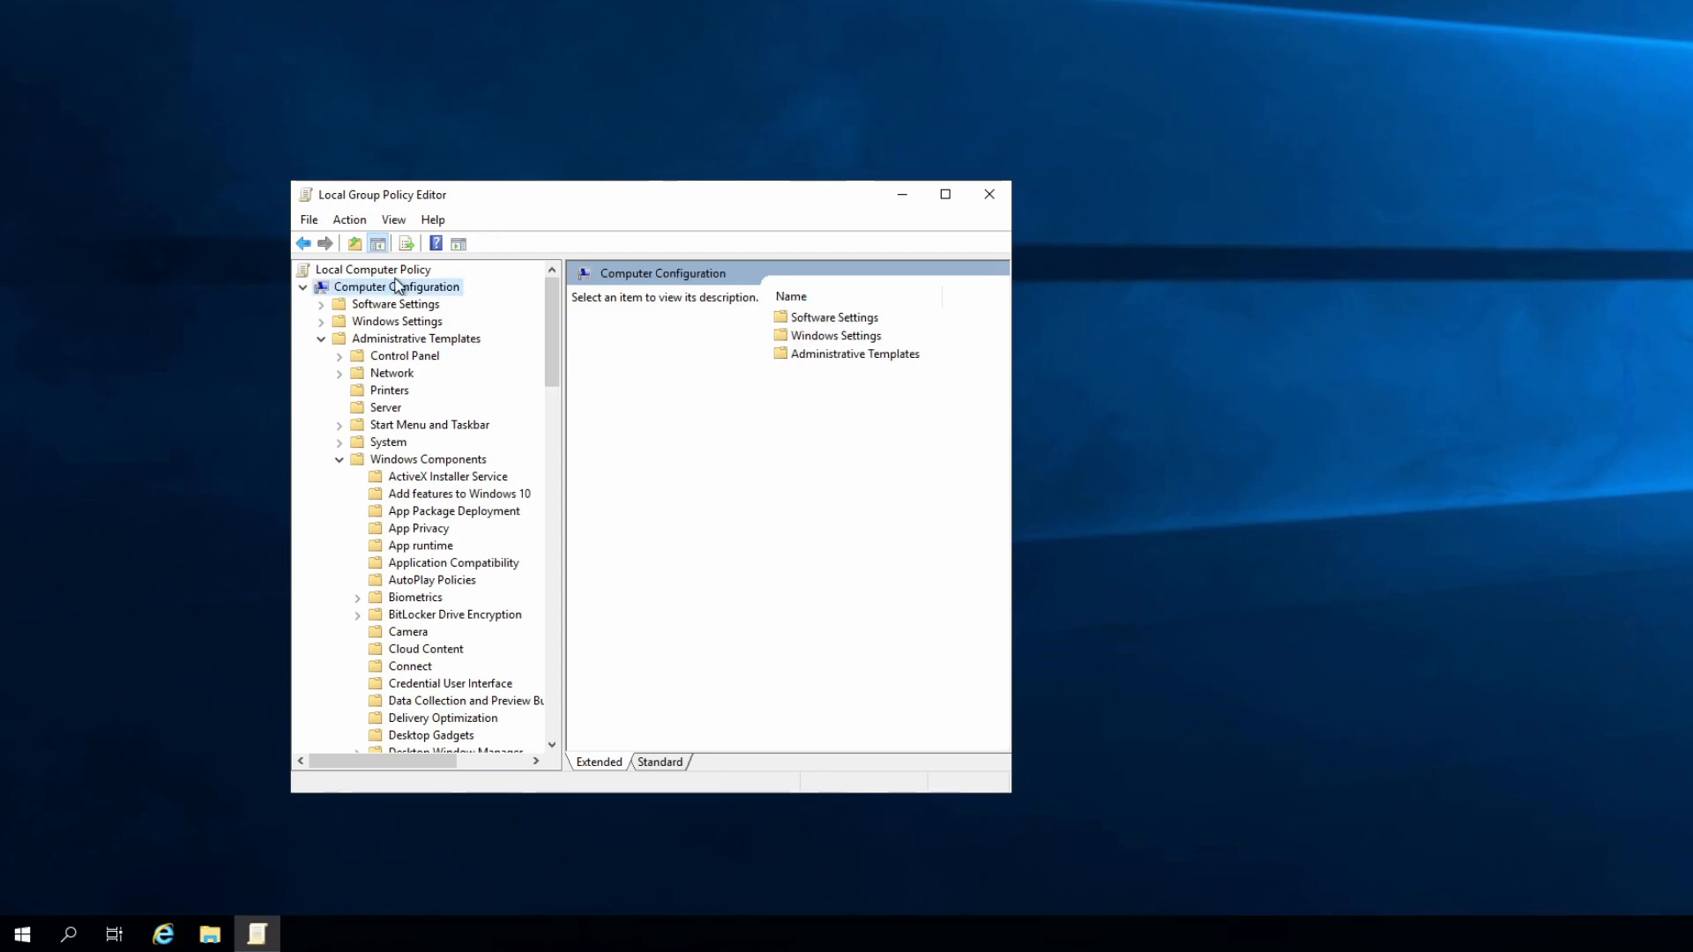
pyautogui.moveTo(462, 375)
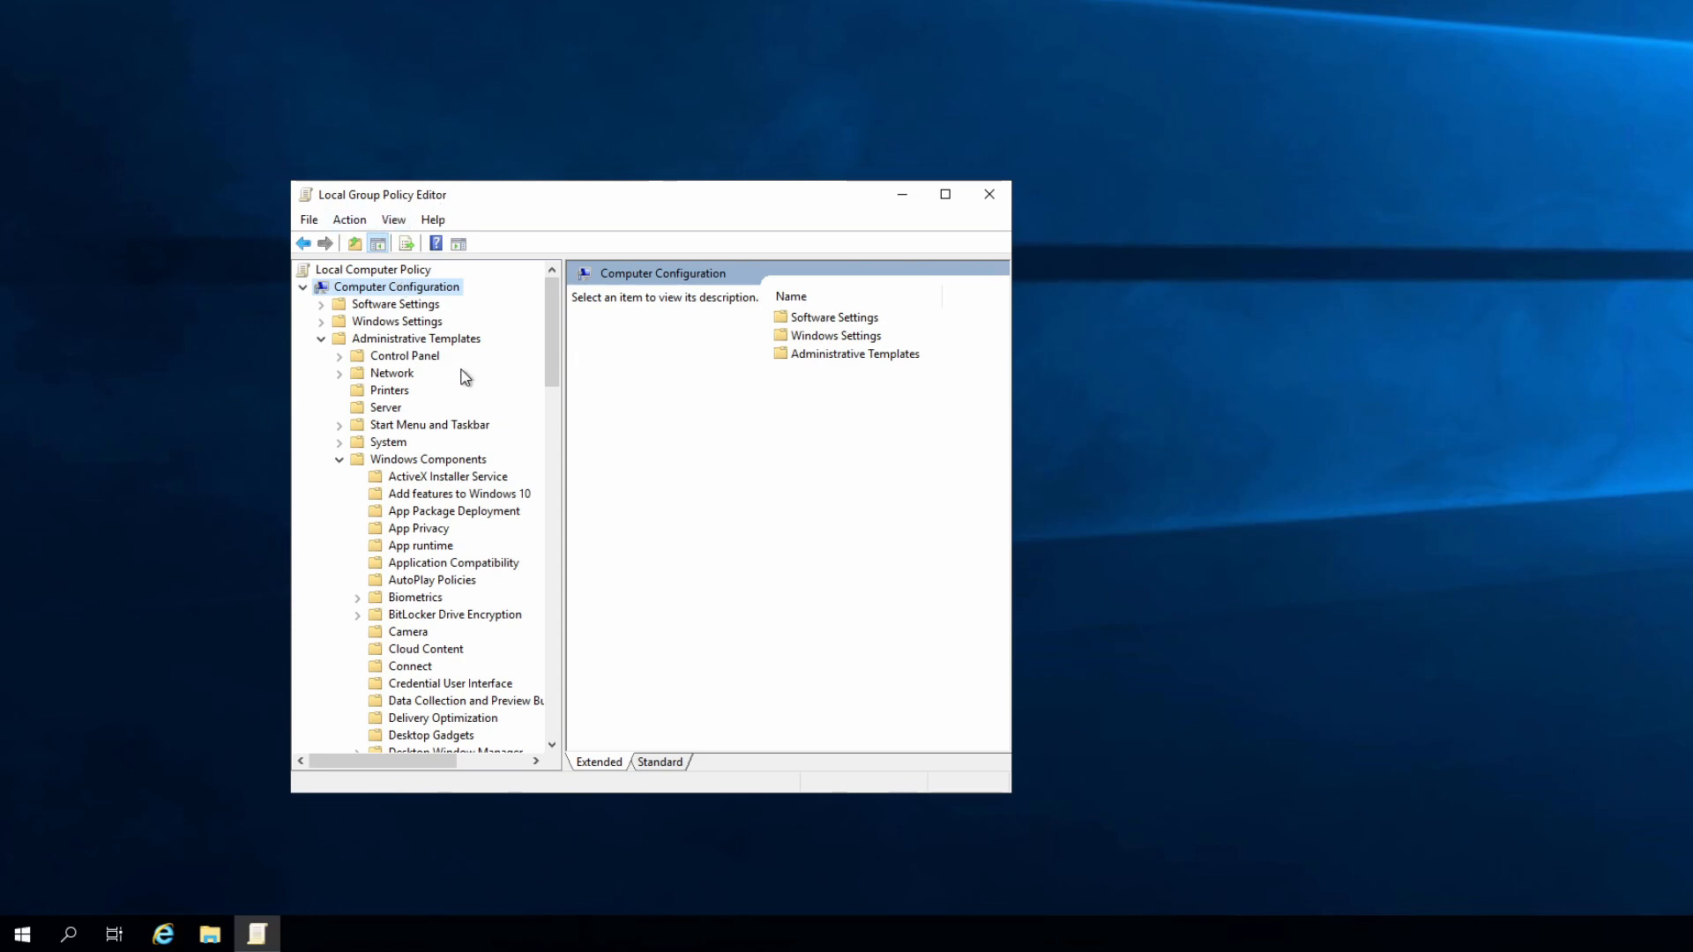
pyautogui.moveTo(372, 299)
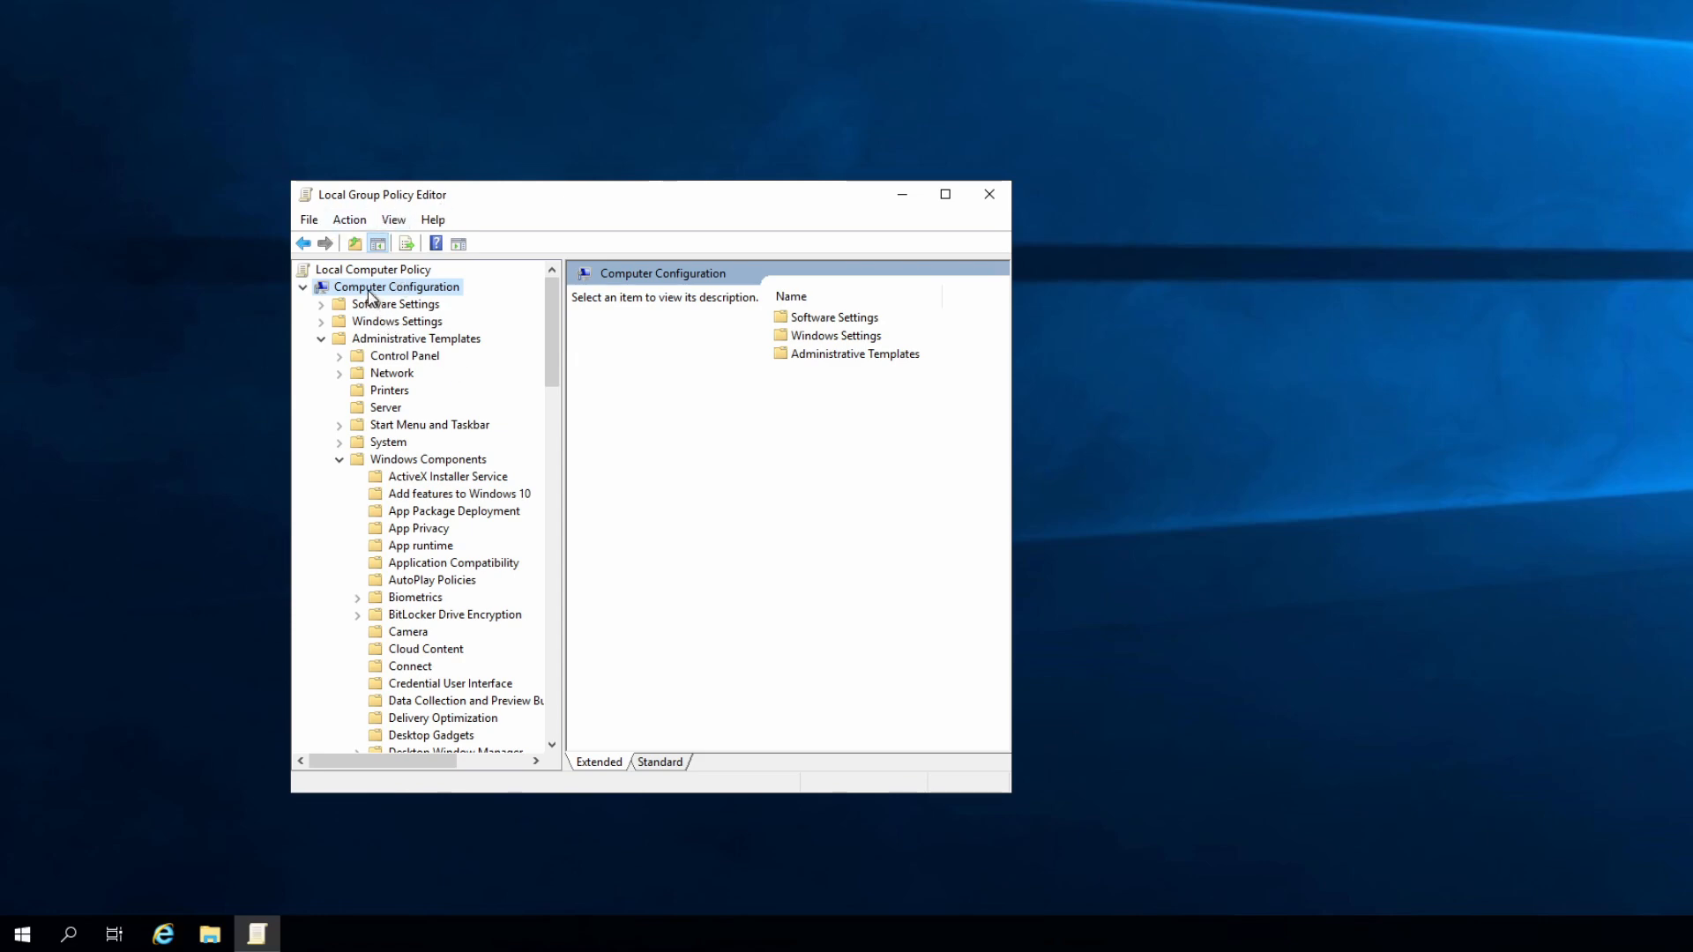
pyautogui.click(416, 338)
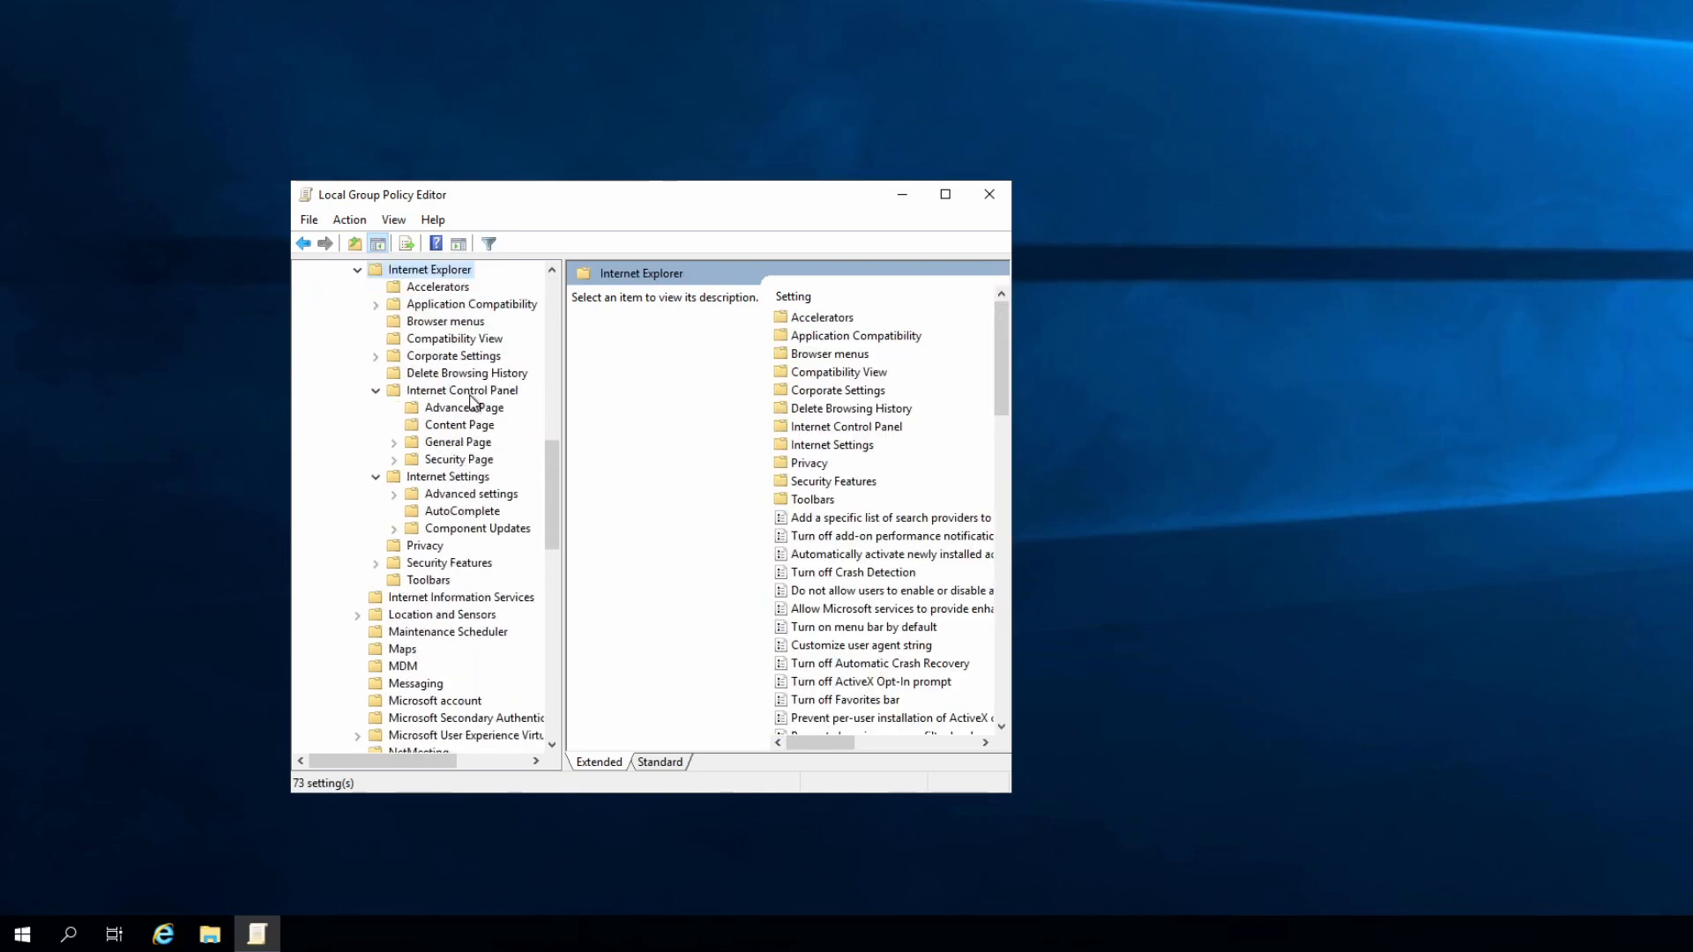
pyautogui.click(461, 390)
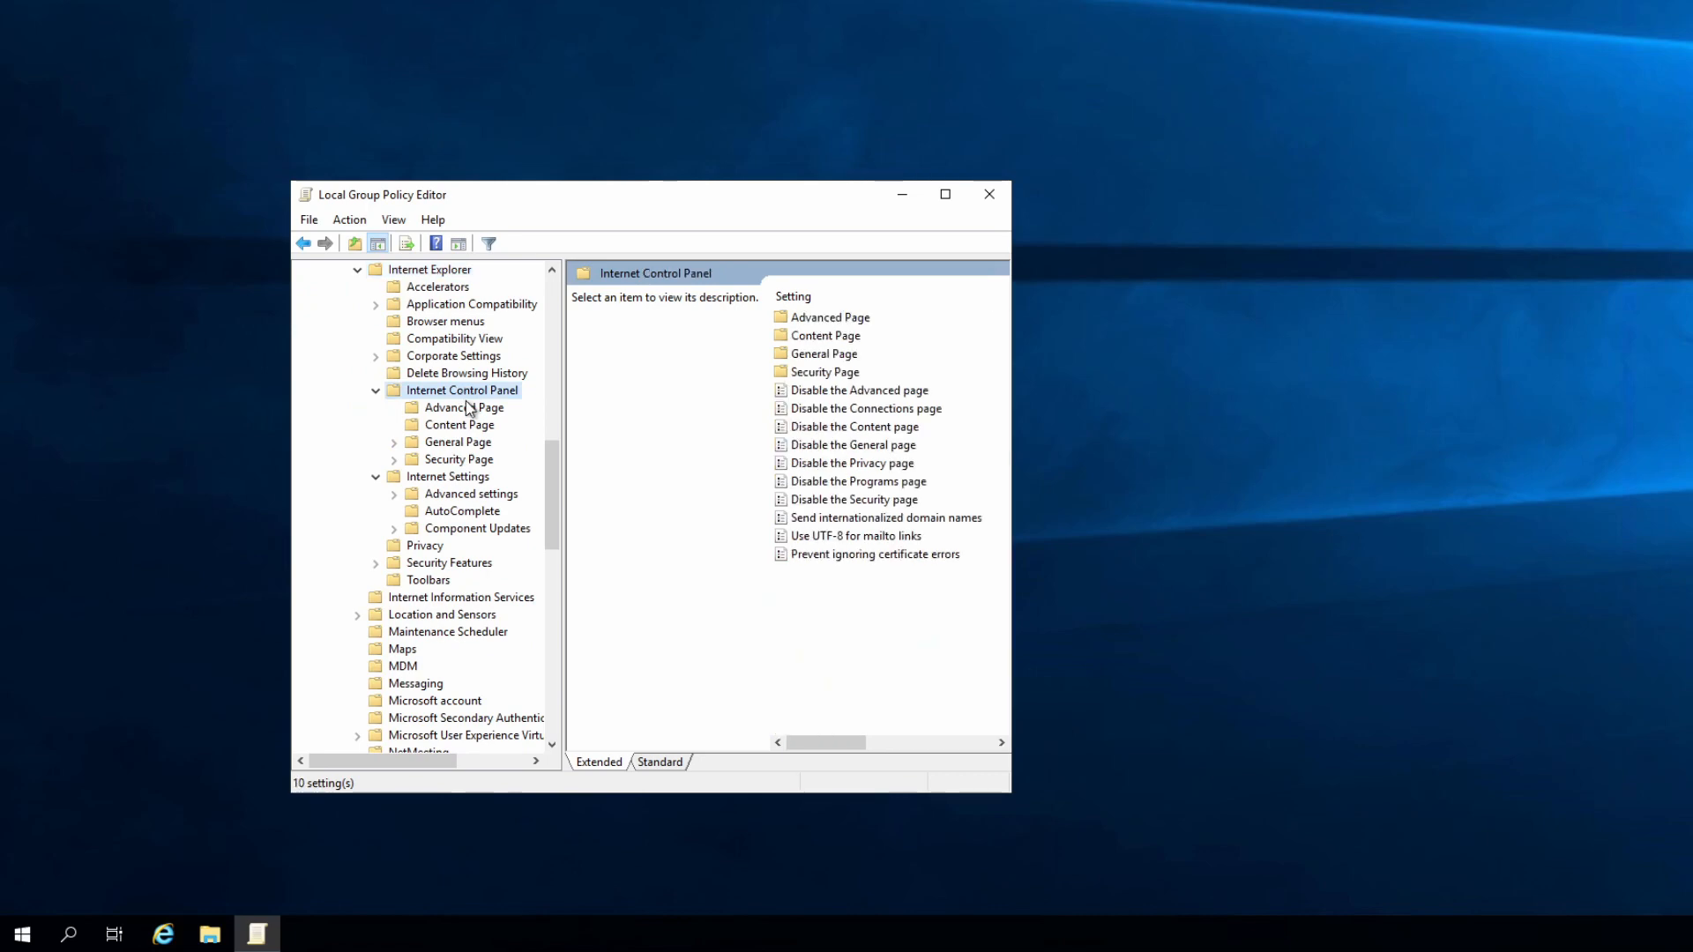
pyautogui.click(463, 407)
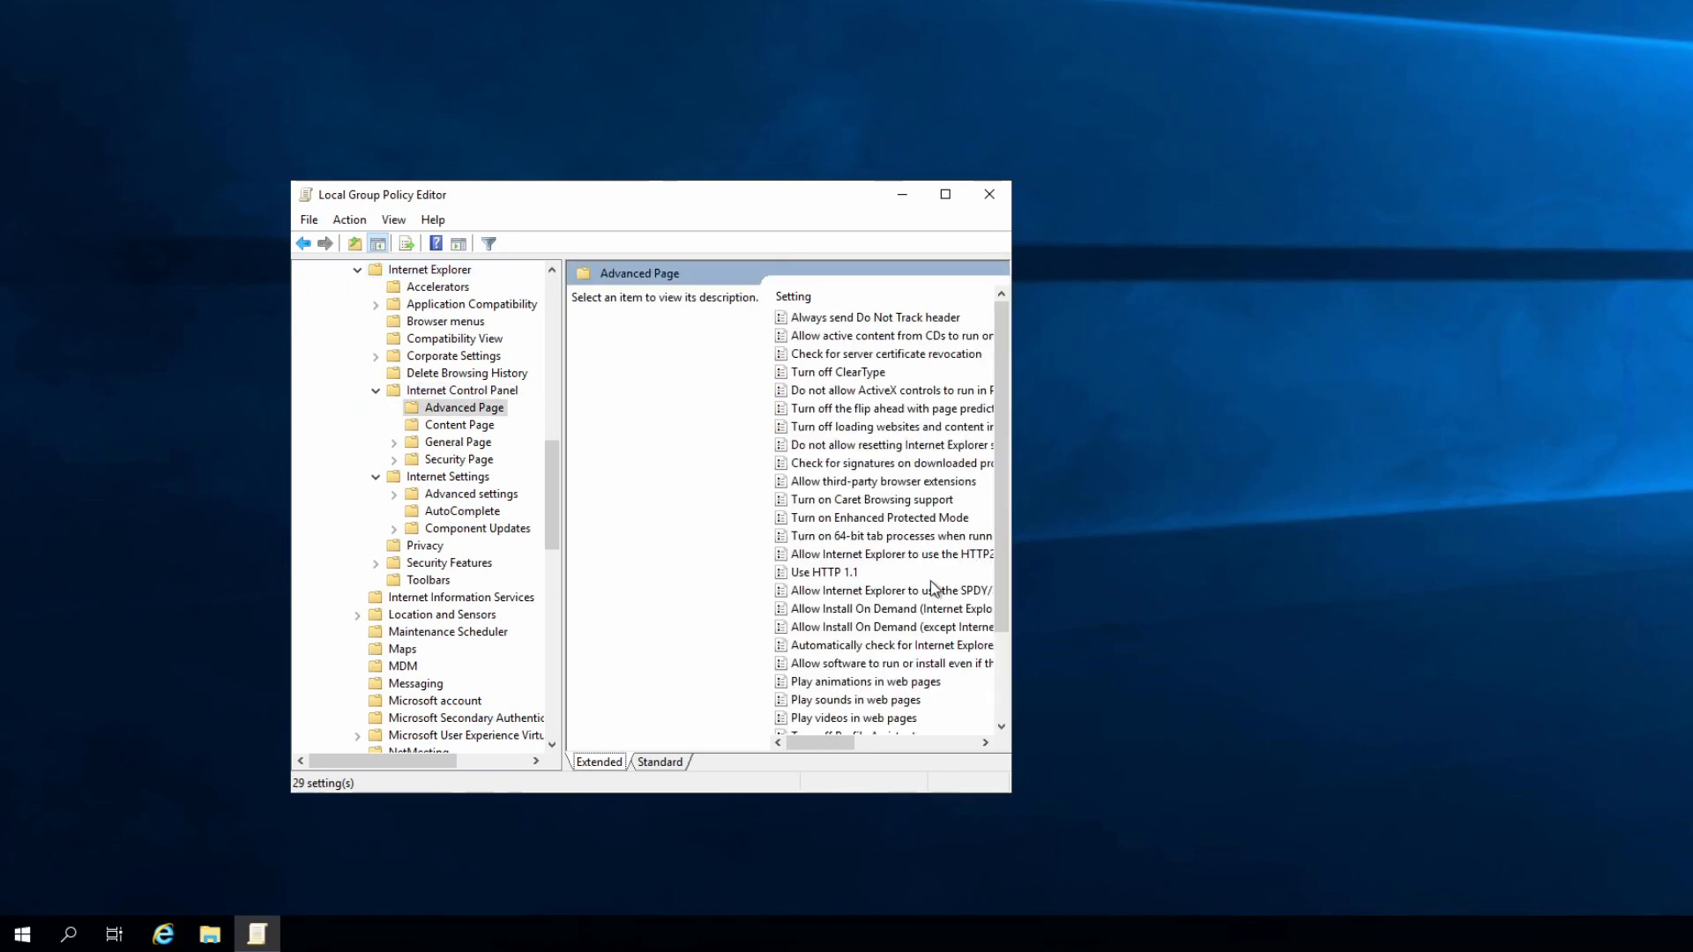
# Open the Turn on Enhanced Protected Mode policy and choose its state.
pyautogui.click(793, 296)
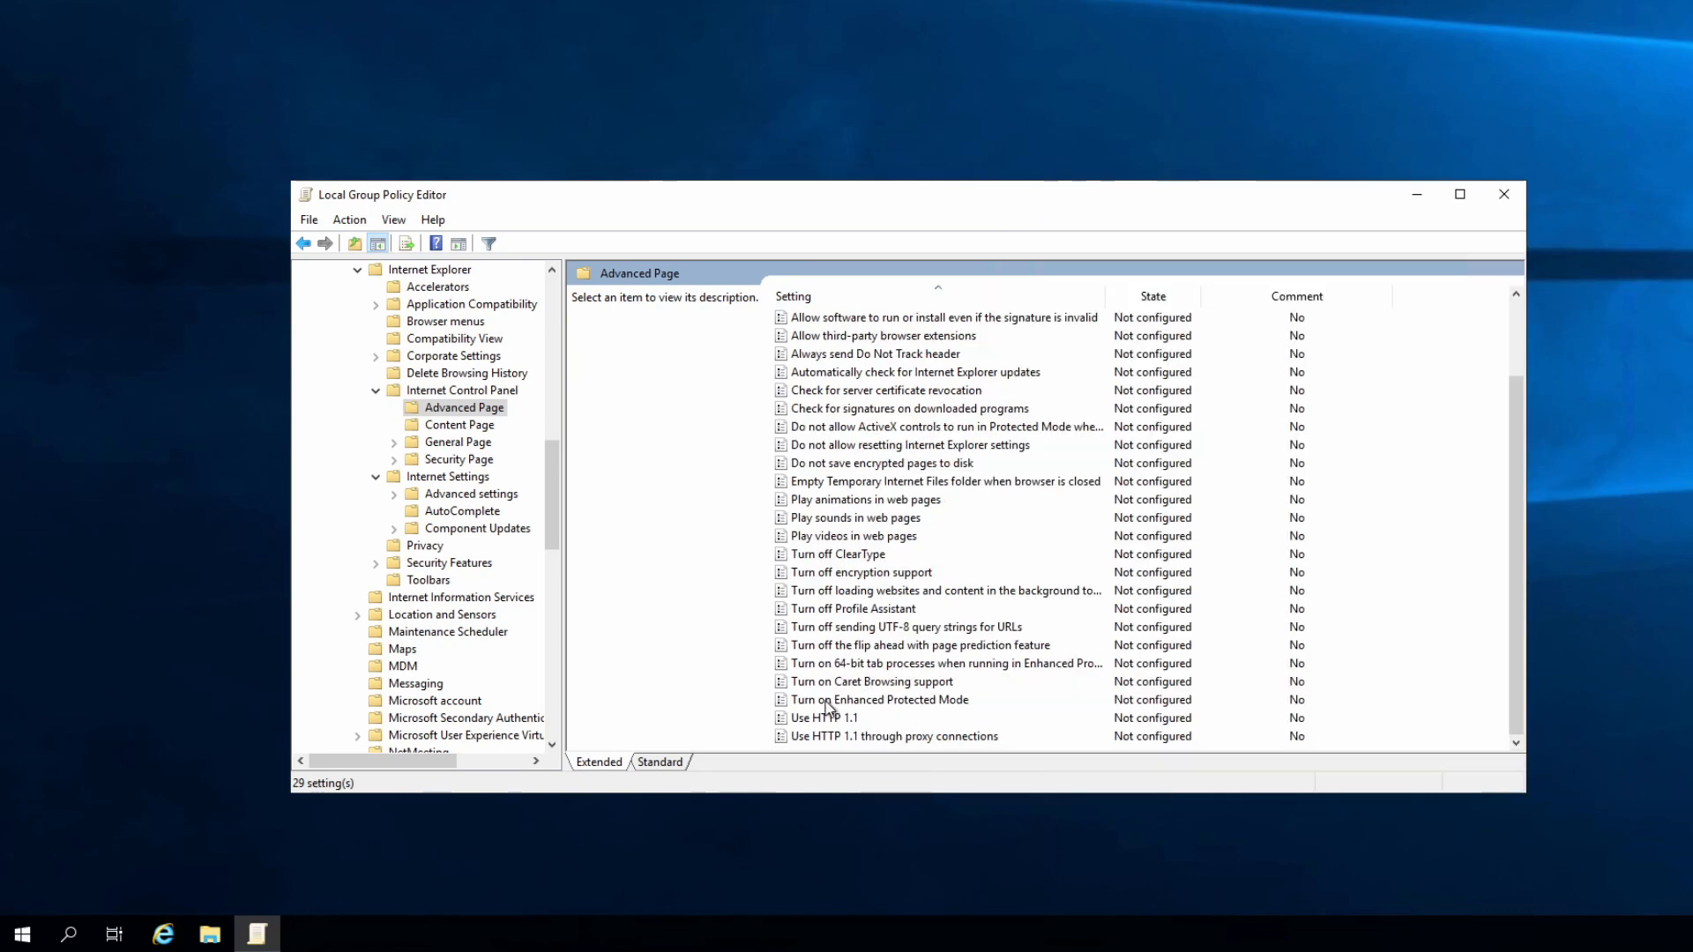
pyautogui.moveTo(995, 702)
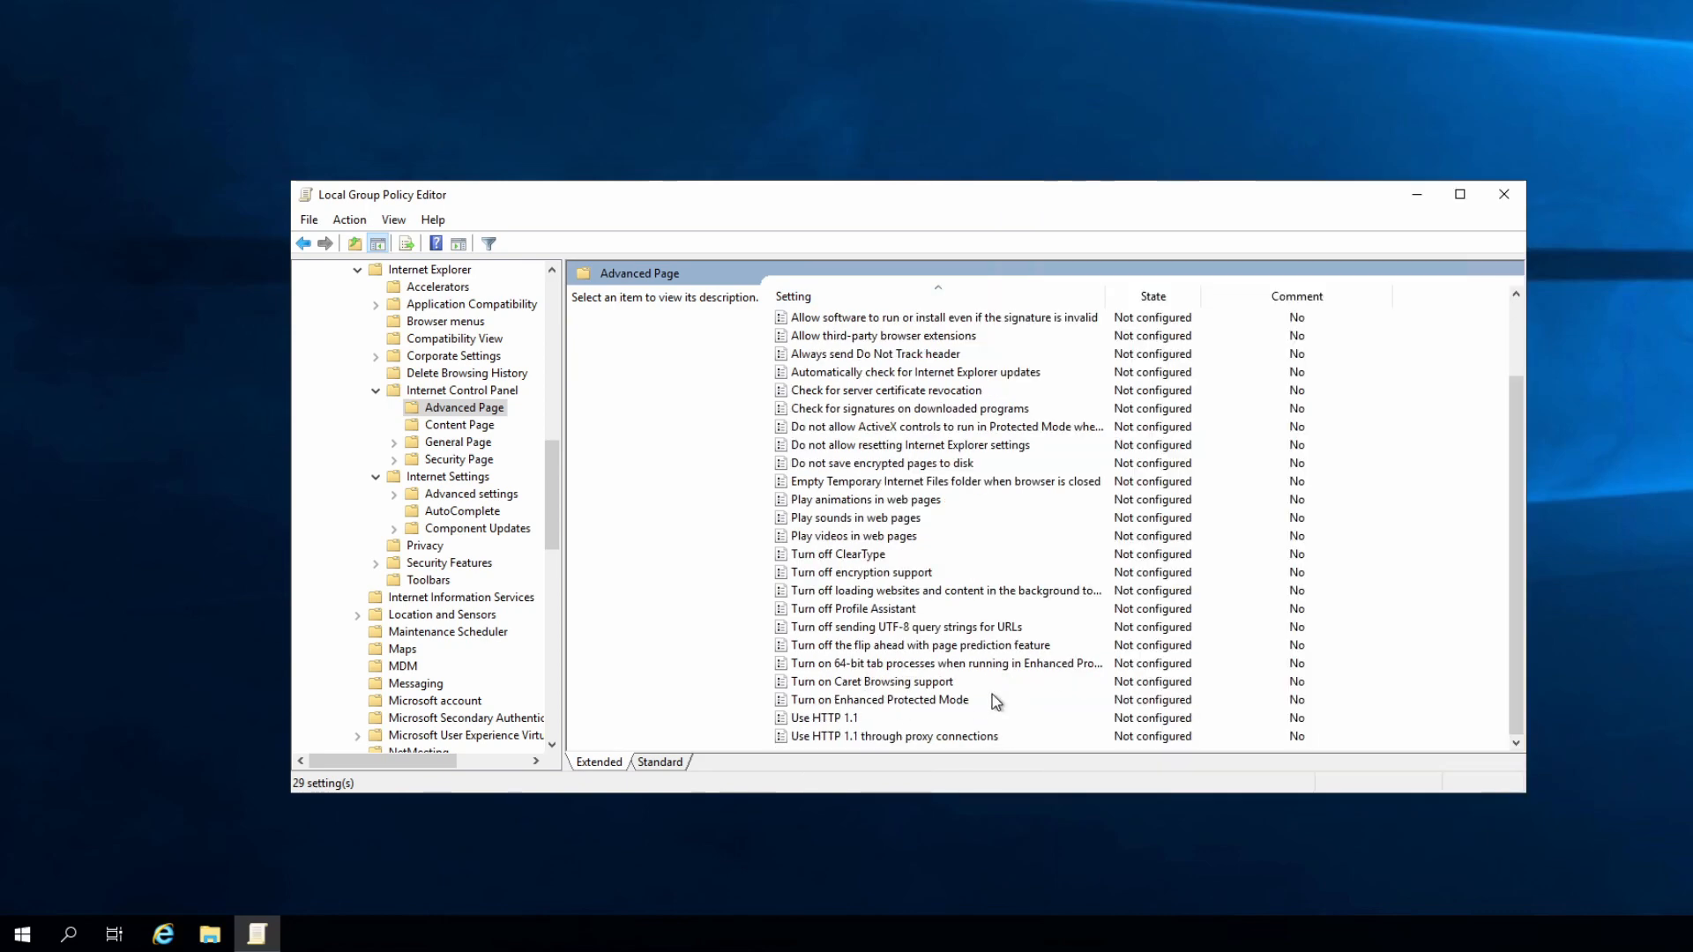
pyautogui.doubleClick(880, 699)
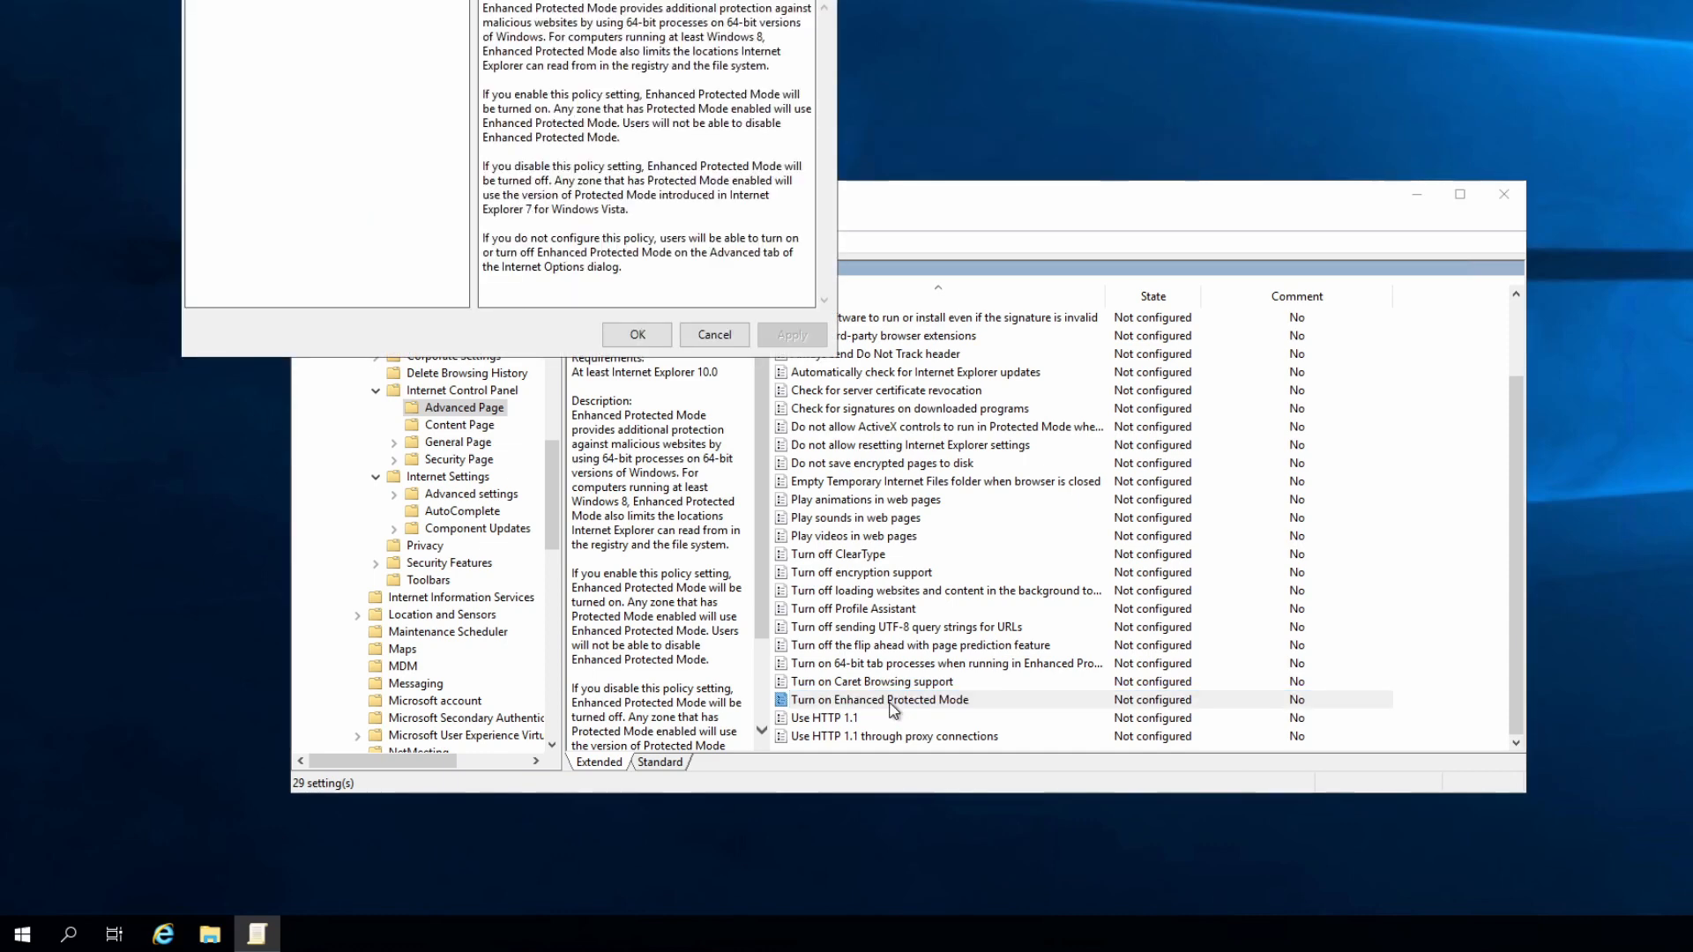
pyautogui.doubleClick(879, 700)
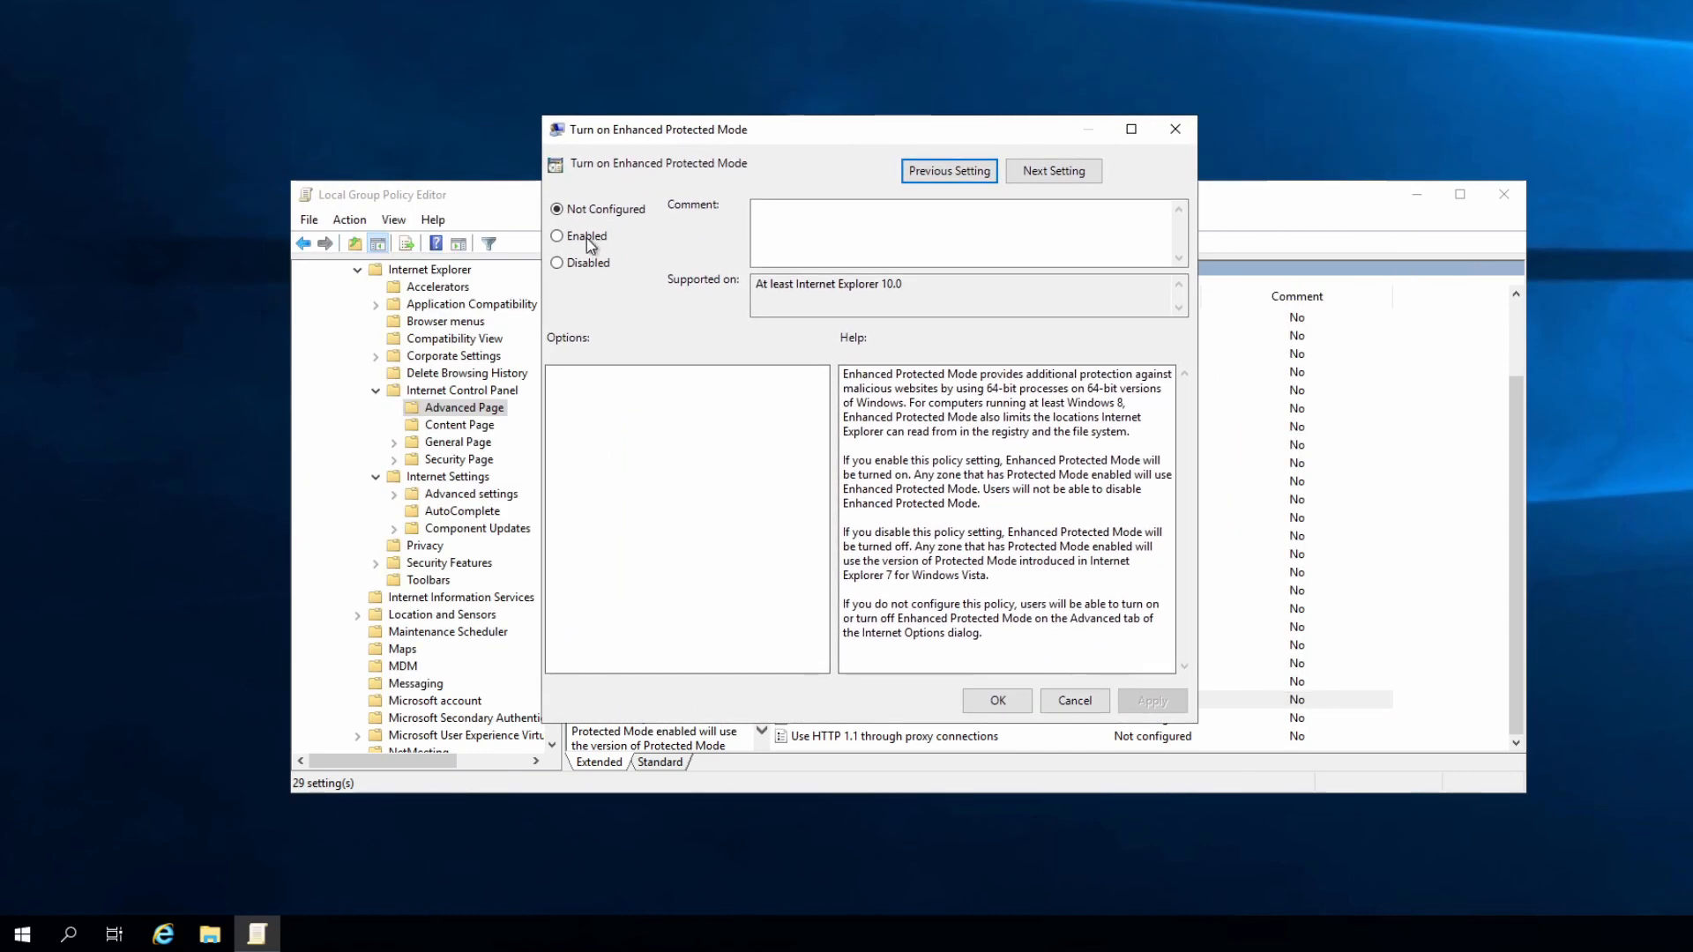
pyautogui.click(556, 262)
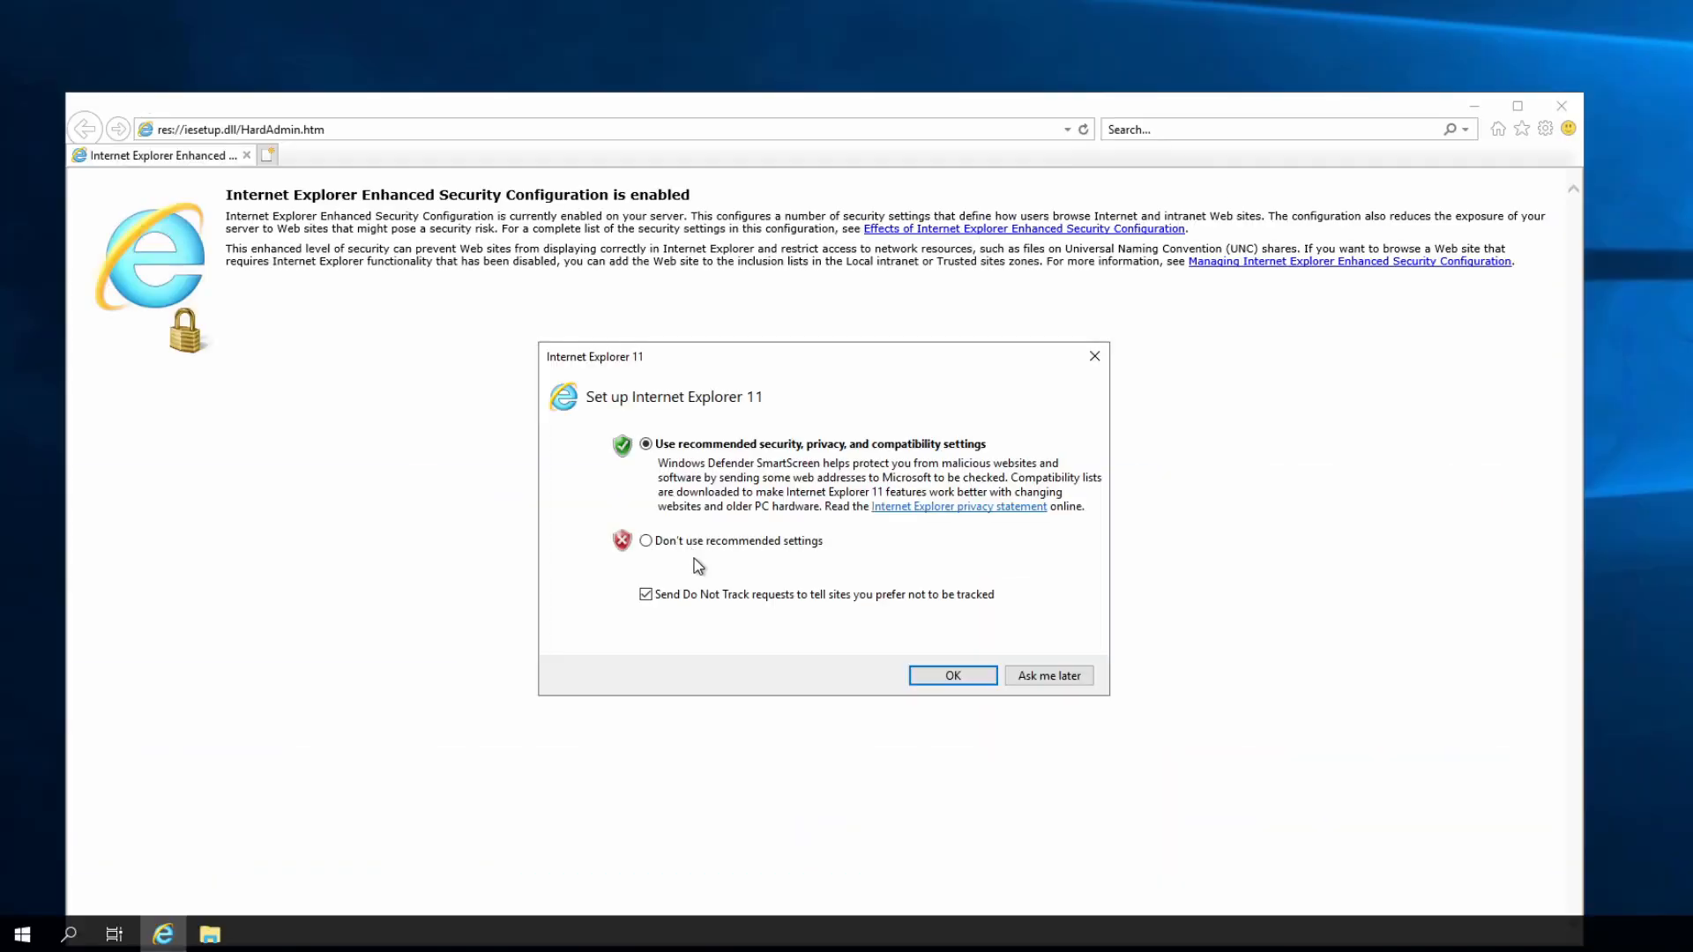
pyautogui.moveTo(727, 420)
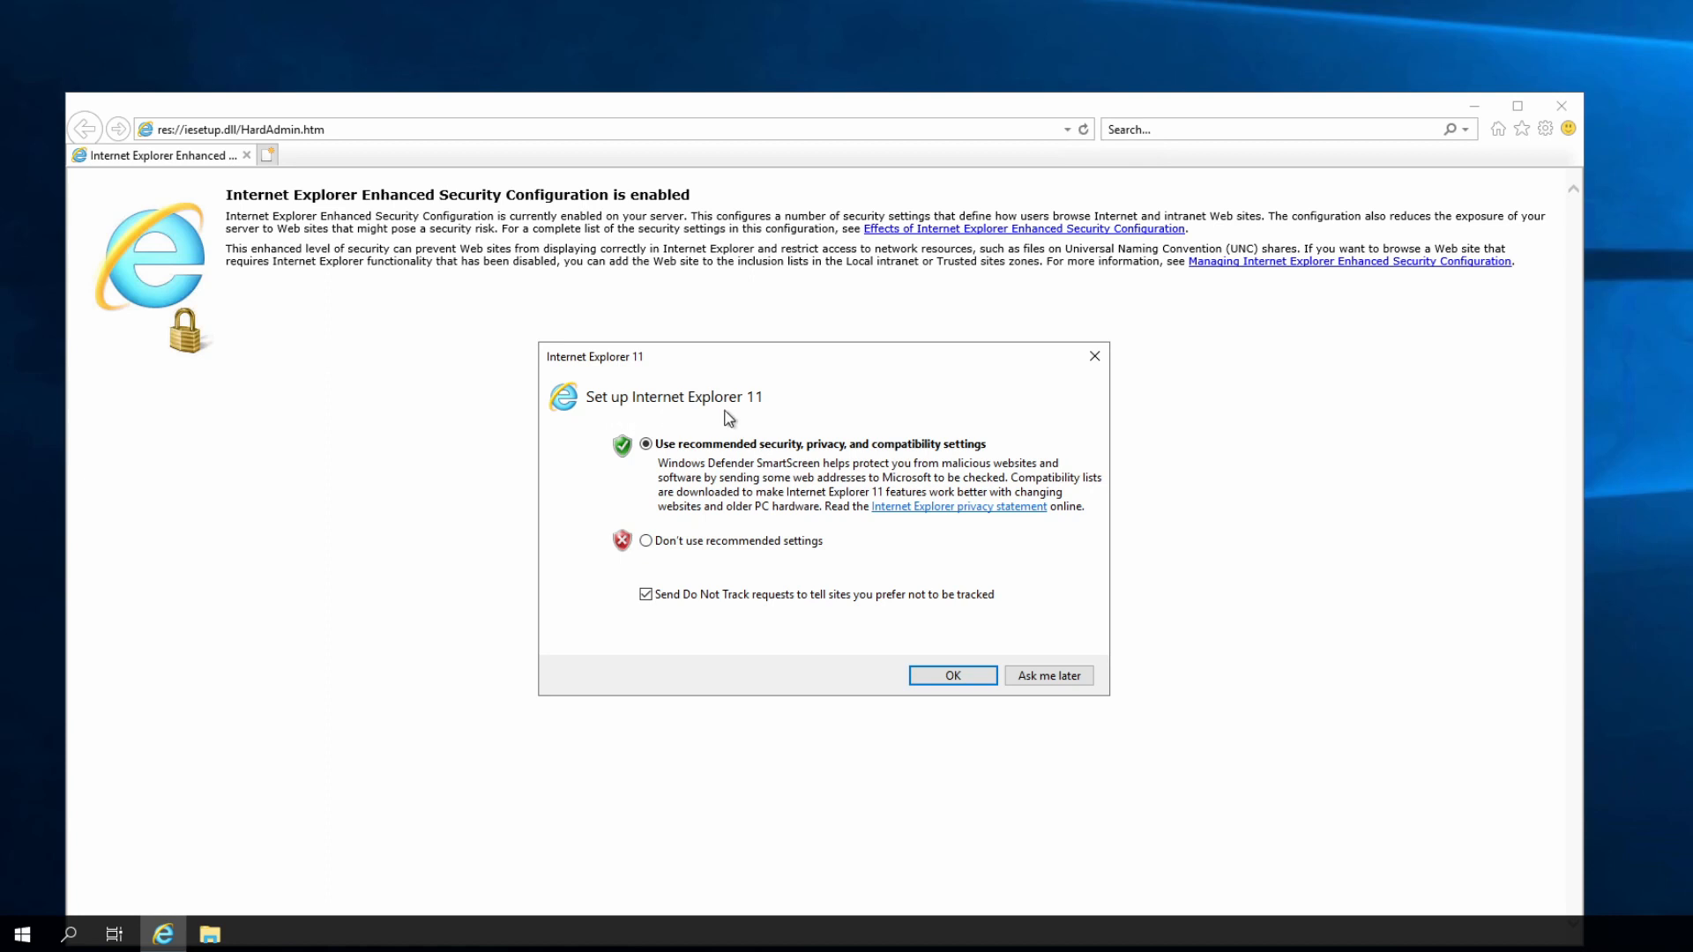
pyautogui.click(645, 540)
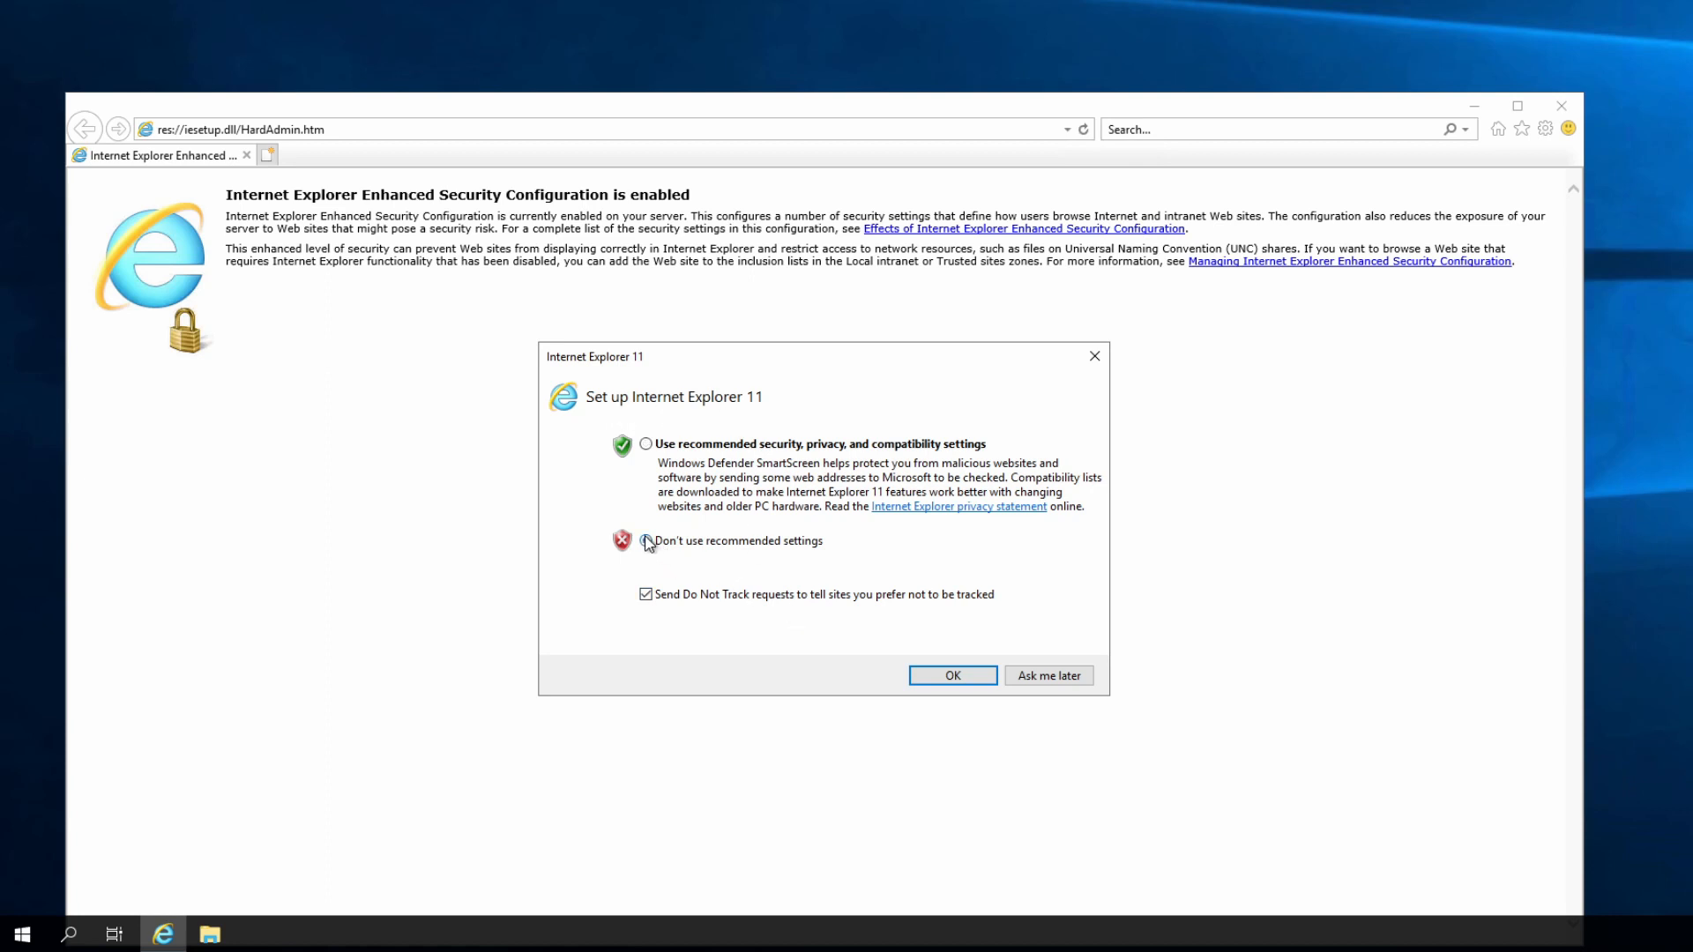
pyautogui.click(951, 675)
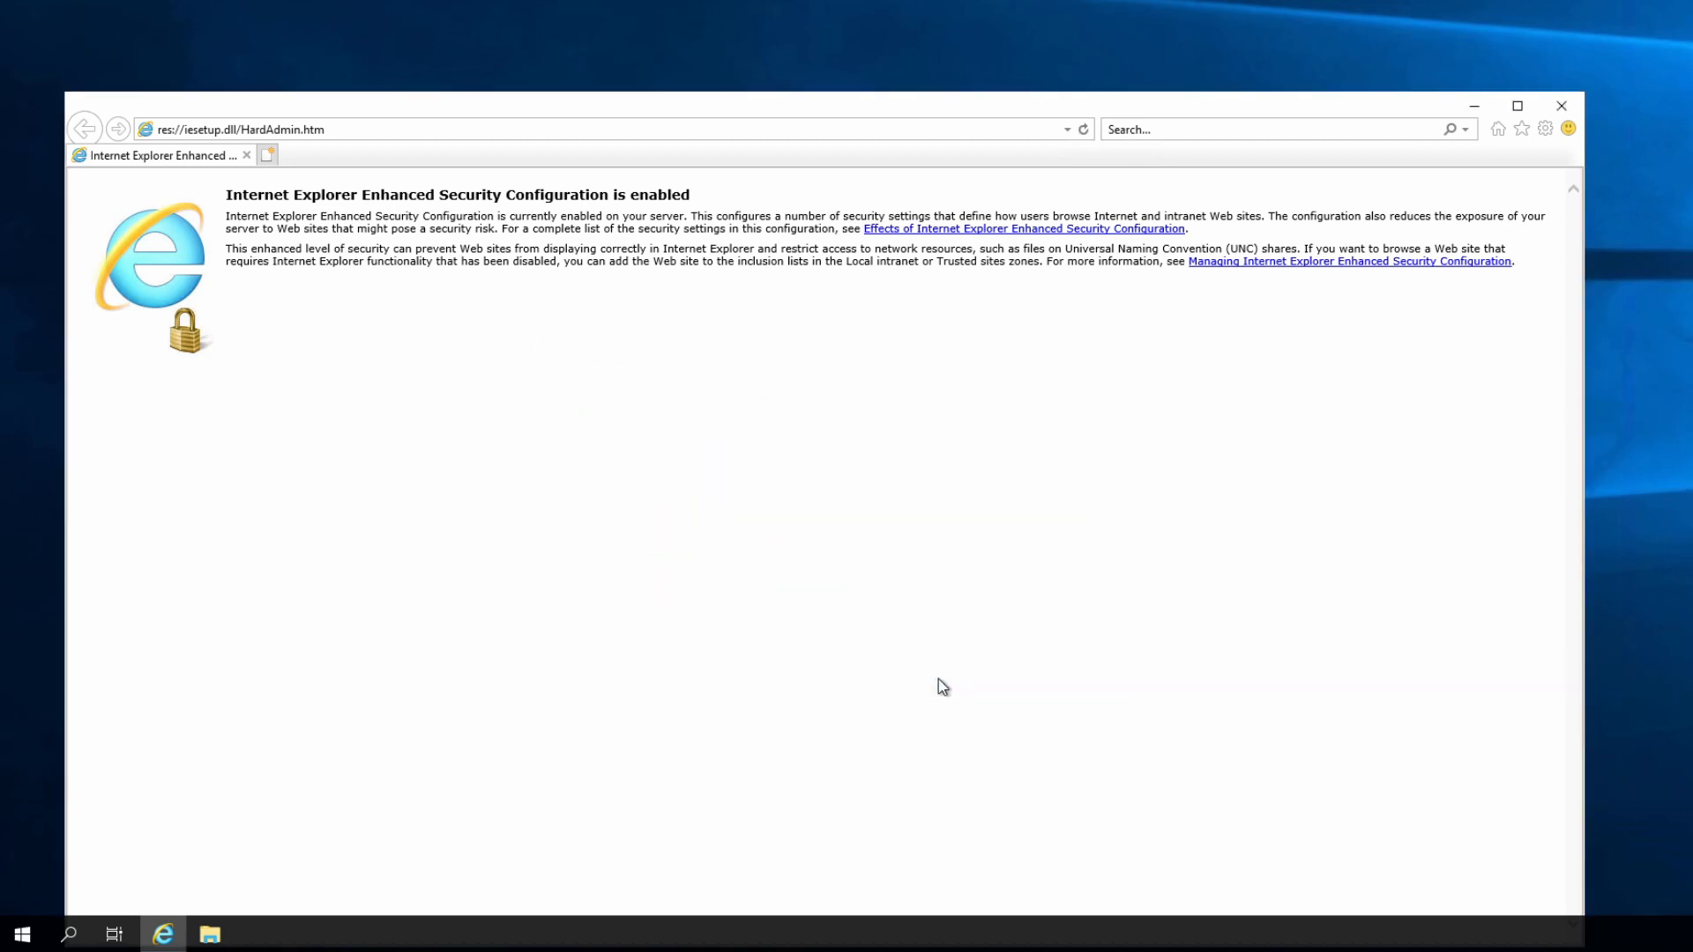
pyautogui.click(240, 129)
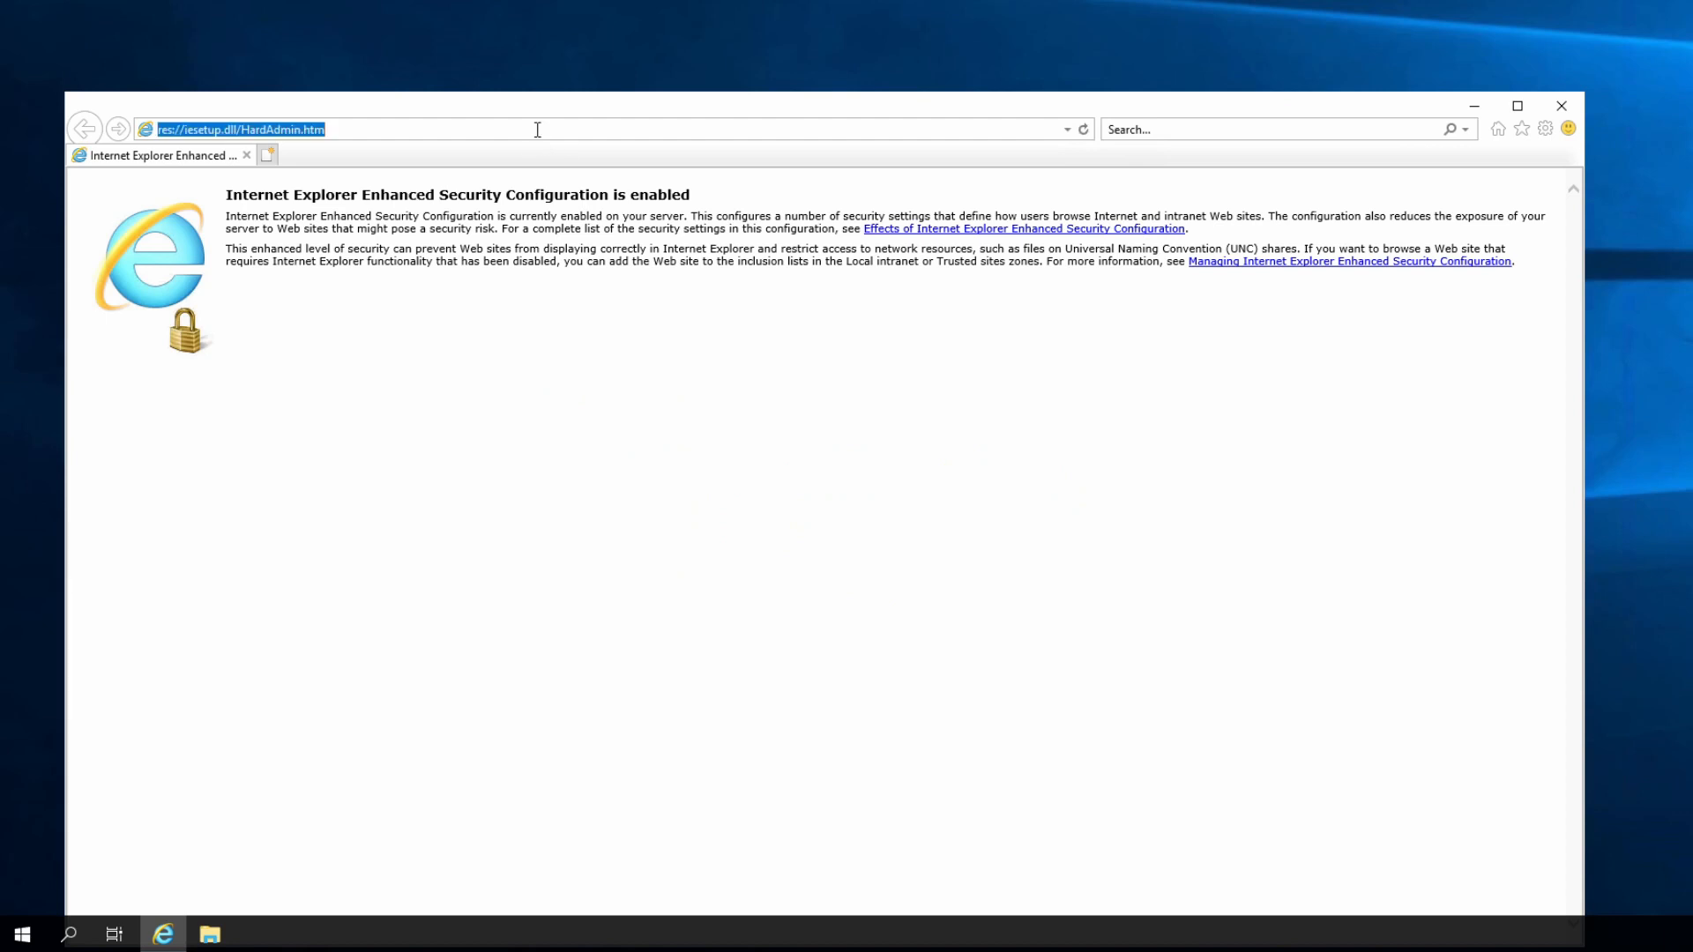
pyautogui.write('www.black')
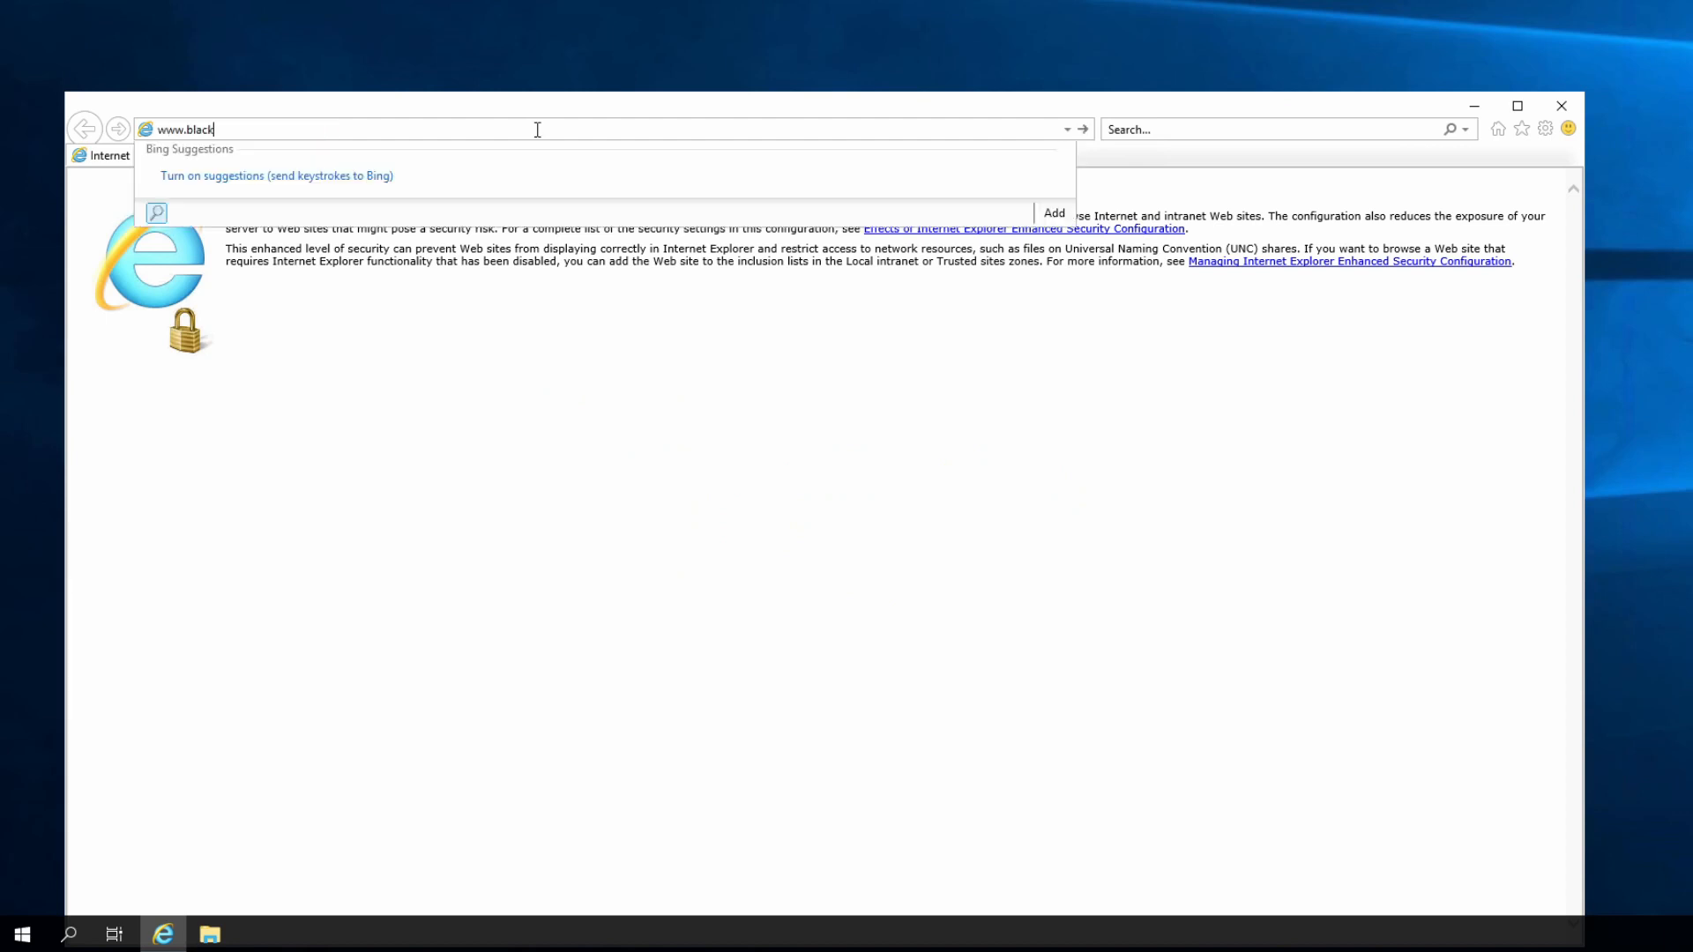
pyautogui.write('magicdesign.com/support')
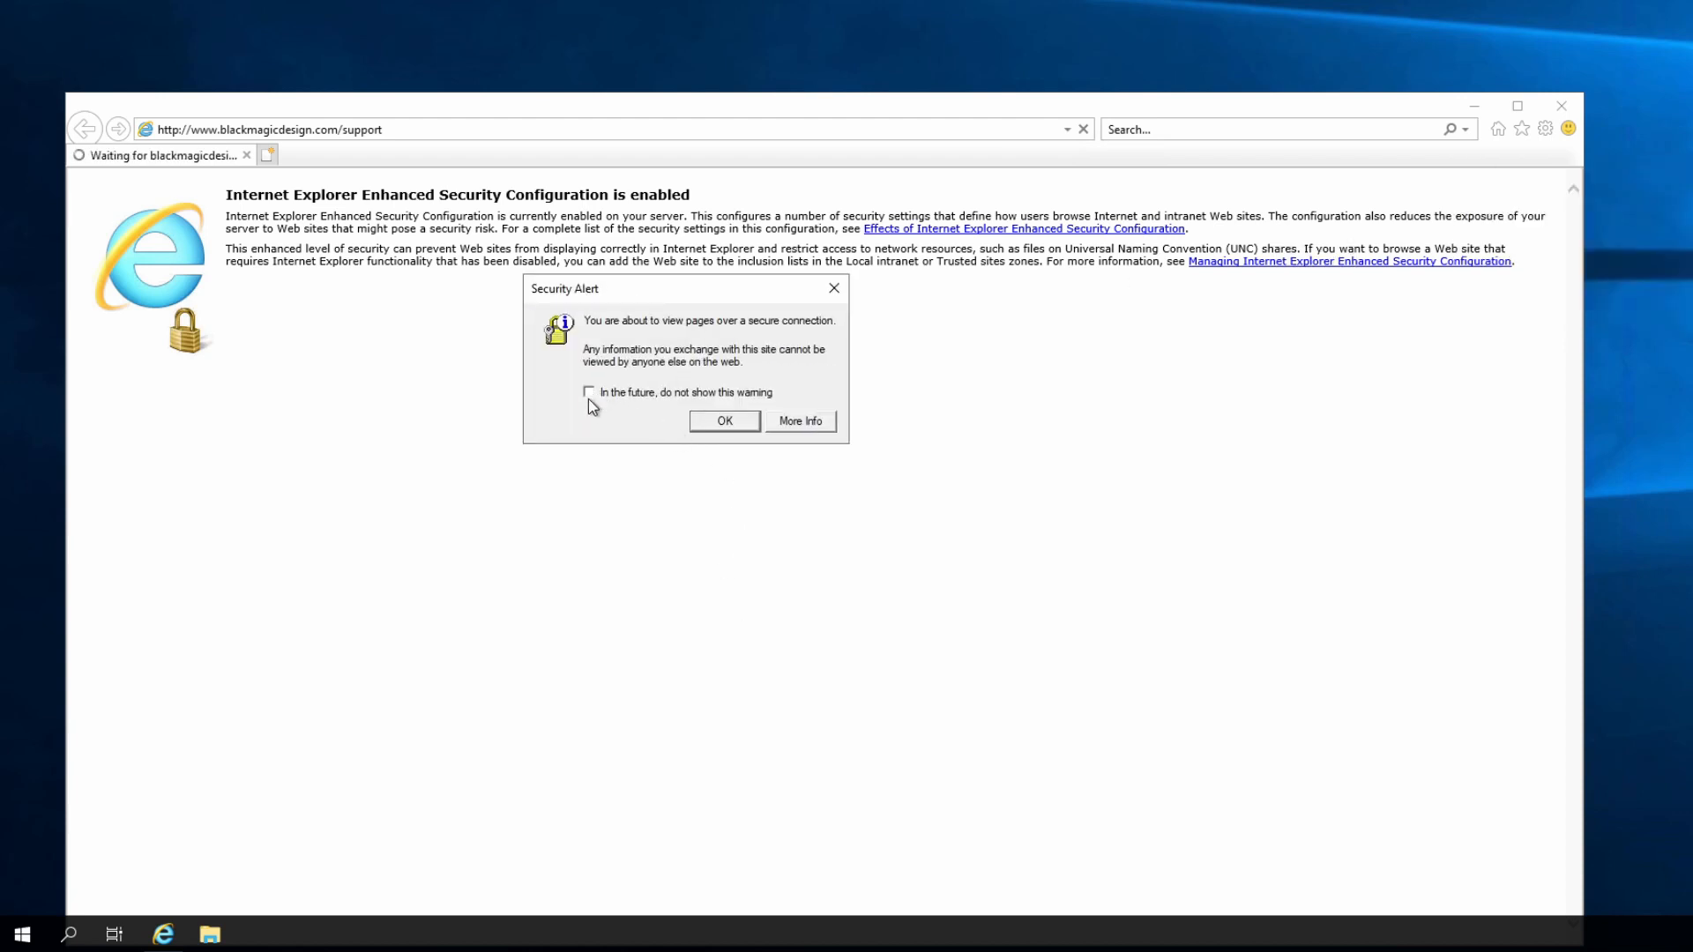
# Trust blocked sources: google-analytics, googleadservices, jslibs.blackmagicdesign.com and googleads.g.doubleclick.net.
pyautogui.click(723, 422)
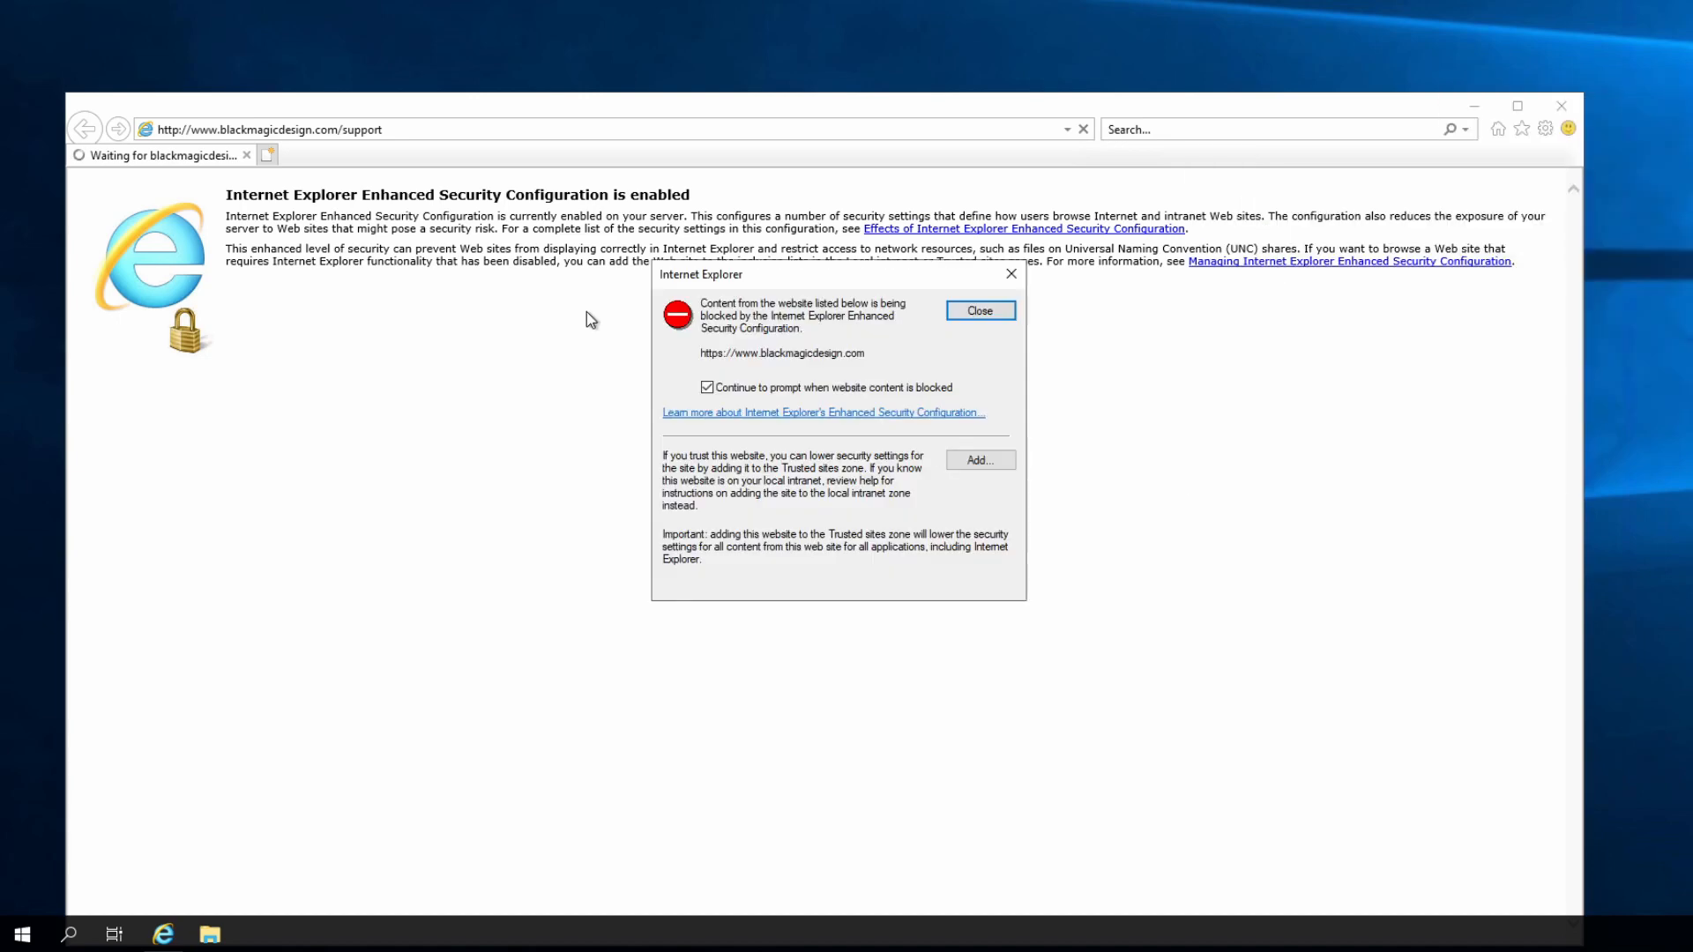
pyautogui.moveTo(837, 274); pyautogui.dragTo(658, 301)
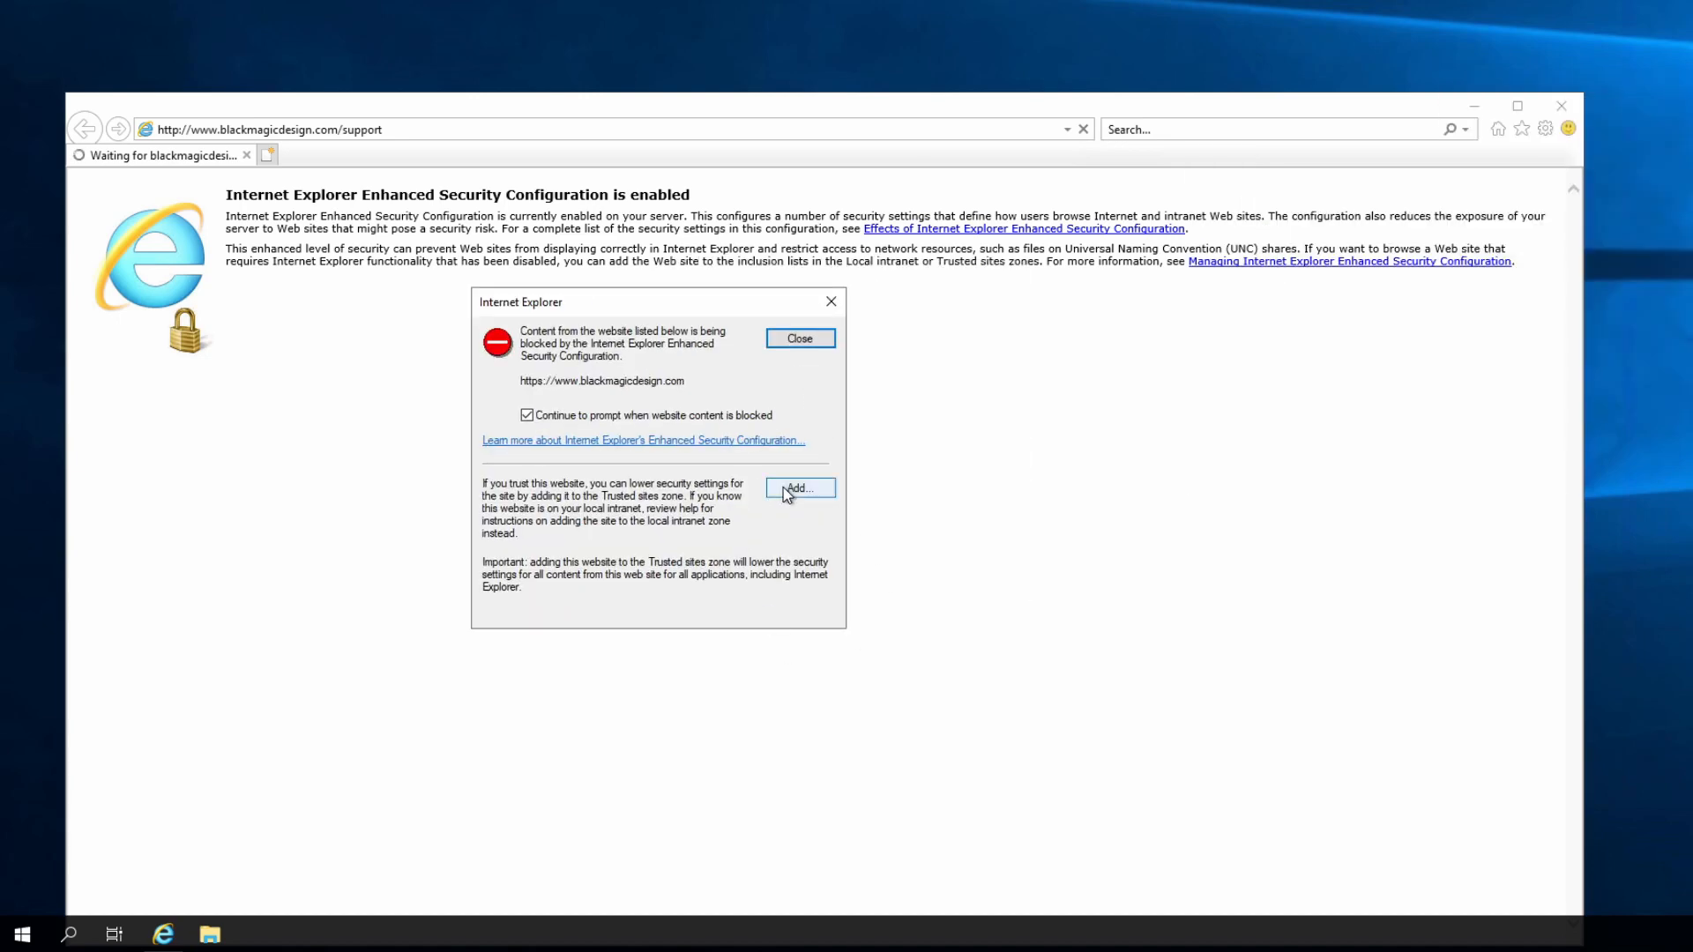
pyautogui.click(799, 488)
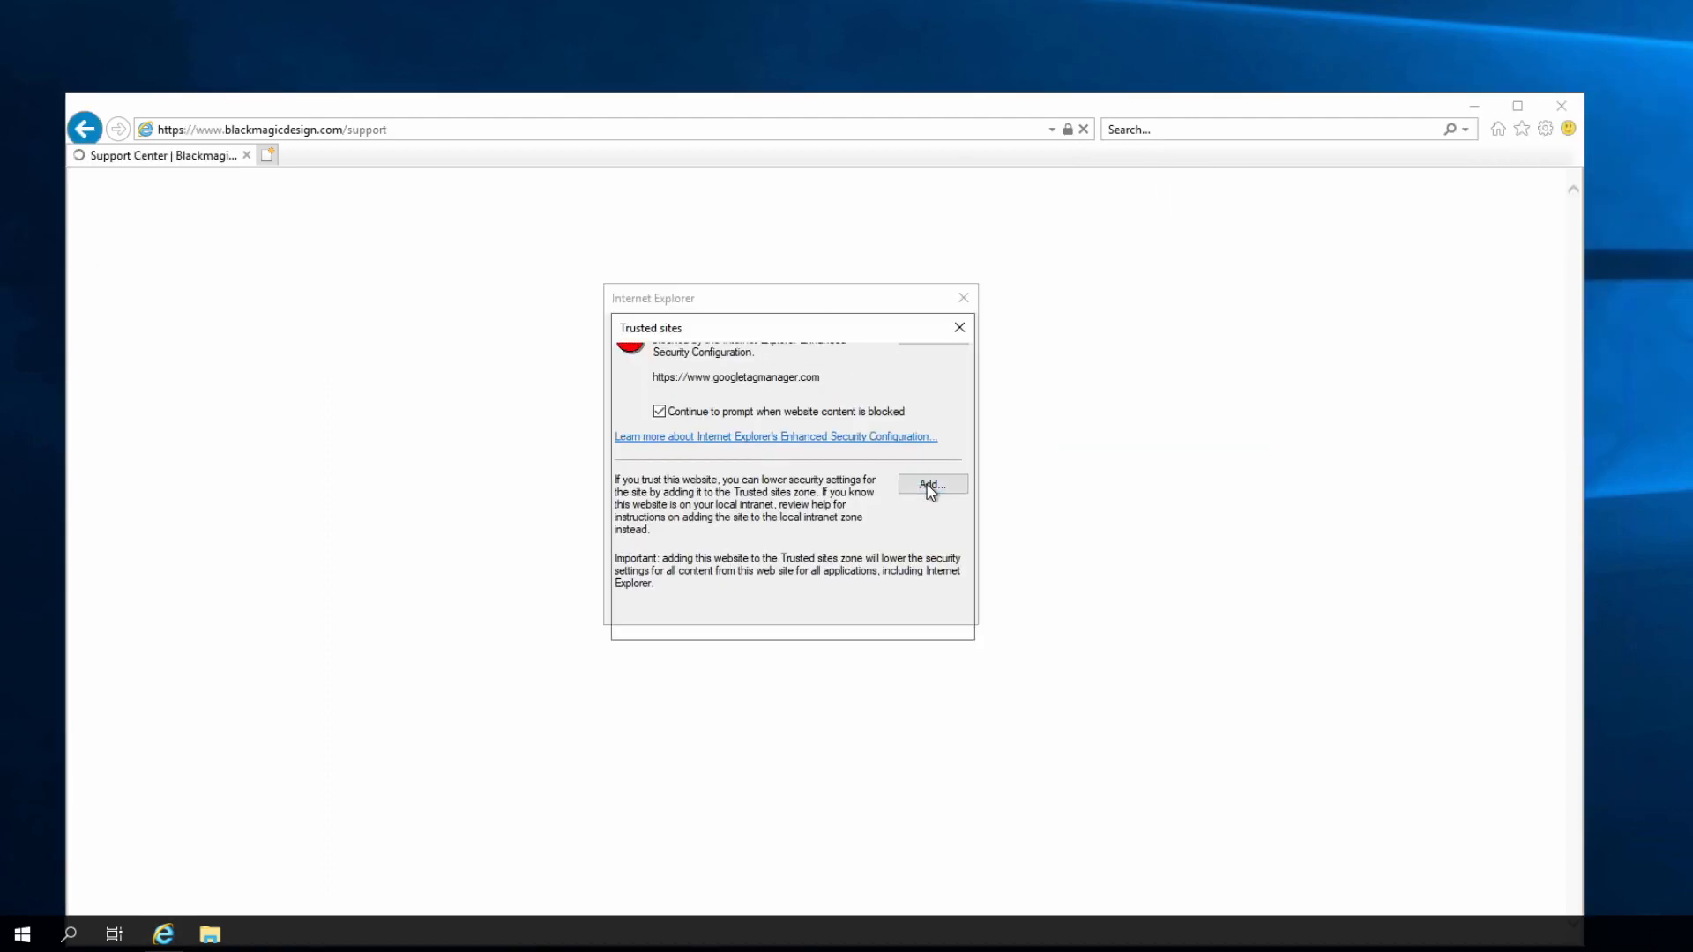
pyautogui.click(929, 484)
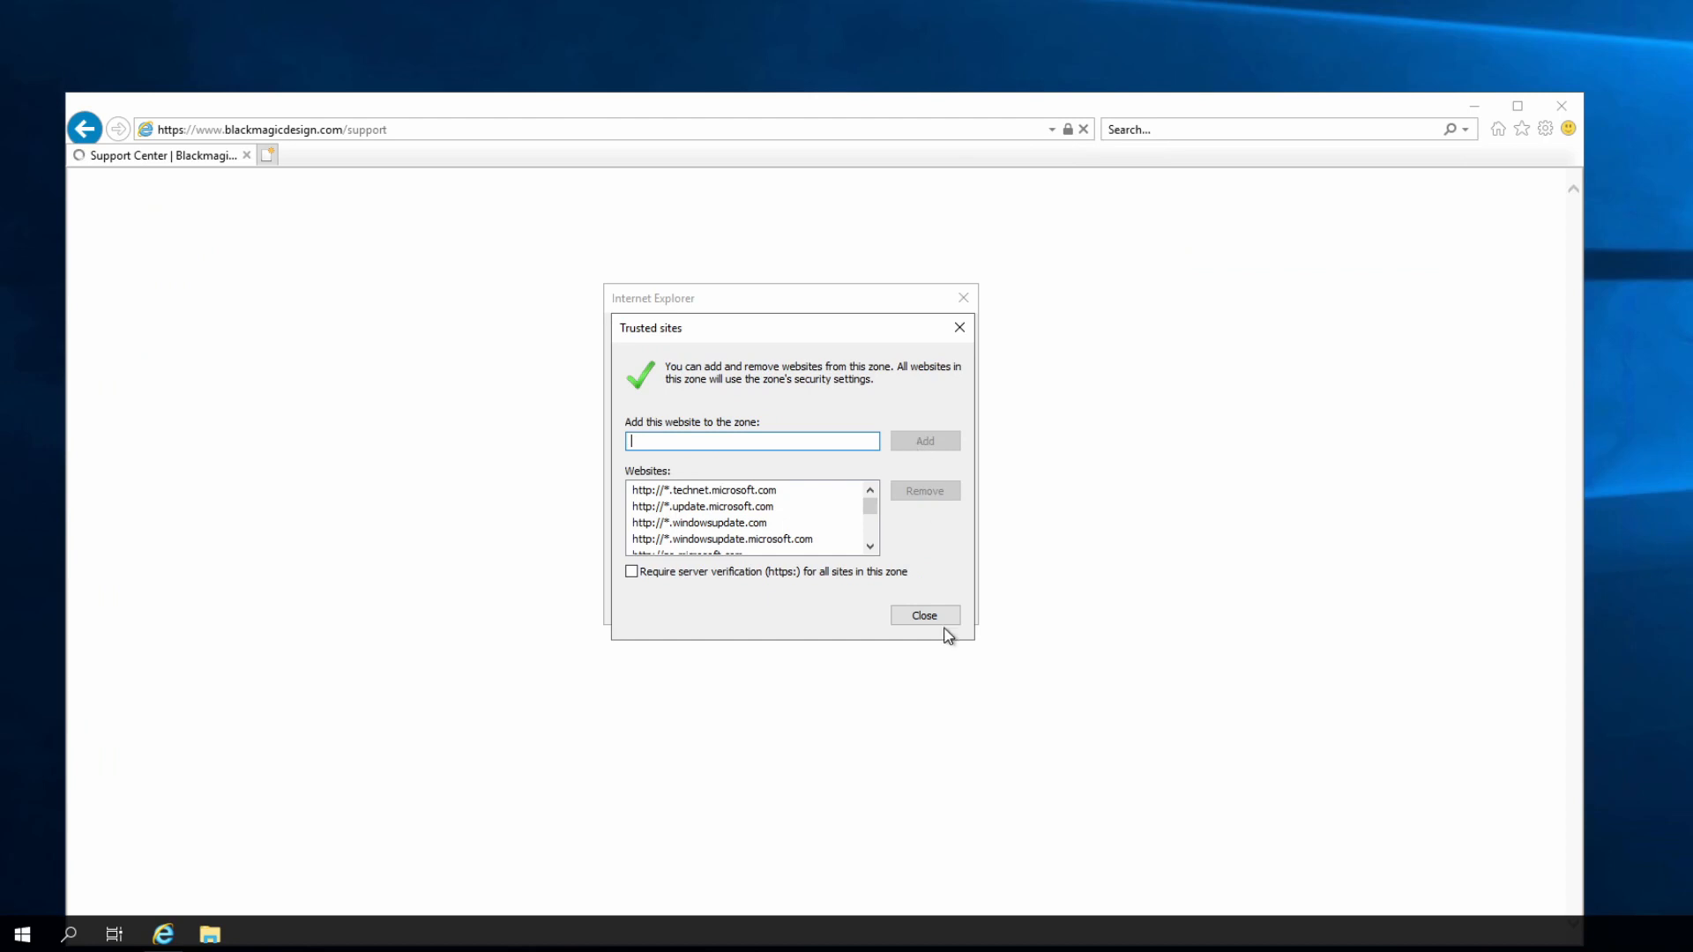
pyautogui.click(923, 616)
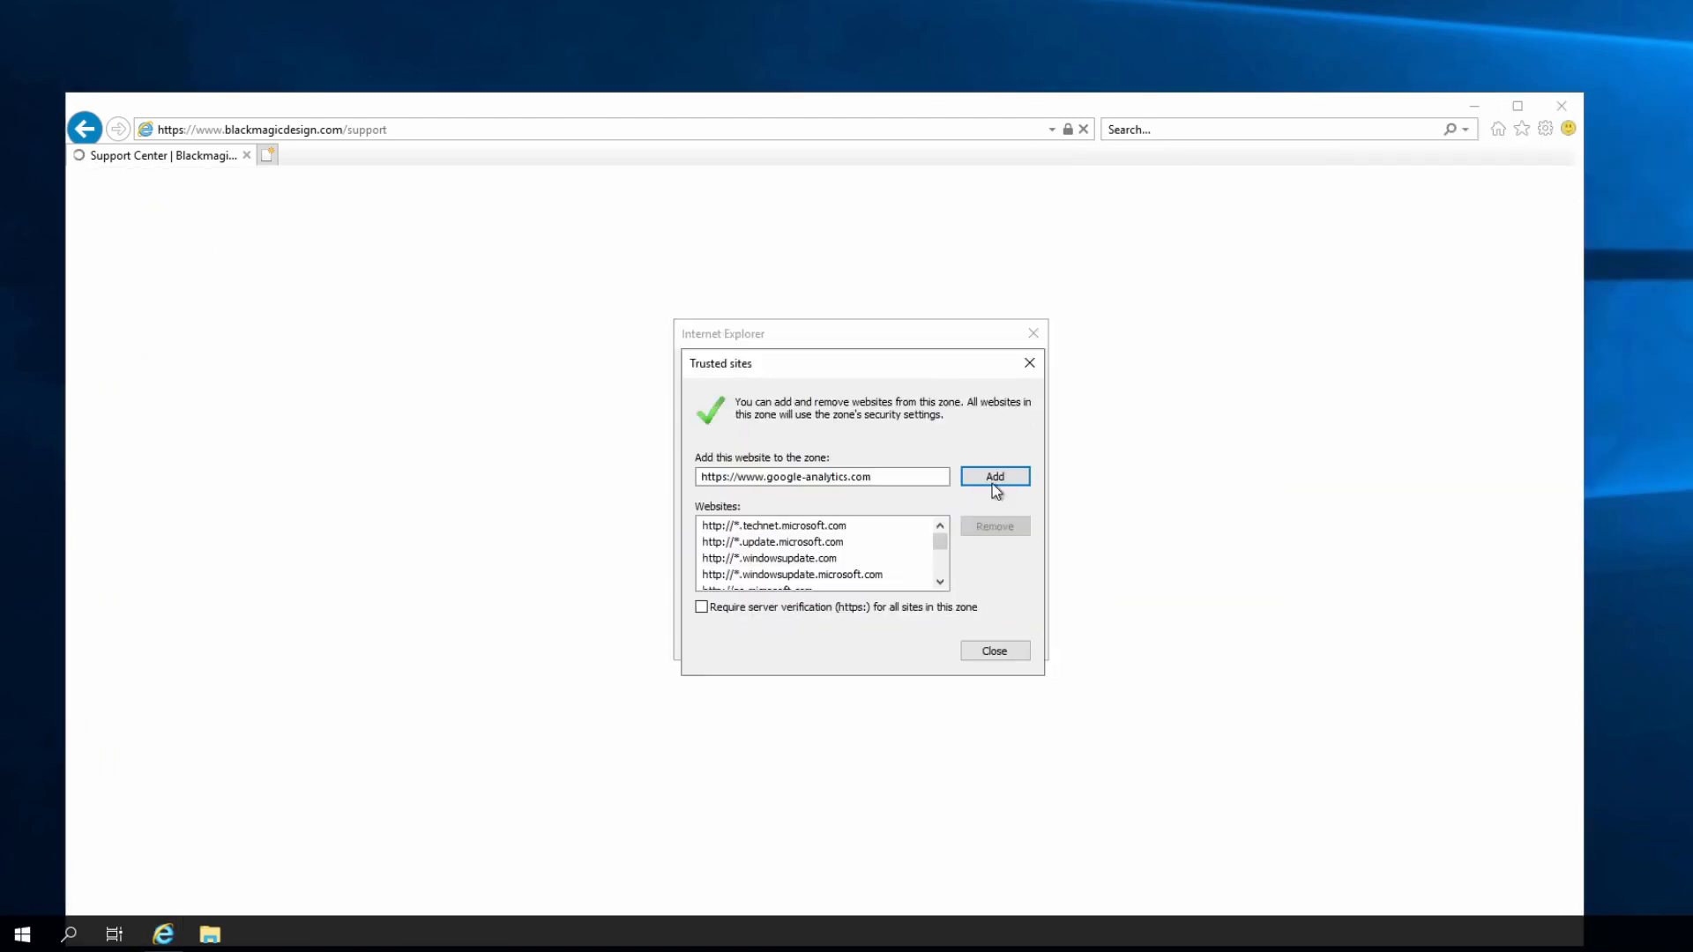
pyautogui.click(992, 476)
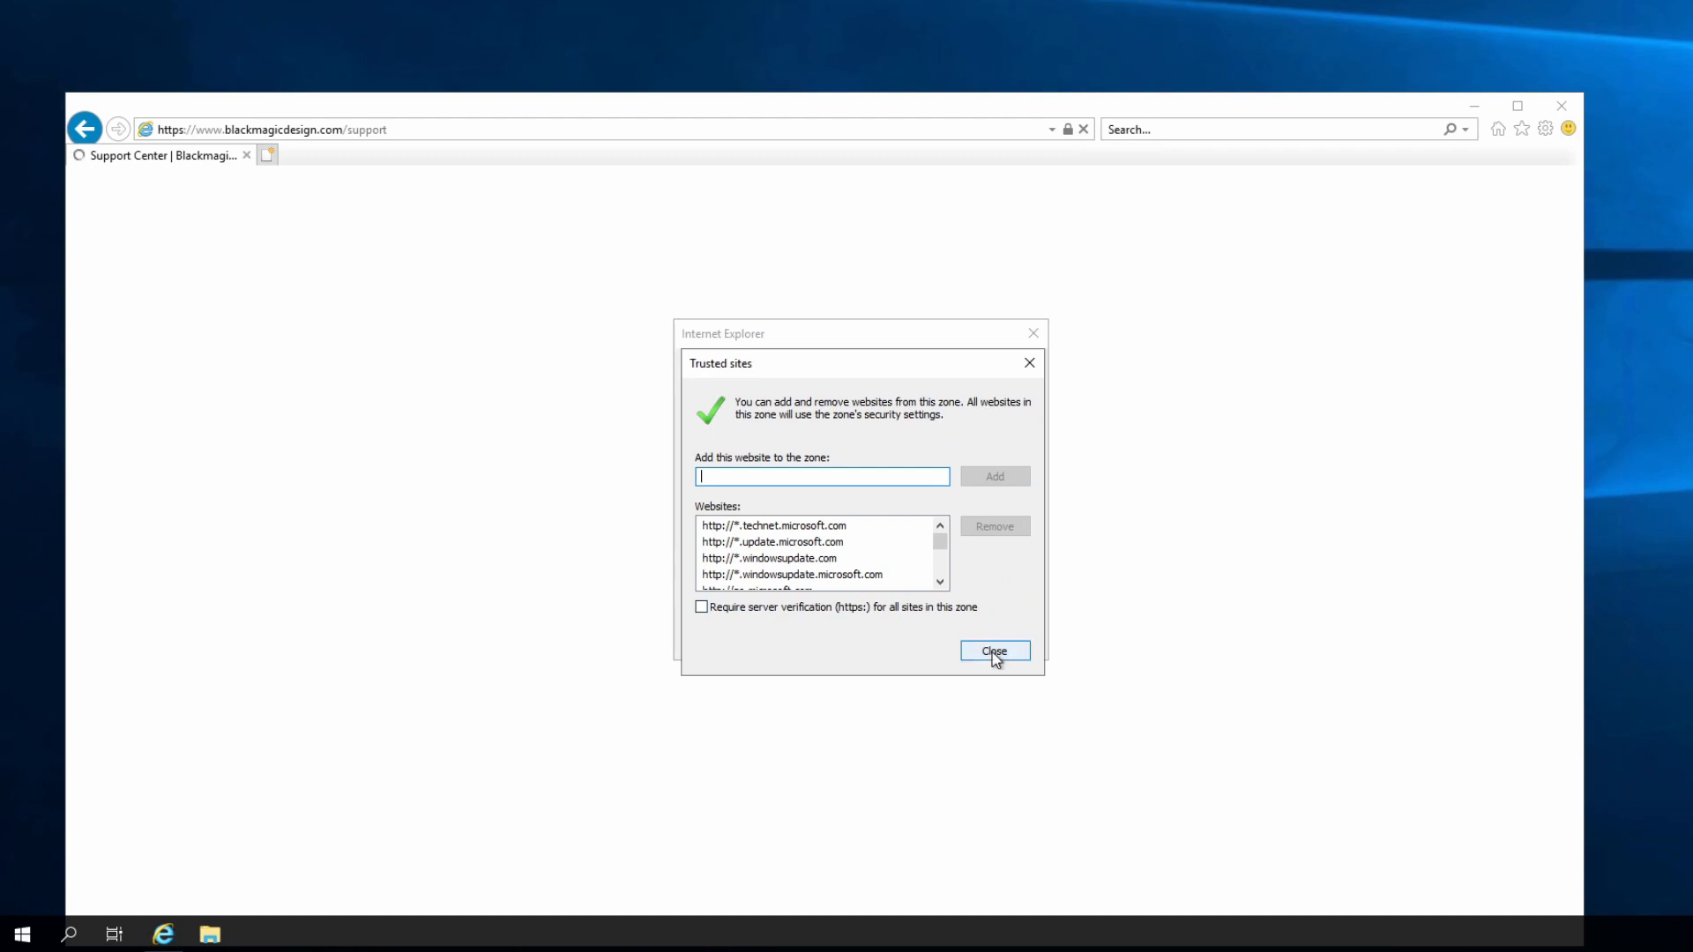
pyautogui.click(994, 650)
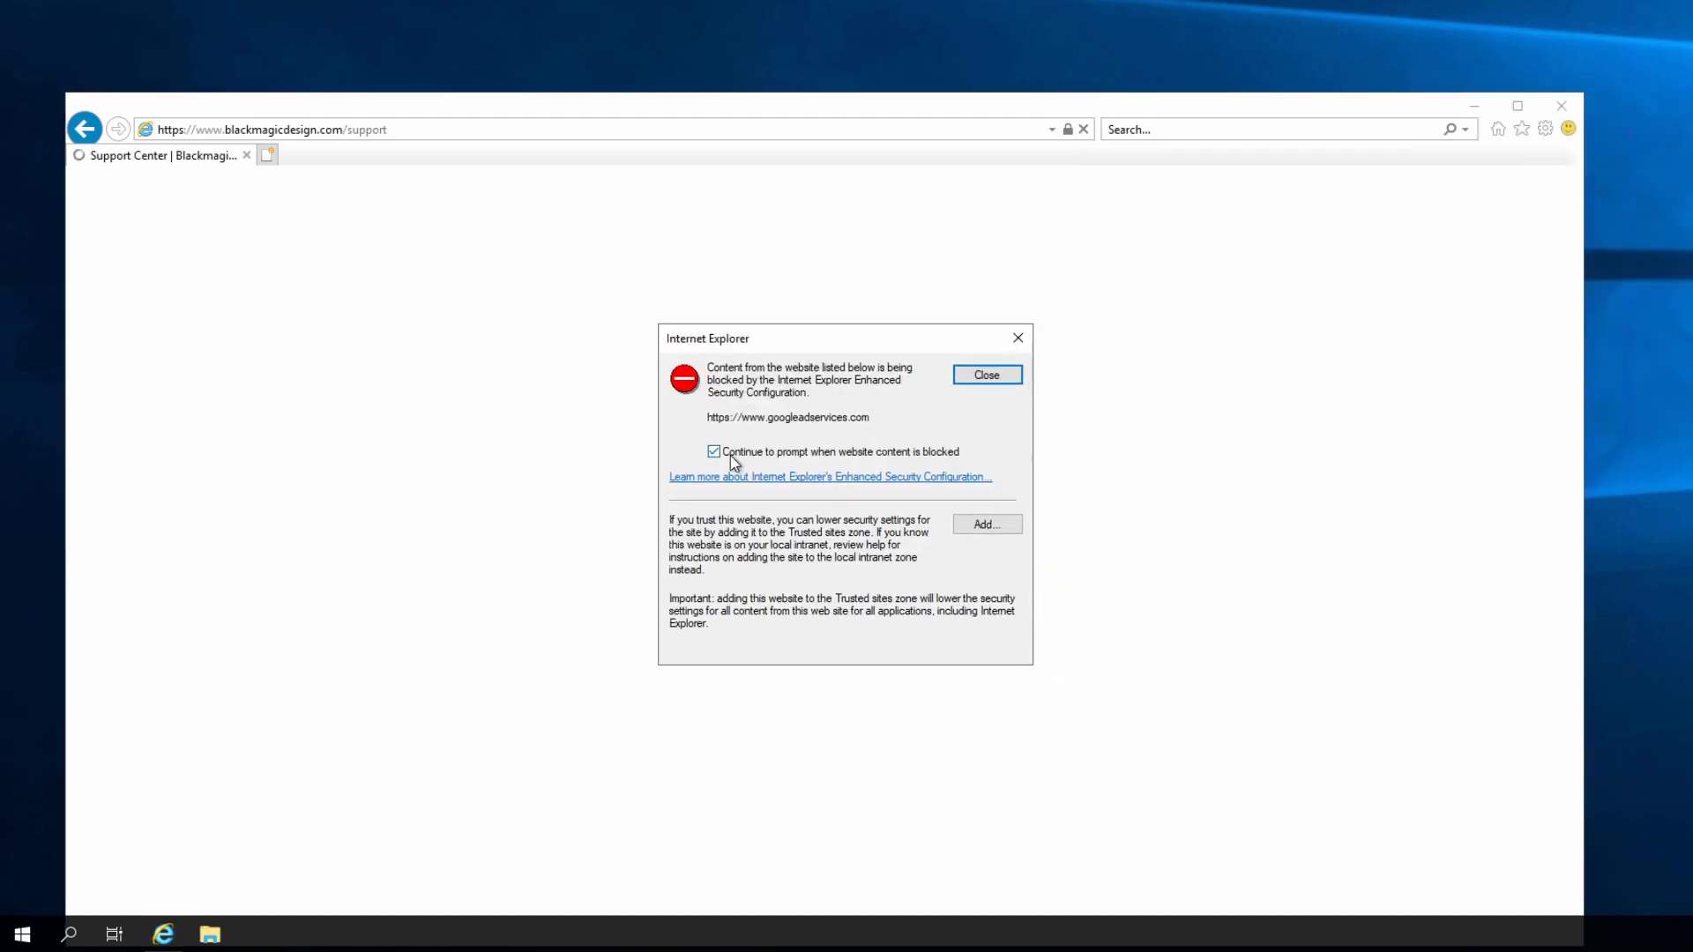
pyautogui.click(985, 524)
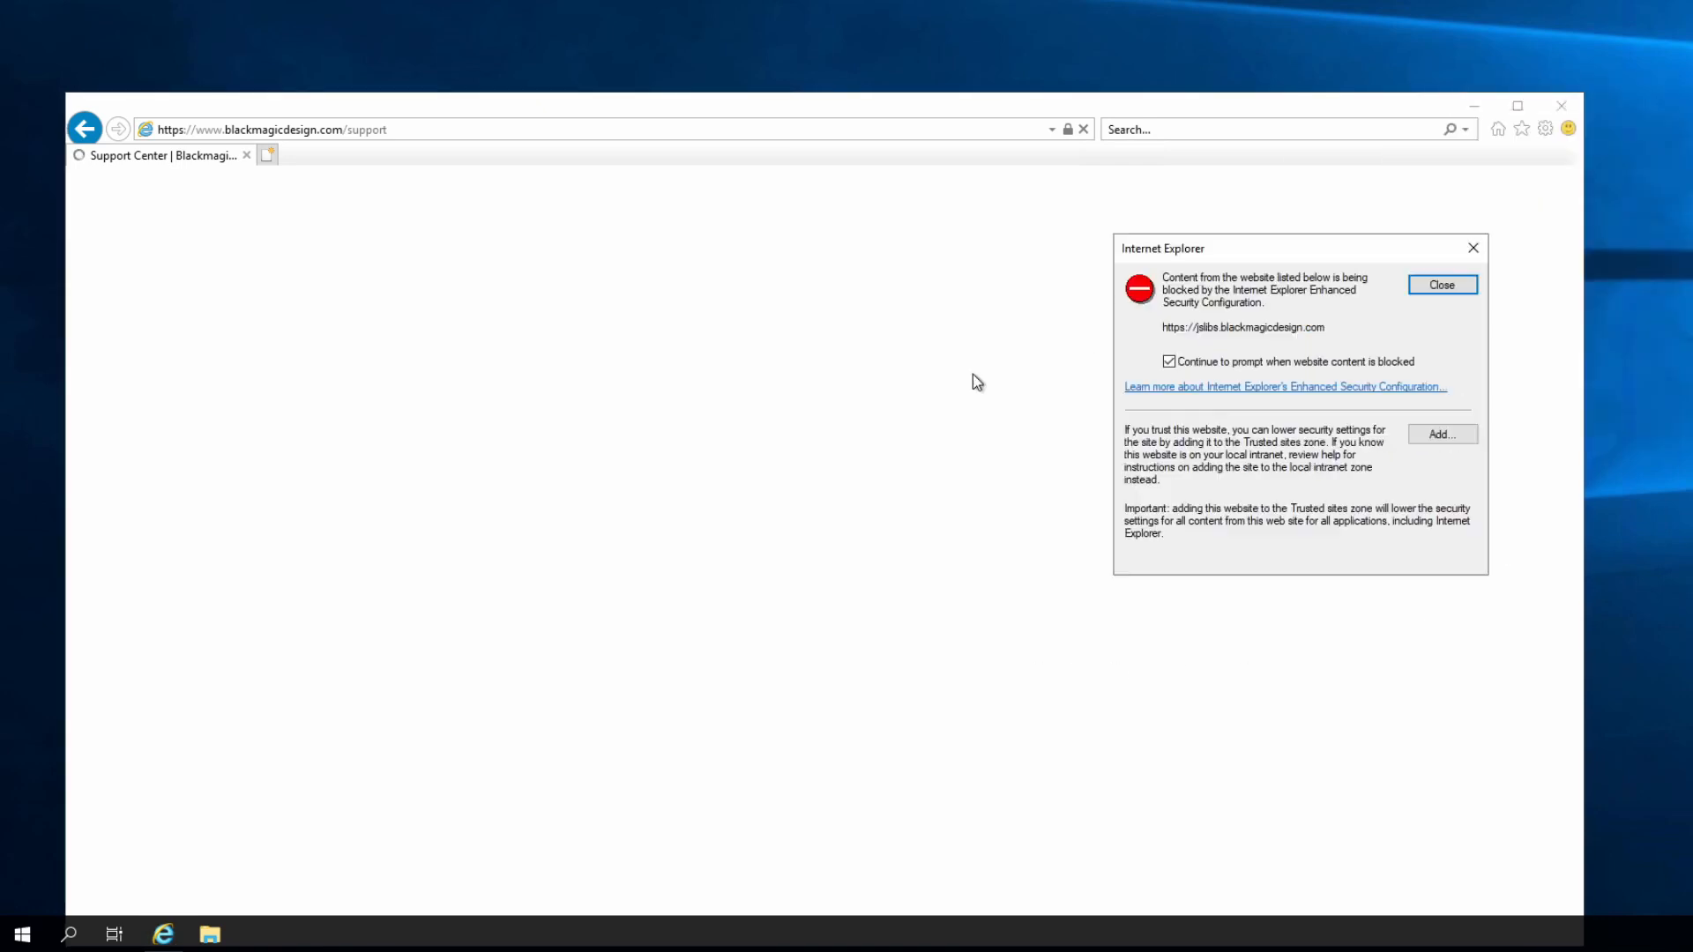
pyautogui.click(1442, 433)
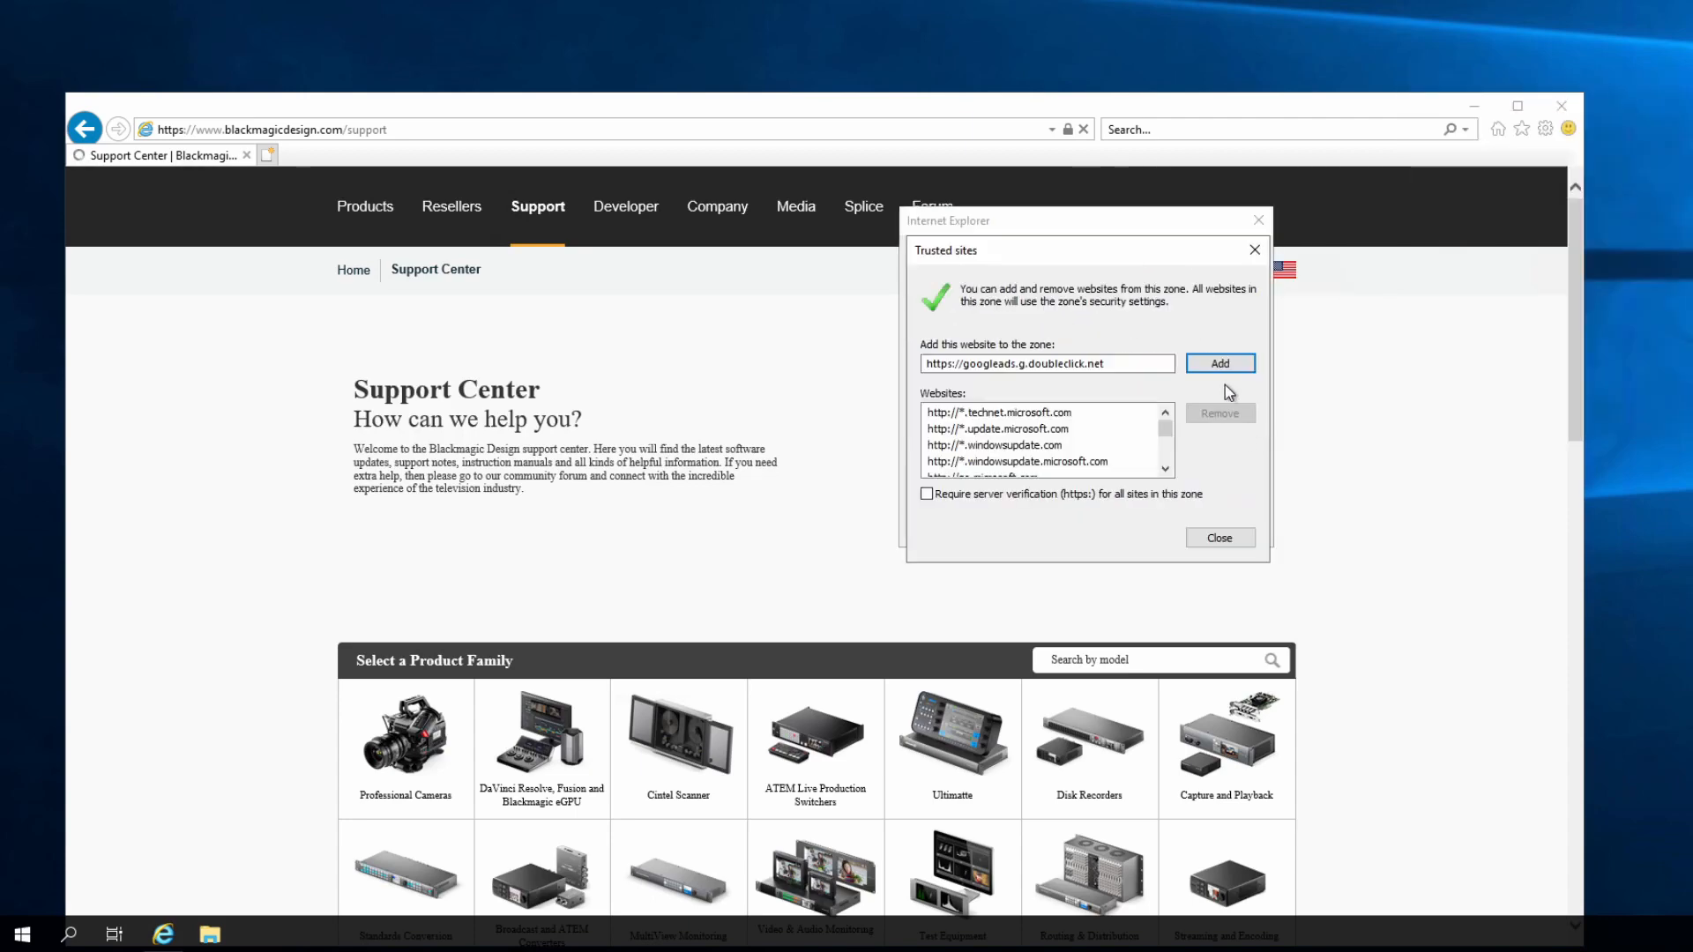
pyautogui.click(1218, 538)
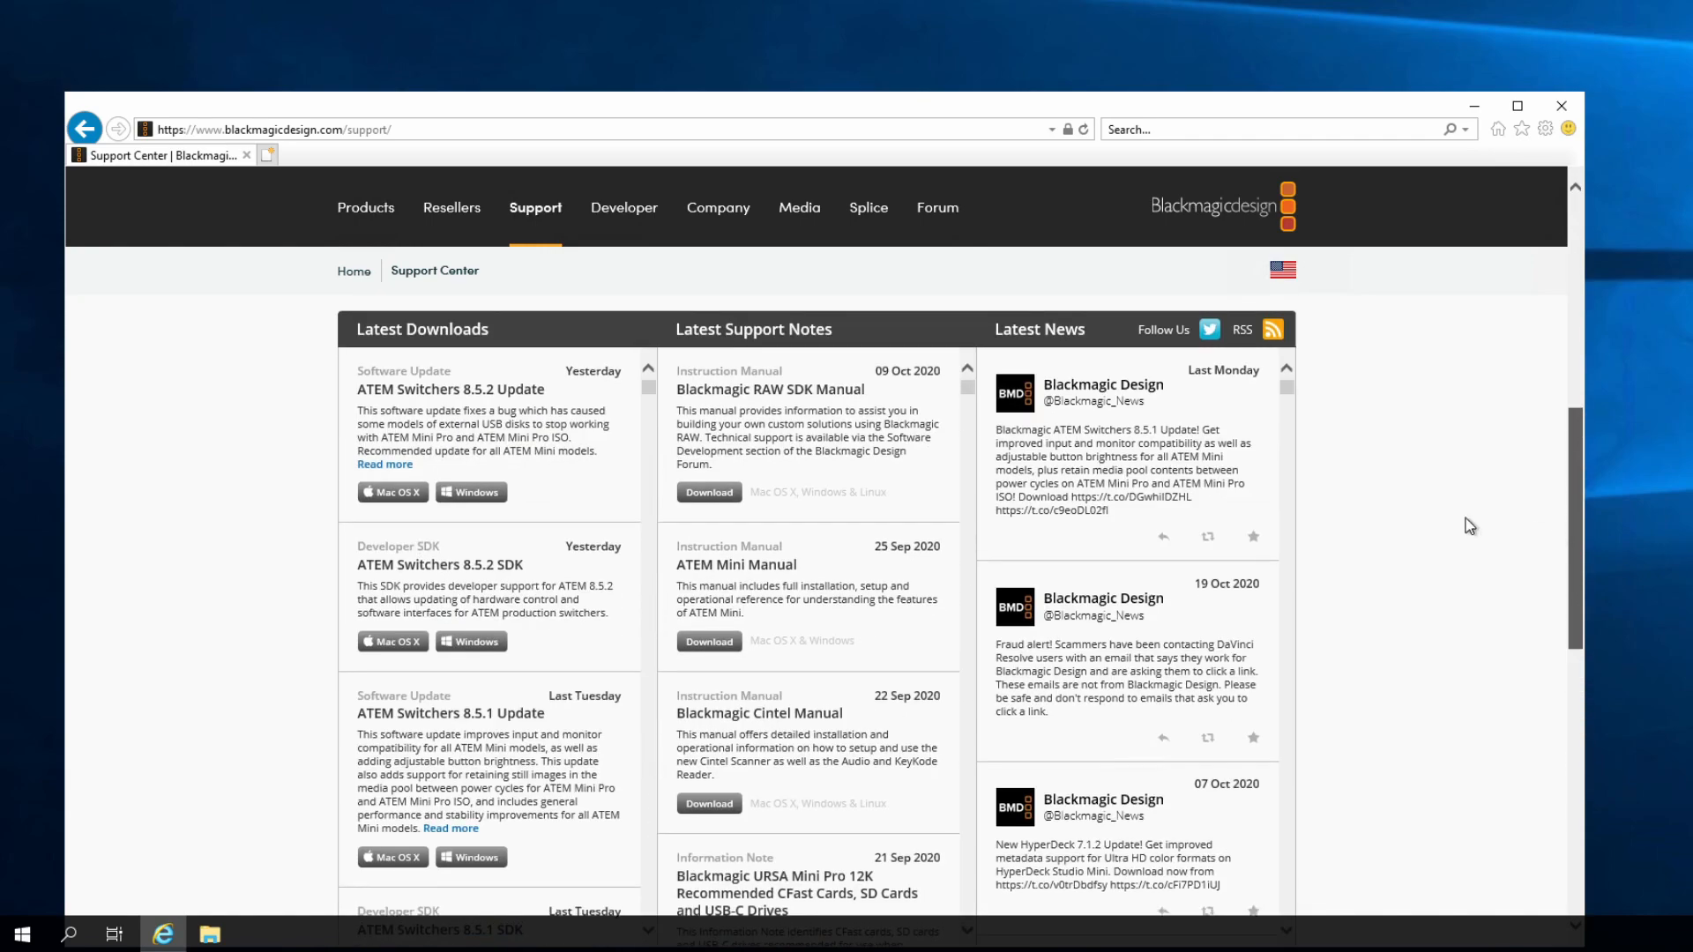
# Pick DaVinci Resolve Studio 16.3 Beta 2 Update for Windows and choose Download Only.
pyautogui.scroll(-3)
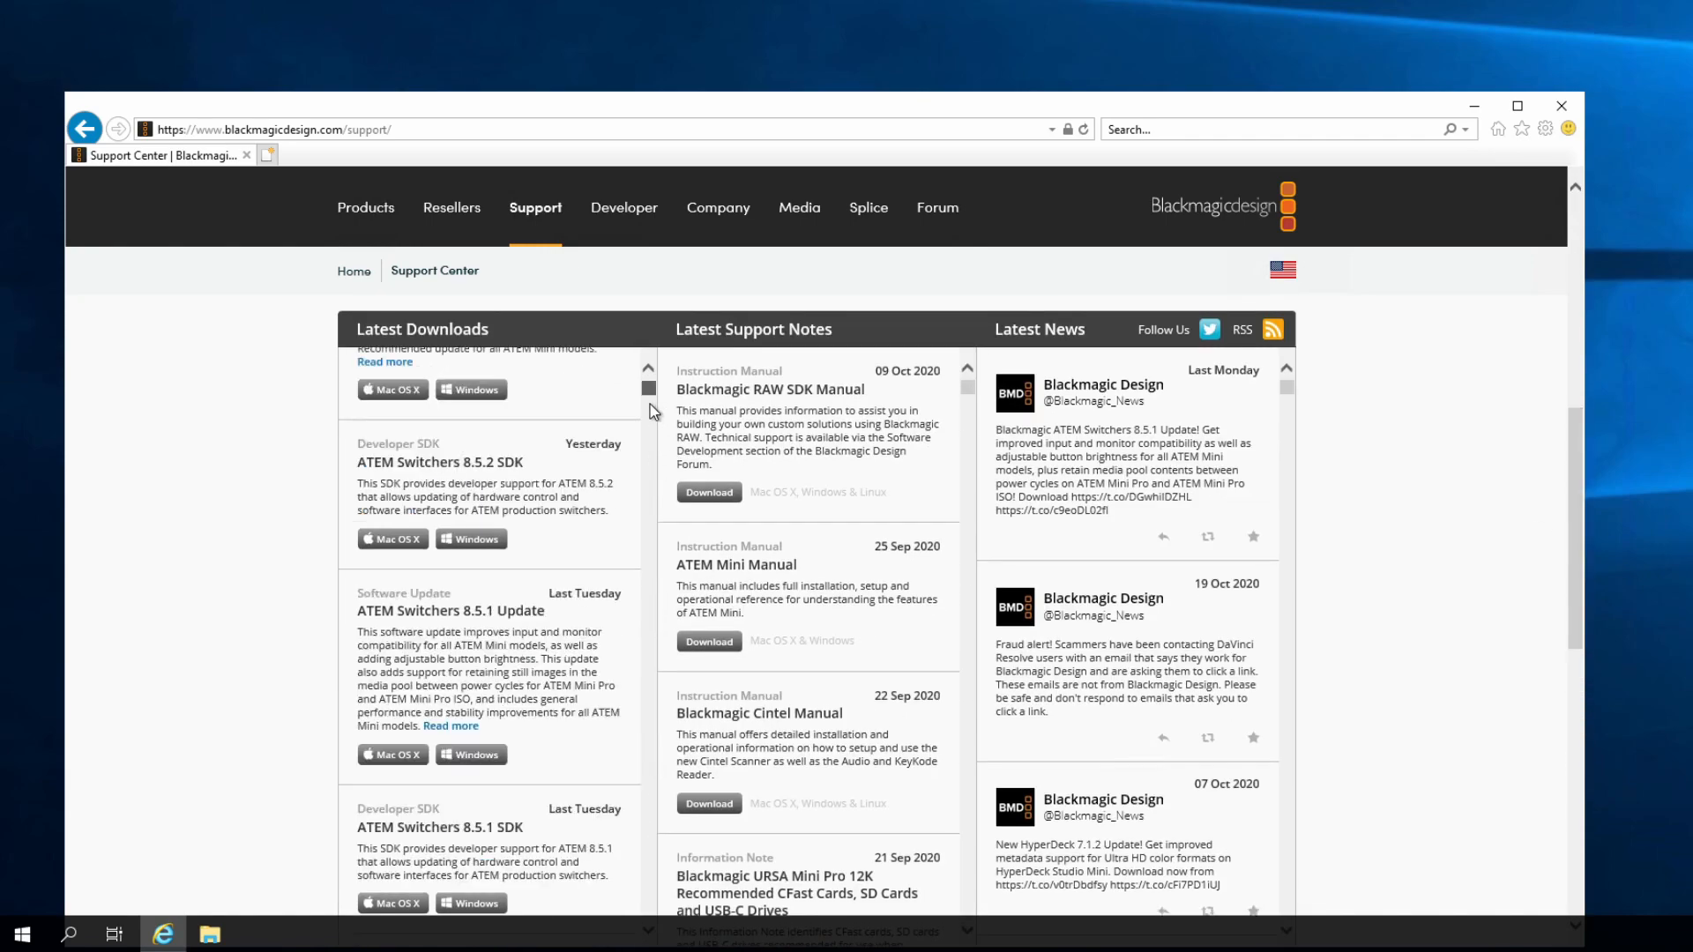
pyautogui.scroll(-3)
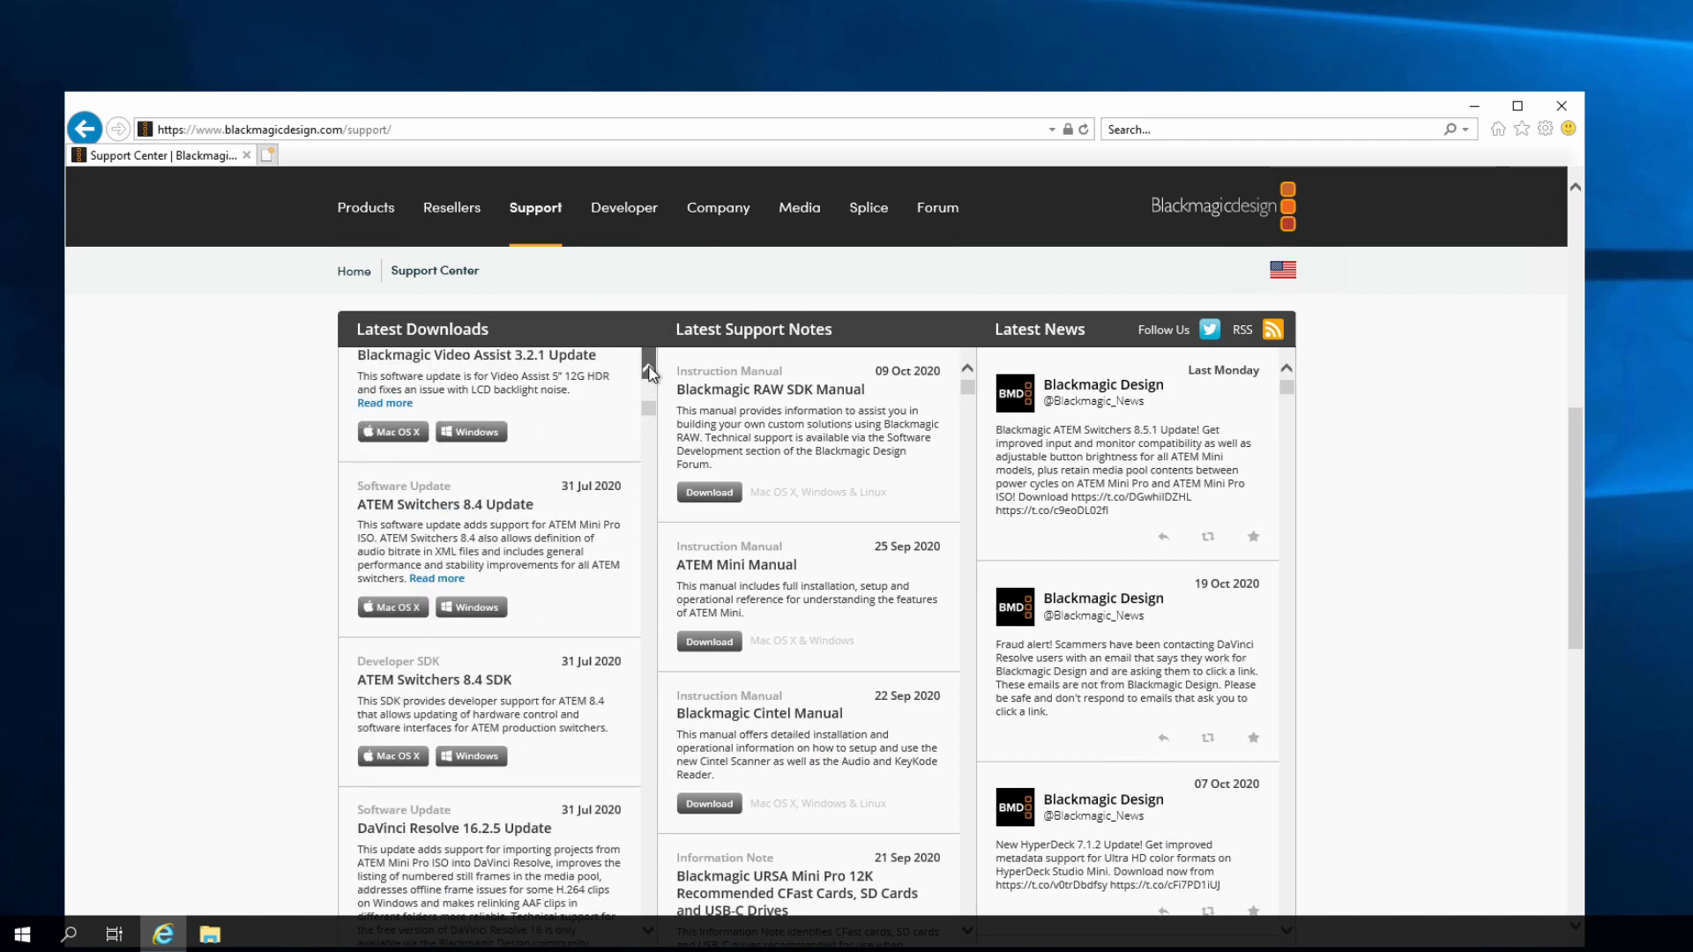
pyautogui.scroll(-3)
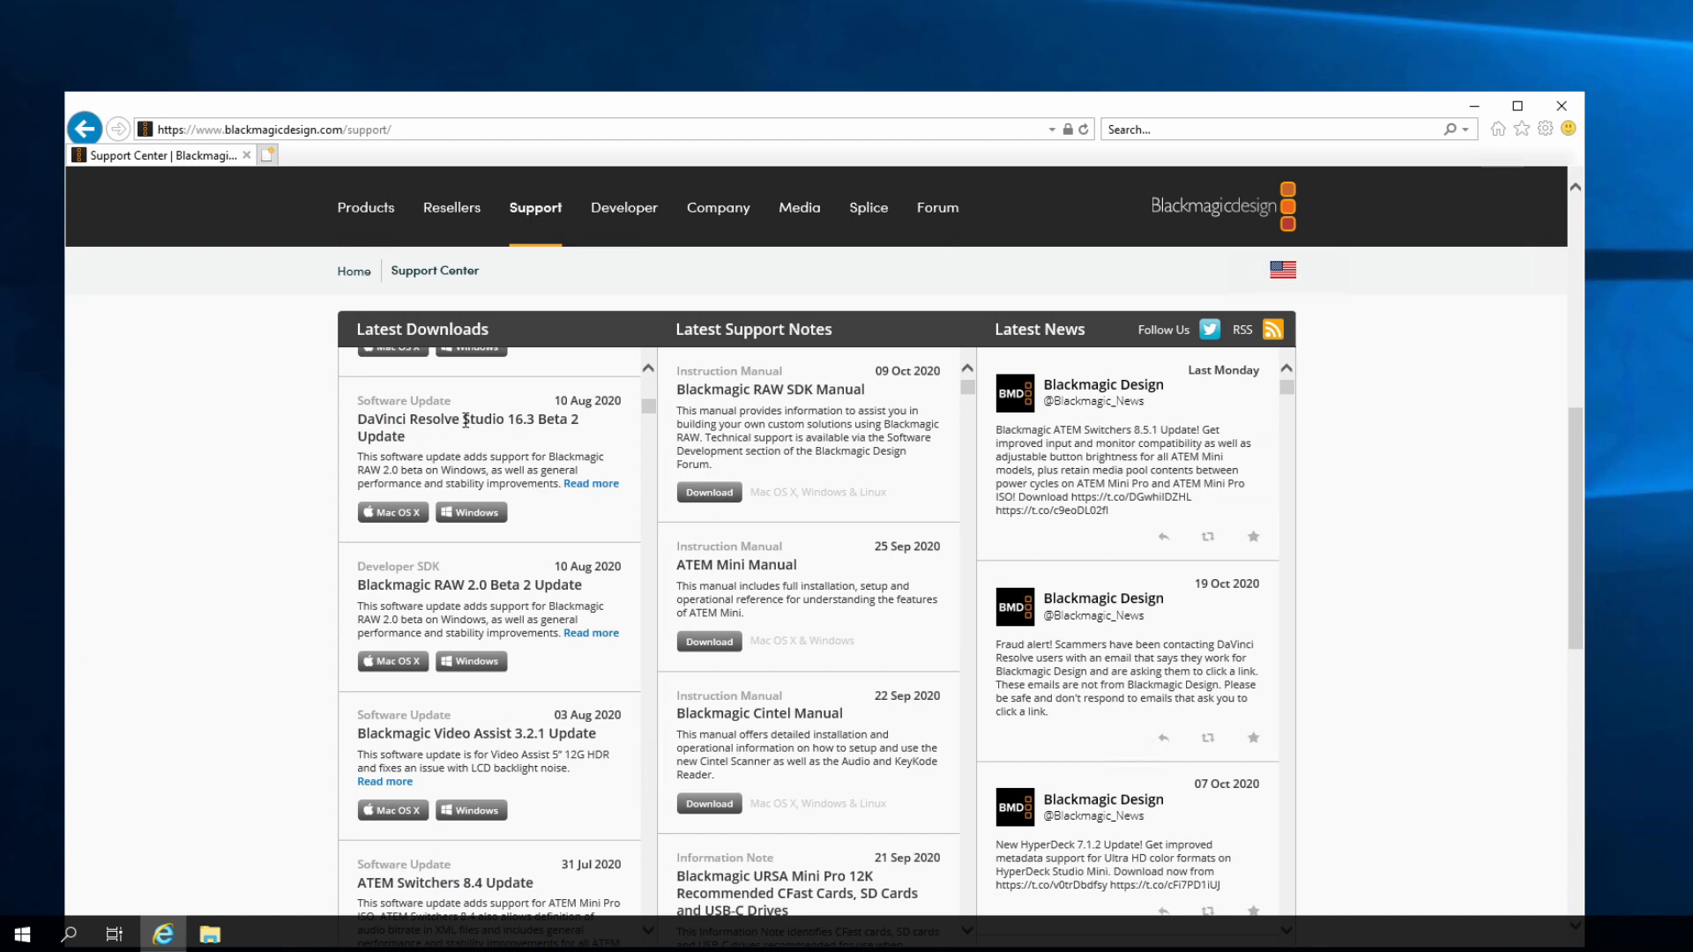
pyautogui.doubleClick(479, 419)
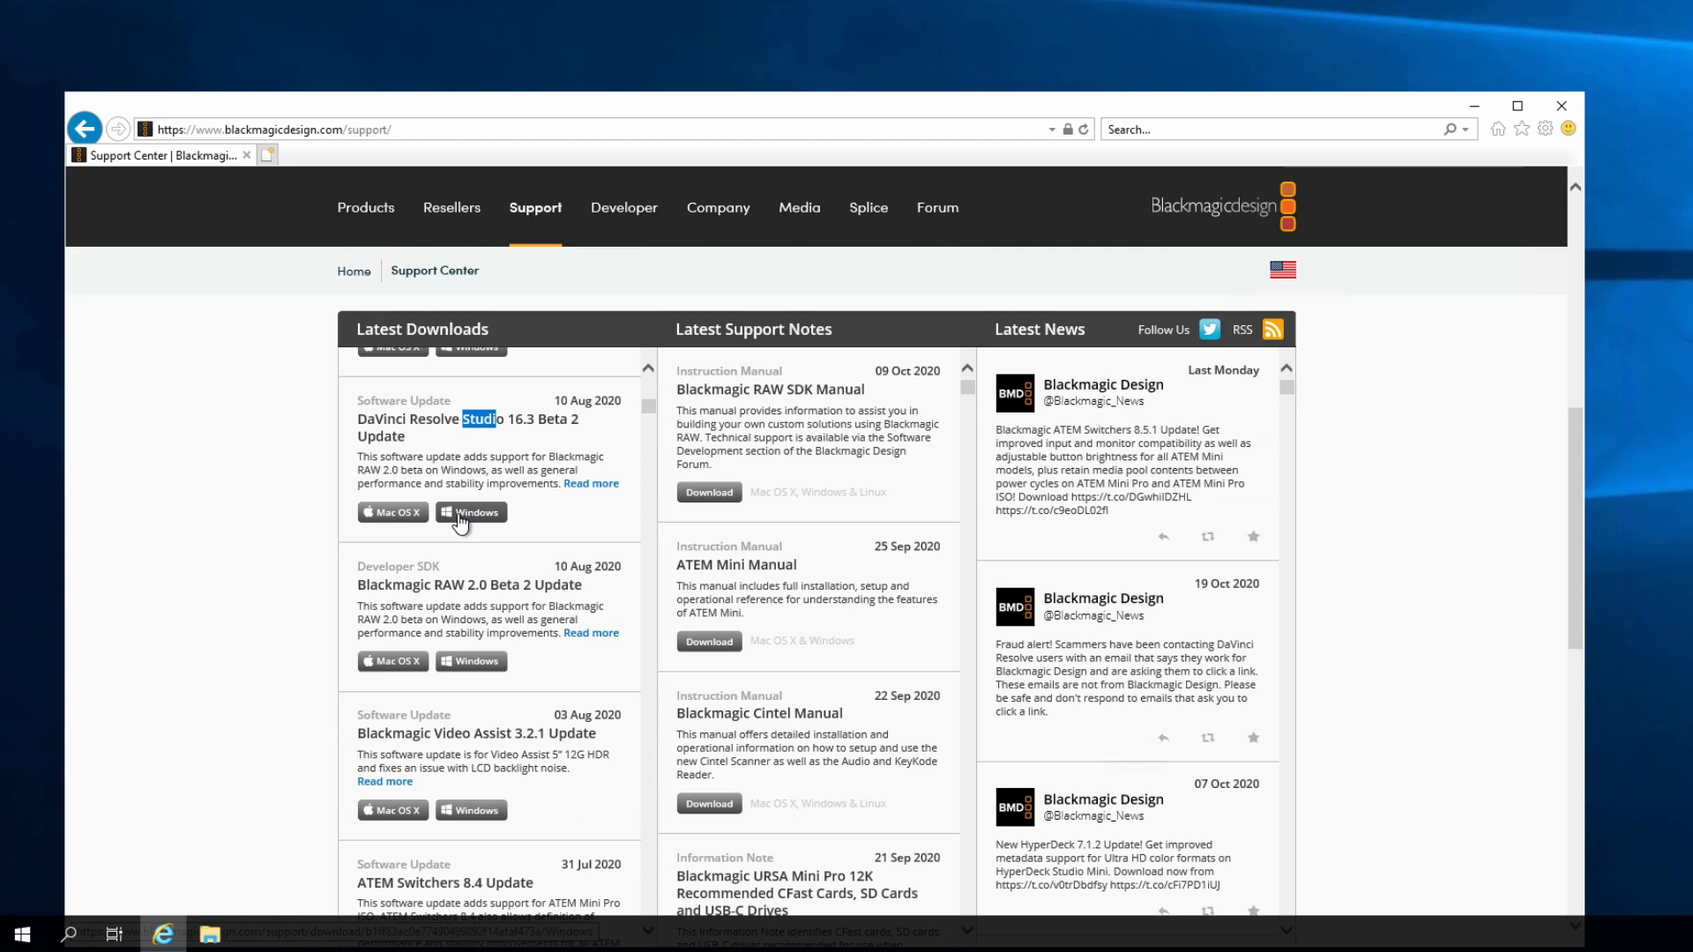
pyautogui.click(470, 511)
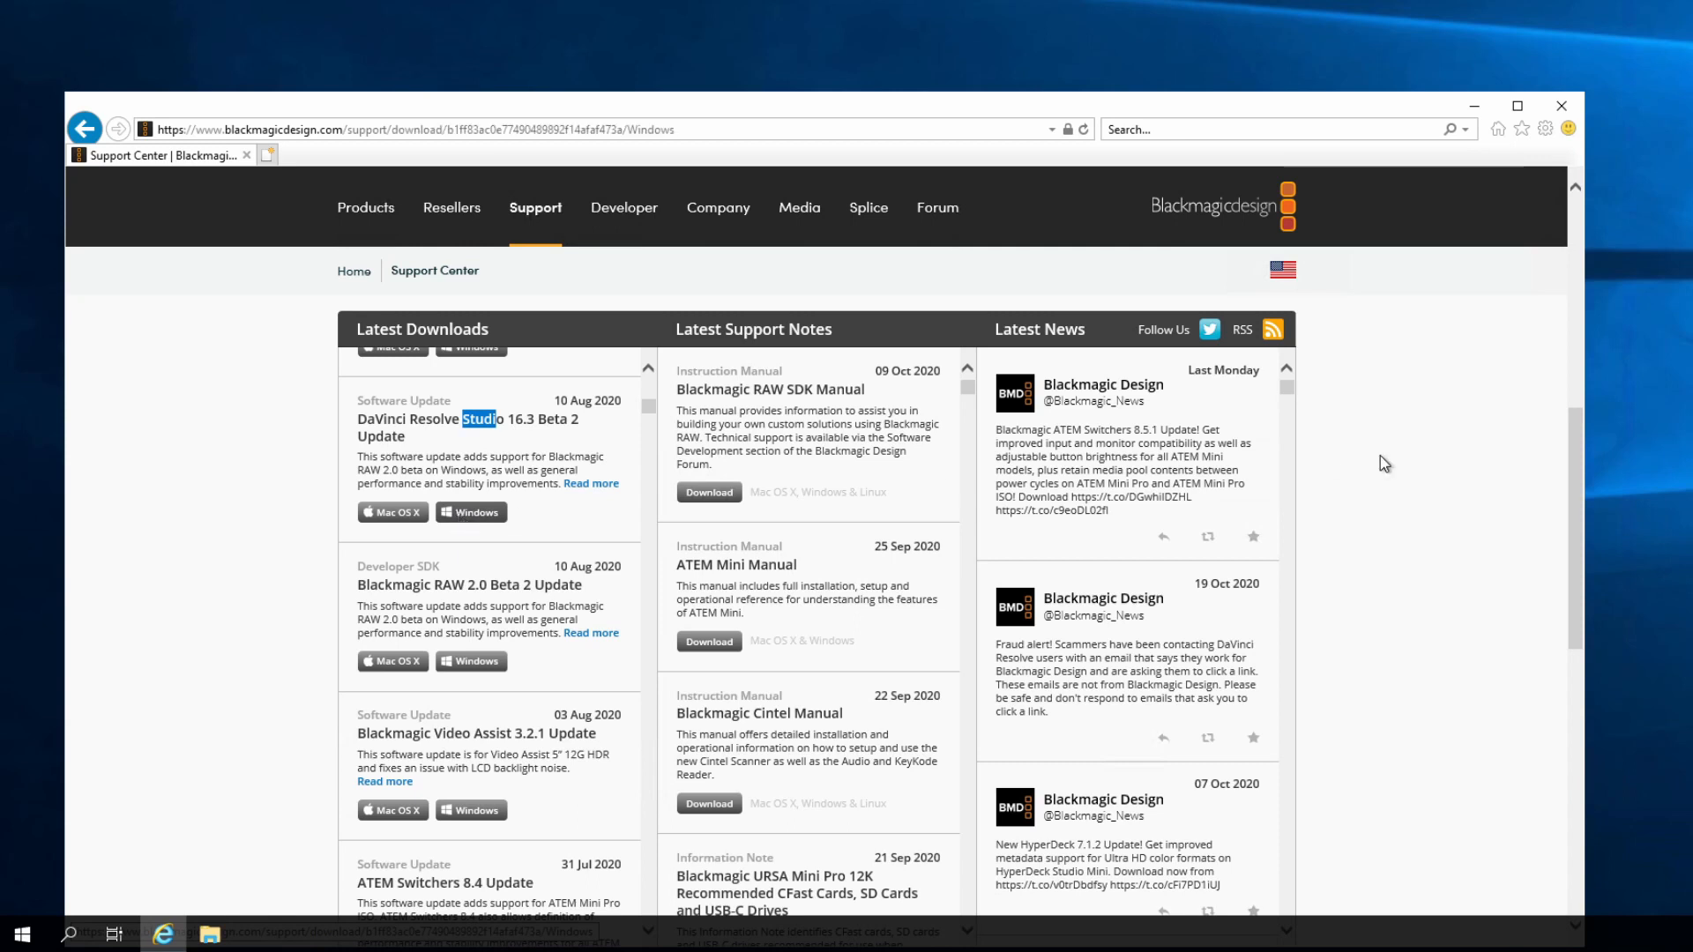
pyautogui.click(470, 511)
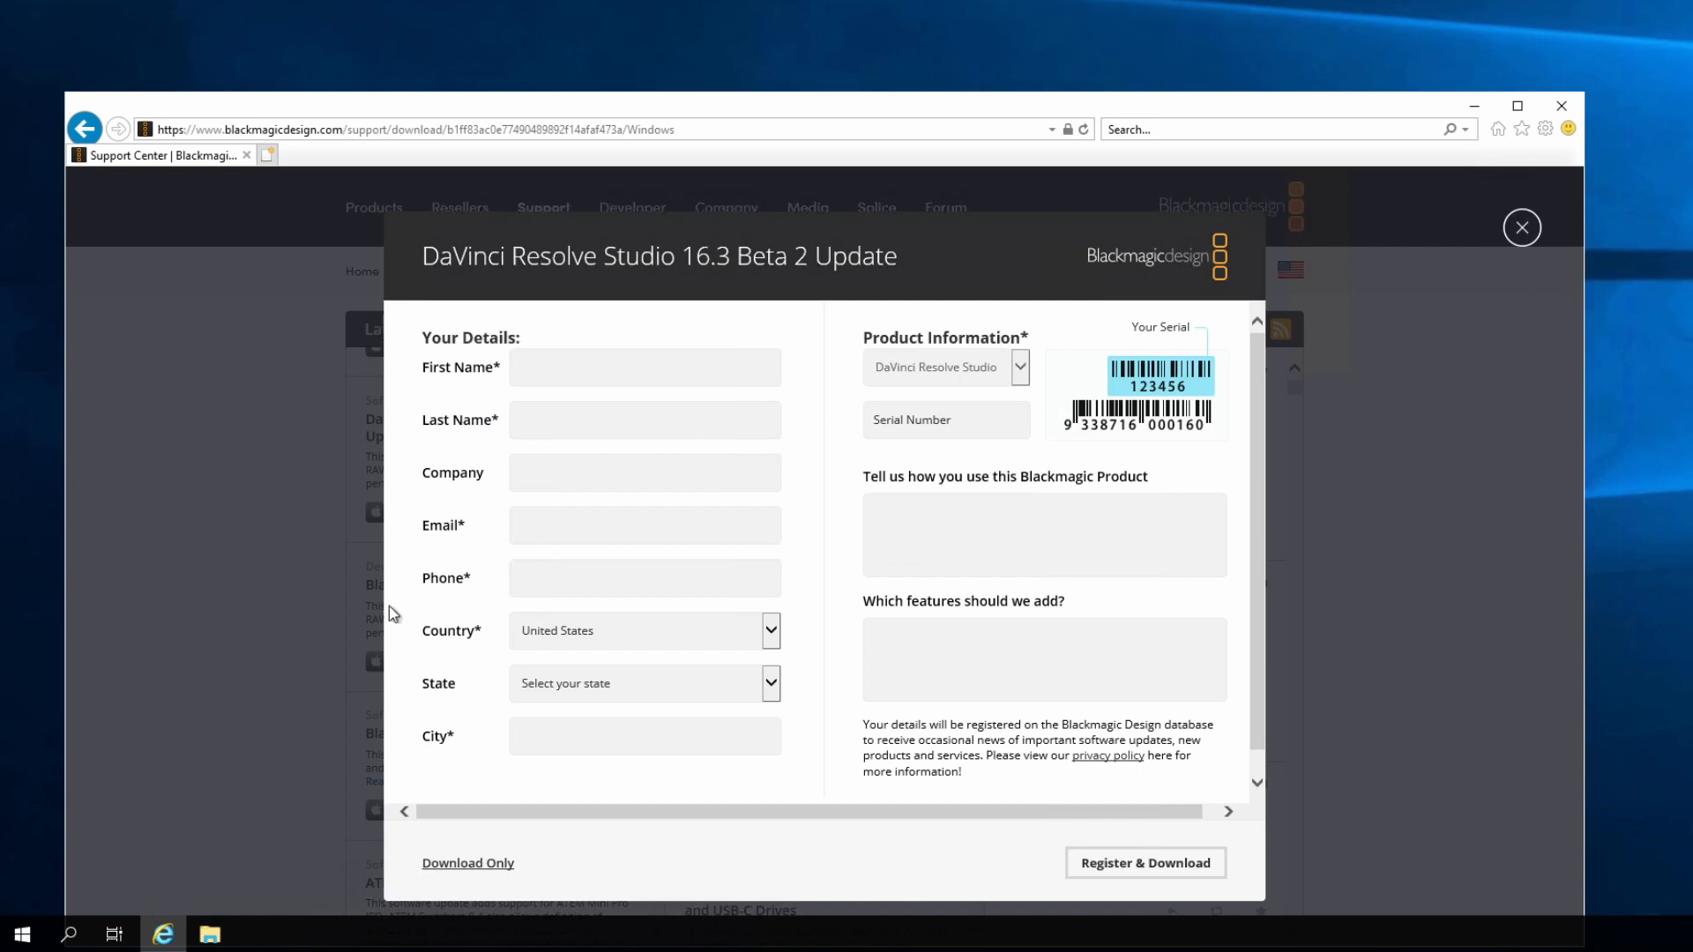
pyautogui.click(469, 863)
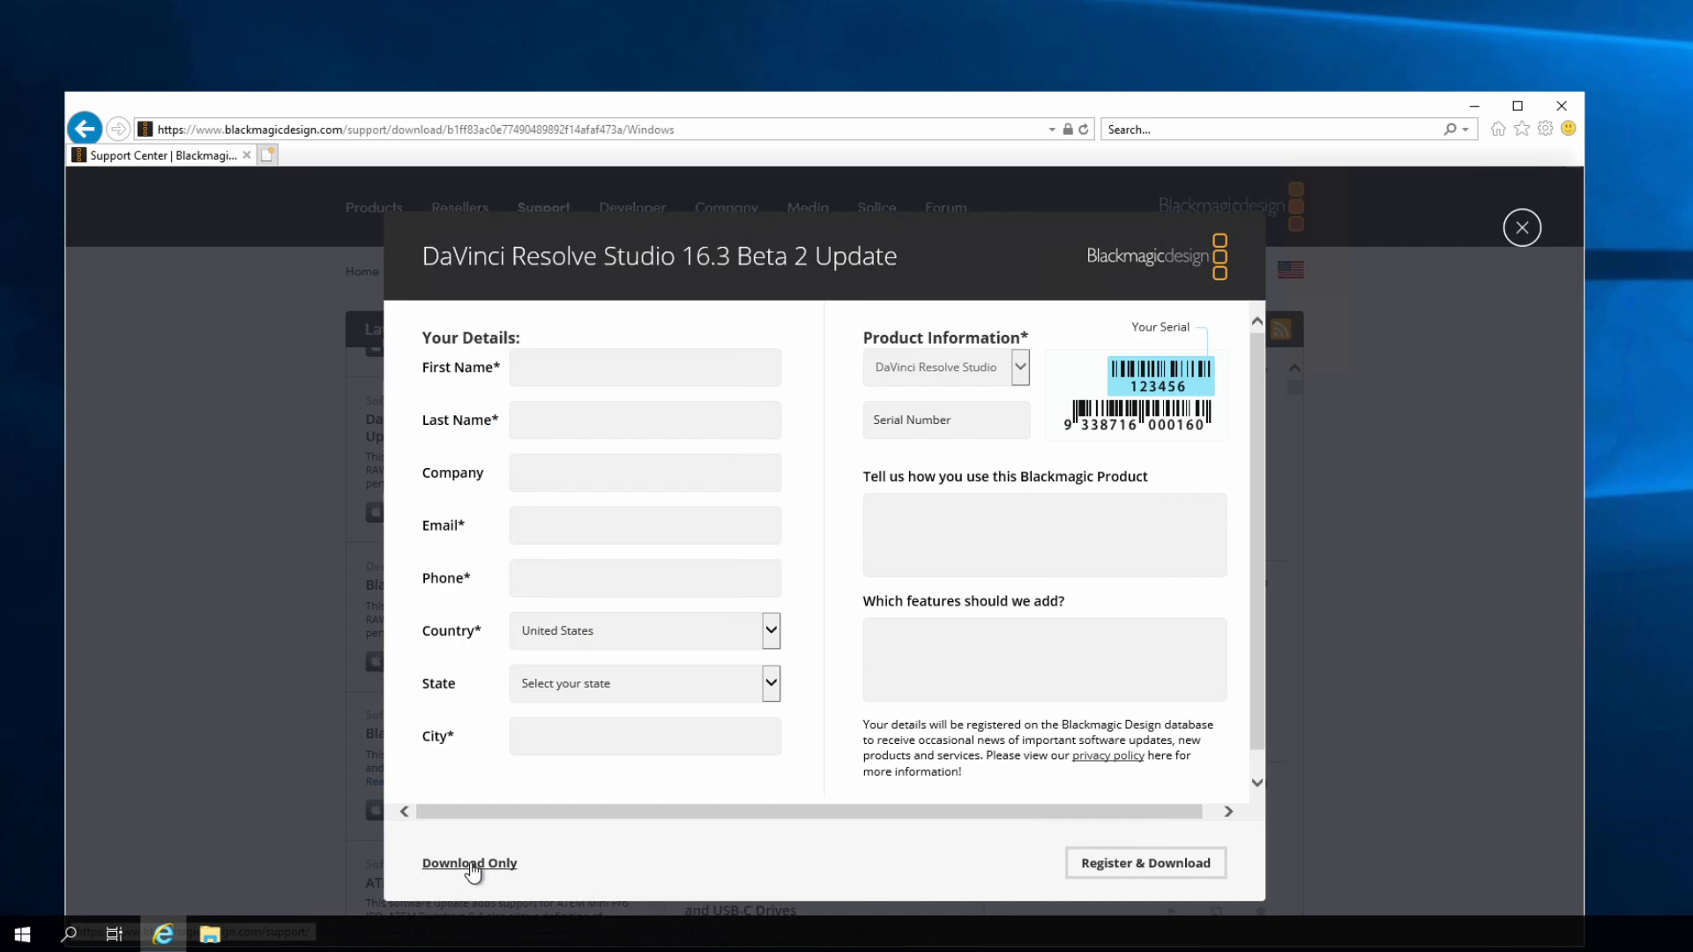
pyautogui.click(468, 863)
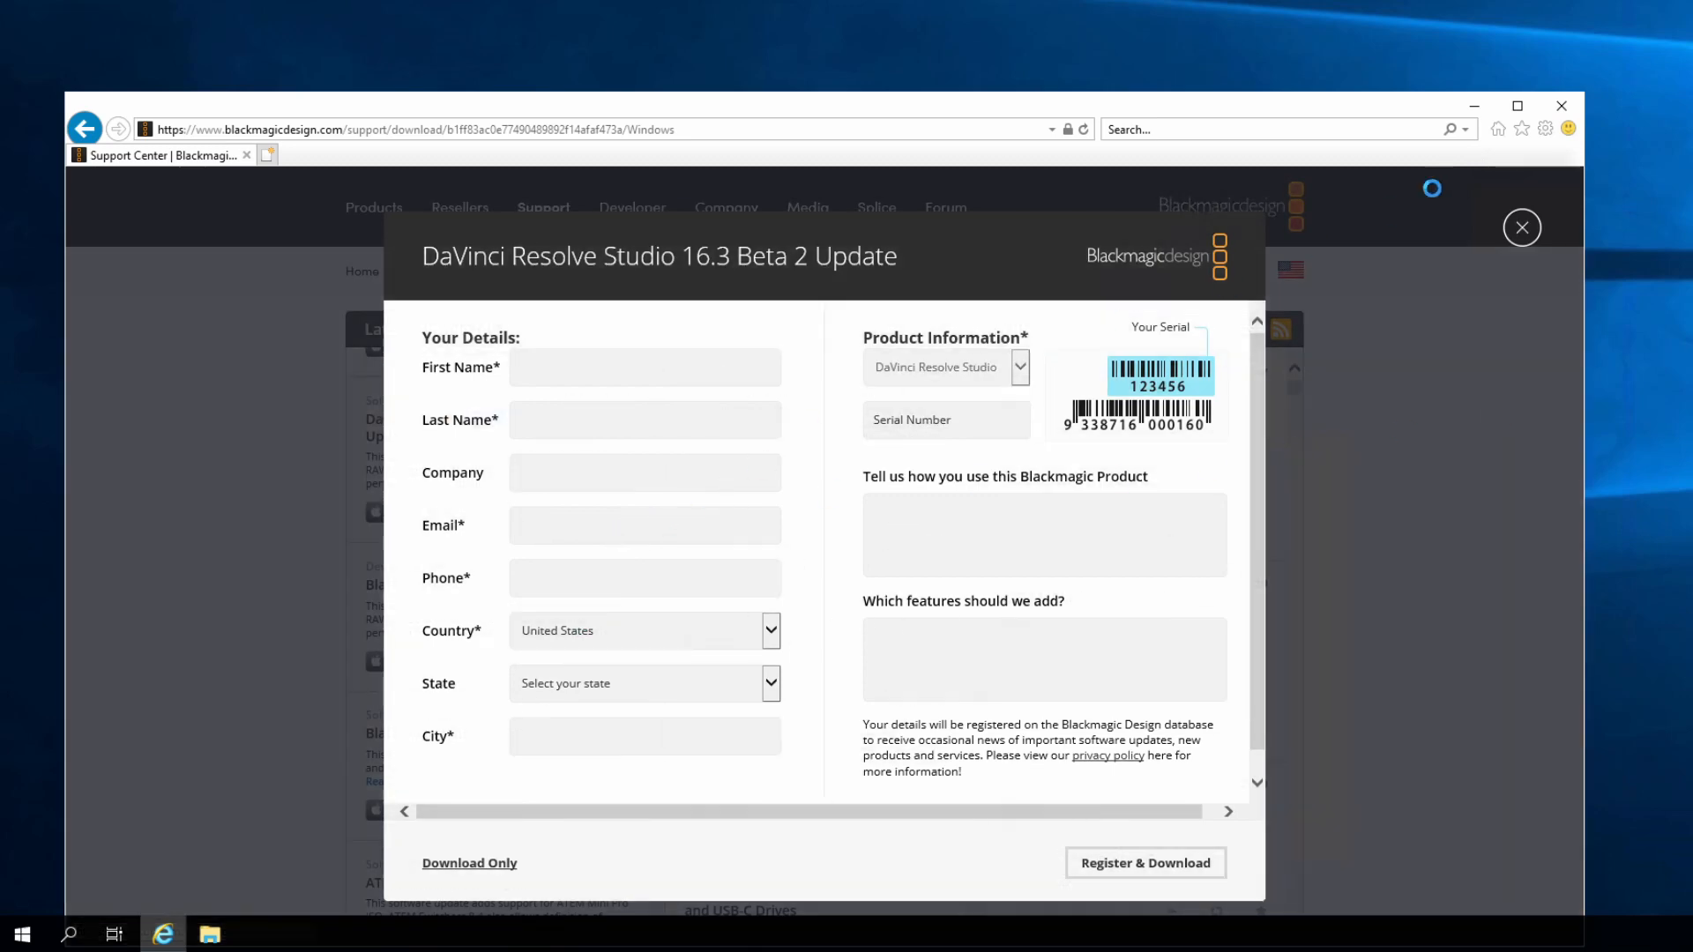
pyautogui.click(1523, 227)
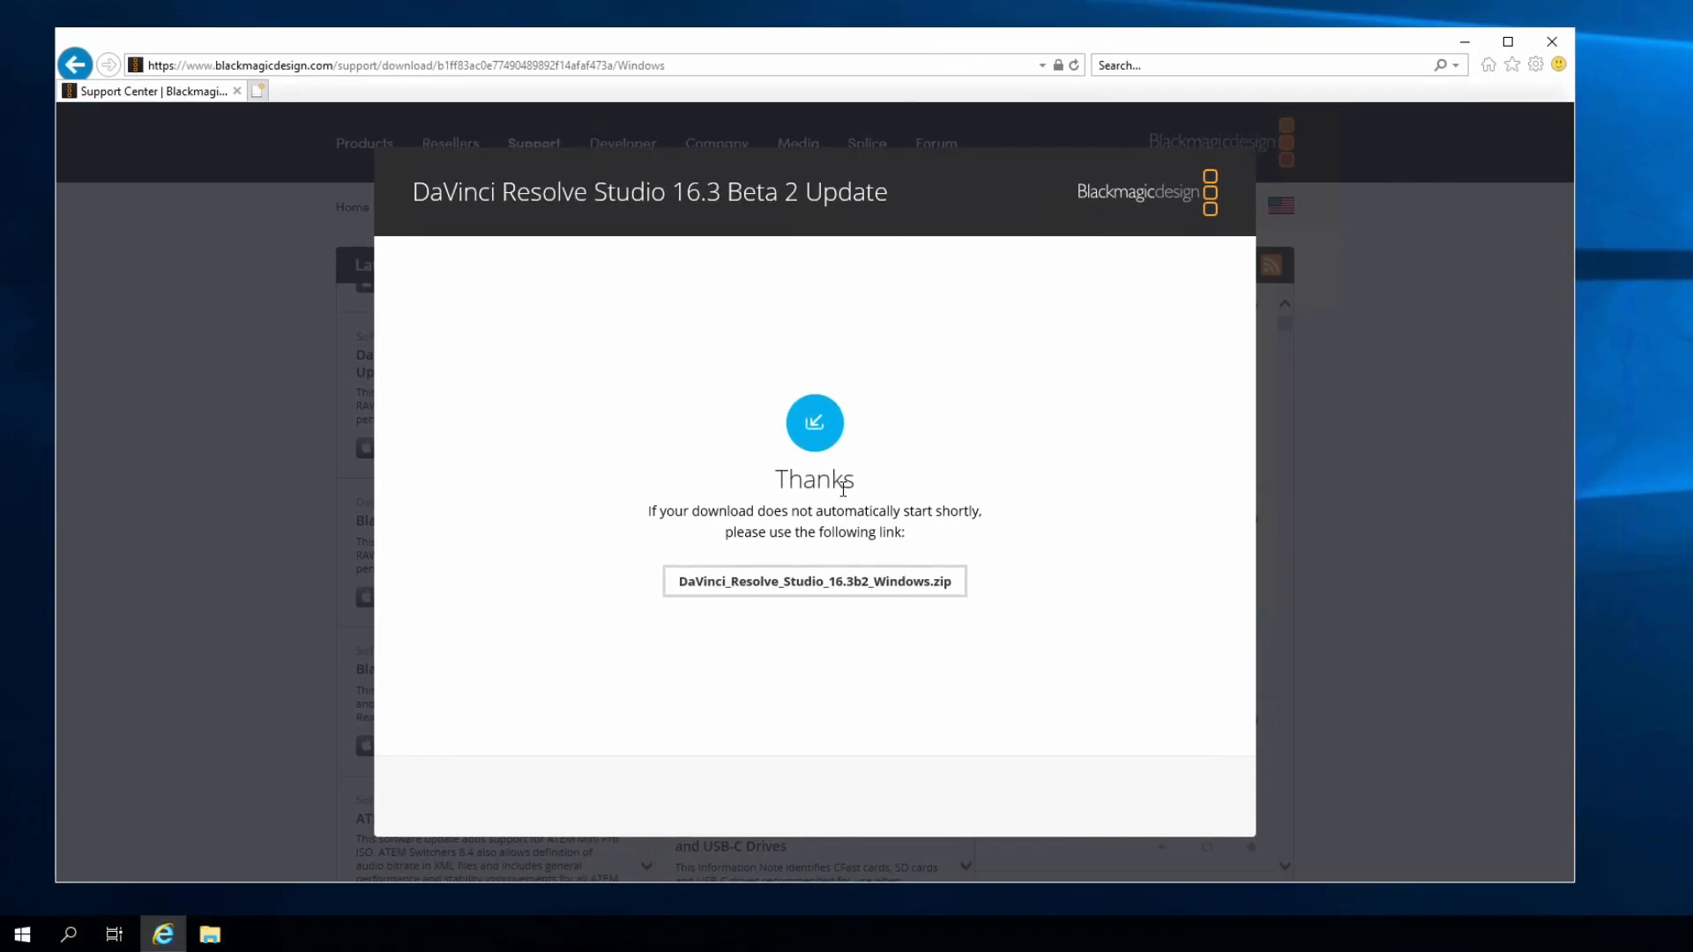
pyautogui.moveTo(1481, 365)
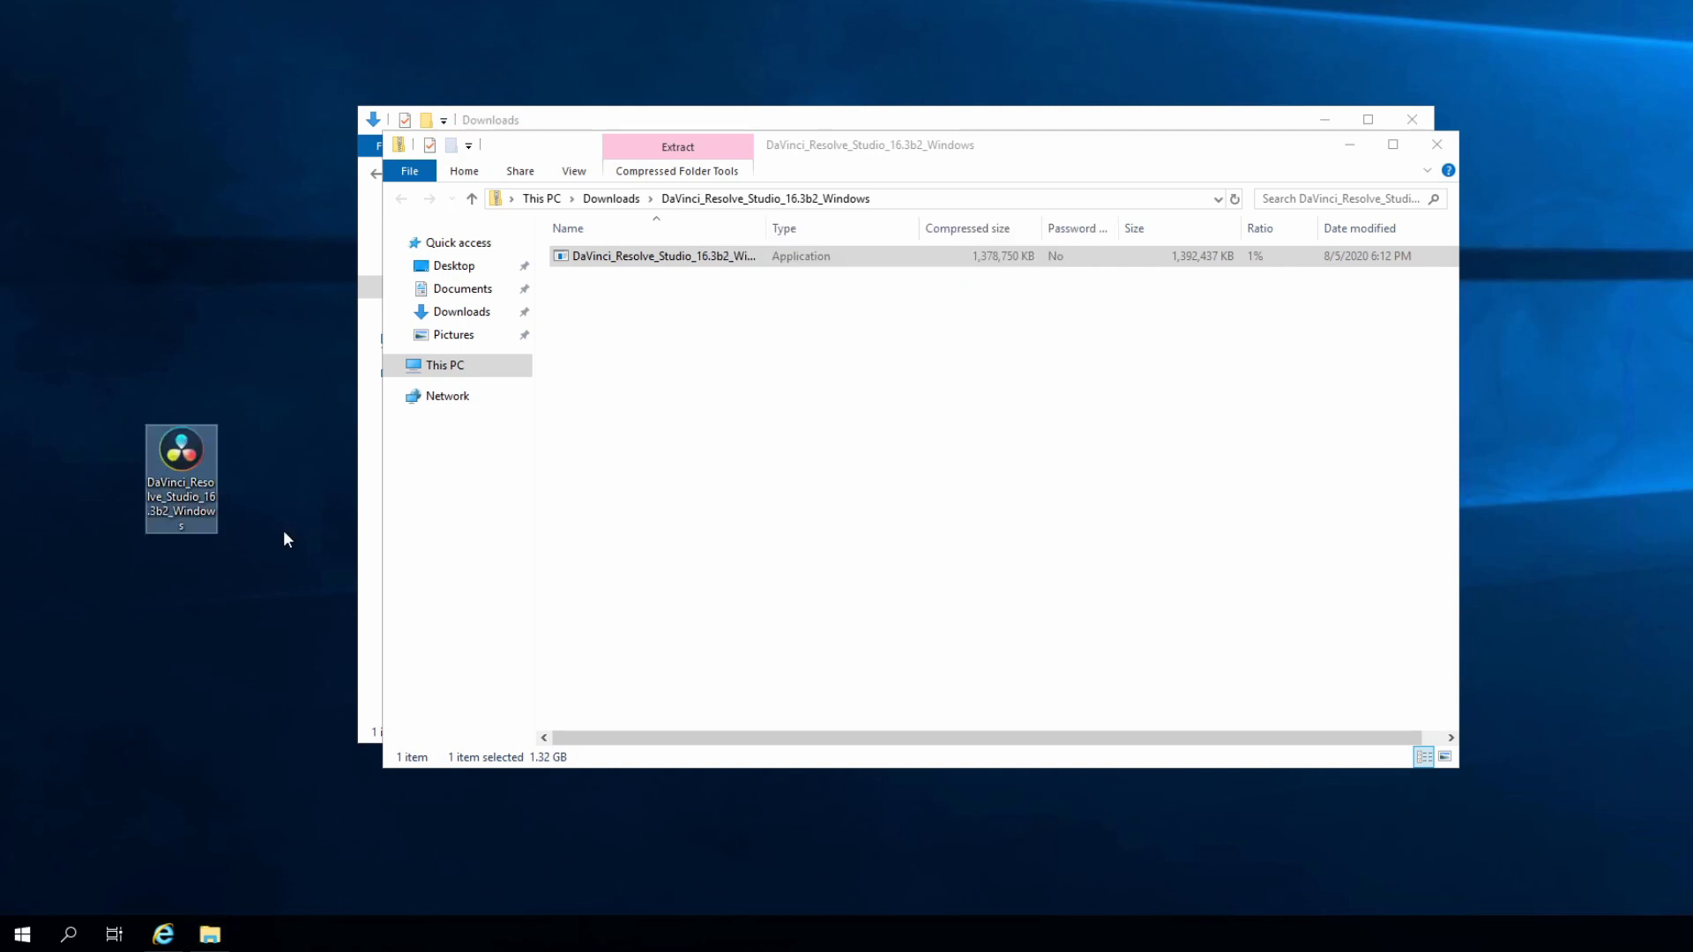
# Install Resolve including PostgreSQL 9.5.4-1, accept the EULA, and confirm the successful install.
pyautogui.moveTo(182, 477); pyautogui.dragTo(108, 384)
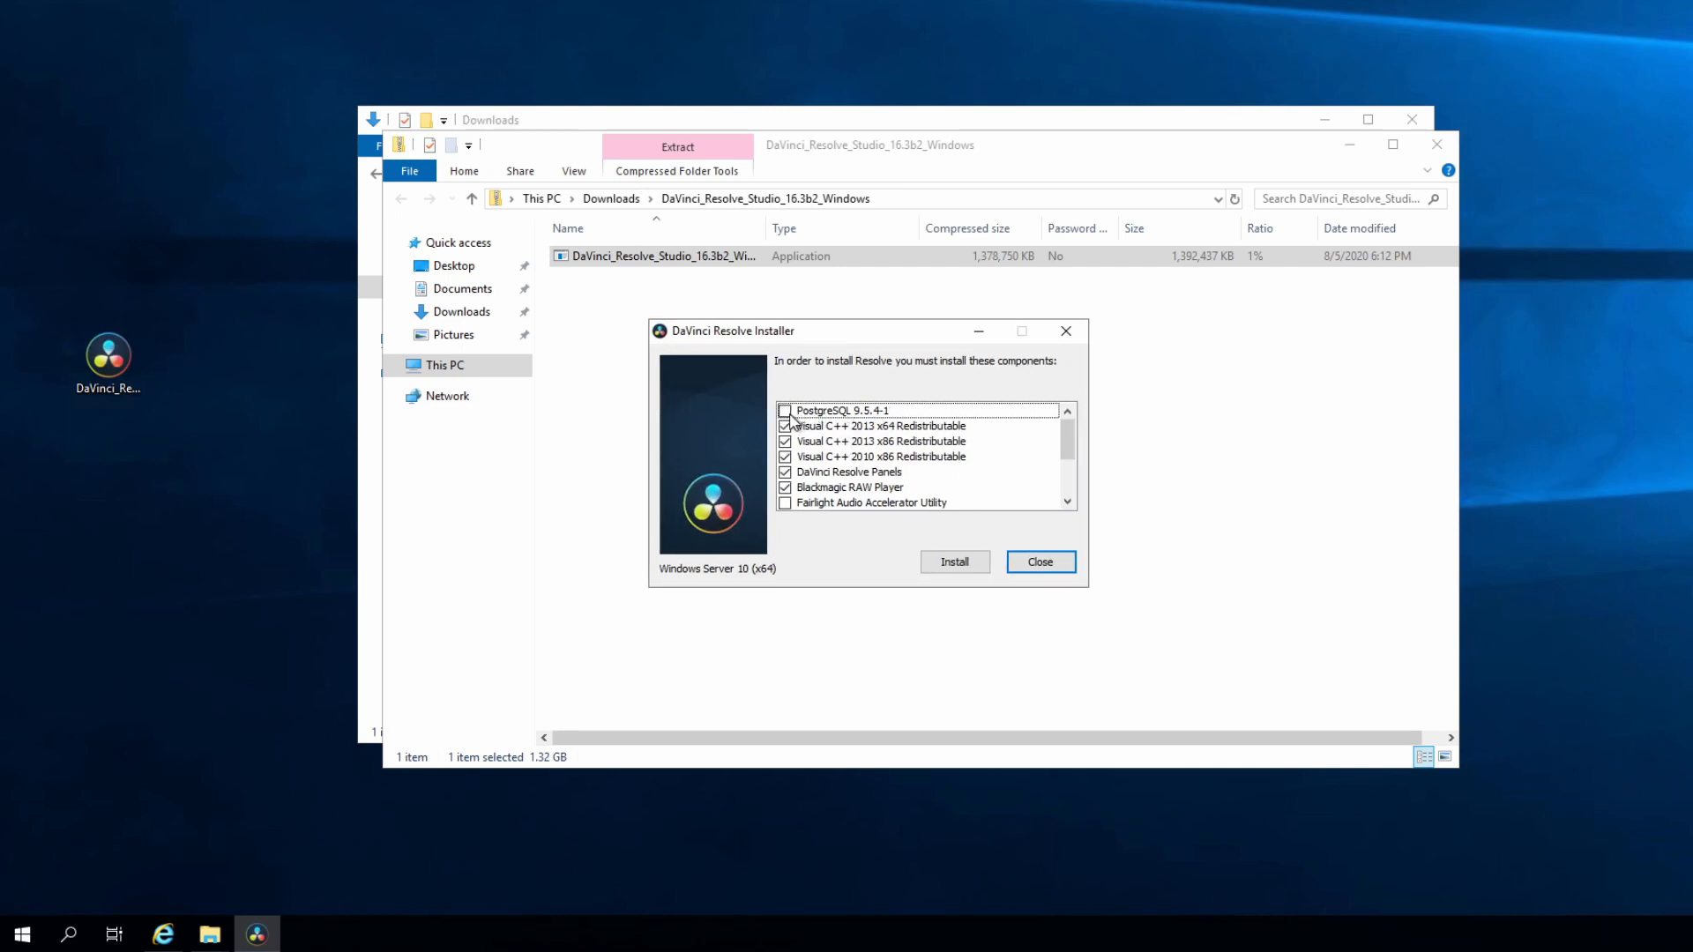
pyautogui.click(785, 410)
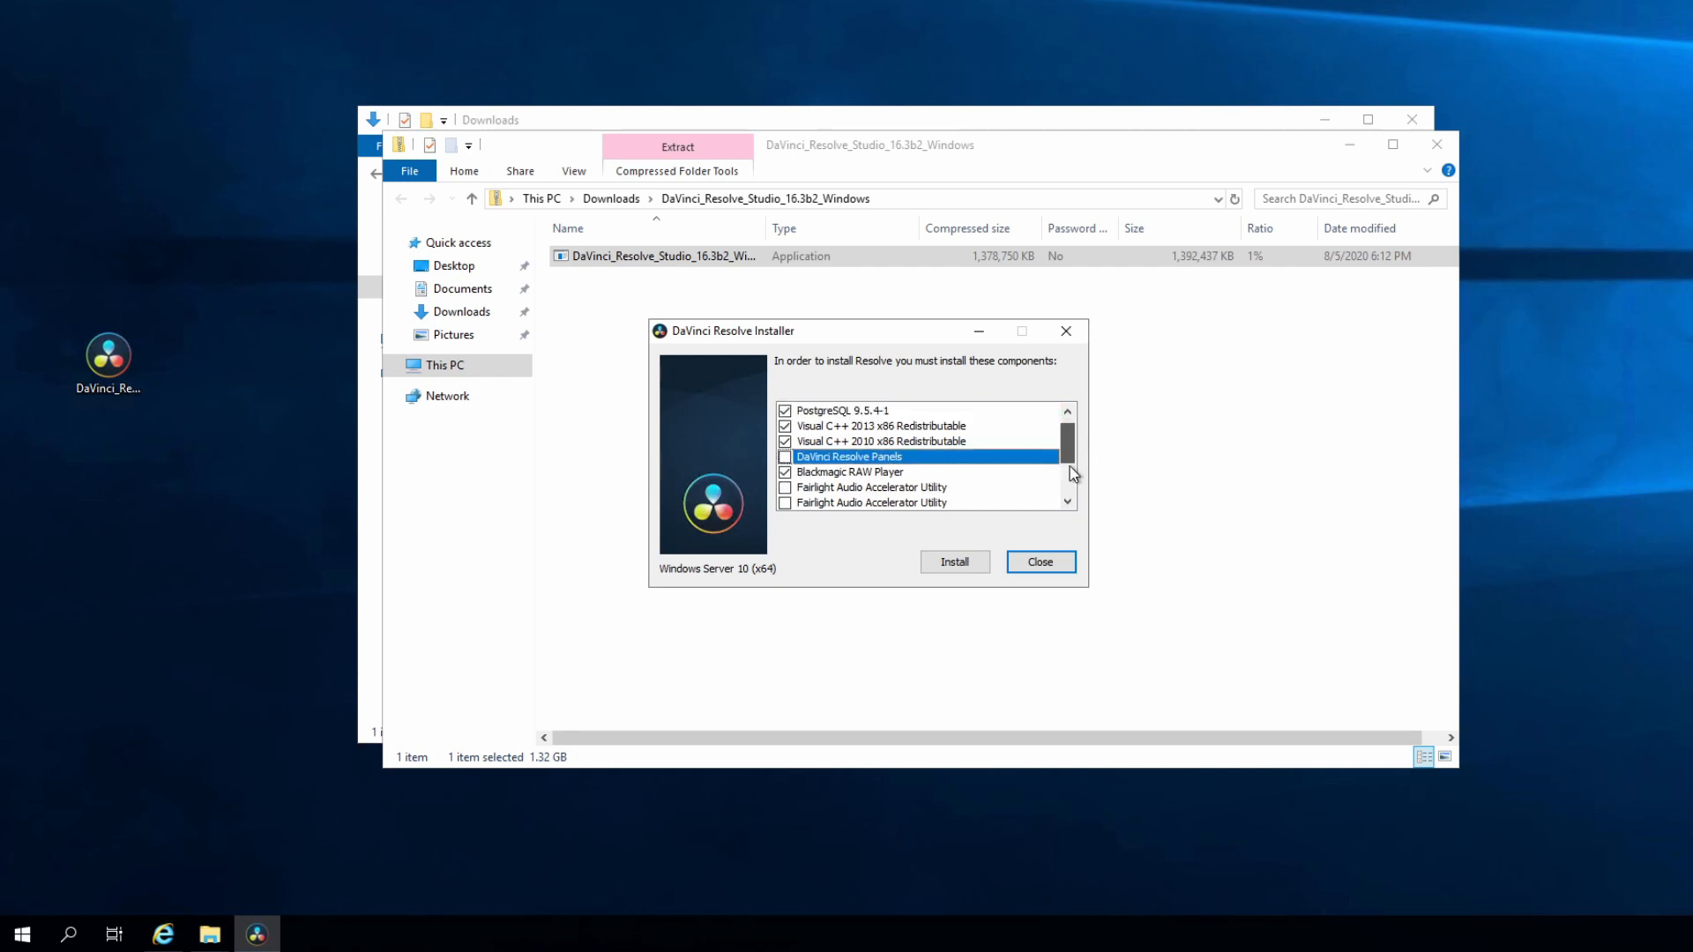
pyautogui.scroll(-3)
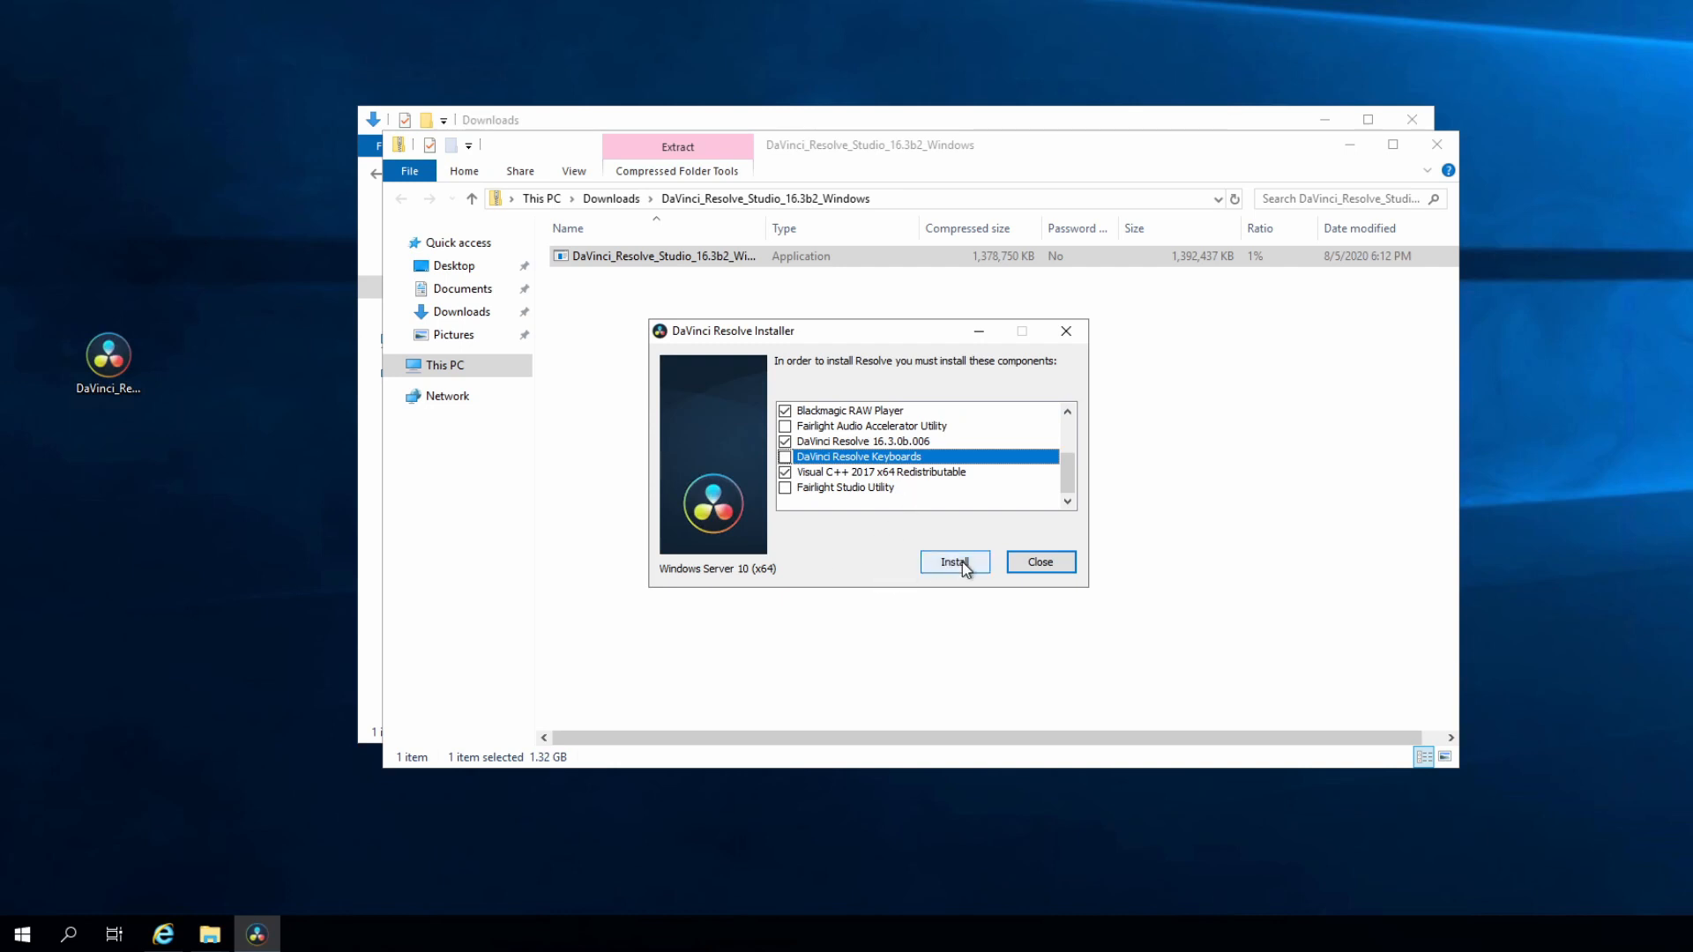
pyautogui.click(953, 562)
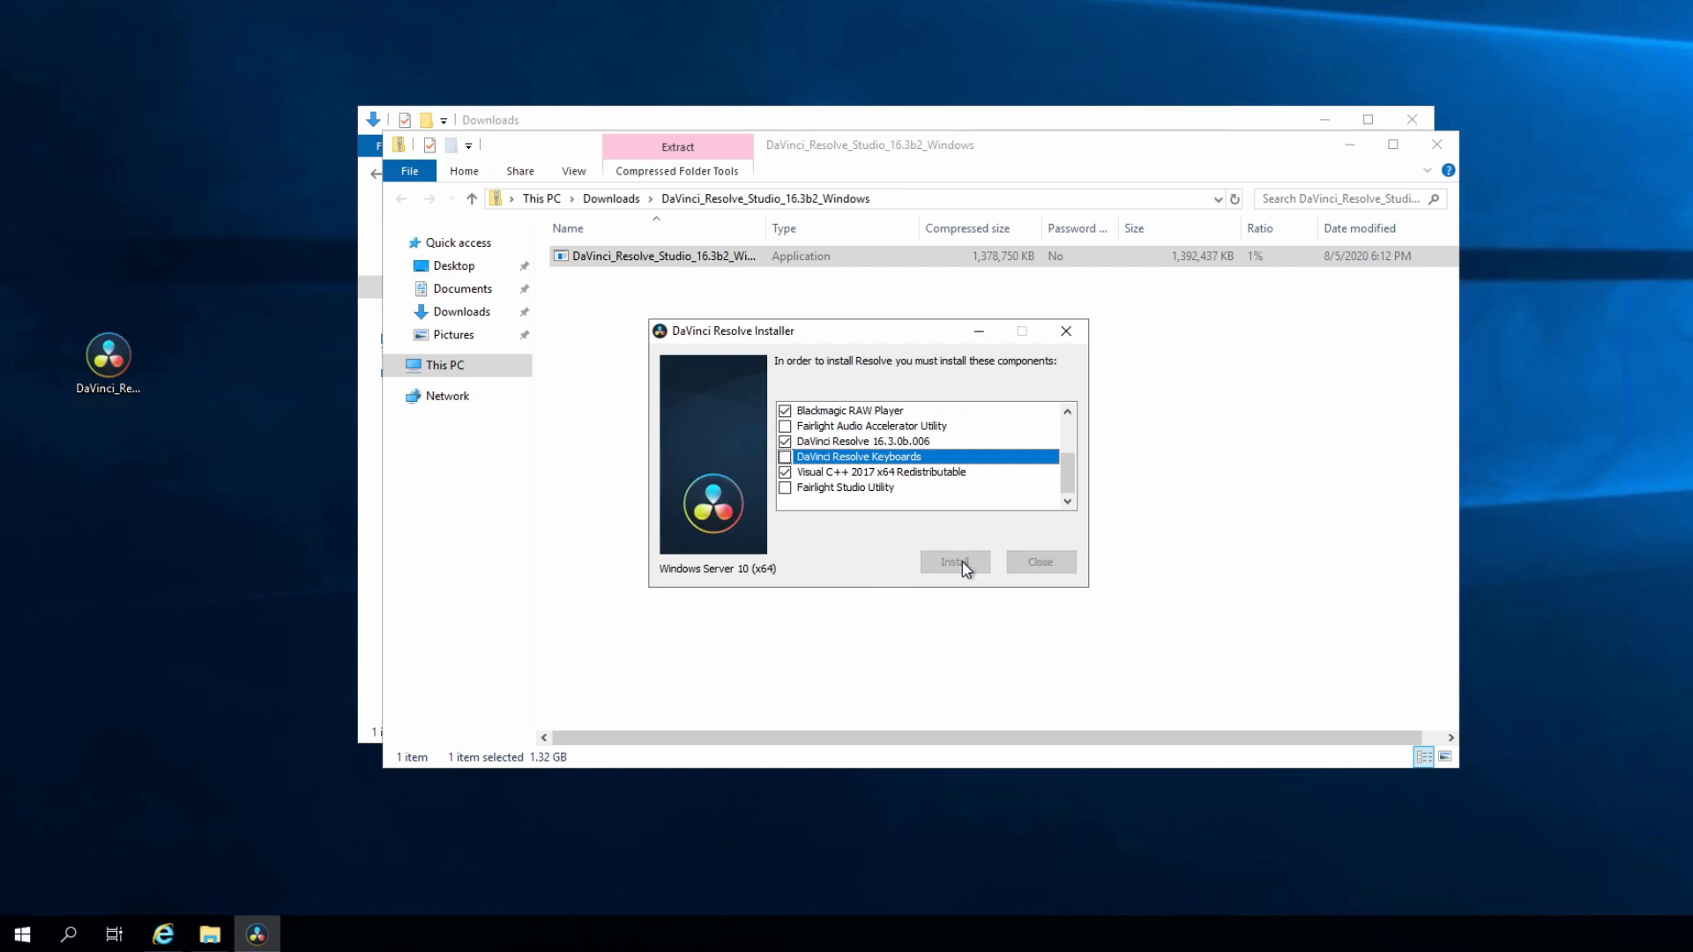
pyautogui.click(953, 562)
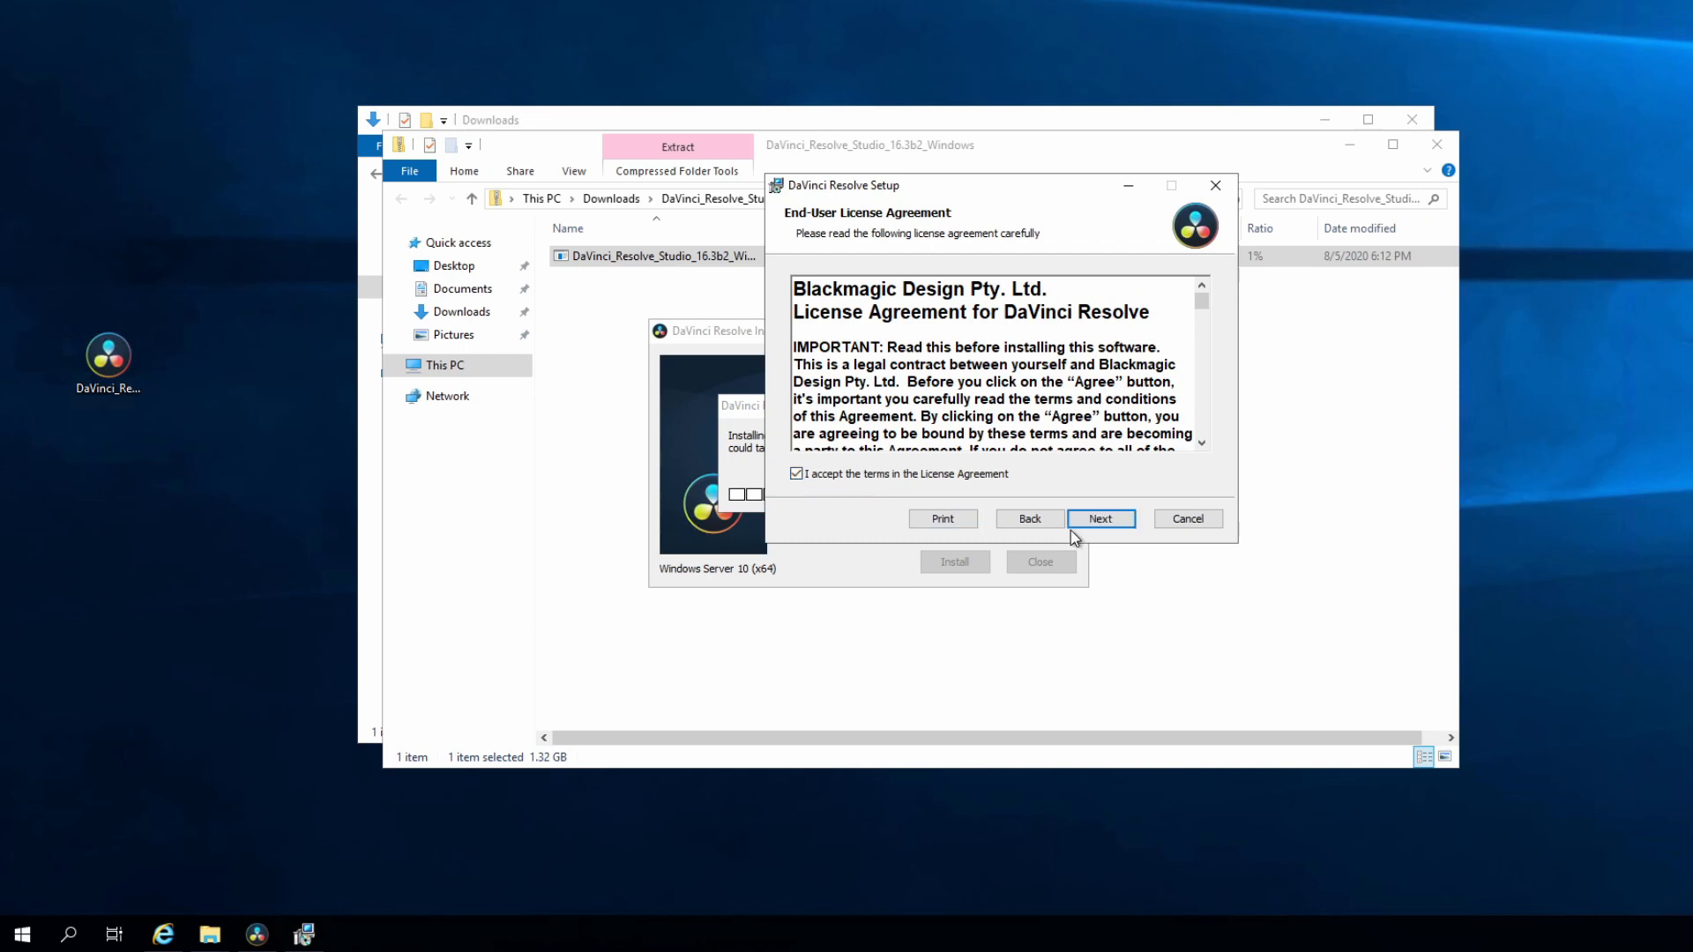
pyautogui.click(1099, 519)
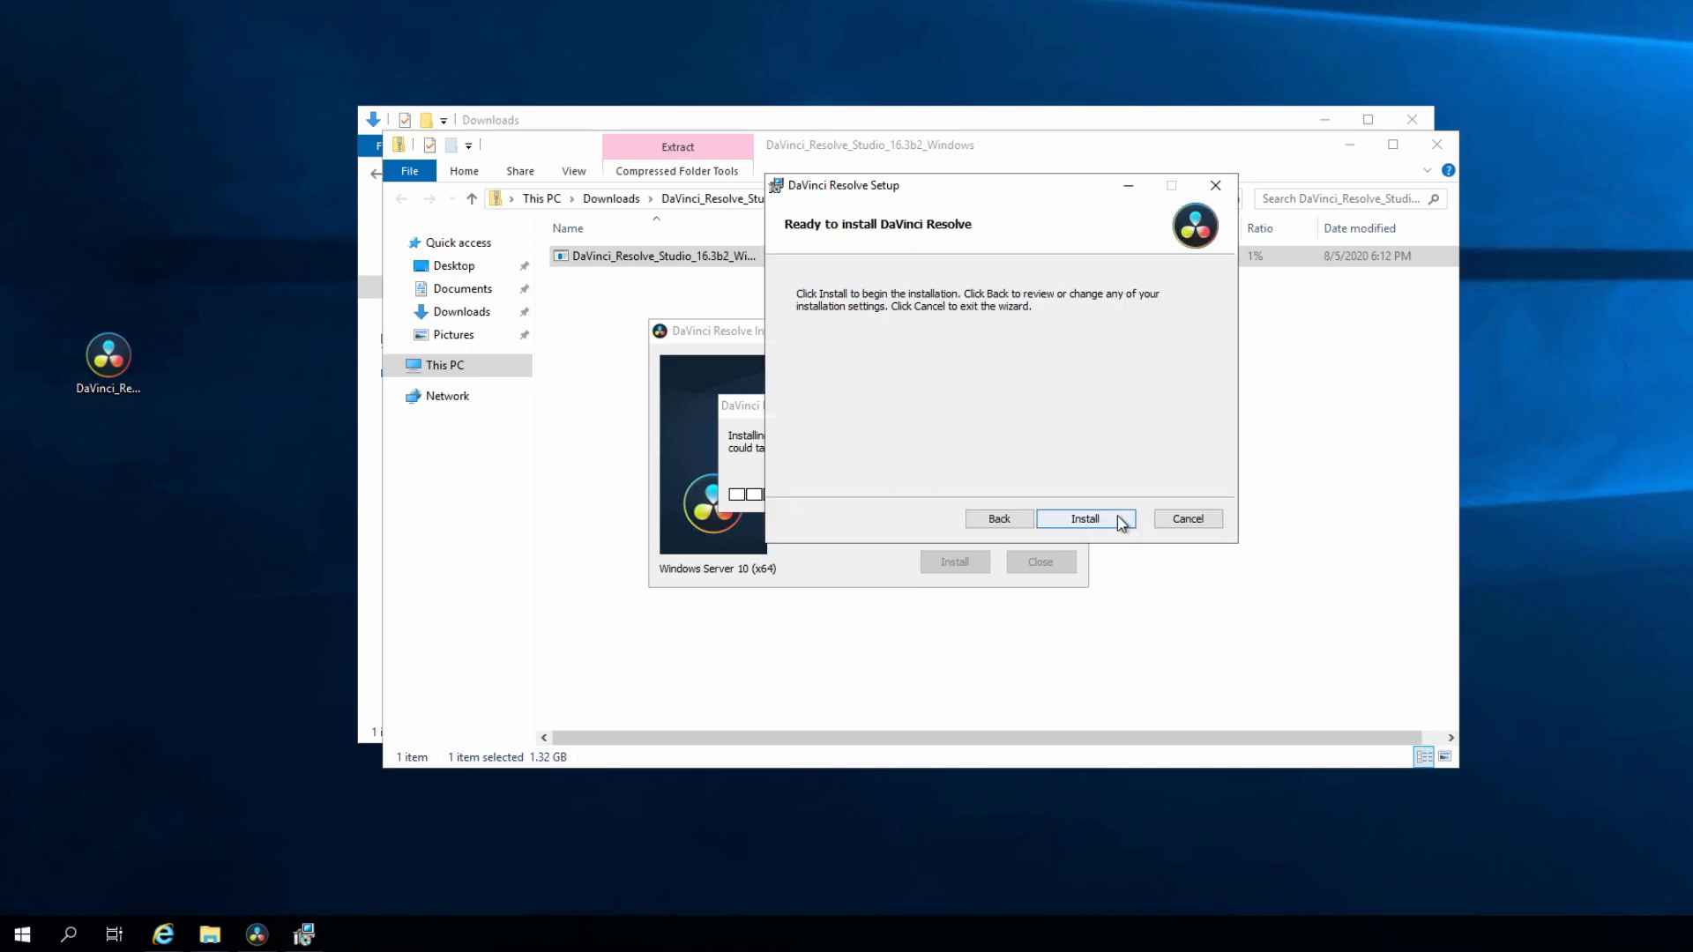
pyautogui.click(1084, 518)
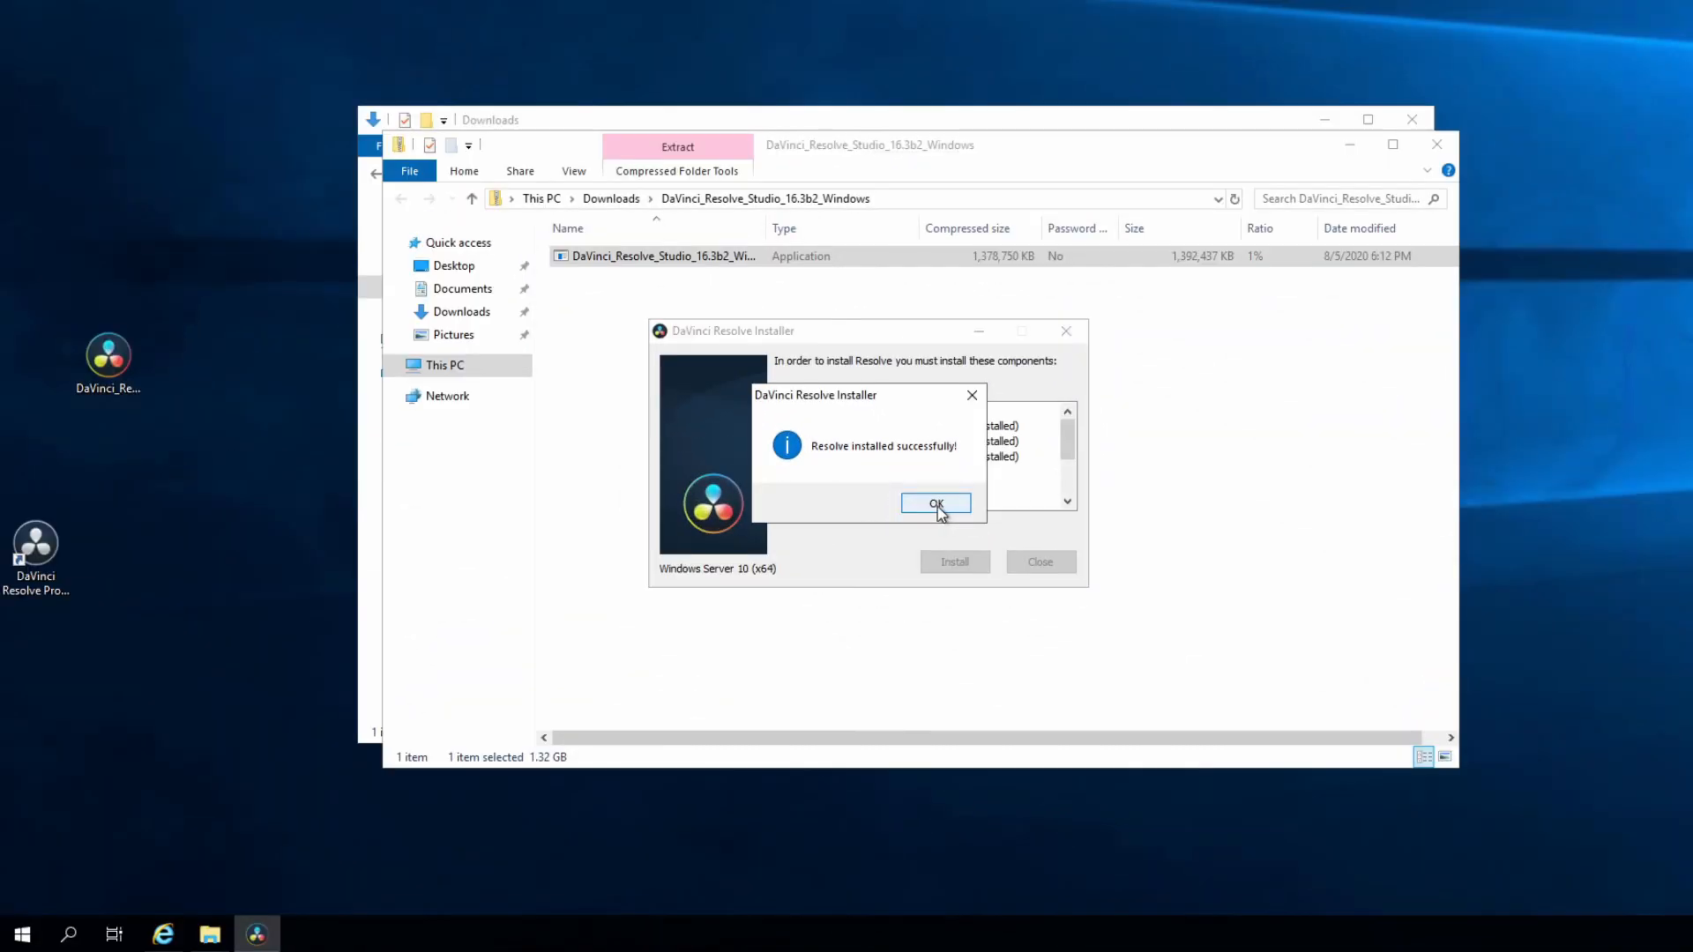
pyautogui.click(934, 504)
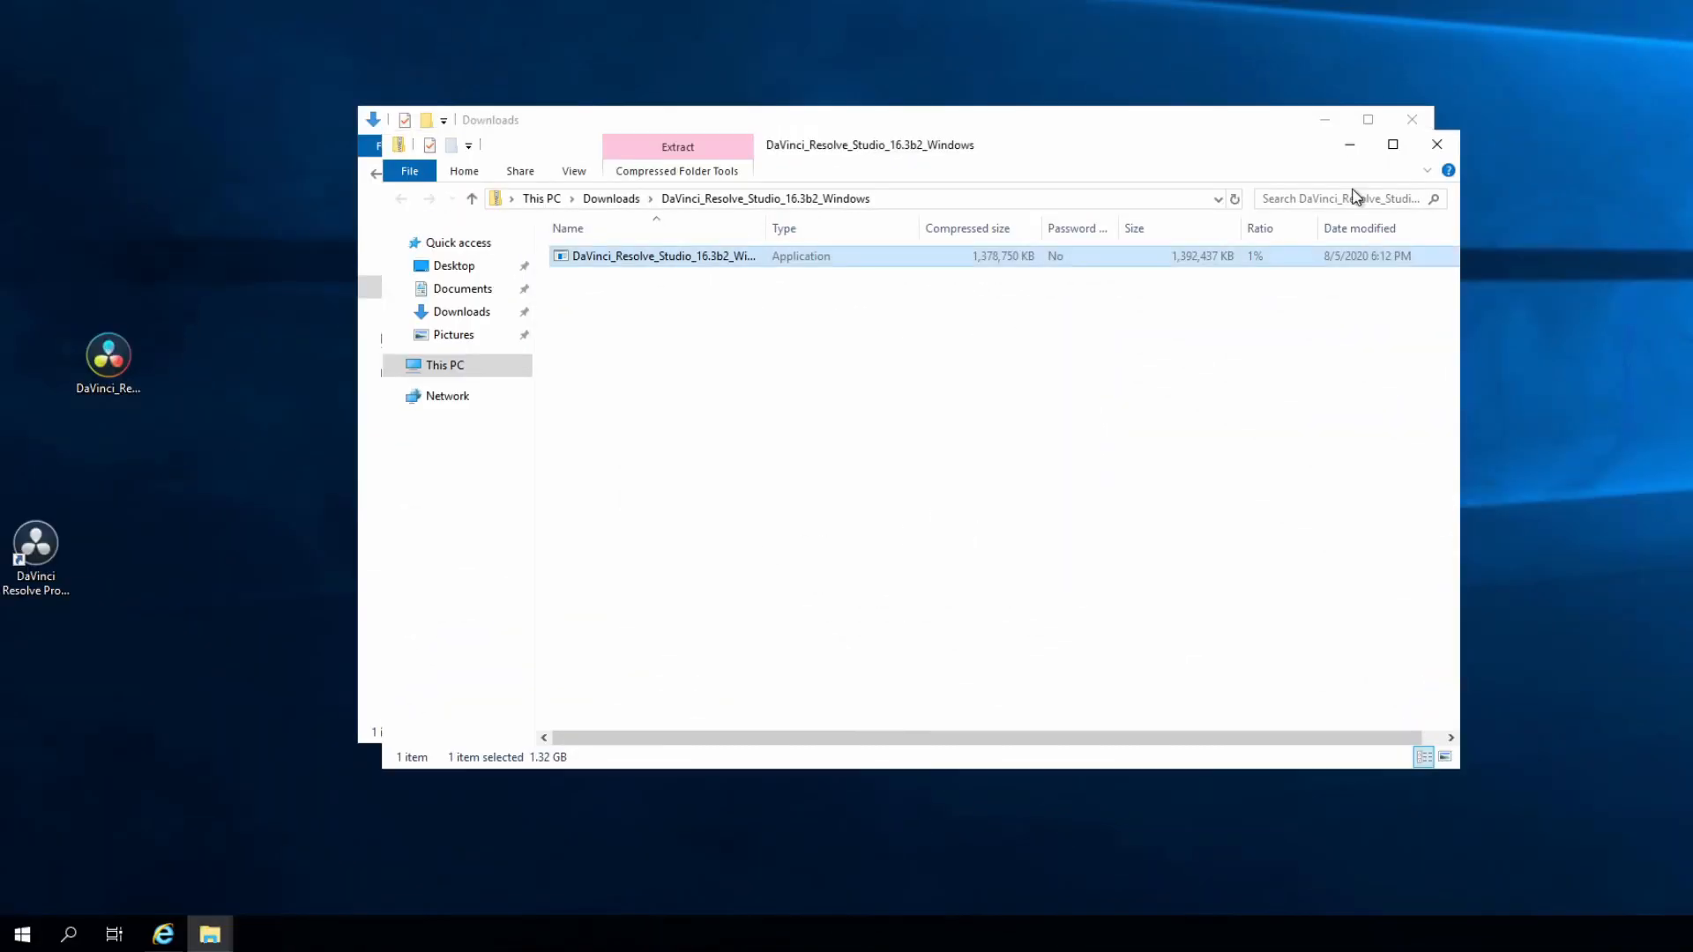
# Launch DaVinci Resolve Project Server and create a new database named amazonaws.
pyautogui.click(1438, 144)
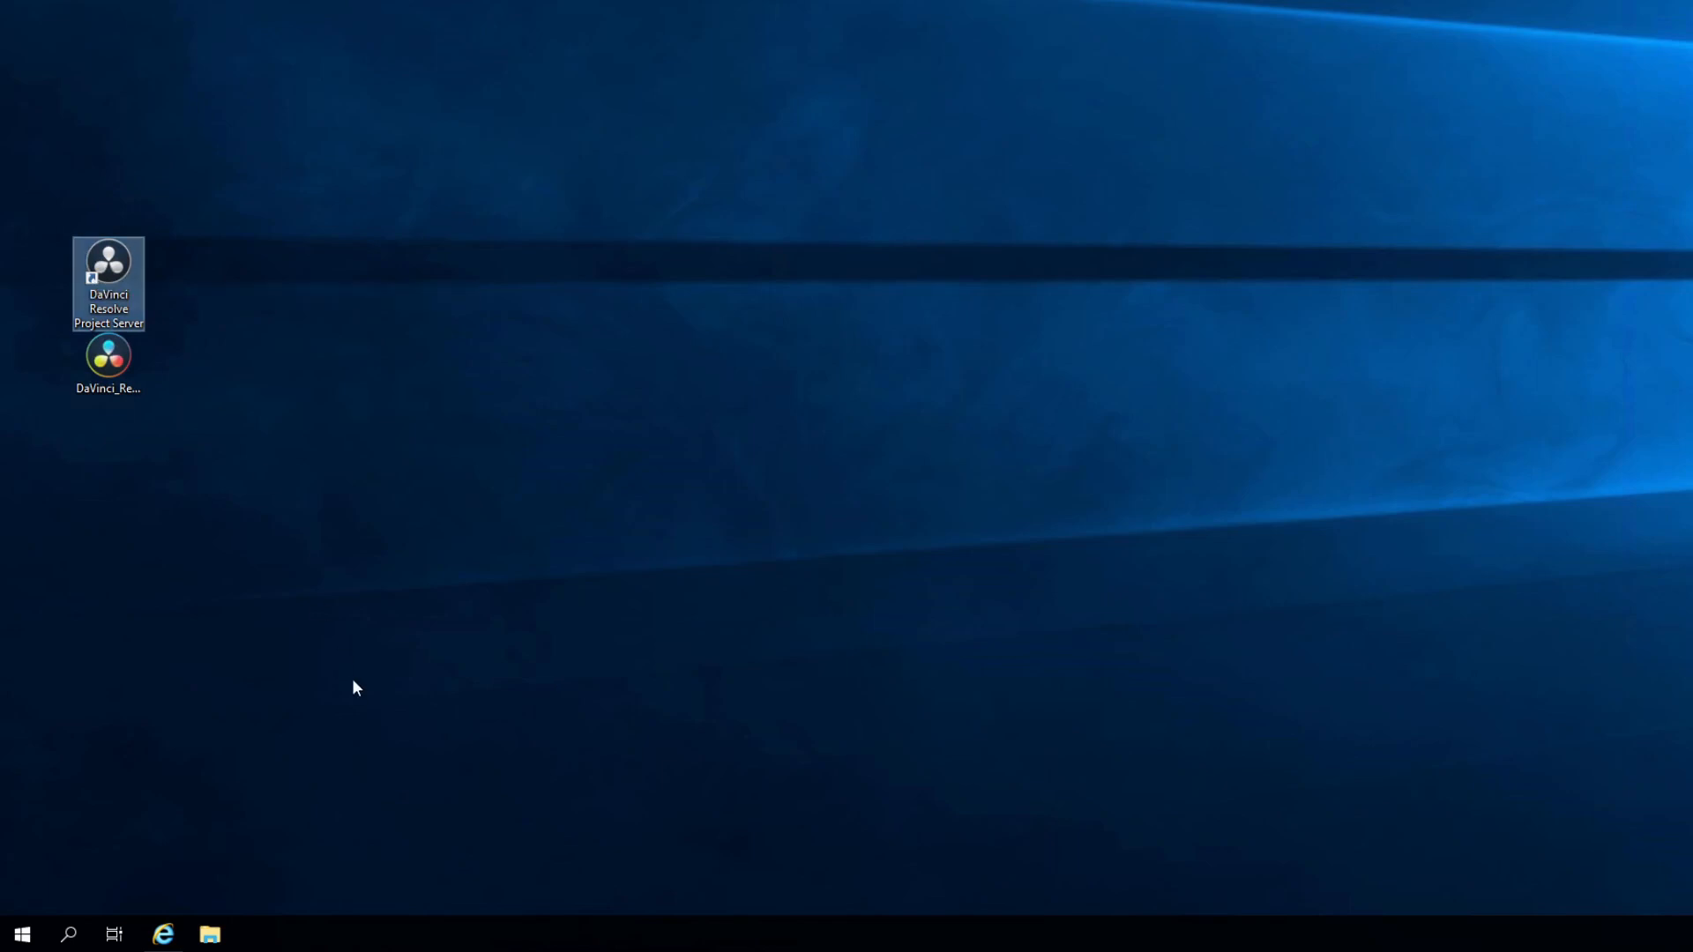
pyautogui.doubleClick(108, 283)
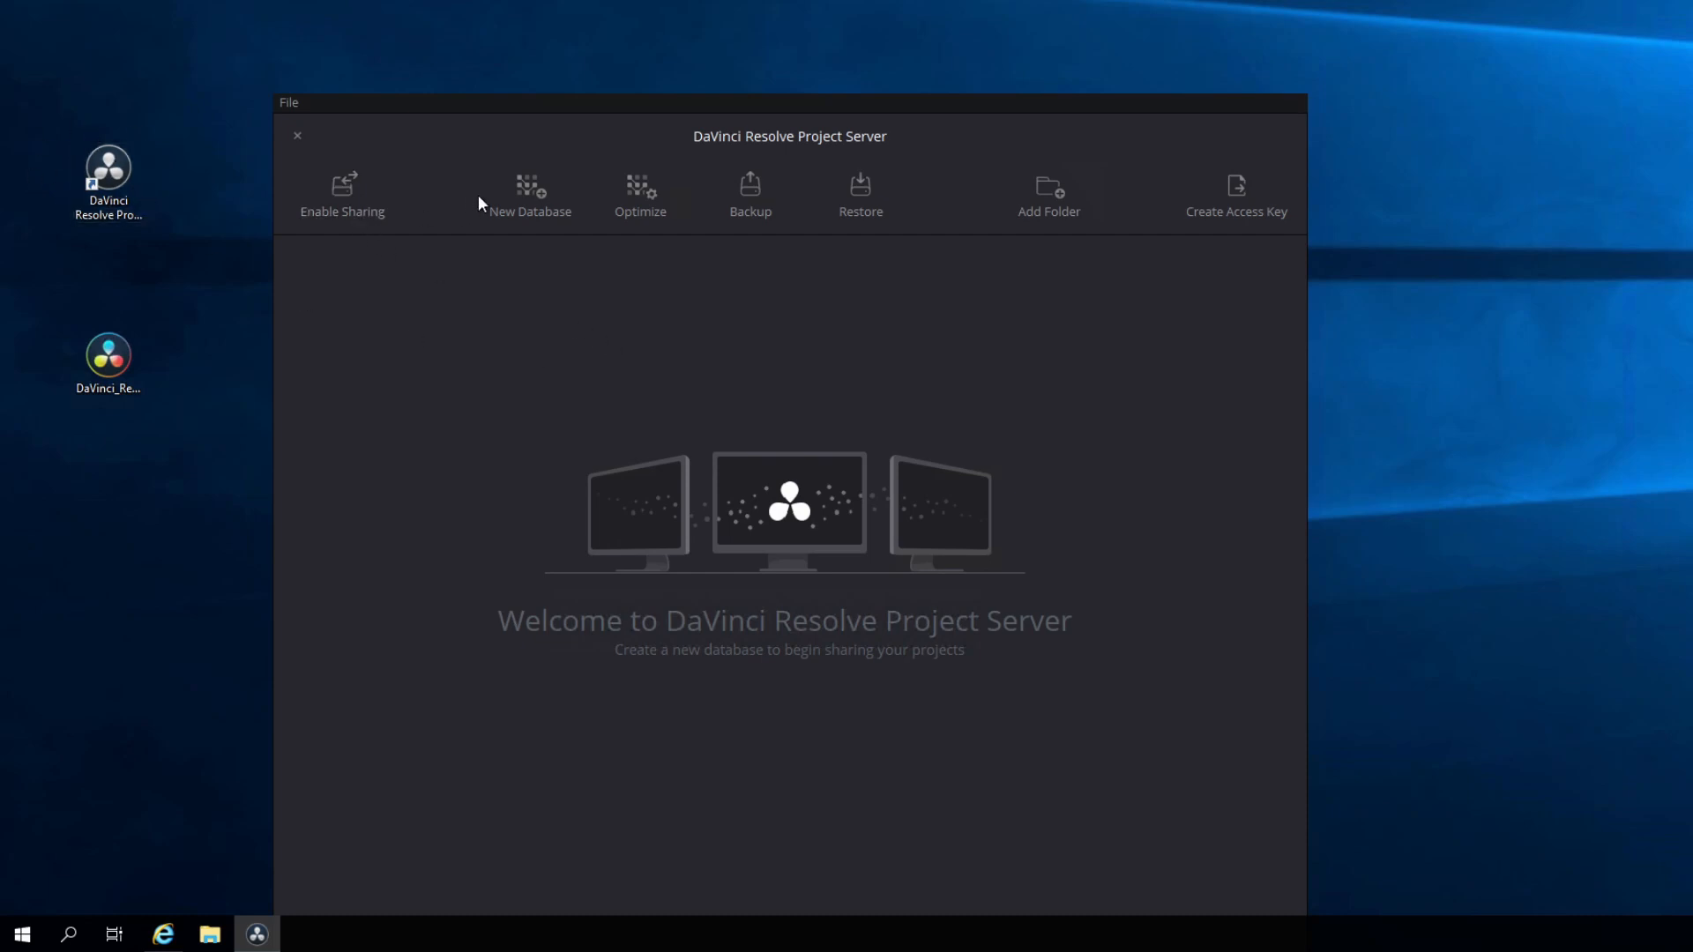
pyautogui.click(529, 194)
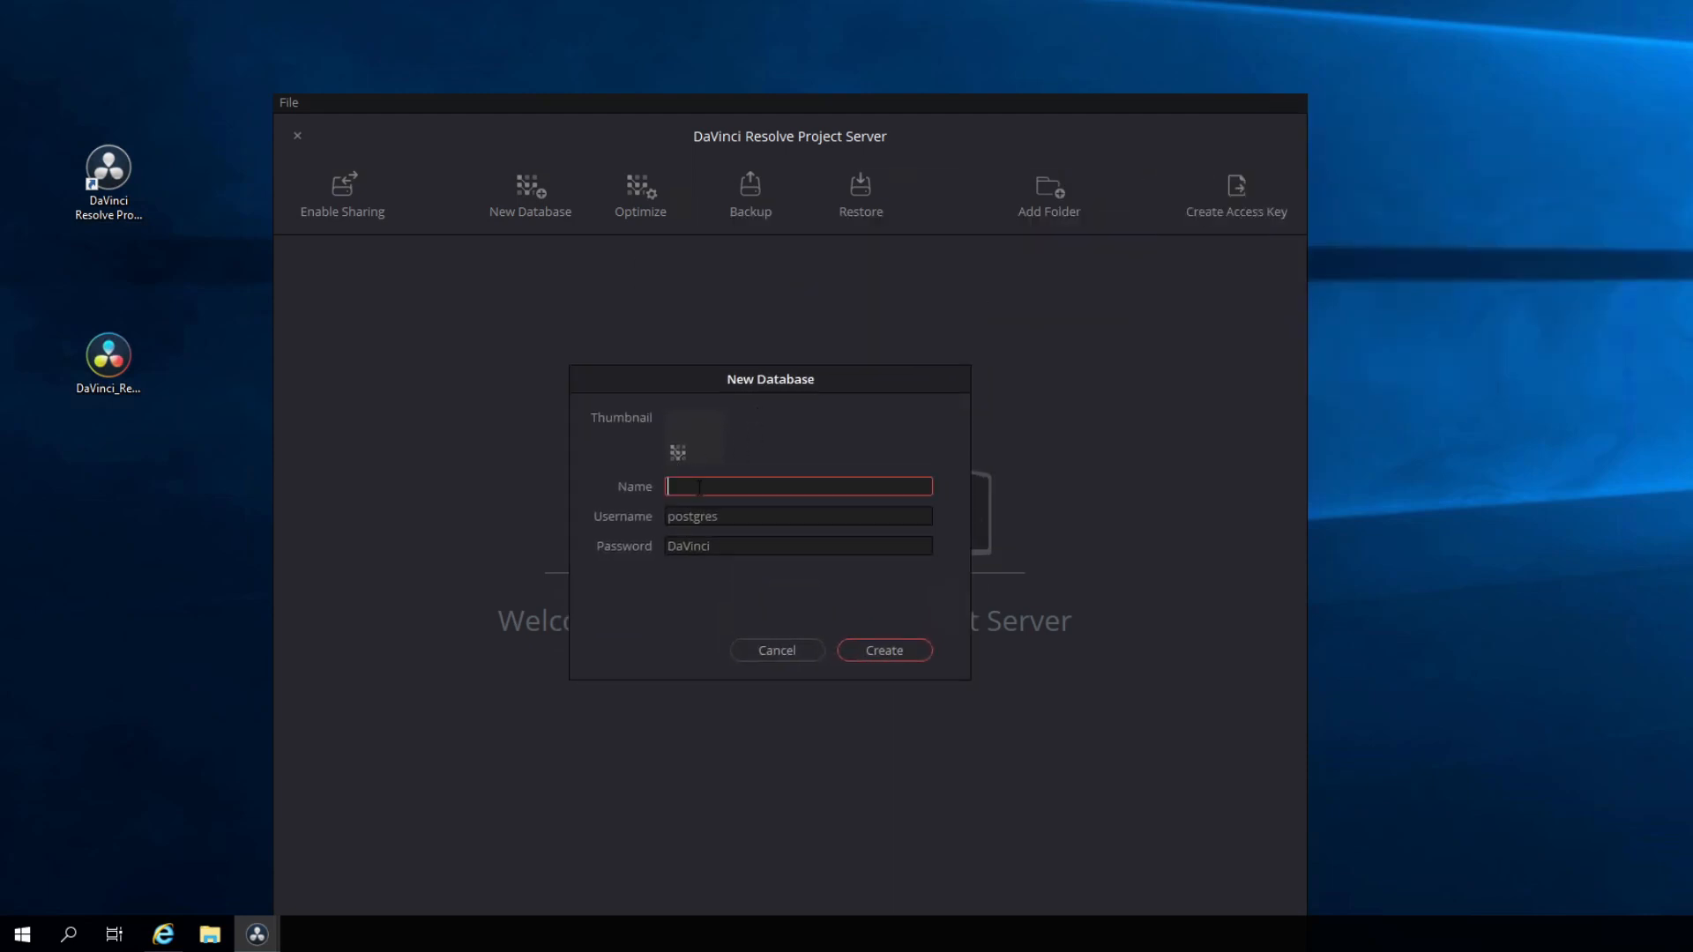
pyautogui.write('a')
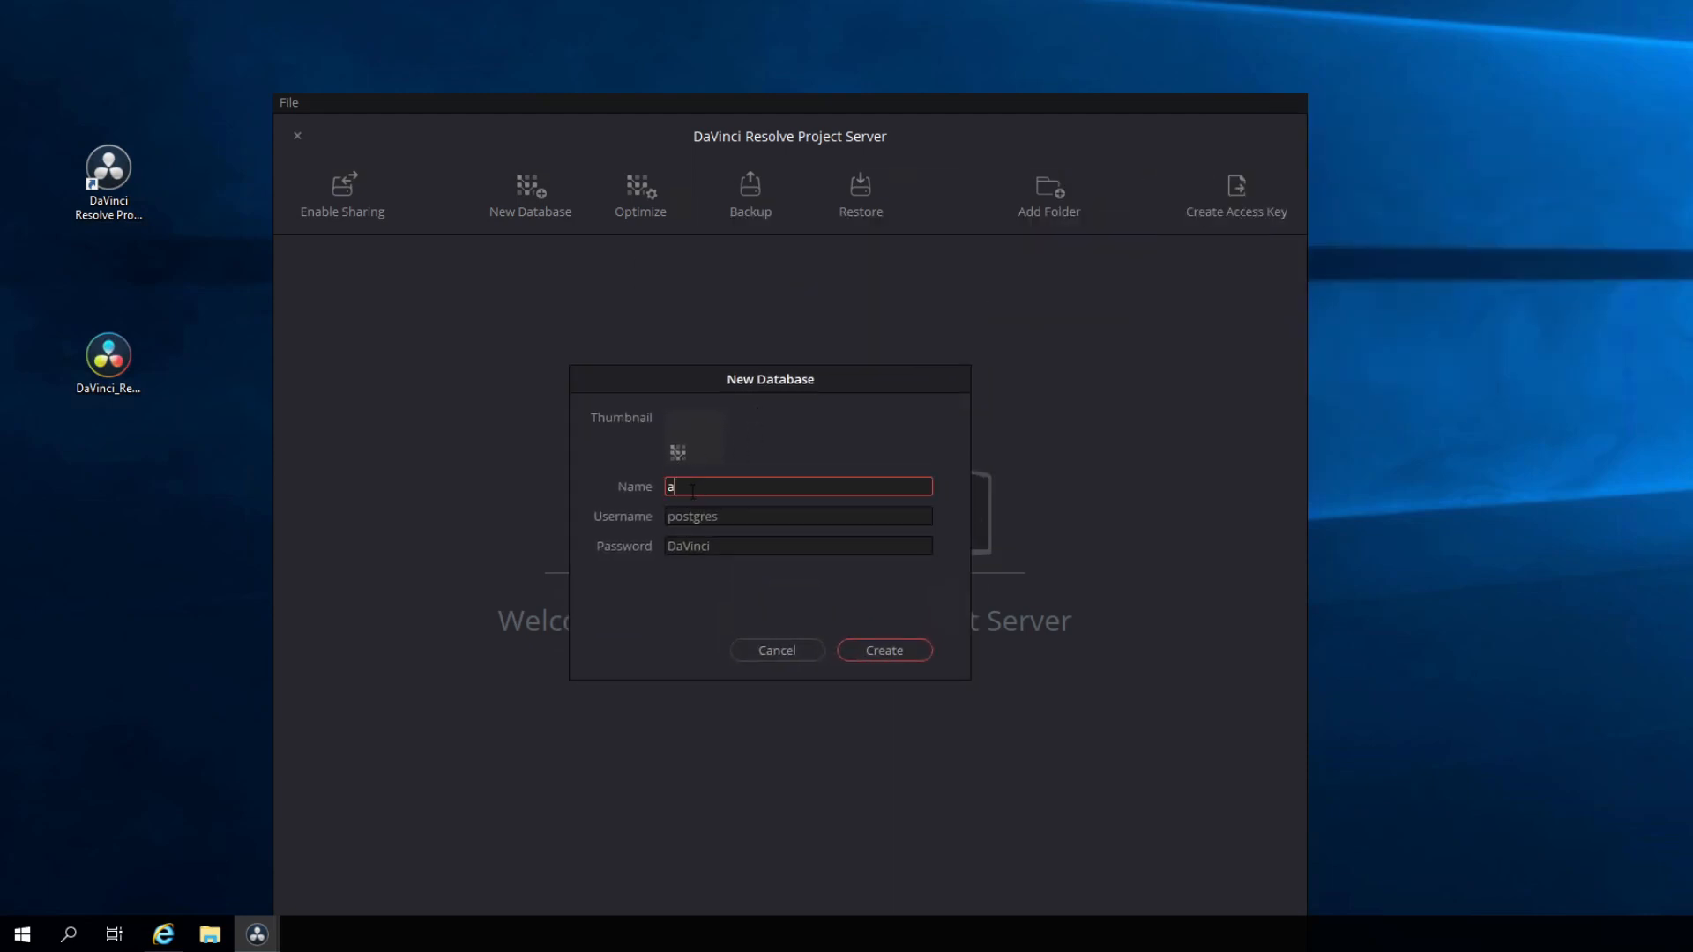
pyautogui.write('mazonaws')
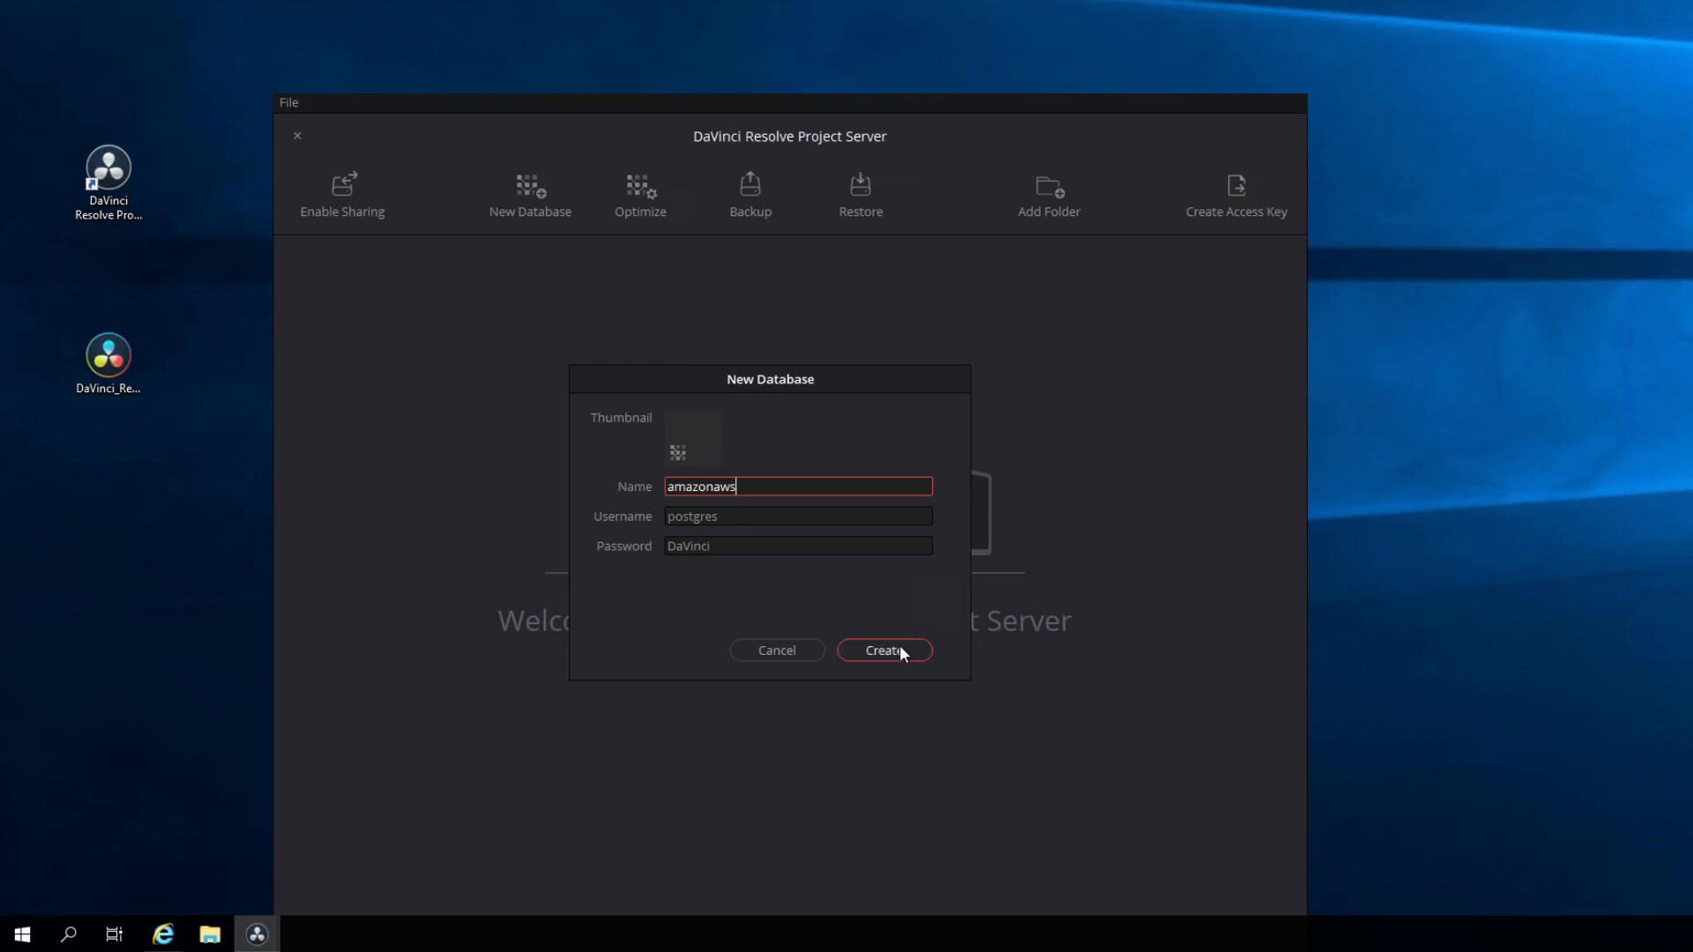
pyautogui.click(884, 650)
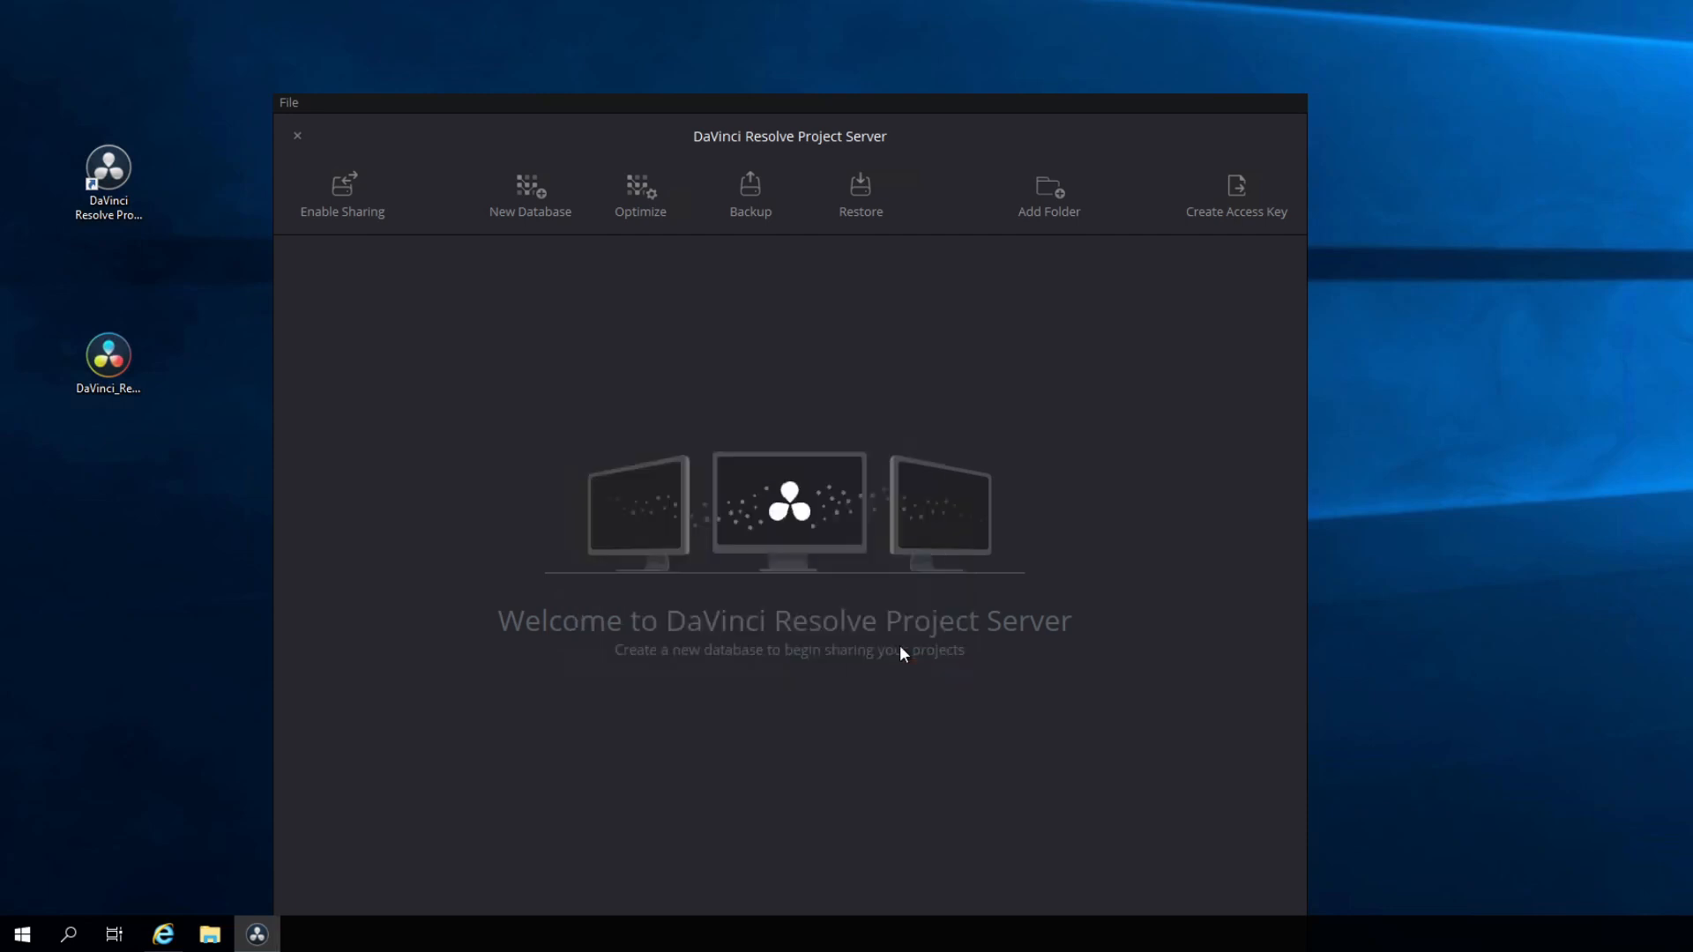
# Enable sharing on the amazonaws database and authorize the PostgreSQL configuration change.
pyautogui.click(530, 194)
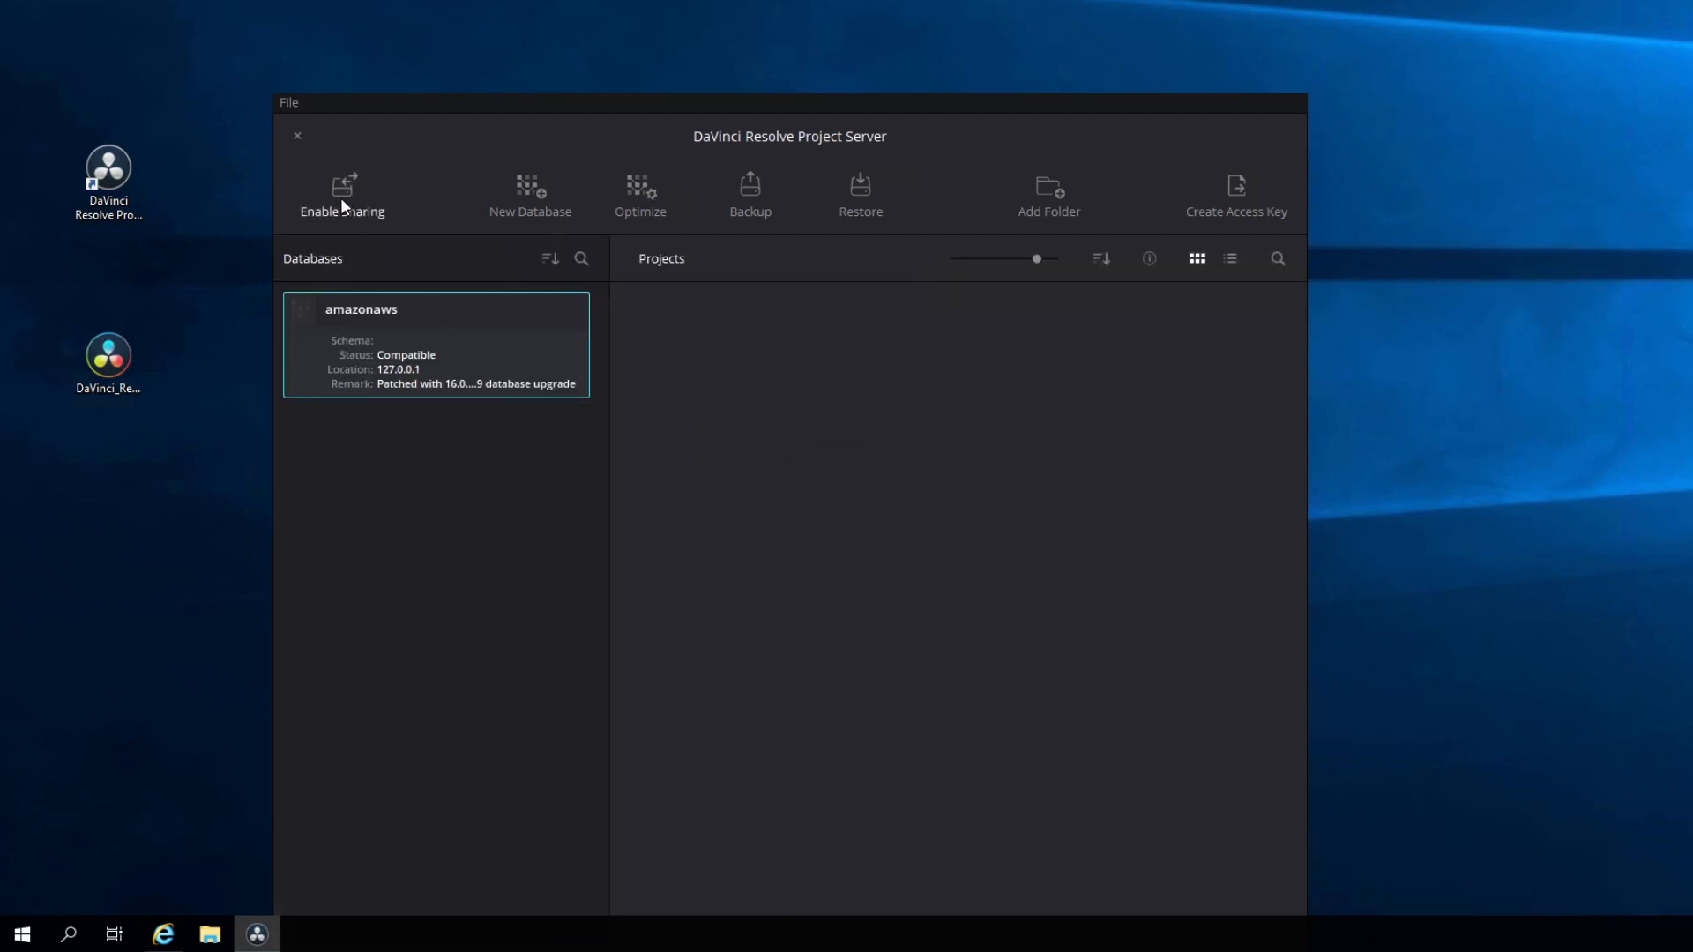
pyautogui.click(342, 194)
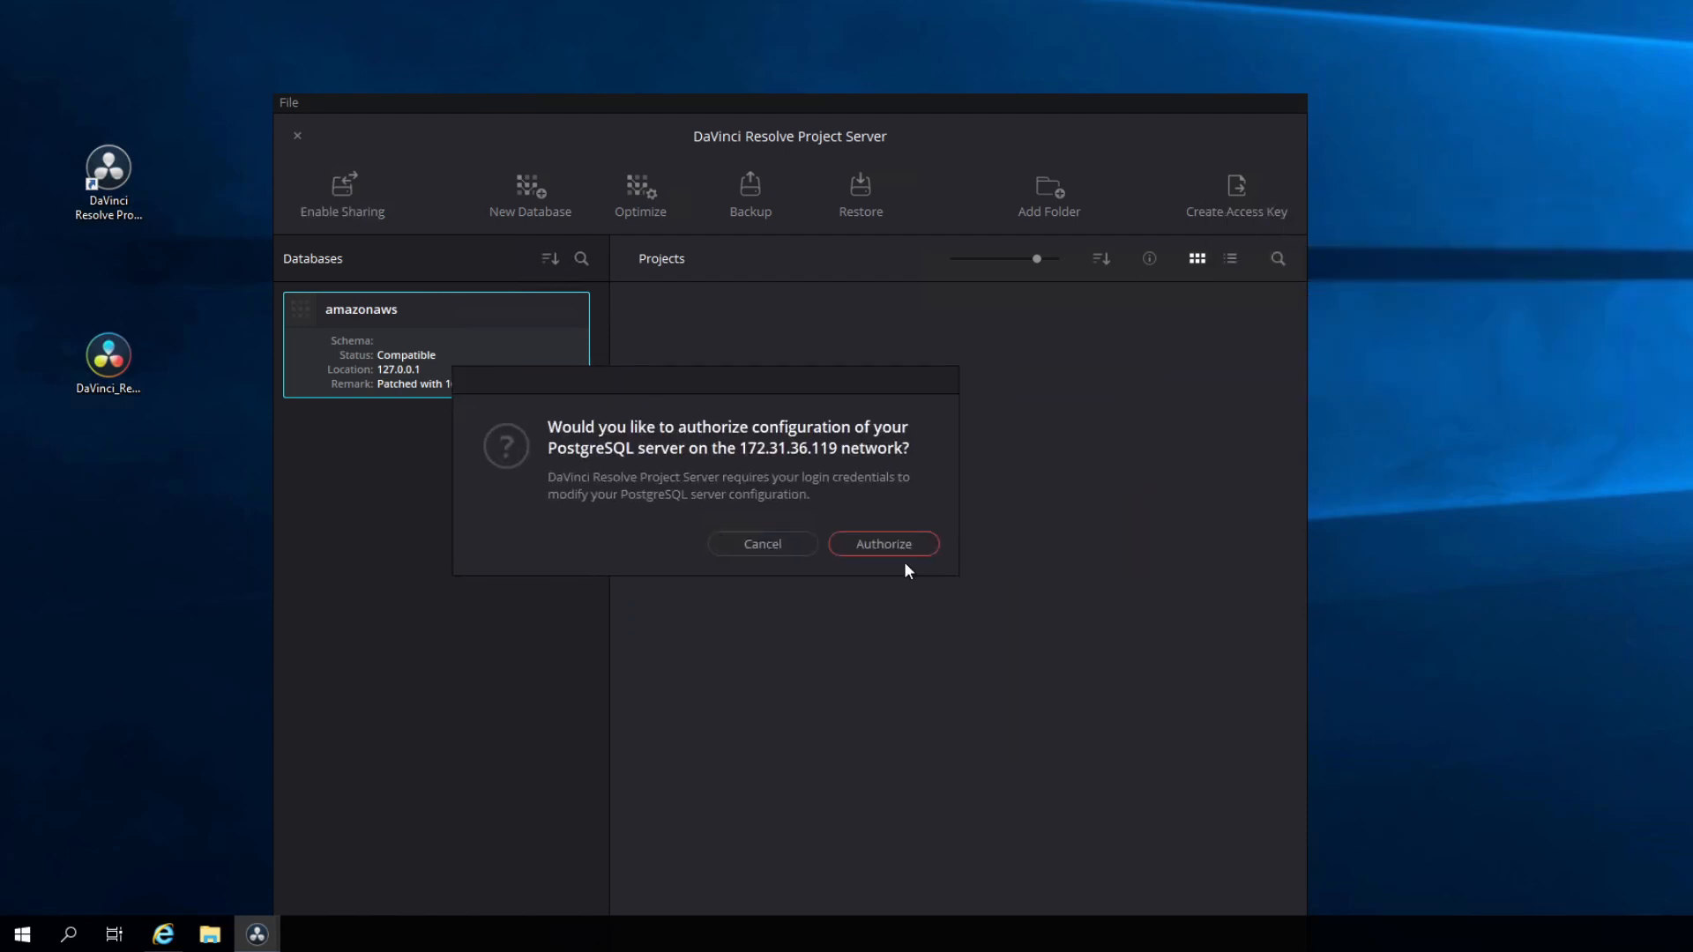
pyautogui.click(882, 543)
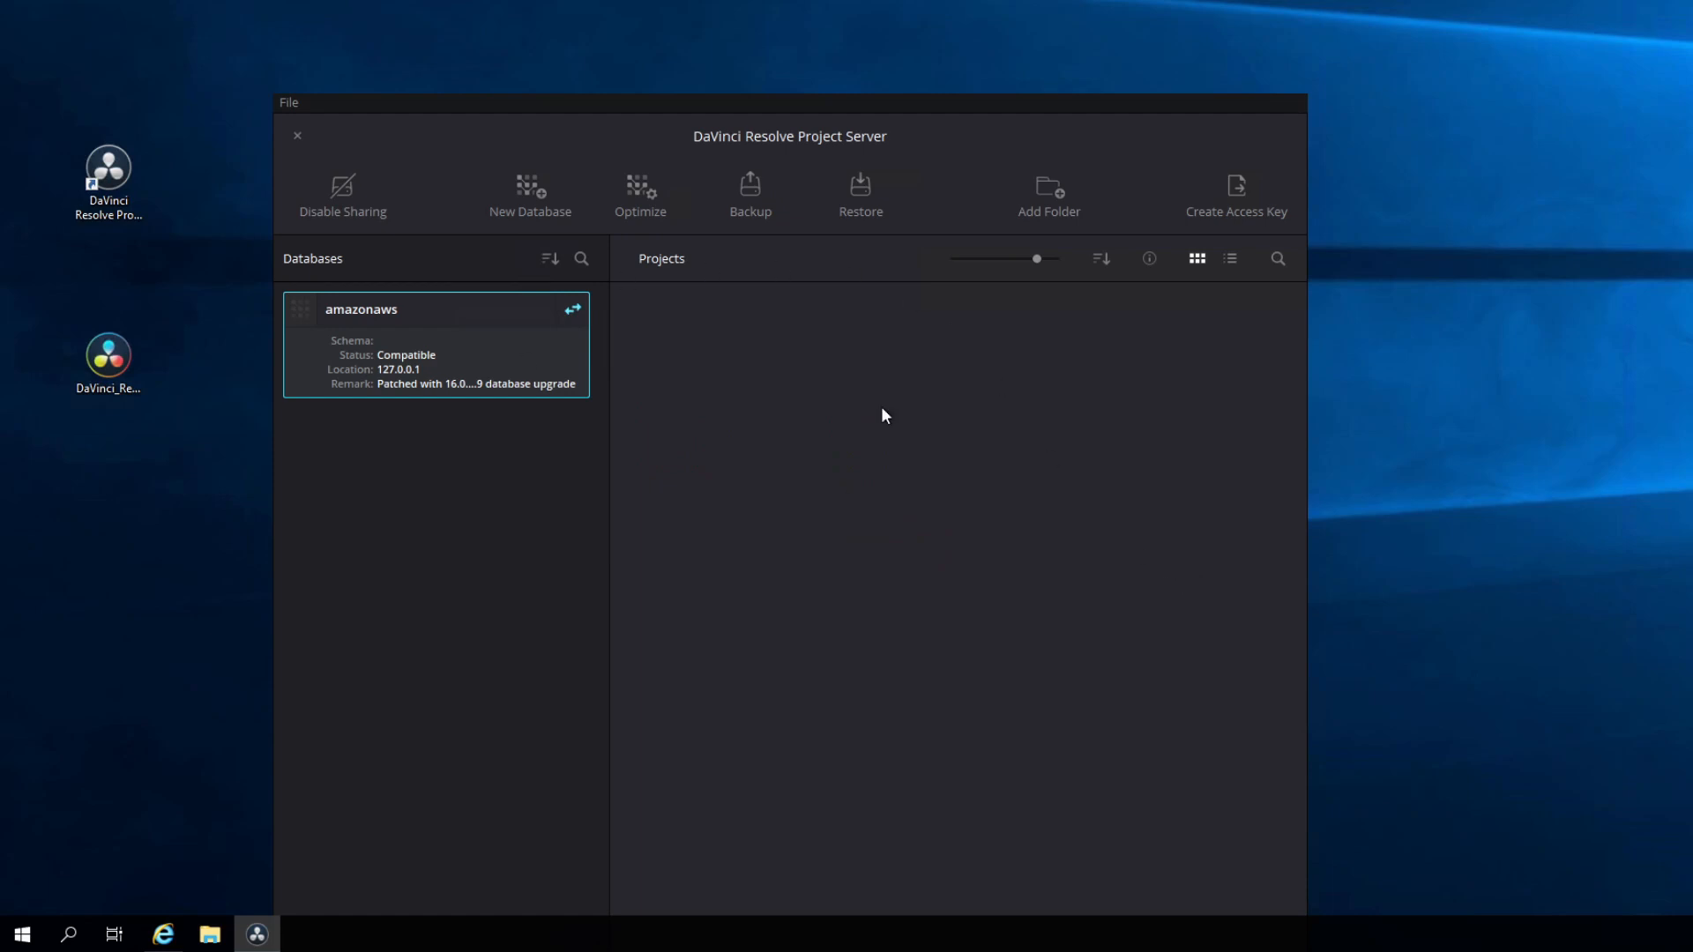
pyautogui.moveTo(861, 441)
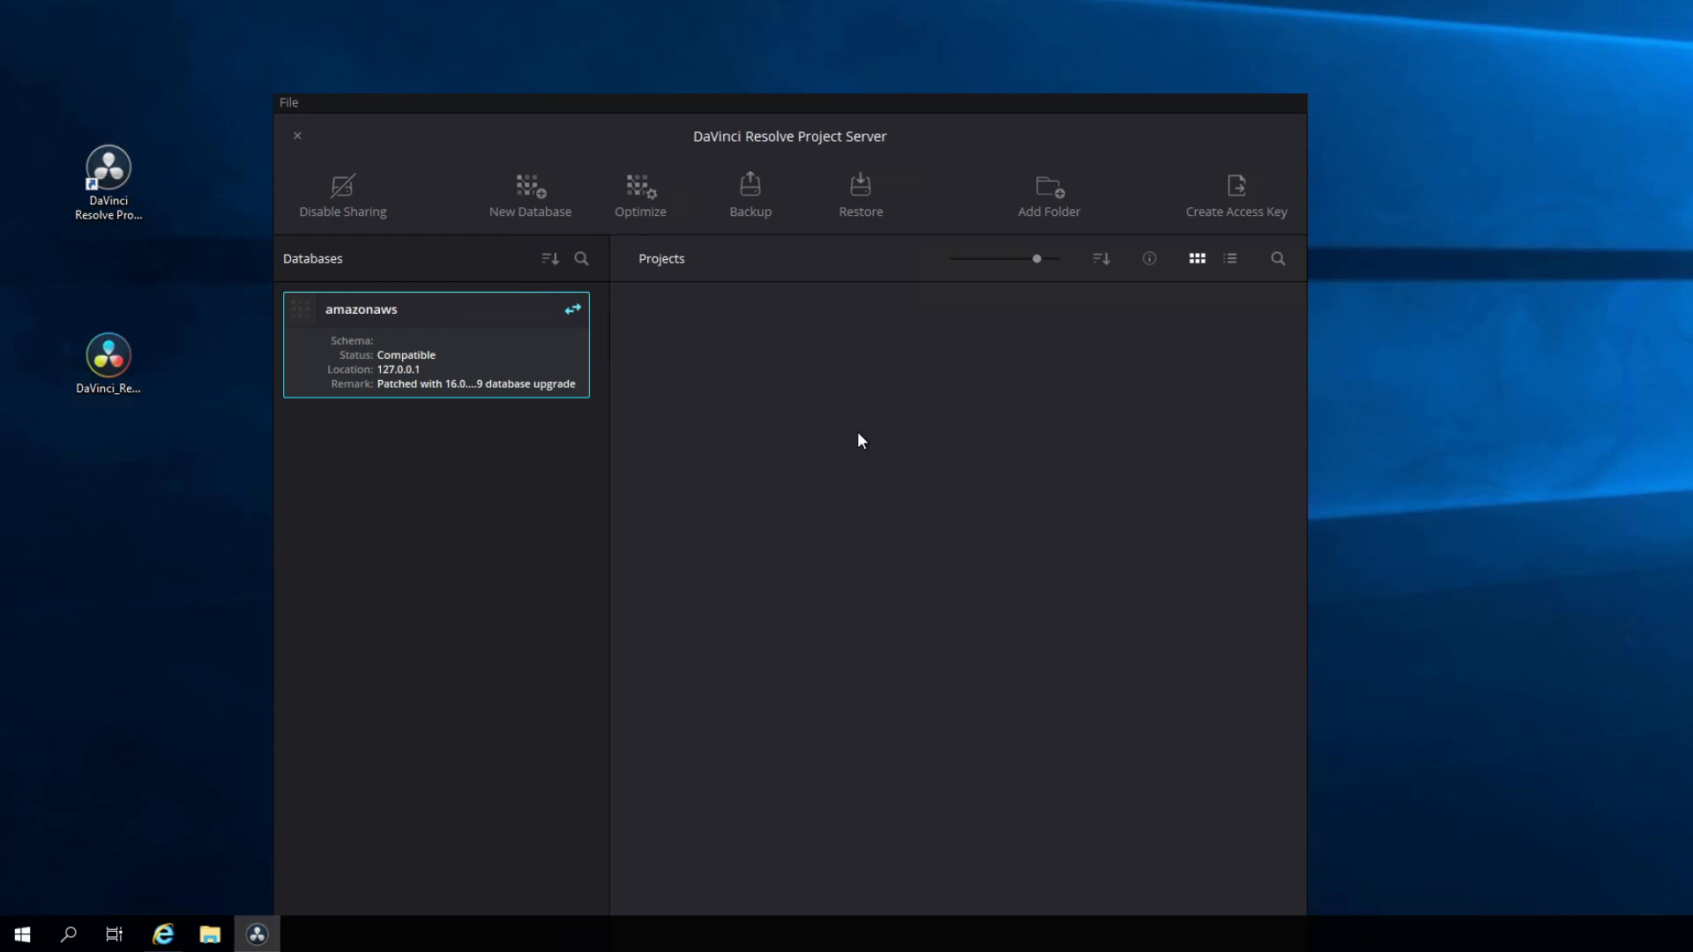
pyautogui.moveTo(855, 441)
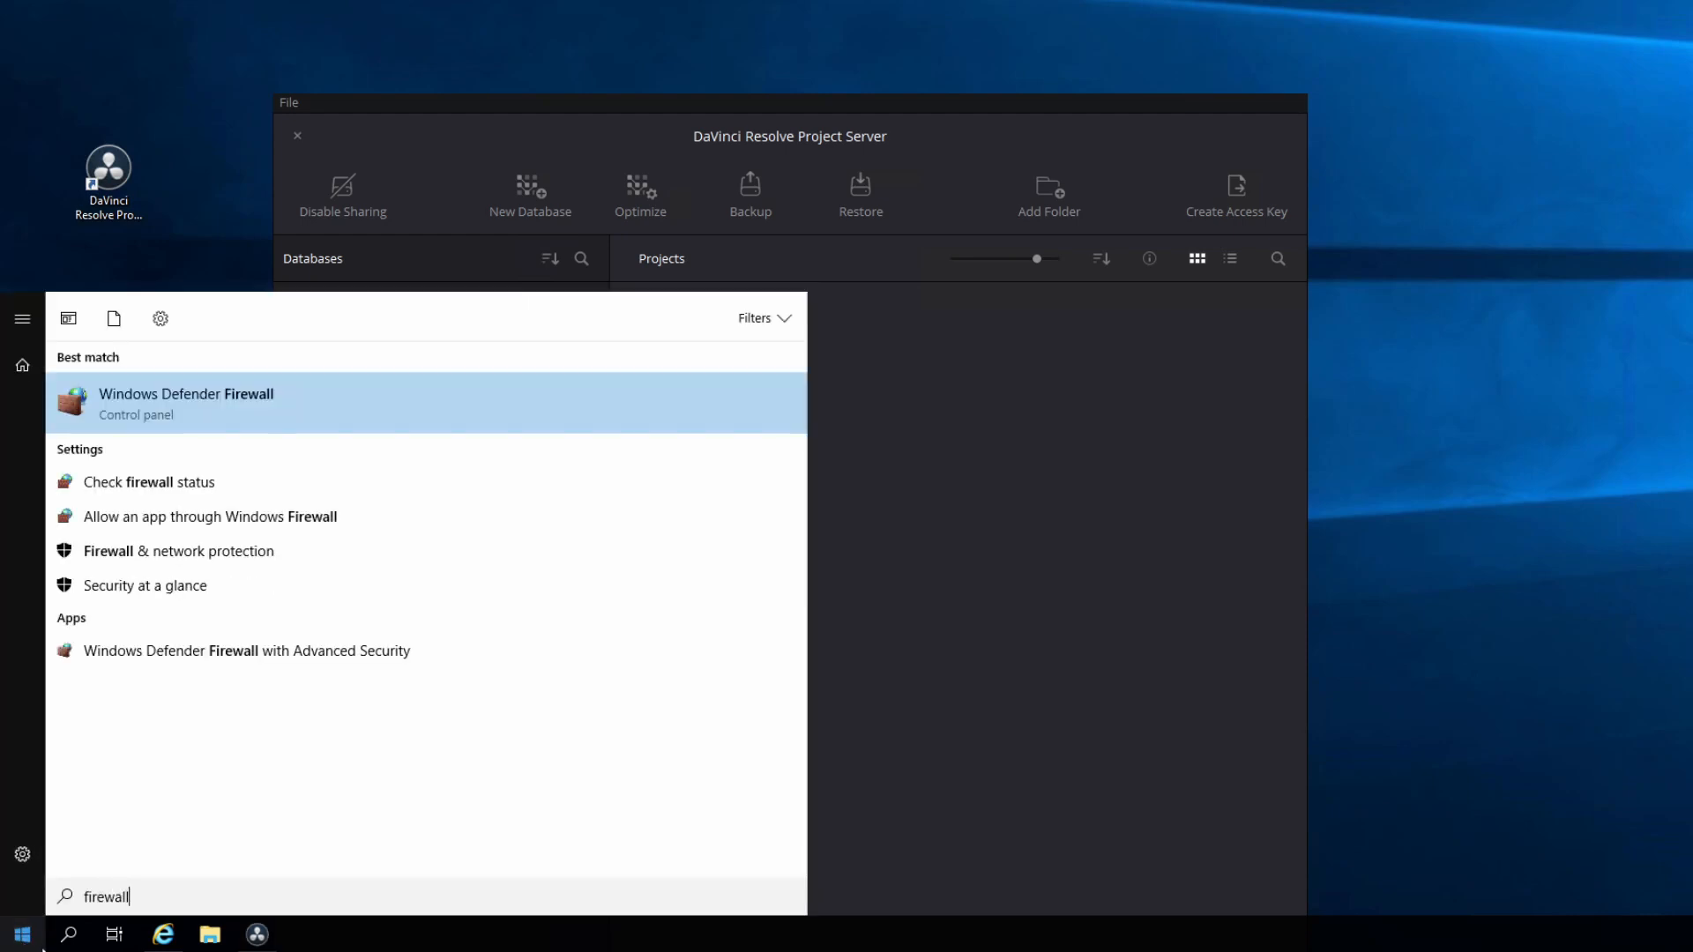
pyautogui.moveTo(184, 417)
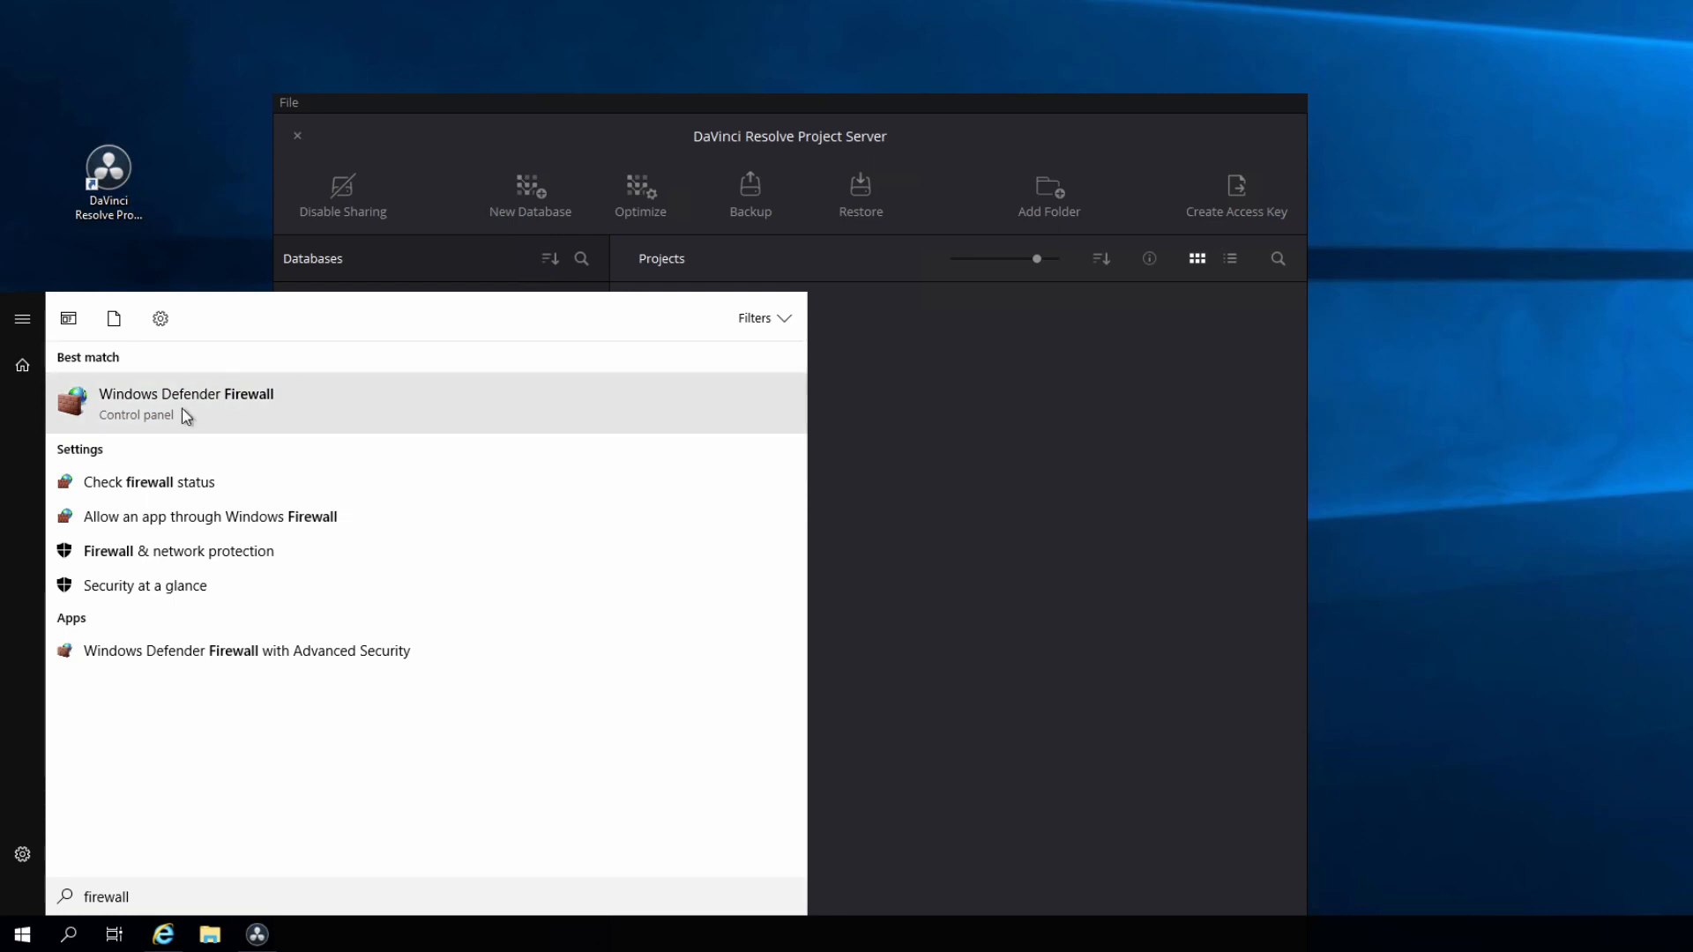
# Open Windows Defender Firewall and go to its turn on or off settings.
pyautogui.click(186, 394)
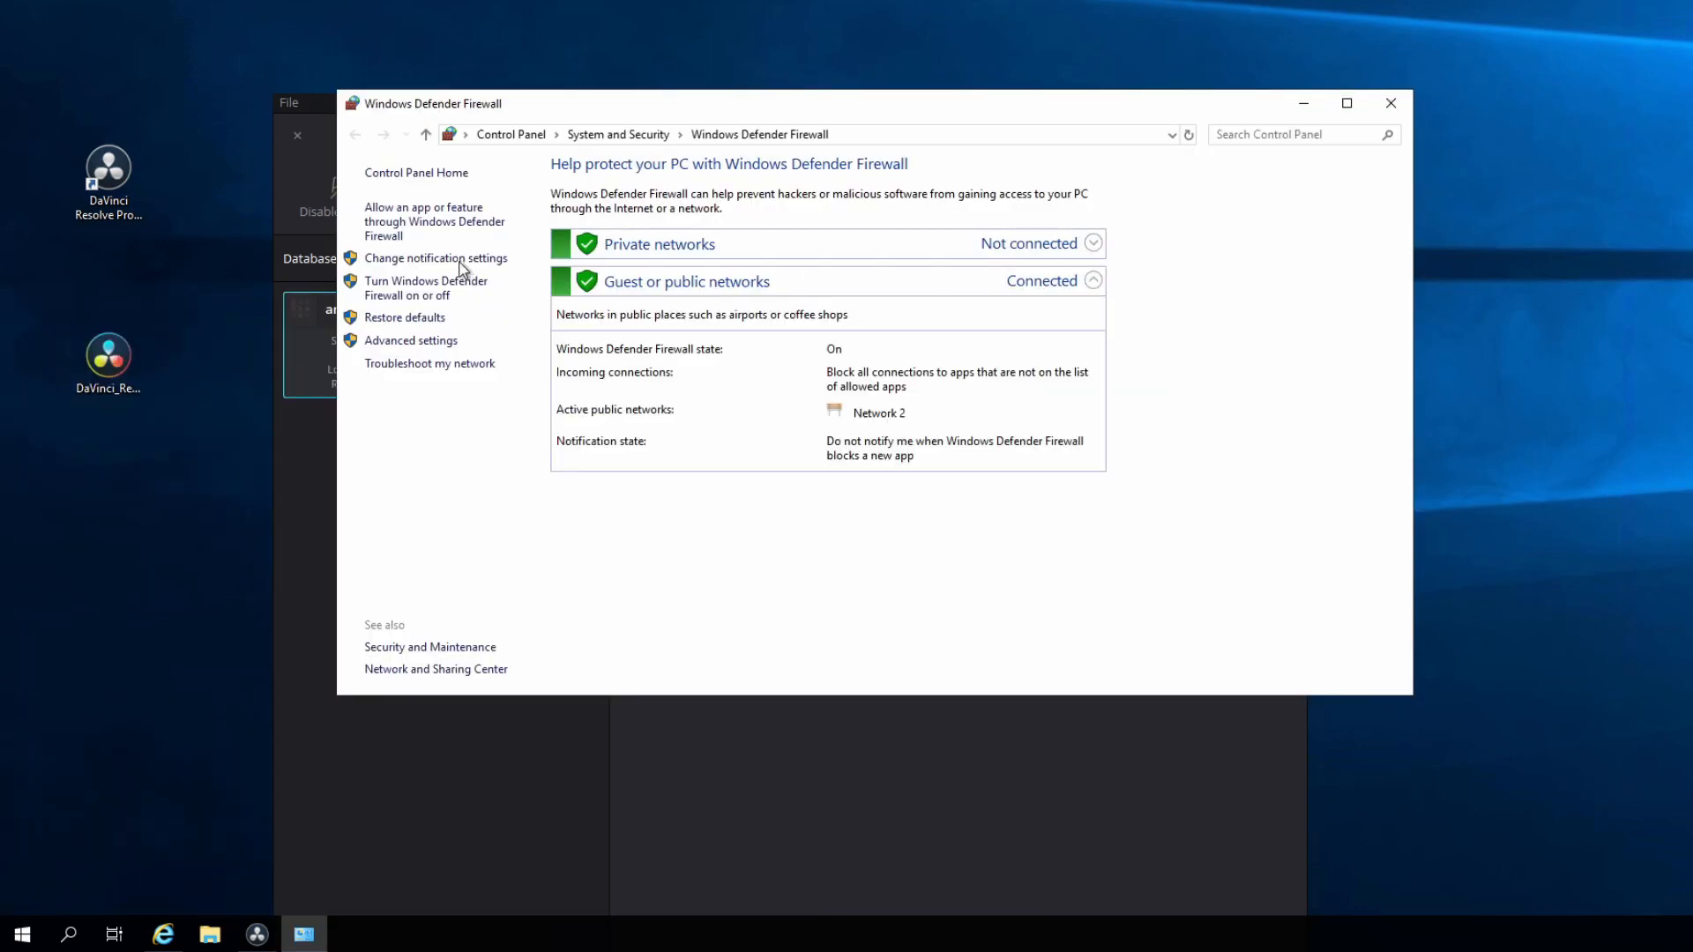
pyautogui.moveTo(422, 287)
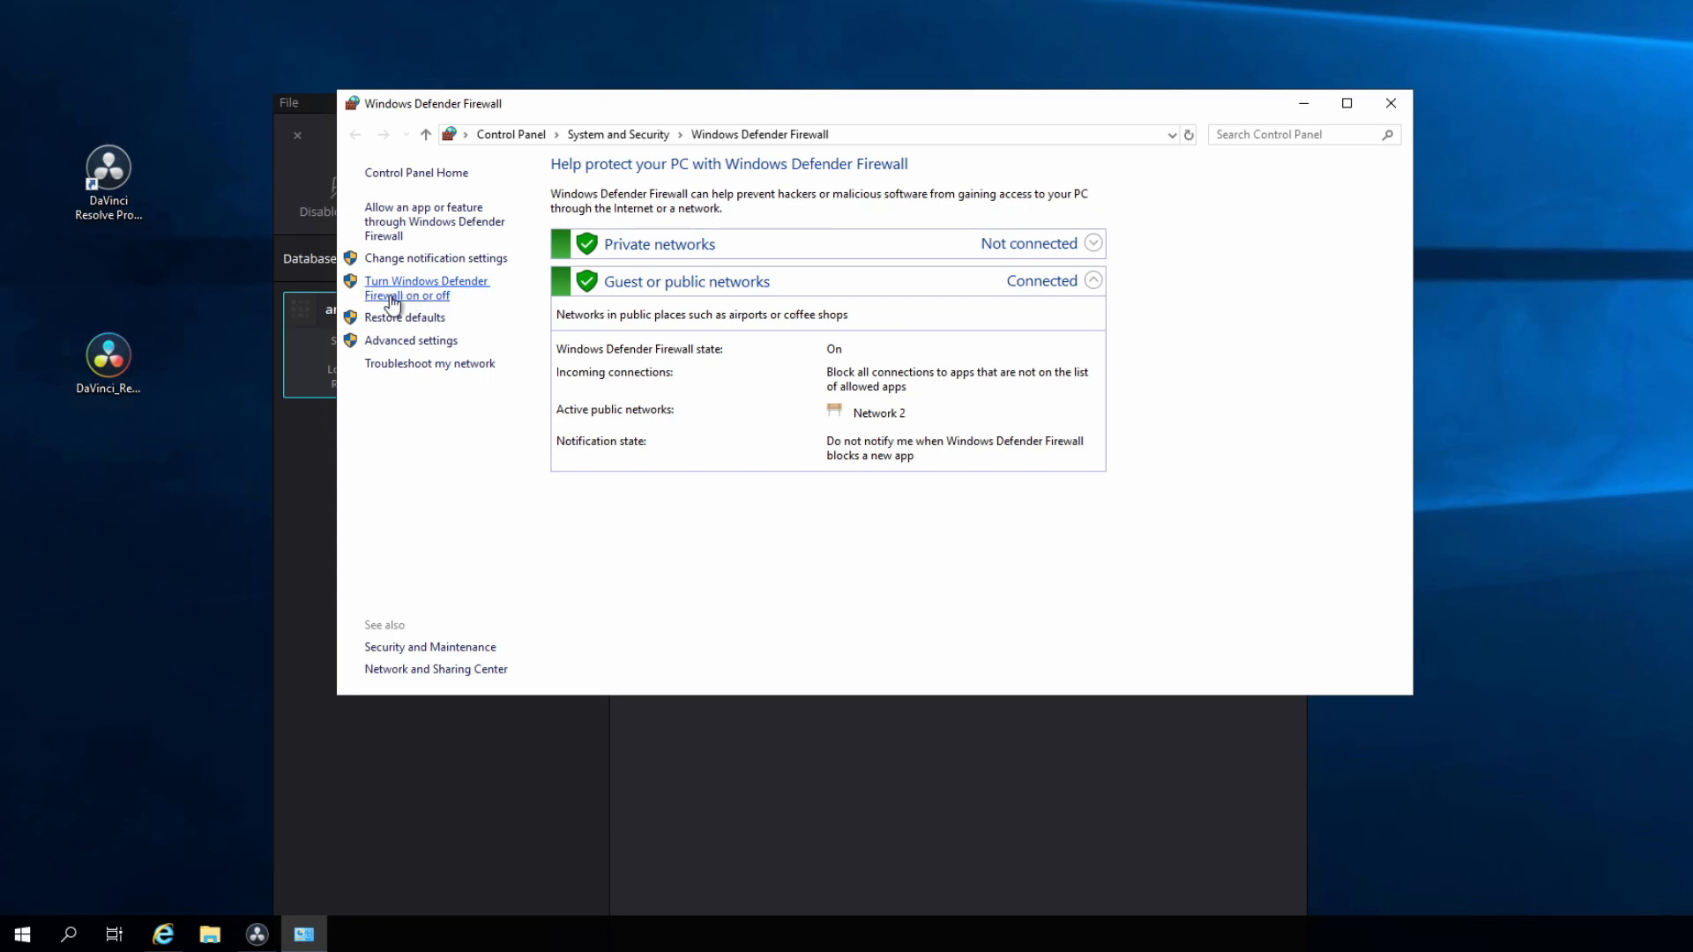
pyautogui.click(425, 287)
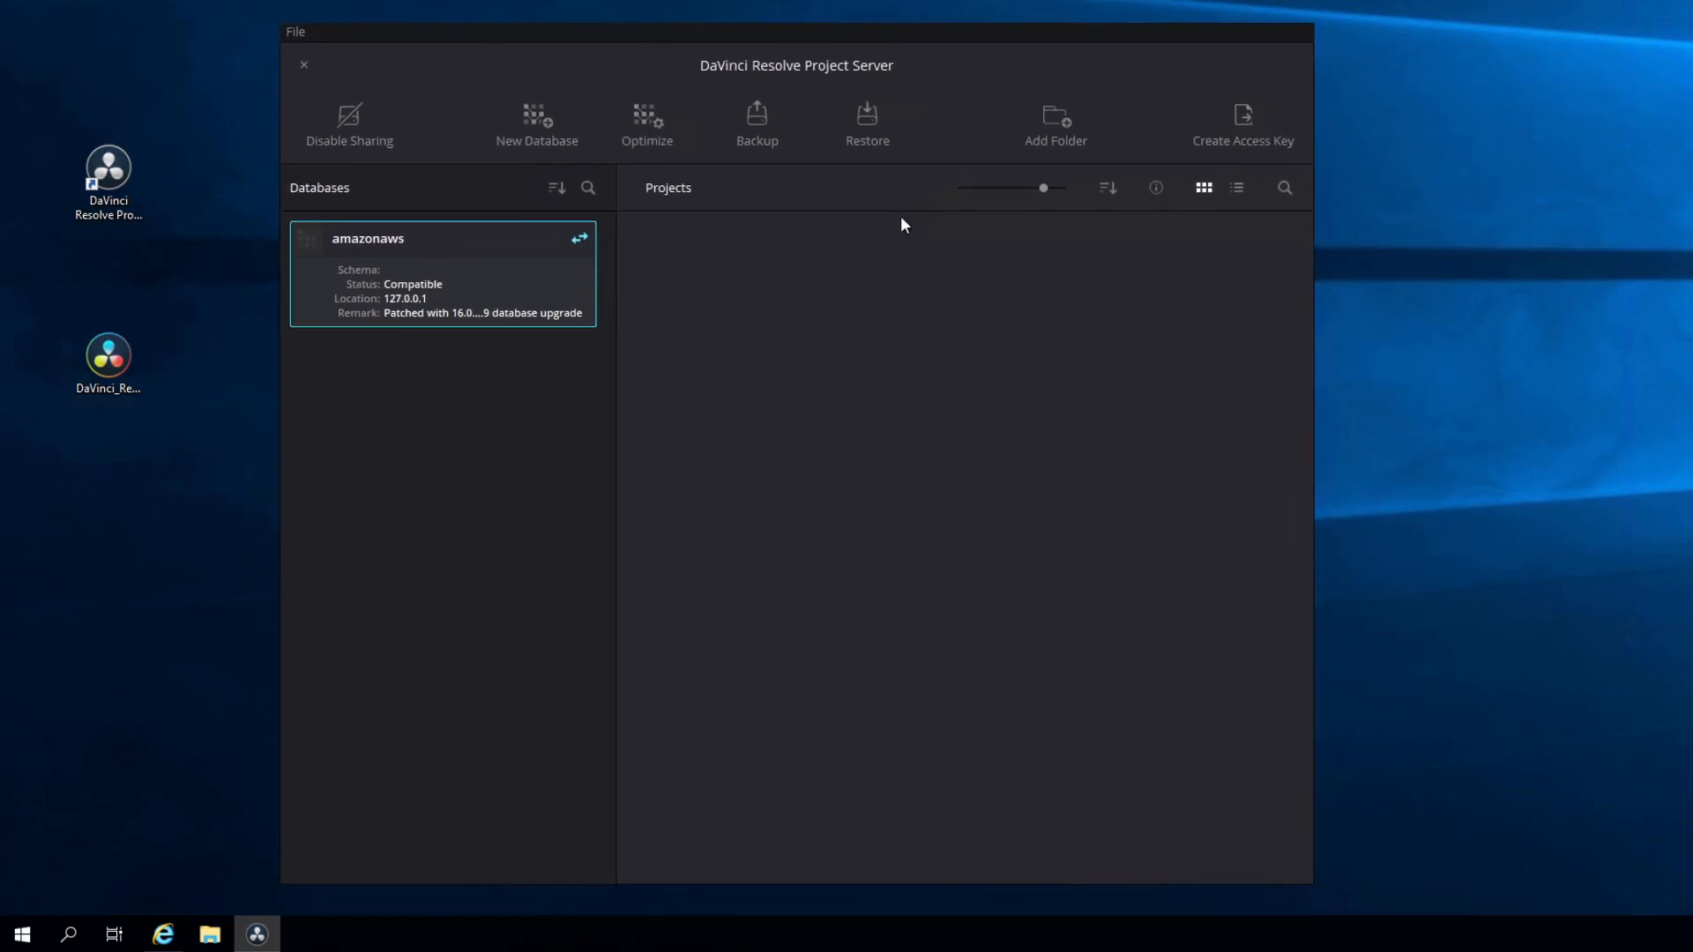
pyautogui.moveTo(918, 435)
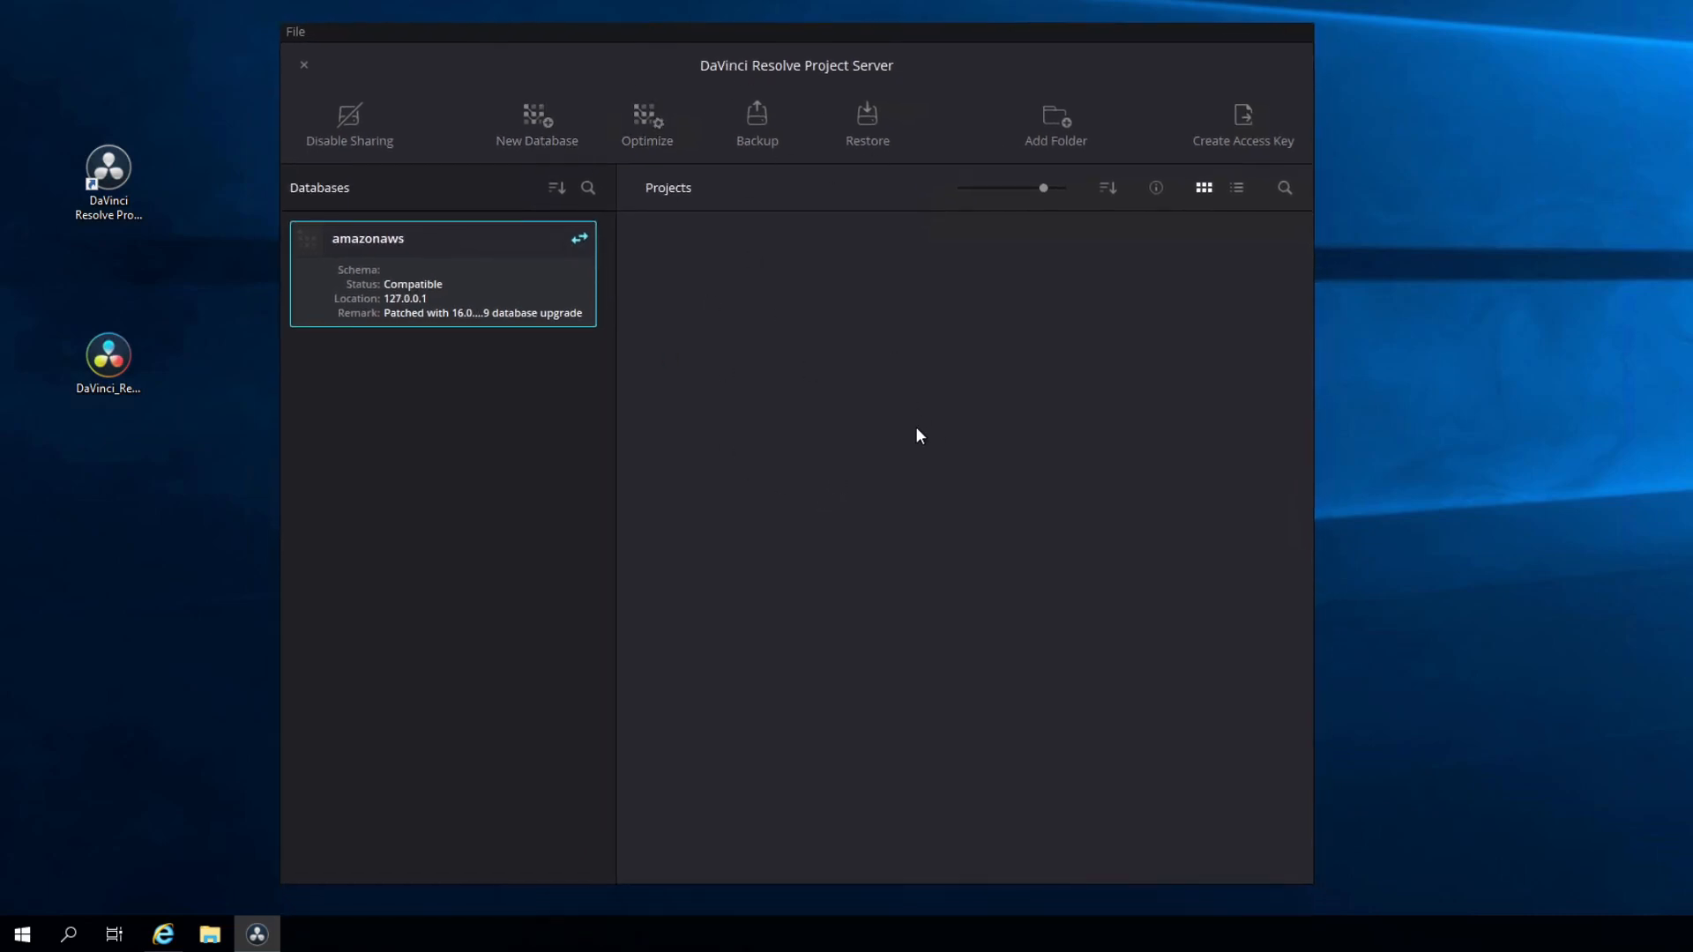
pyautogui.moveTo(773, 450)
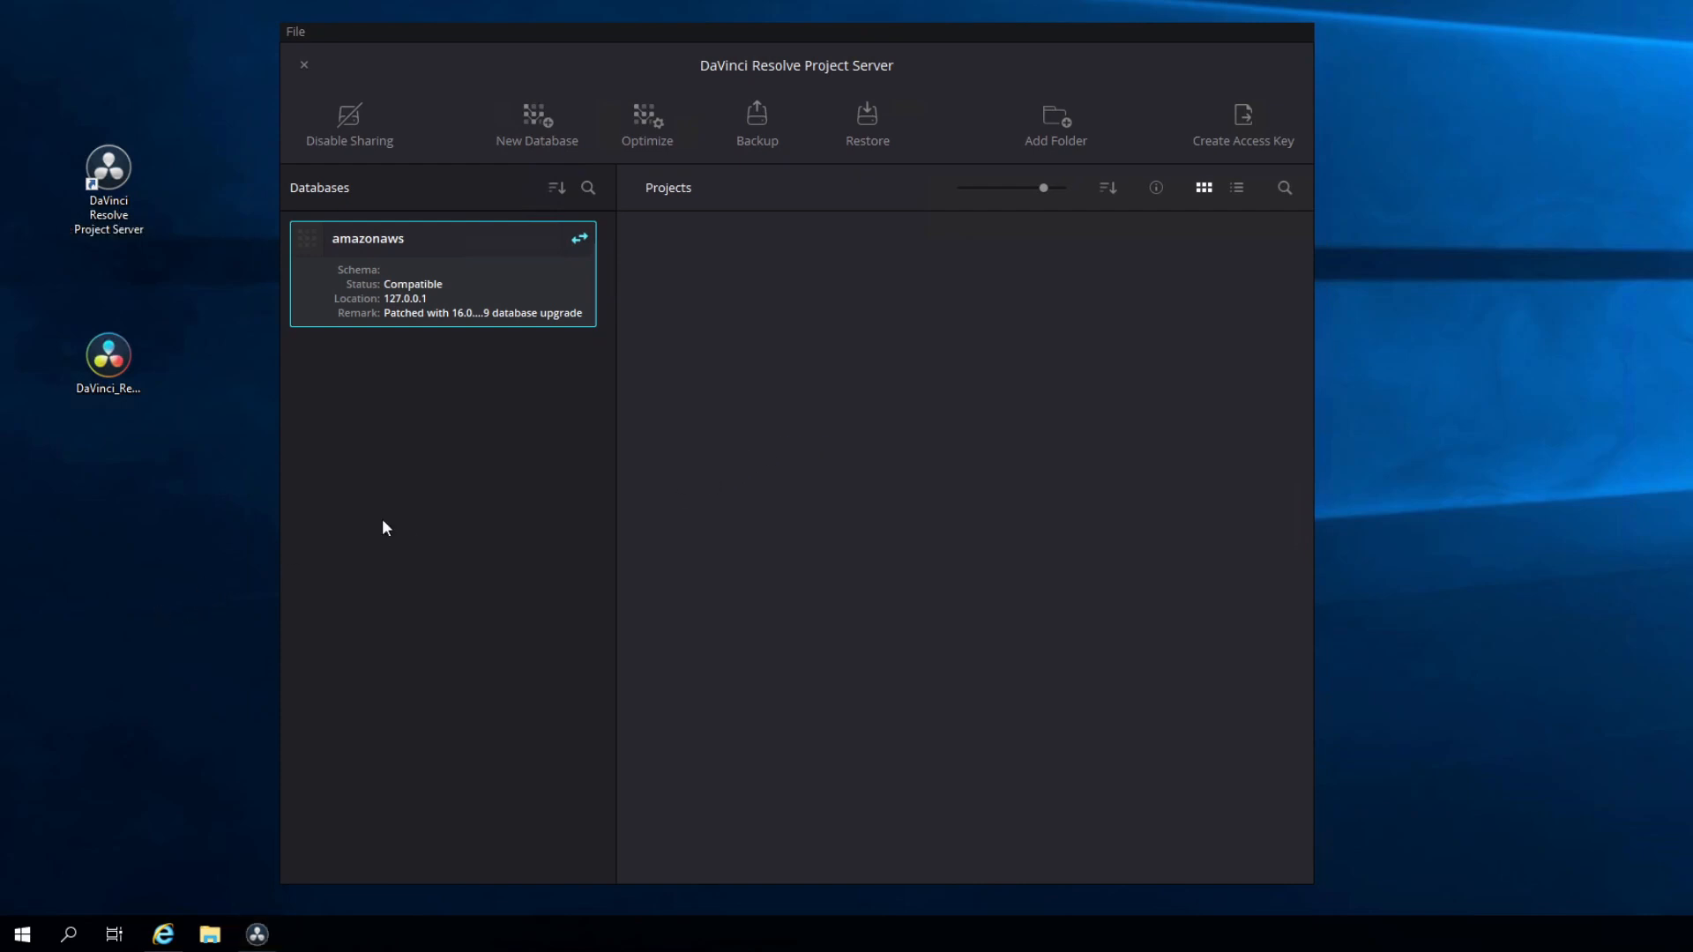
pyautogui.moveTo(817, 508)
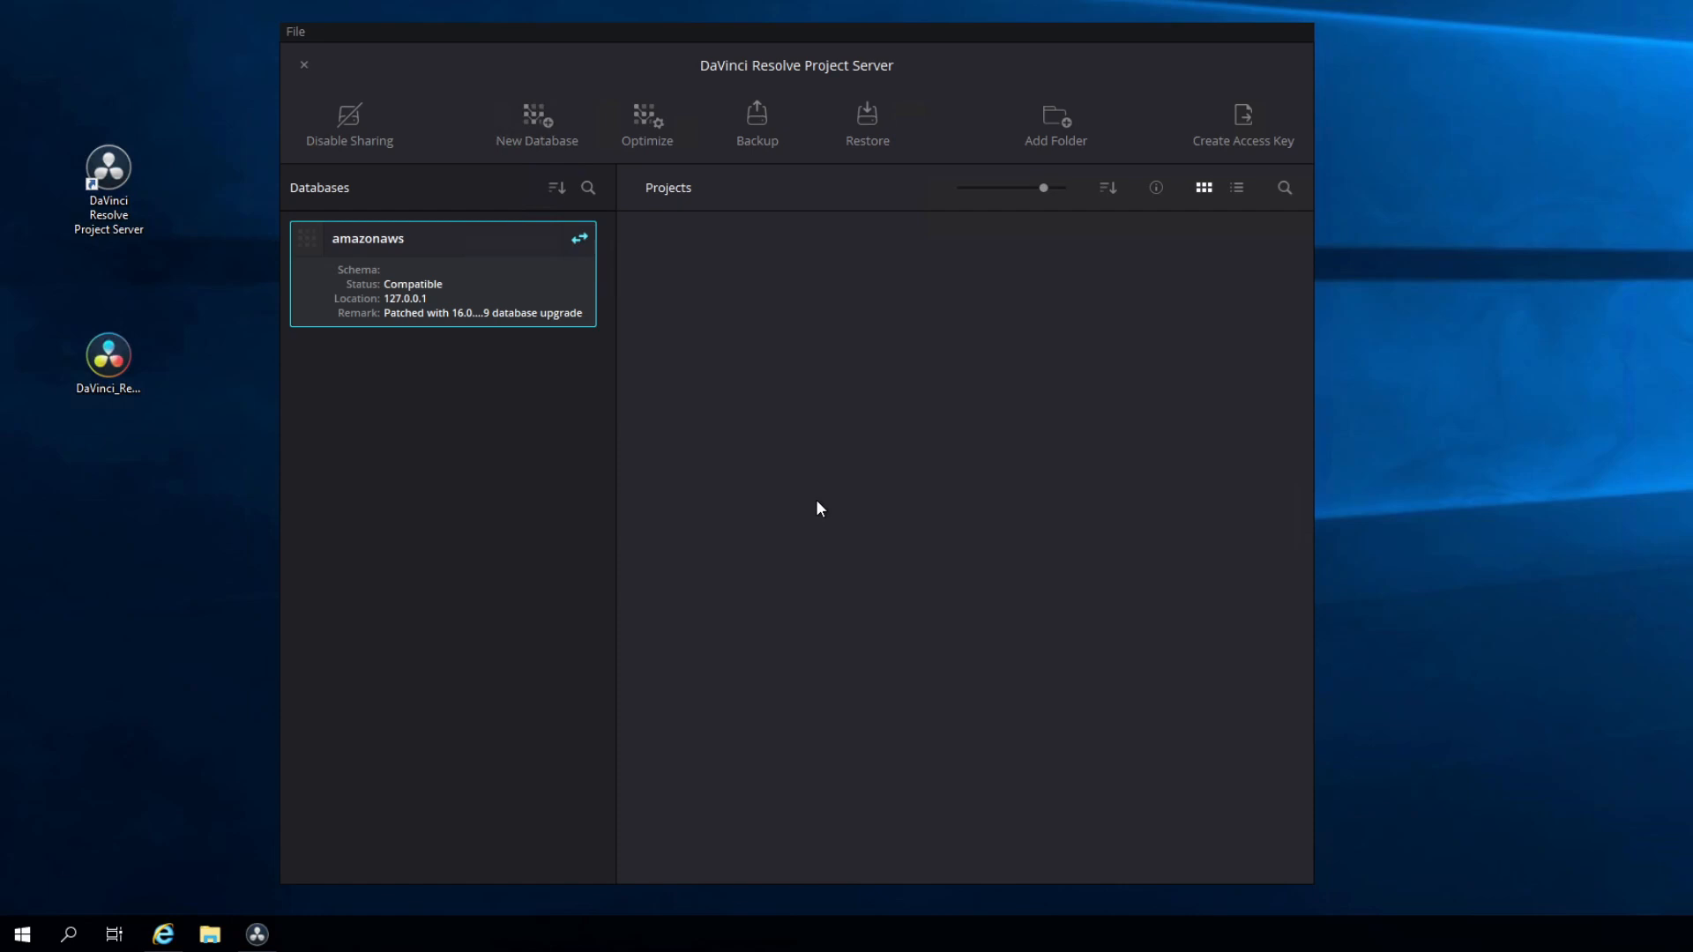
pyautogui.moveTo(178, 844)
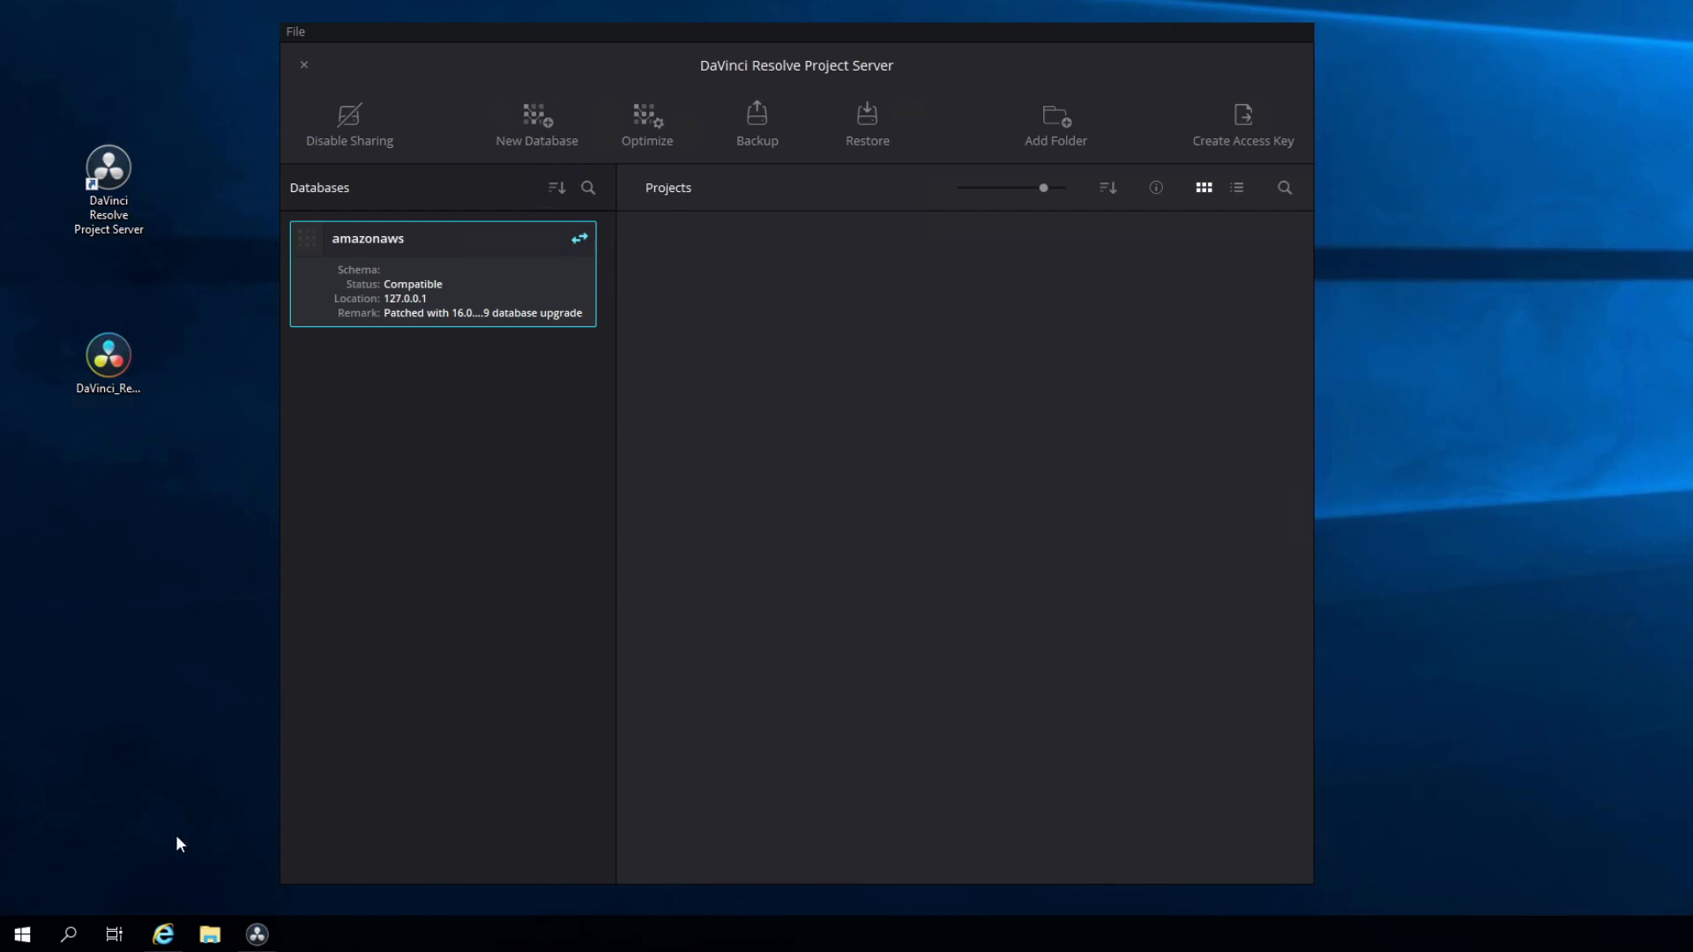
# Browse to C:\Program Files\PostgreSQL\9.5\data and right-click pg_hba.conf.
pyautogui.click(210, 934)
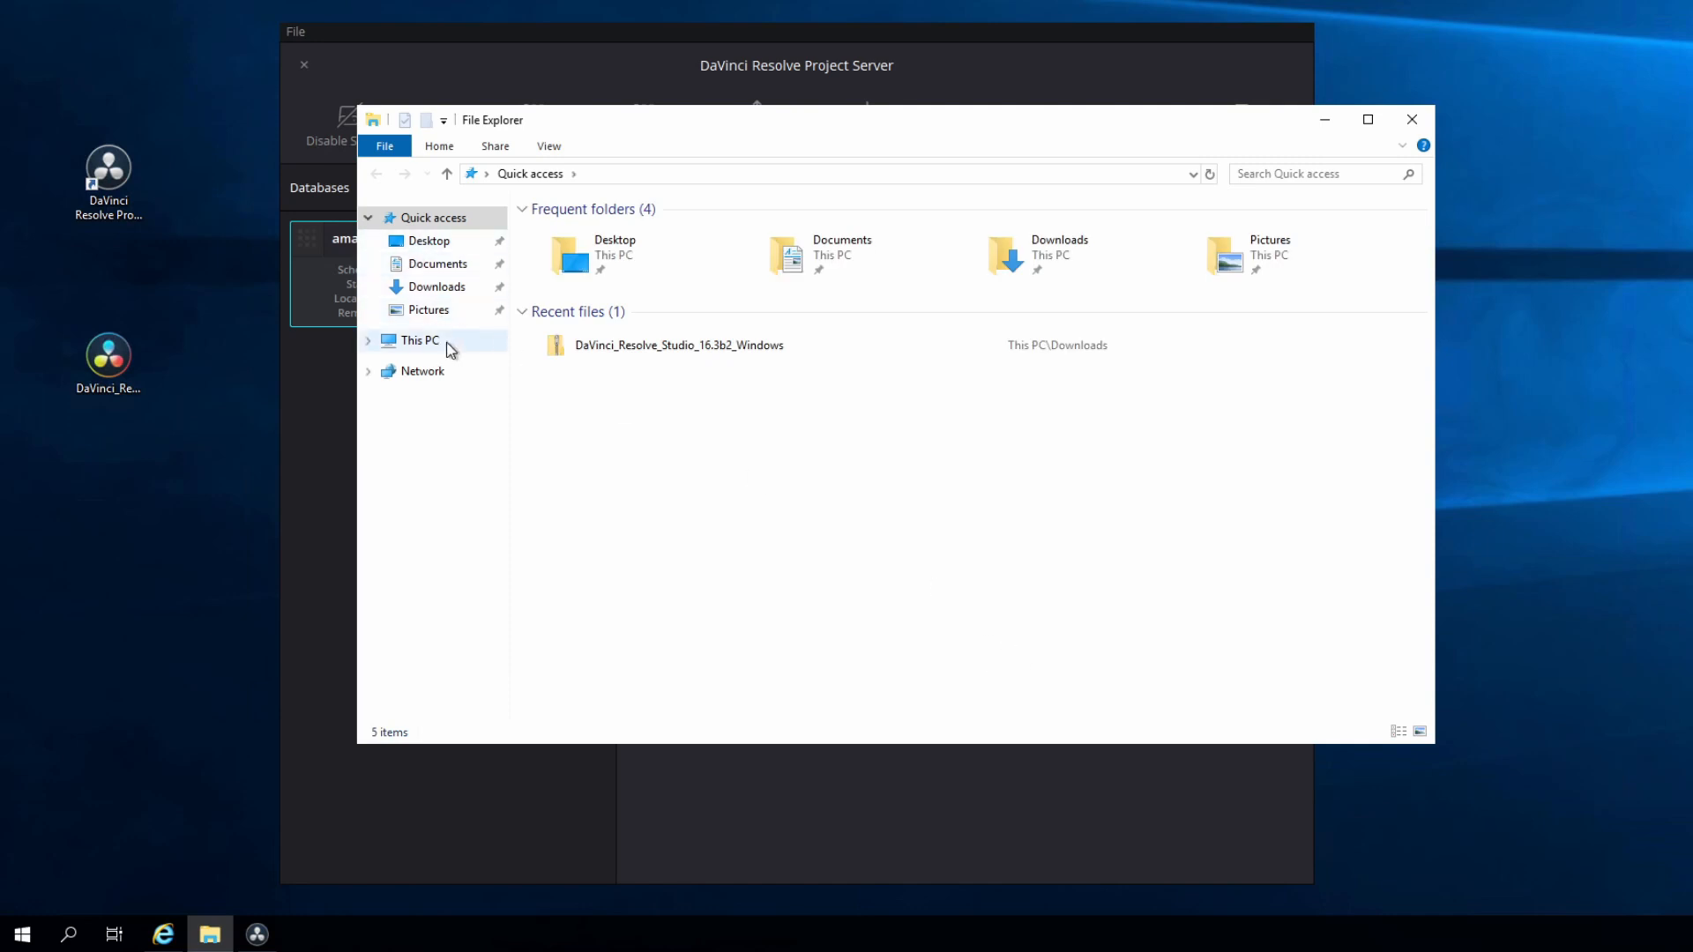
pyautogui.click(420, 340)
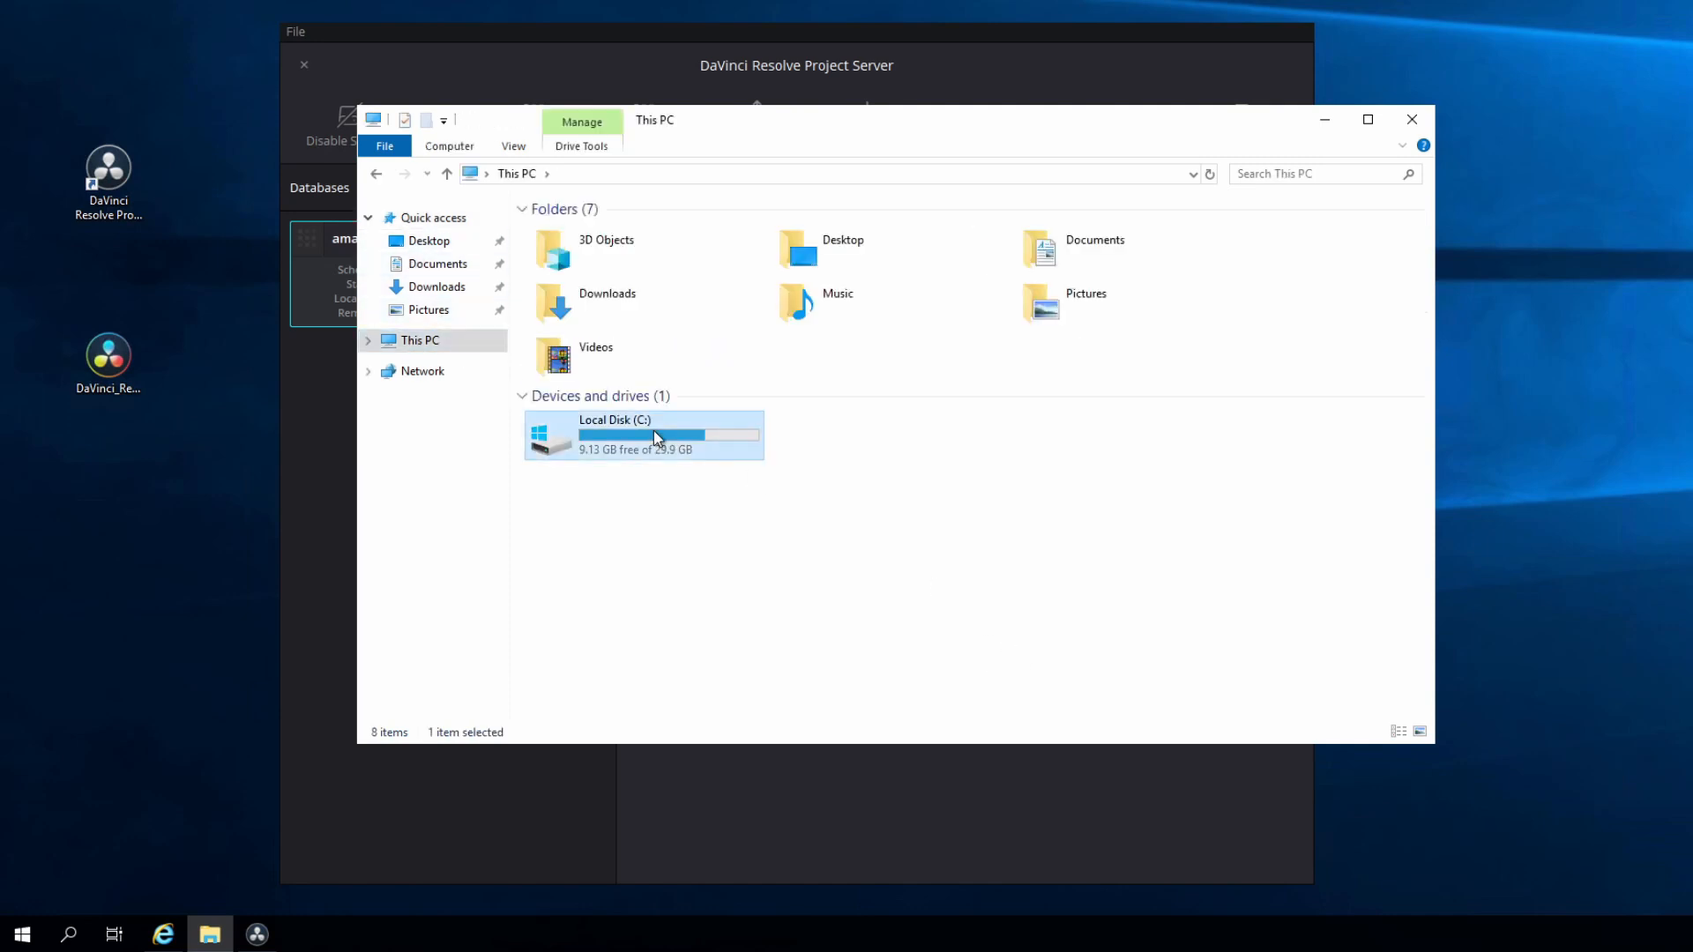
pyautogui.doubleClick(643, 435)
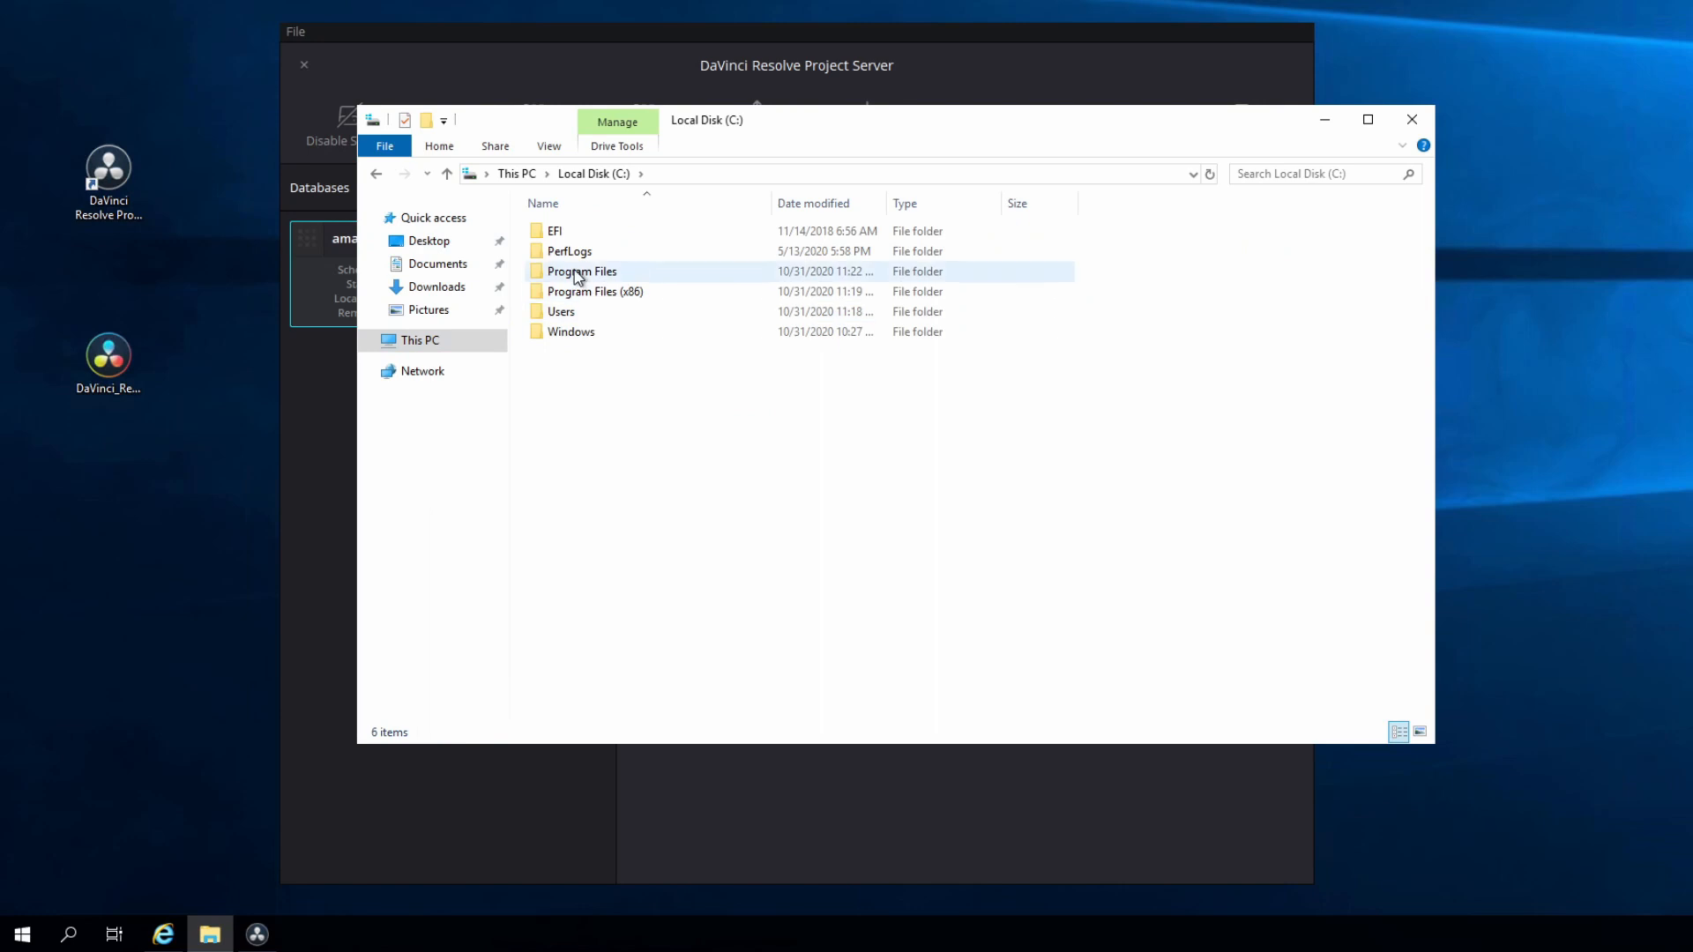
pyautogui.doubleClick(581, 271)
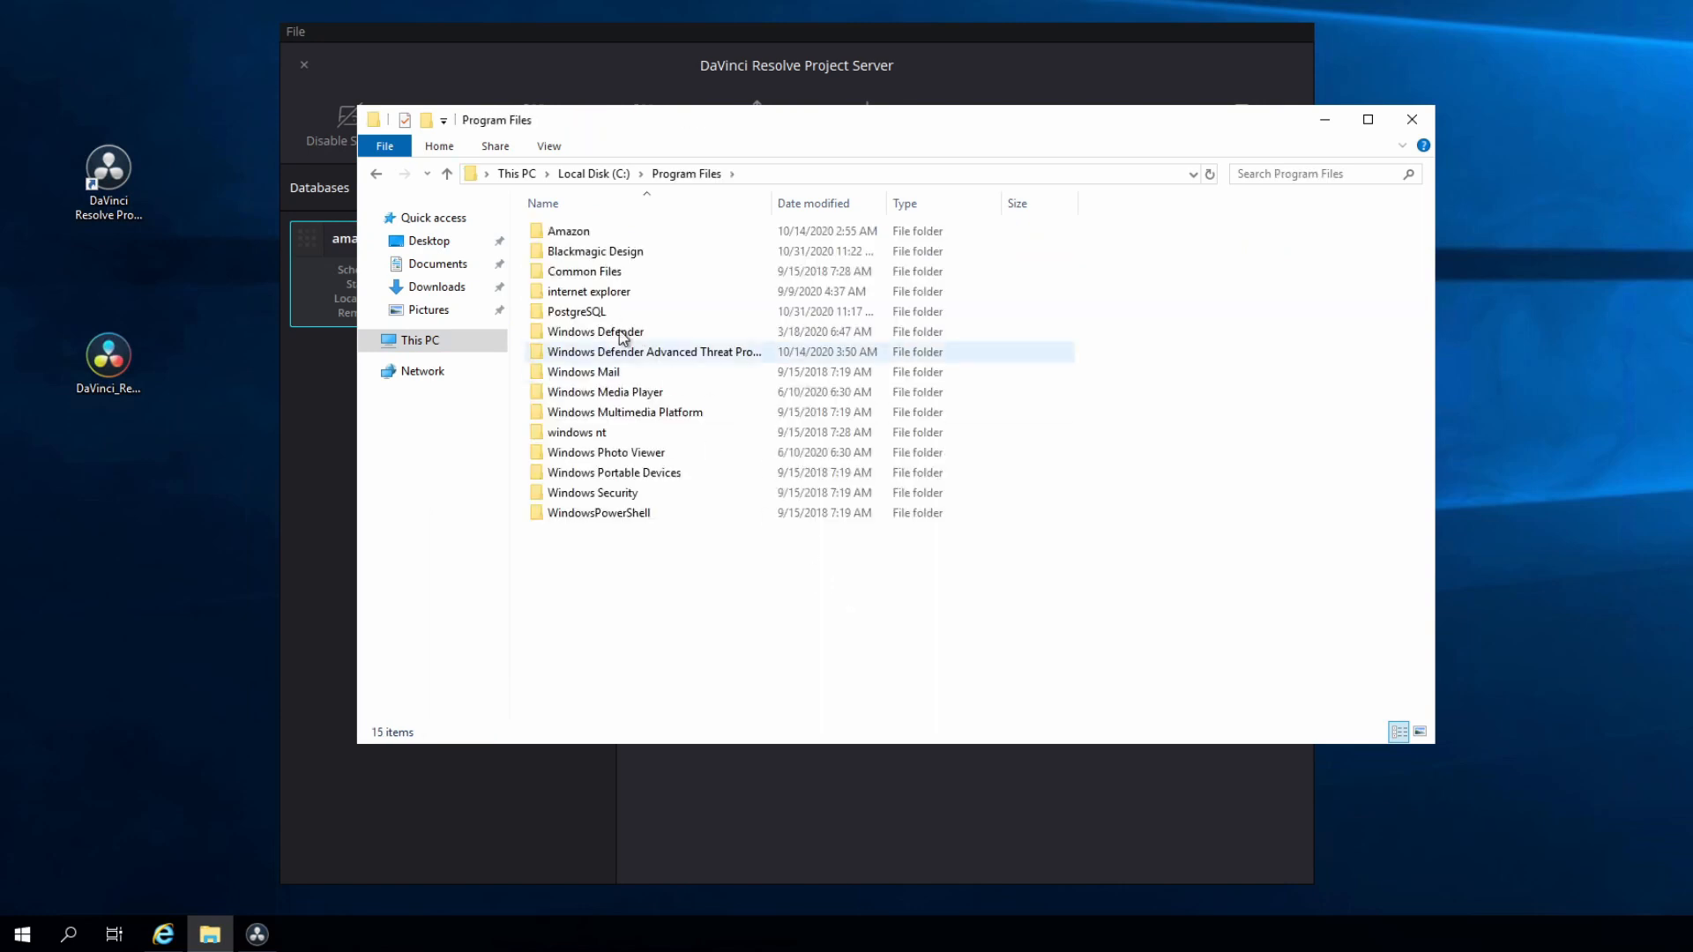
pyautogui.doubleClick(576, 311)
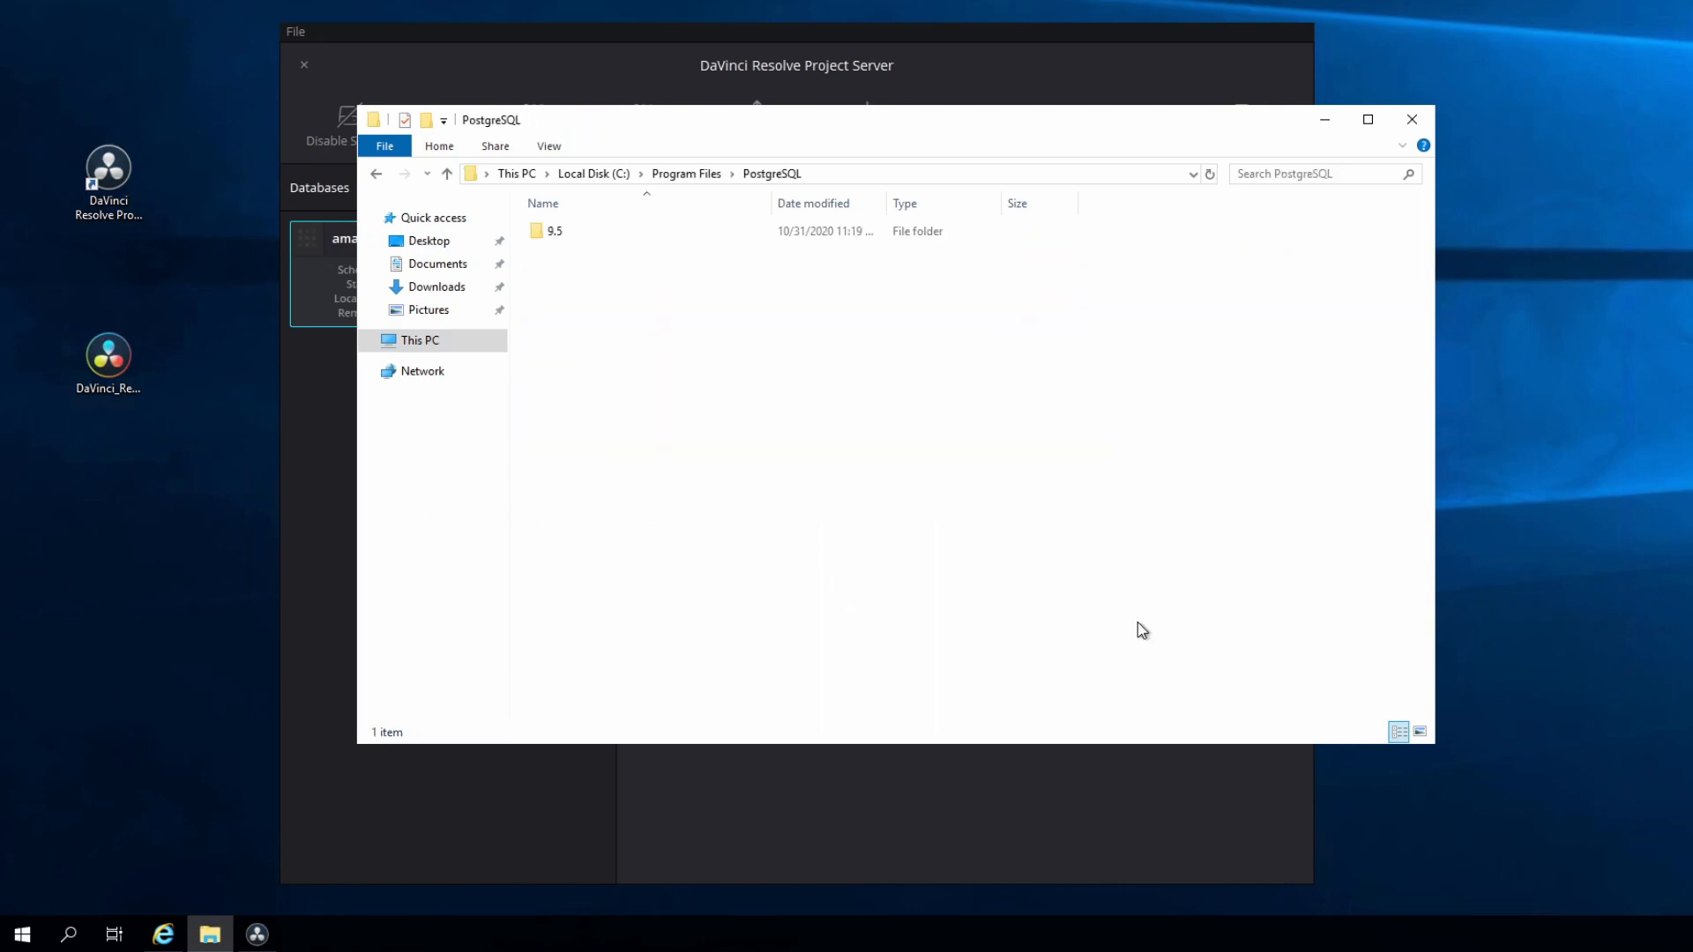
pyautogui.doubleClick(553, 230)
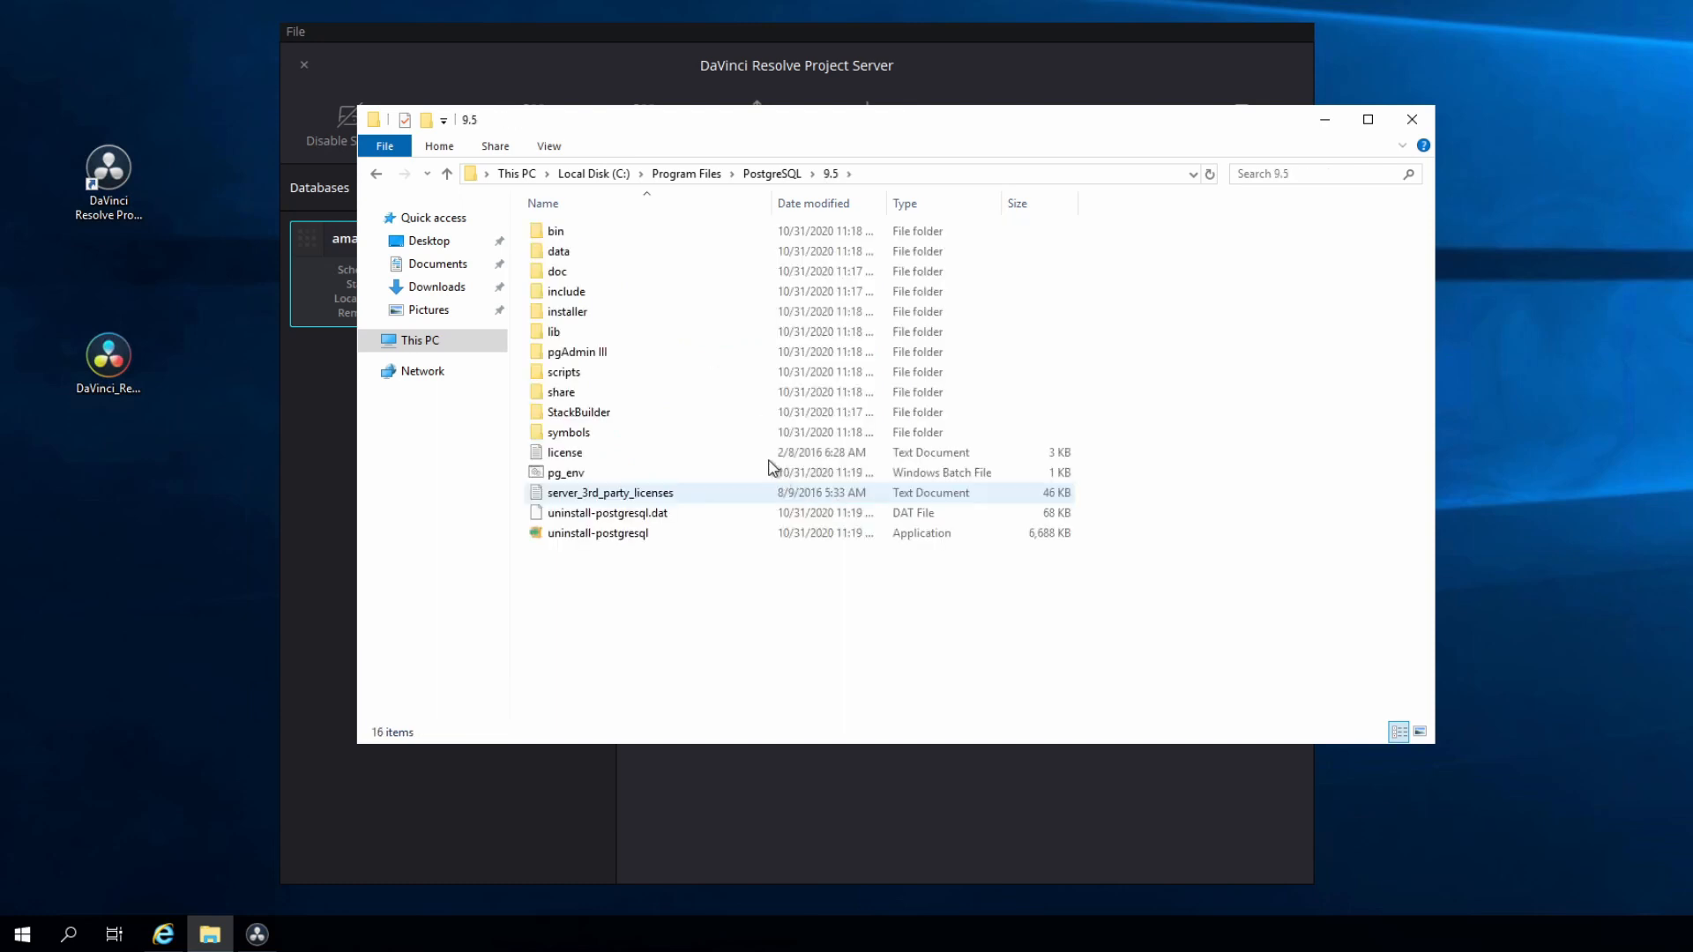
pyautogui.doubleClick(558, 250)
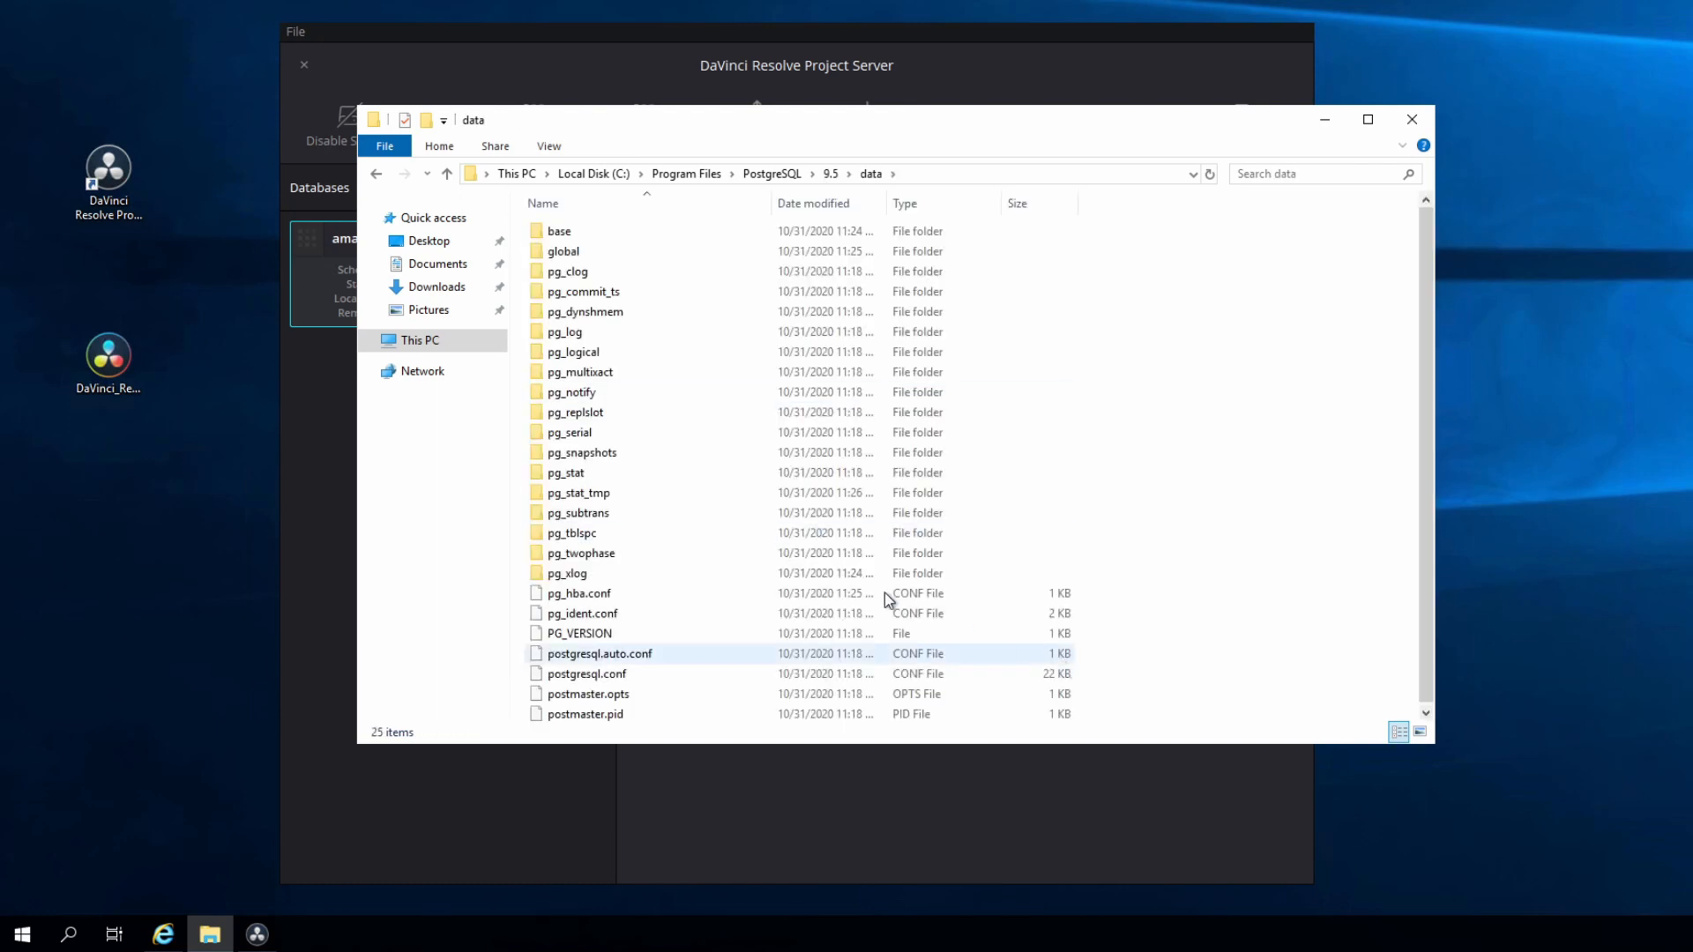
pyautogui.rightClick(577, 592)
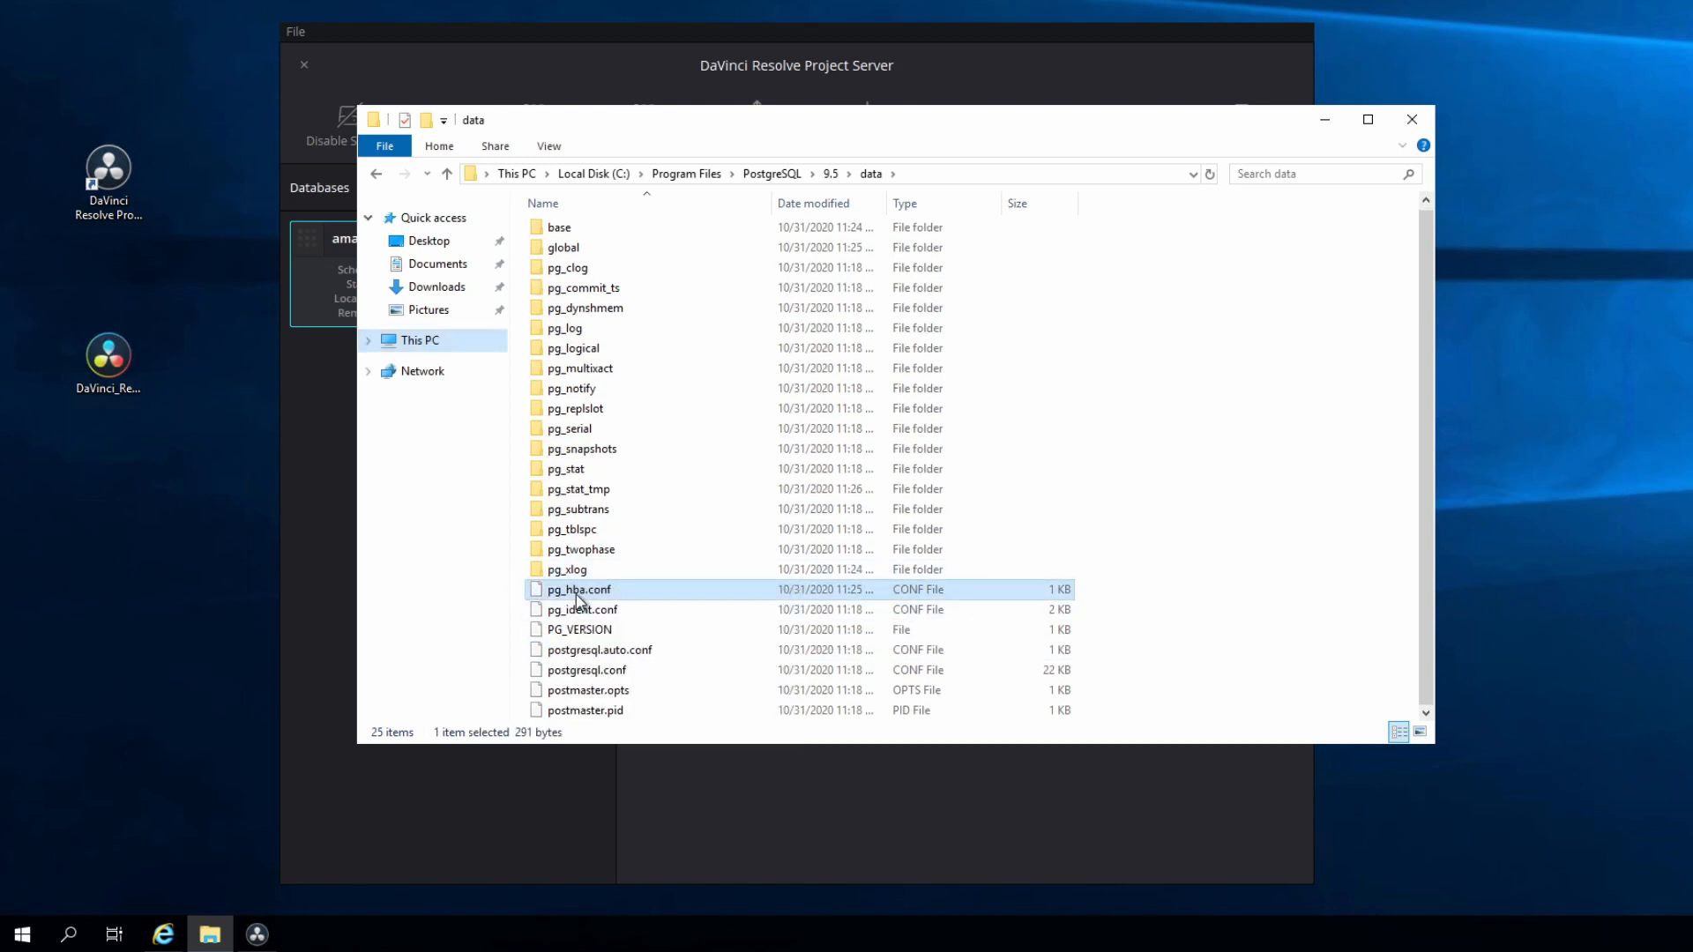
pyautogui.rightClick(578, 589)
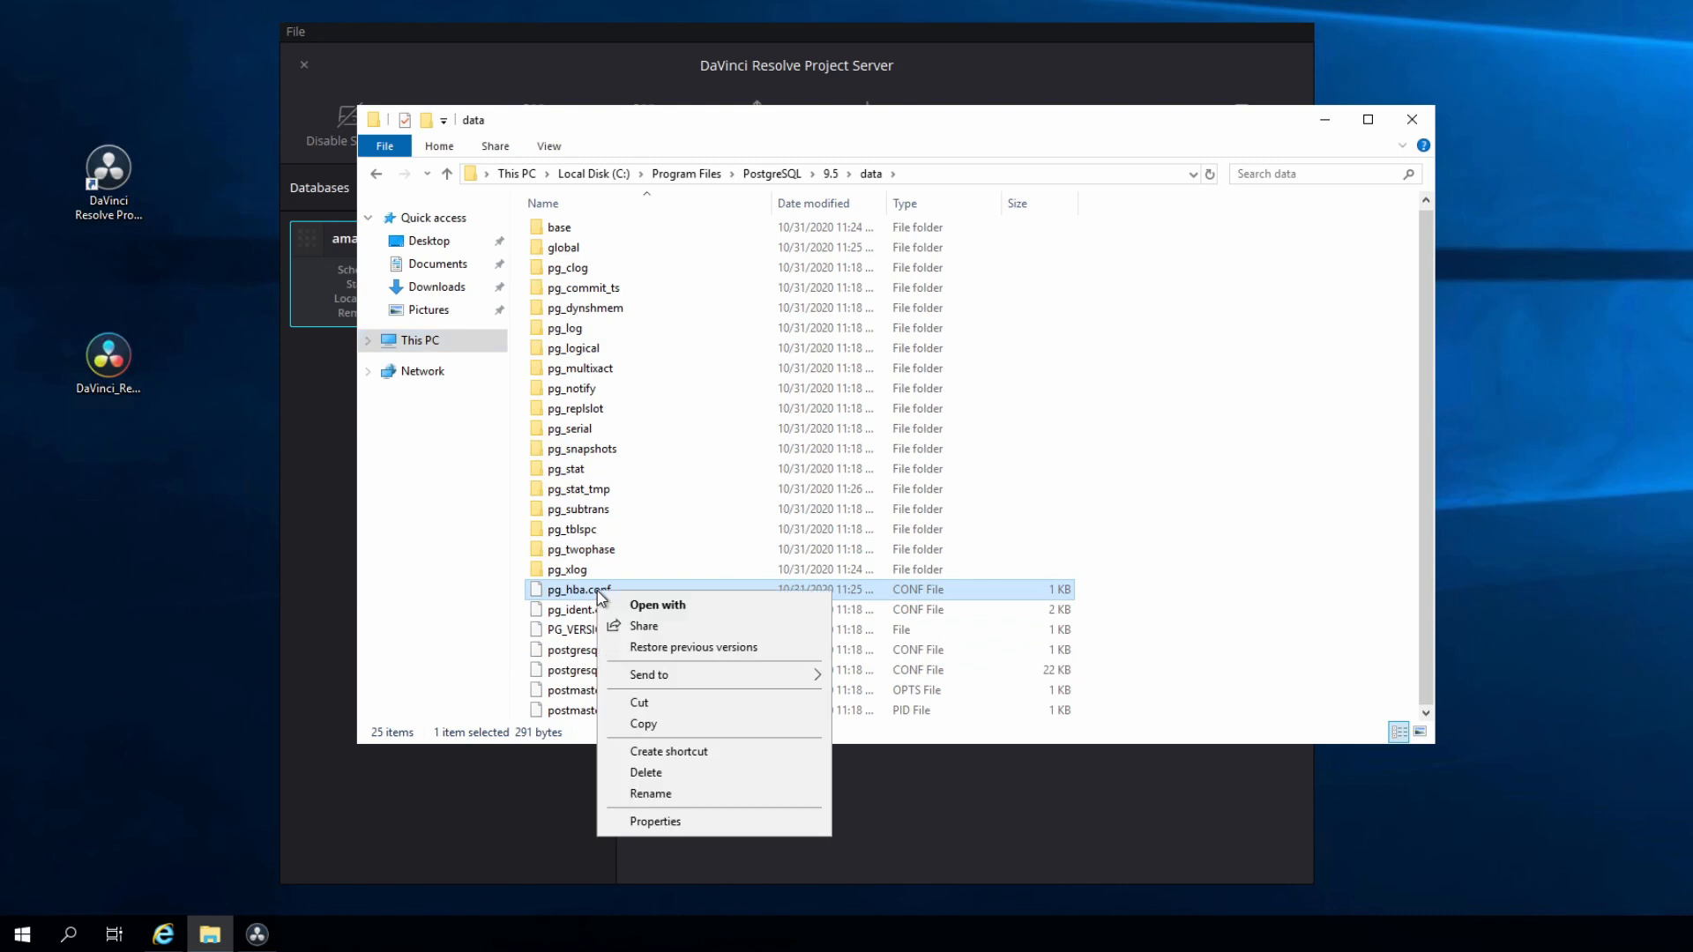
pyautogui.click(656, 603)
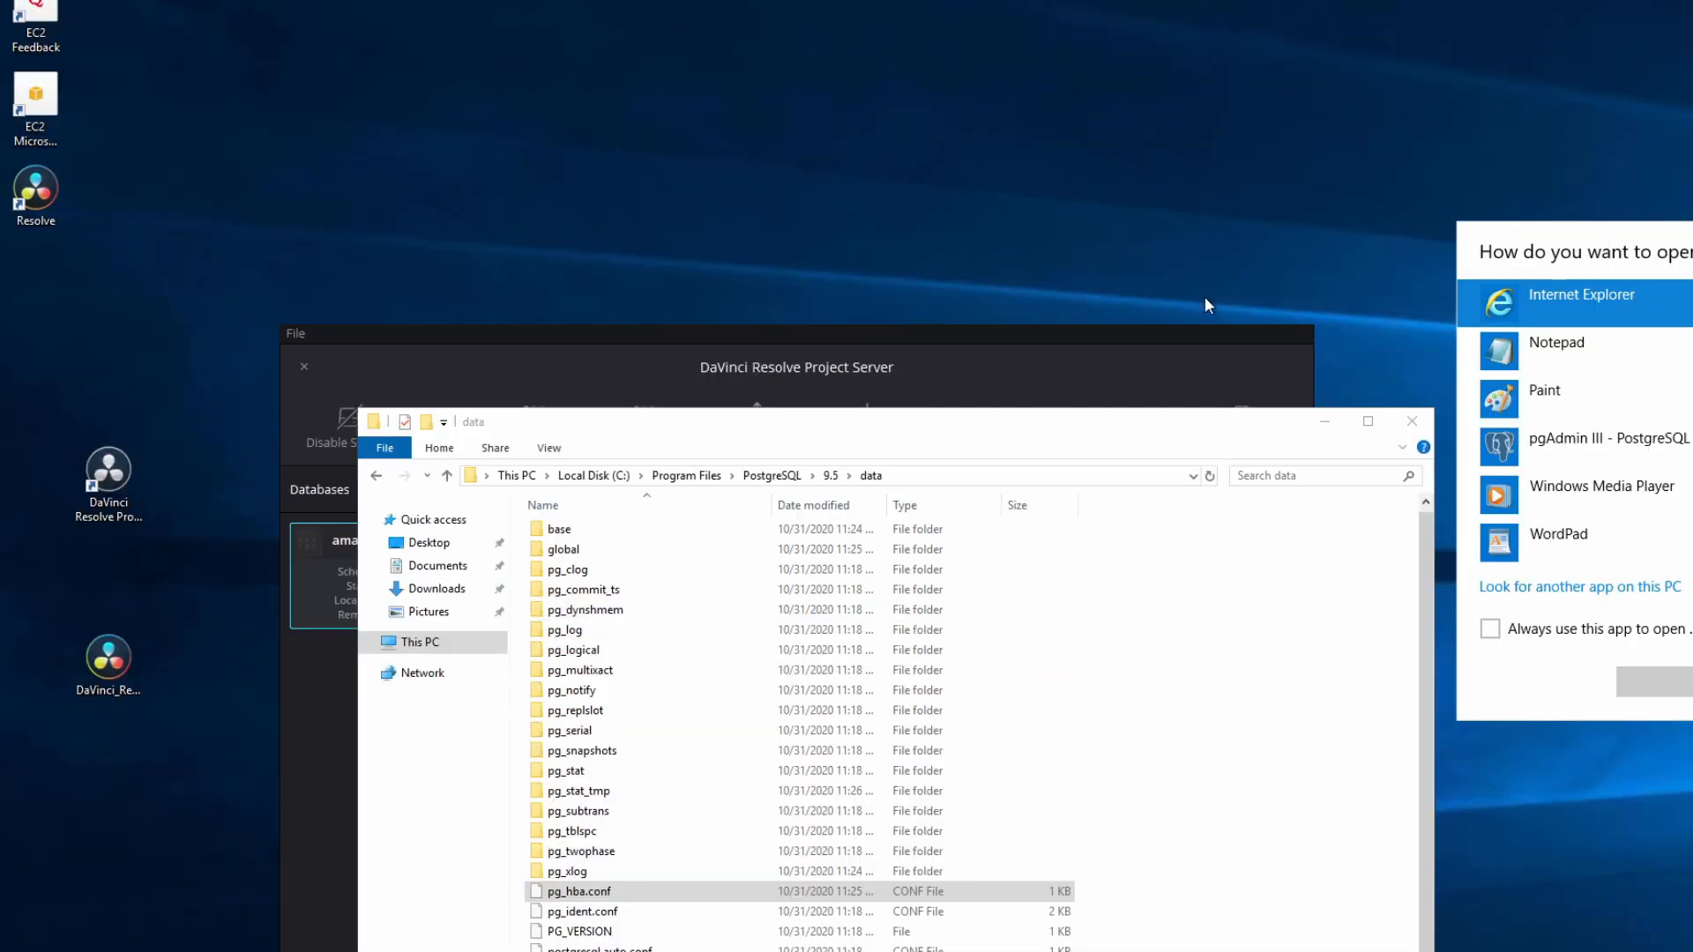
pyautogui.moveTo(1557, 350)
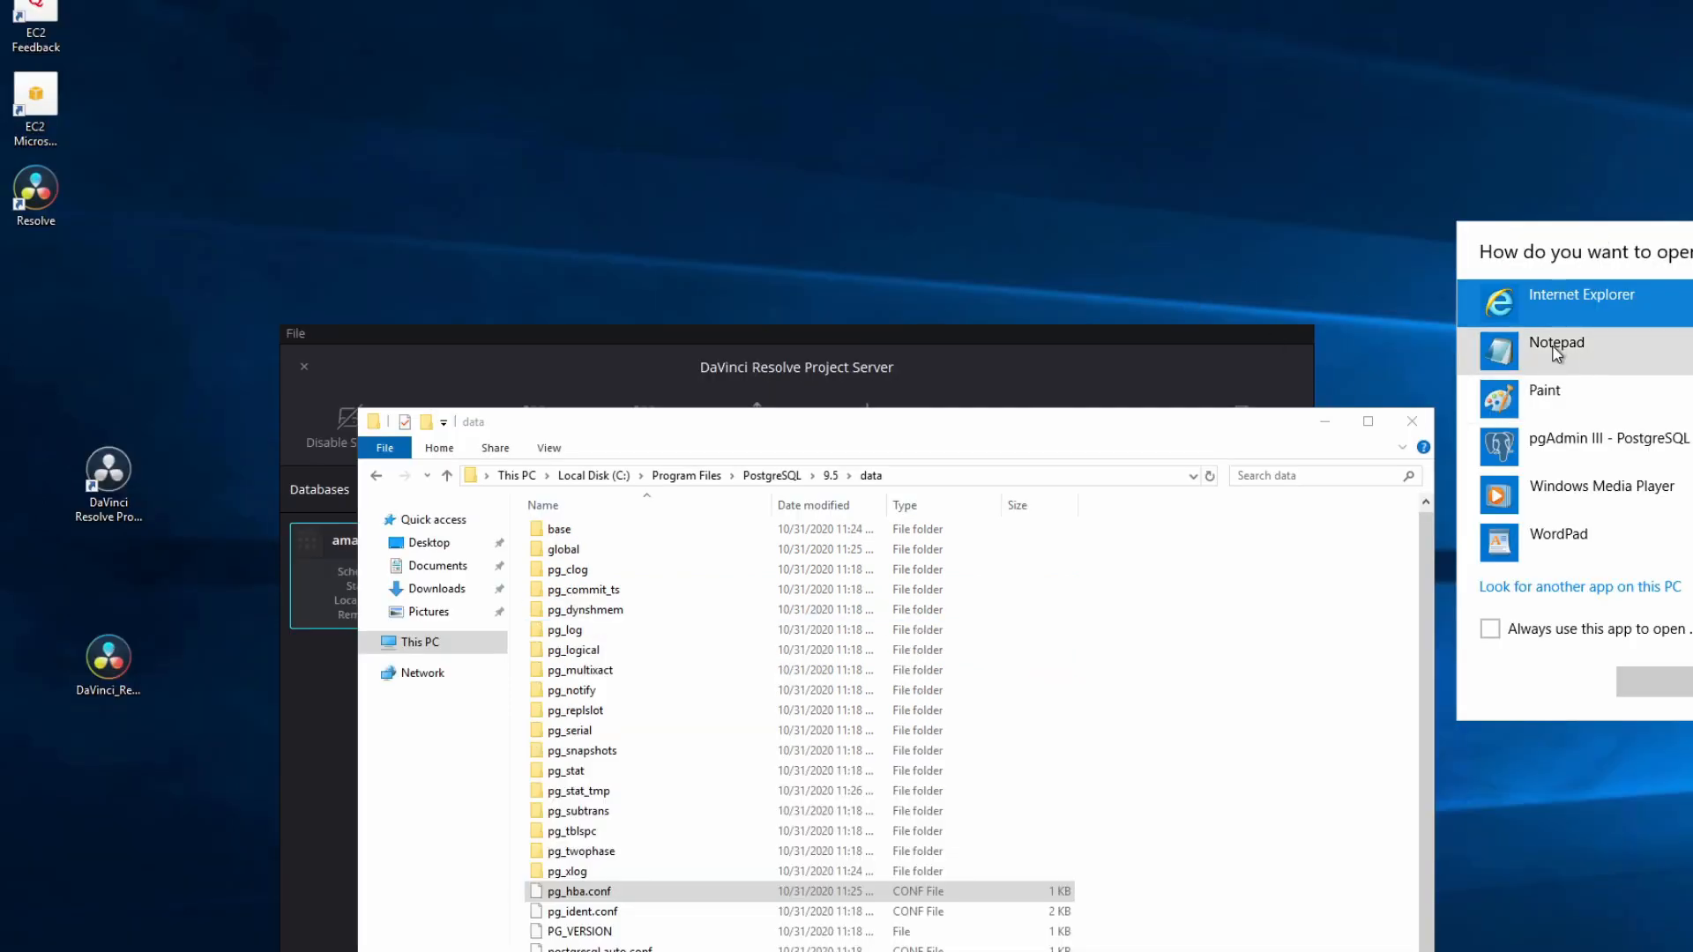
pyautogui.click(1555, 350)
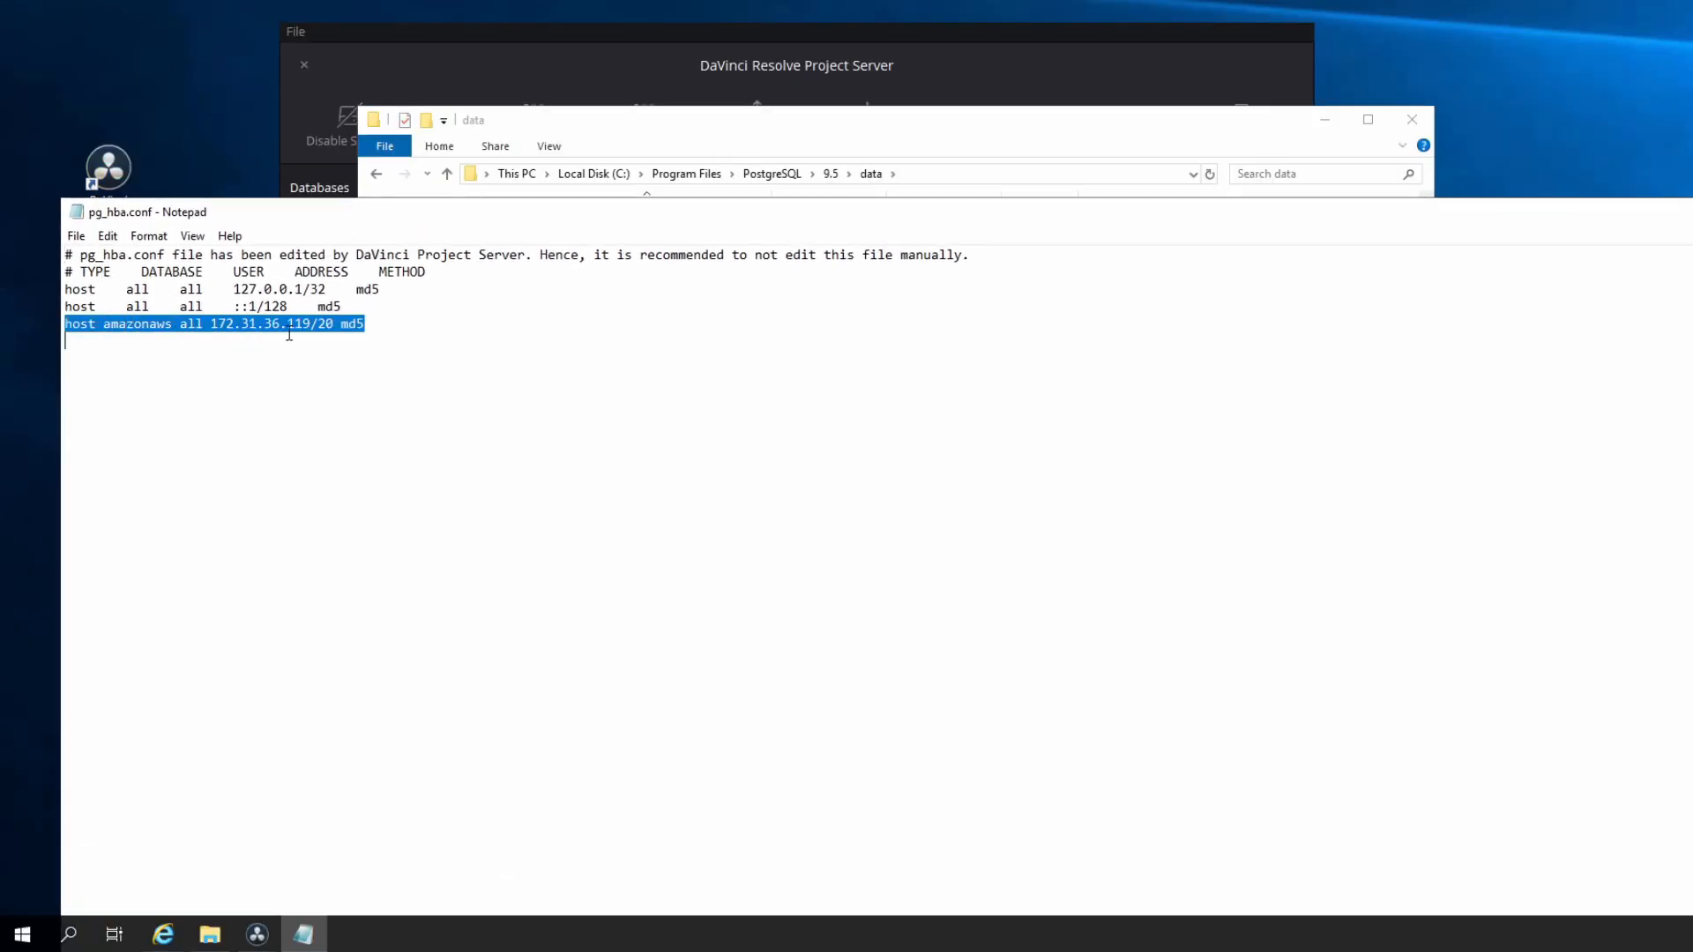
pyautogui.doubleClick(137, 323)
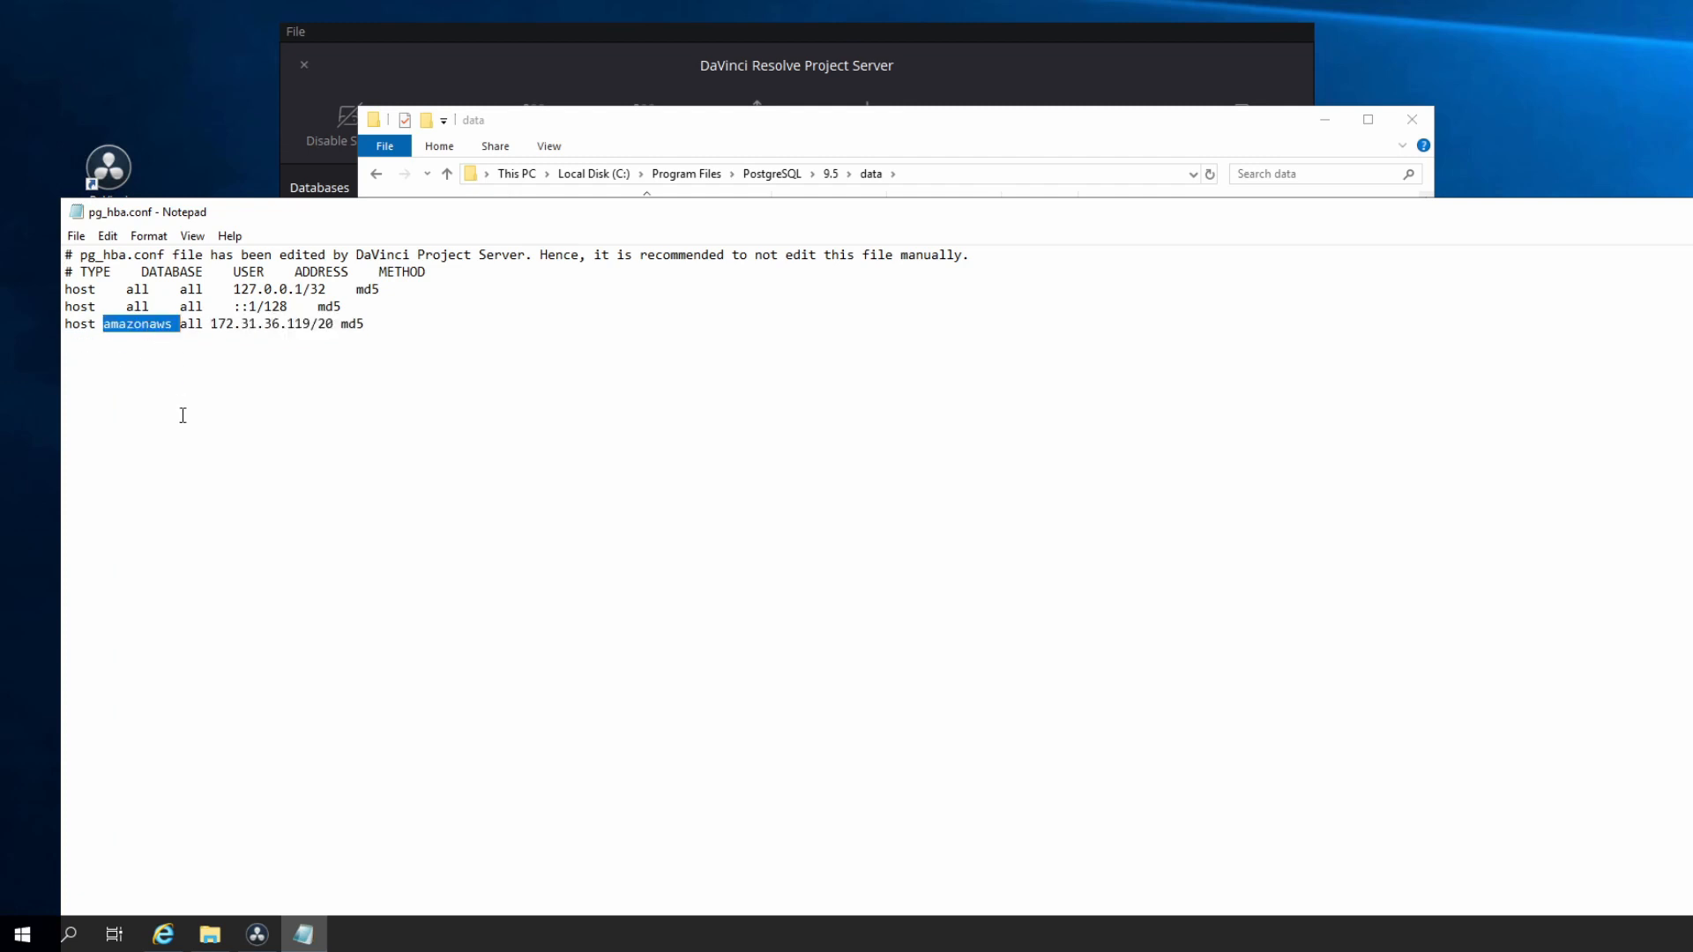
pyautogui.doubleClick(192, 324)
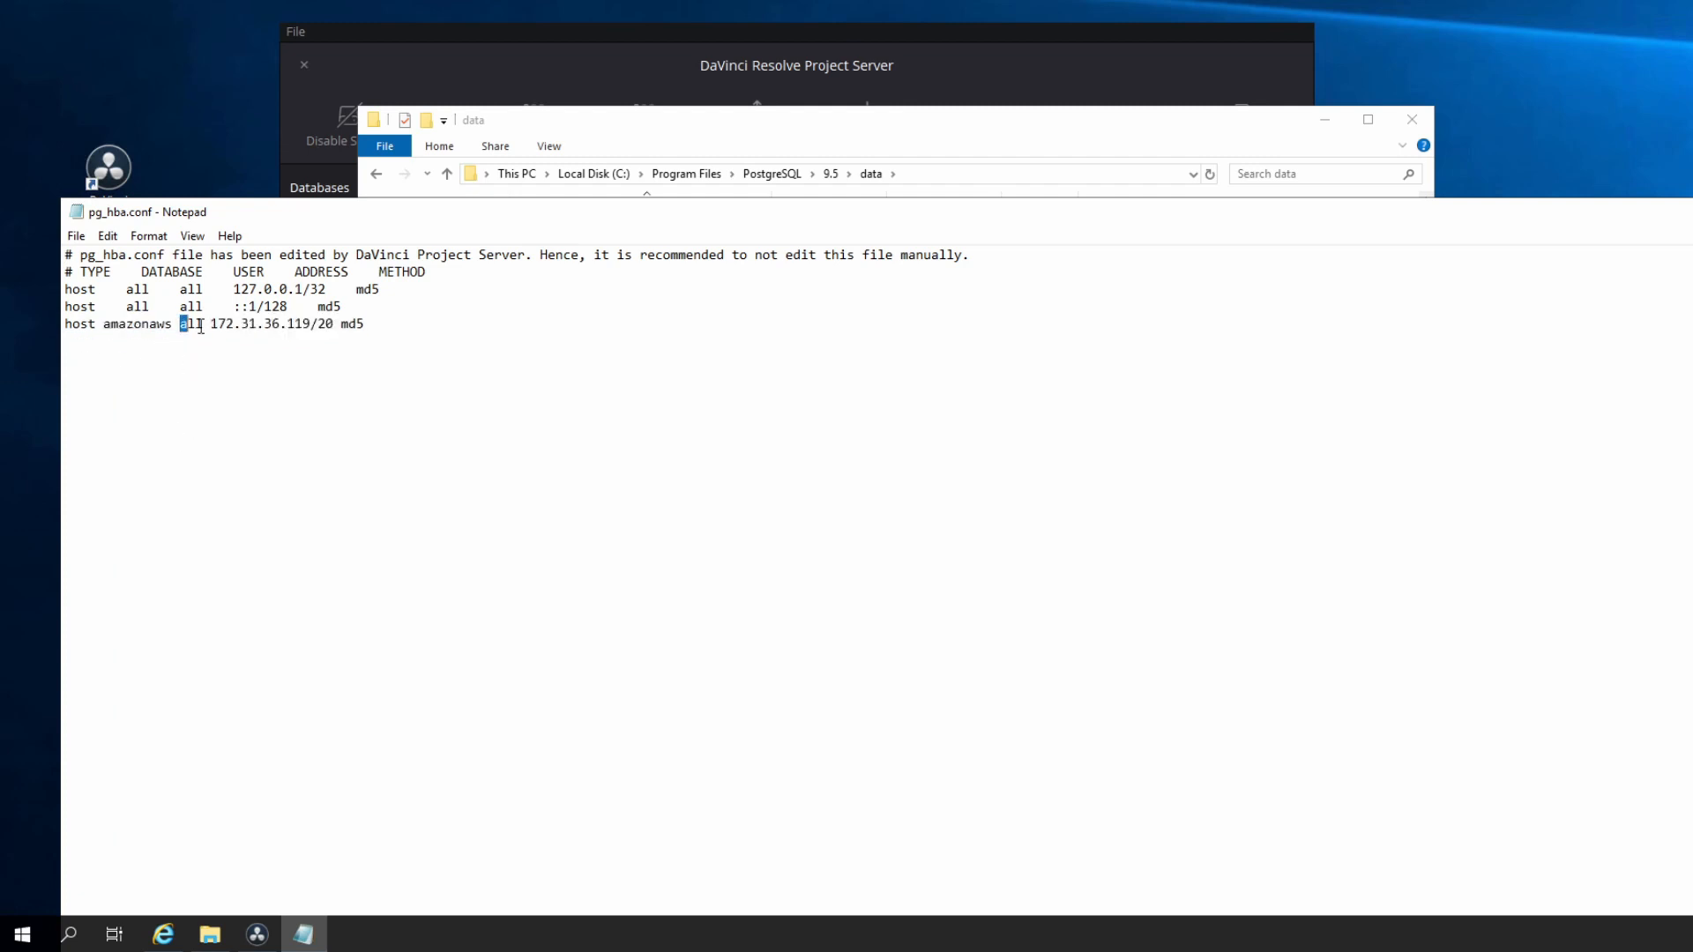
pyautogui.doubleClick(192, 324)
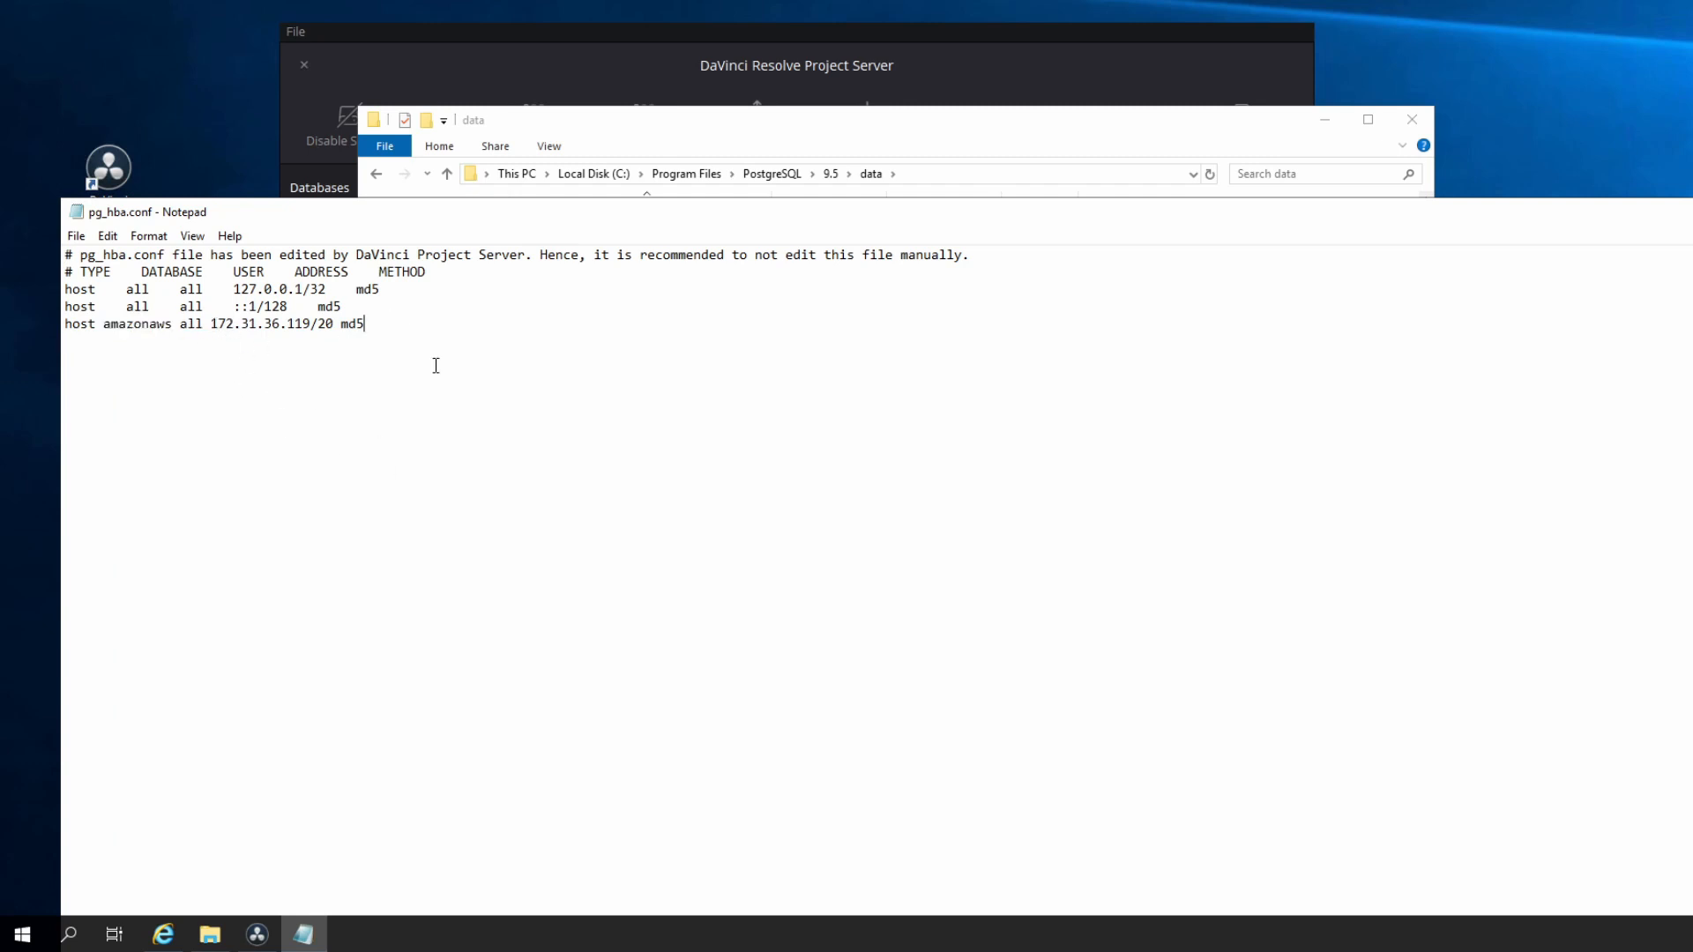
pyautogui.write('host')
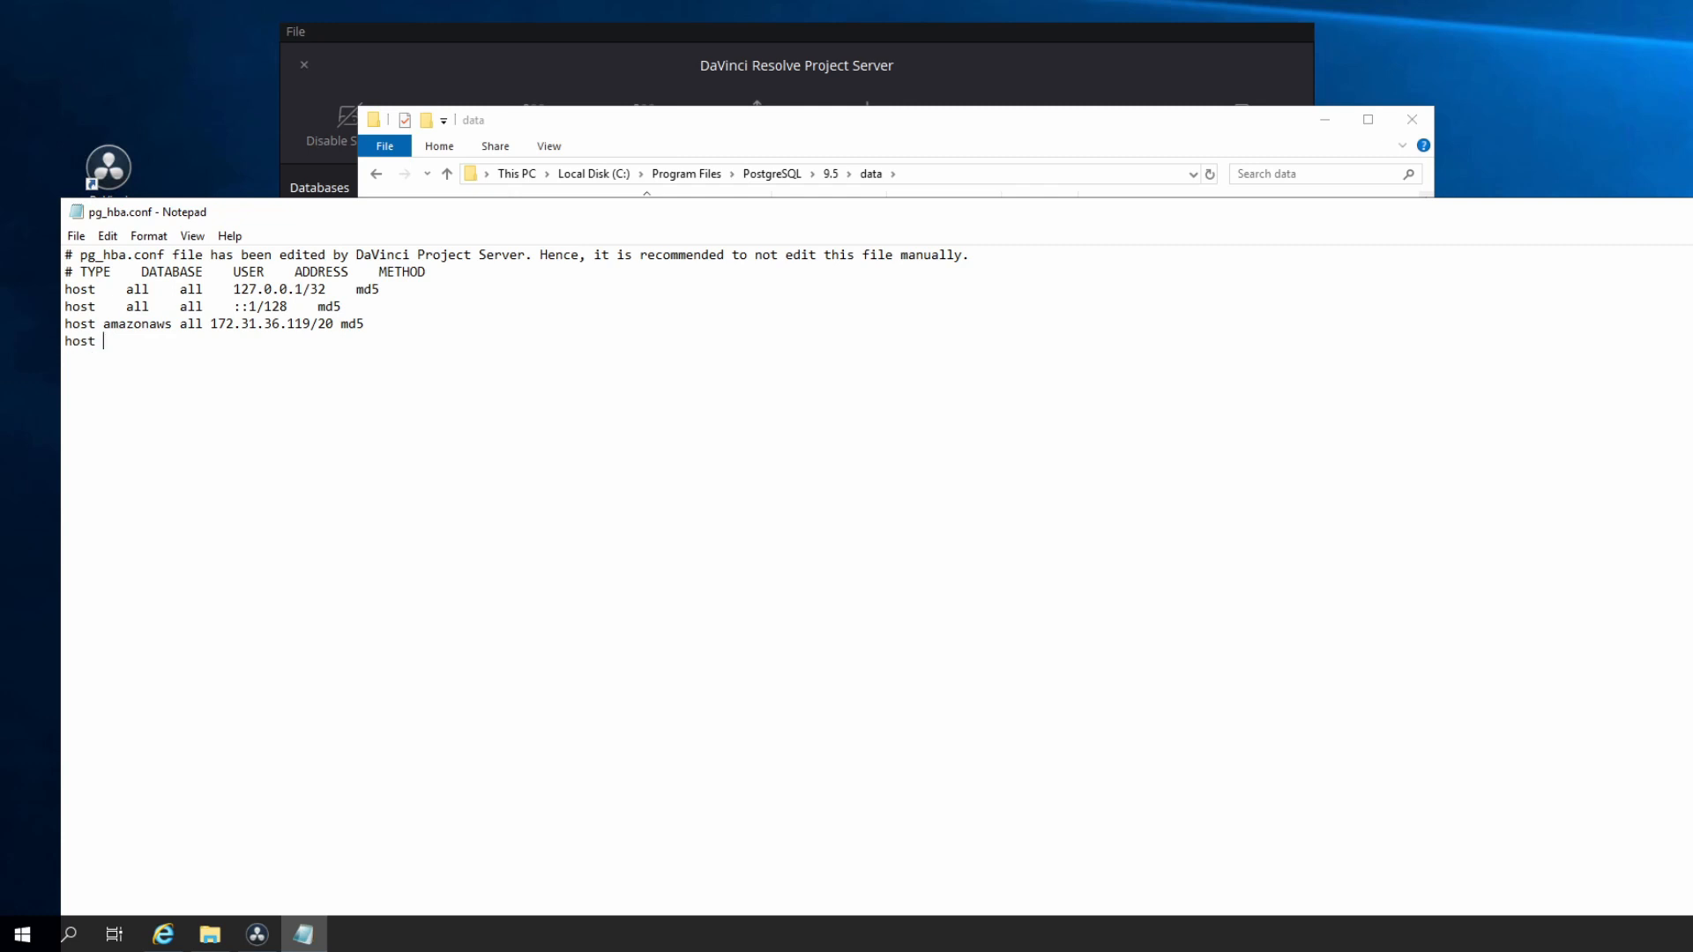
pyautogui.write('amazona')
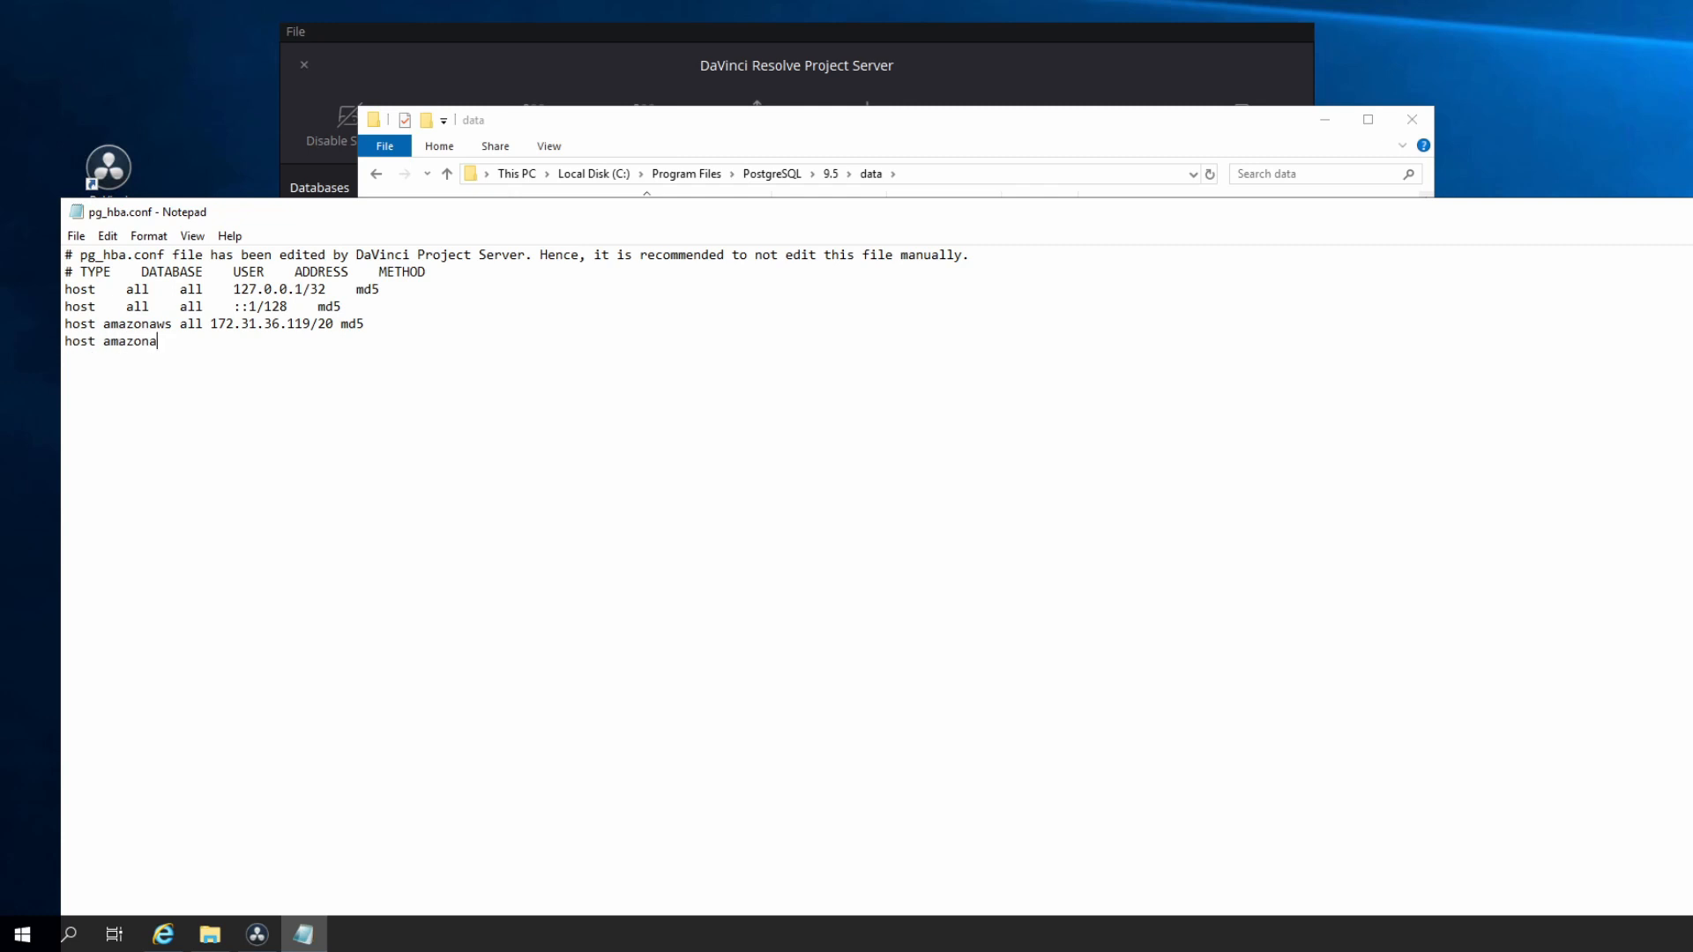
pyautogui.write('ws all')
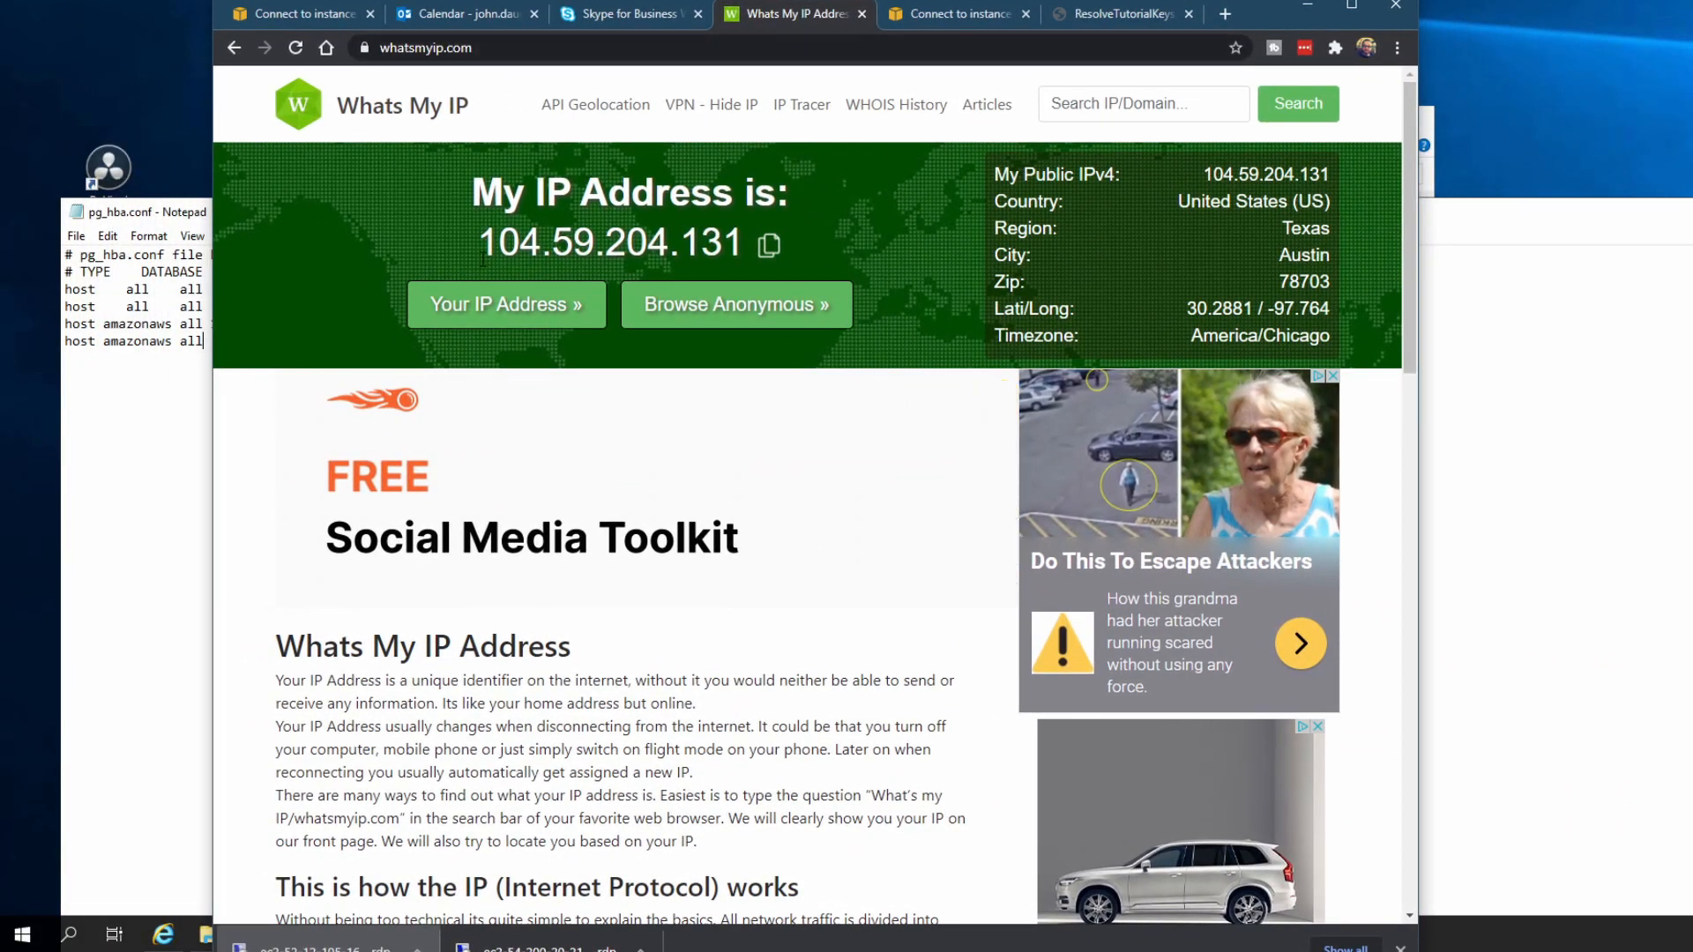
pyautogui.doubleClick(611, 243)
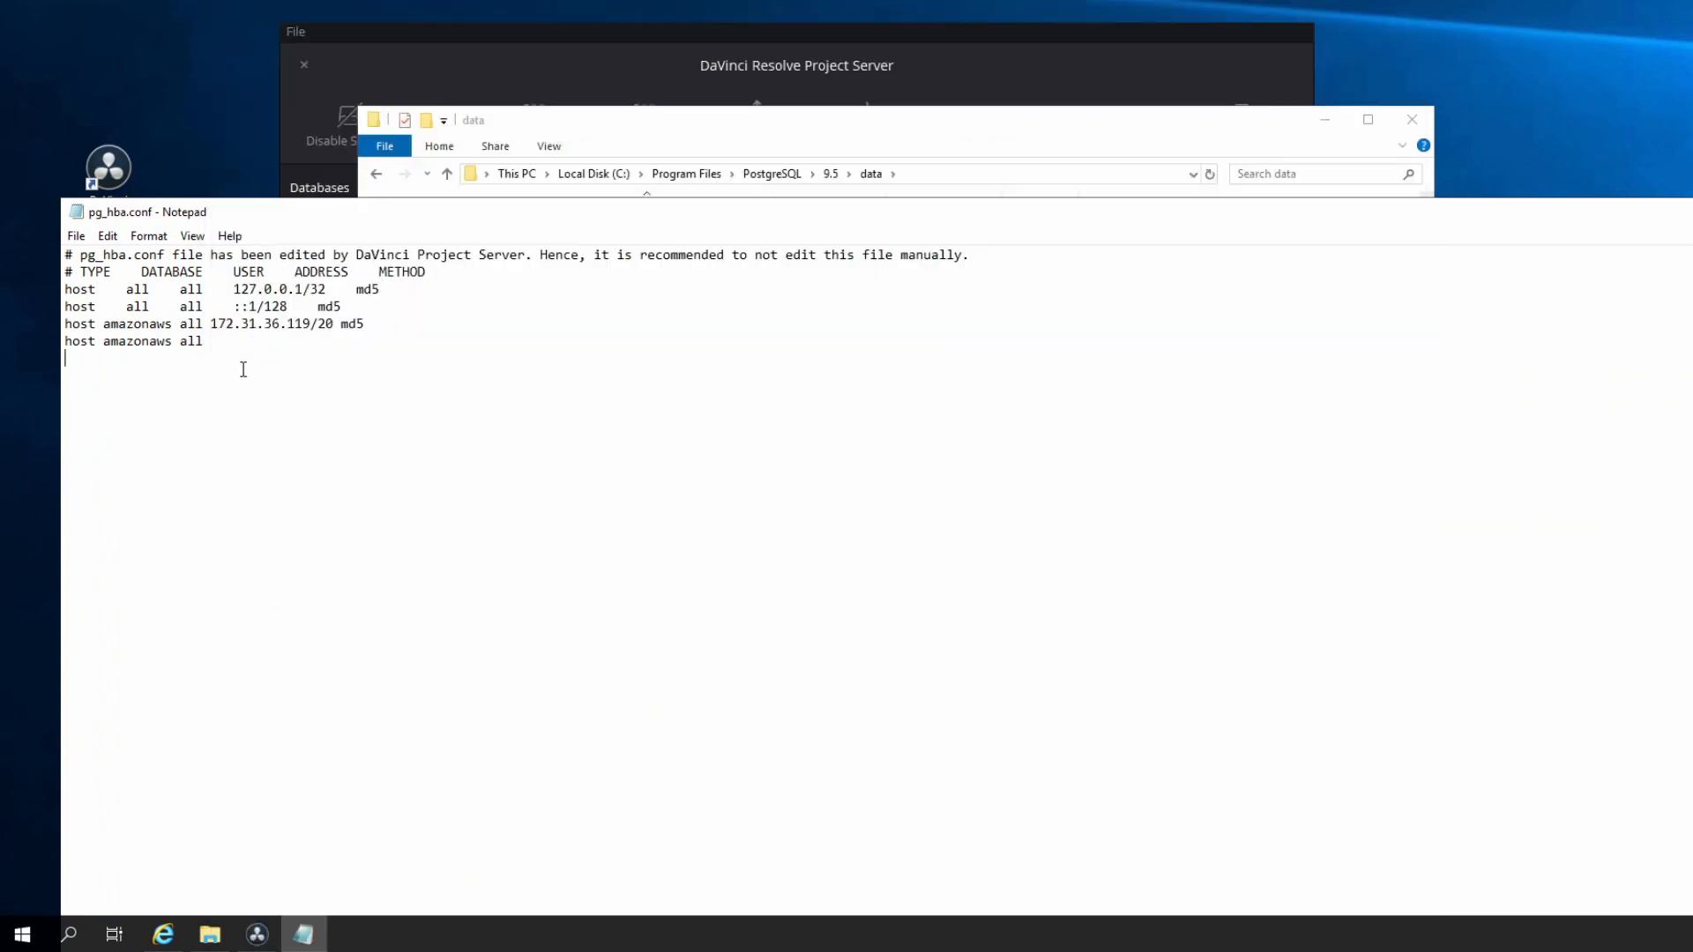
# Complete the rule with 104.59.204.131/0 md5, then save and close pg_hba.conf.
pyautogui.write('104.59.204.131/2')
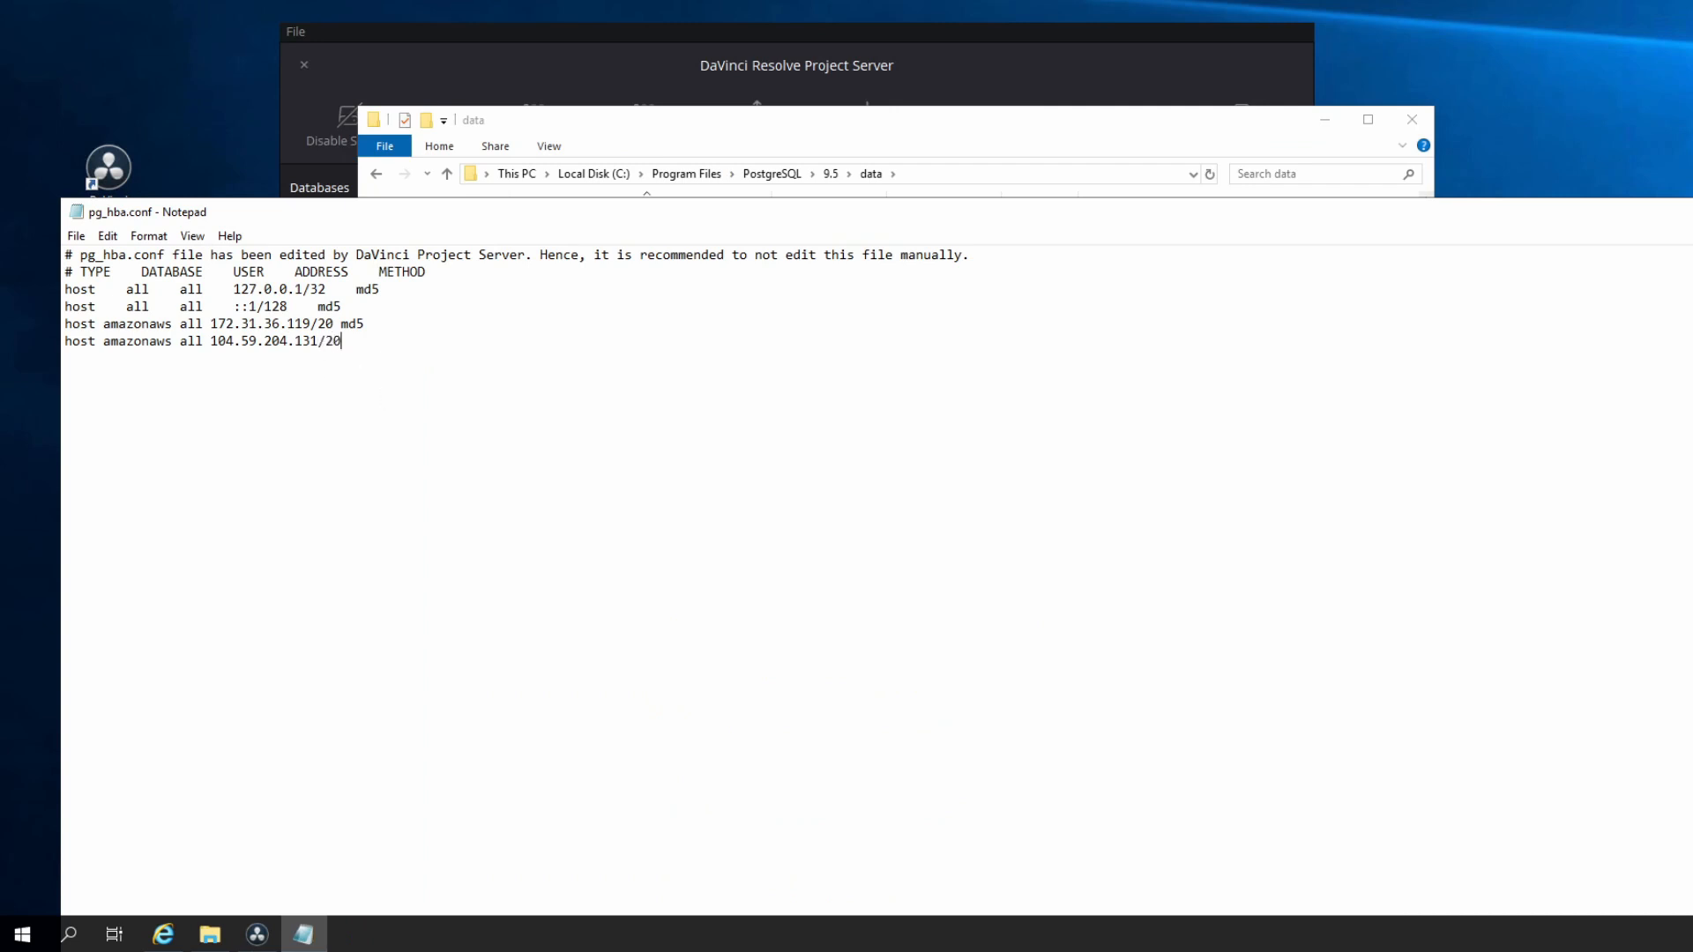
pyautogui.write('0 md5')
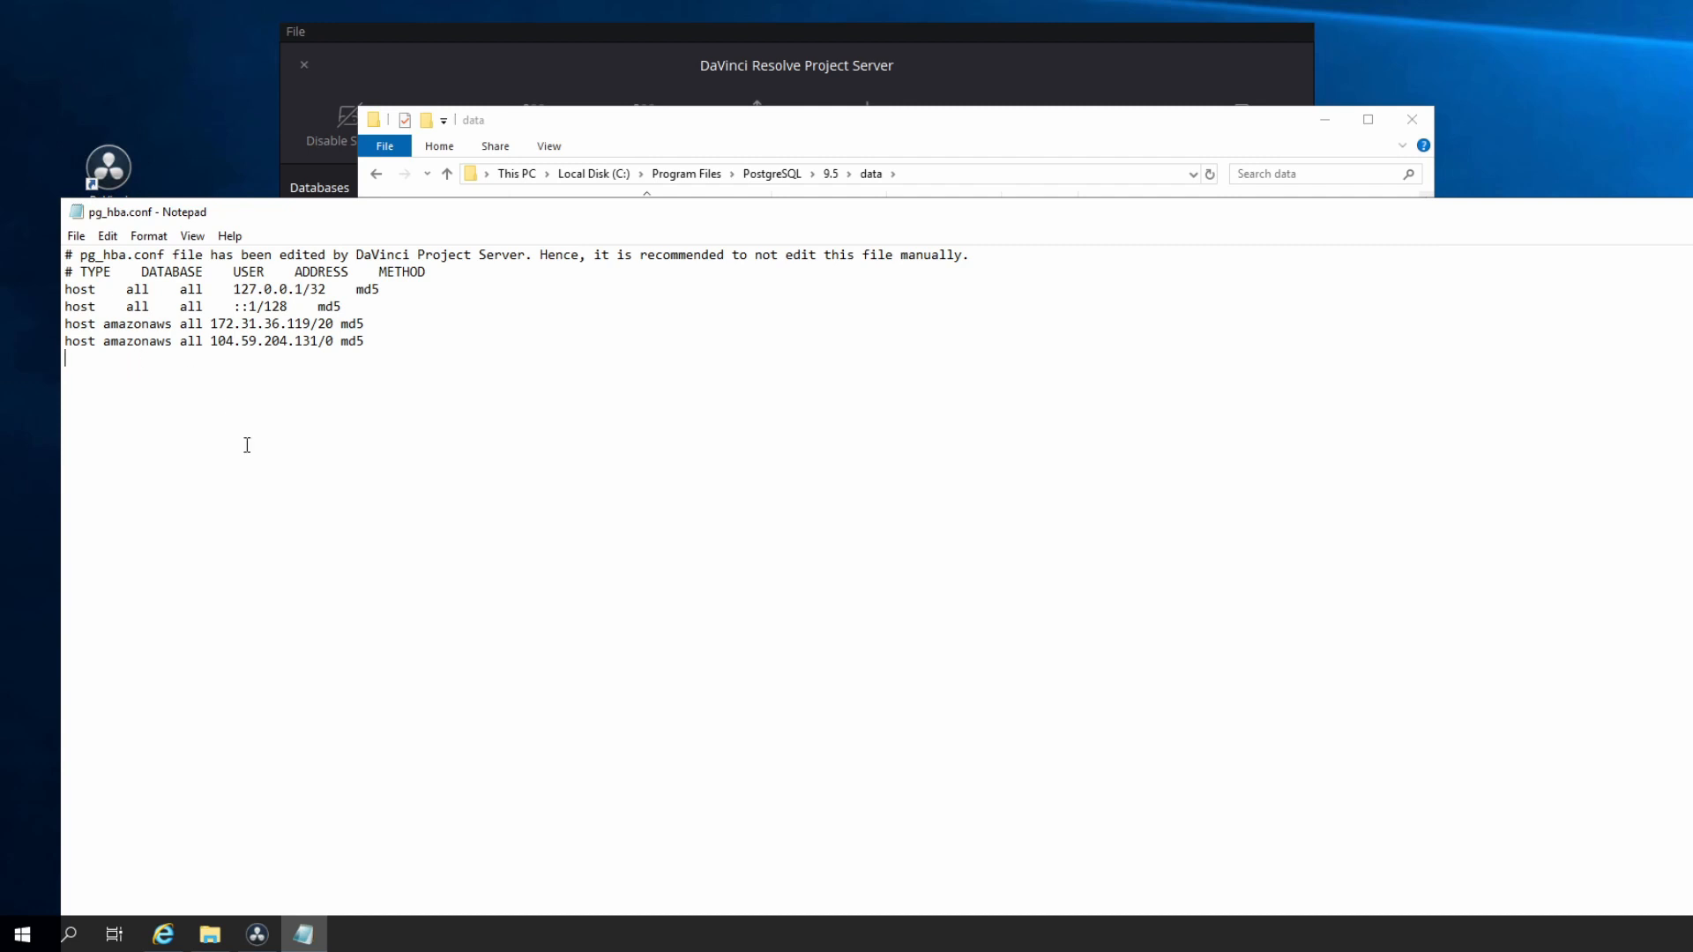
pyautogui.click(76, 235)
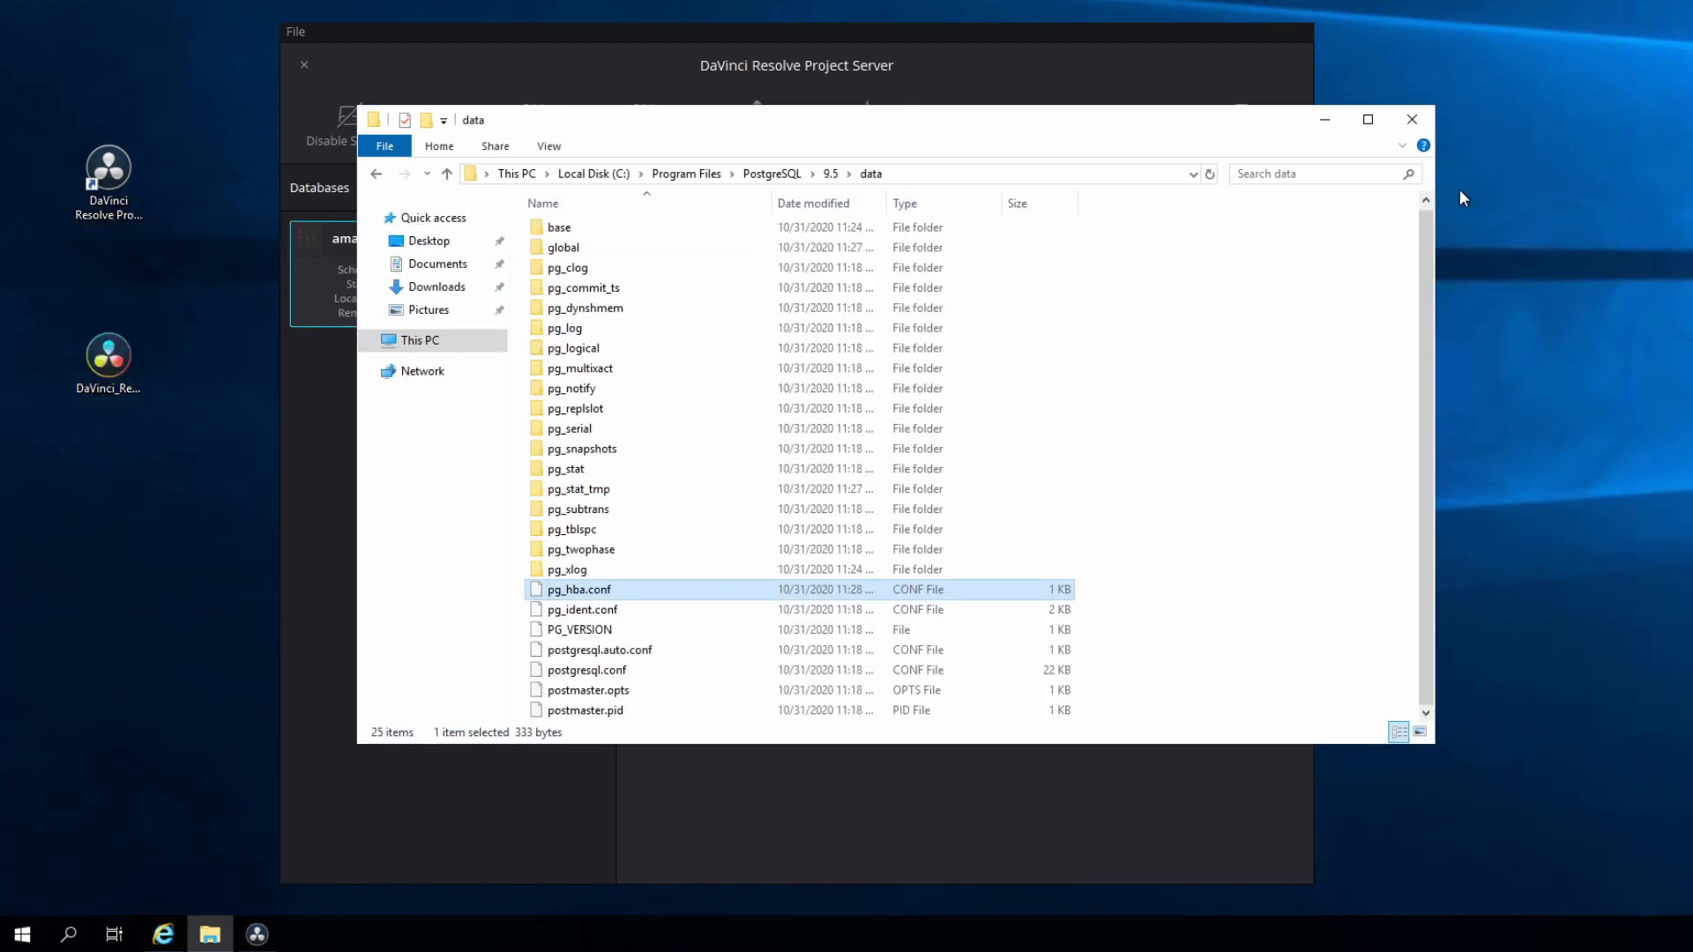
# Stop the postgresql-x64-9.5 service from Task Manager's Services list.
pyautogui.click(1410, 119)
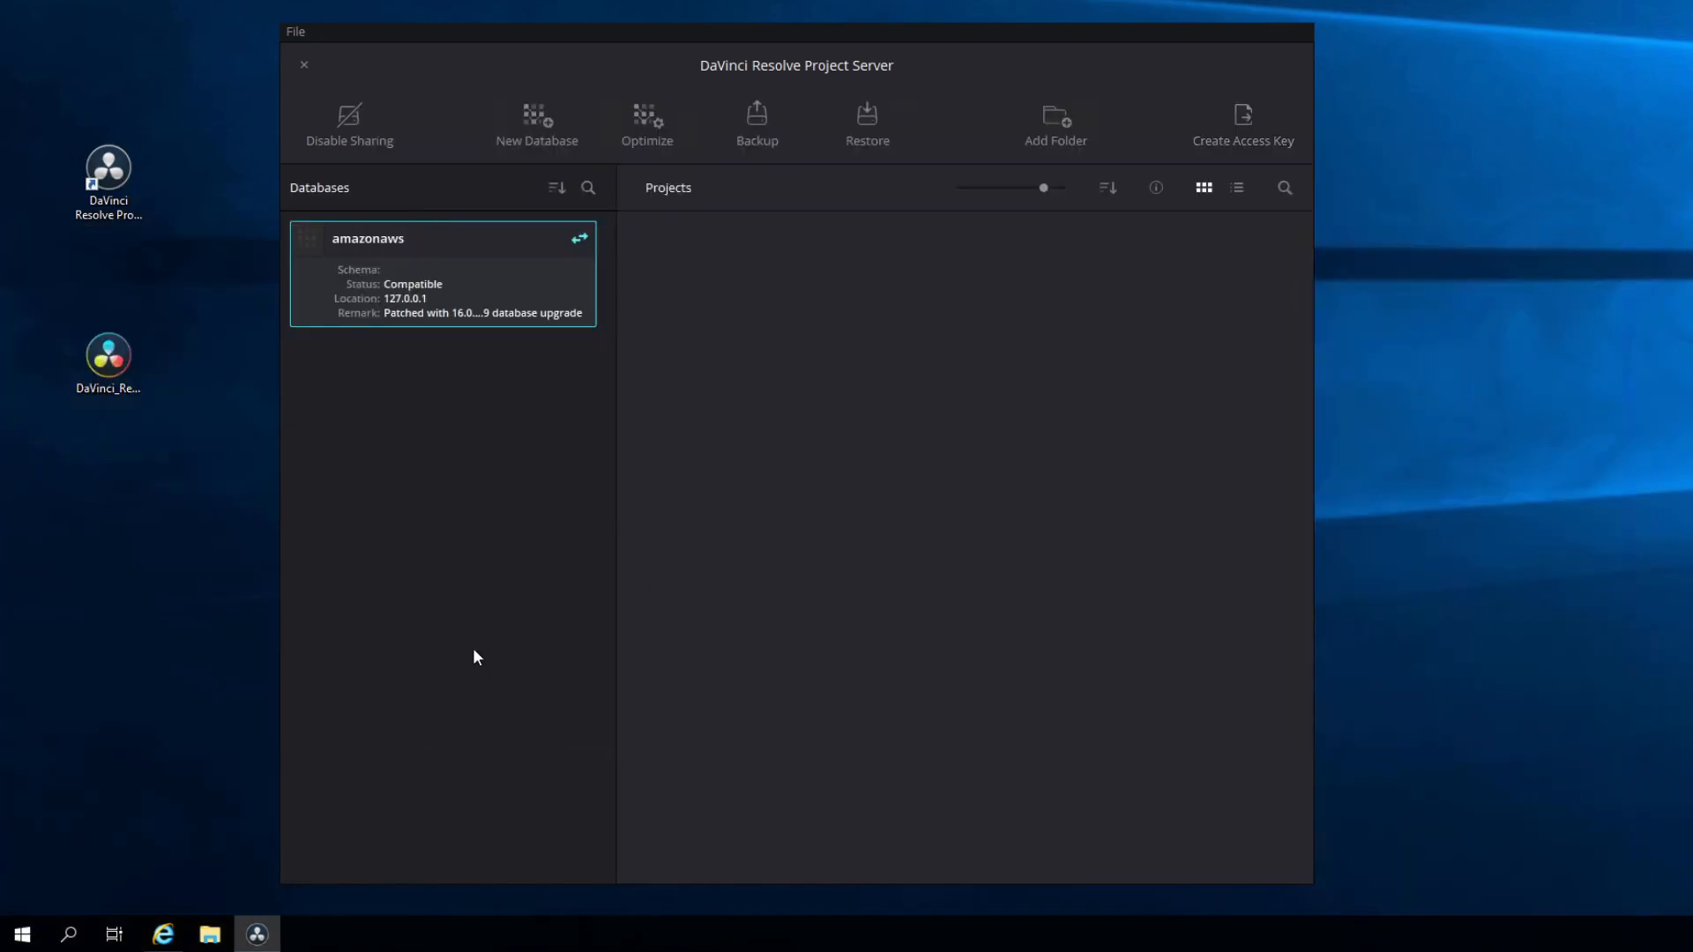
pyautogui.rightClick(19, 933)
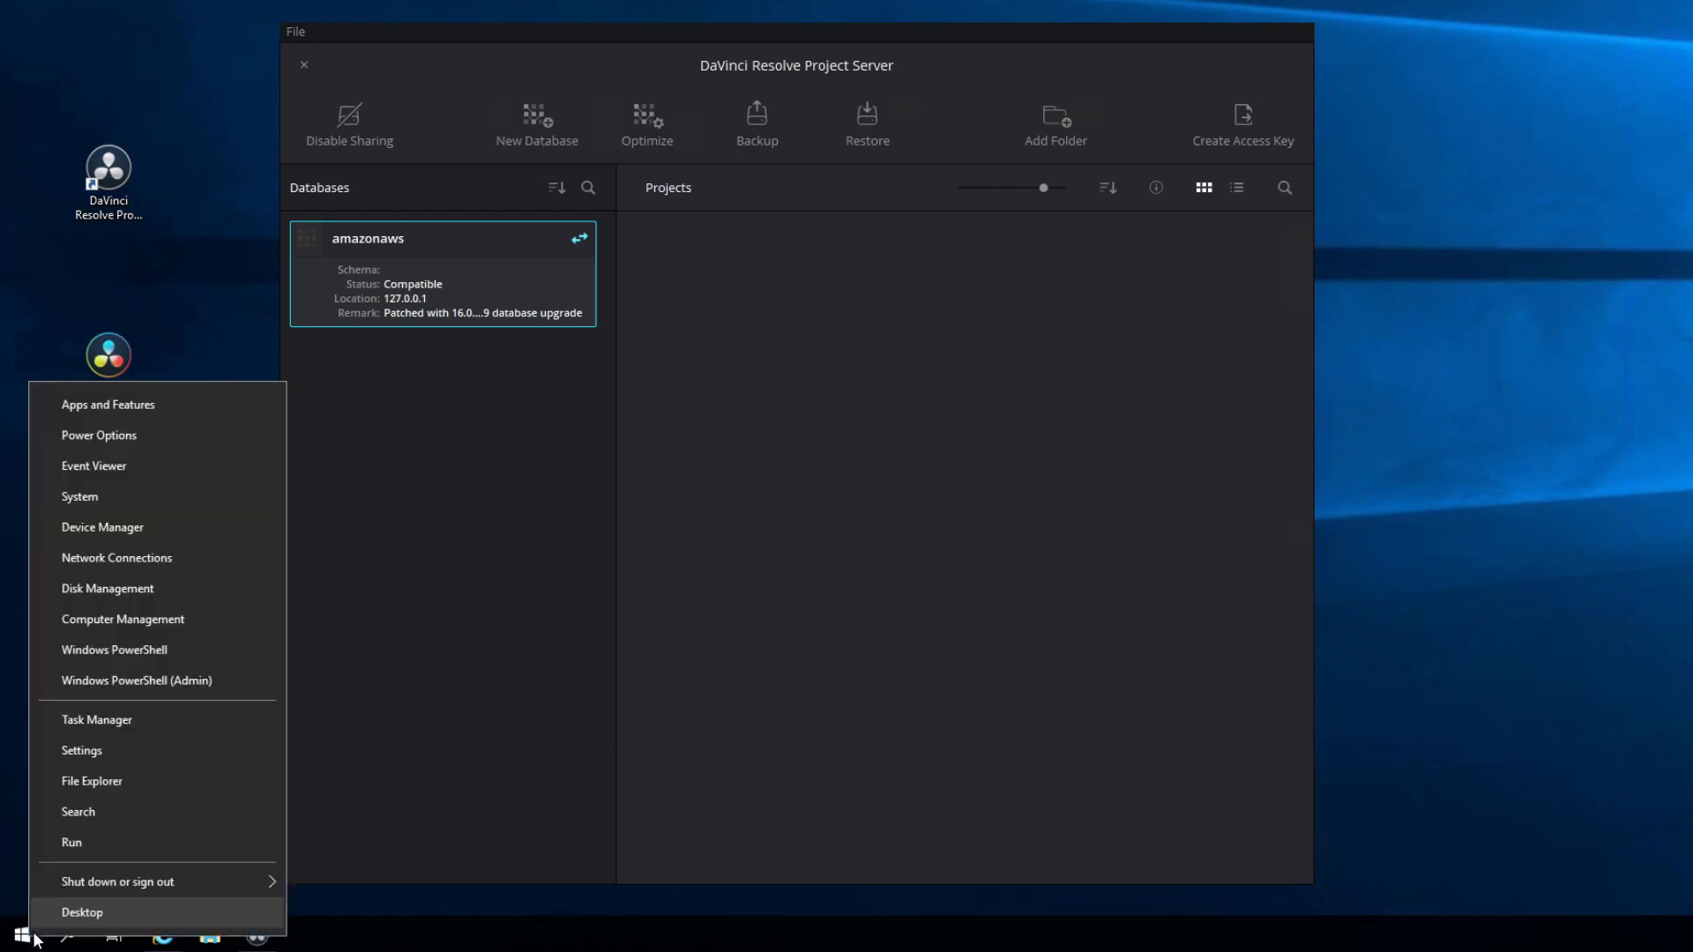
pyautogui.click(82, 913)
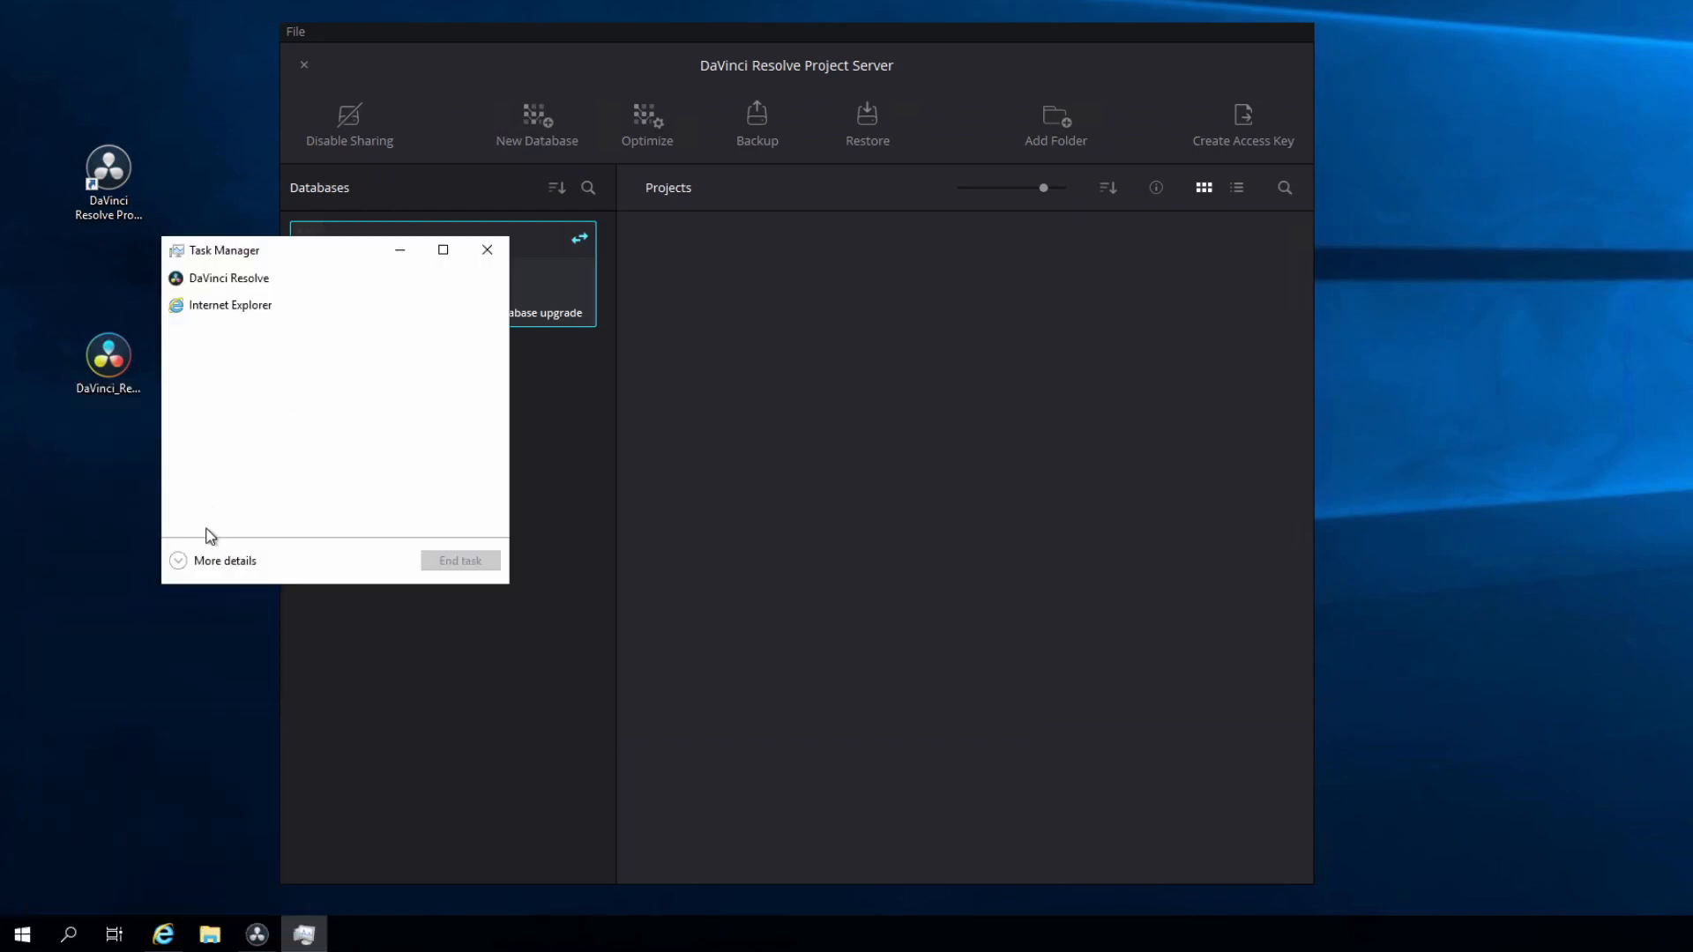
pyautogui.click(224, 561)
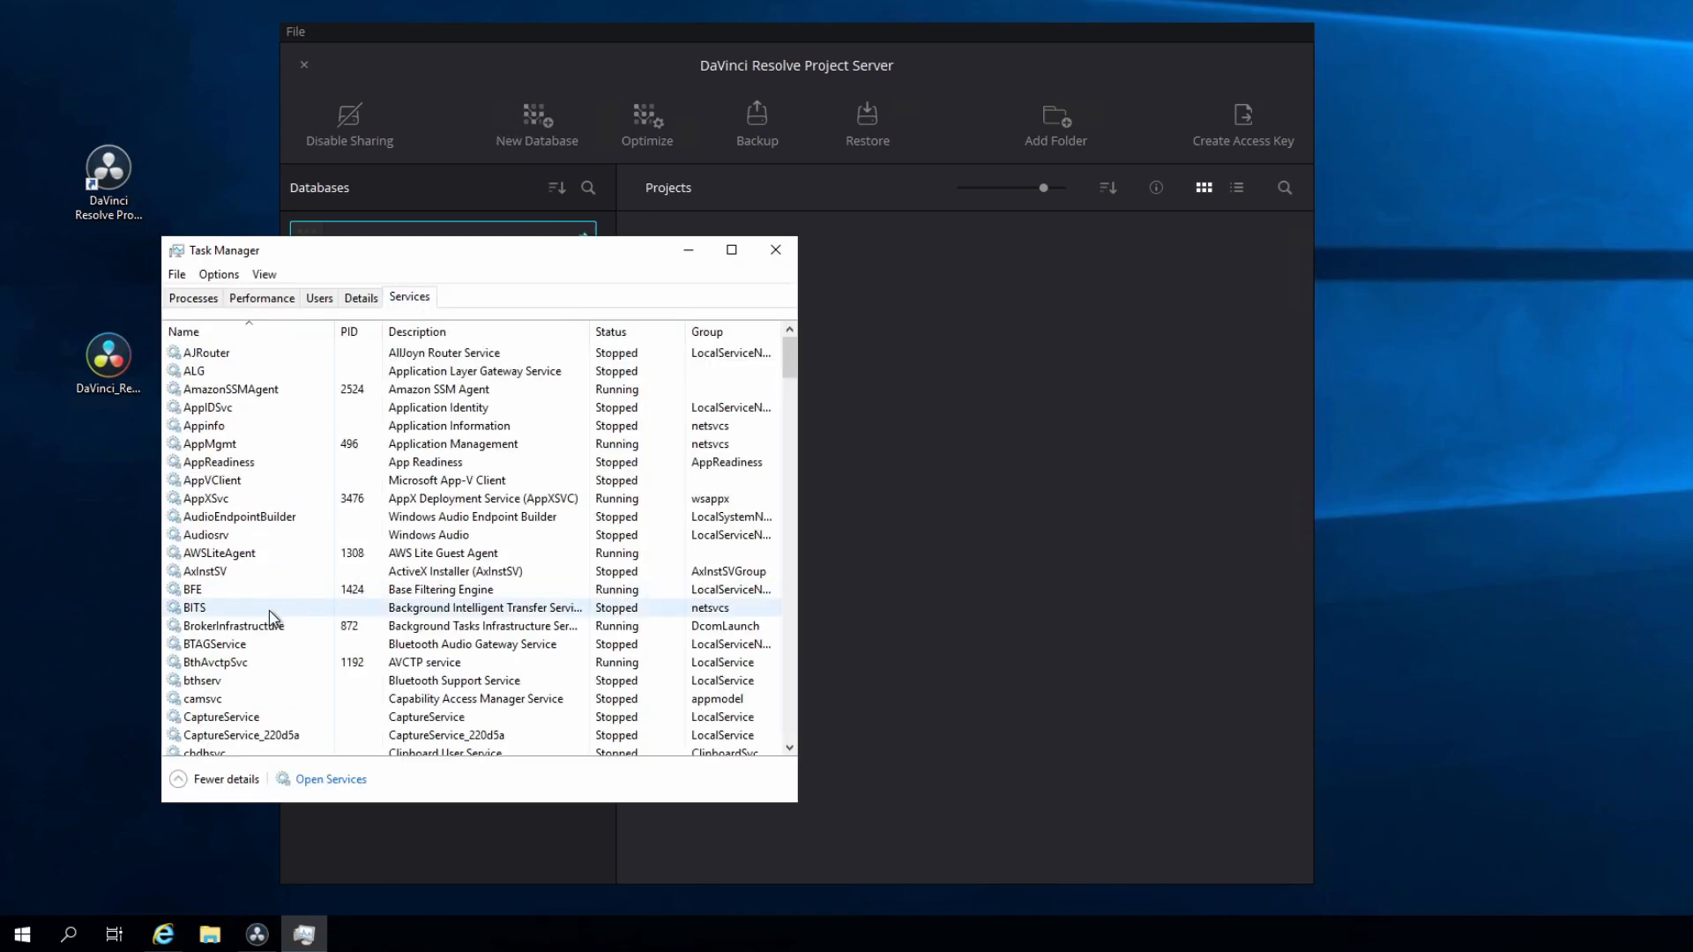
pyautogui.scroll(-3)
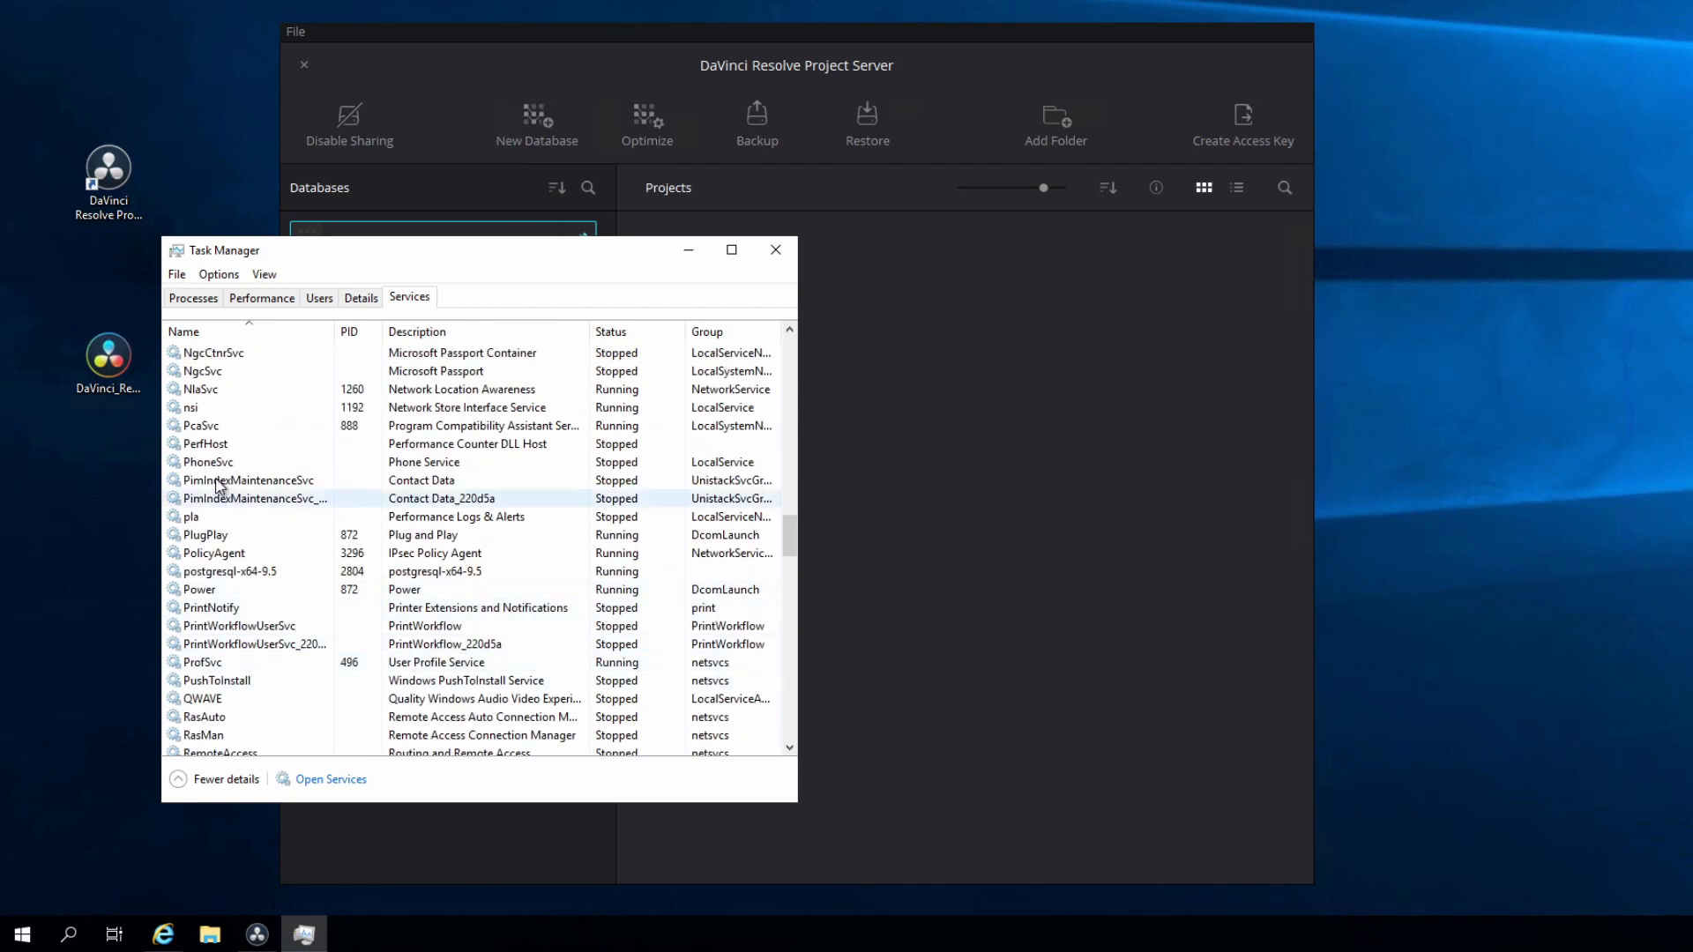
pyautogui.scroll(-3)
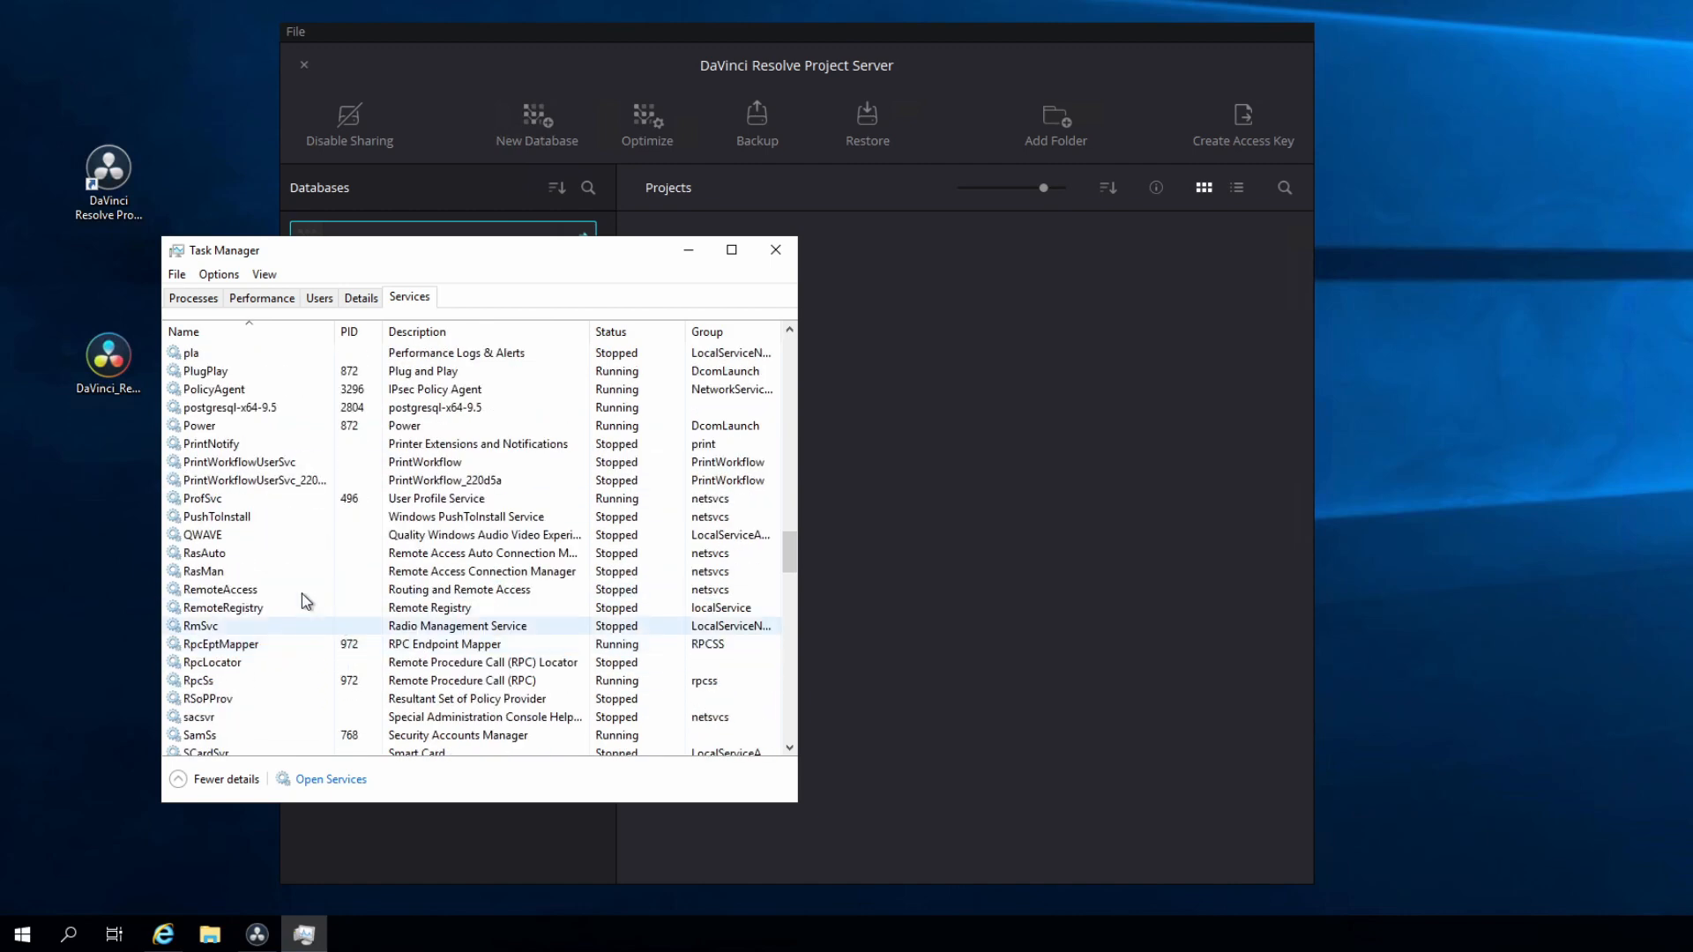
pyautogui.rightClick(227, 407)
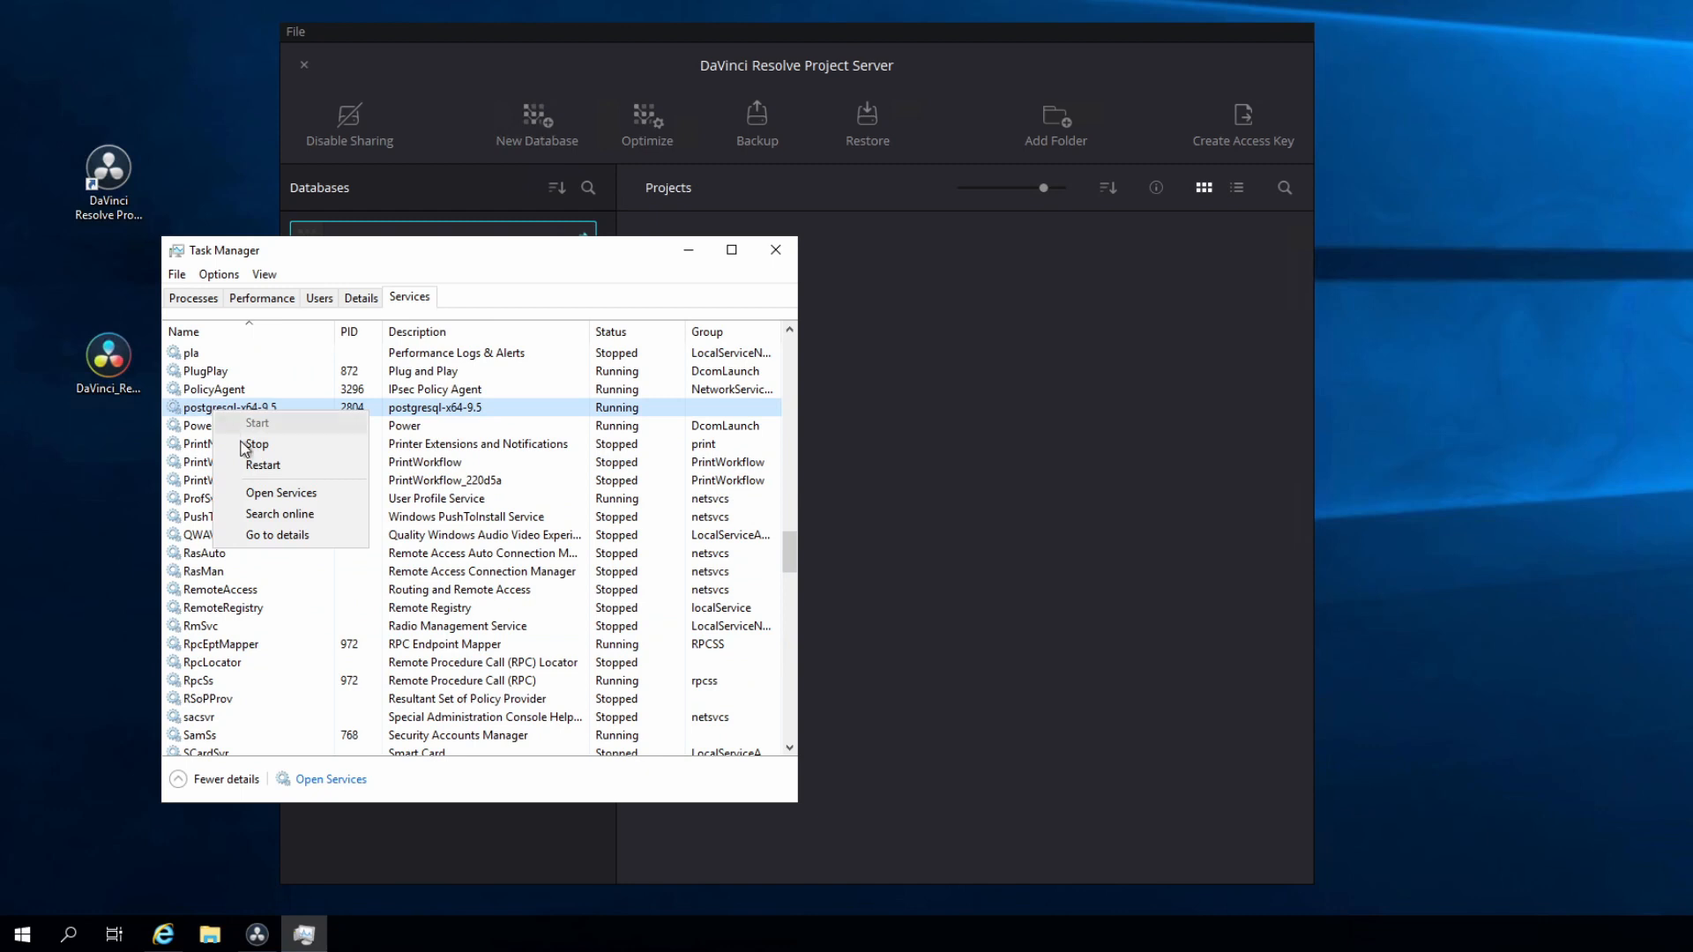
pyautogui.click(256, 443)
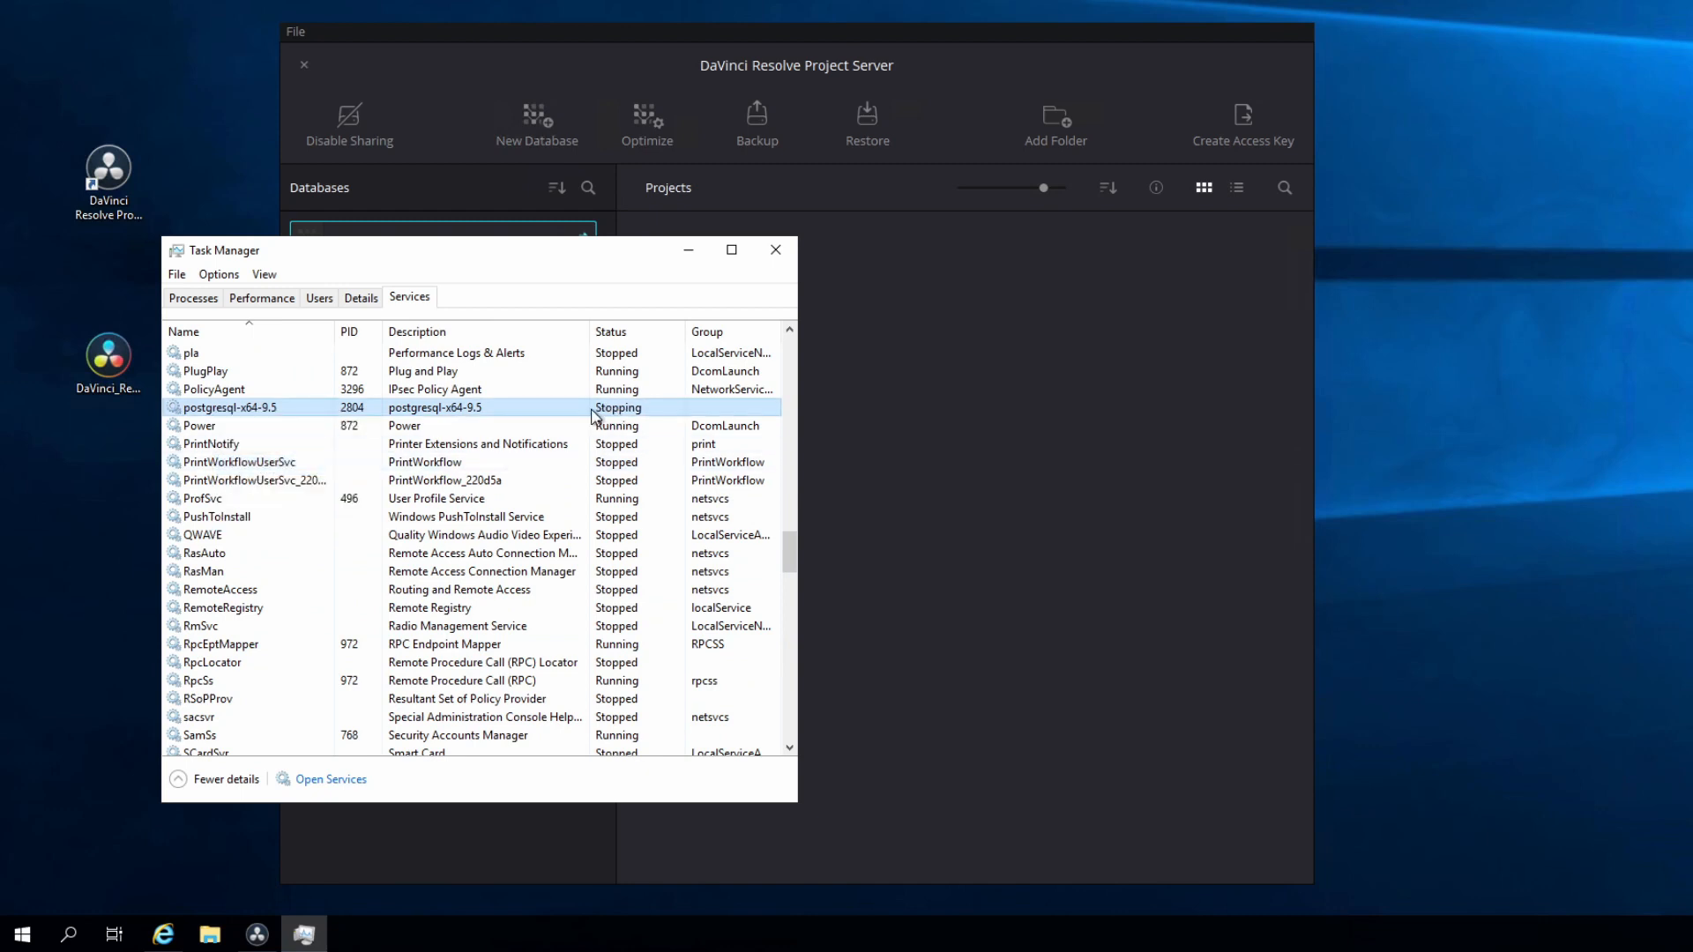
pyautogui.moveTo(612, 416)
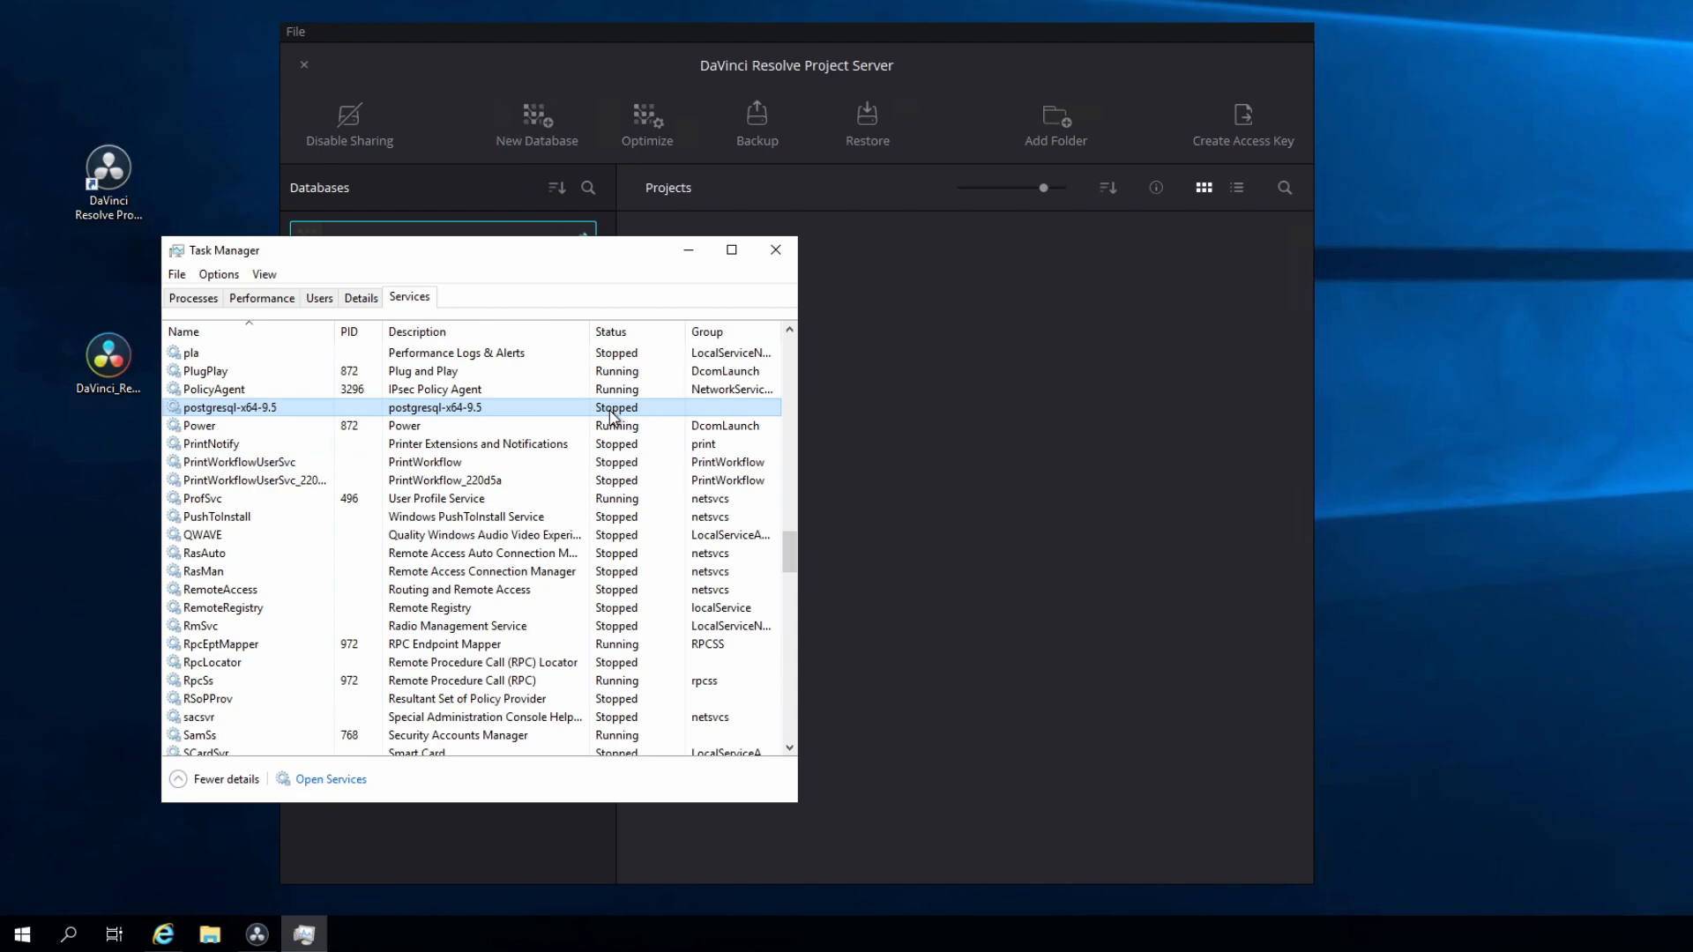
pyautogui.moveTo(664, 419)
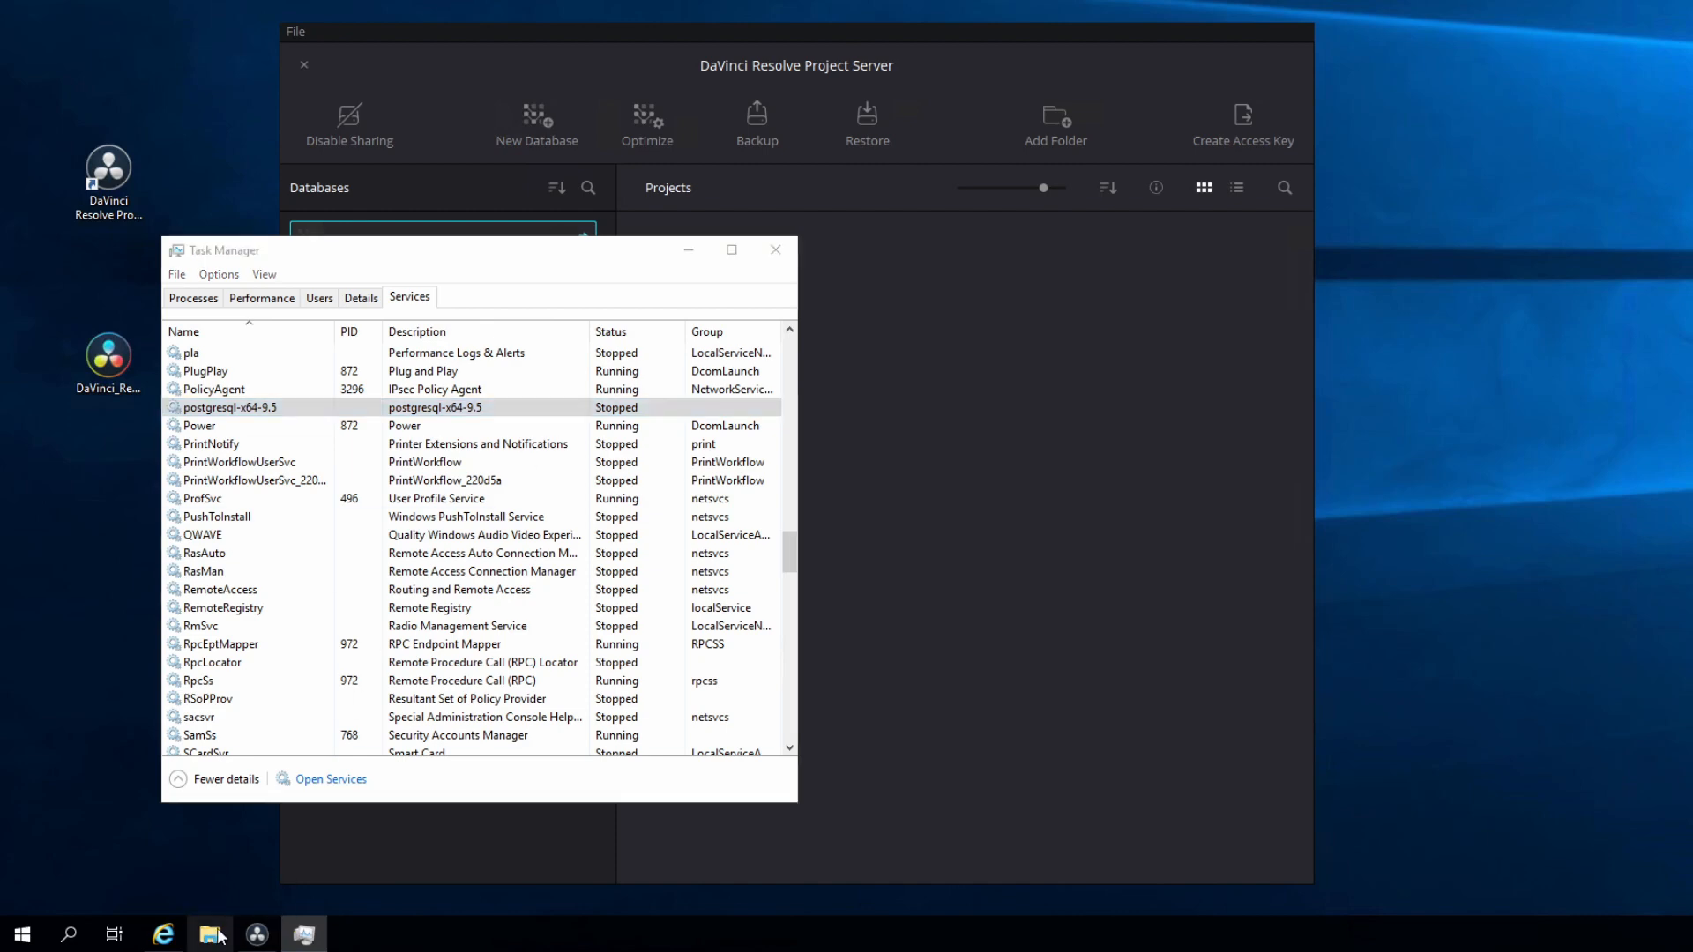
pyautogui.rightClick(852, 459)
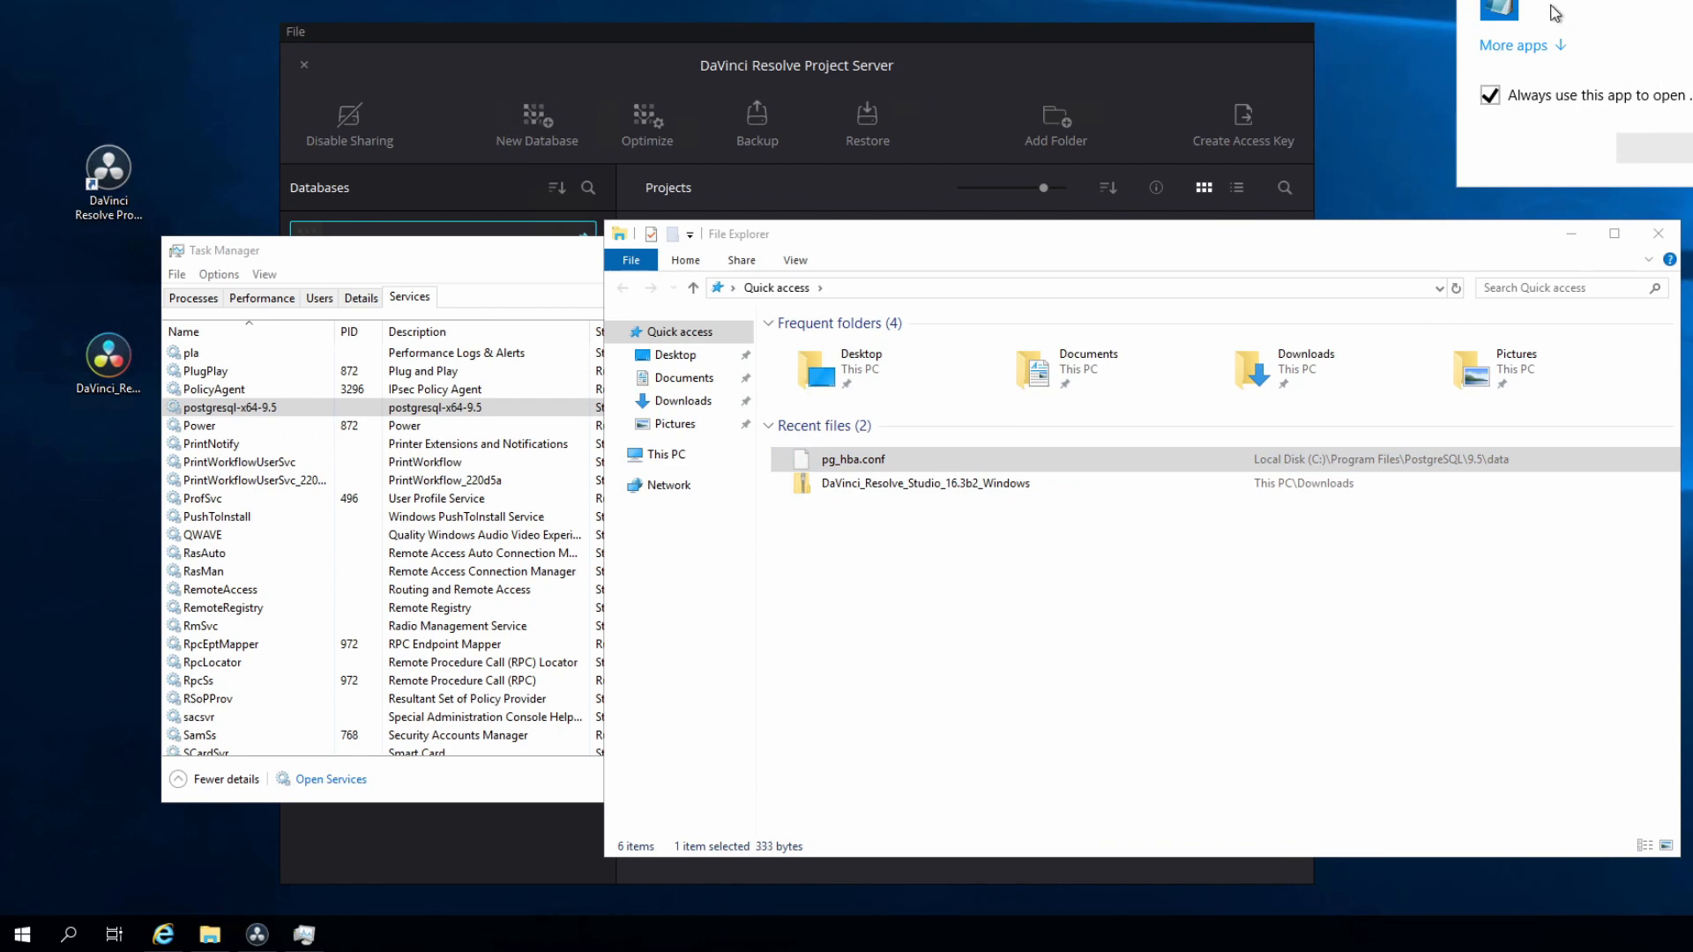
pyautogui.doubleClick(851, 458)
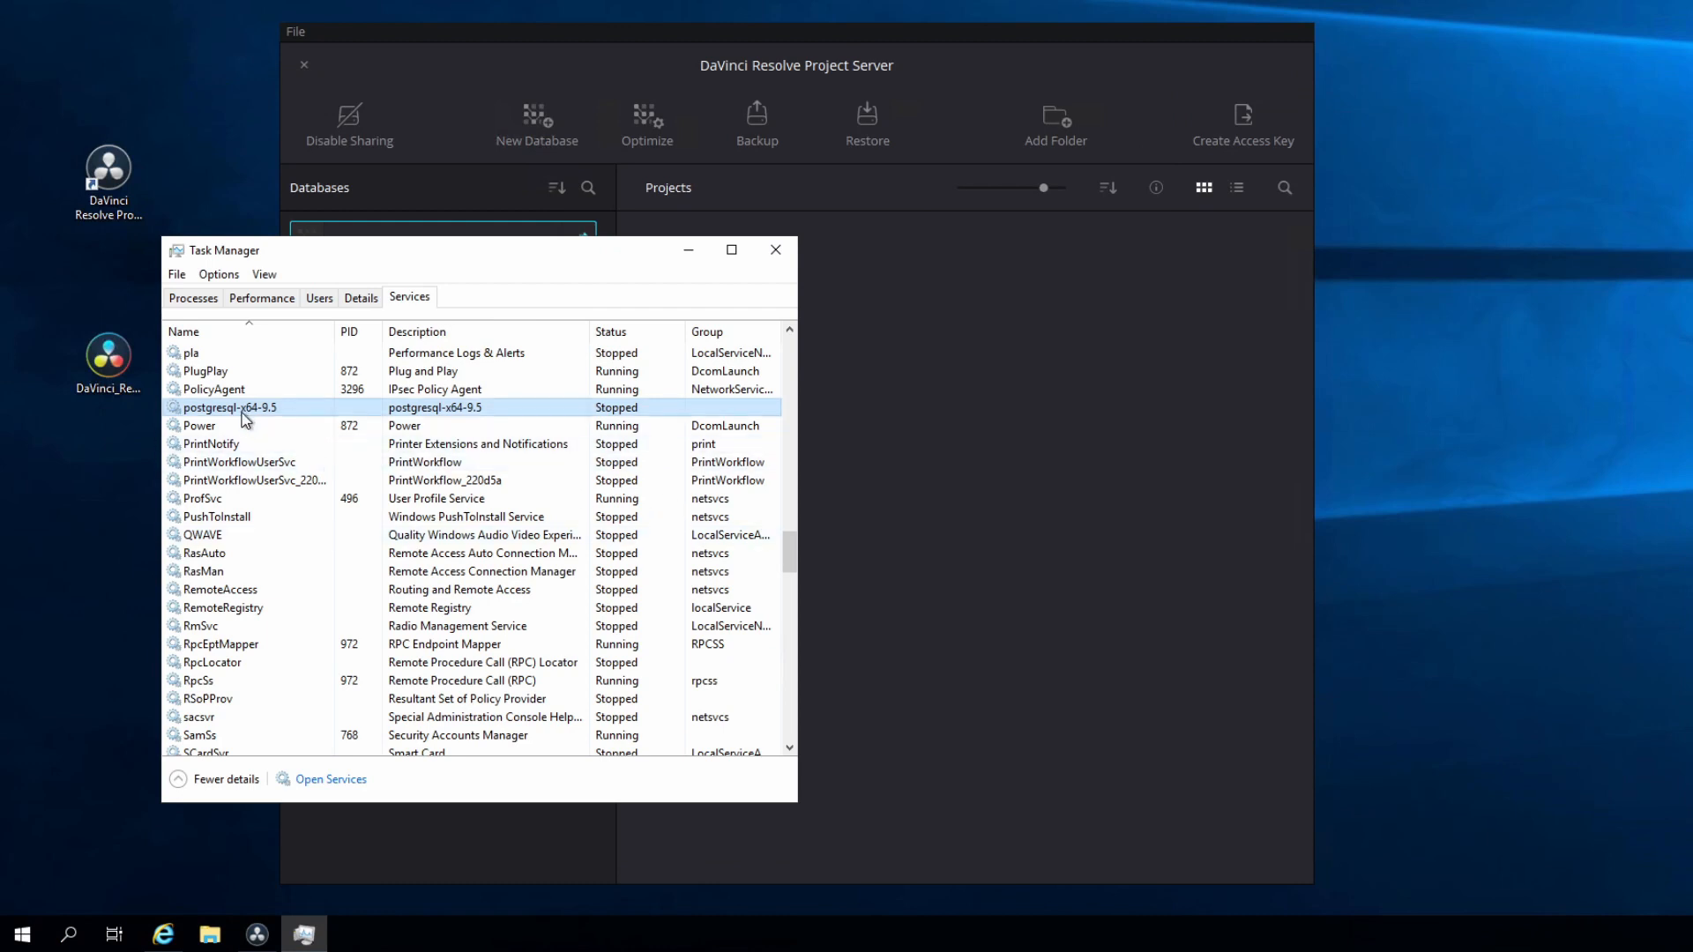
# Start the postgresql-x64-9.5 service again from Task Manager's Services tab.
pyautogui.click(278, 418)
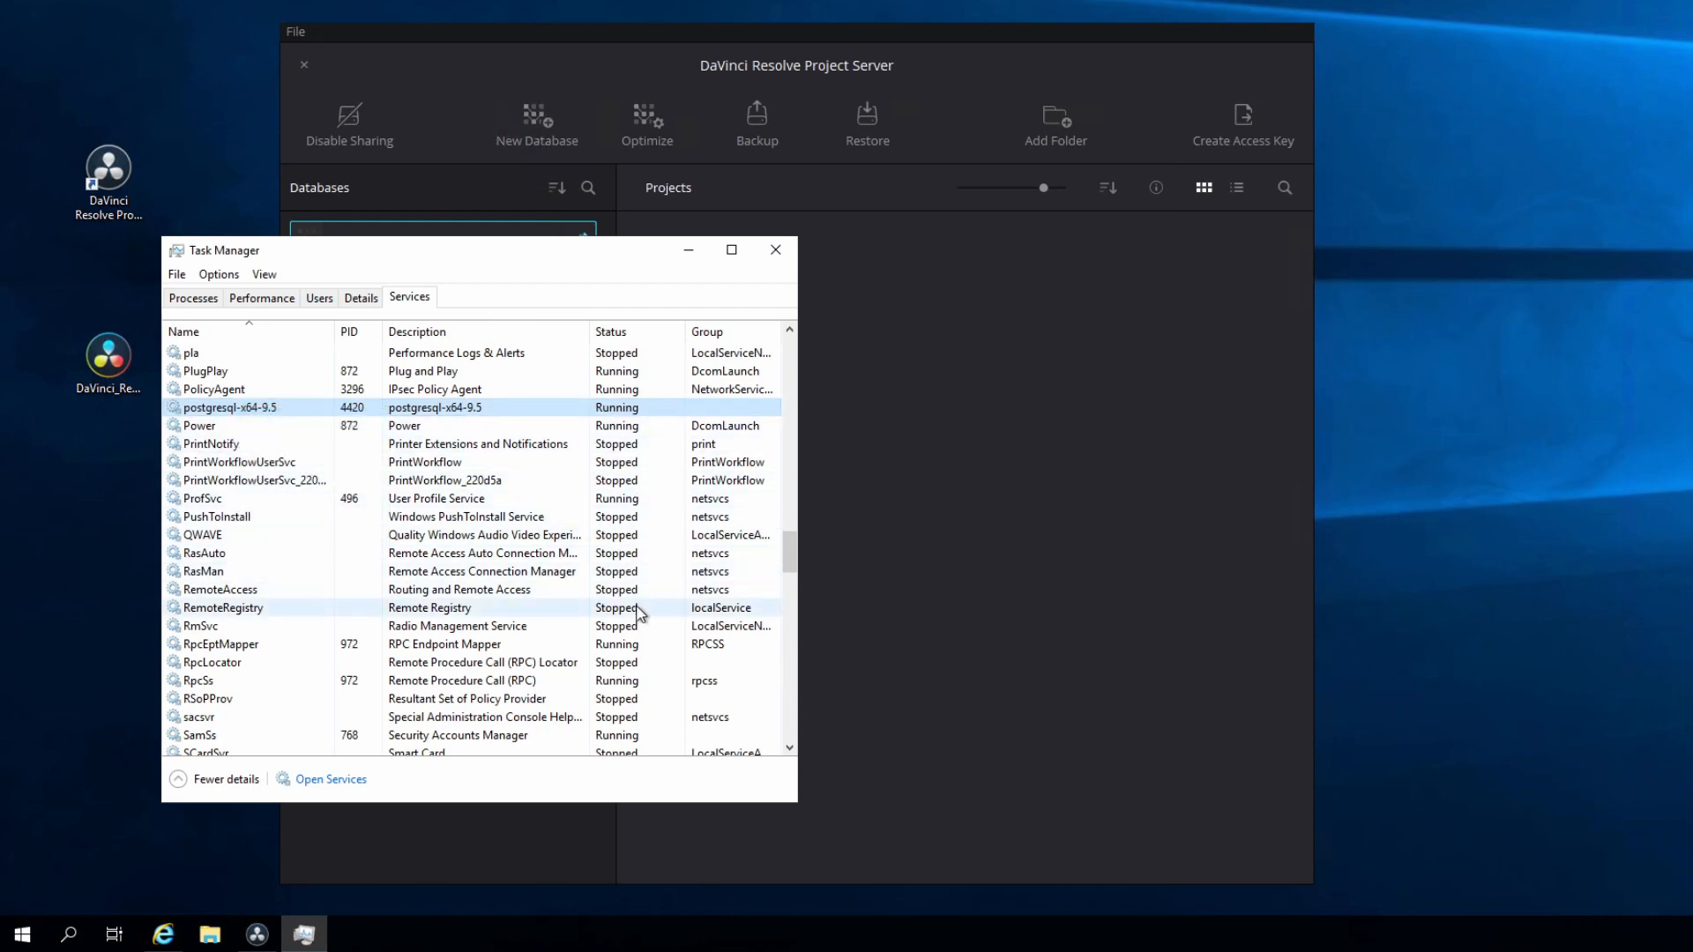
pyautogui.click(775, 250)
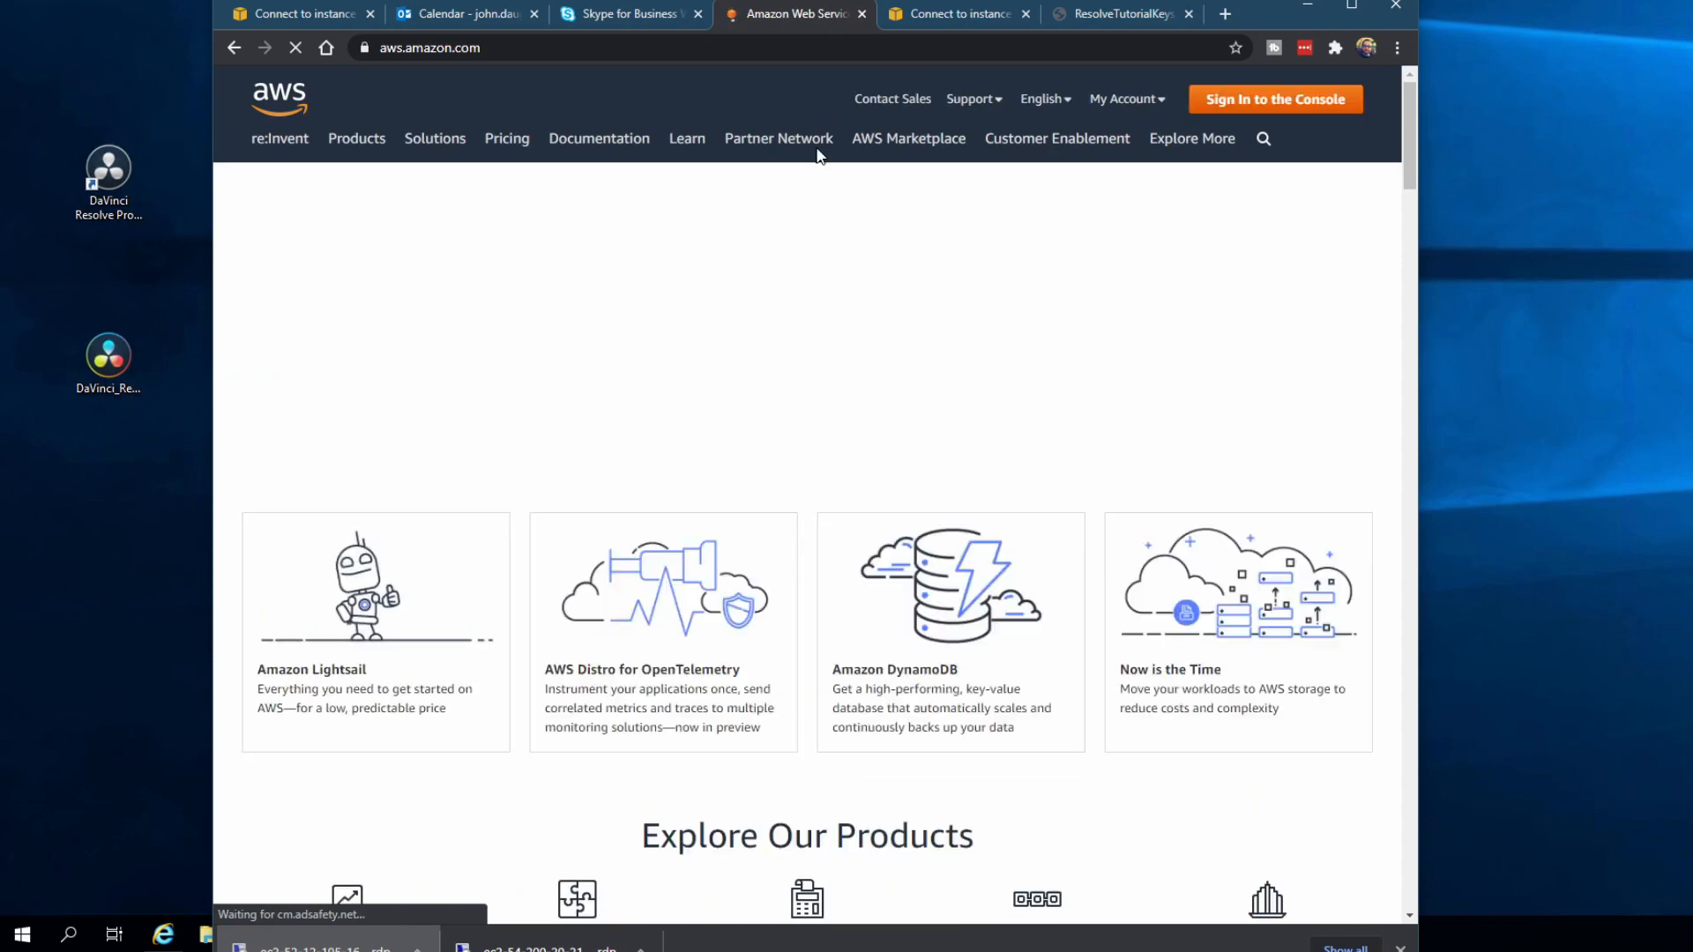
# Open EC2 in the AWS console and view the running instance's launch-wizard-6 security group.
pyautogui.click(1274, 97)
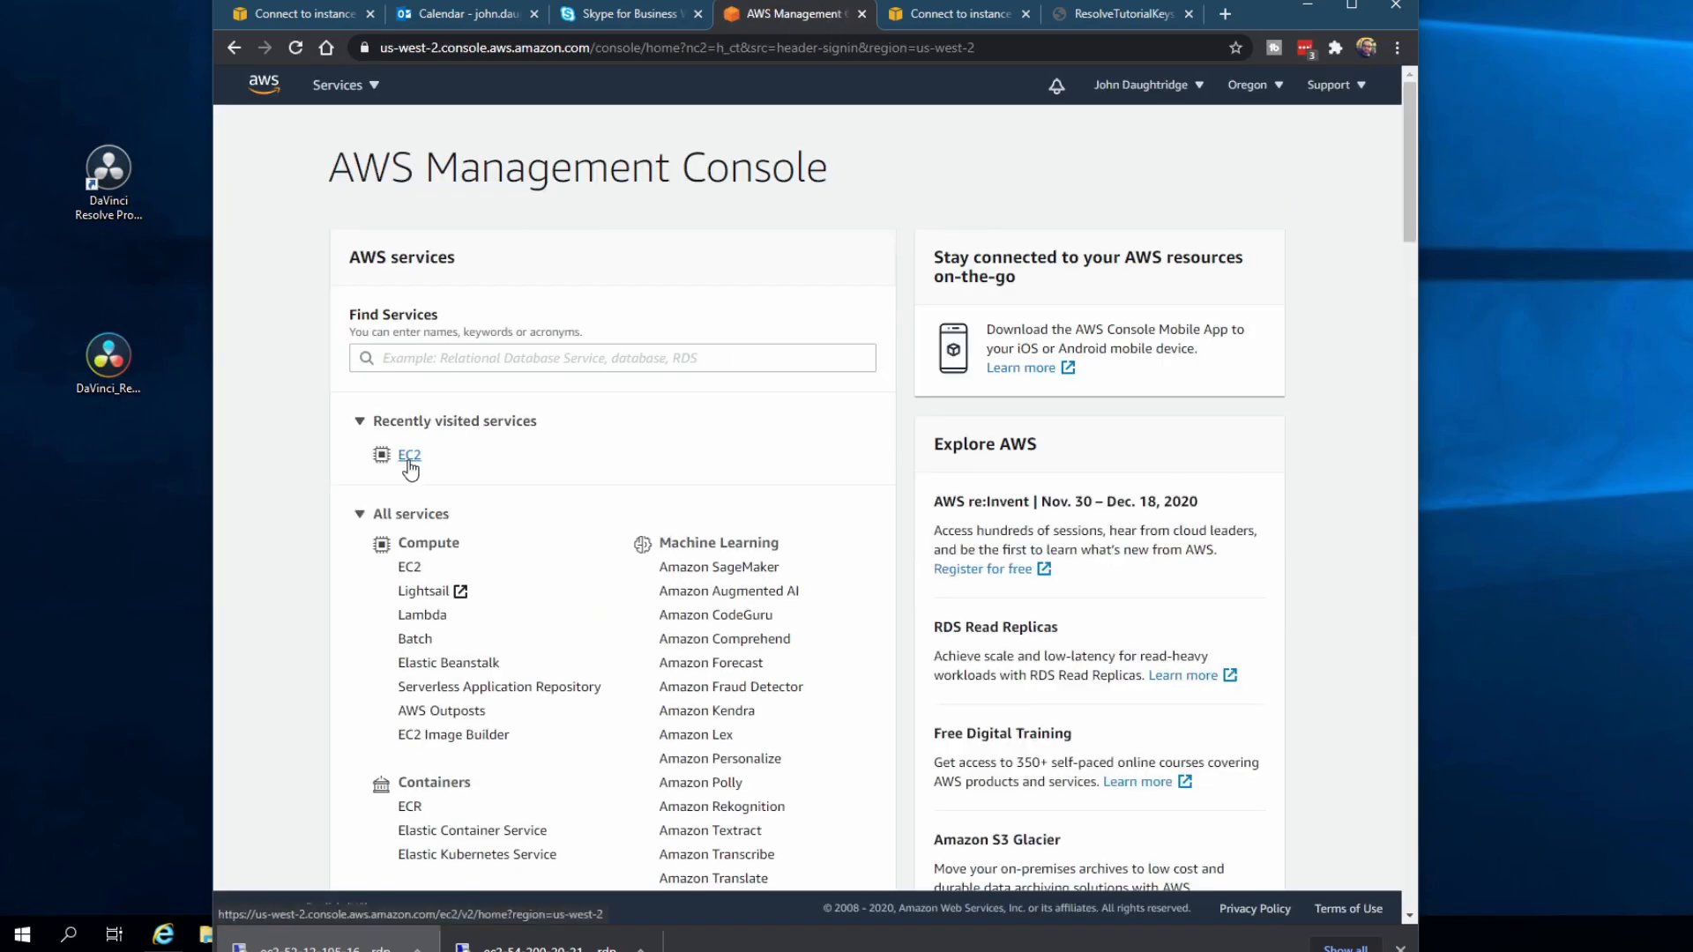
pyautogui.click(409, 455)
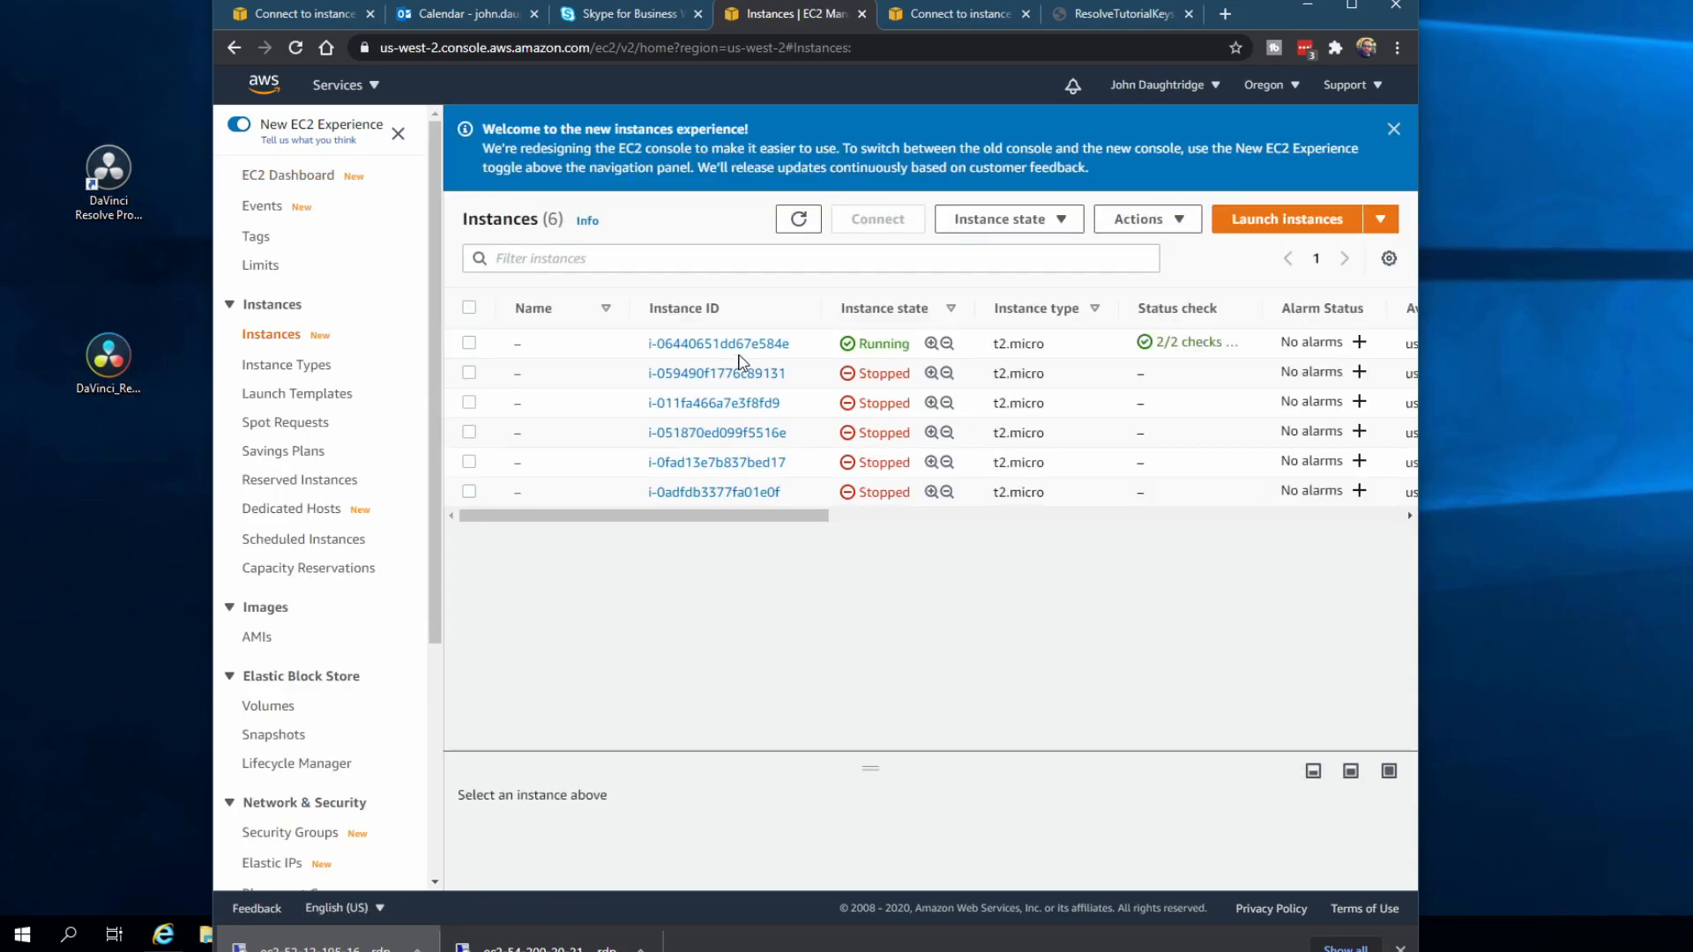
pyautogui.click(718, 343)
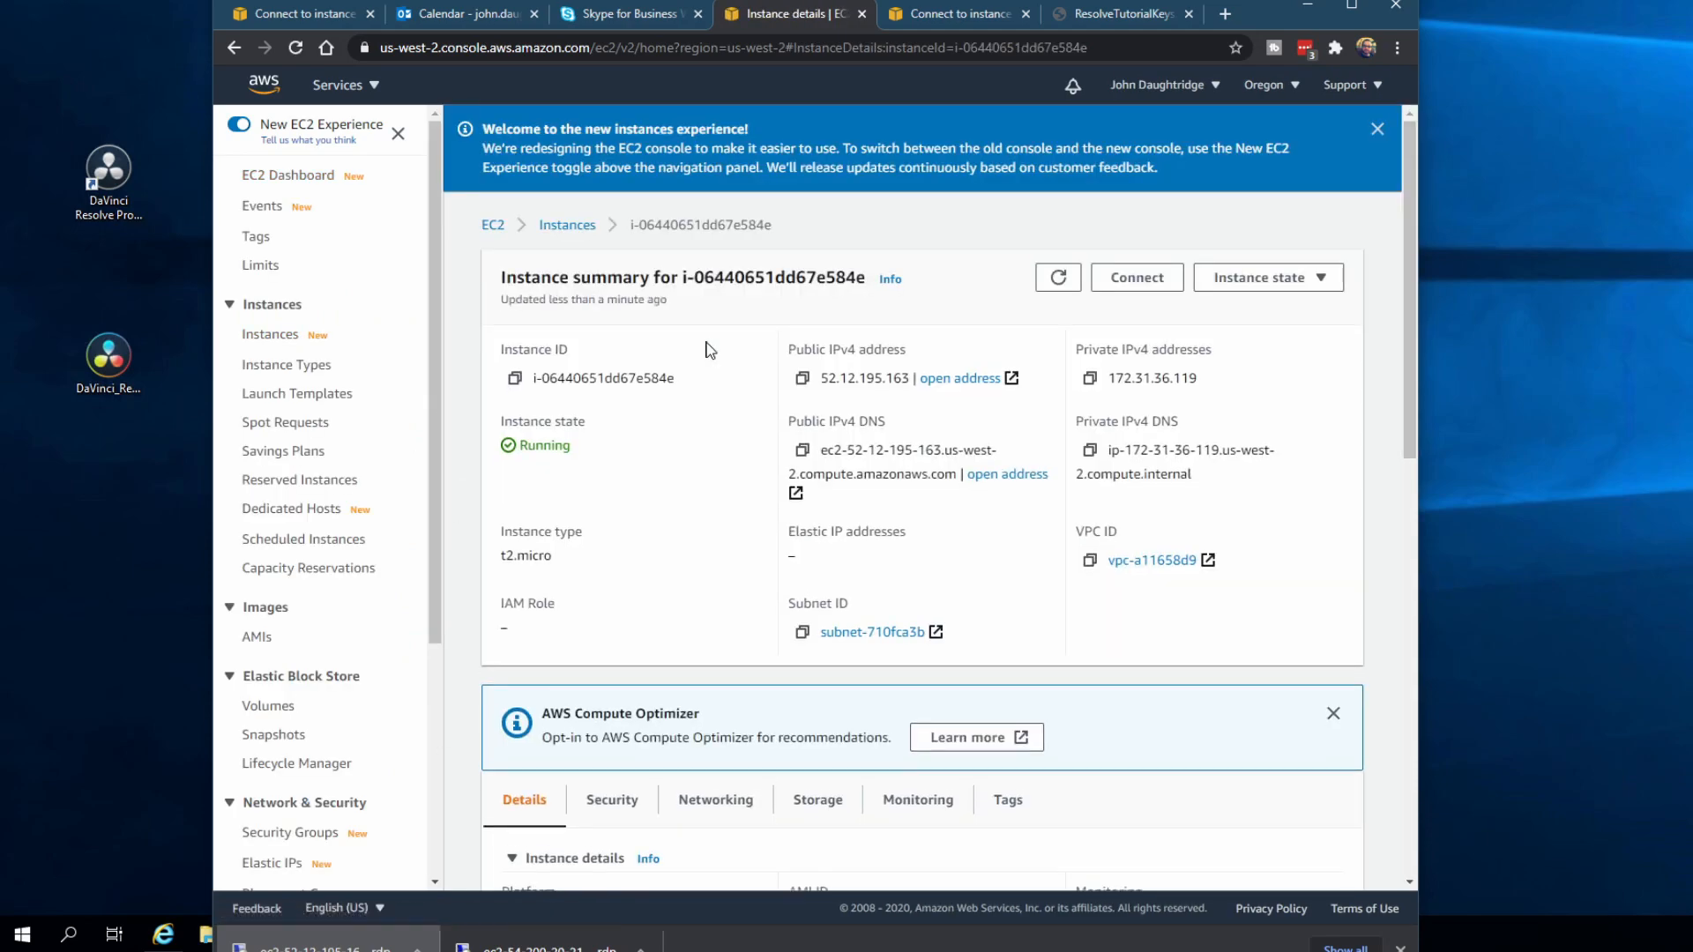
pyautogui.moveTo(992, 474)
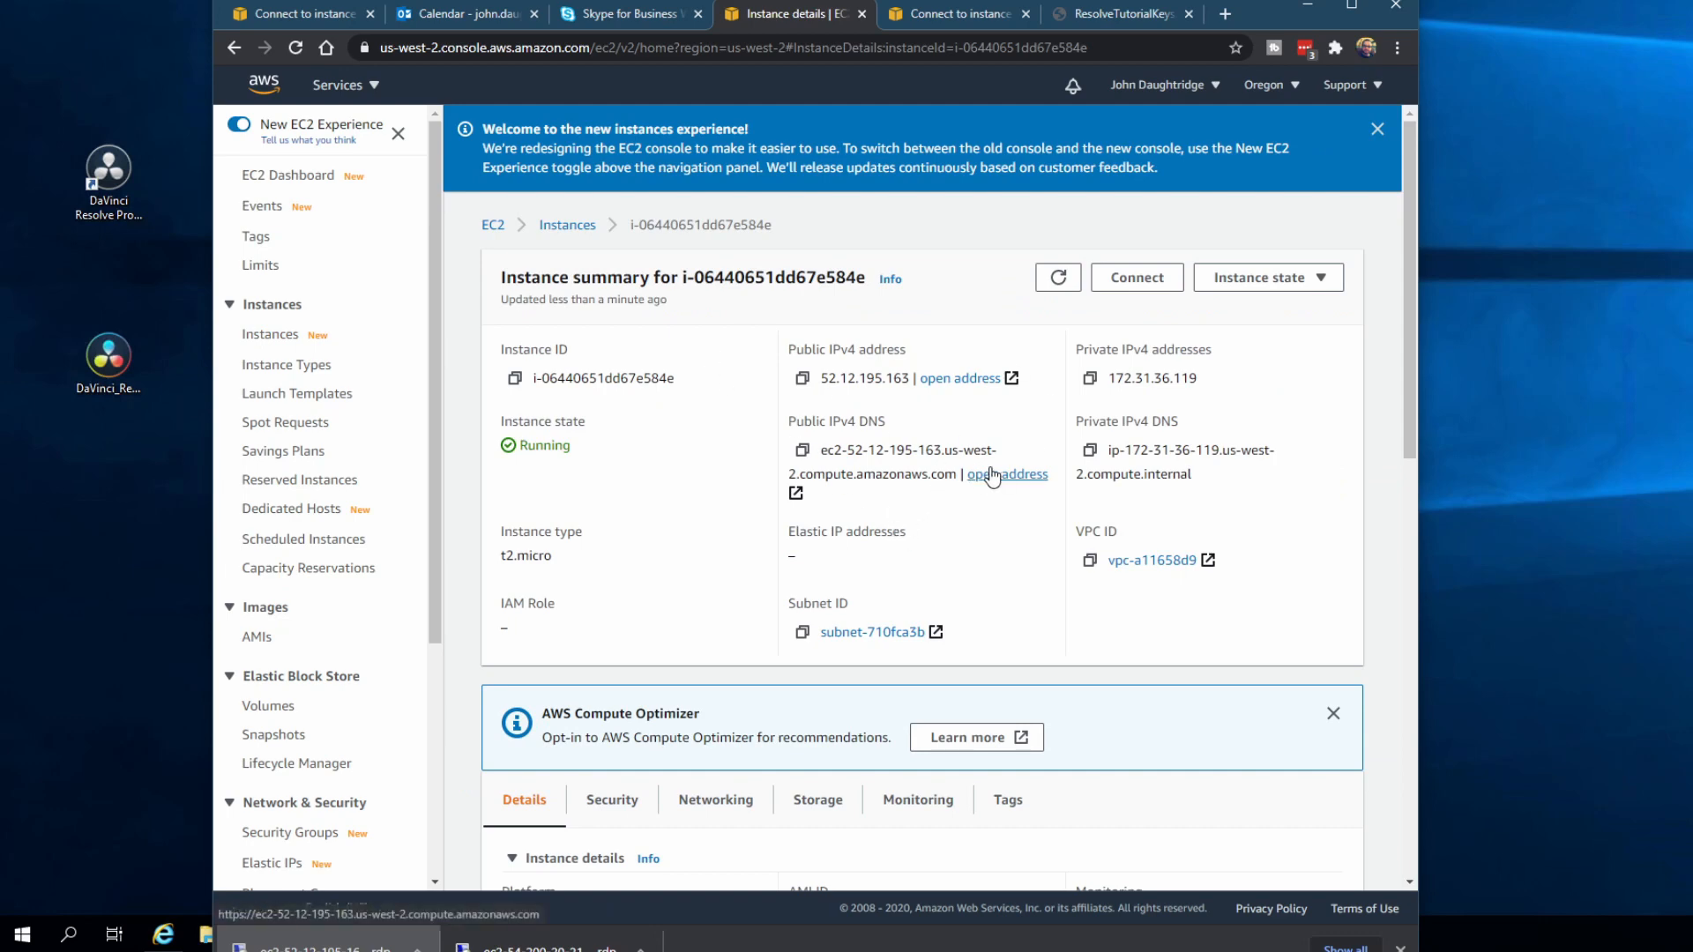
pyautogui.scroll(-3)
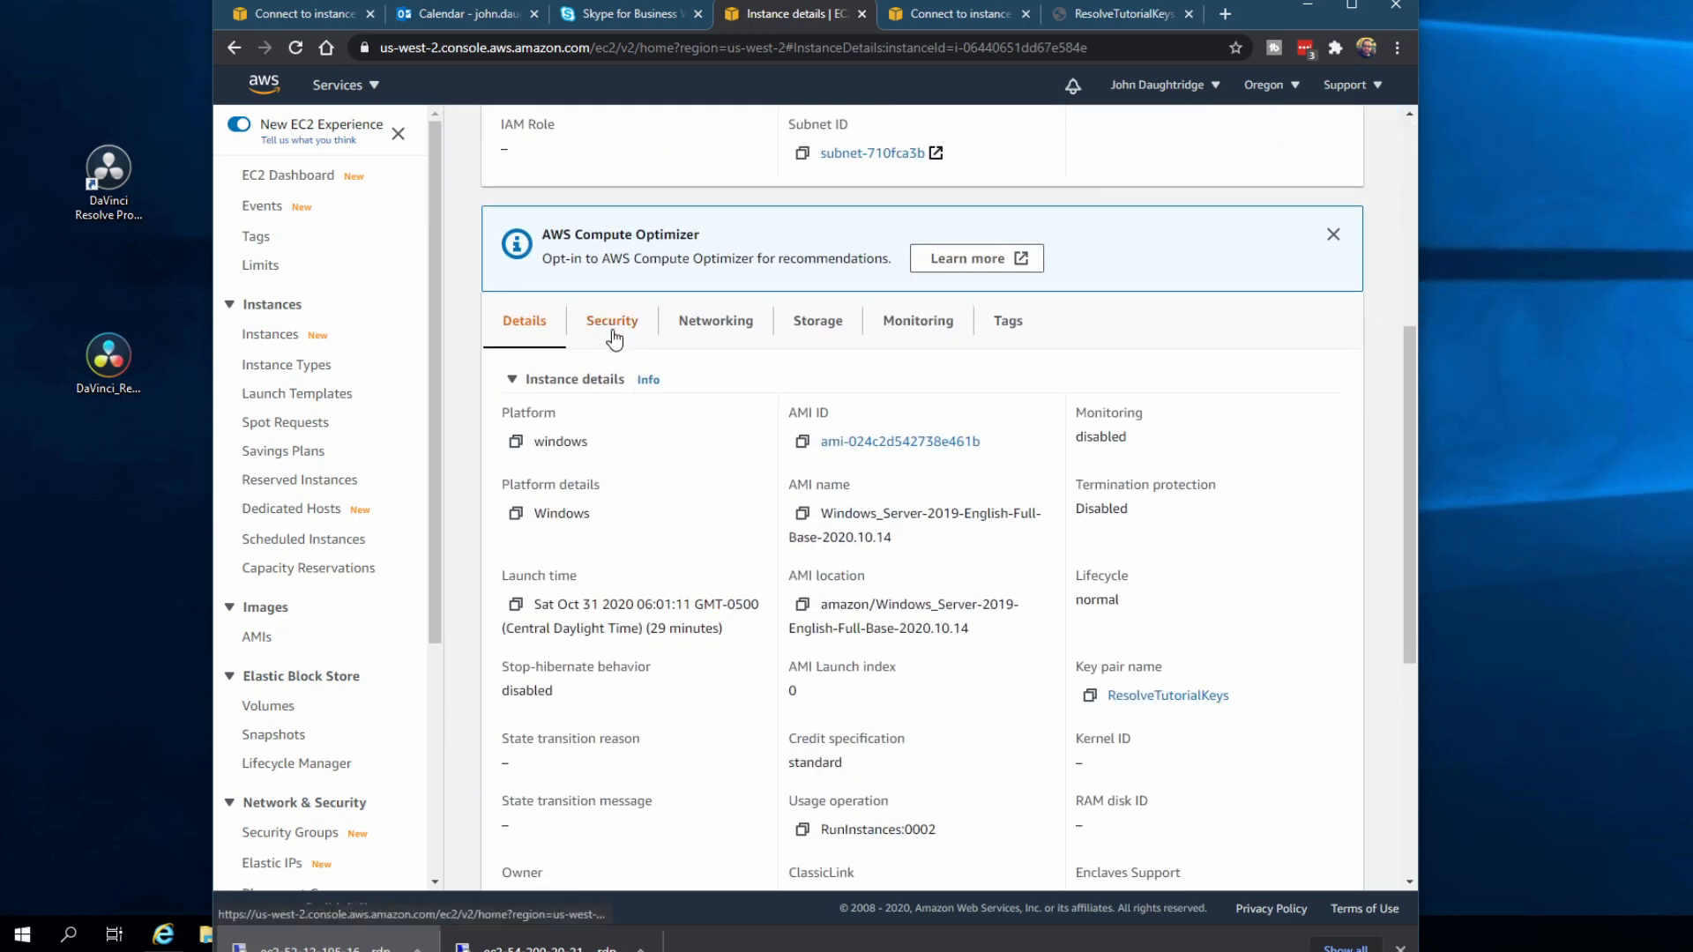
pyautogui.click(611, 321)
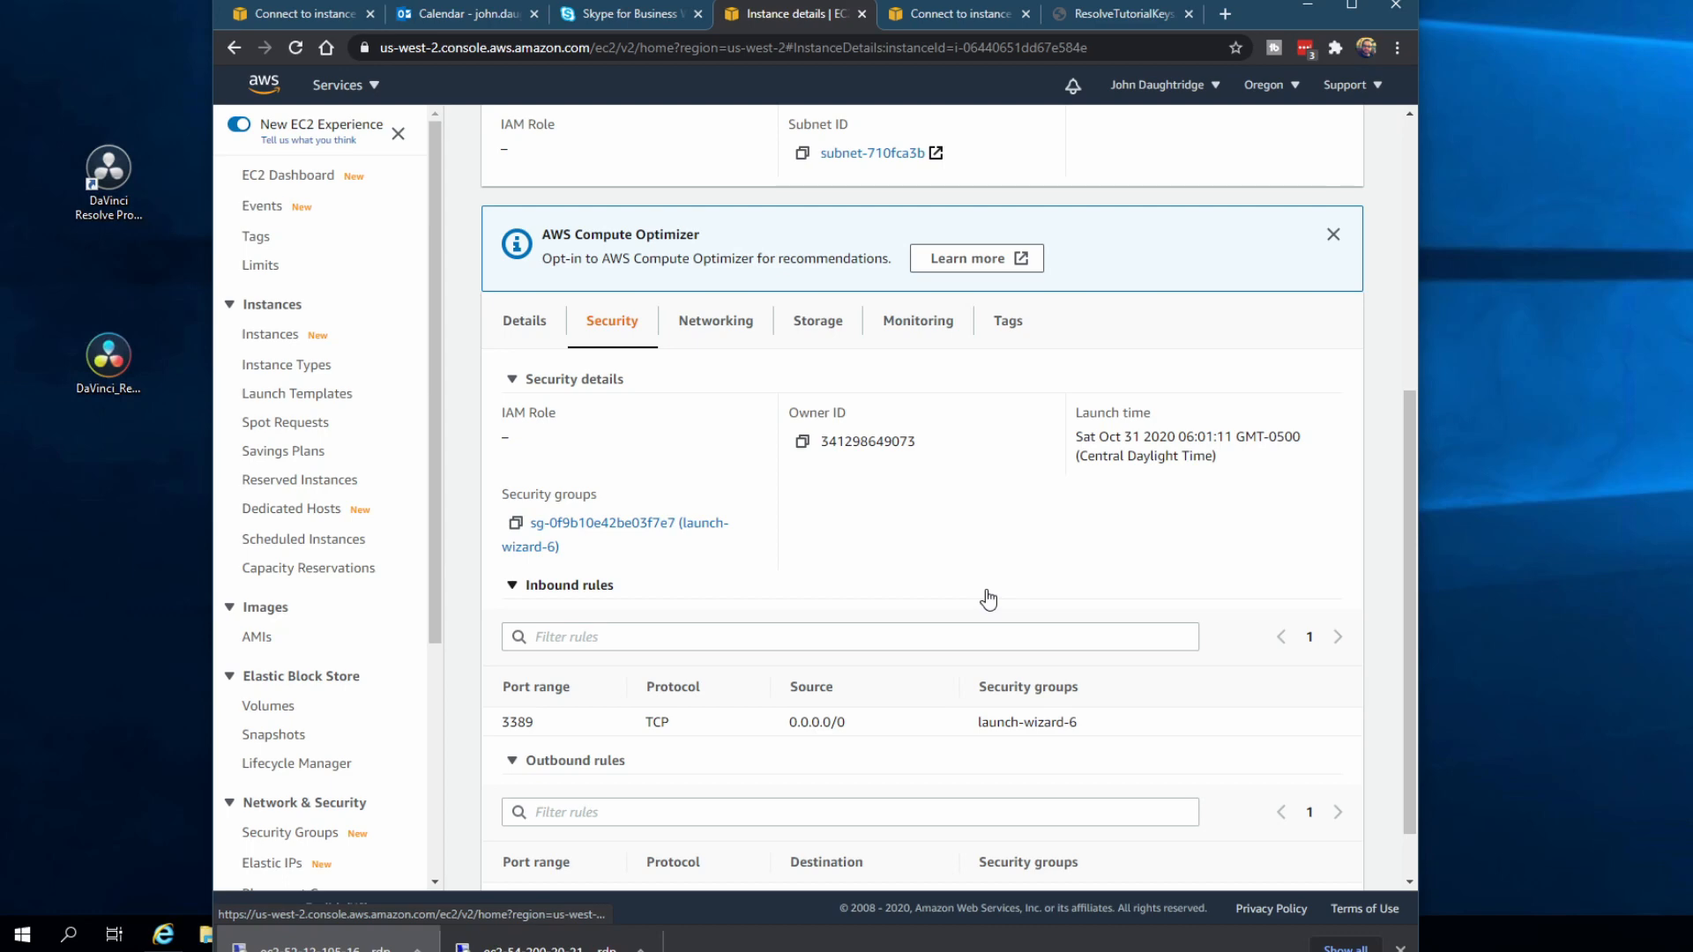
pyautogui.moveTo(709, 531)
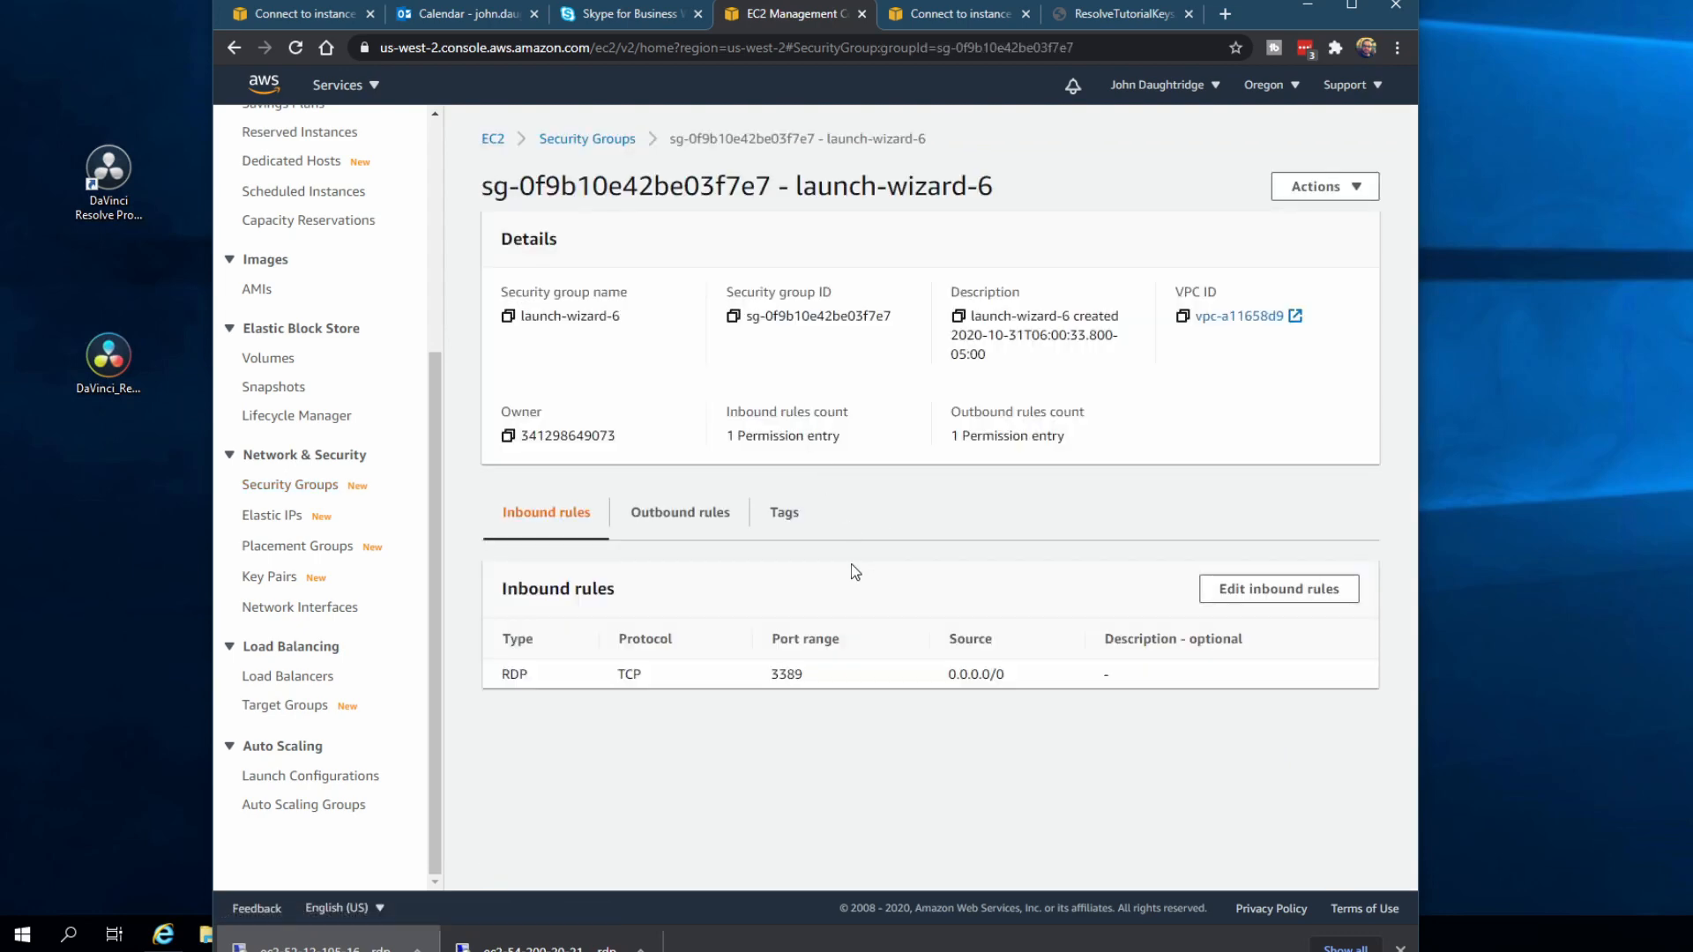
pyautogui.moveTo(697, 572)
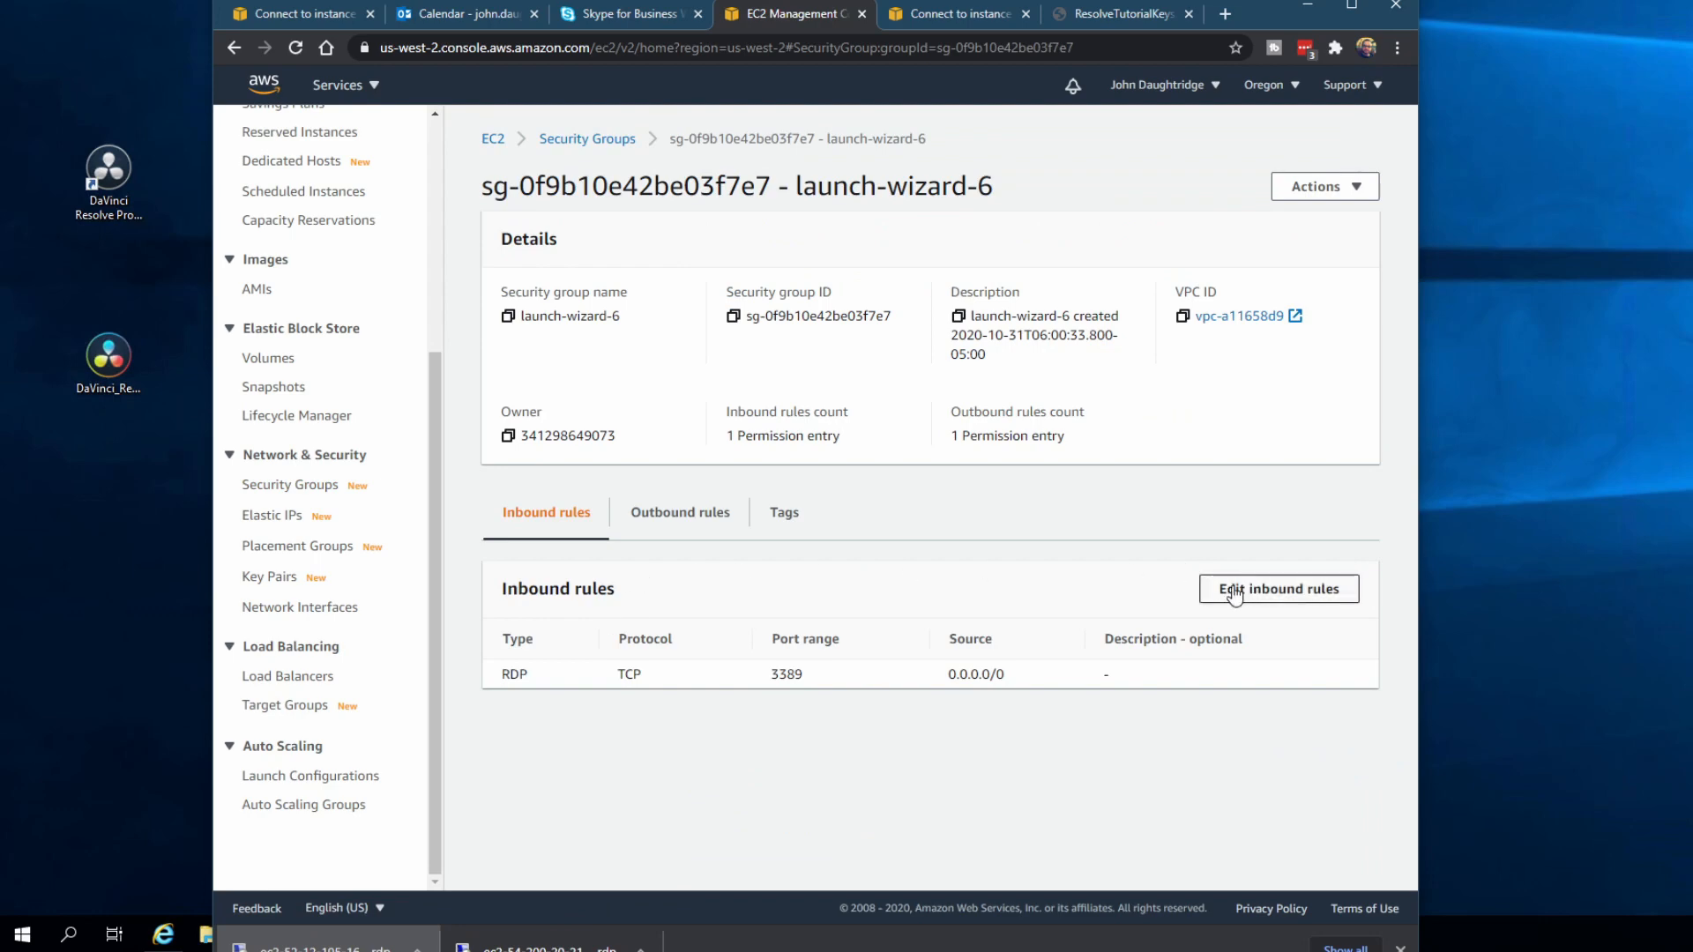
# Add an inbound rule allowing TCP port 5432 from 0.0.0.0/0 and save the rules.
pyautogui.click(1278, 588)
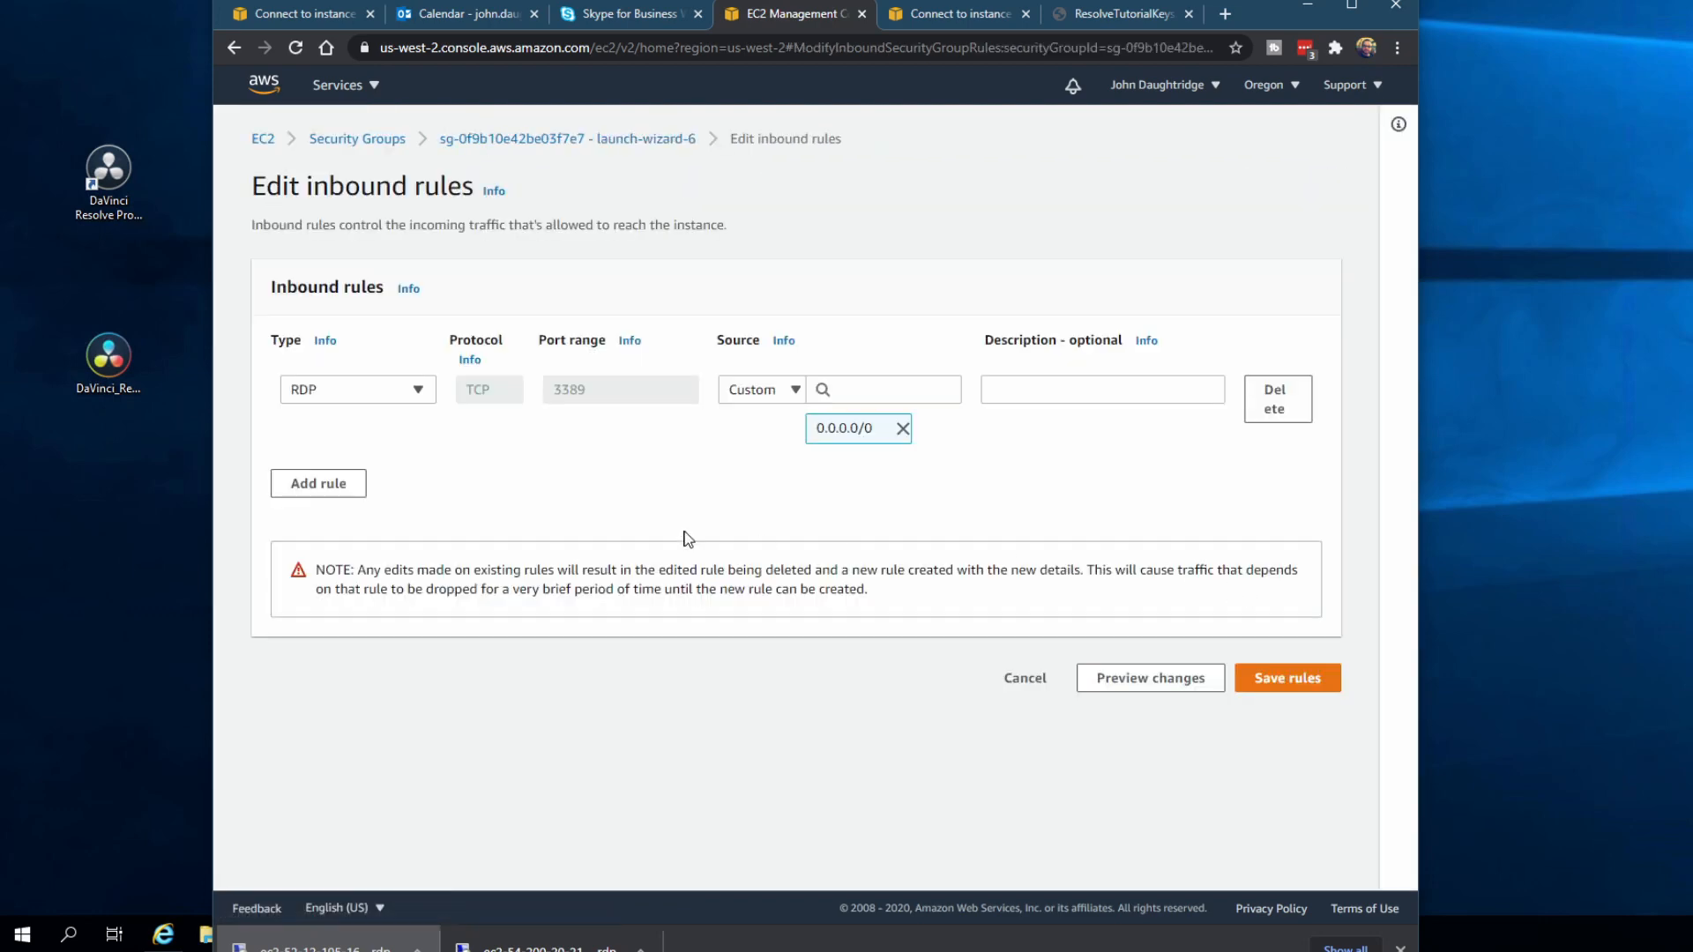
pyautogui.click(317, 482)
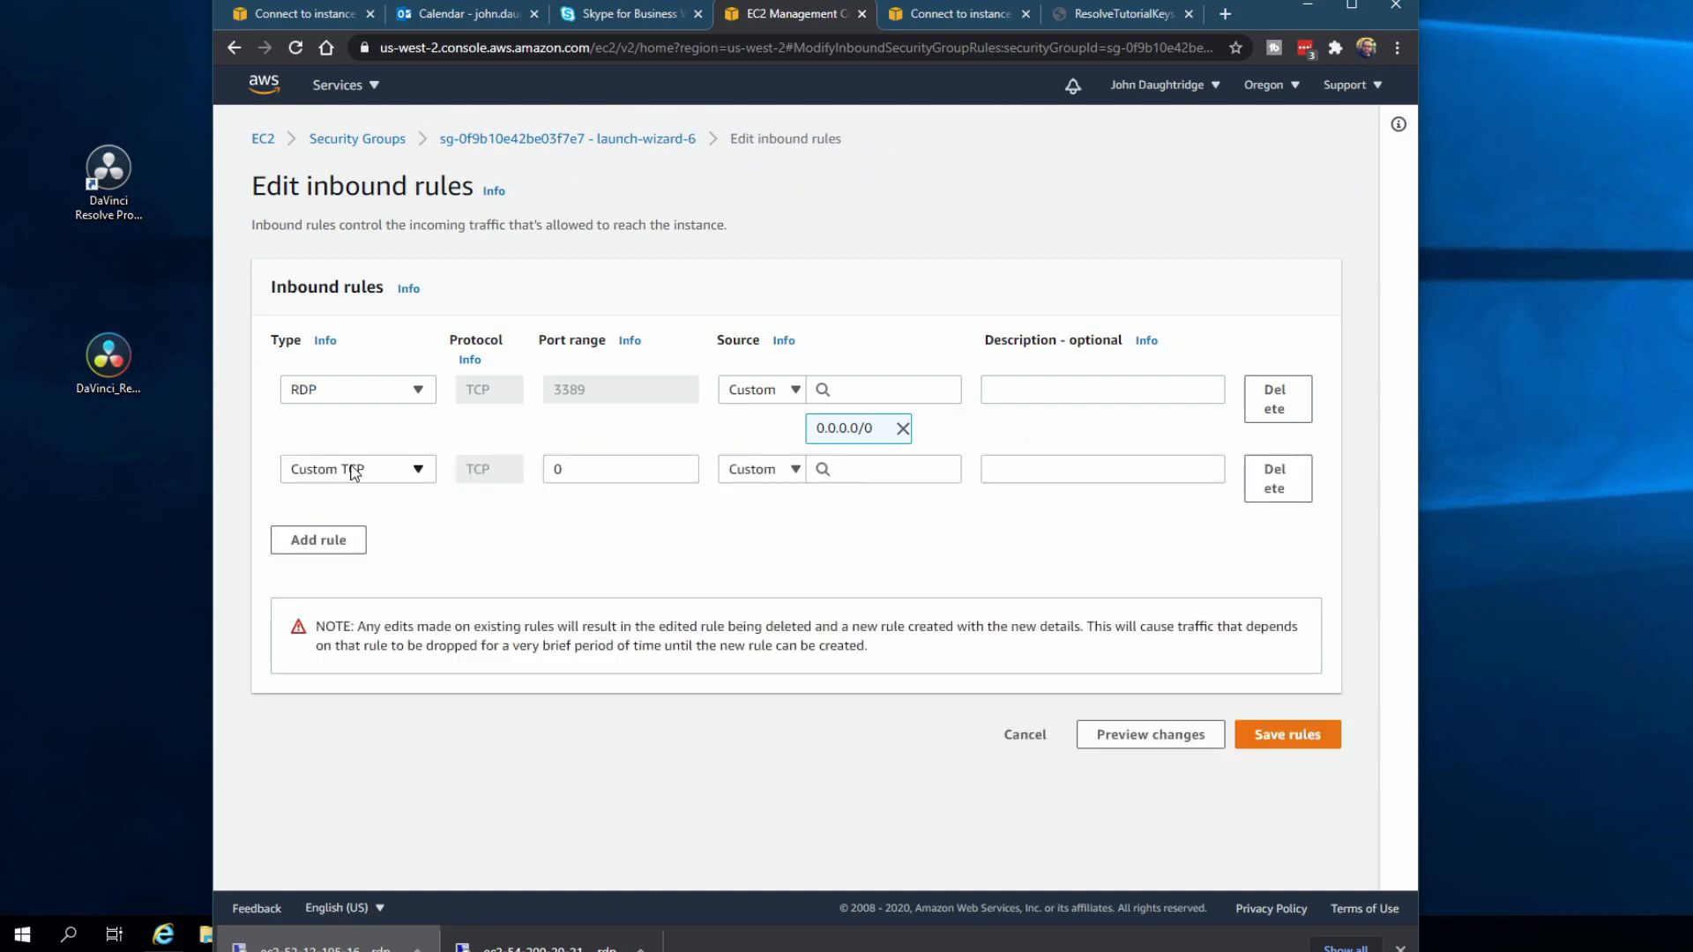
pyautogui.click(620, 468)
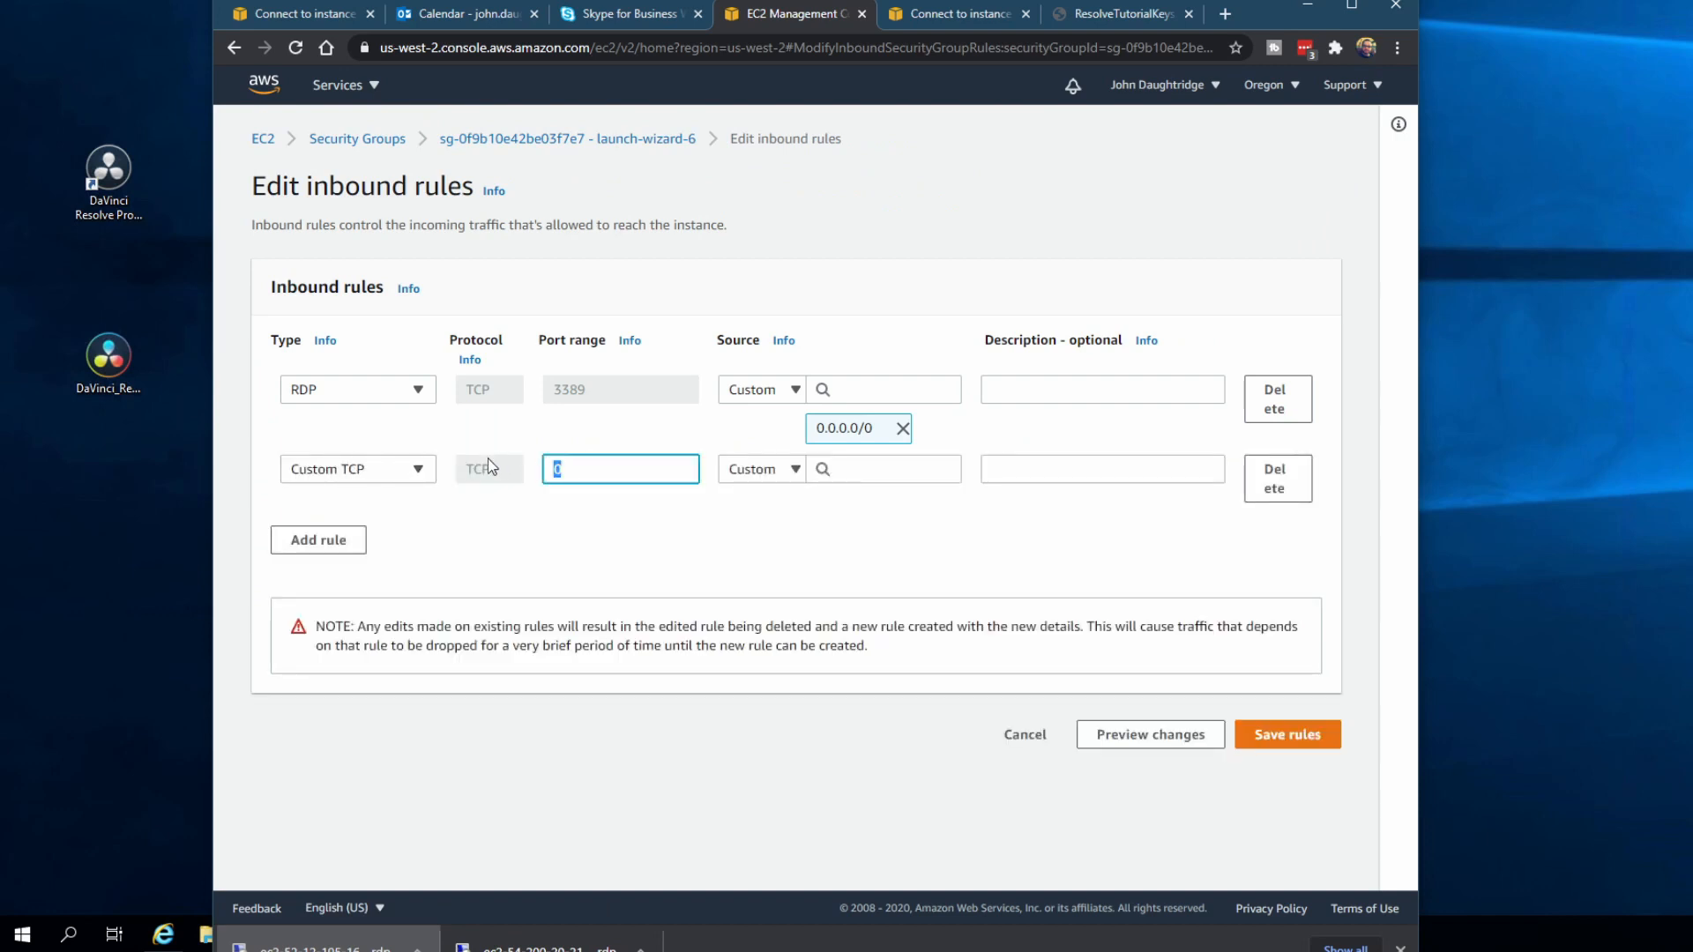
pyautogui.write('5432')
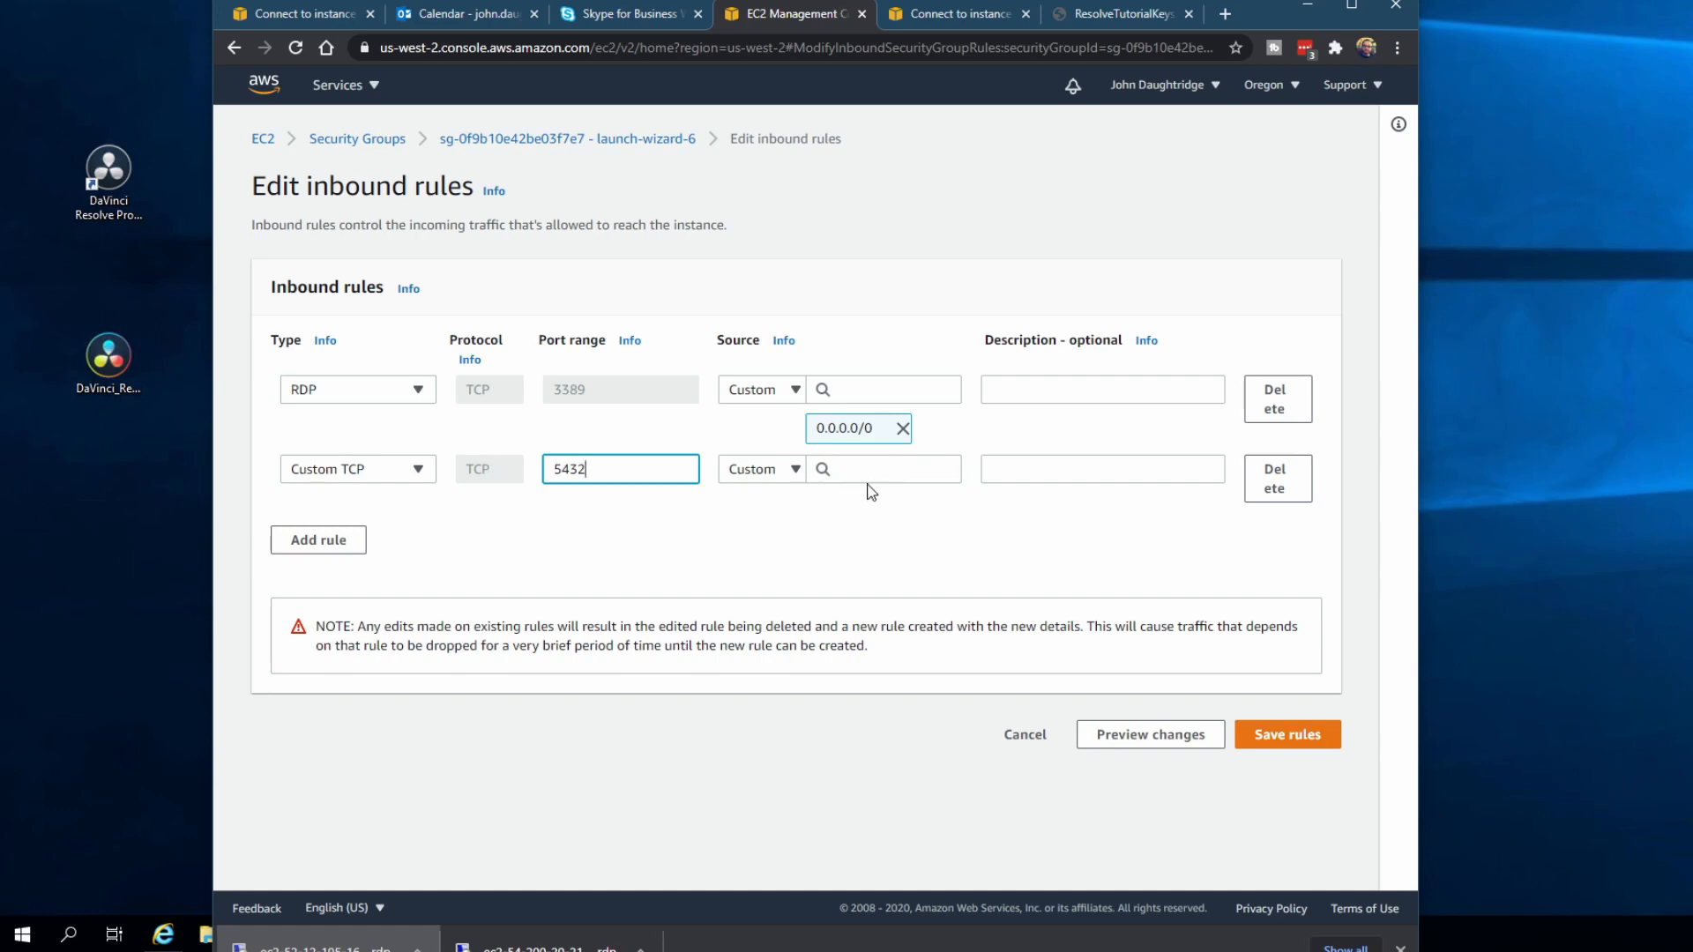
pyautogui.click(882, 469)
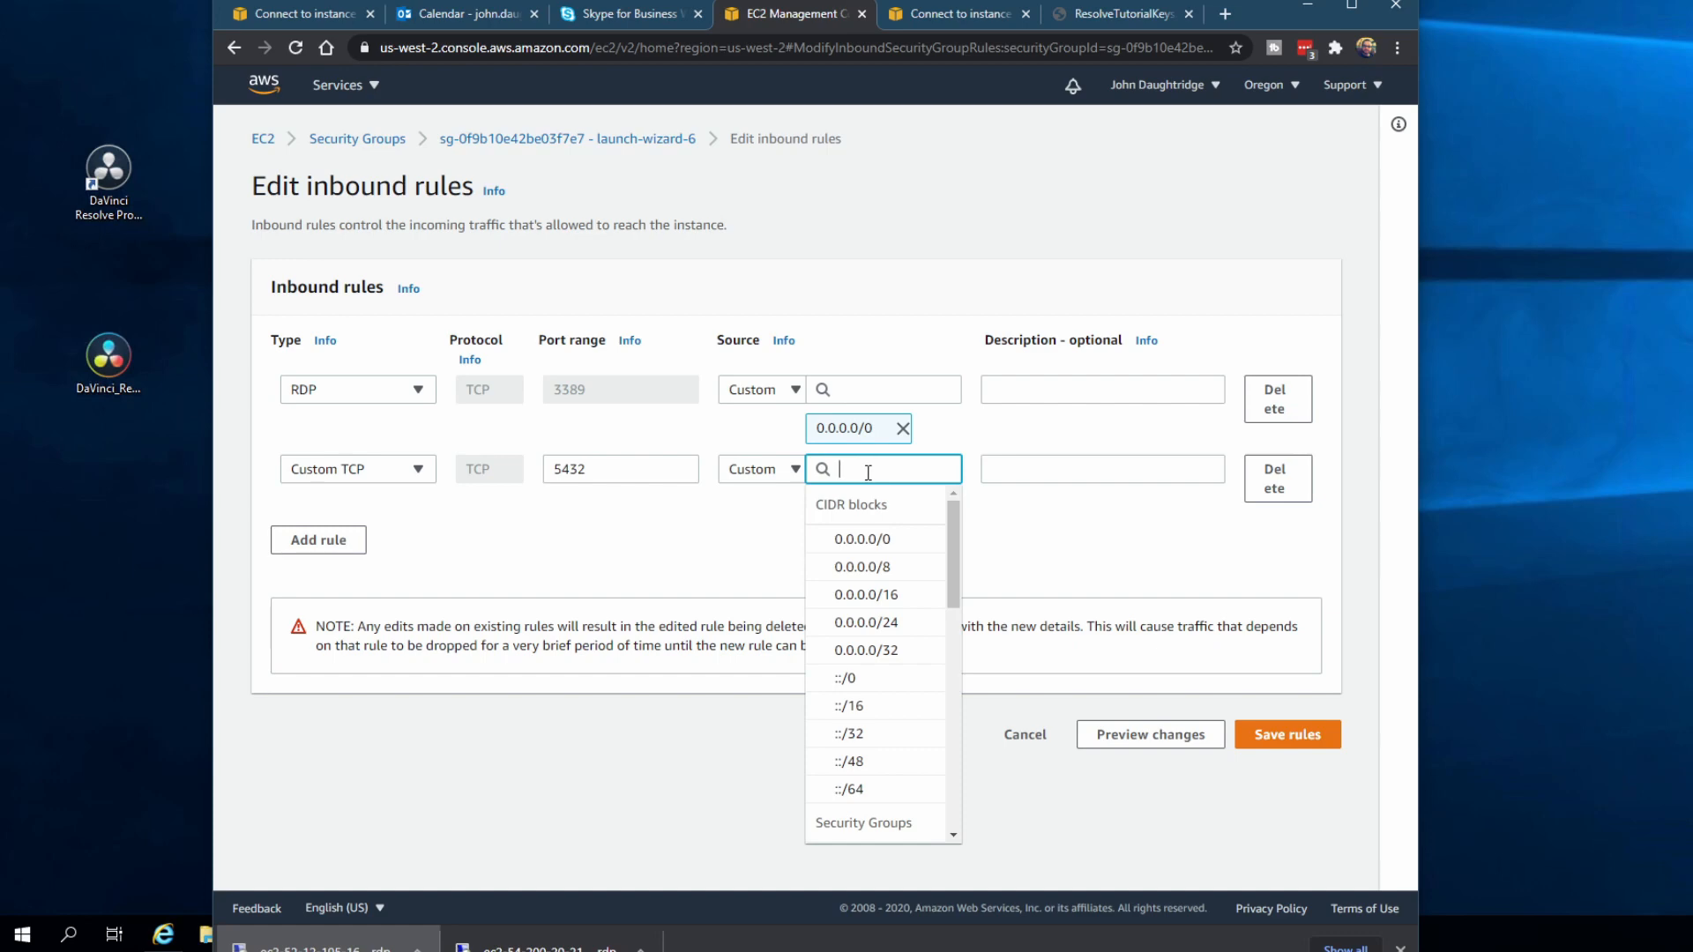
pyautogui.moveTo(863, 508)
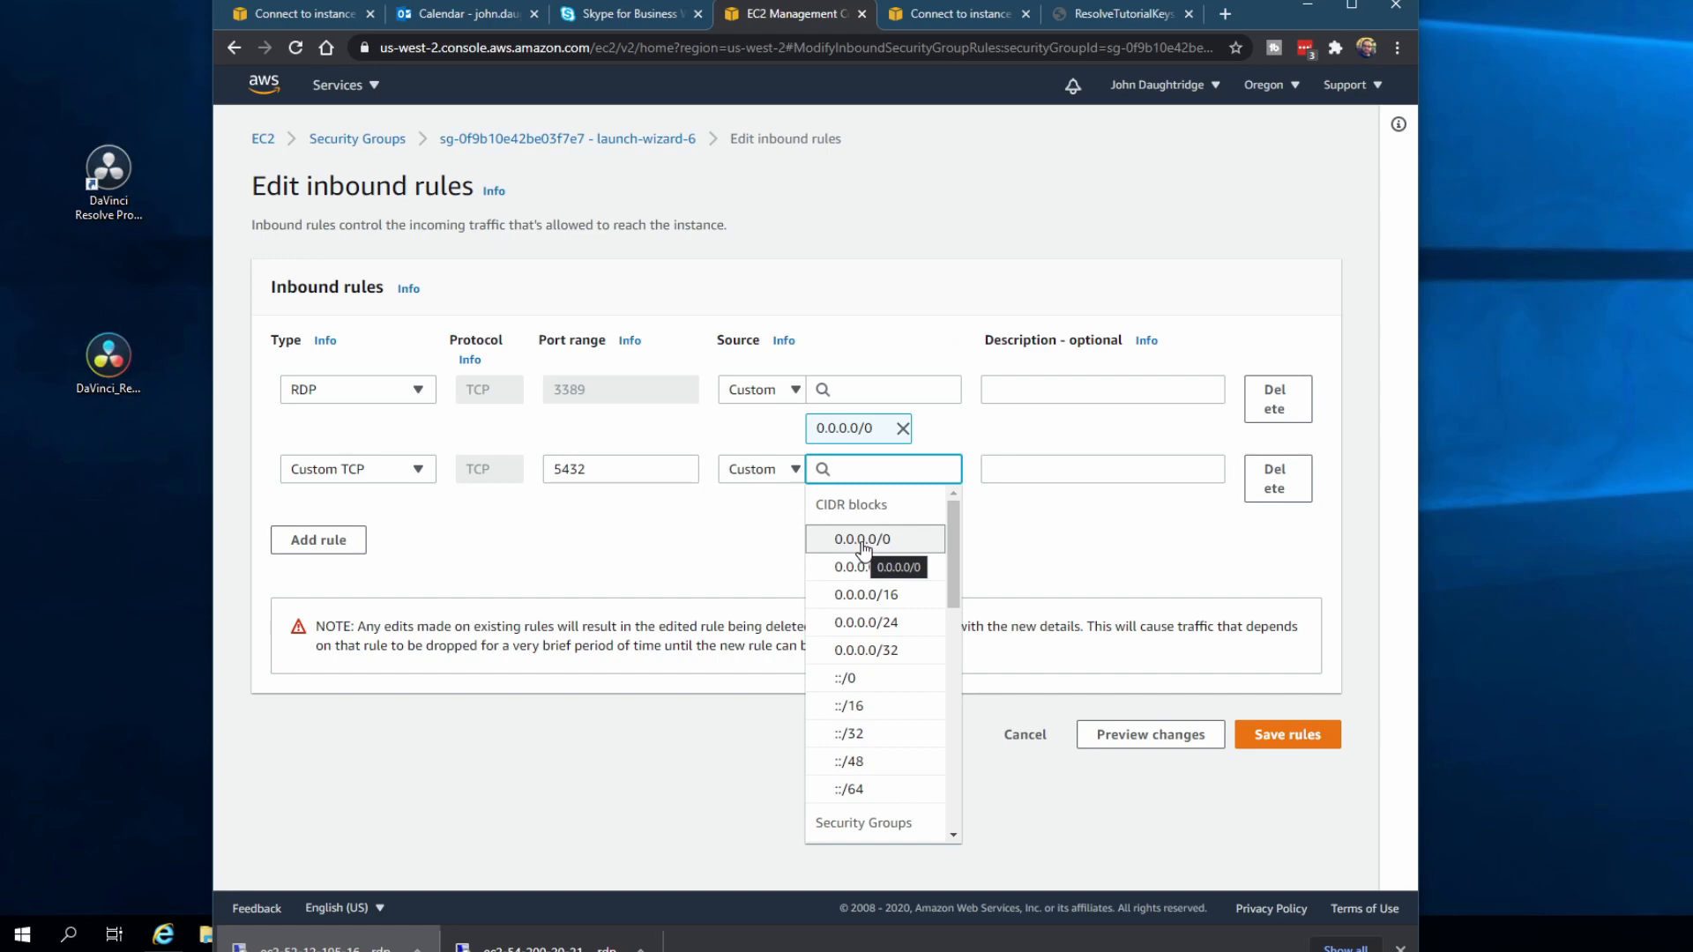
pyautogui.click(861, 539)
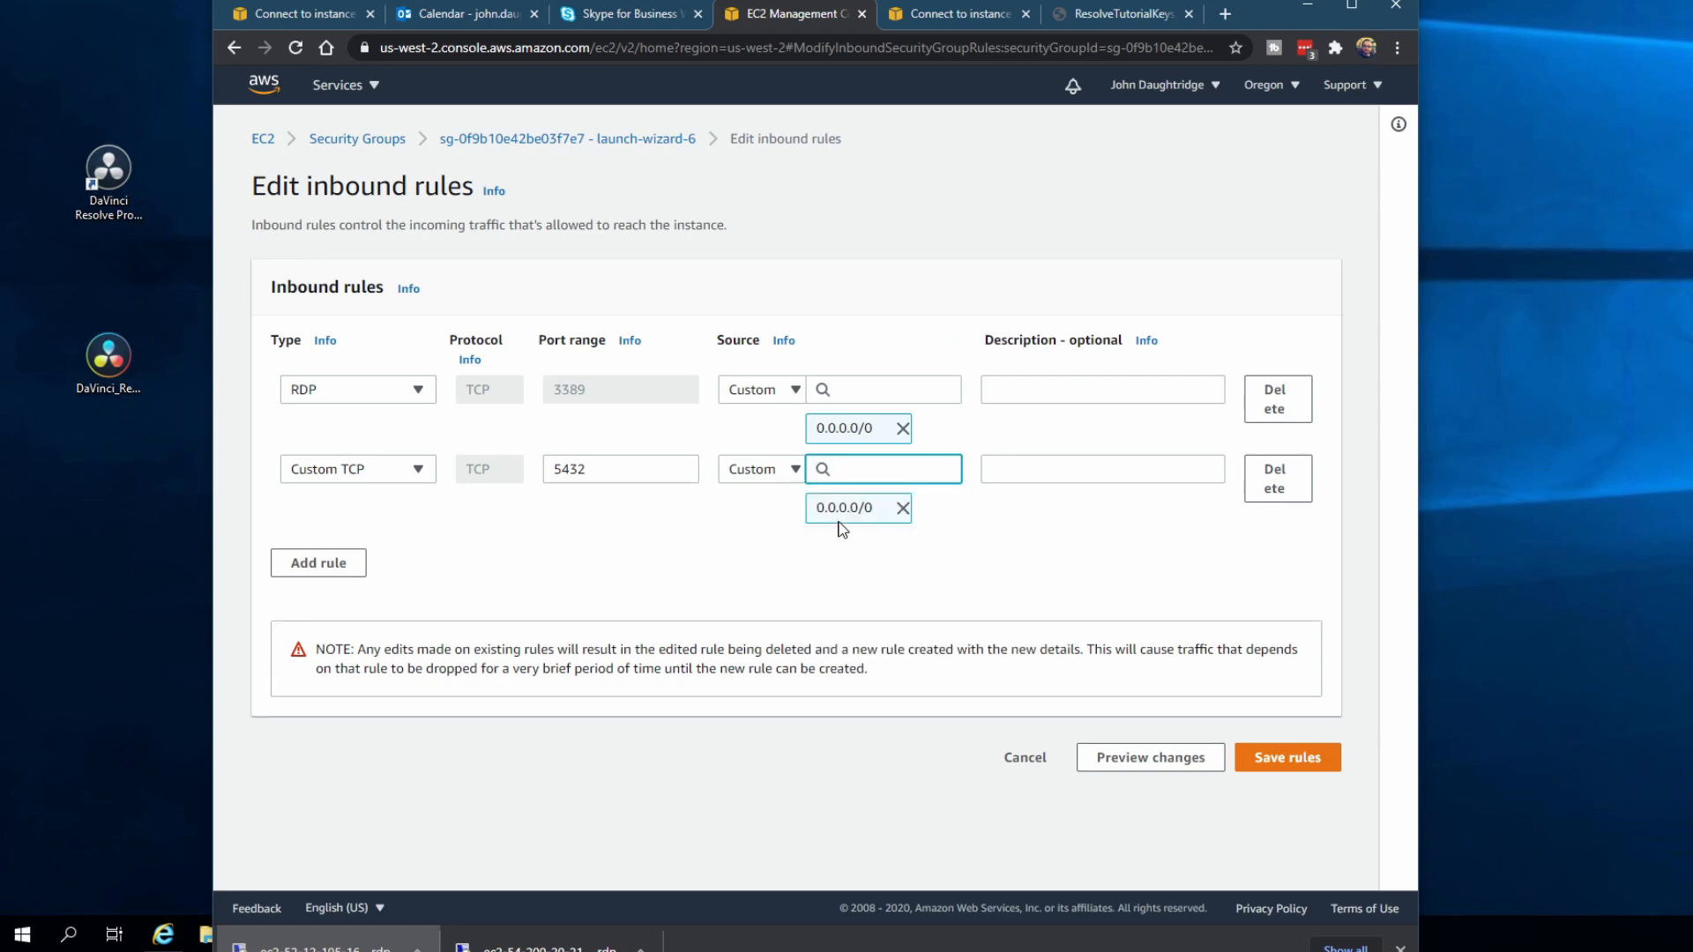
pyautogui.moveTo(770, 513)
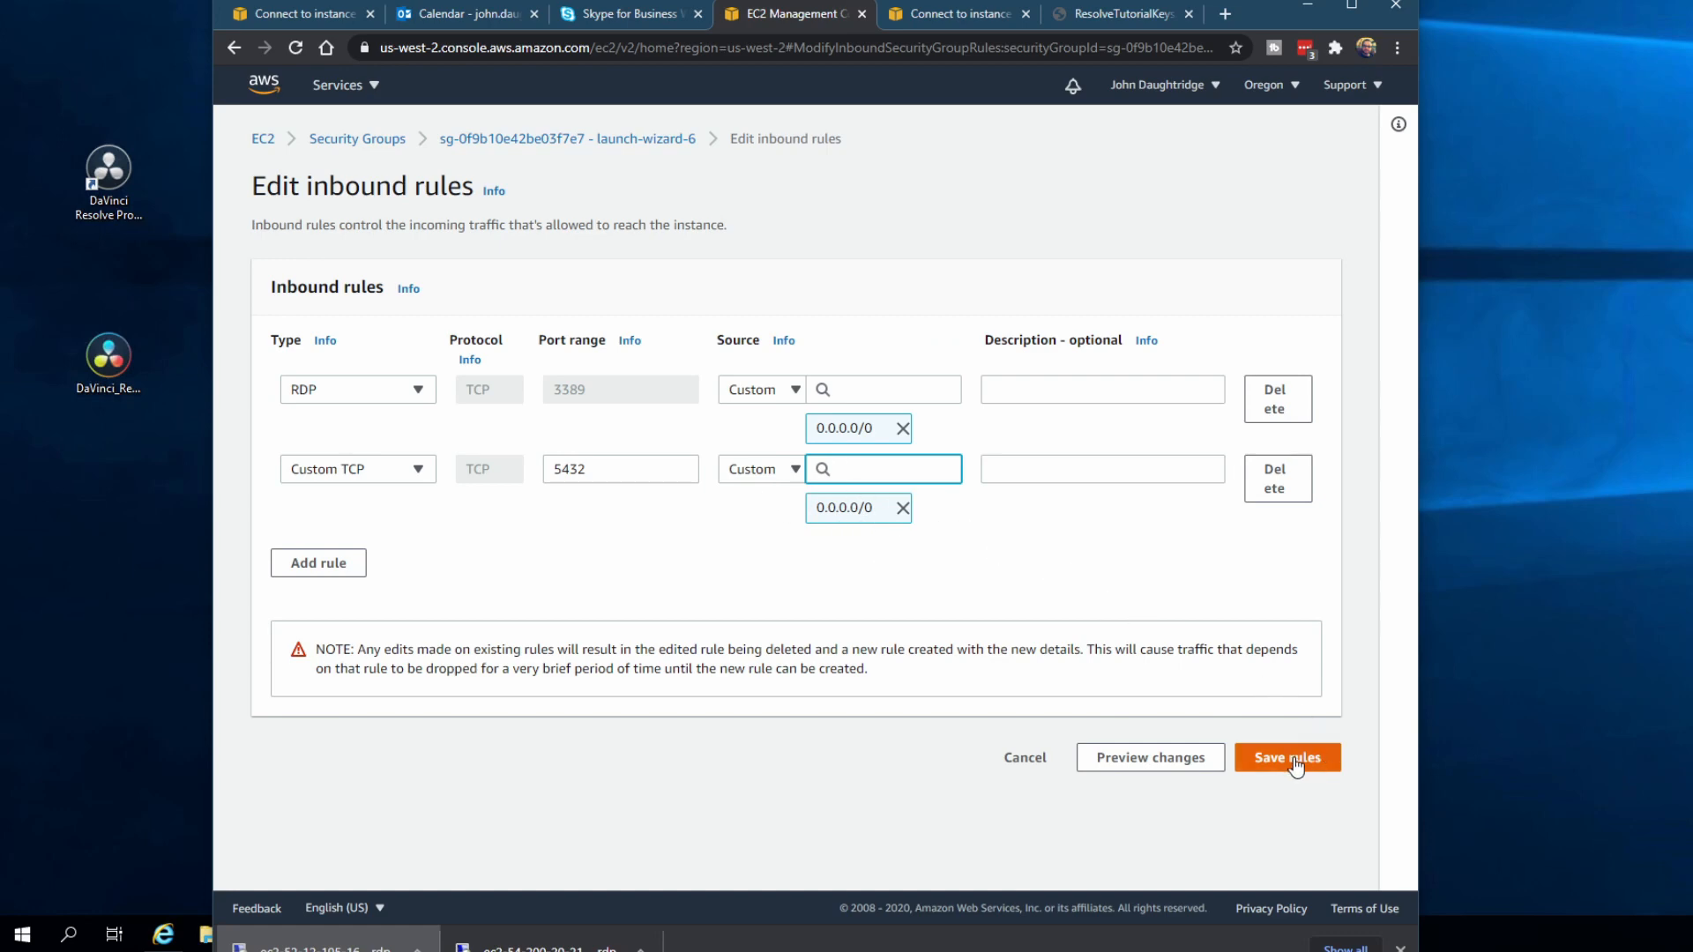
pyautogui.click(1287, 757)
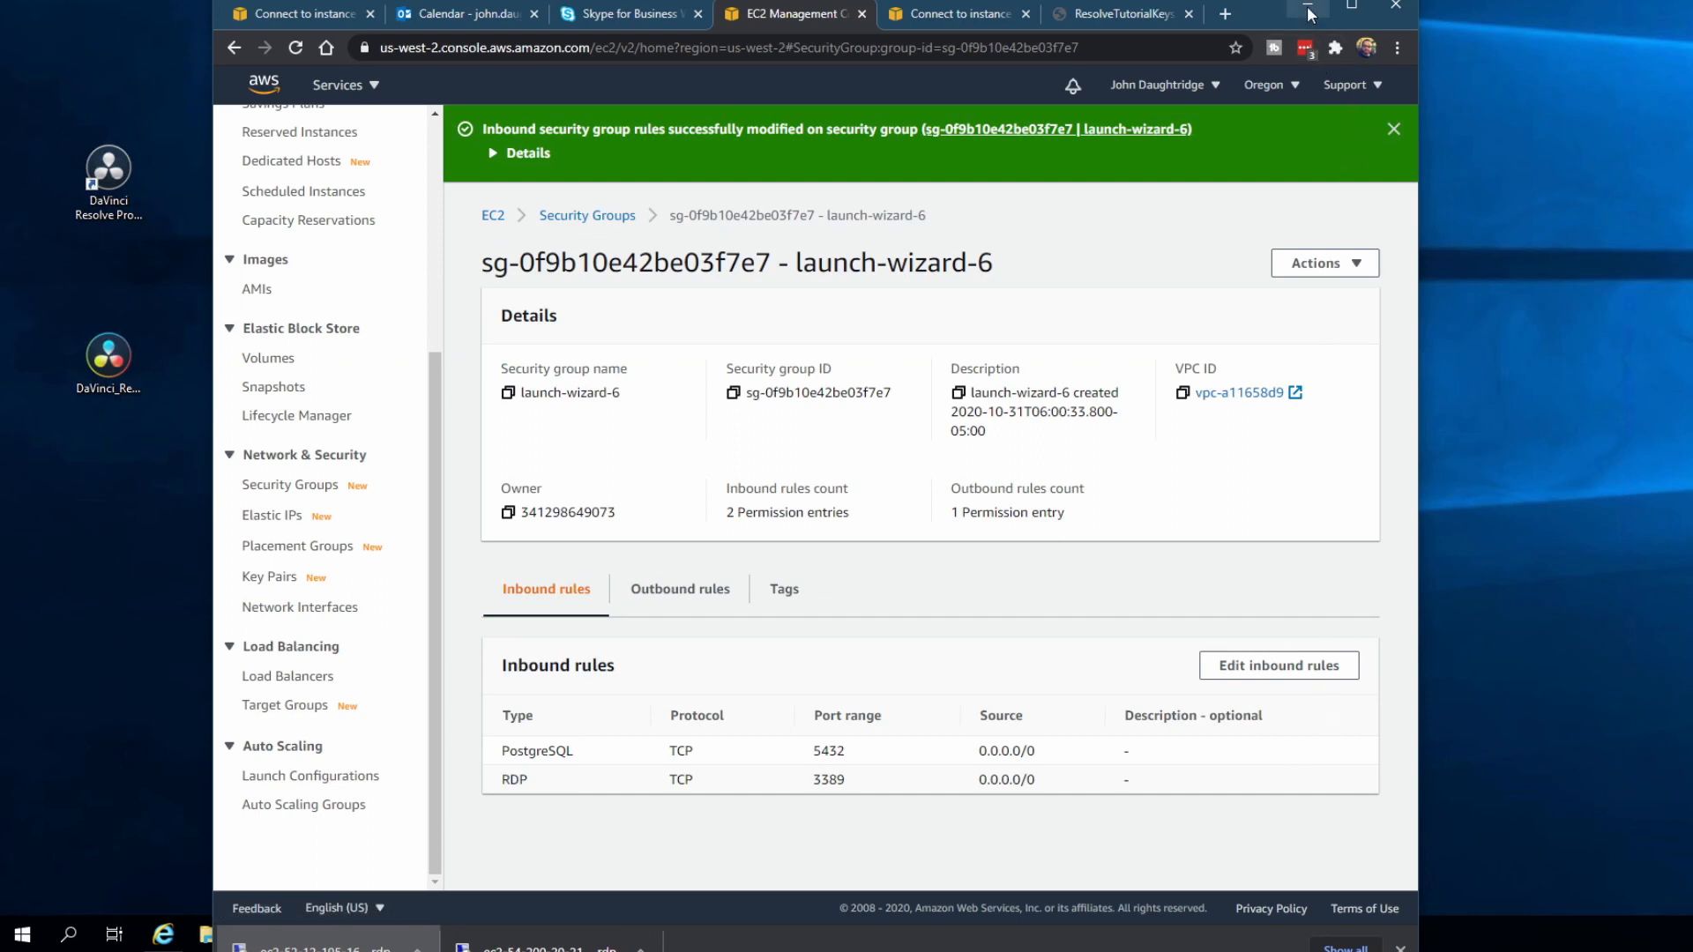
pyautogui.moveTo(1308, 11)
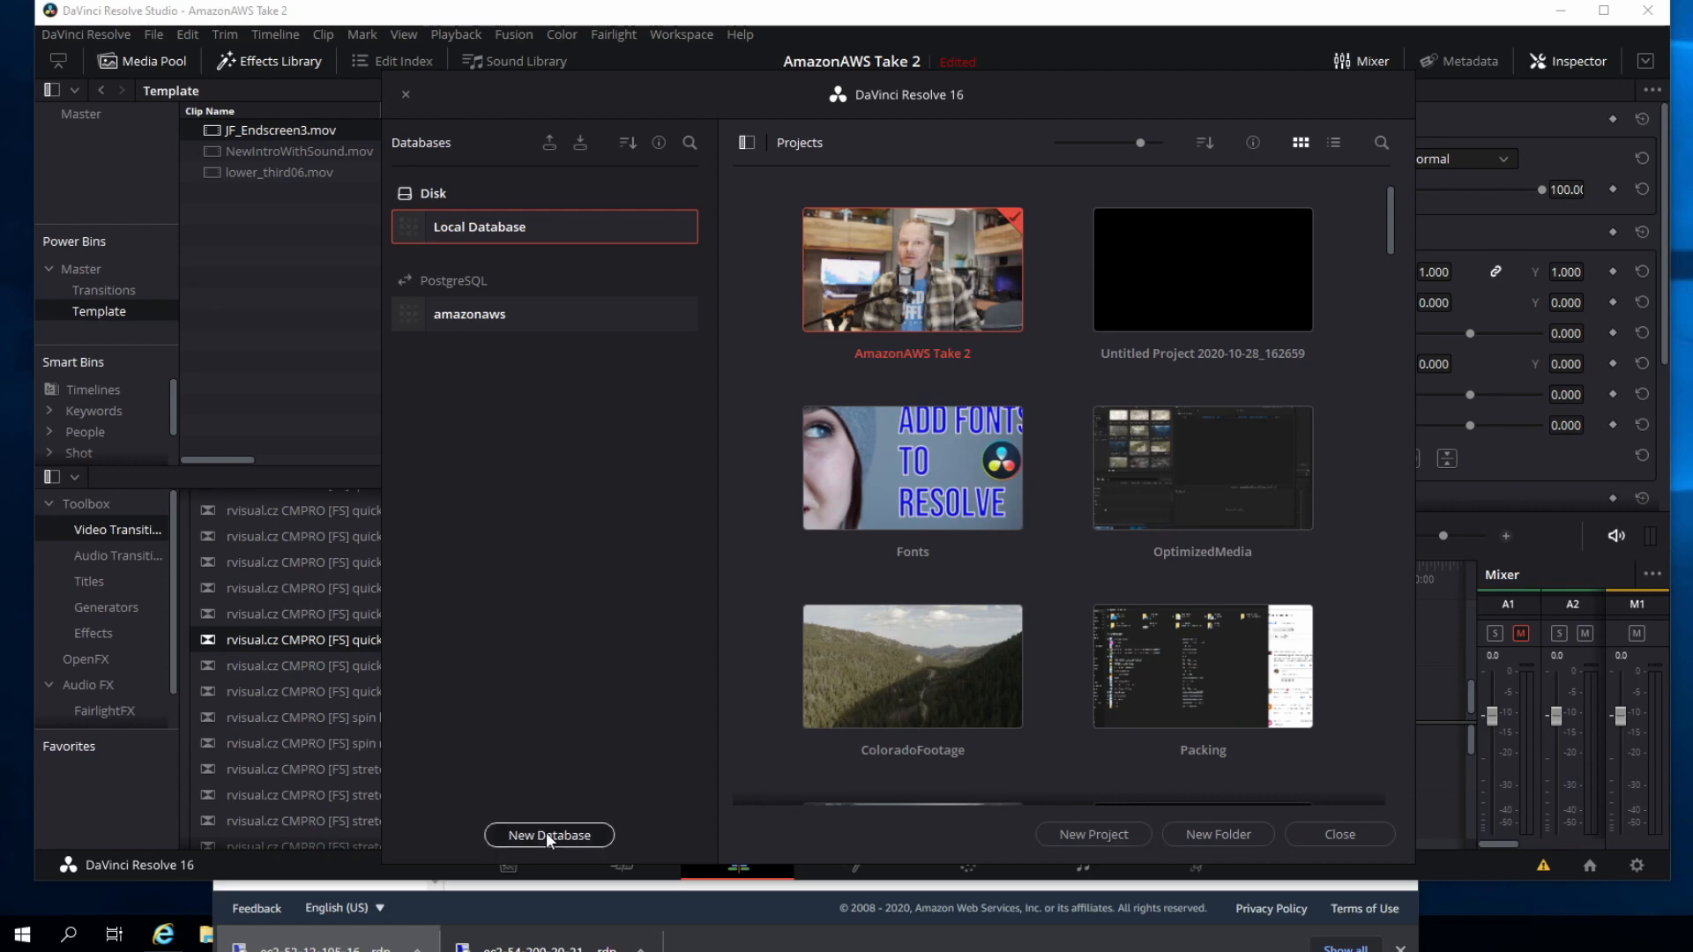
# Add a PostgreSQL database connection named amazonaws at location 52.12.195.163.
pyautogui.click(548, 835)
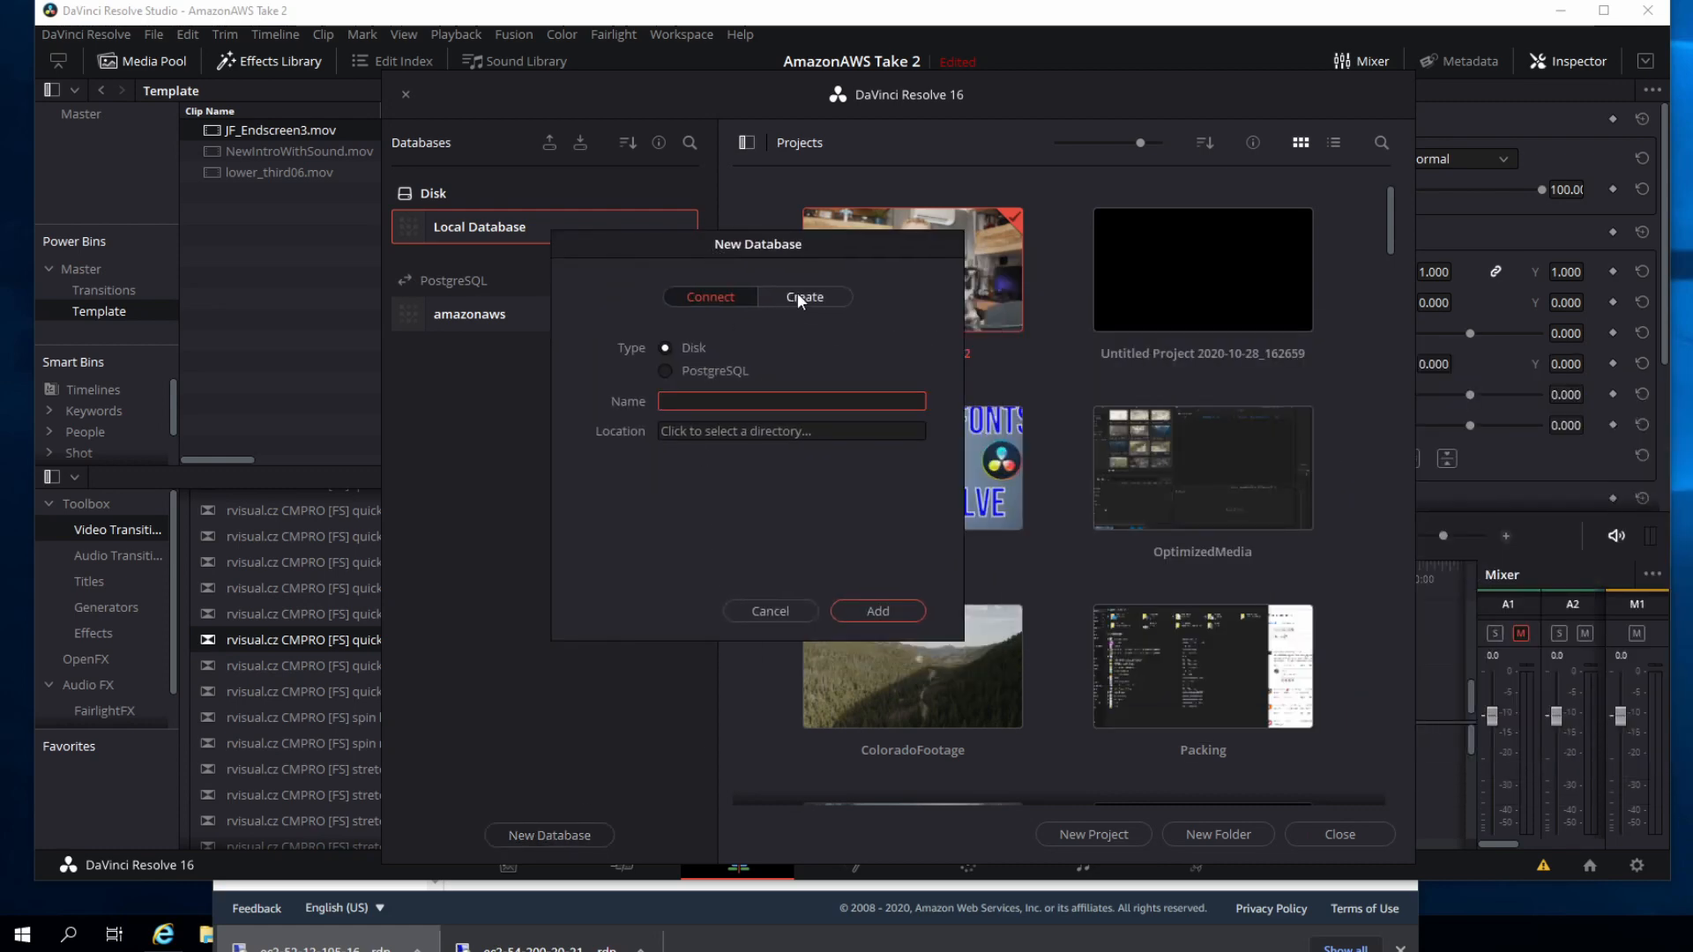
pyautogui.click(665, 370)
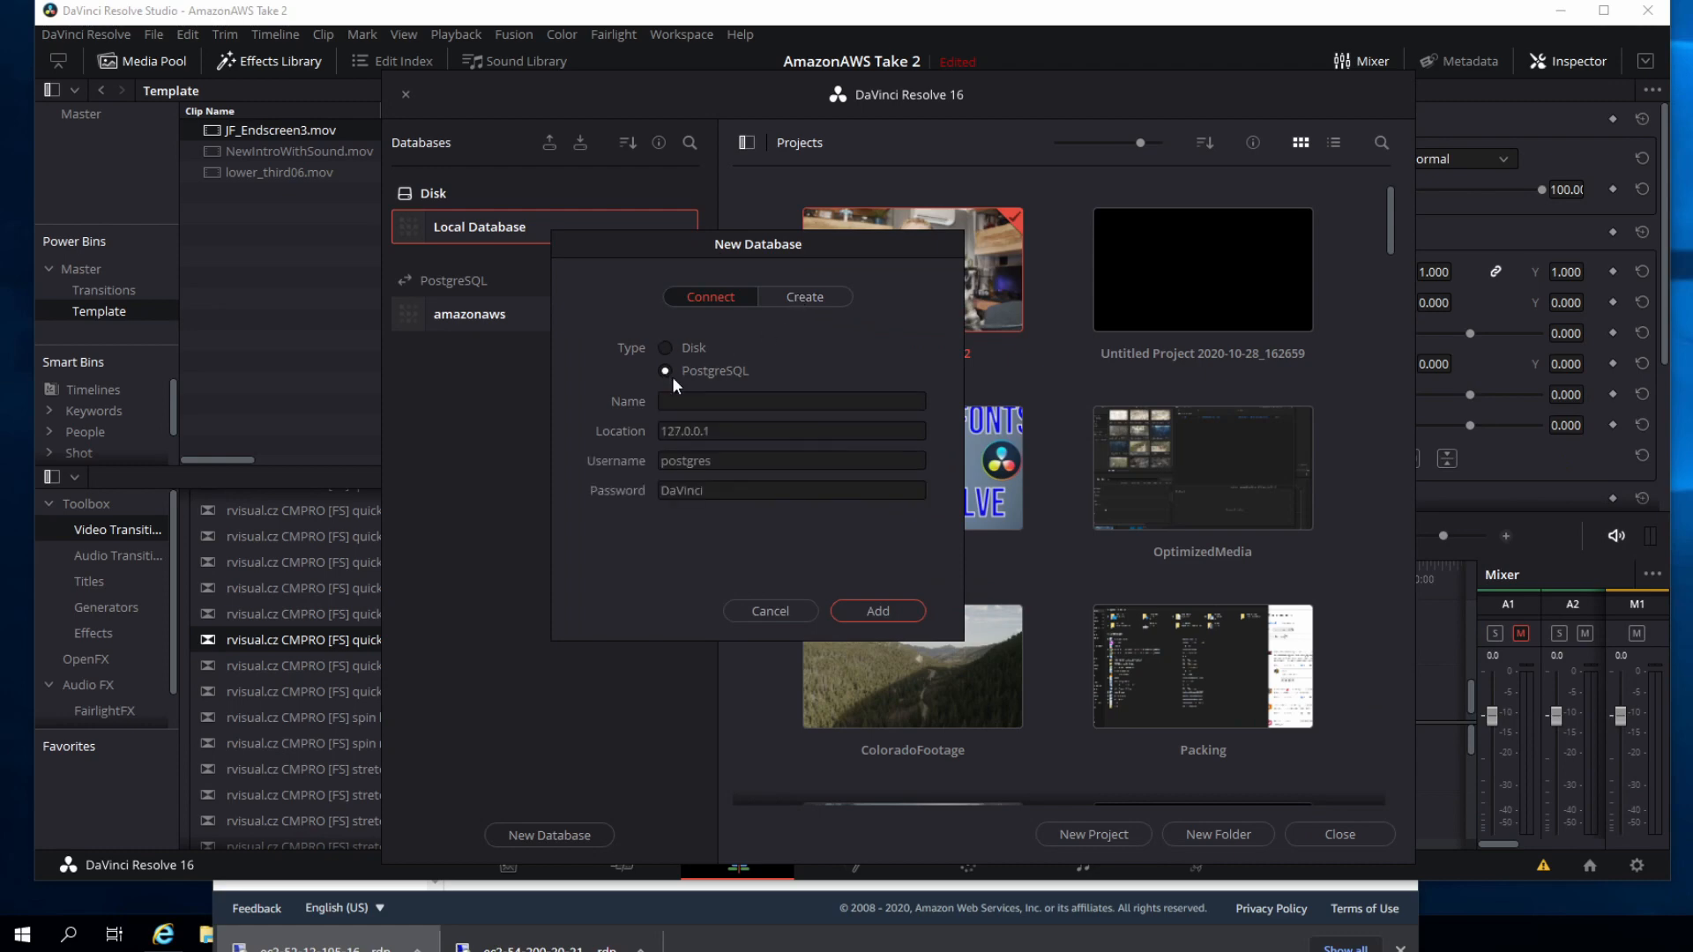
pyautogui.click(789, 400)
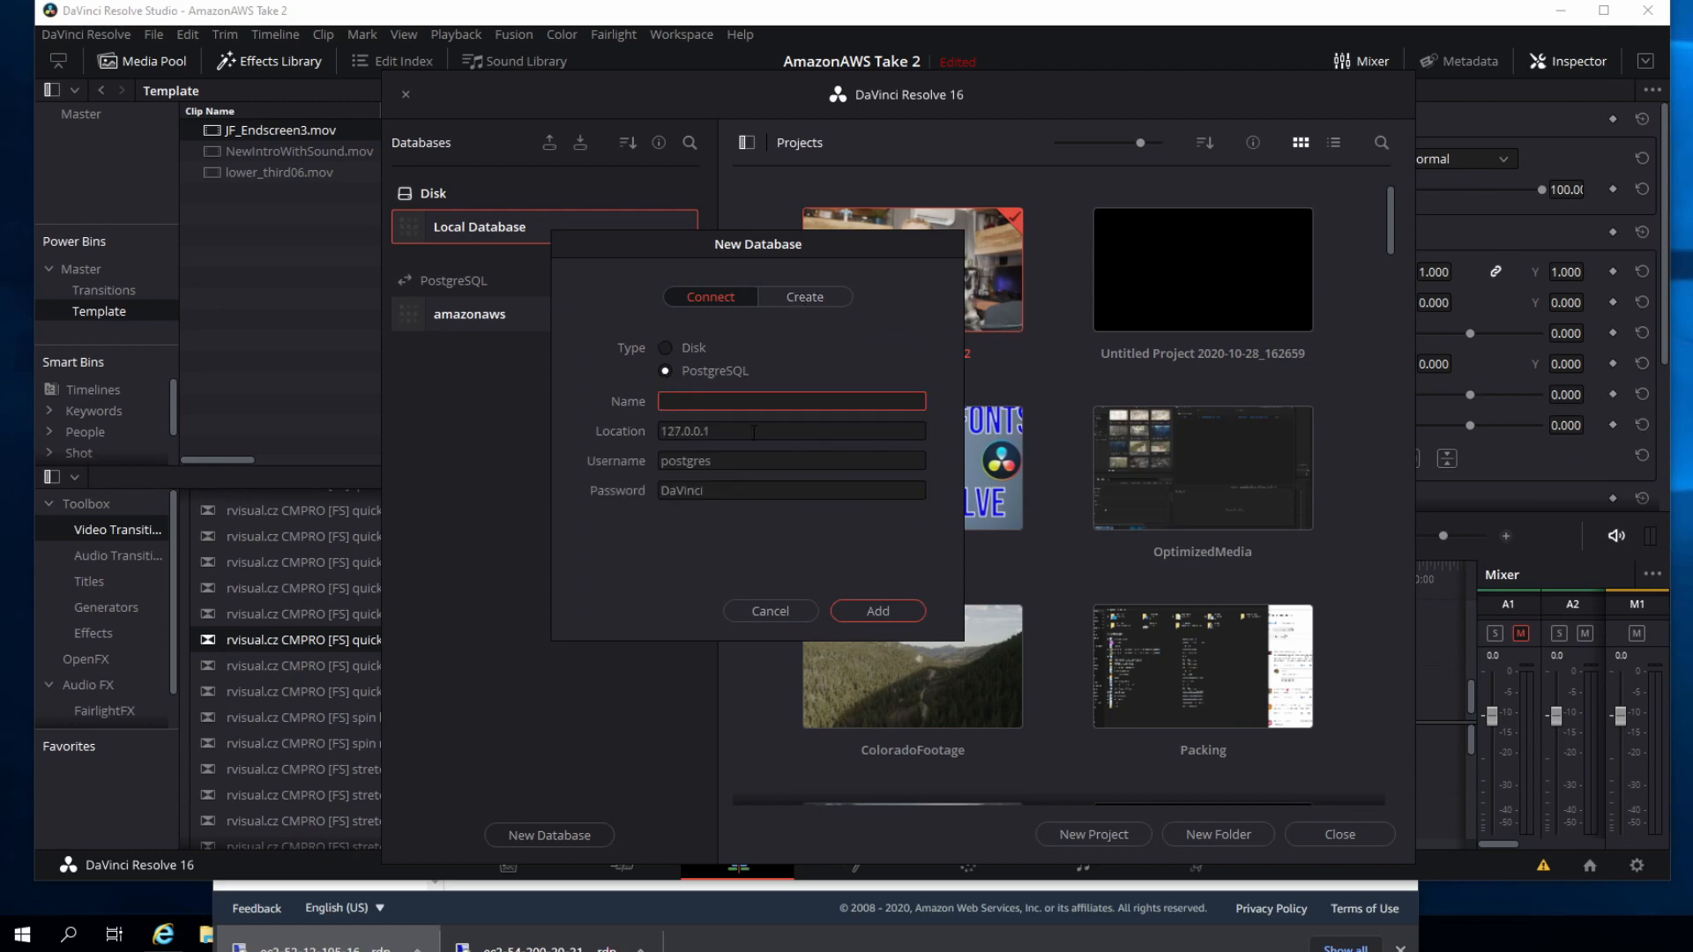
pyautogui.write('amazonasw')
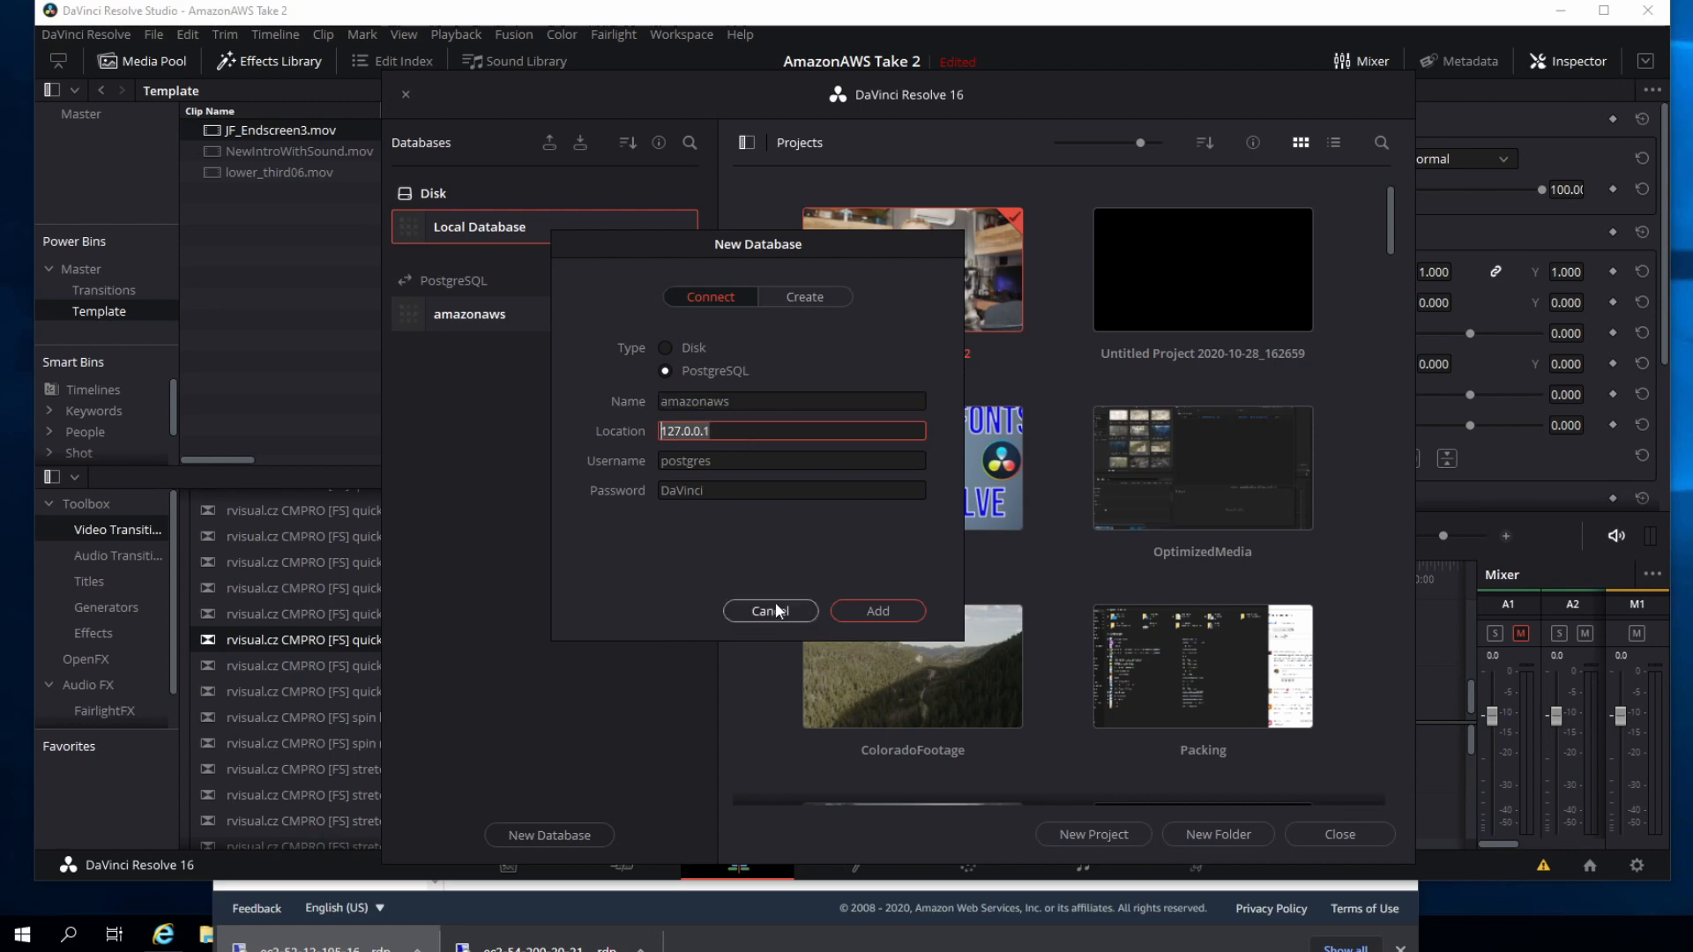
pyautogui.moveTo(1513, 910)
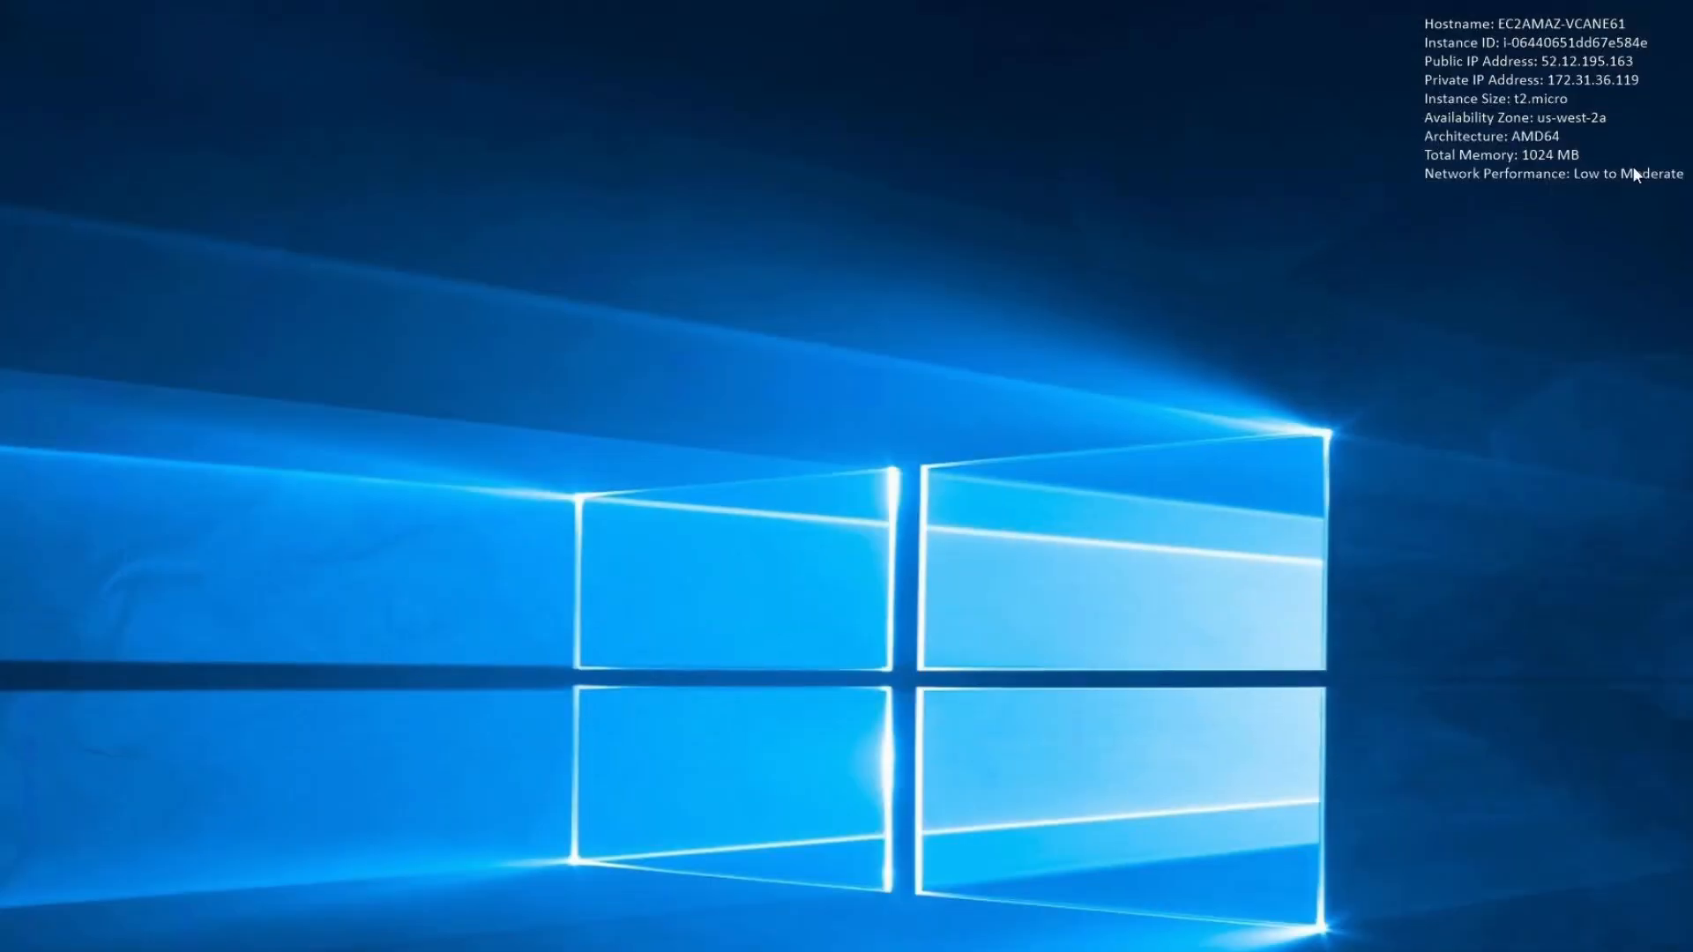
pyautogui.moveTo(1544, 67)
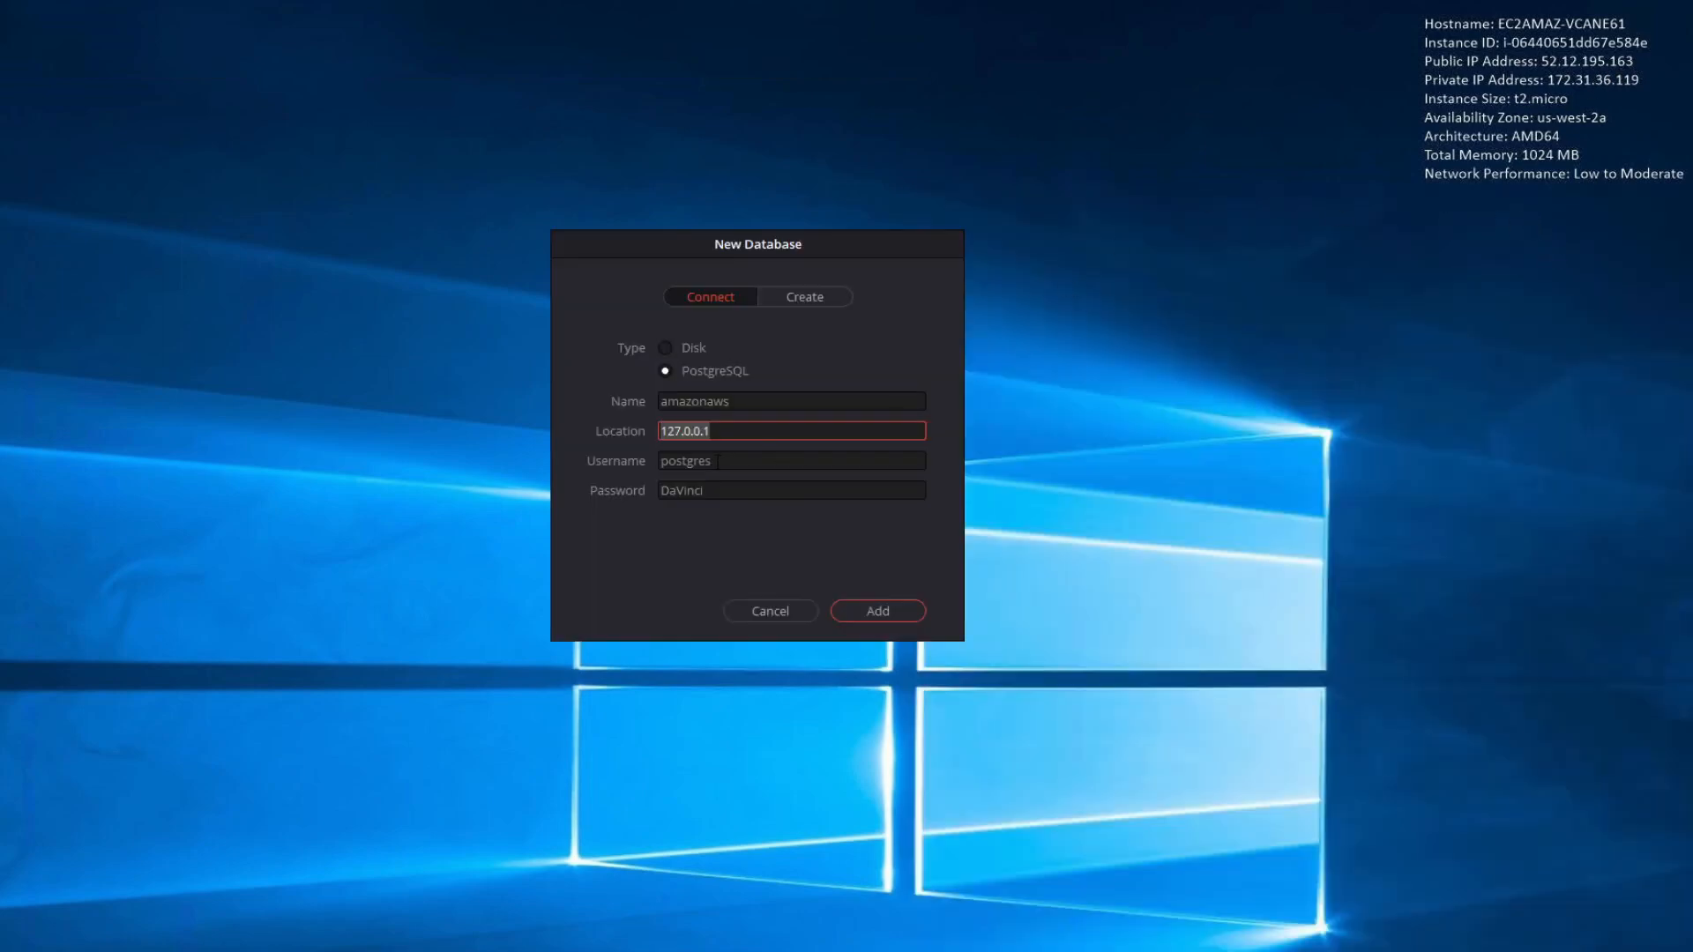
pyautogui.write('52.12.195.163')
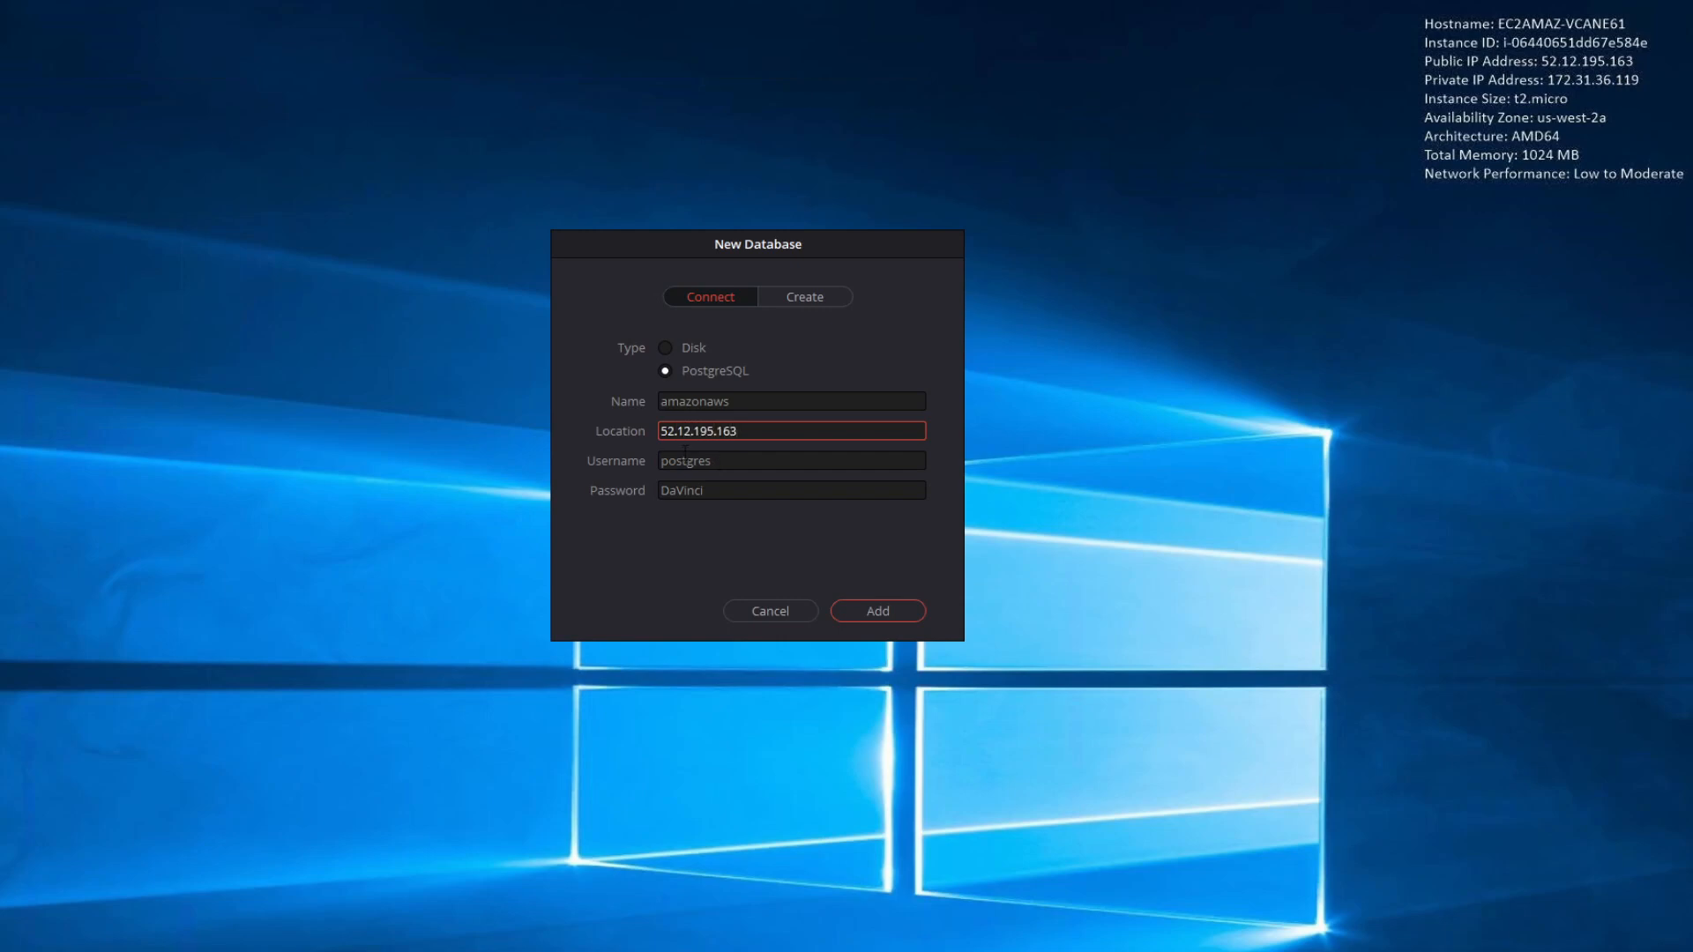
pyautogui.click(877, 611)
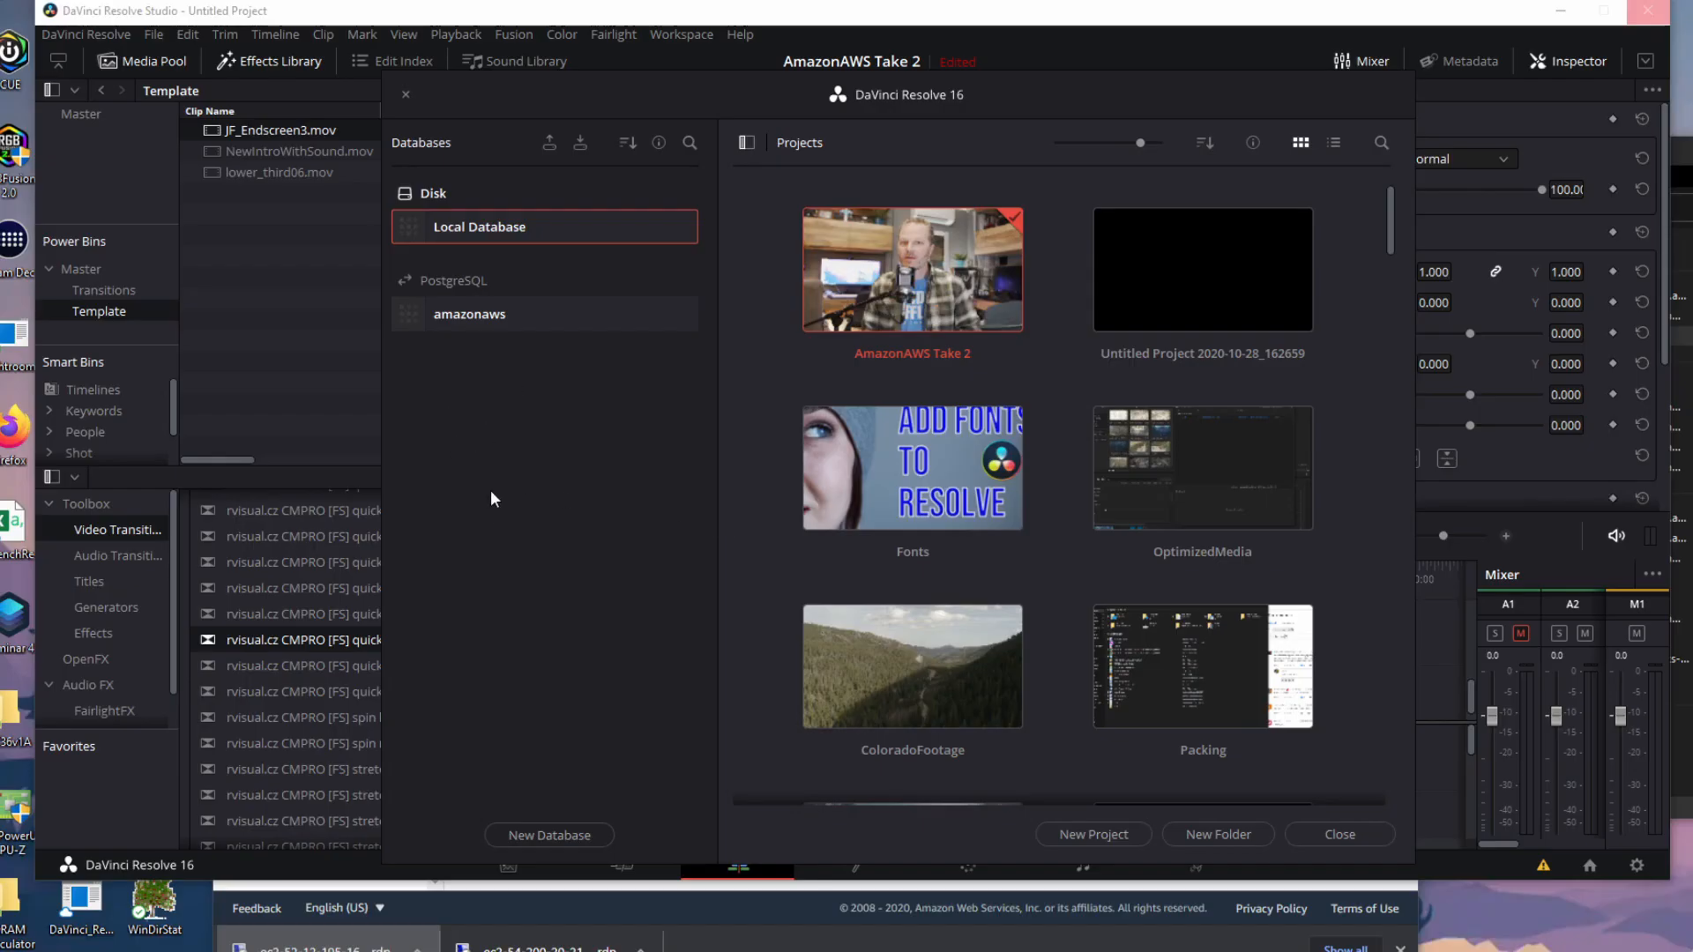
pyautogui.moveTo(571, 457)
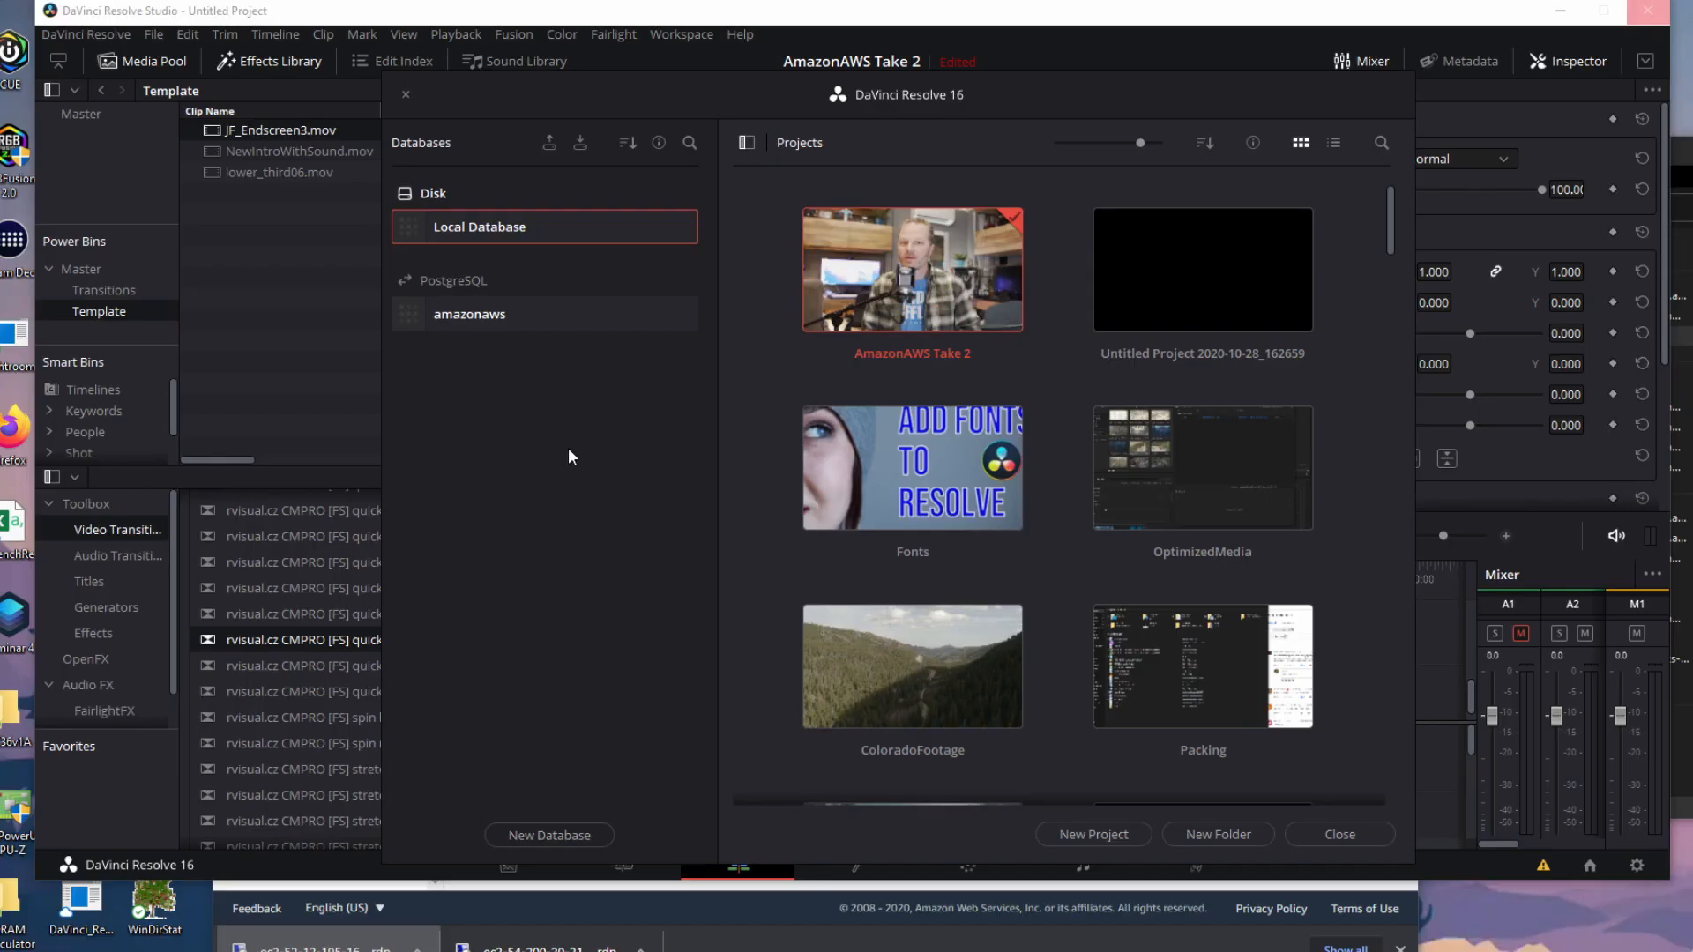
pyautogui.moveTo(562, 433)
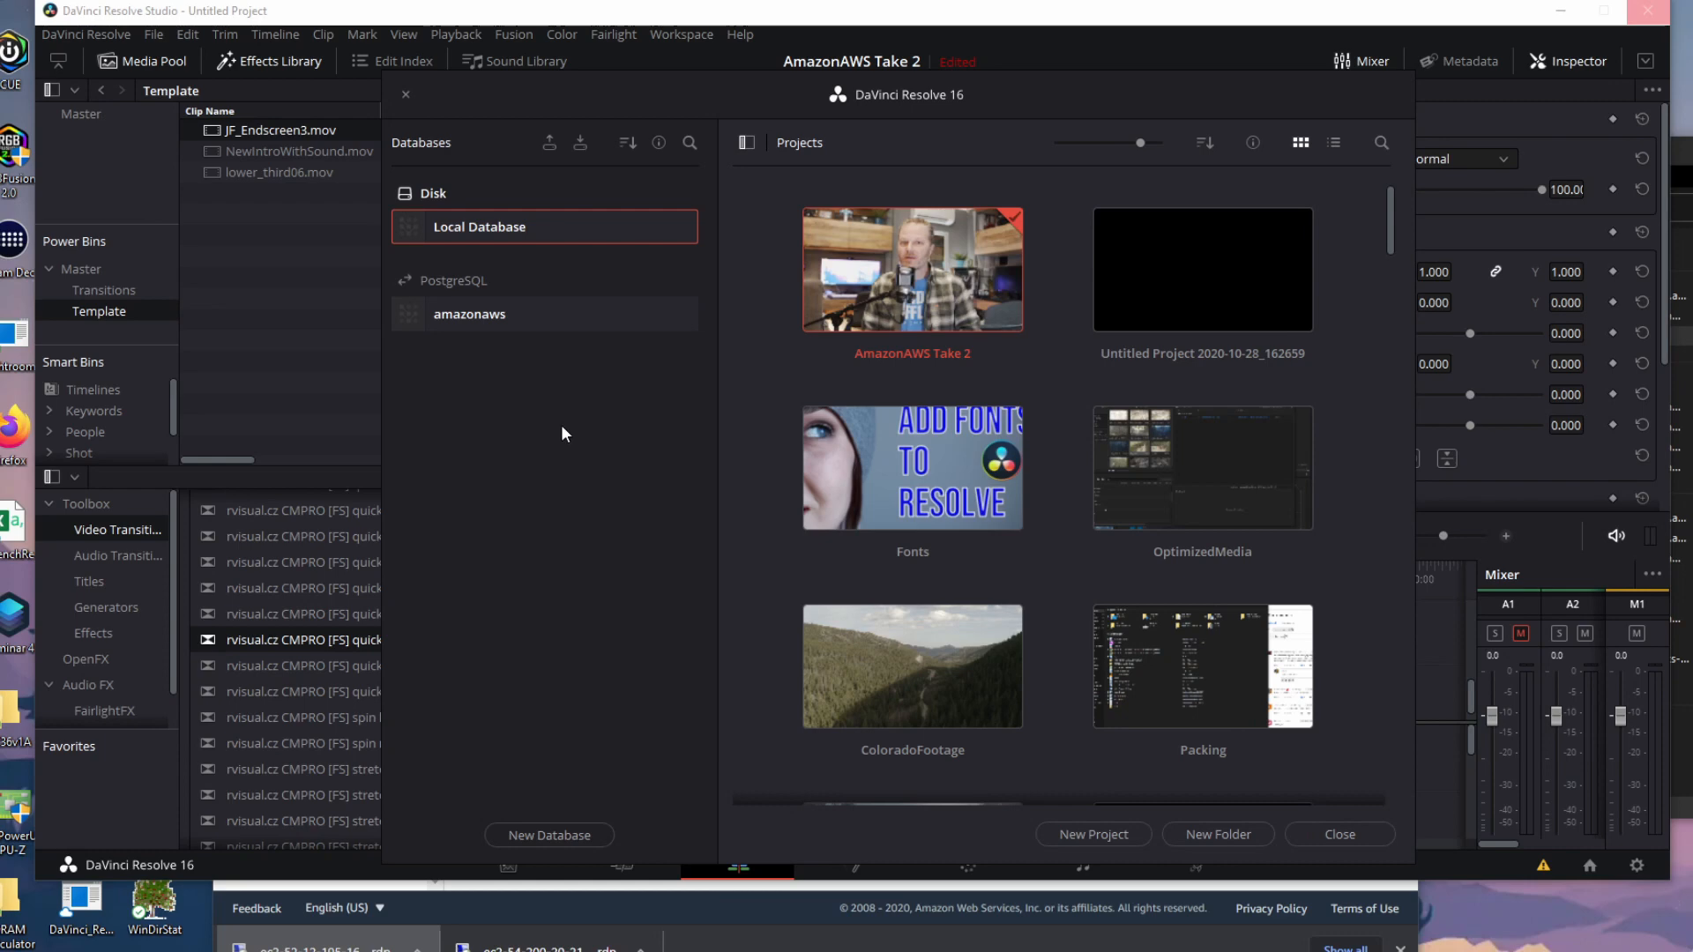
pyautogui.moveTo(520, 389)
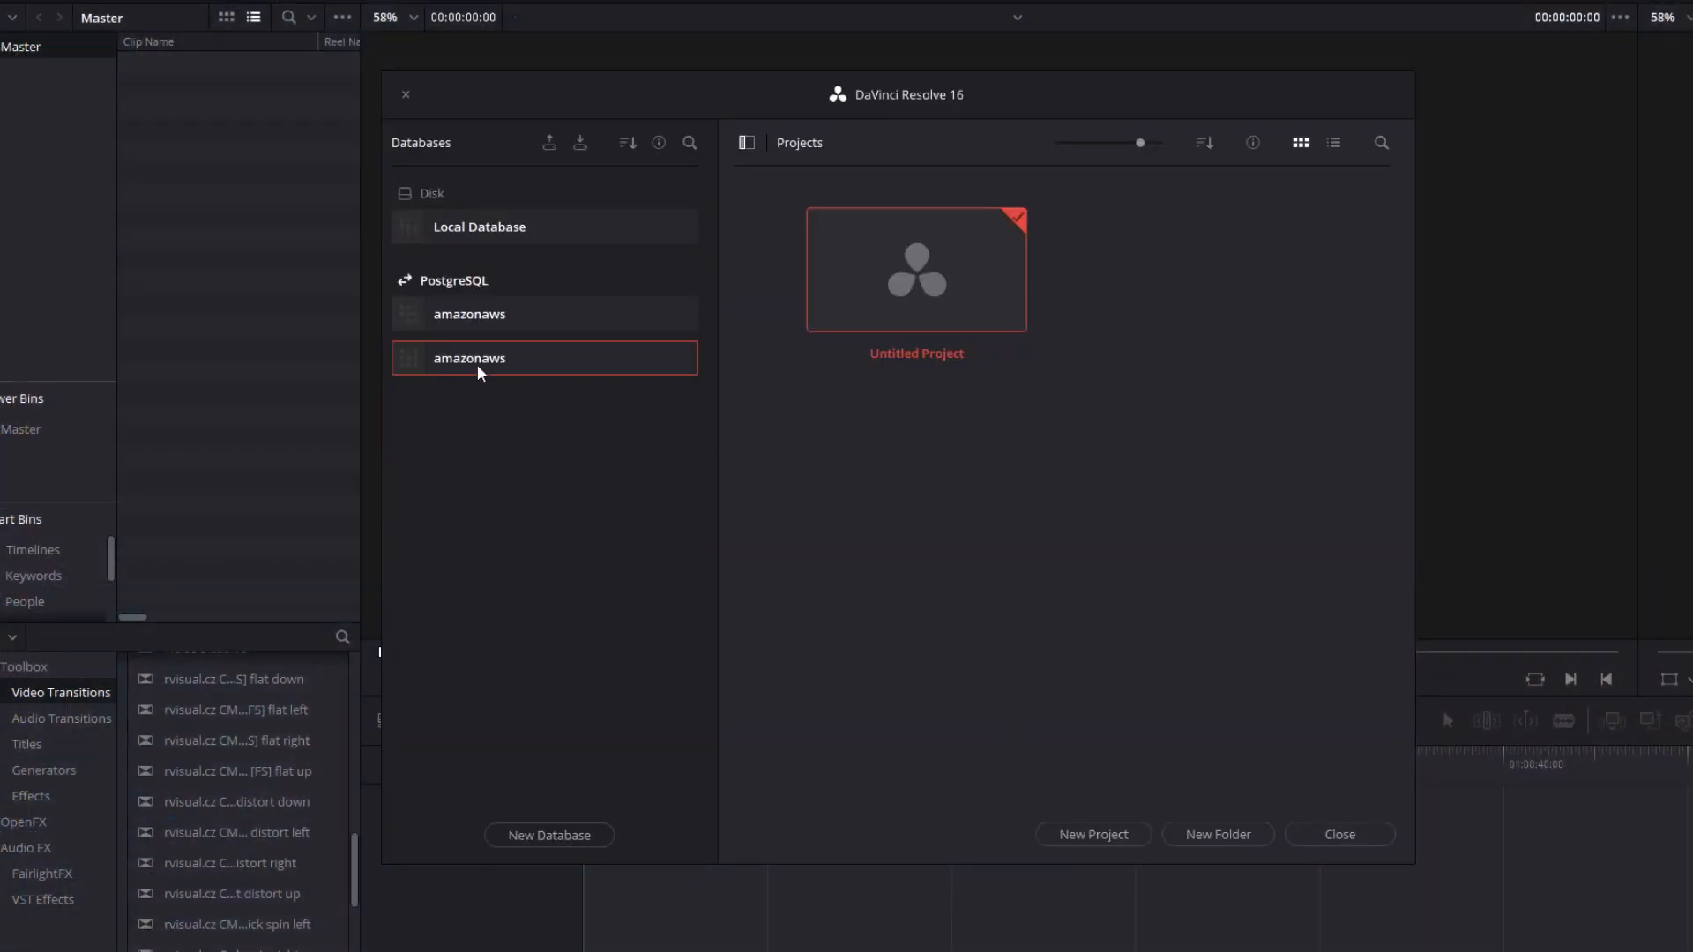
pyautogui.moveTo(580, 403)
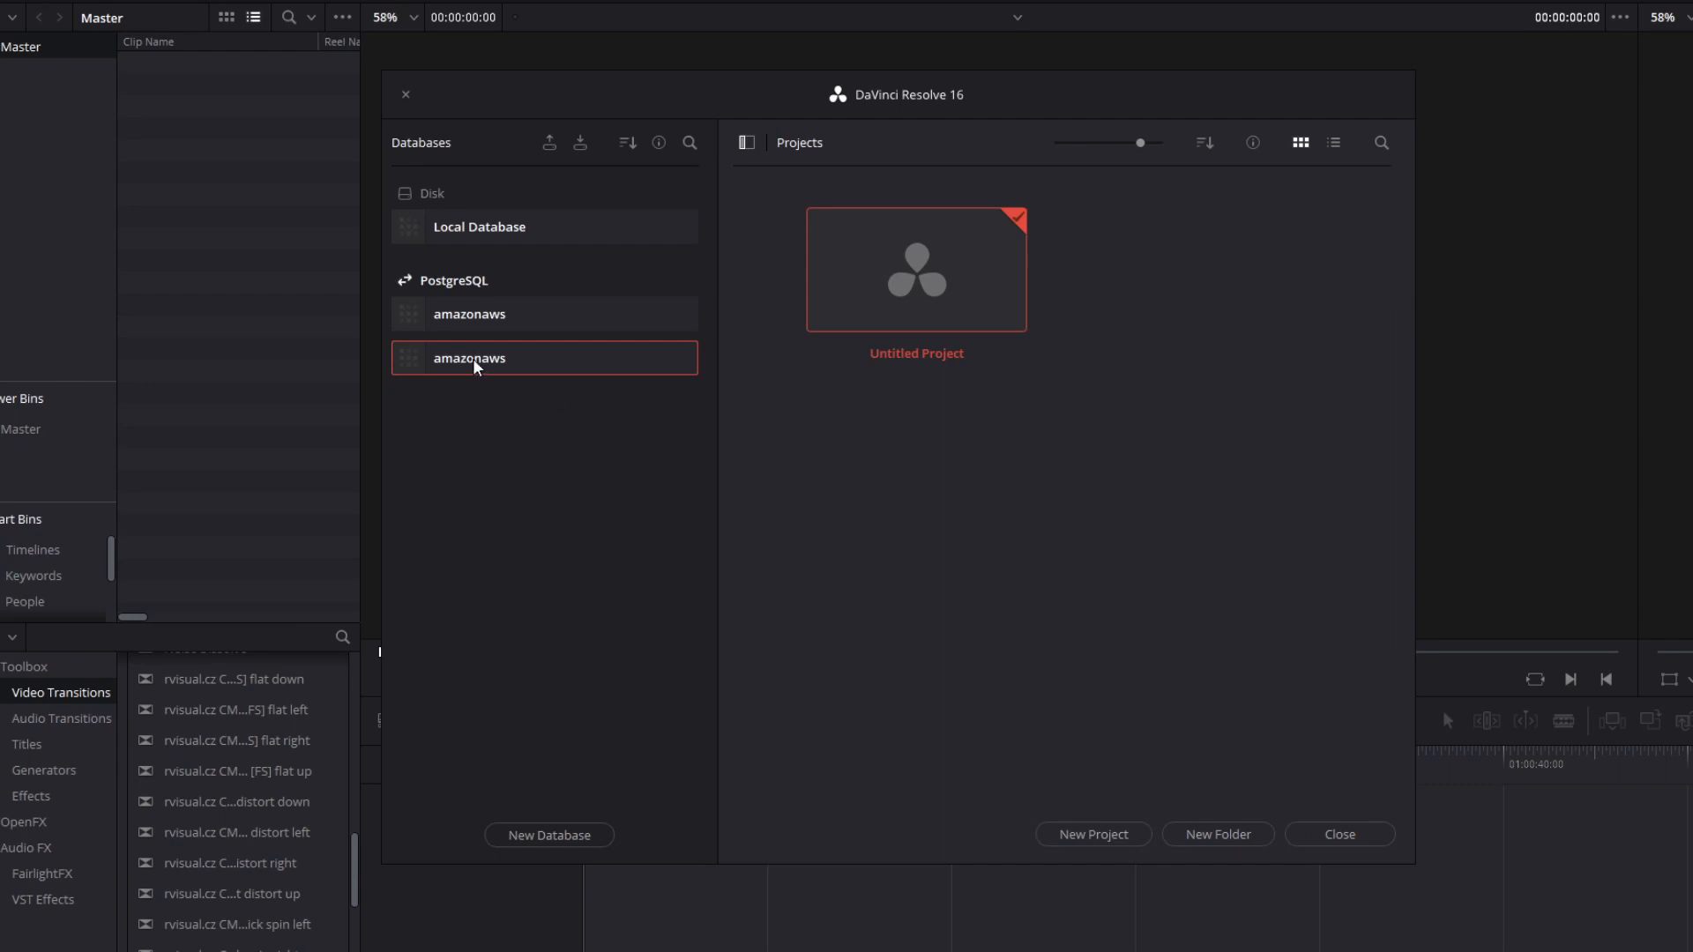
pyautogui.moveTo(437, 372)
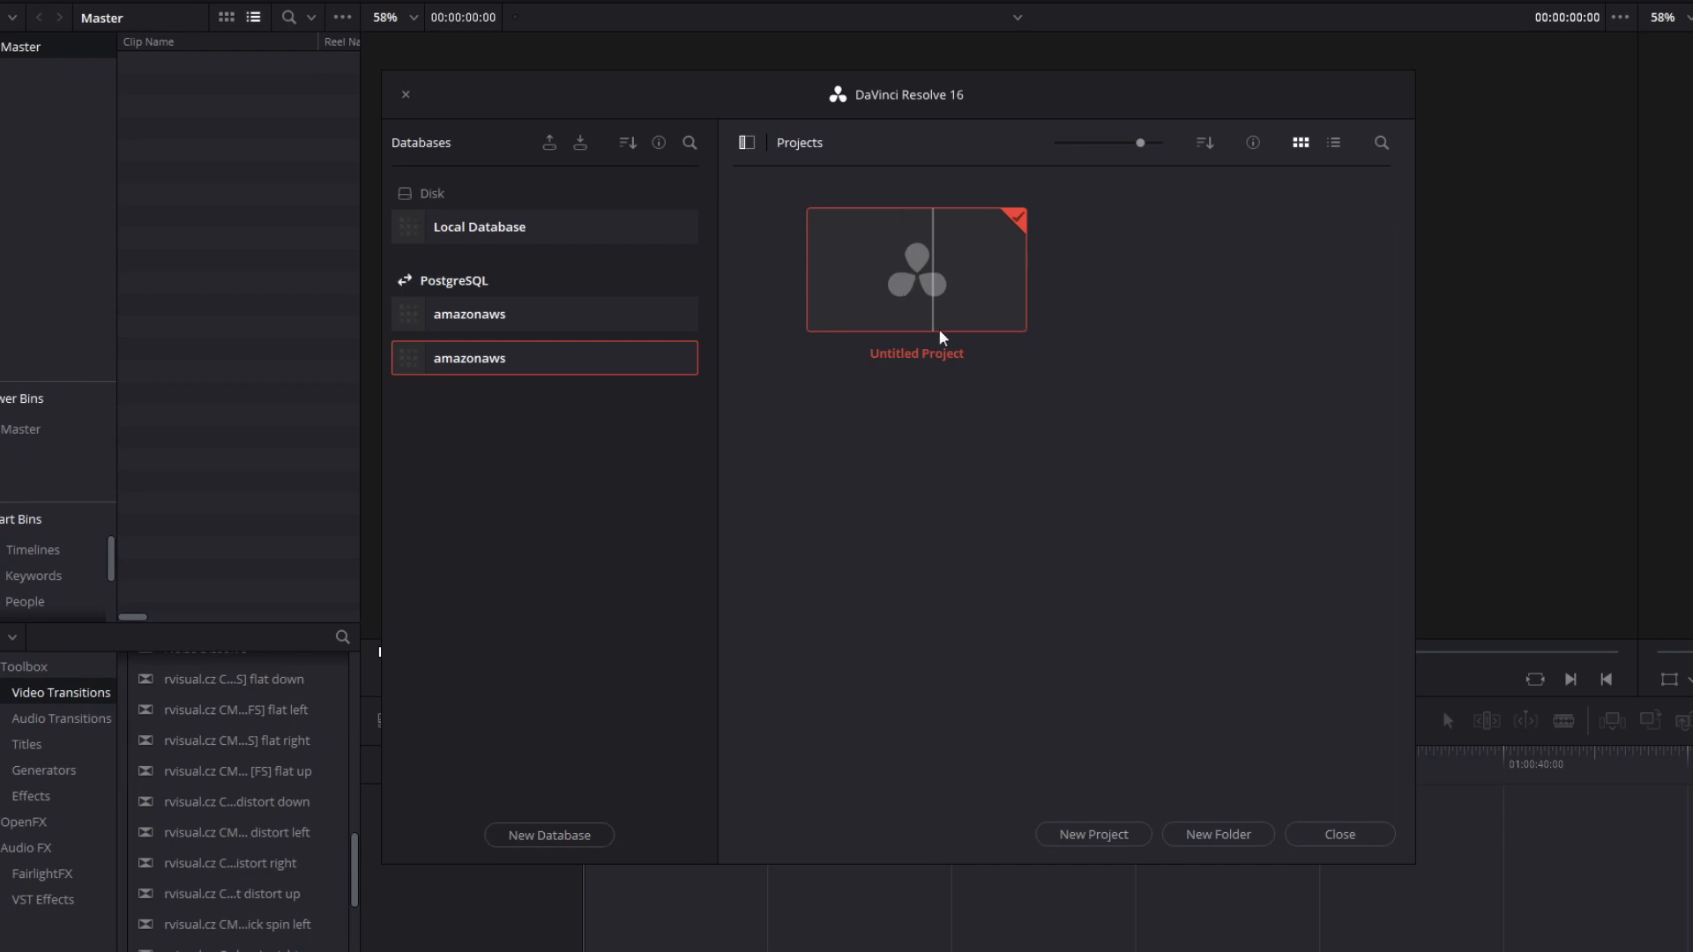
# Create a new project in the amazonaws database and open its Untitled Project.
pyautogui.click(1091, 833)
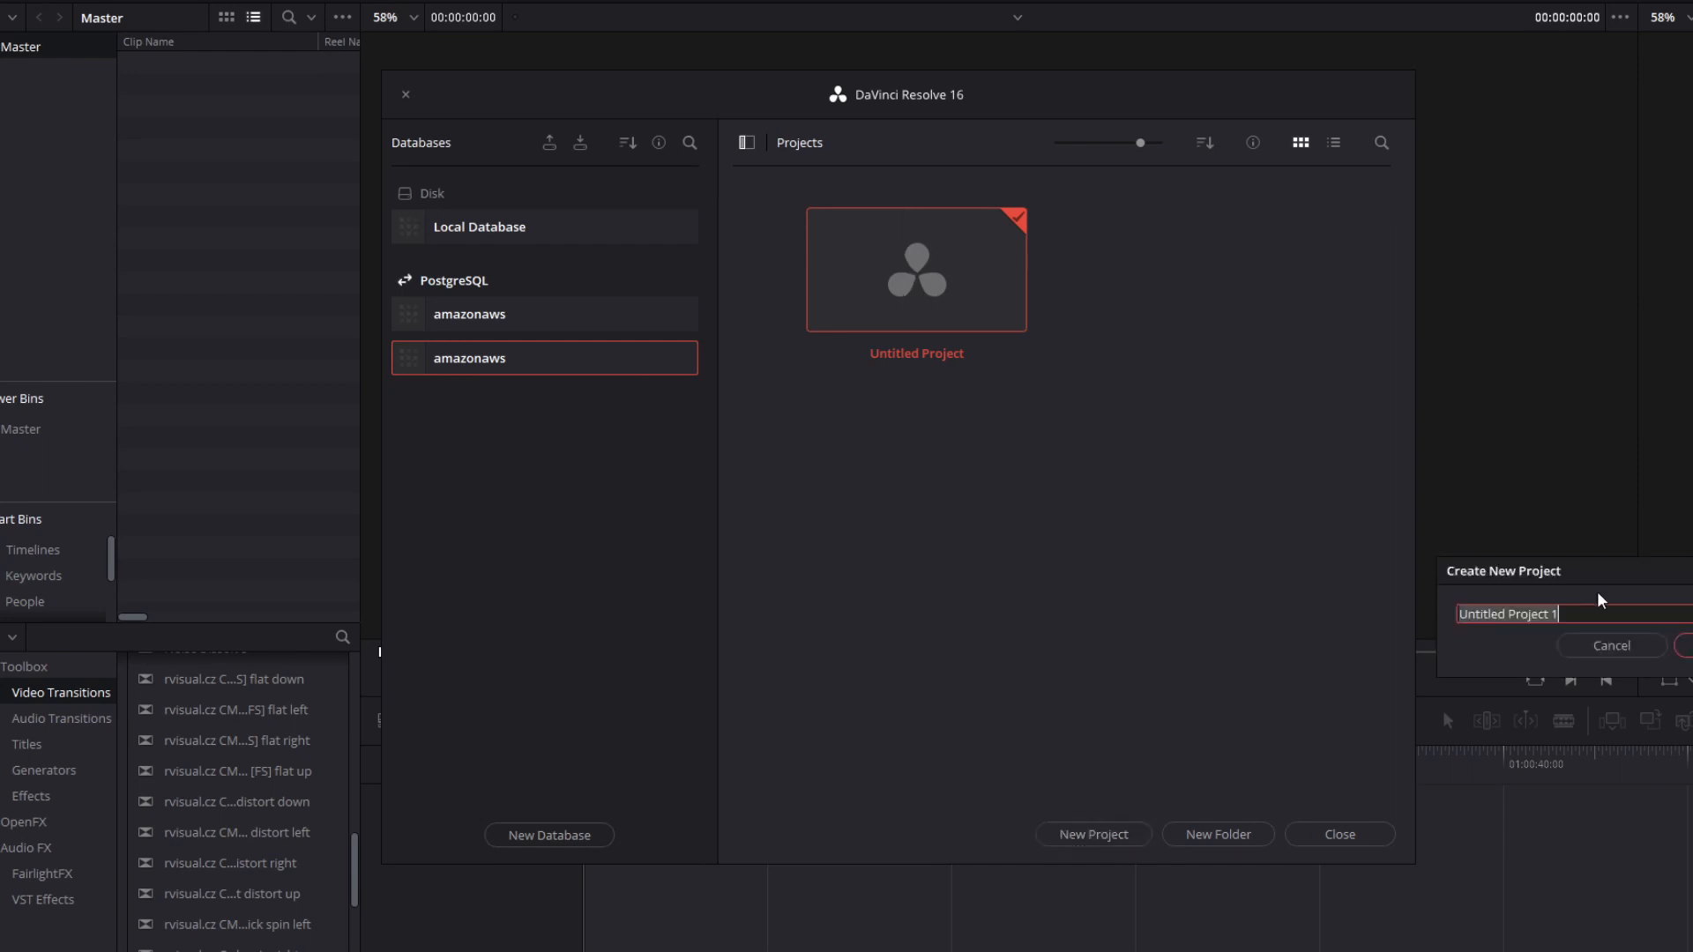
pyautogui.moveTo(1601, 601); pyautogui.dragTo(910, 444)
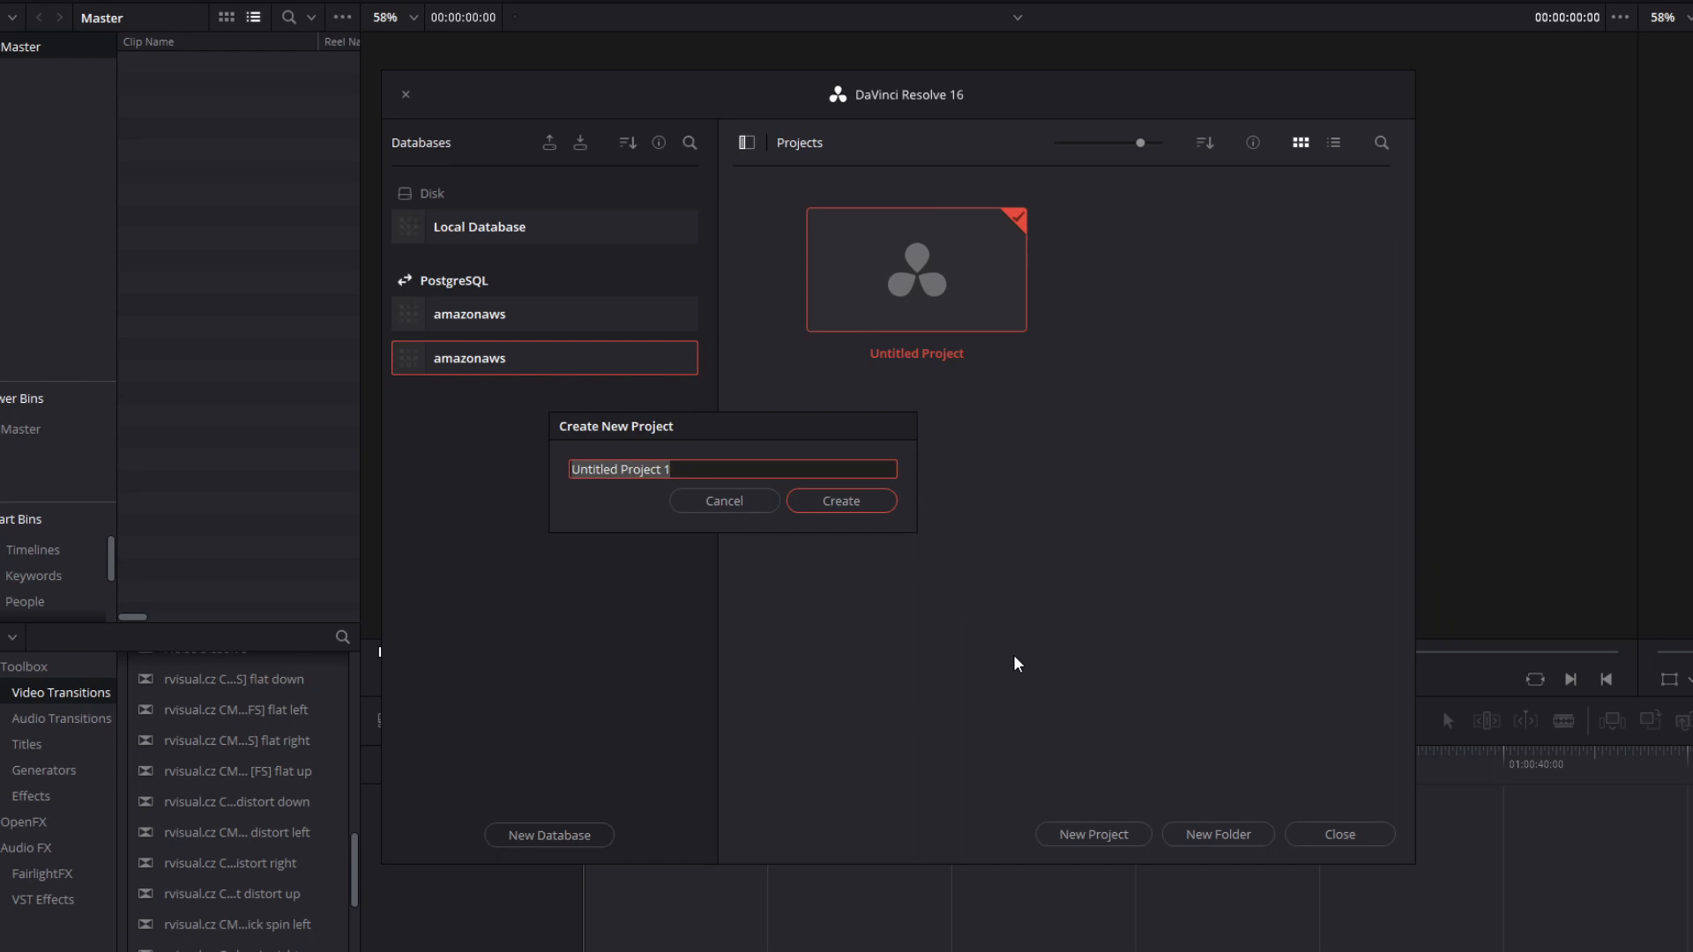
pyautogui.click(723, 500)
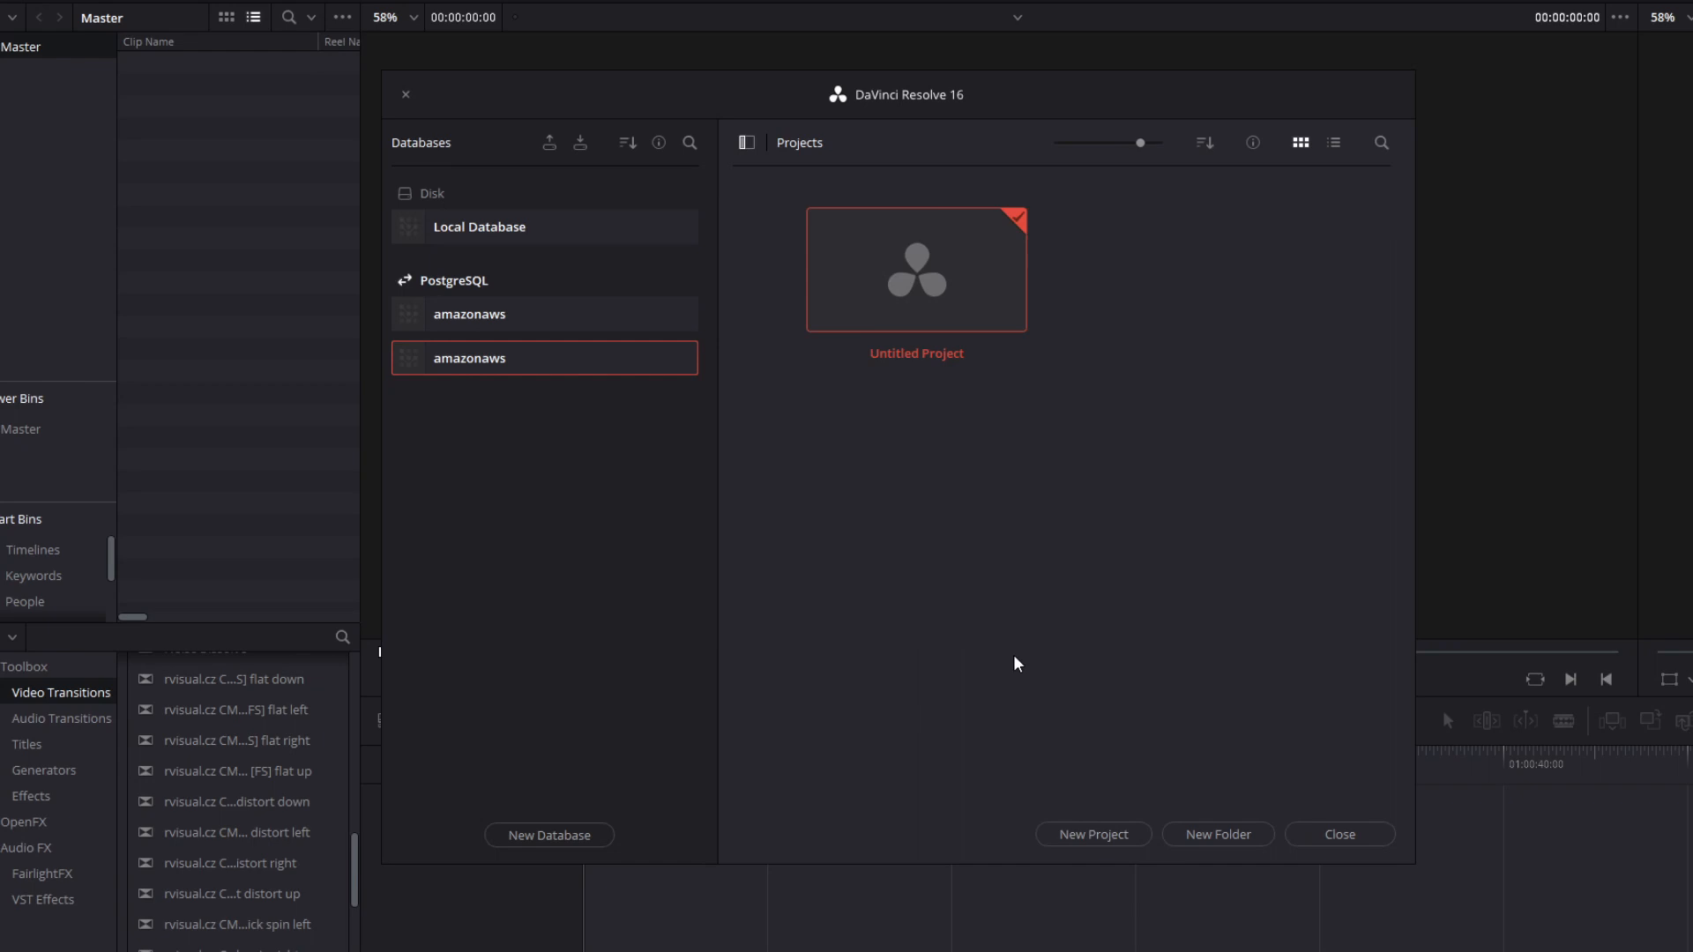
pyautogui.doubleClick(915, 269)
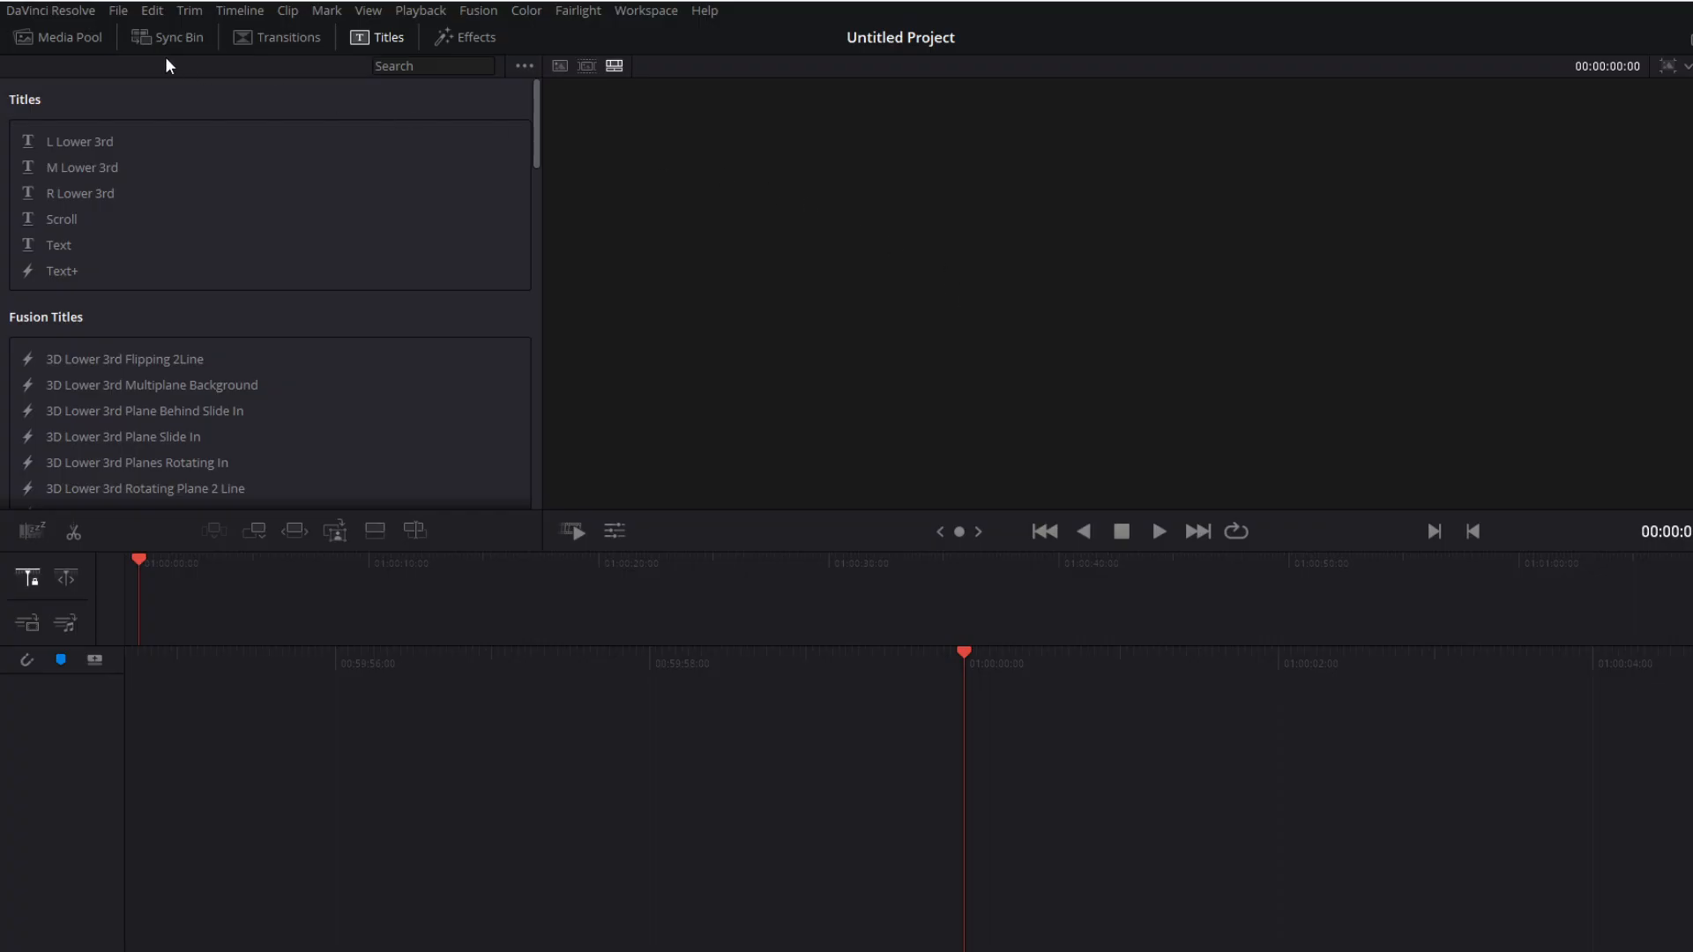
pyautogui.click(116, 10)
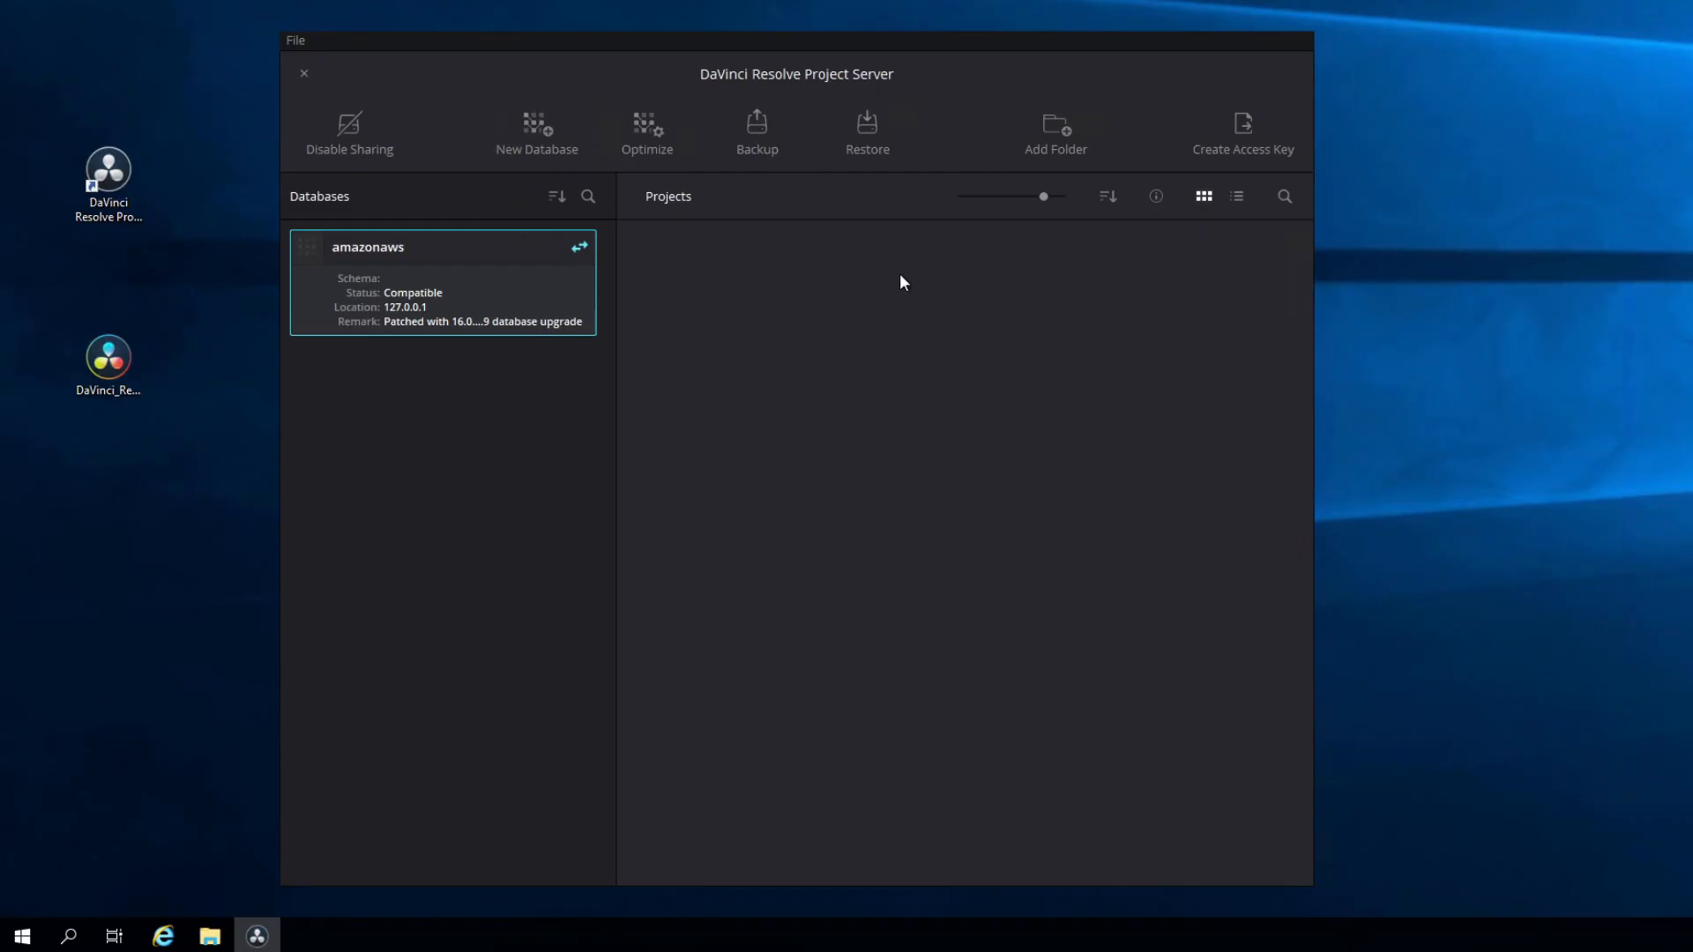
pyautogui.moveTo(557, 548)
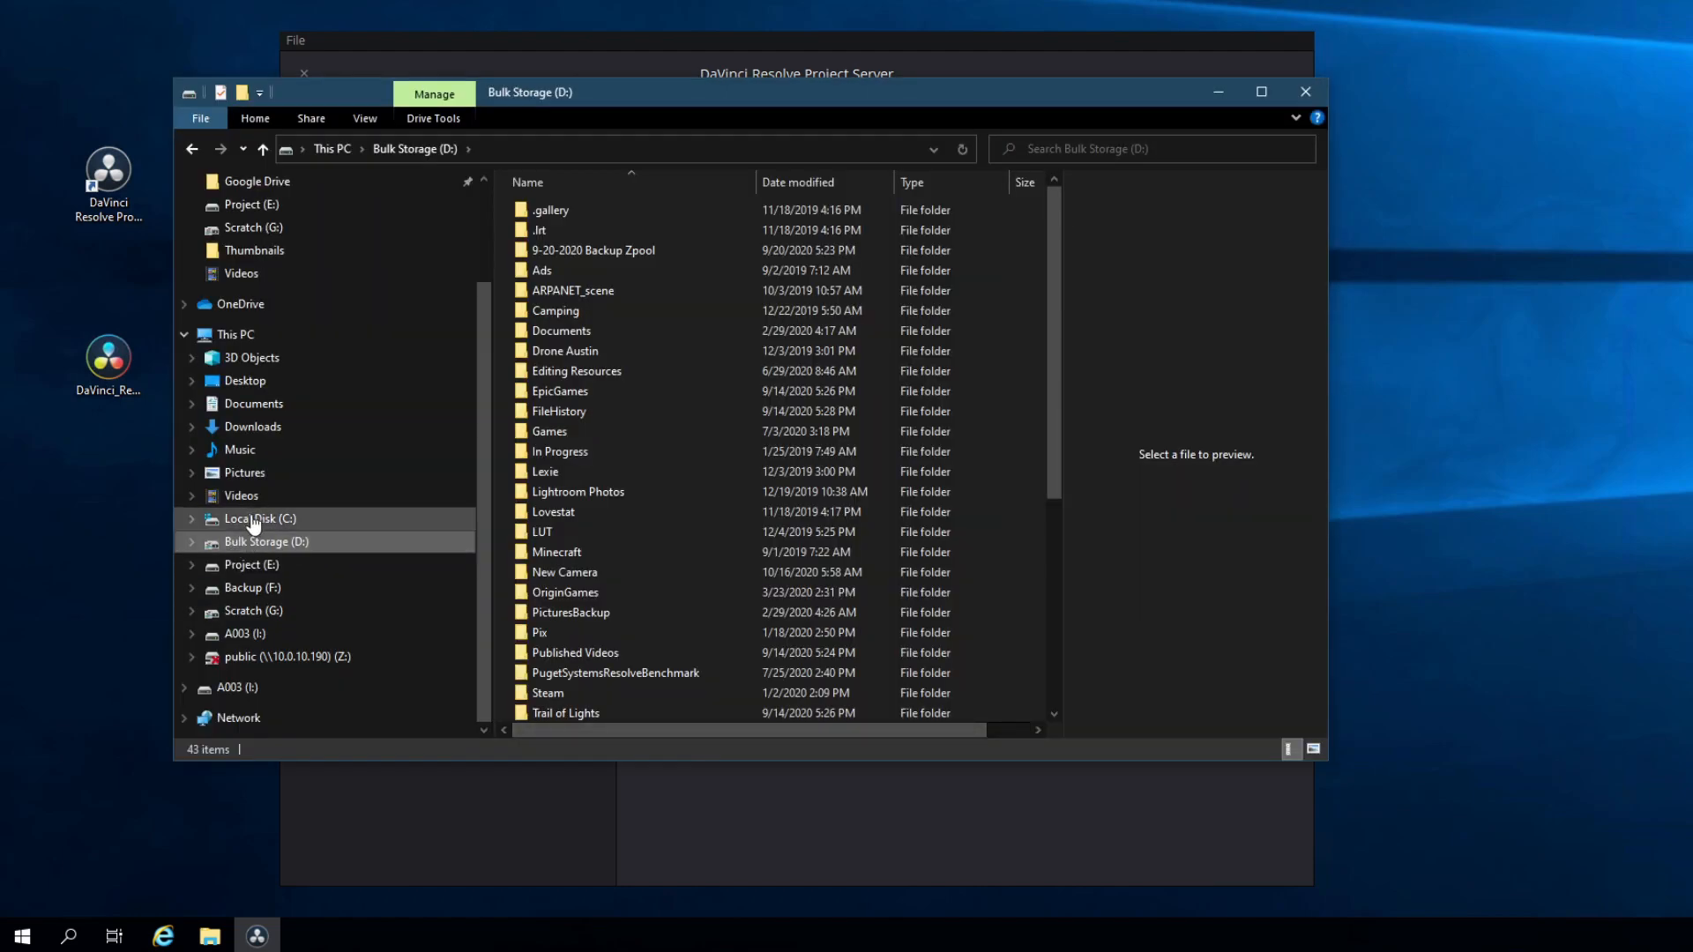
# Create a new folder named footage on Local Disk (C:).
pyautogui.click(259, 518)
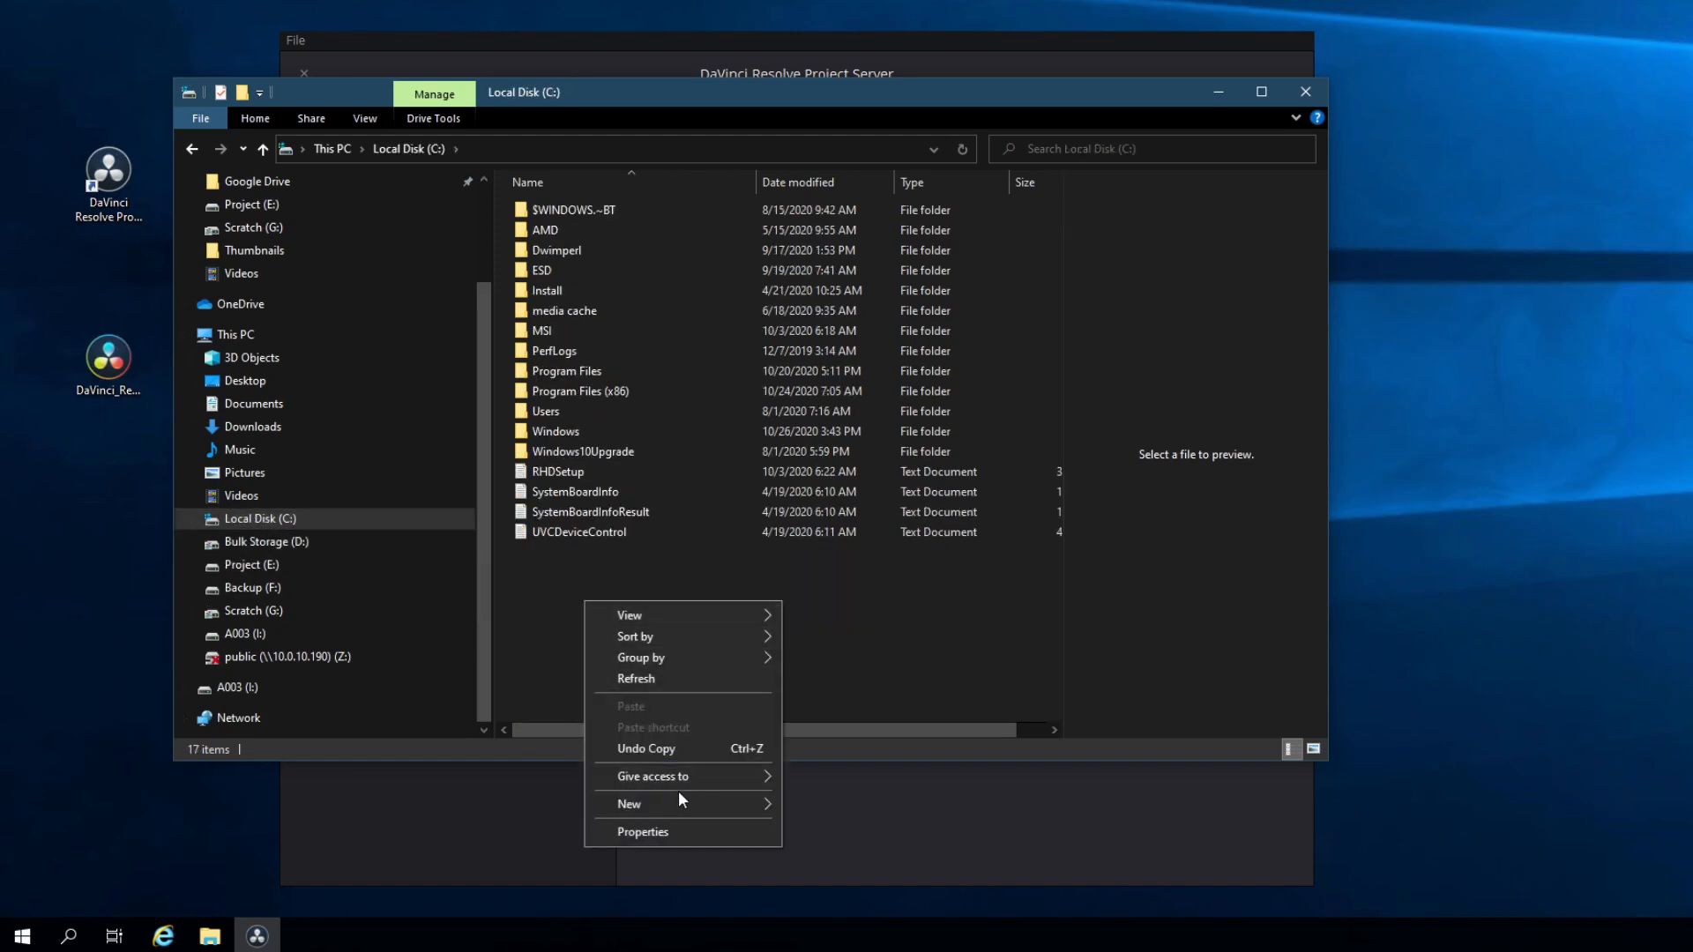
pyautogui.click(628, 803)
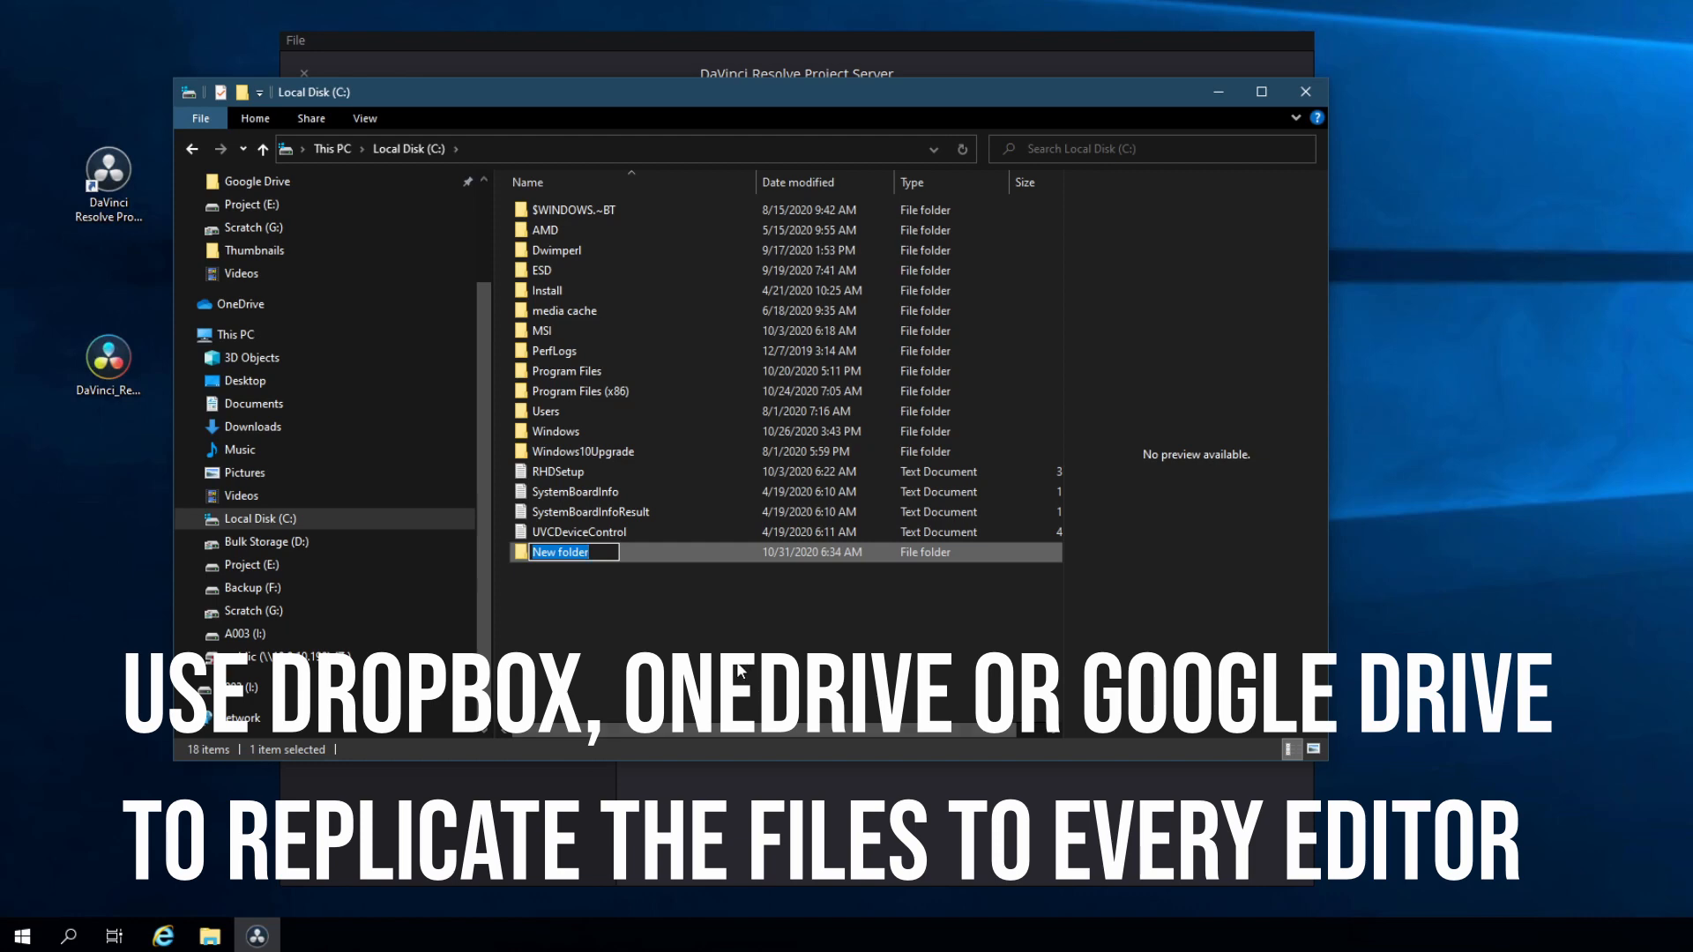
pyautogui.write('footage')
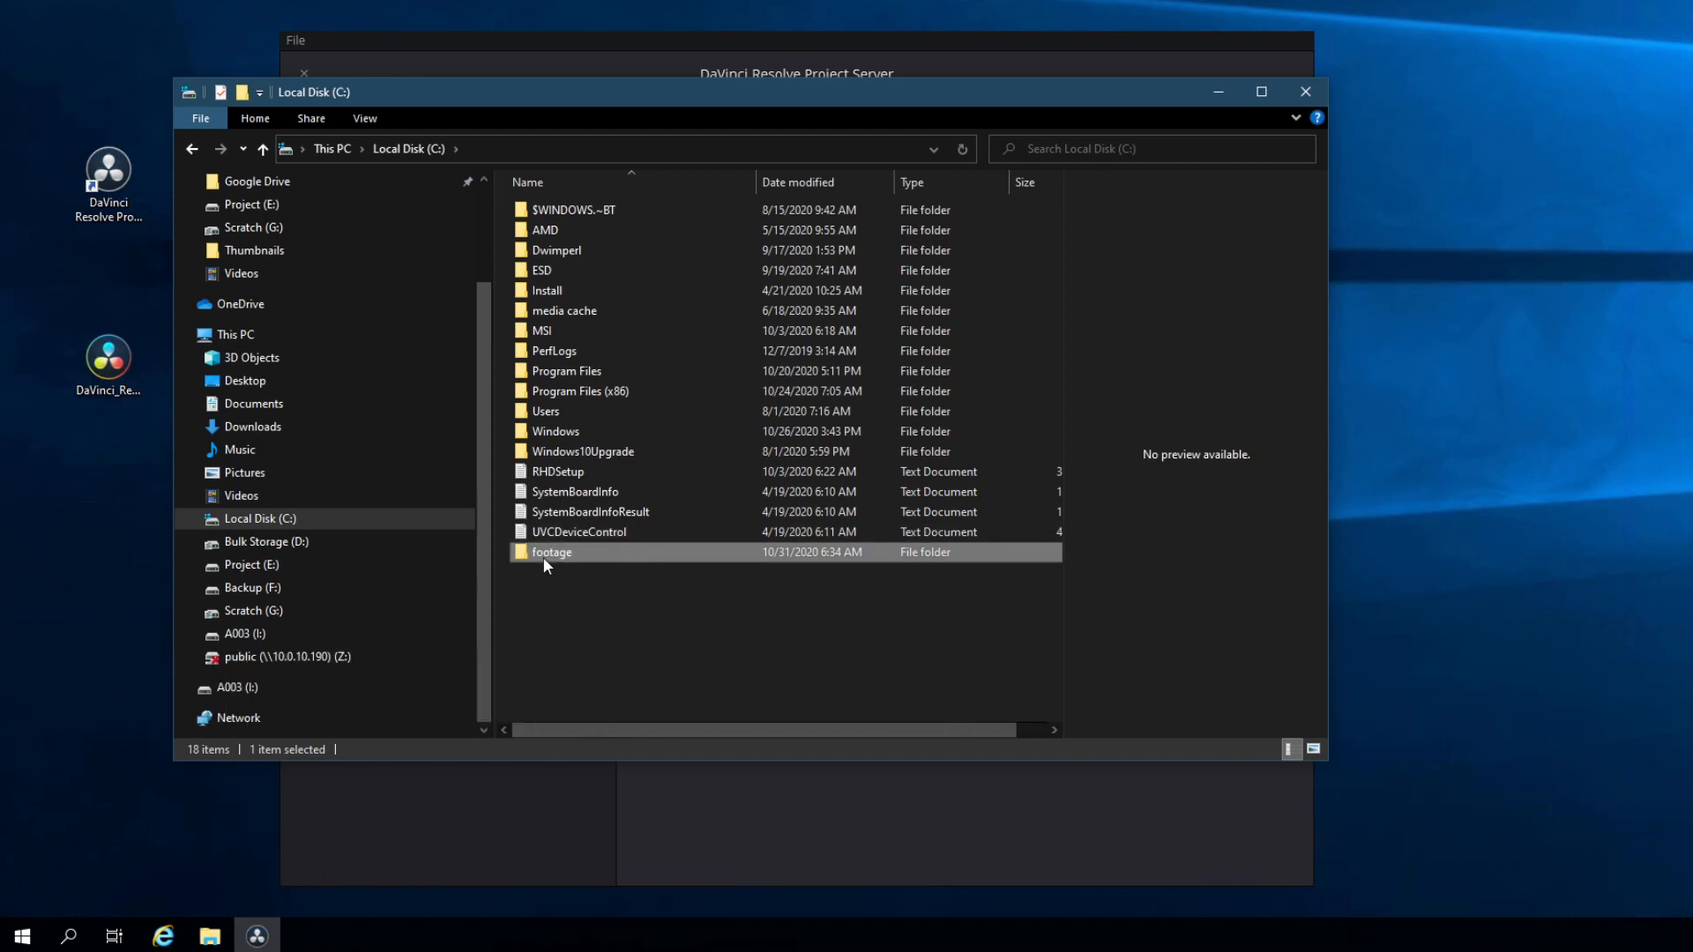
pyautogui.moveTo(550, 552)
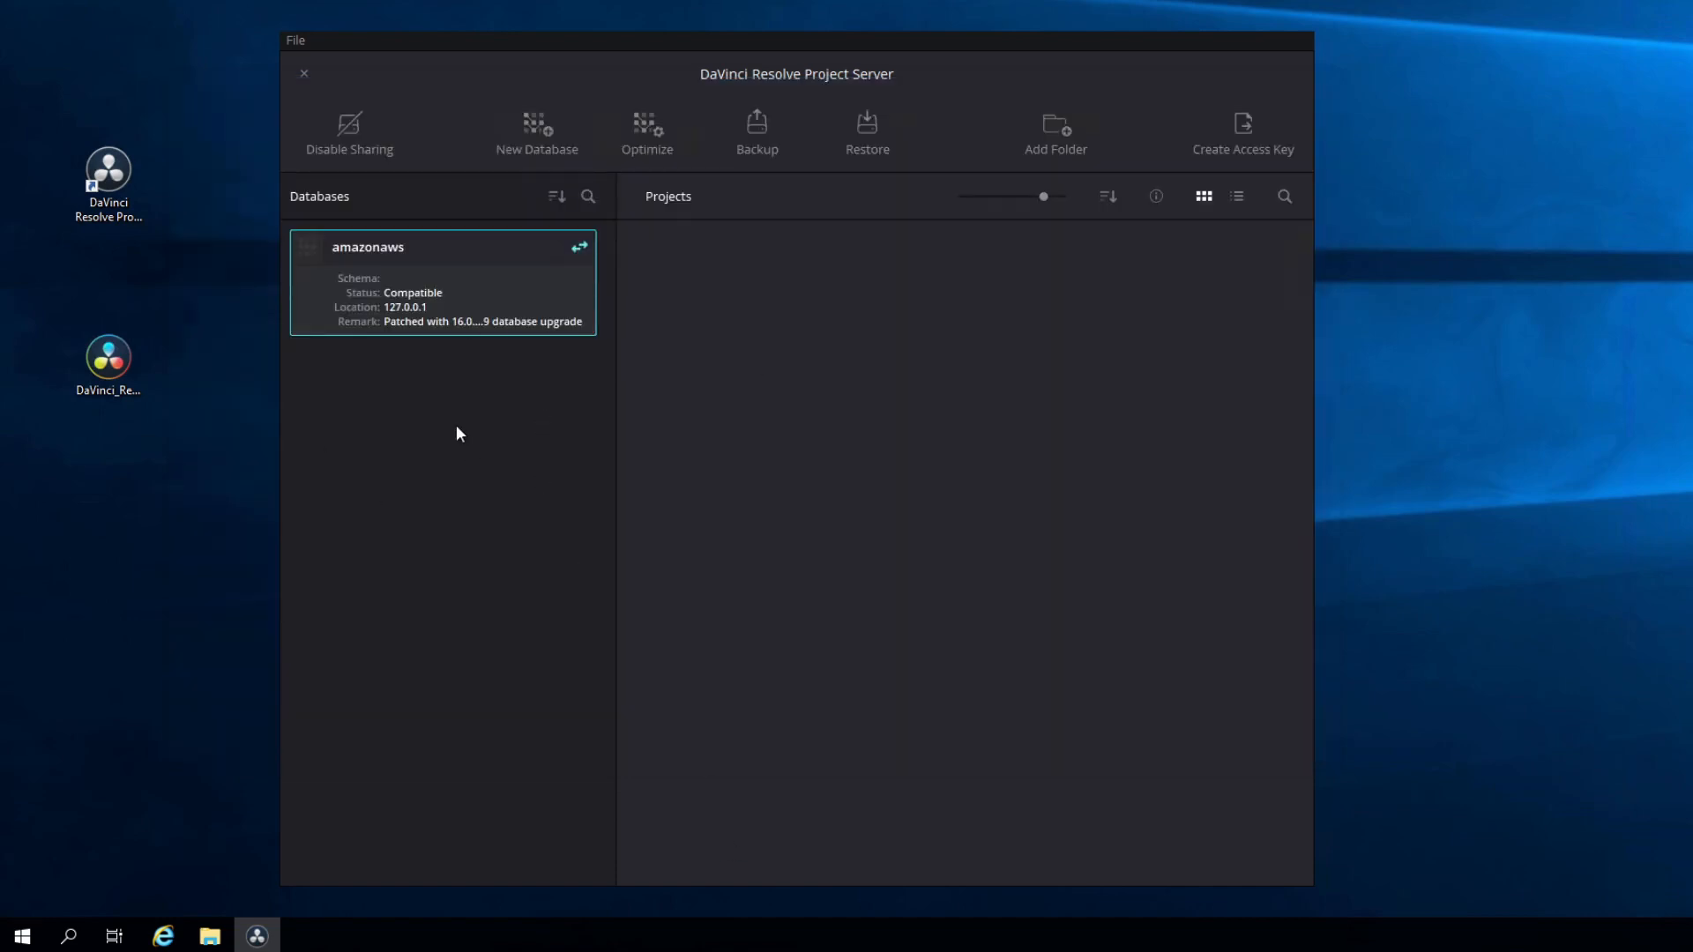
pyautogui.moveTo(514, 496)
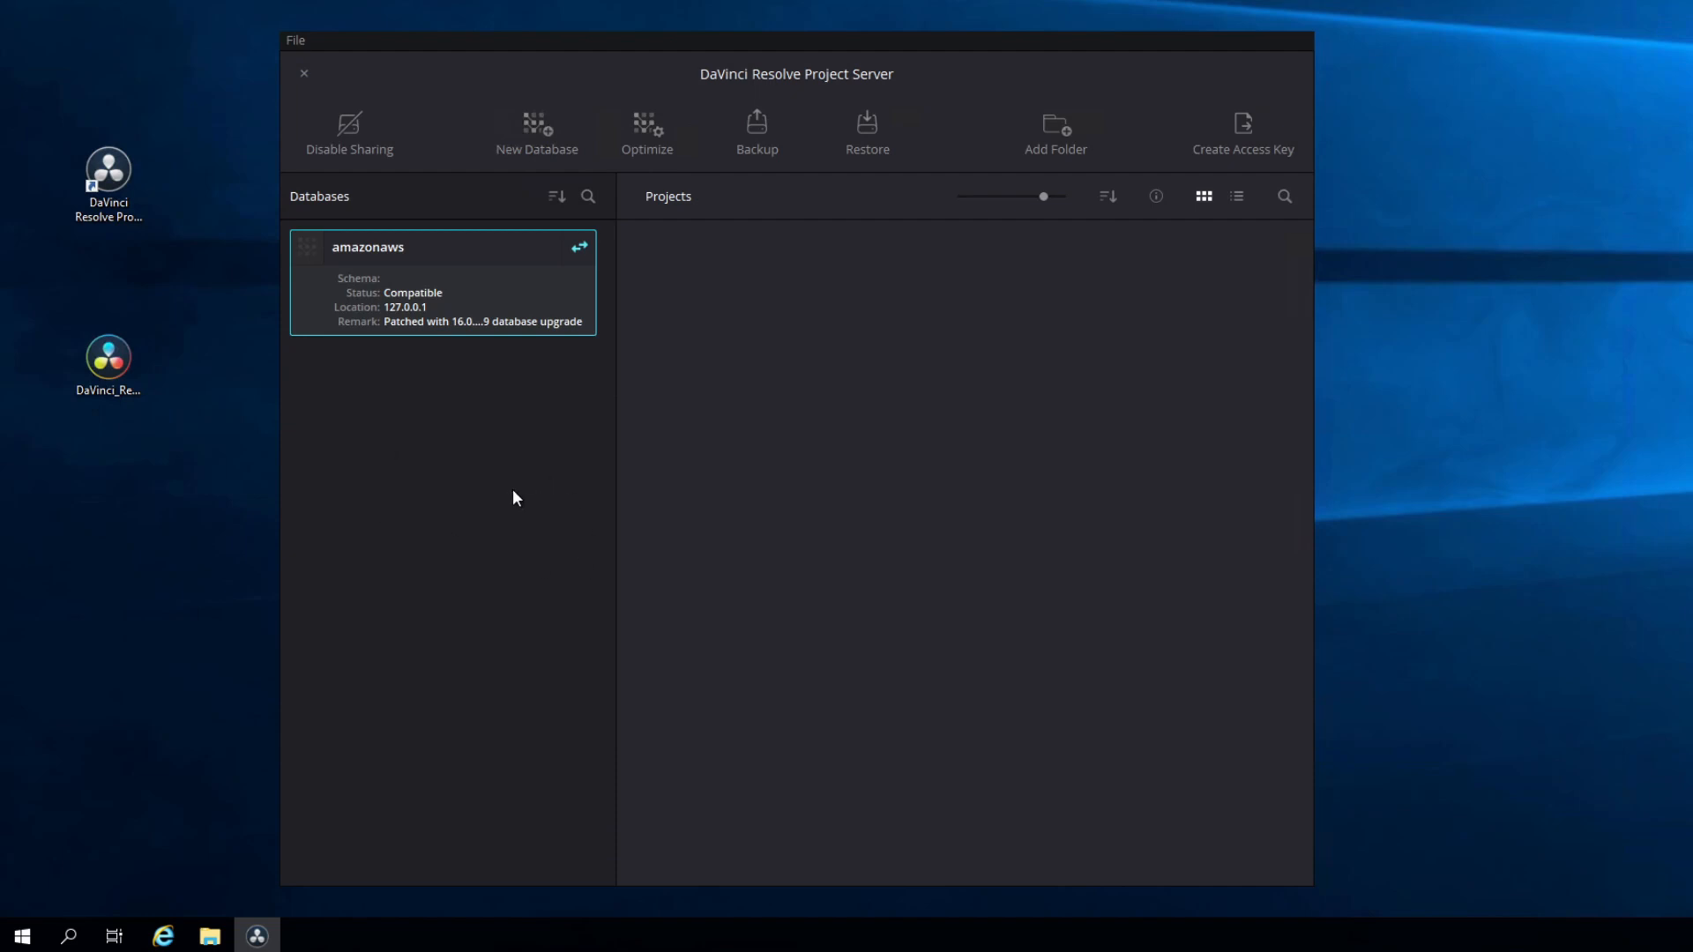
pyautogui.moveTo(789, 434)
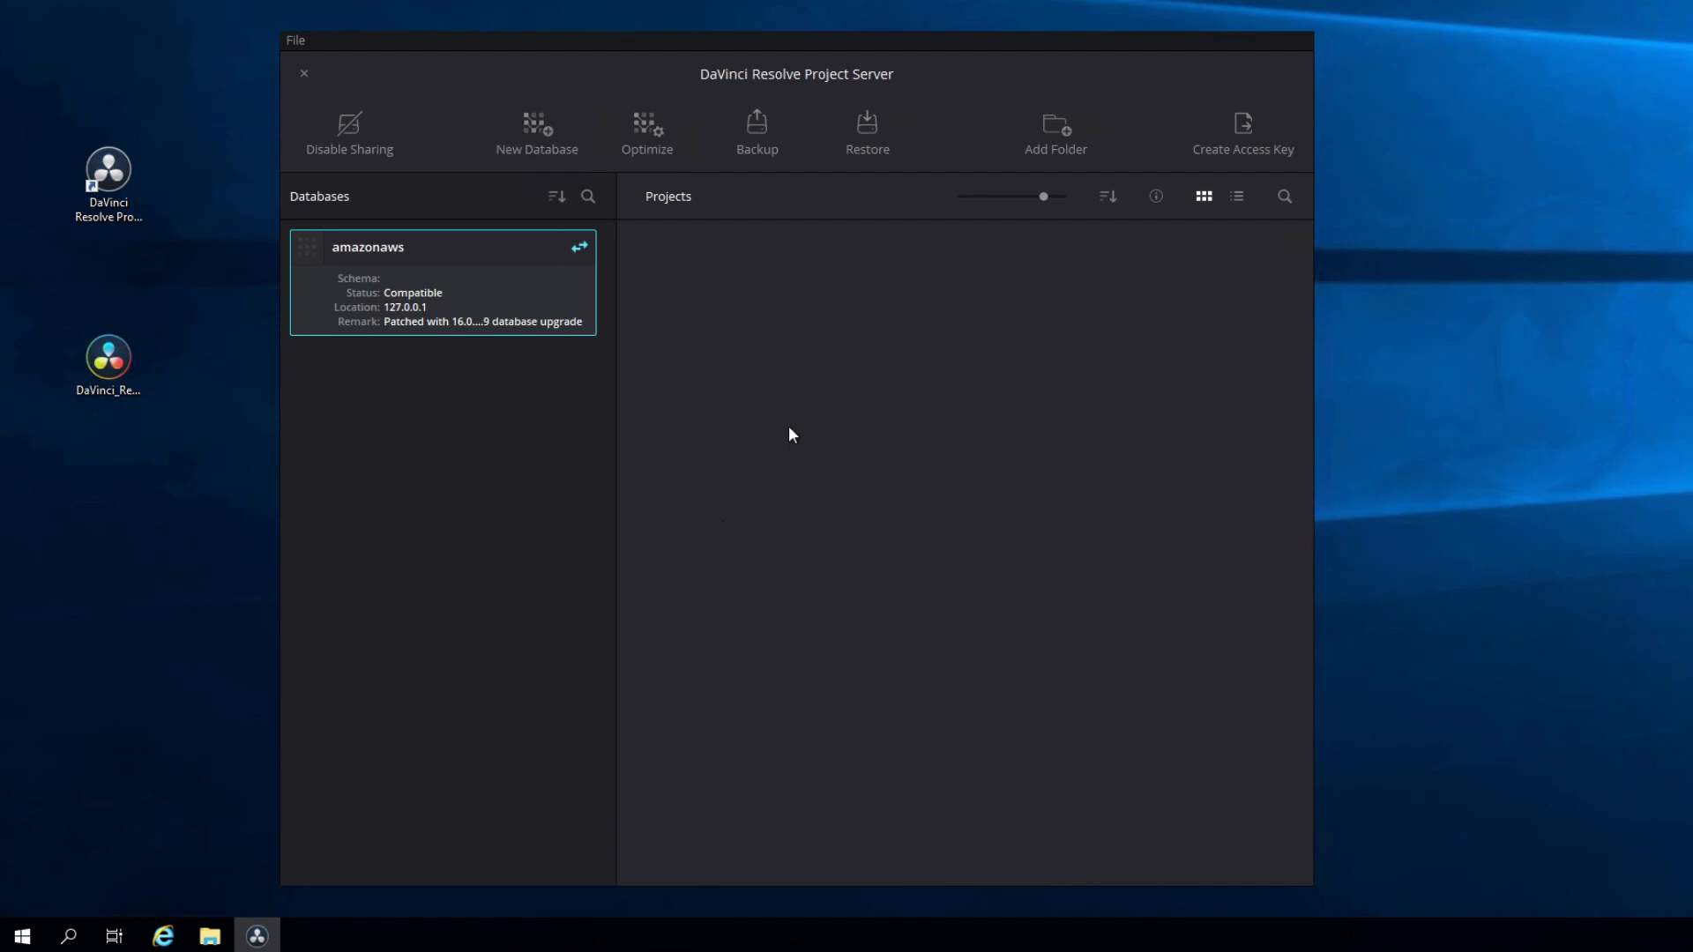